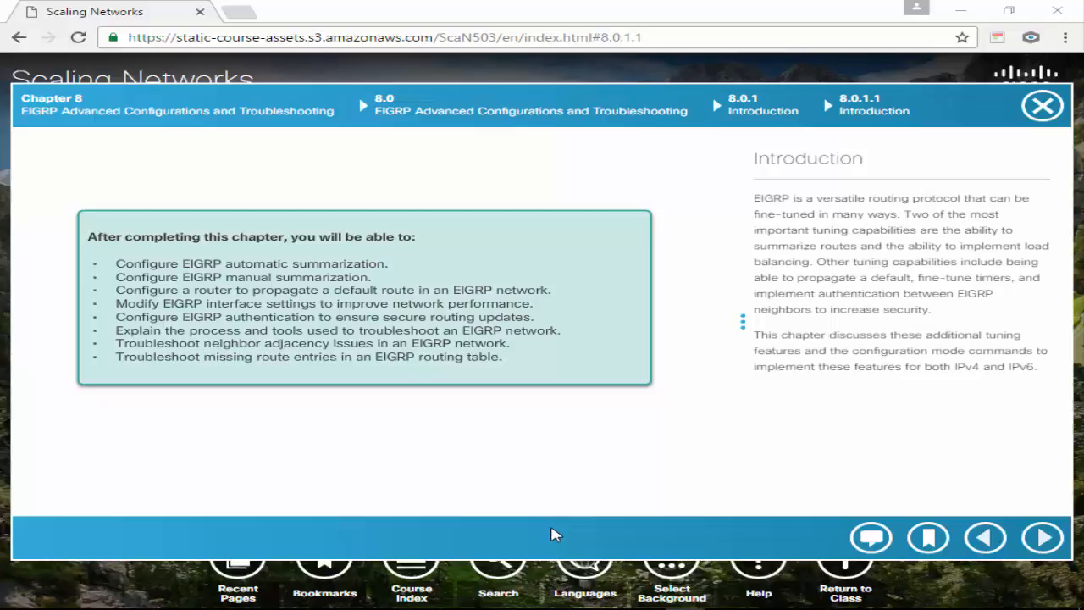
pyautogui.moveTo(492, 482)
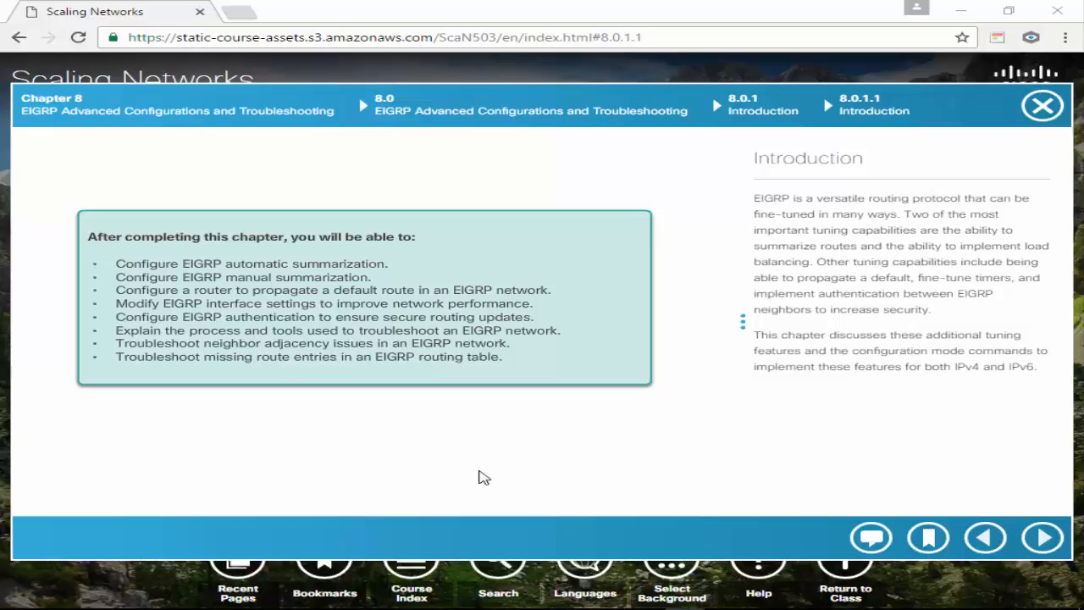
pyautogui.moveTo(476, 484)
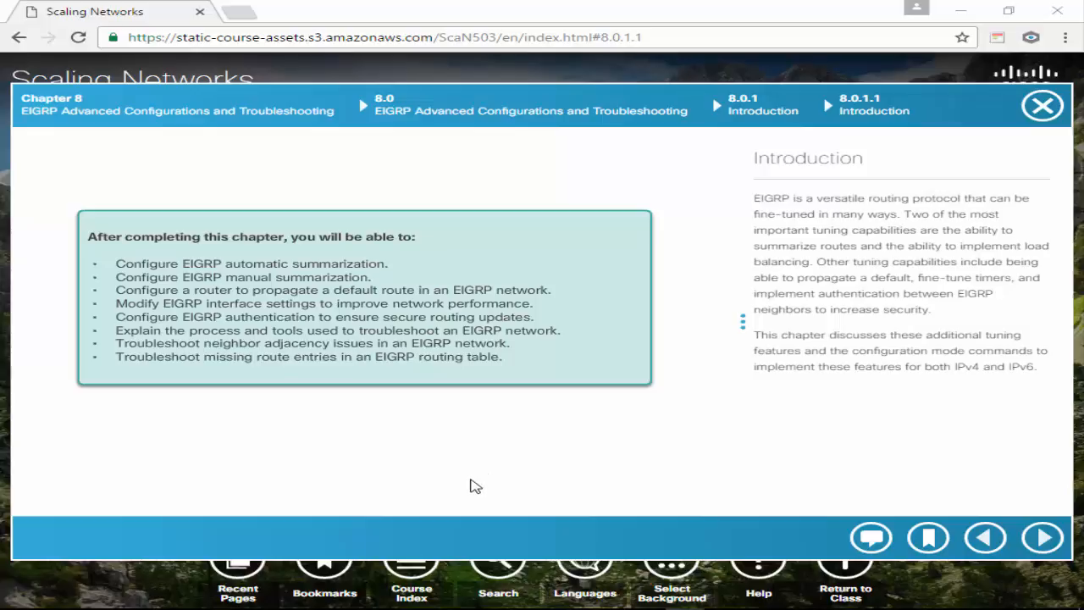
pyautogui.moveTo(461, 491)
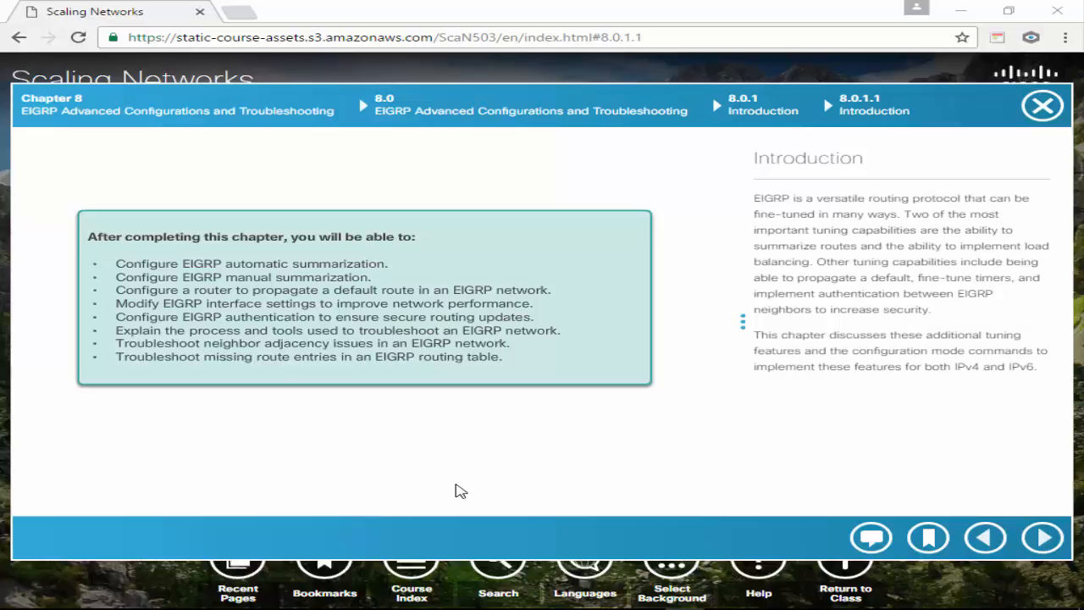
pyautogui.moveTo(444, 522)
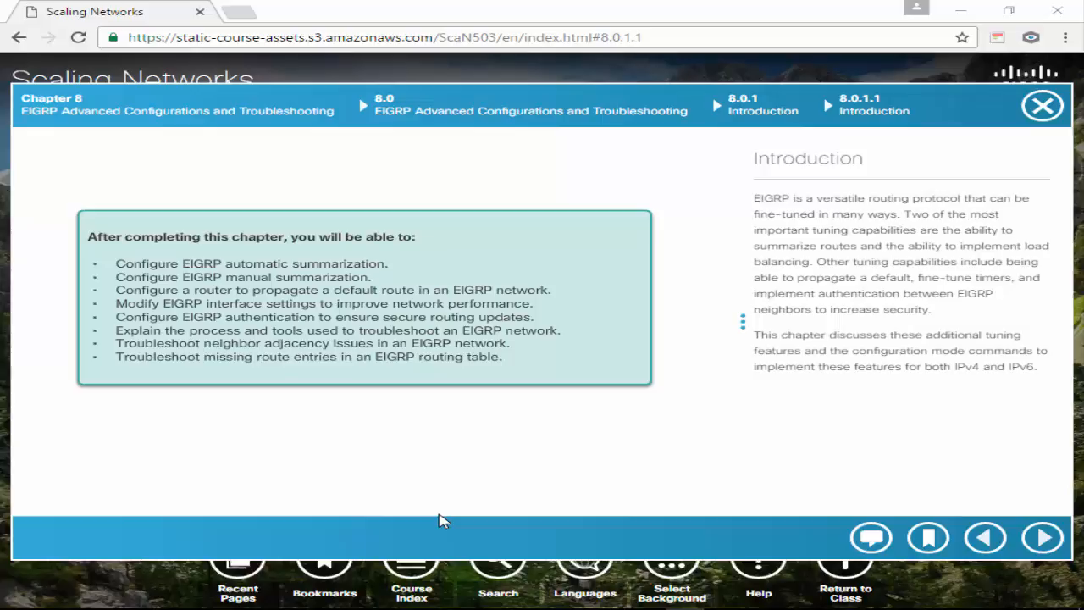
pyautogui.moveTo(972, 85)
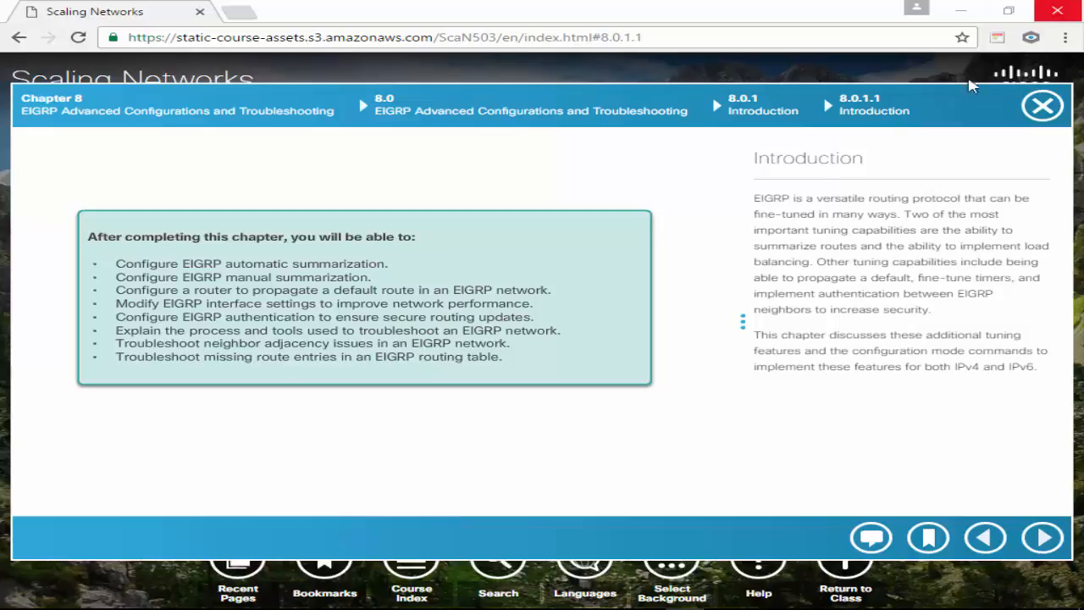
# Advance to page 8.0.1.2, the 'EIGRP – Back to the Future' class activity
pyautogui.click(1044, 539)
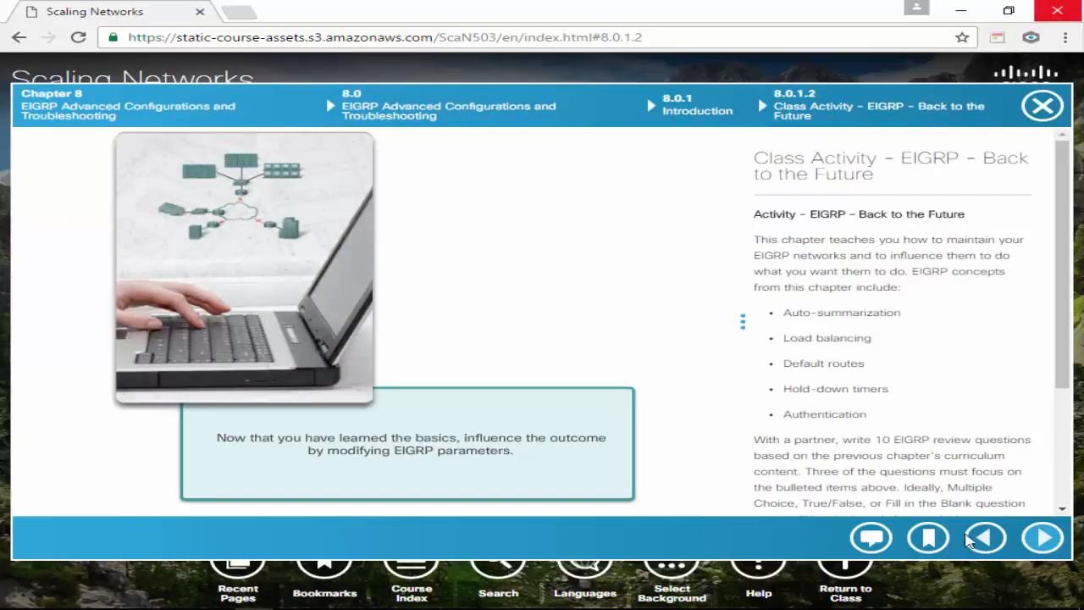
# Move on to 8.1.1.1 Network Topology and highlight the word 'bandwidth' in the text
pyautogui.click(1043, 537)
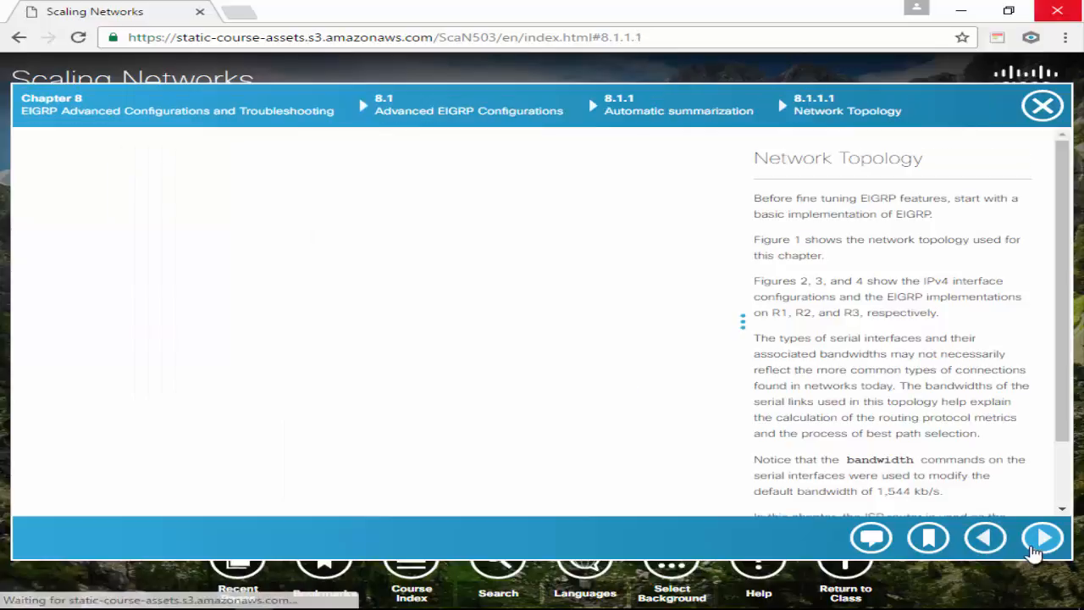
pyautogui.click(1043, 539)
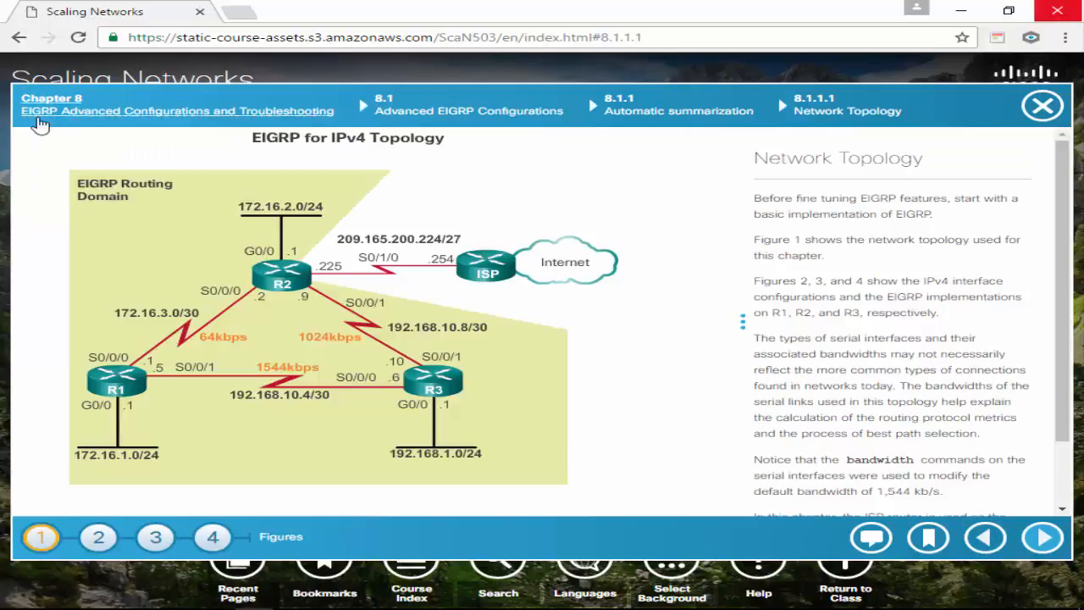
pyautogui.moveTo(296, 197)
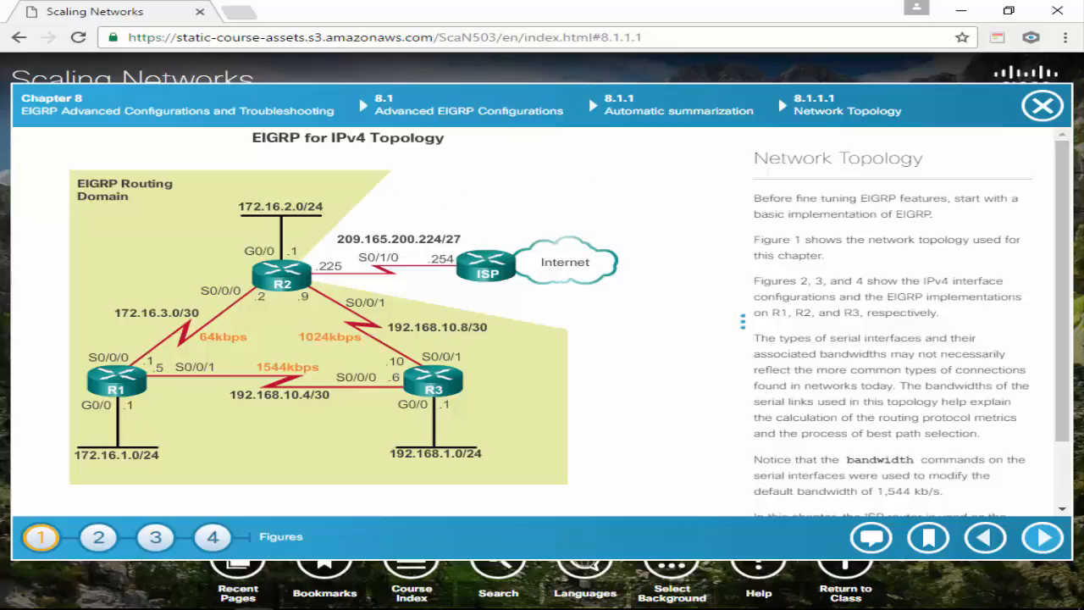
pyautogui.moveTo(497, 197)
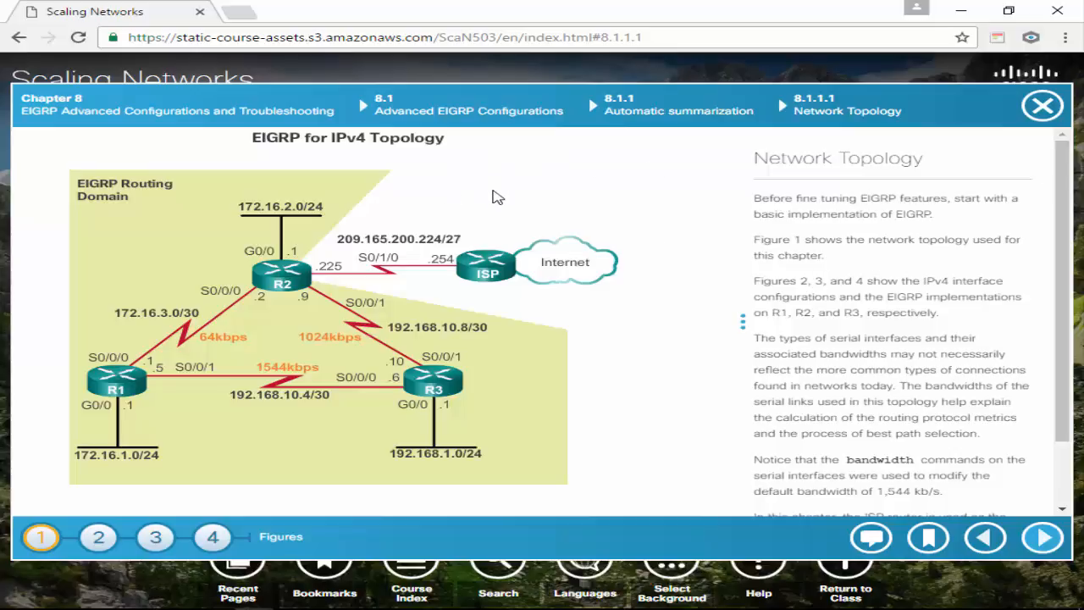
pyautogui.moveTo(649, 220)
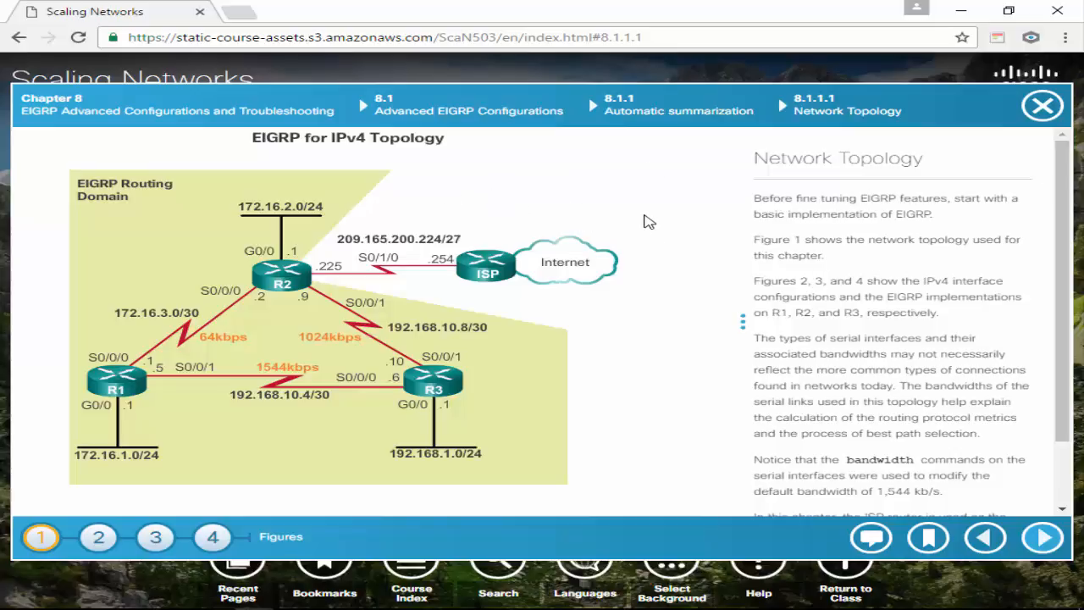
pyautogui.scroll(-3)
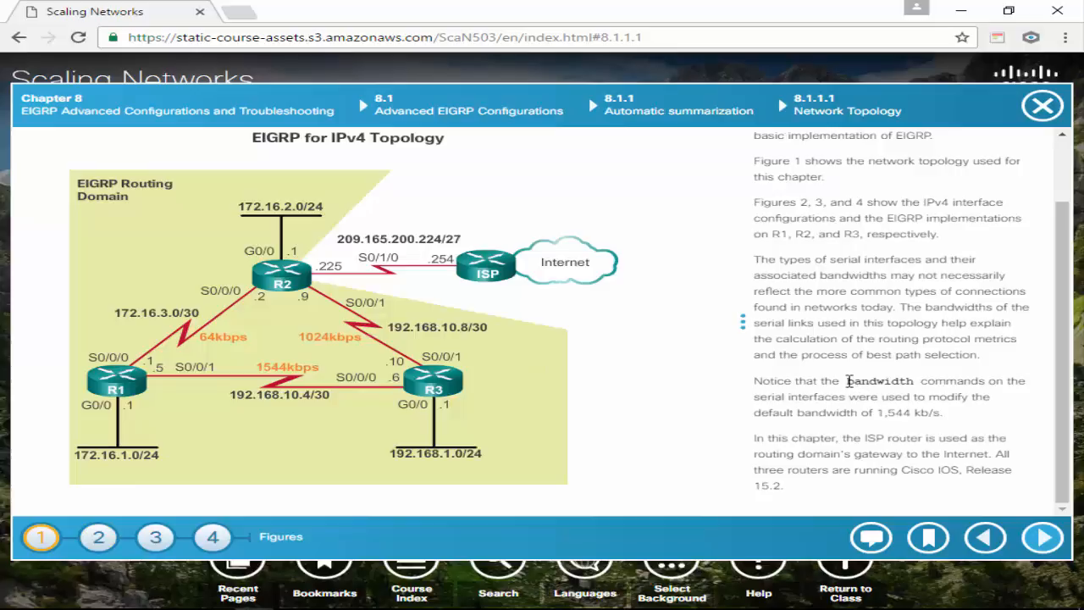
pyautogui.doubleClick(880, 380)
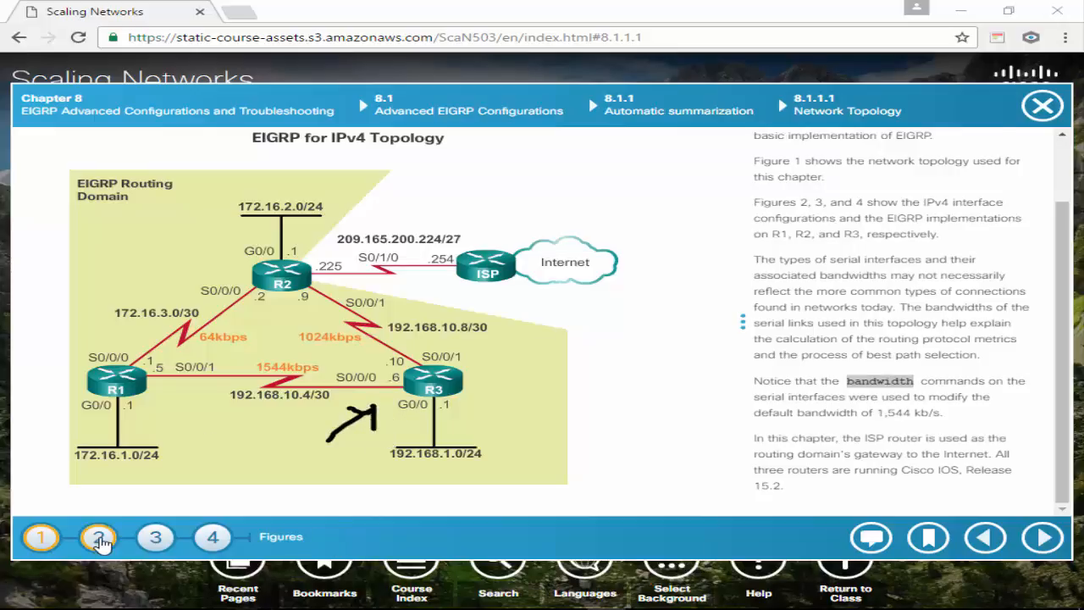
# View the R1, R2 and R3 starting configuration figures, then continue to automatic summarization
pyautogui.click(98, 537)
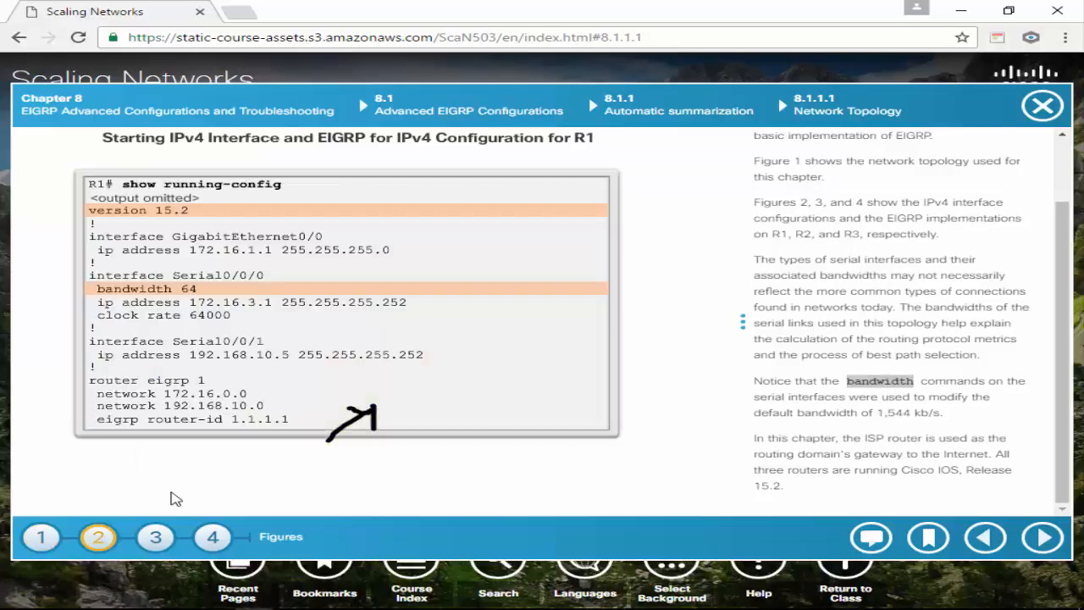
pyautogui.moveTo(134, 320)
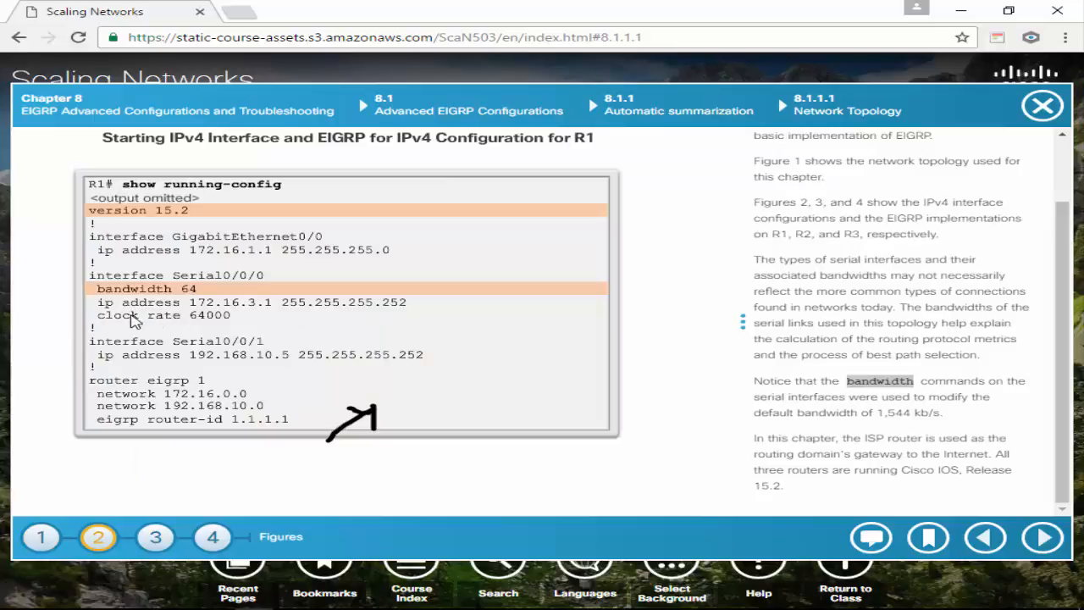
pyautogui.moveTo(222, 325)
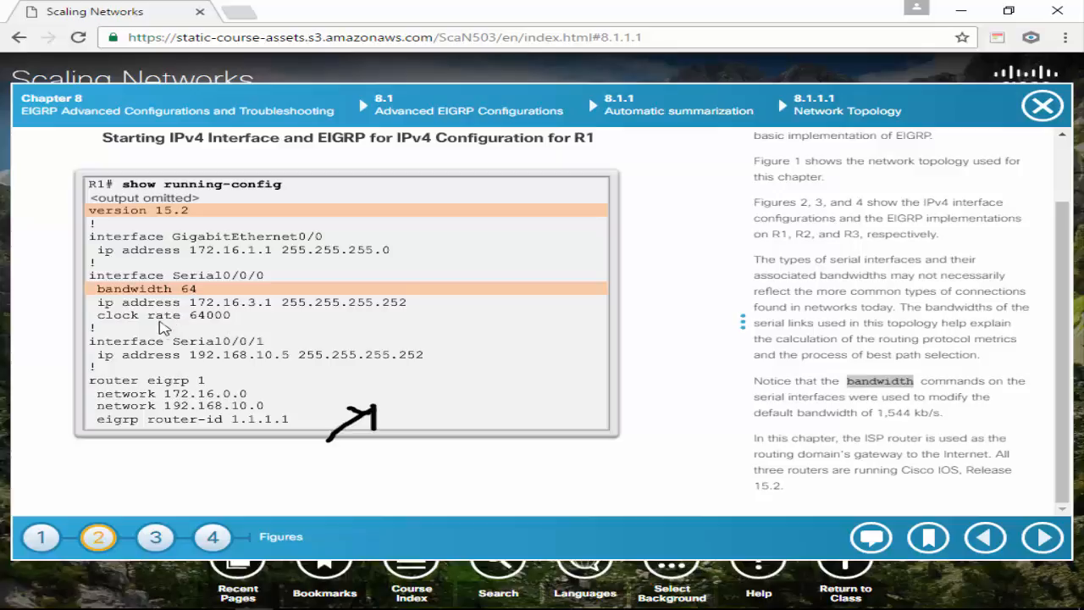
pyautogui.moveTo(143, 369)
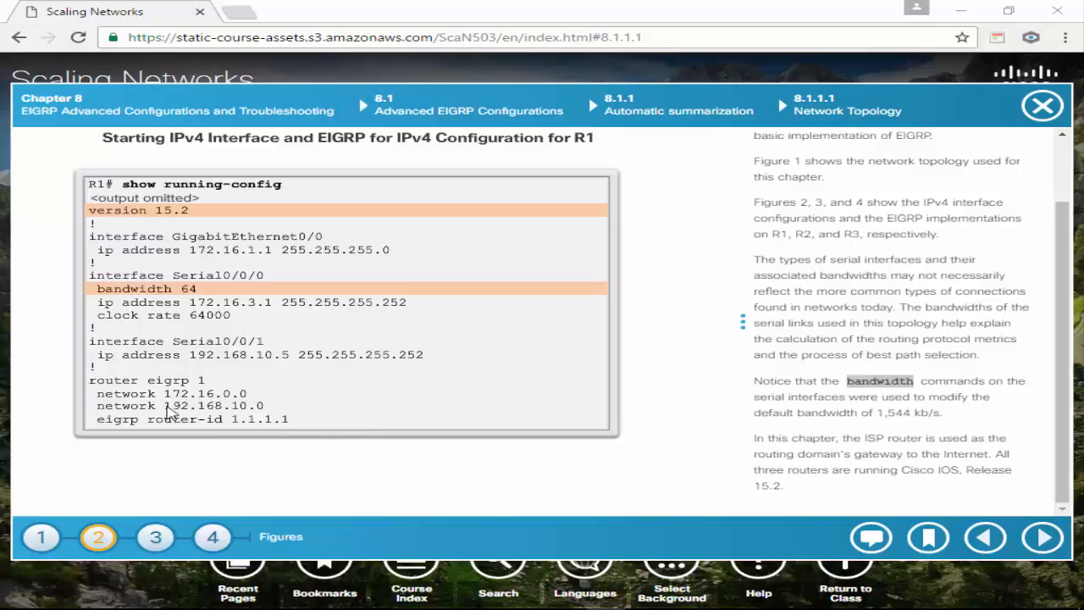
pyautogui.moveTo(313, 355)
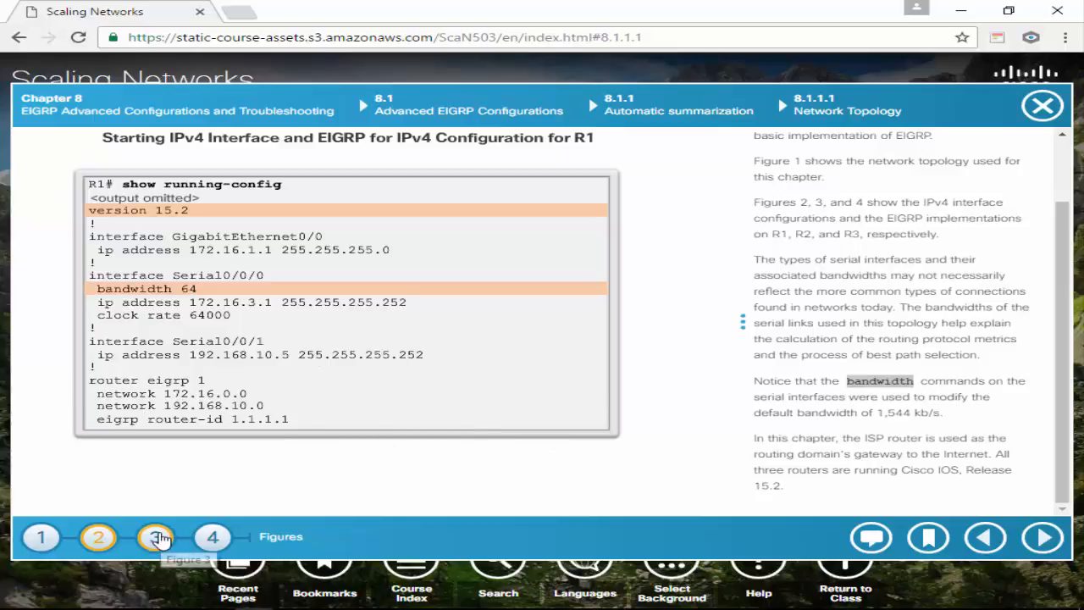
pyautogui.click(155, 535)
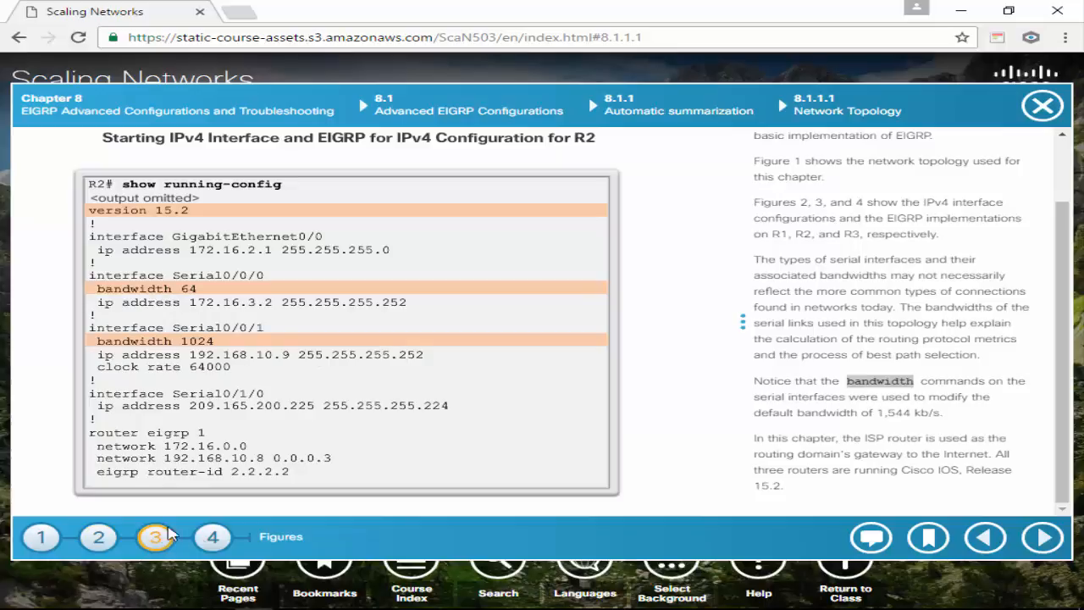
pyautogui.click(213, 535)
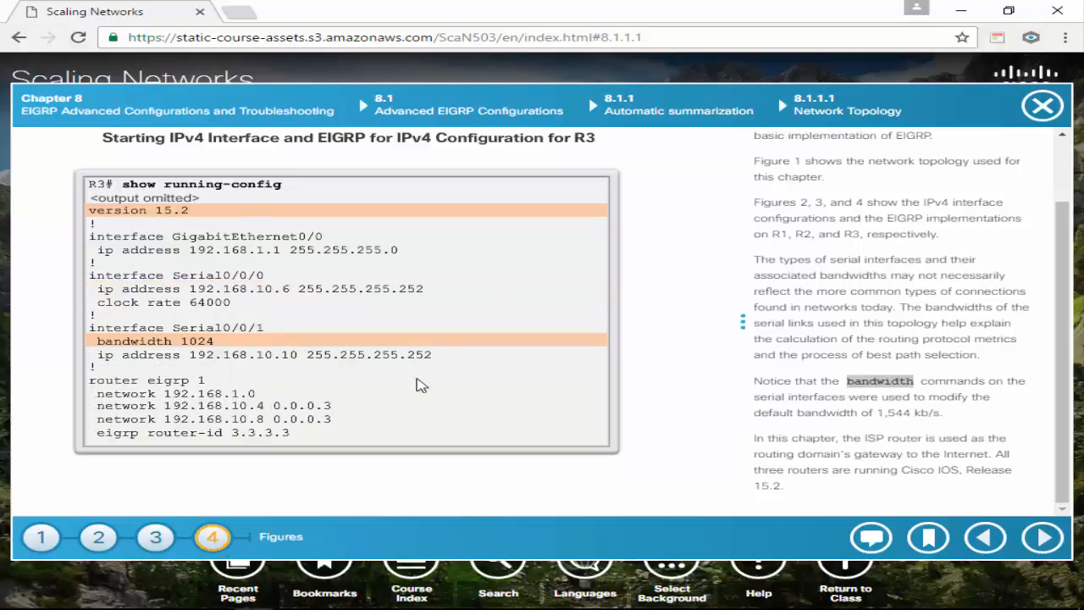
pyautogui.moveTo(1043, 535)
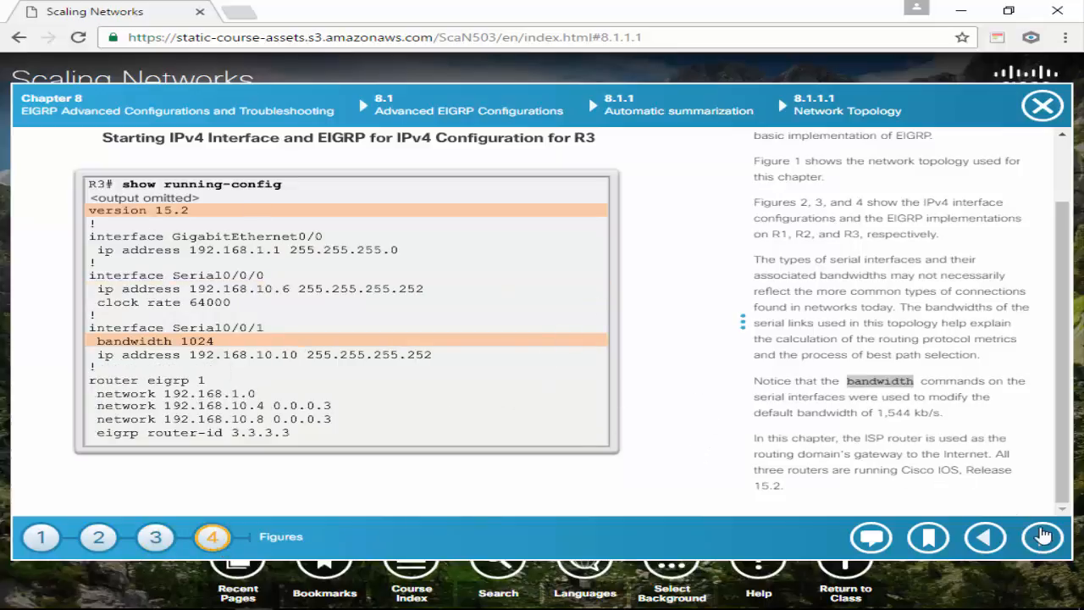
pyautogui.click(1043, 537)
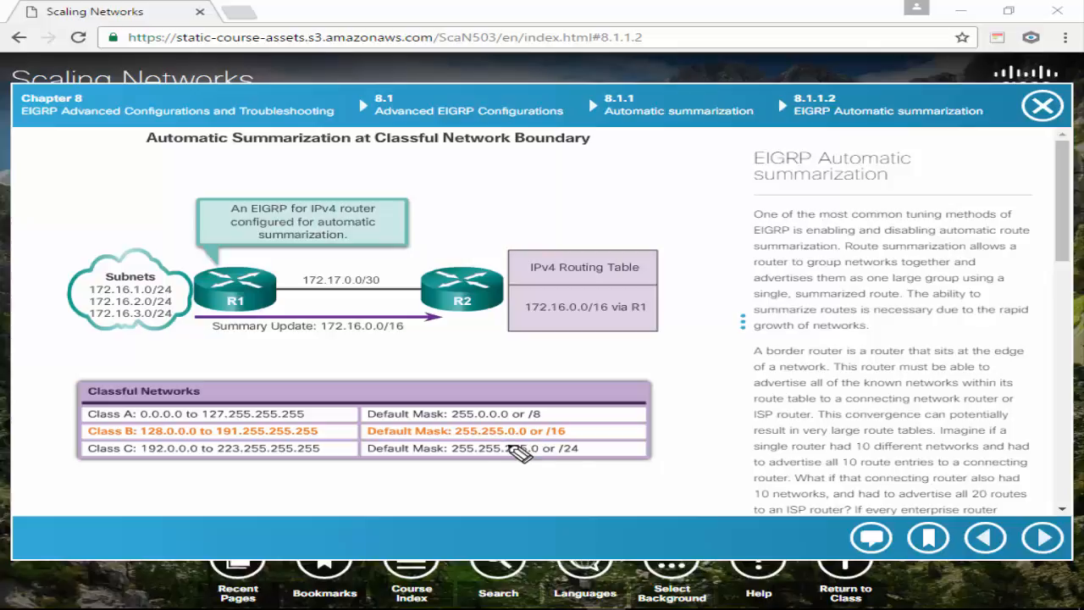
pyautogui.moveTo(271, 298)
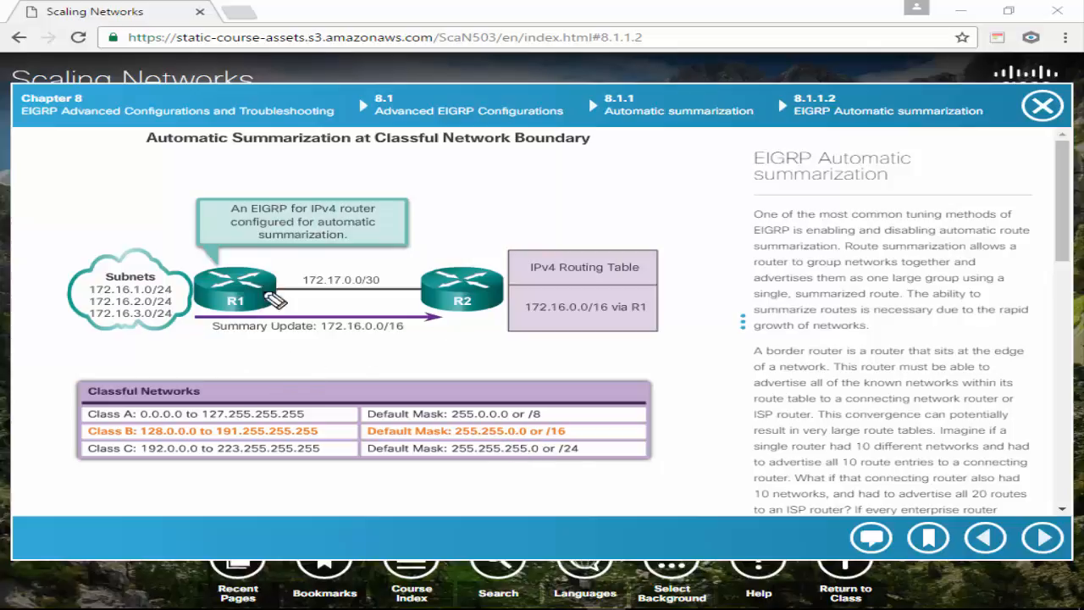
pyautogui.moveTo(454, 271)
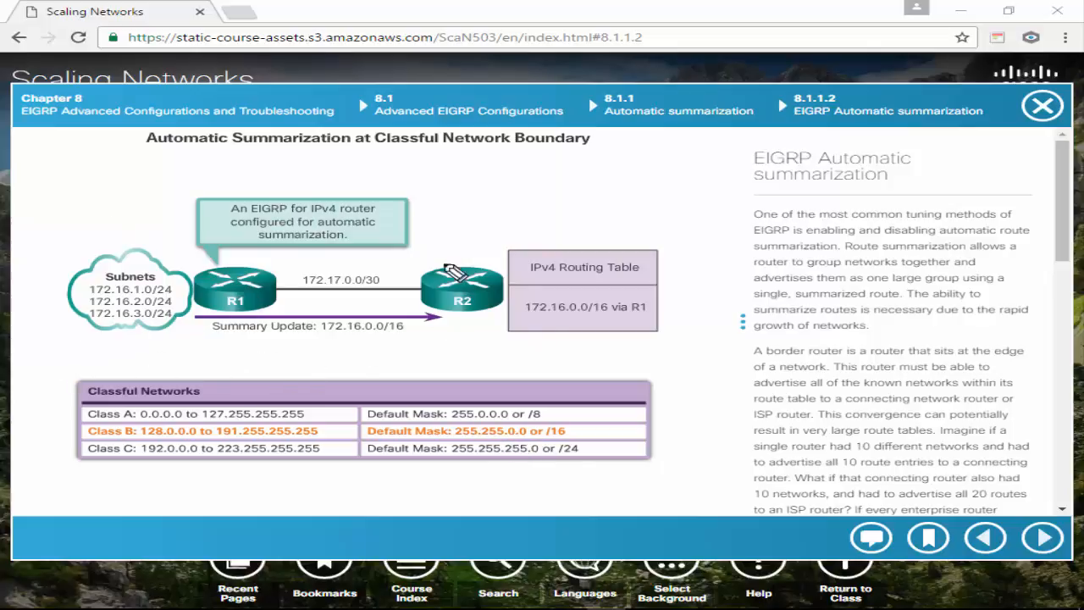
pyautogui.moveTo(318, 364)
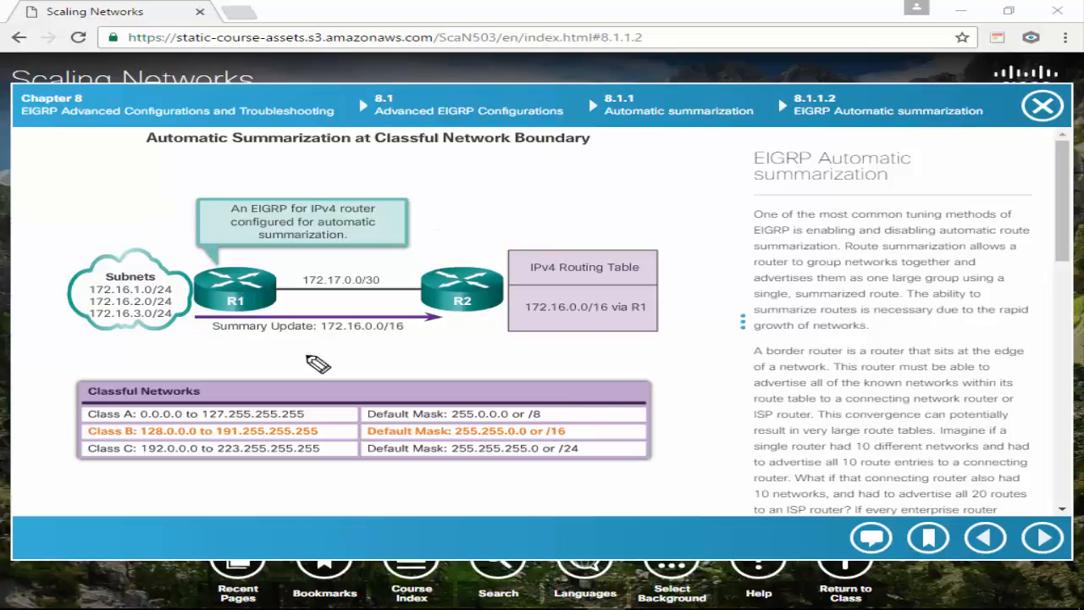
pyautogui.moveTo(272, 449)
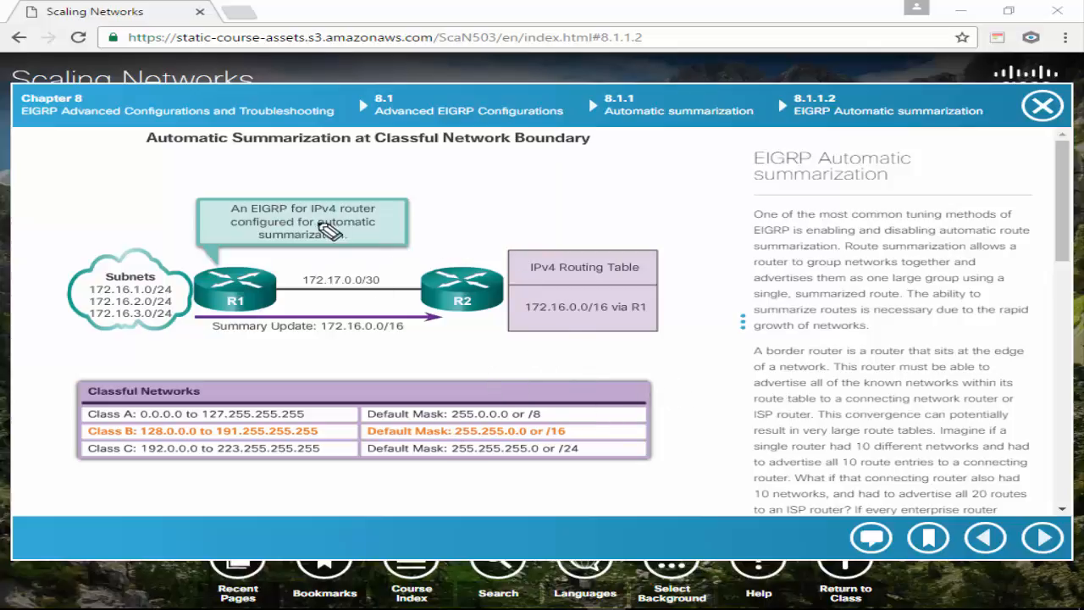
pyautogui.moveTo(203, 347)
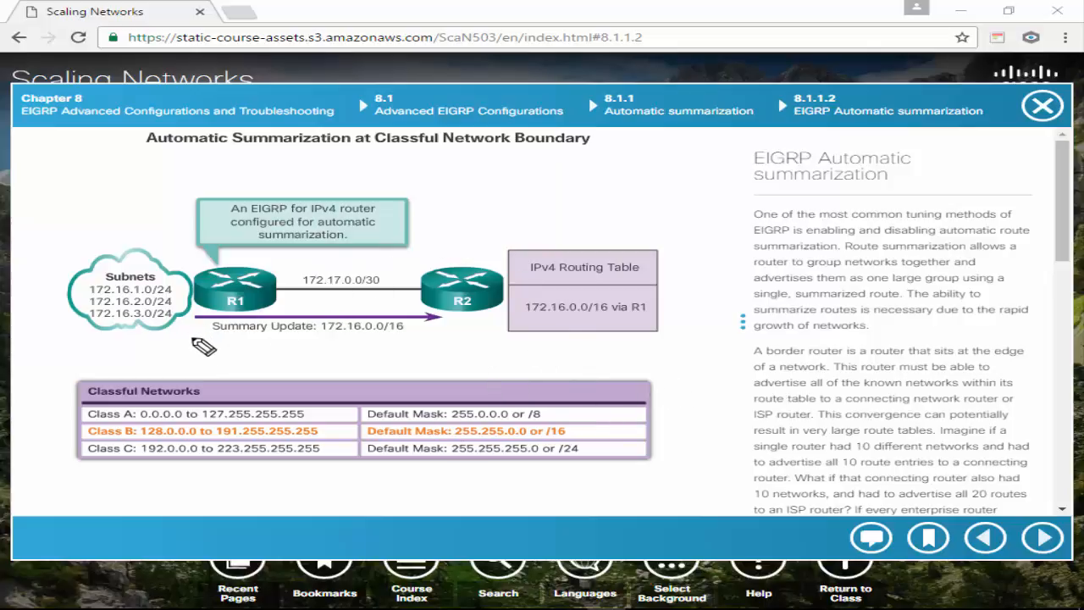
pyautogui.moveTo(280, 303)
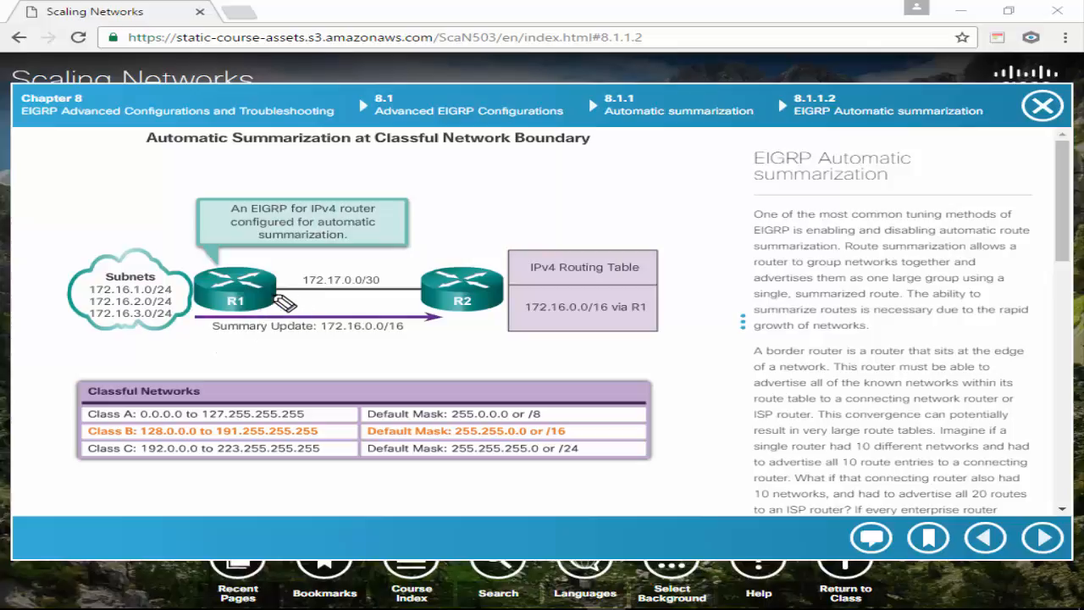
pyautogui.moveTo(410, 301)
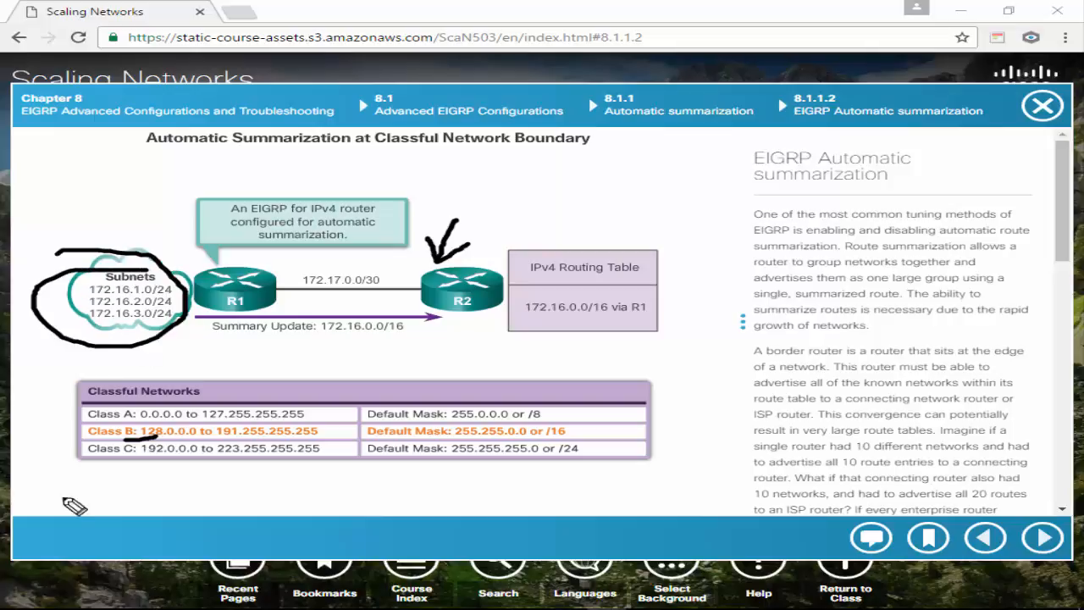
pyautogui.moveTo(144, 301)
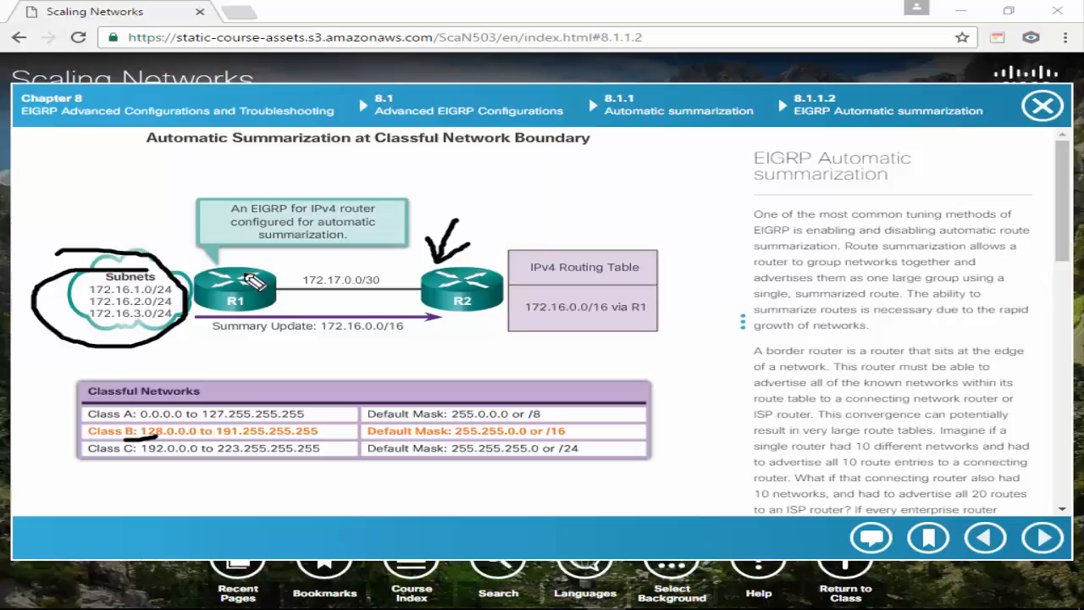
pyautogui.moveTo(161, 301)
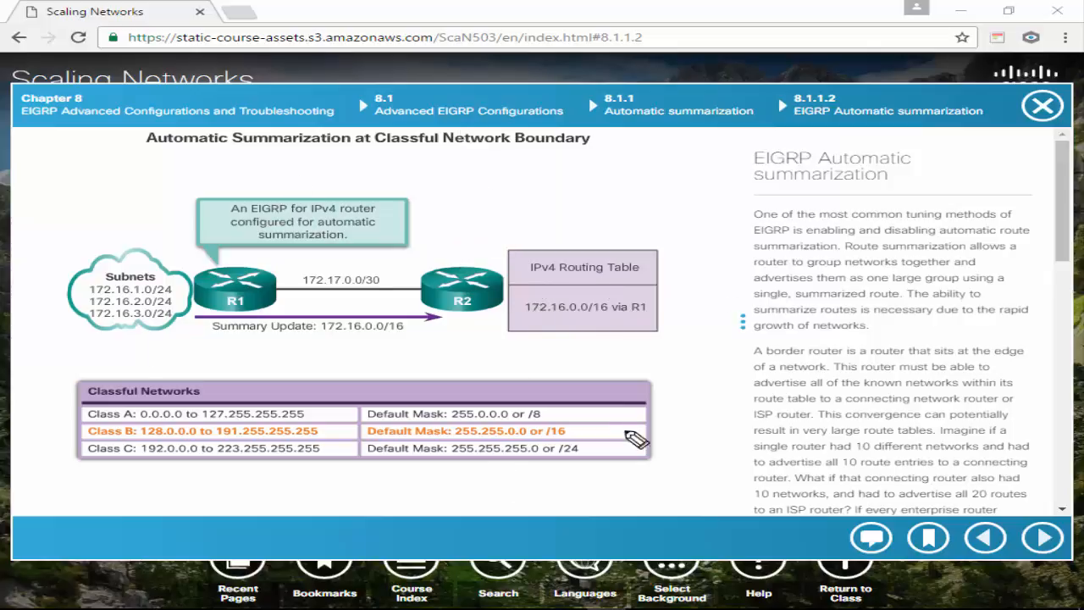
pyautogui.moveTo(347, 306)
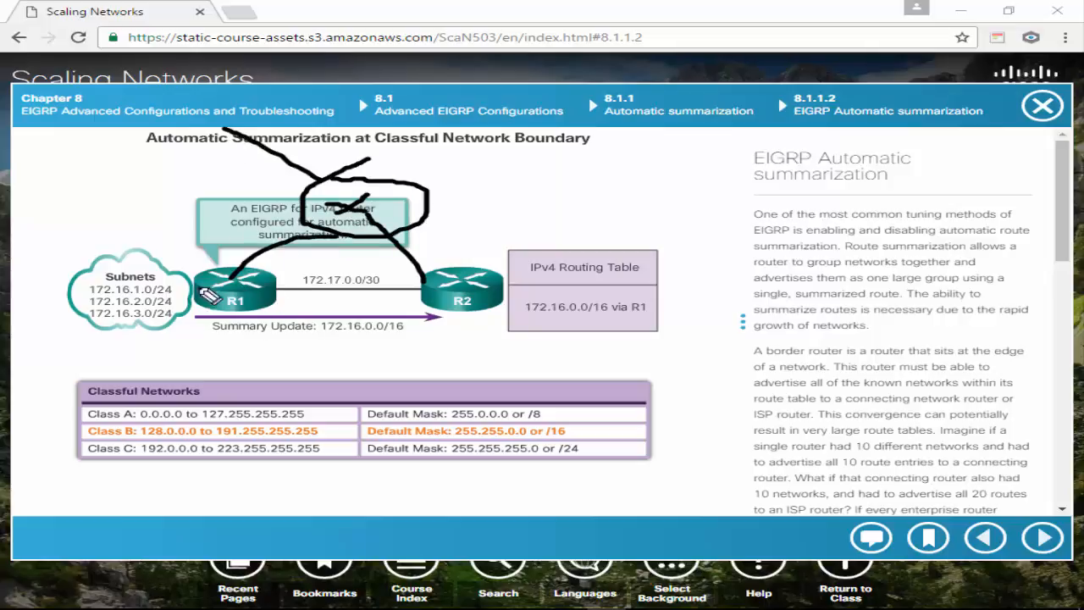
pyautogui.moveTo(572, 329)
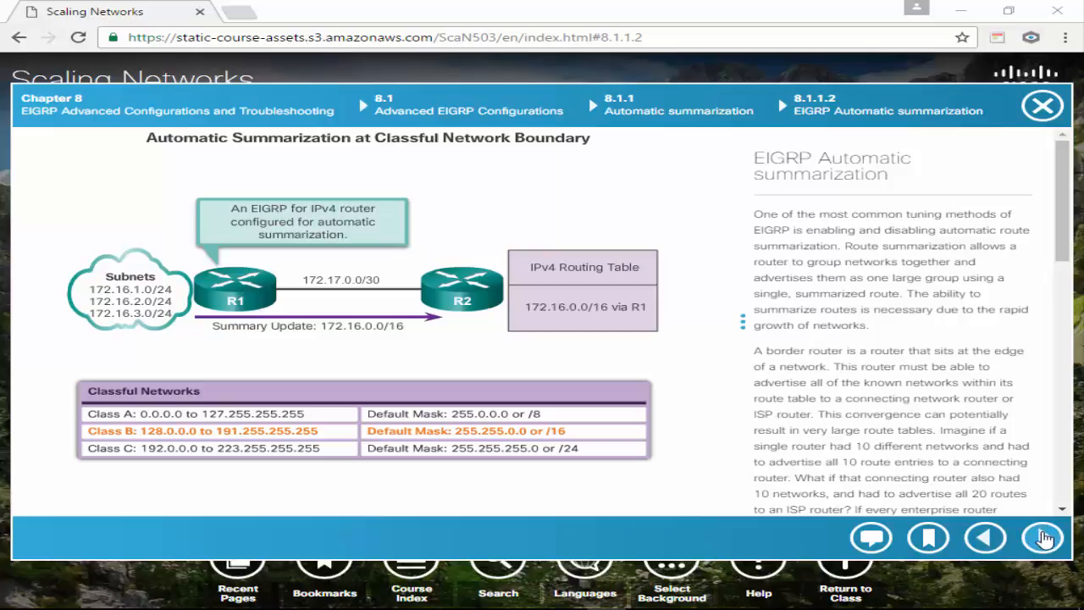
pyautogui.moveTo(1044, 539)
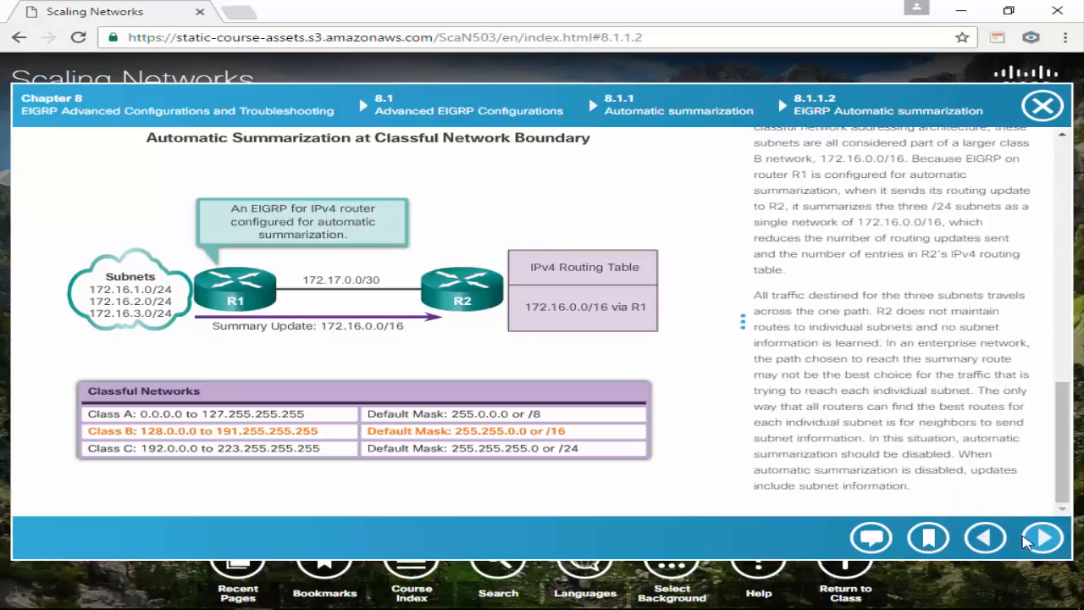
# Go on to page 8.1.1.3, Configuring EIGRP Automatic Summarization
pyautogui.click(1043, 539)
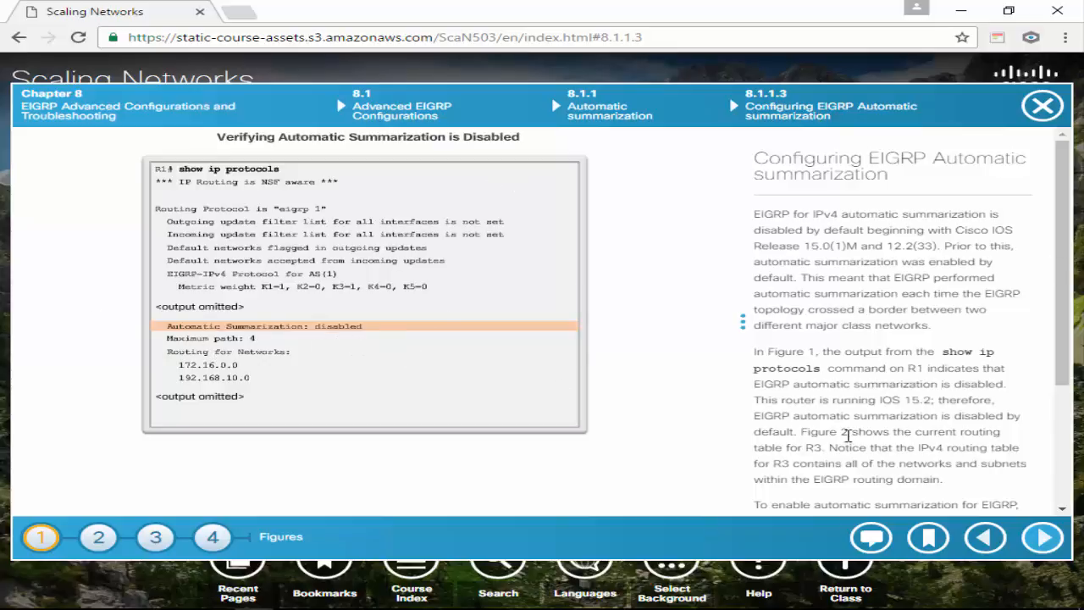
pyautogui.moveTo(220, 337)
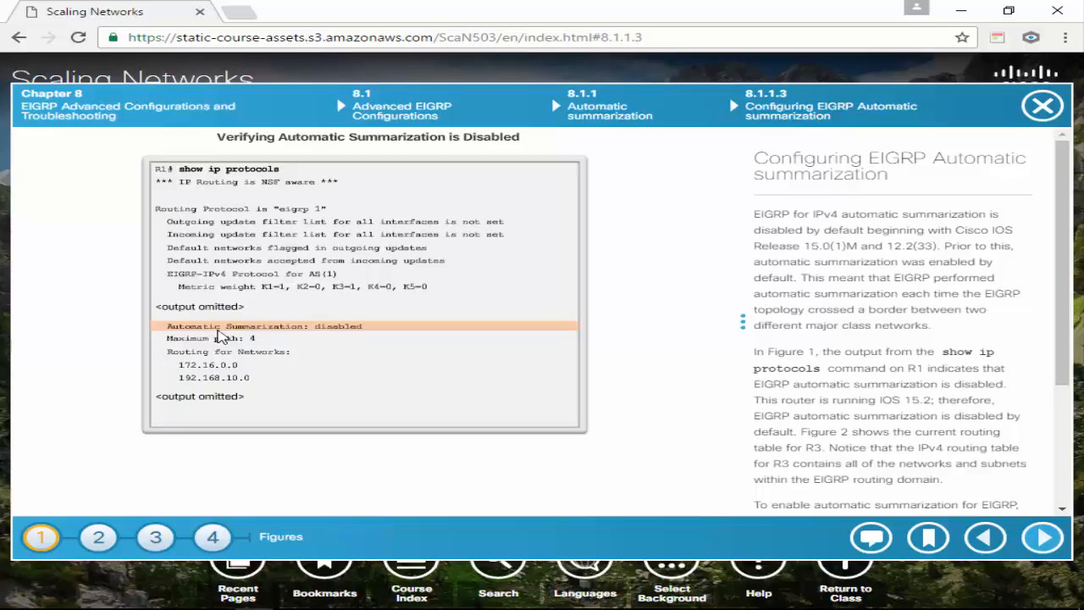
pyautogui.moveTo(644, 596)
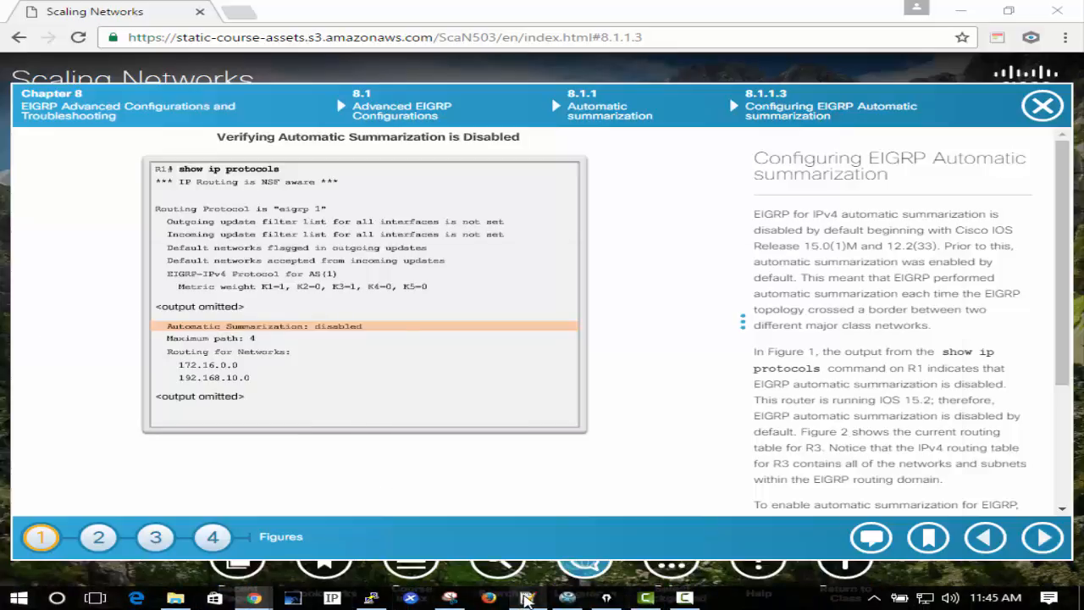
# Note the commands 'router eigrp 1' and 'no auto-summary' in a Notepad++ scratch tab
pyautogui.click(529, 600)
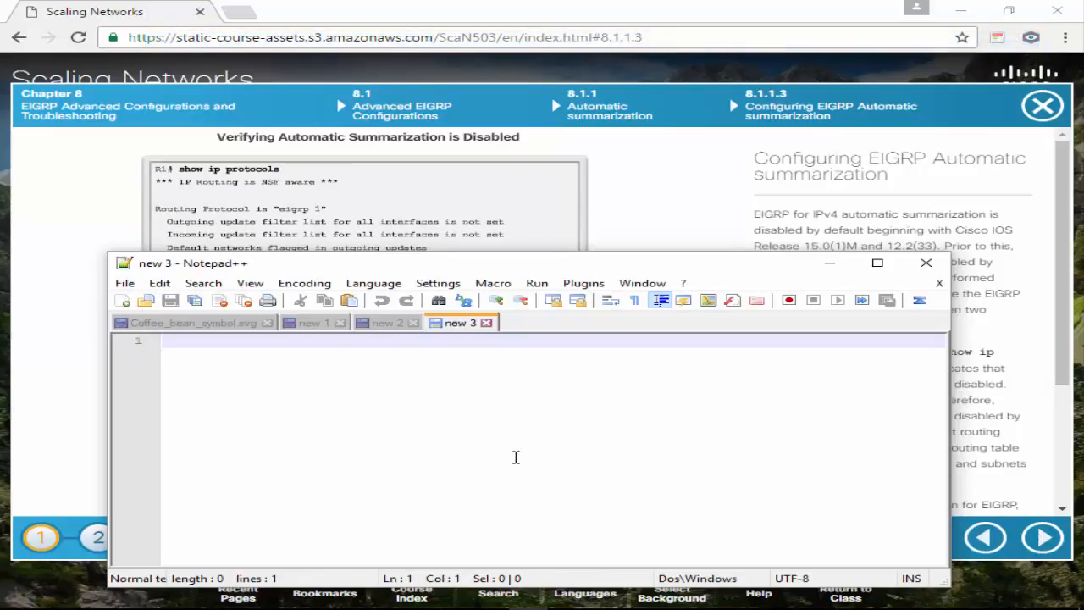
pyautogui.write('router eigr')
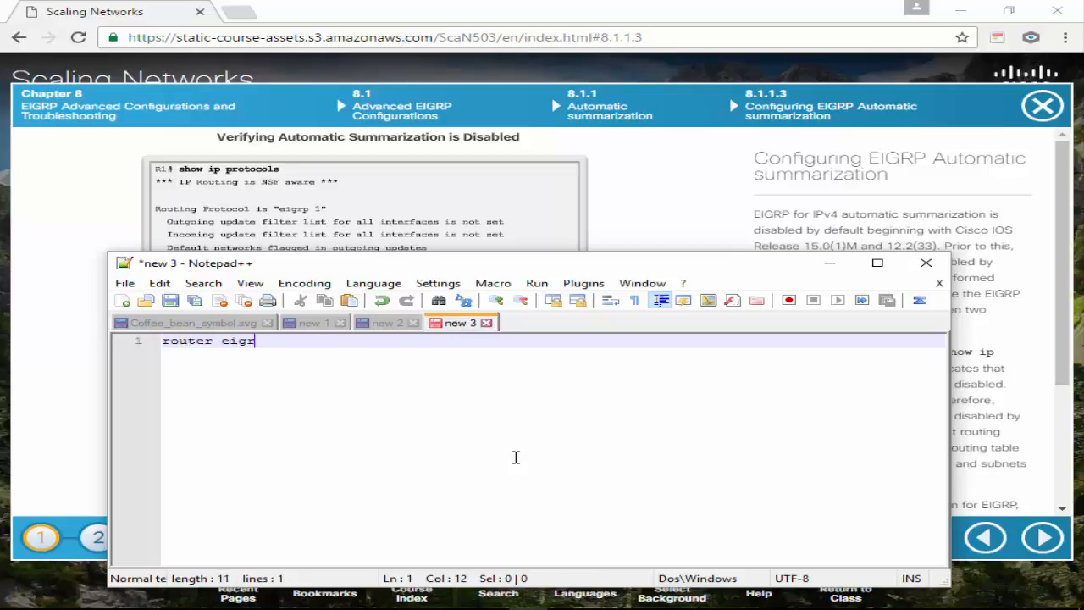
pyautogui.write('p 1')
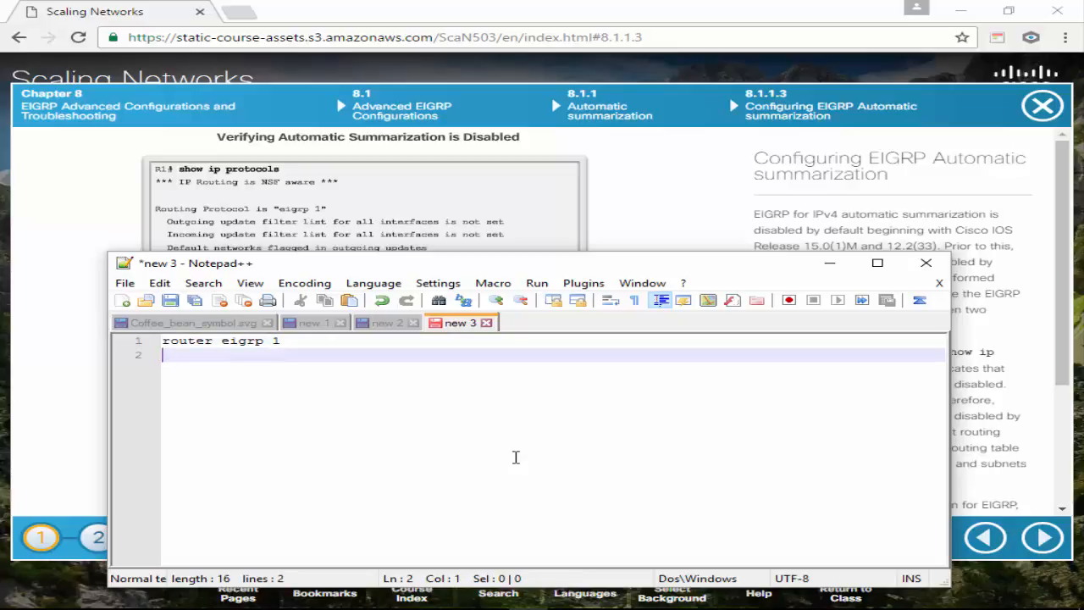
pyautogui.moveTo(474, 151)
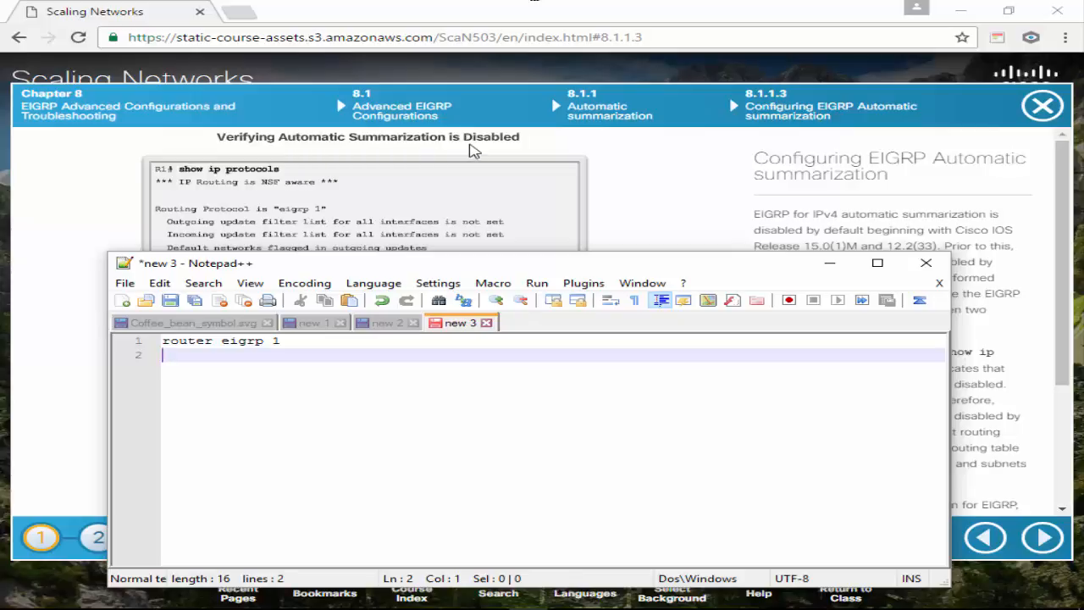
pyautogui.write('no au')
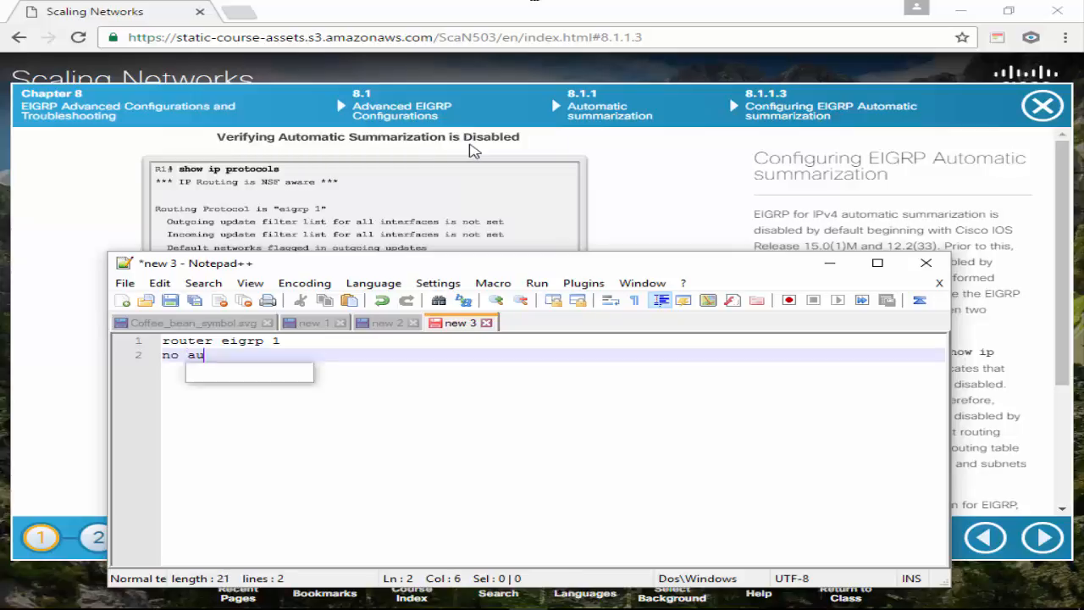
pyautogui.write('to-si')
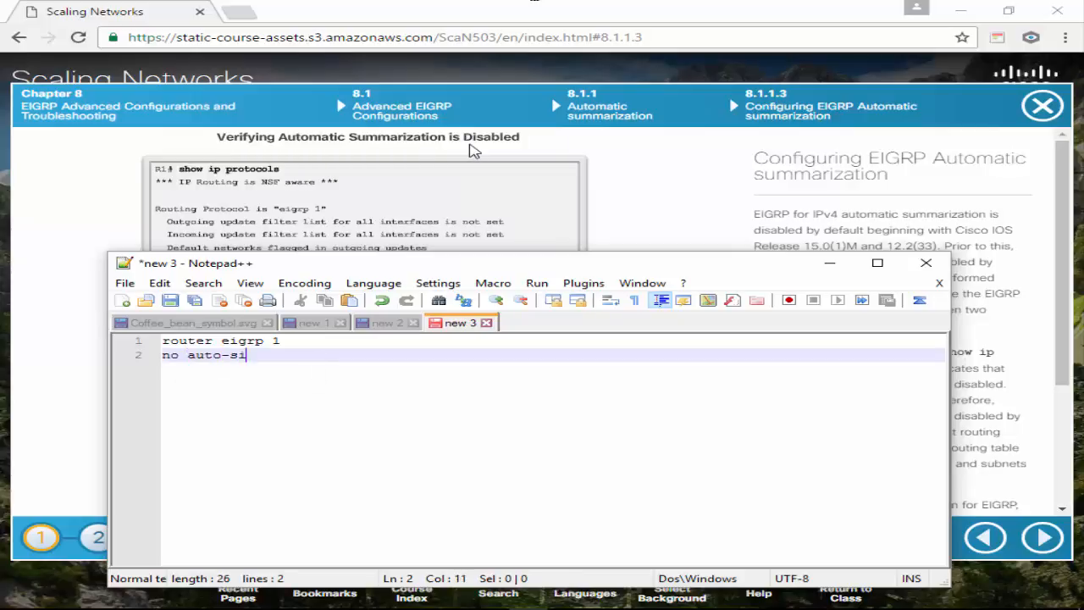
pyautogui.write('ummary')
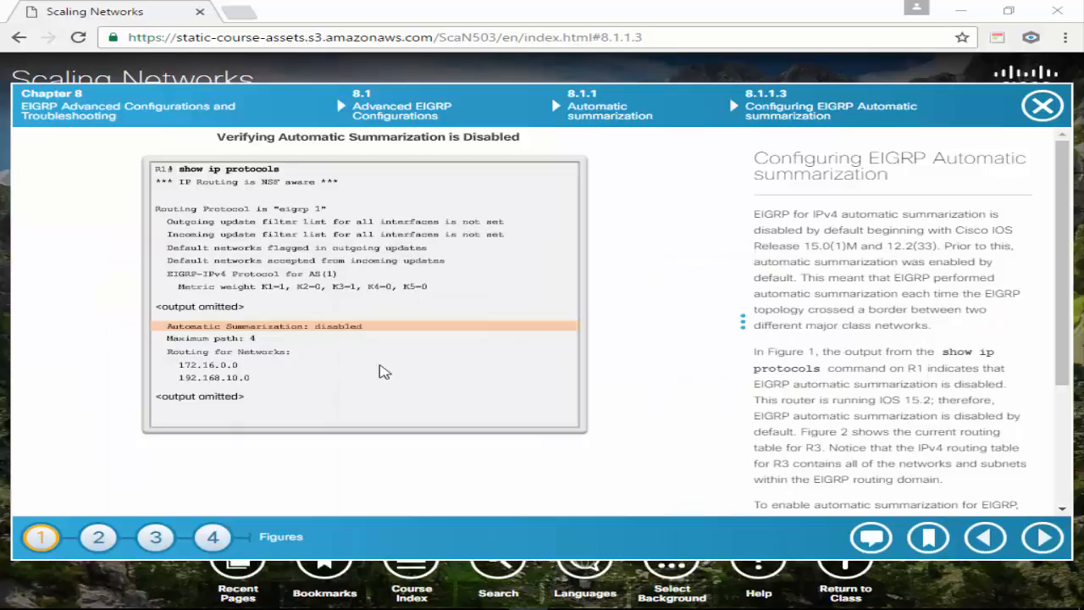
pyautogui.moveTo(224, 219)
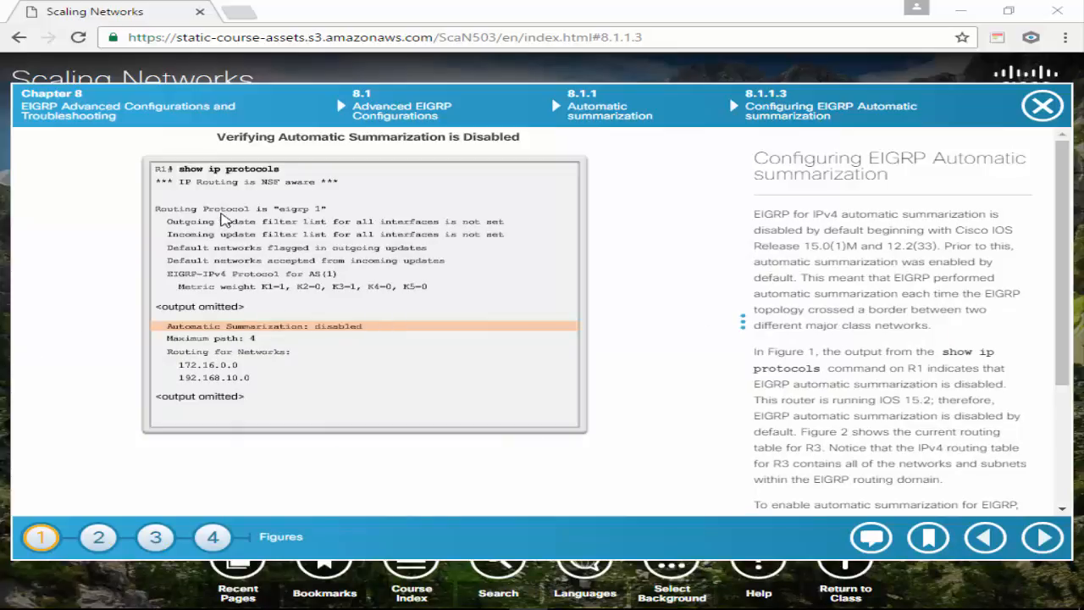
pyautogui.moveTo(162, 228)
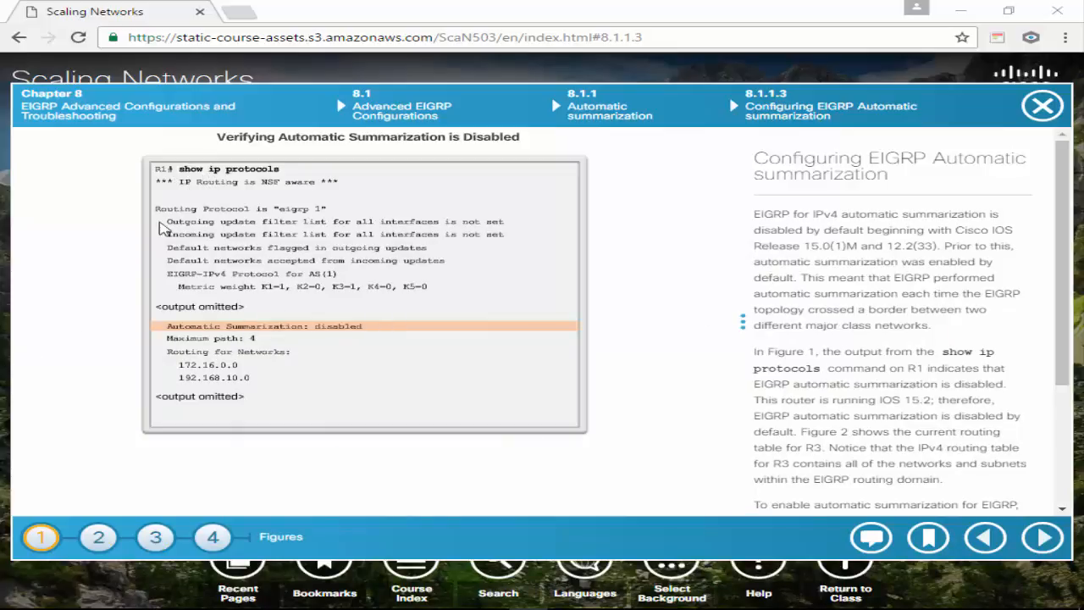
pyautogui.moveTo(240, 301)
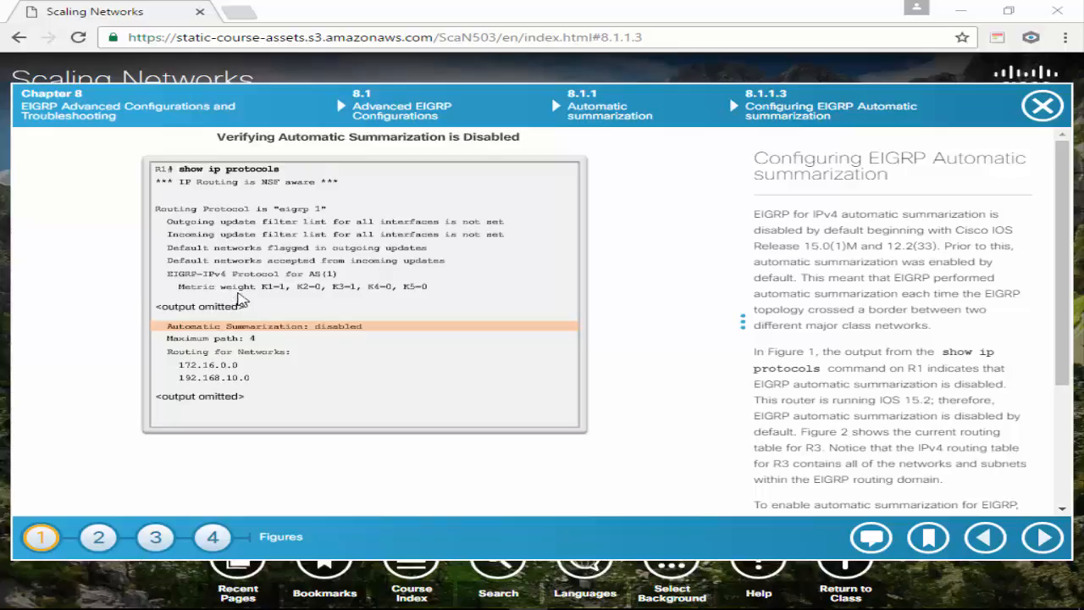
pyautogui.moveTo(240, 302)
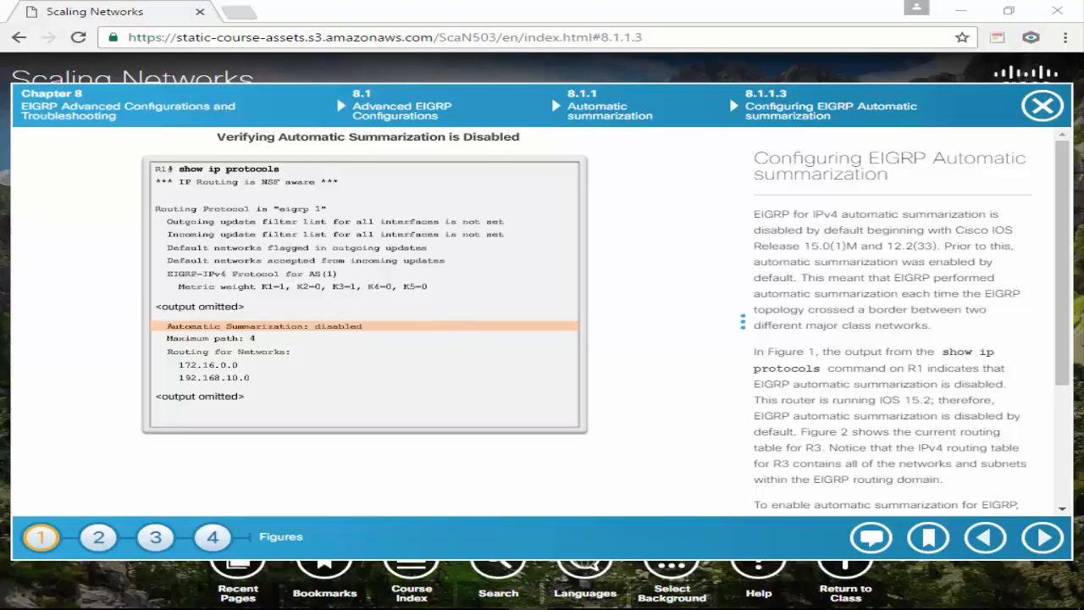
# View figures 2 and 3 on automatic summarization, then continue to 8.1.1.4 show ip protocols
pyautogui.click(99, 537)
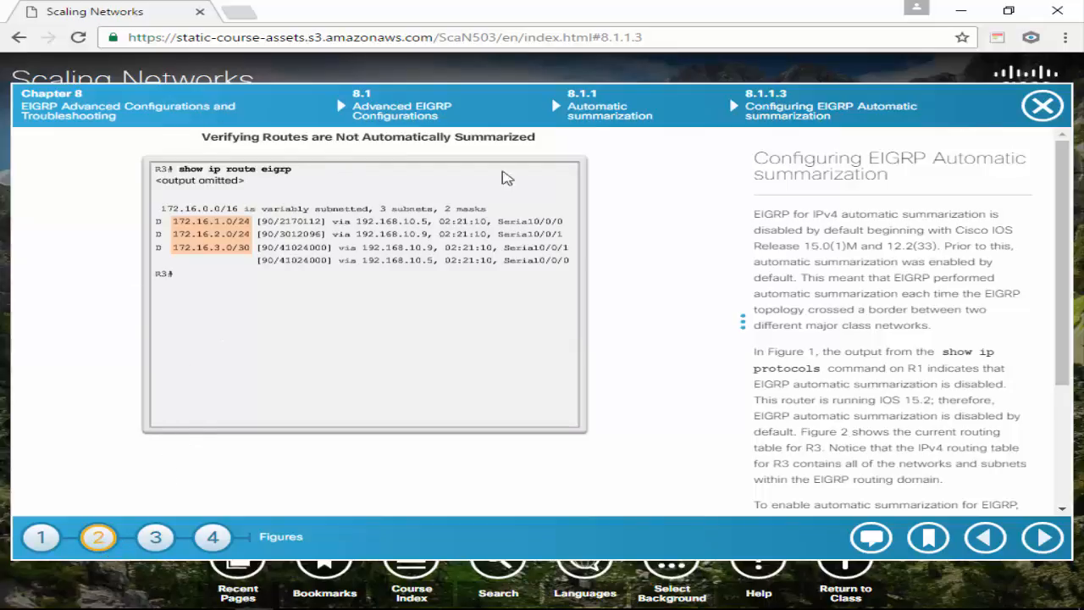
pyautogui.moveTo(129, 181)
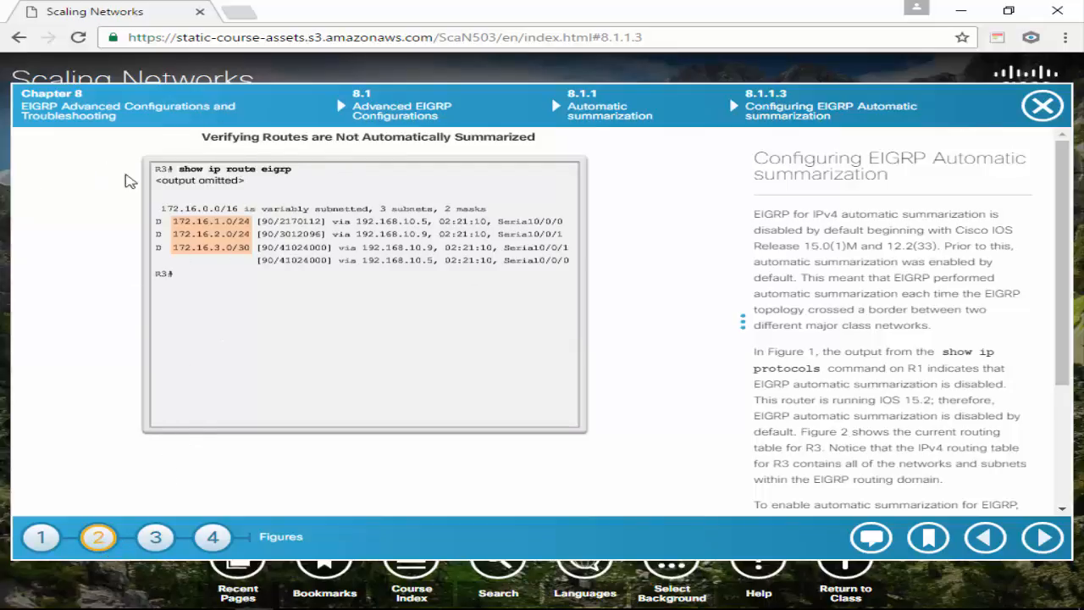
pyautogui.moveTo(188, 498)
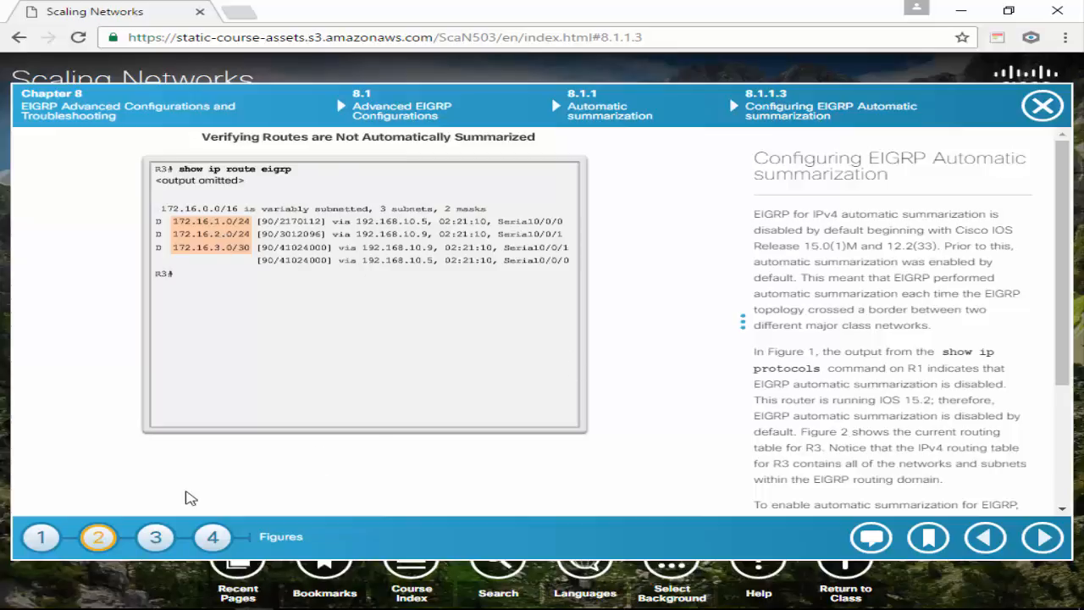
pyautogui.moveTo(247, 214)
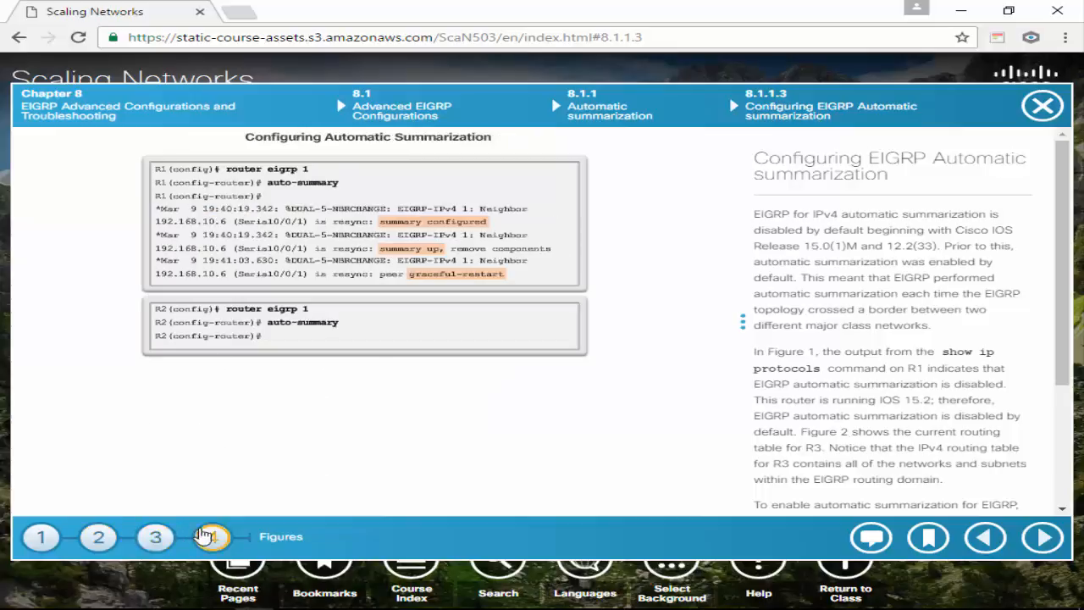
pyautogui.click(156, 535)
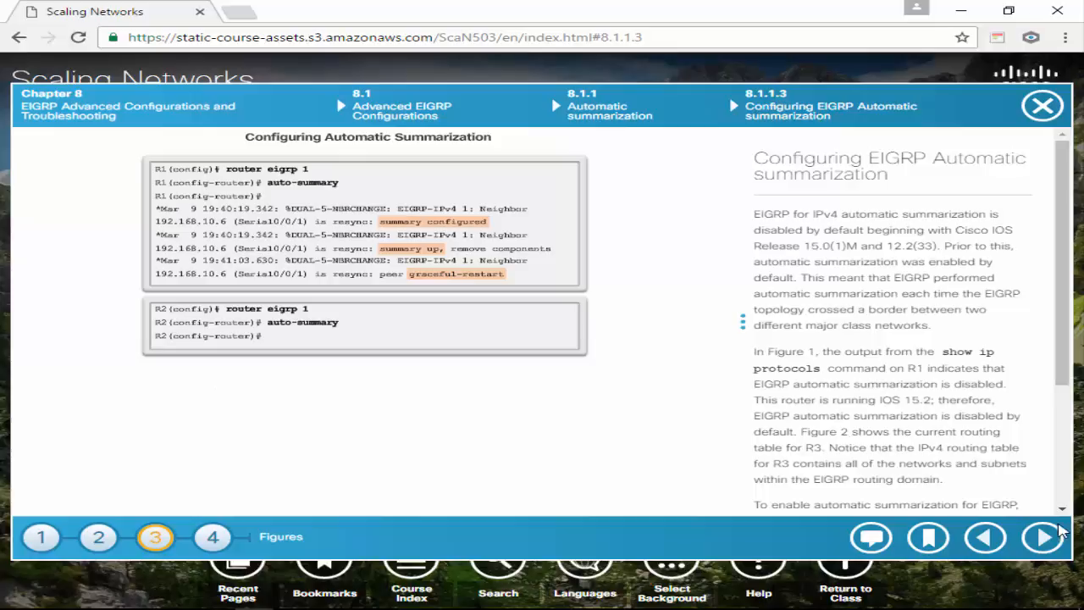
pyautogui.click(1042, 536)
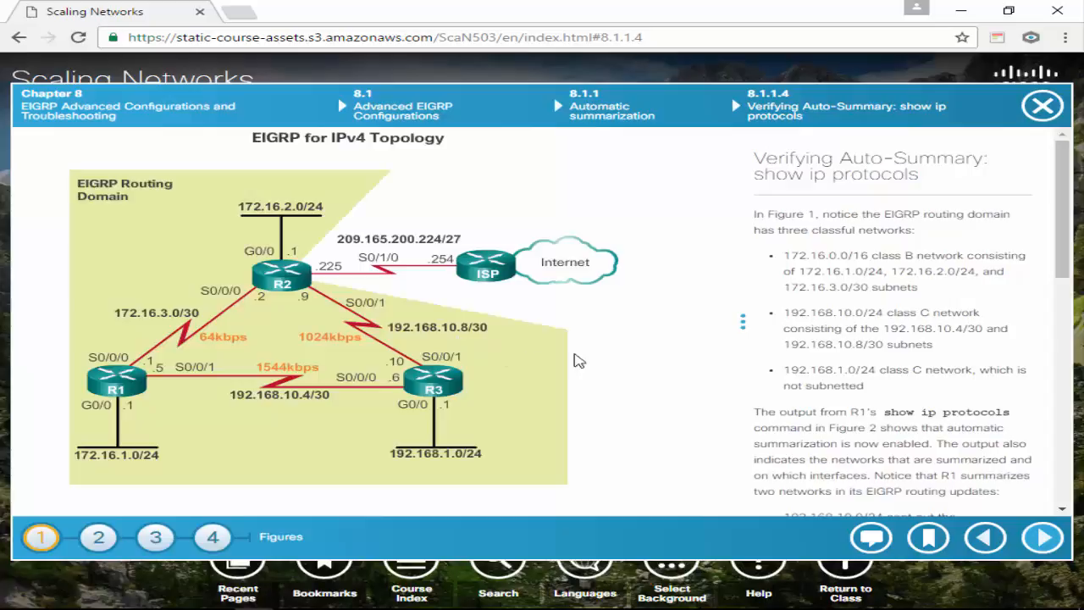
pyautogui.moveTo(430, 413)
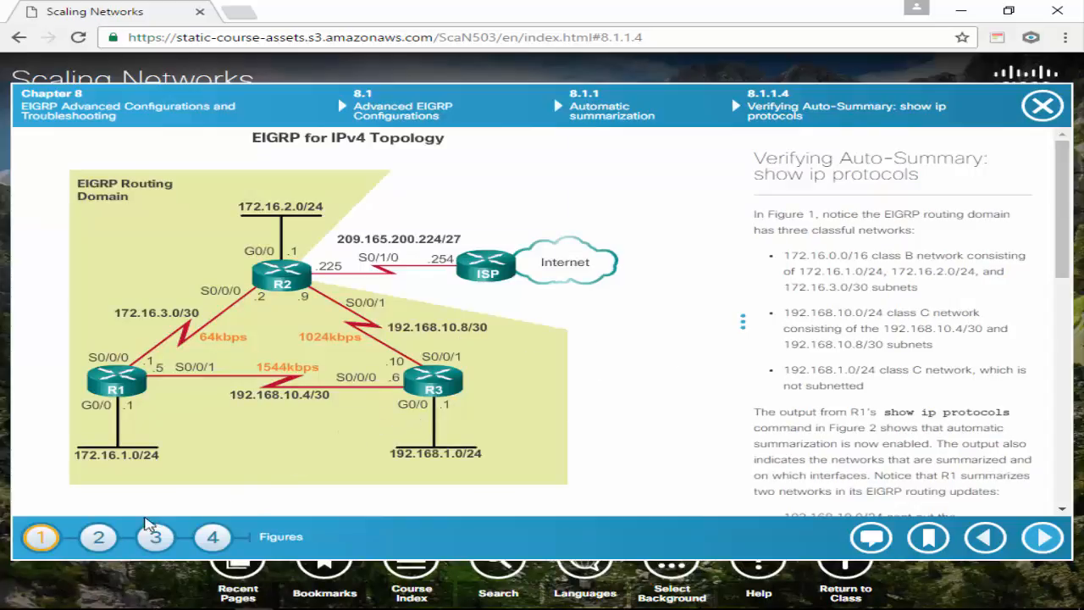
# View R1's 192.168.10.0/24 and 172.16.0.0/16 summary figures on page 8.1.1.4
pyautogui.click(156, 537)
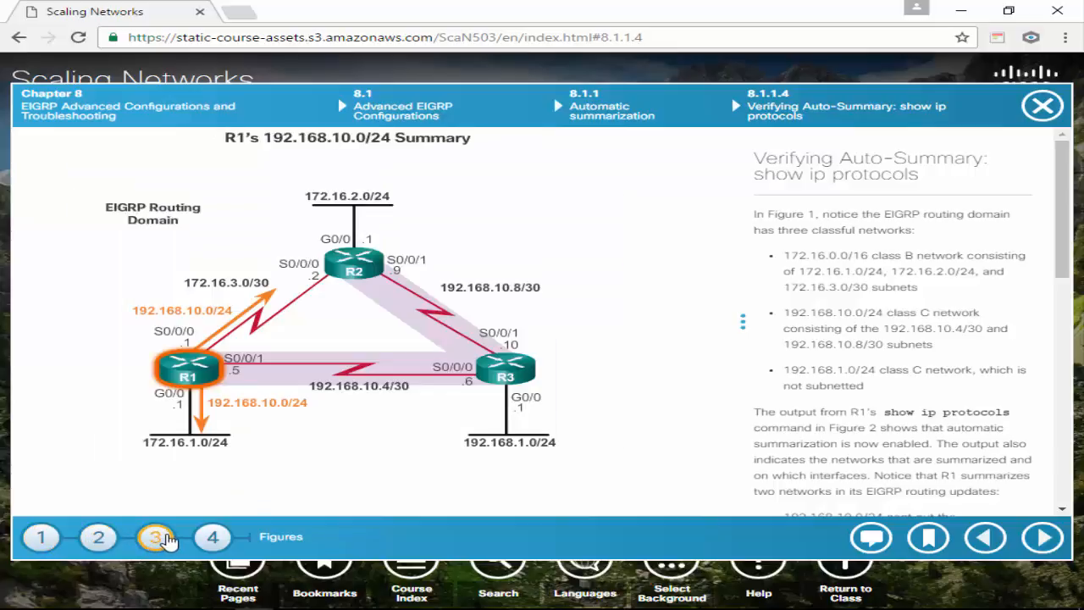
pyautogui.click(212, 537)
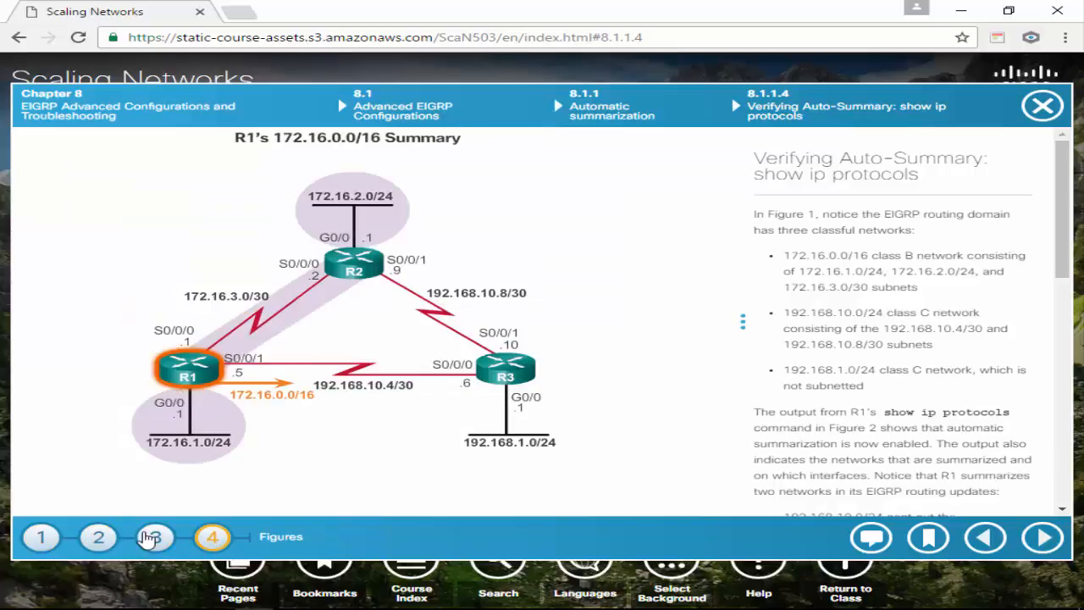
pyautogui.click(155, 537)
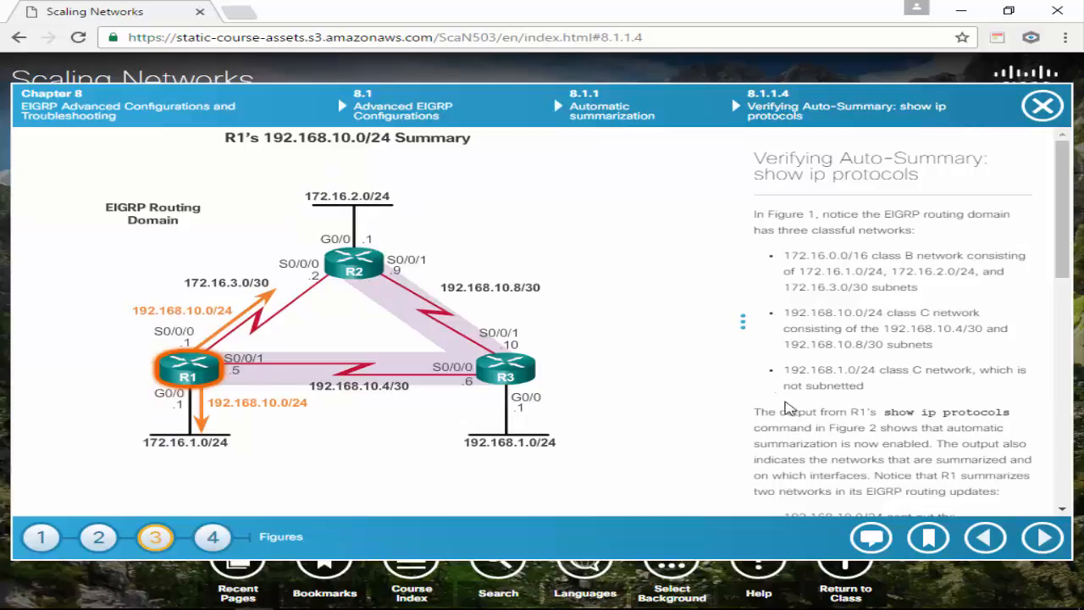
pyautogui.scroll(-3)
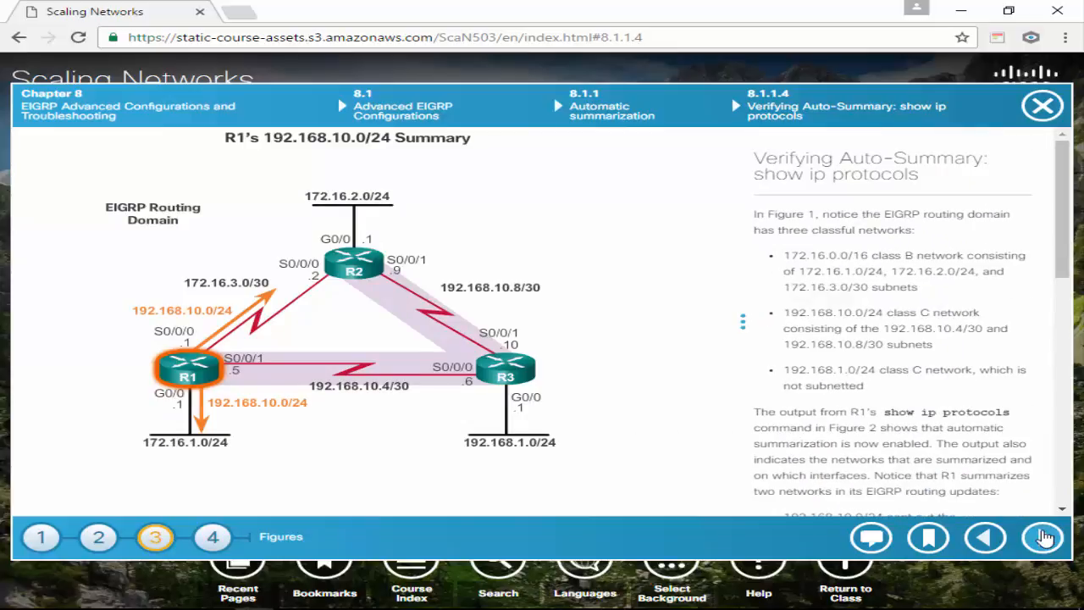
# Move to 8.1.1.5 and read R3's all-links topology output for the 172.16.0.0/16 summary
pyautogui.click(1041, 537)
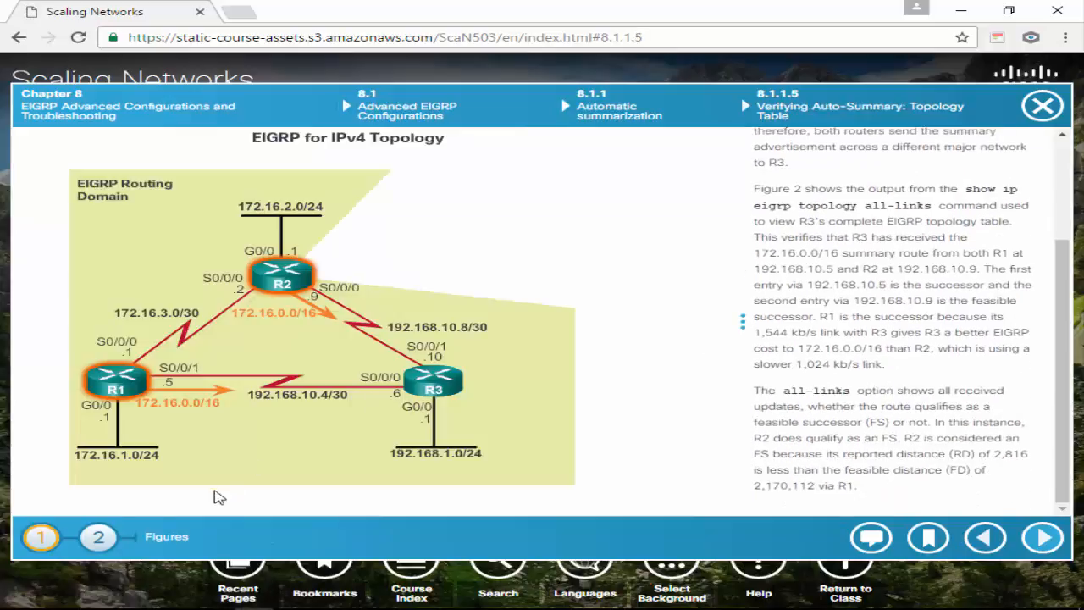
pyautogui.click(99, 535)
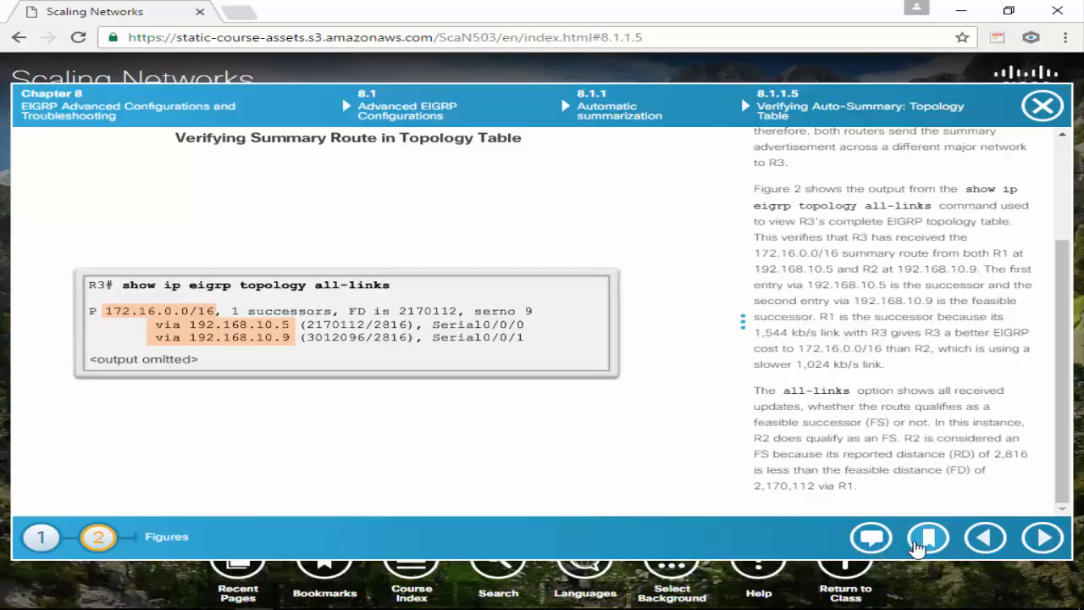
pyautogui.moveTo(437, 466)
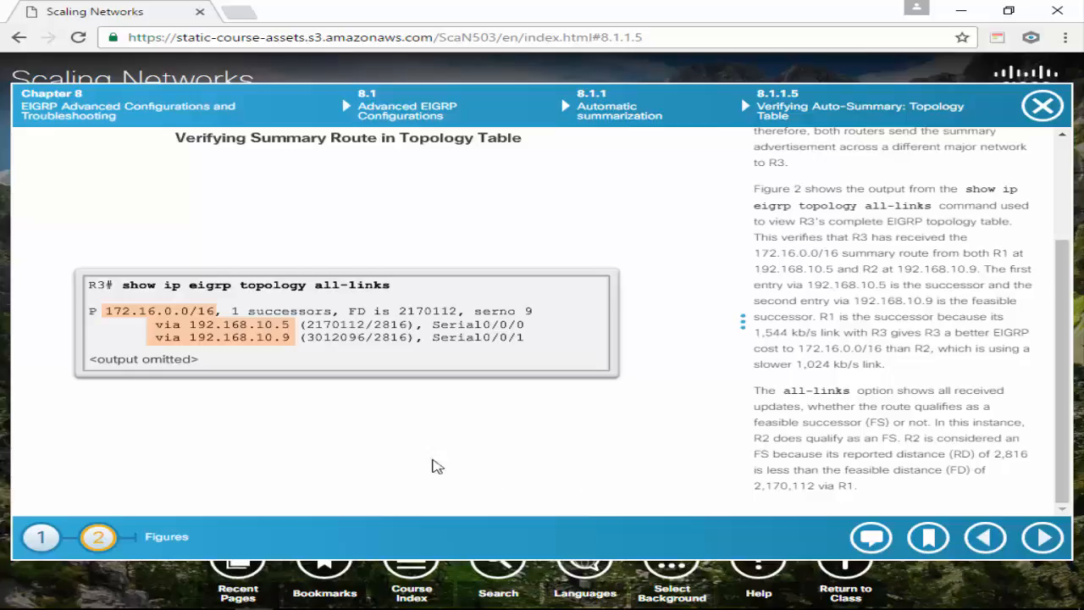
pyautogui.moveTo(294, 431)
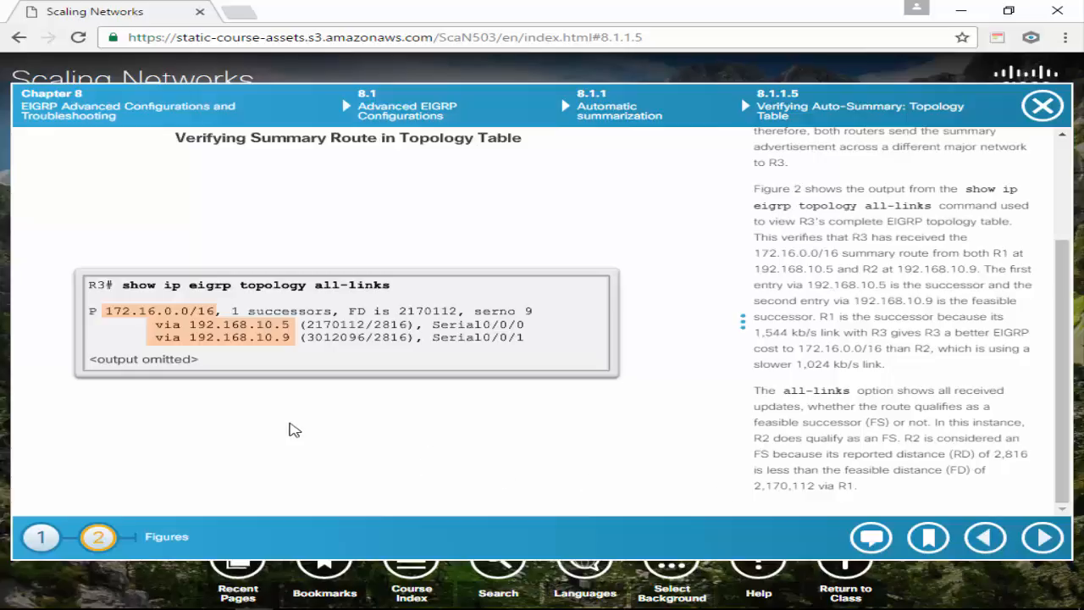
pyautogui.moveTo(833, 345)
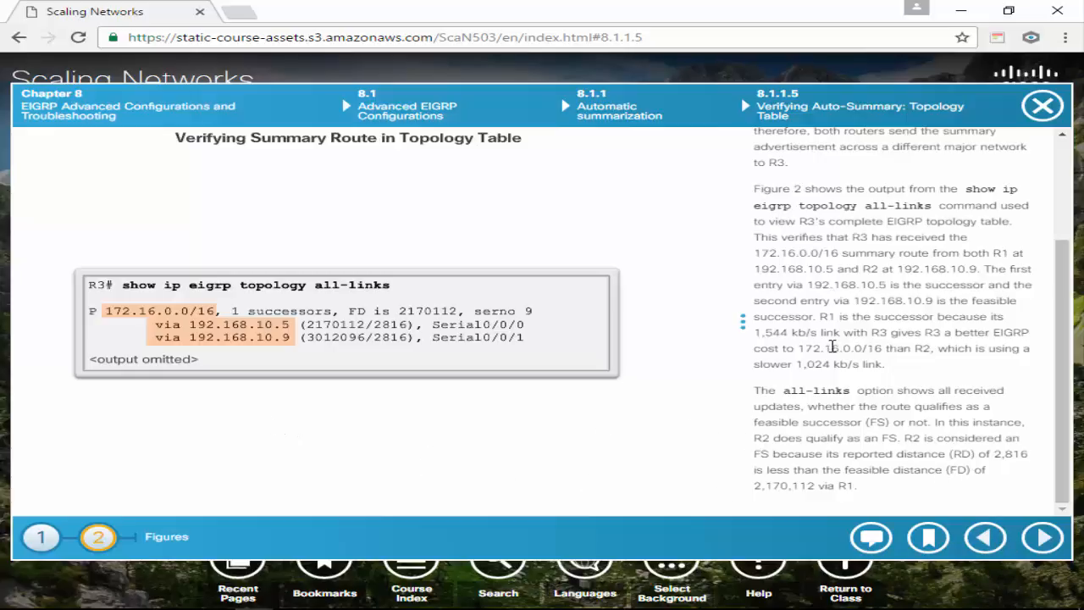
pyautogui.scroll(3)
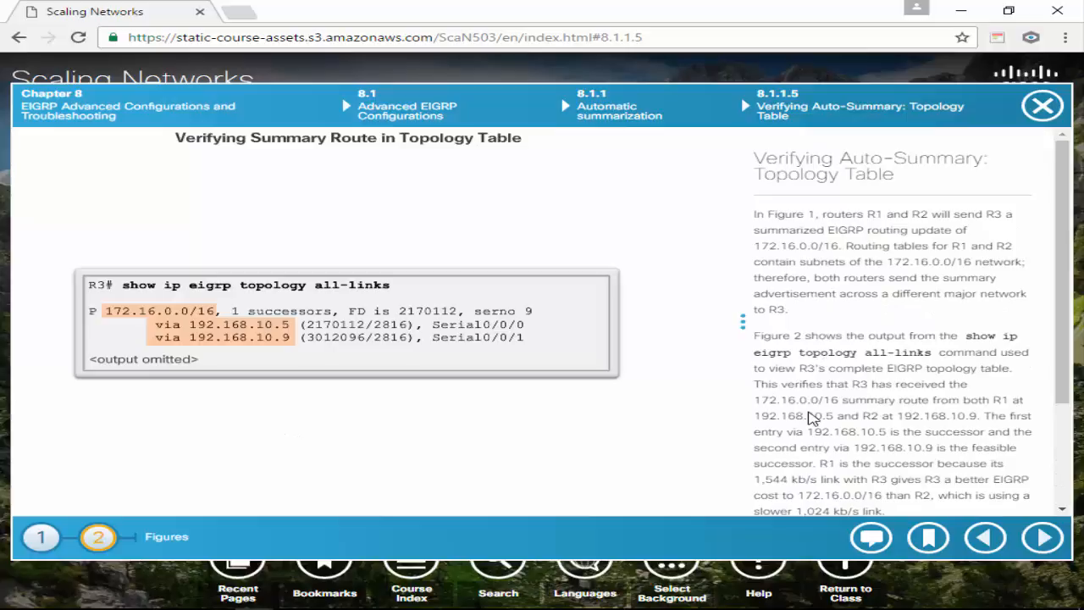
pyautogui.scroll(-3)
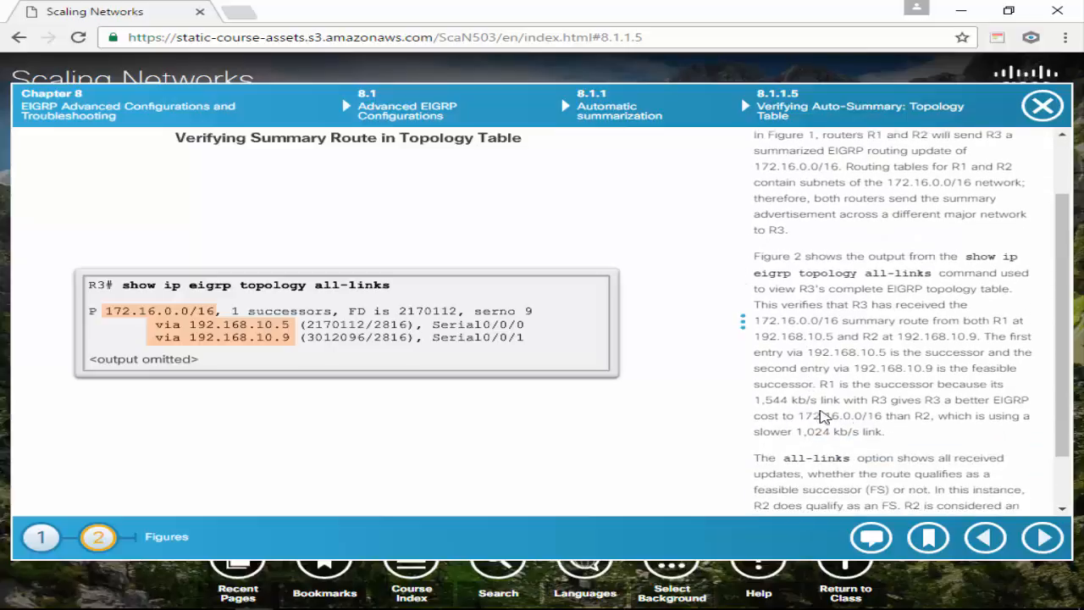
pyautogui.scroll(-3)
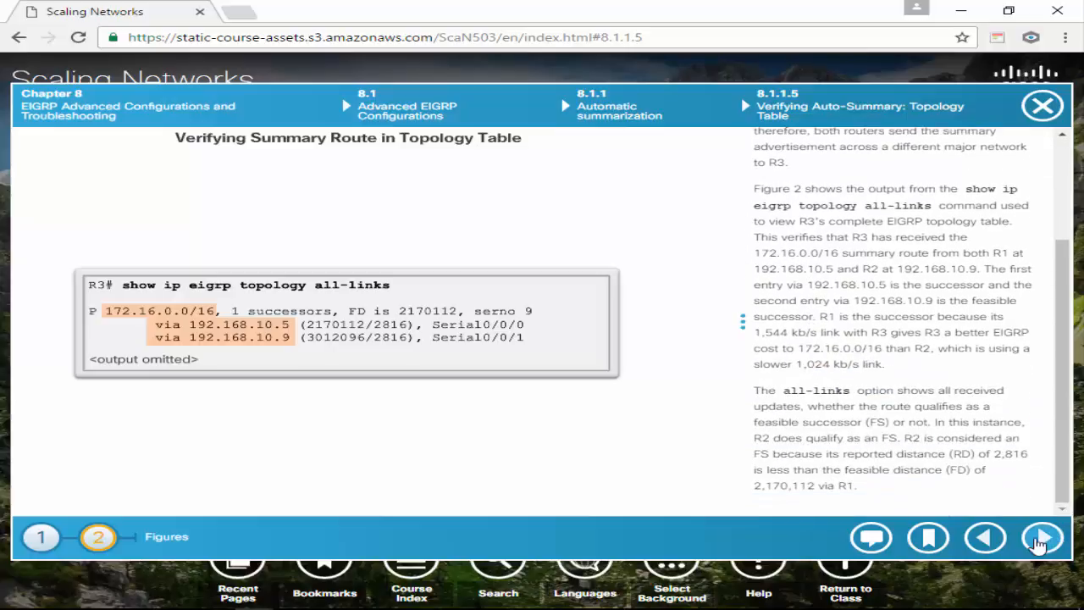
# Advance to page 8.1.1.6, Verifying Auto-Summary: Routing Table
pyautogui.click(1042, 538)
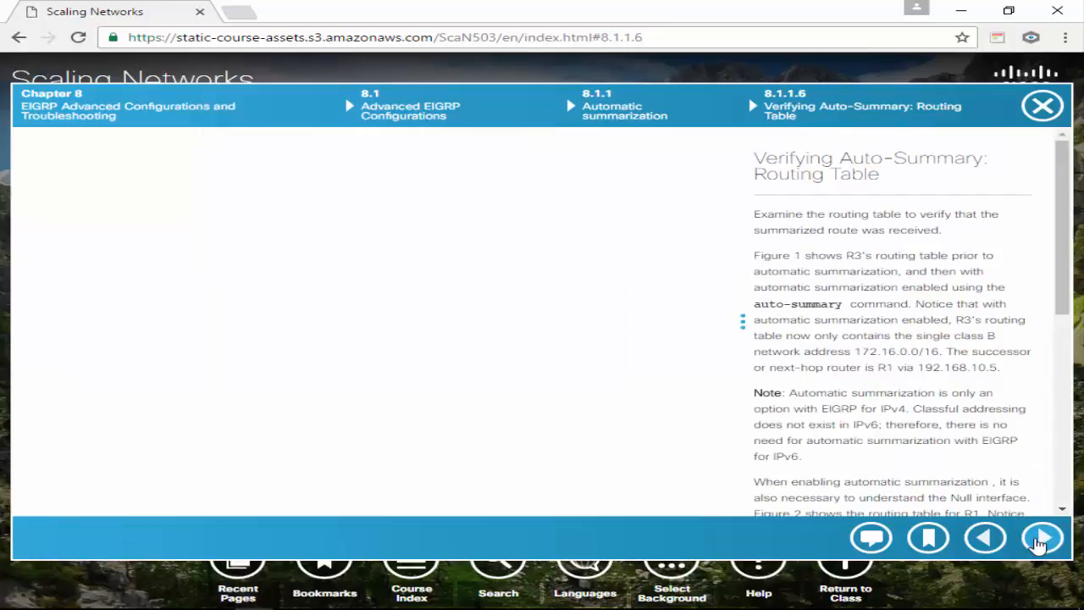
pyautogui.click(1042, 539)
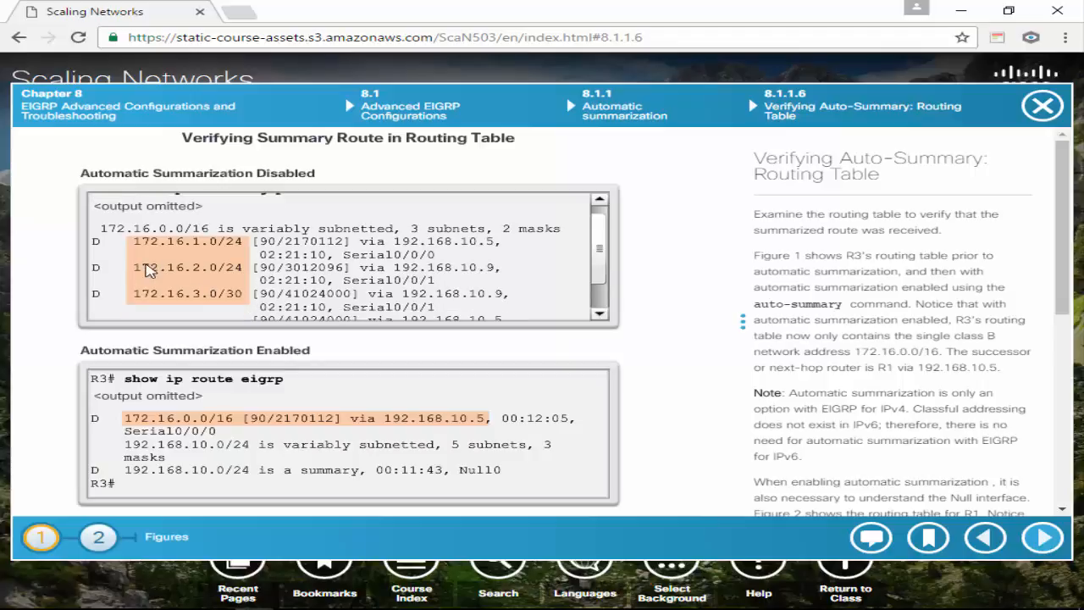
pyautogui.moveTo(1043, 537)
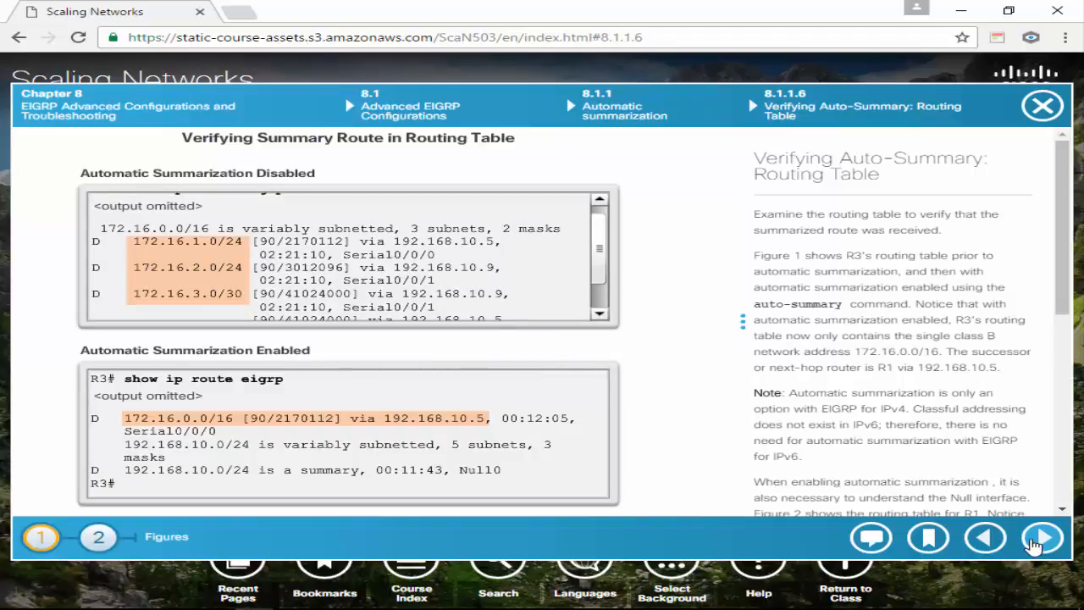
pyautogui.scroll(-3)
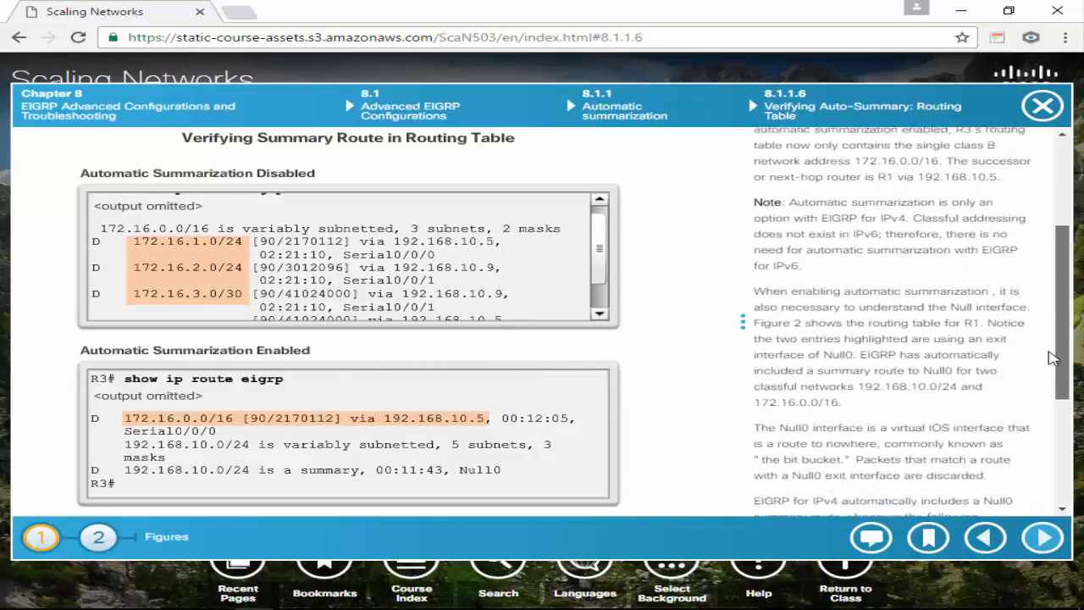
pyautogui.click(1041, 539)
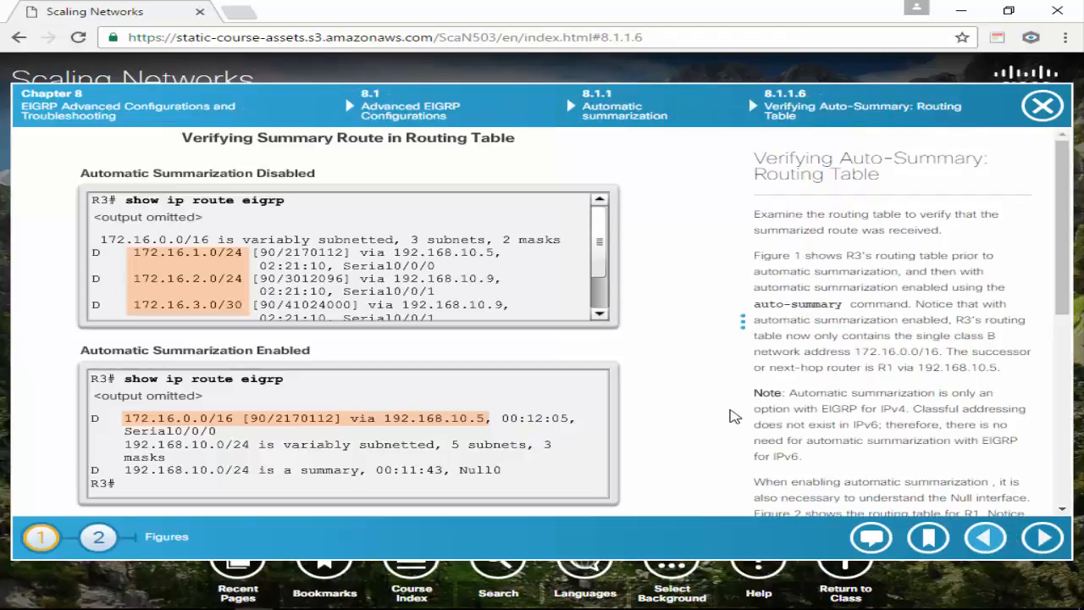
# Highlight 'Null0' in the explanation and view figure 2 with R1's Null0 summary routes
pyautogui.scroll(-3)
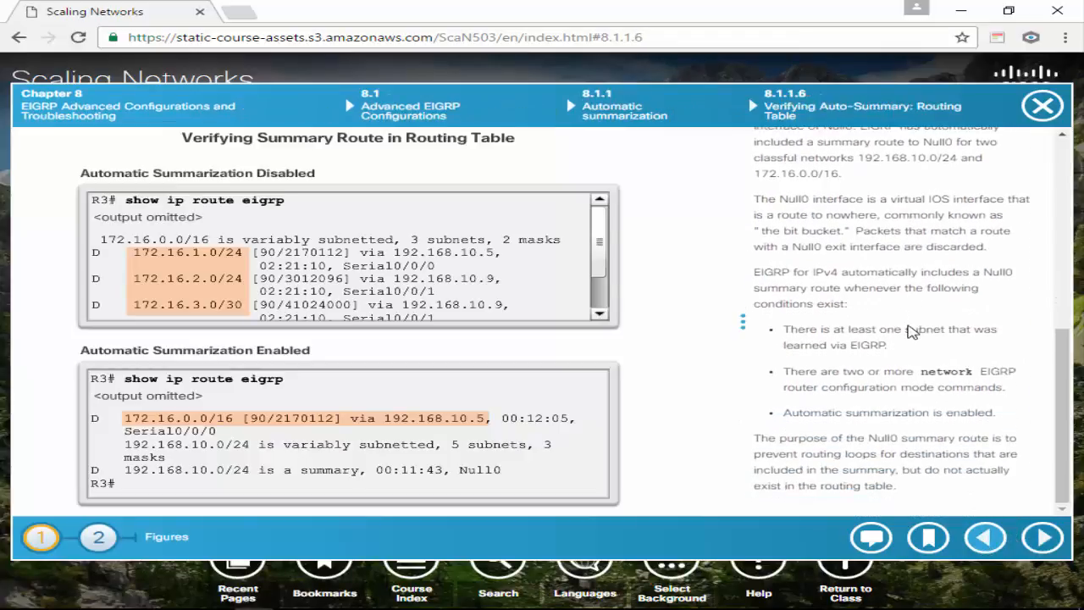
pyautogui.moveTo(754, 435)
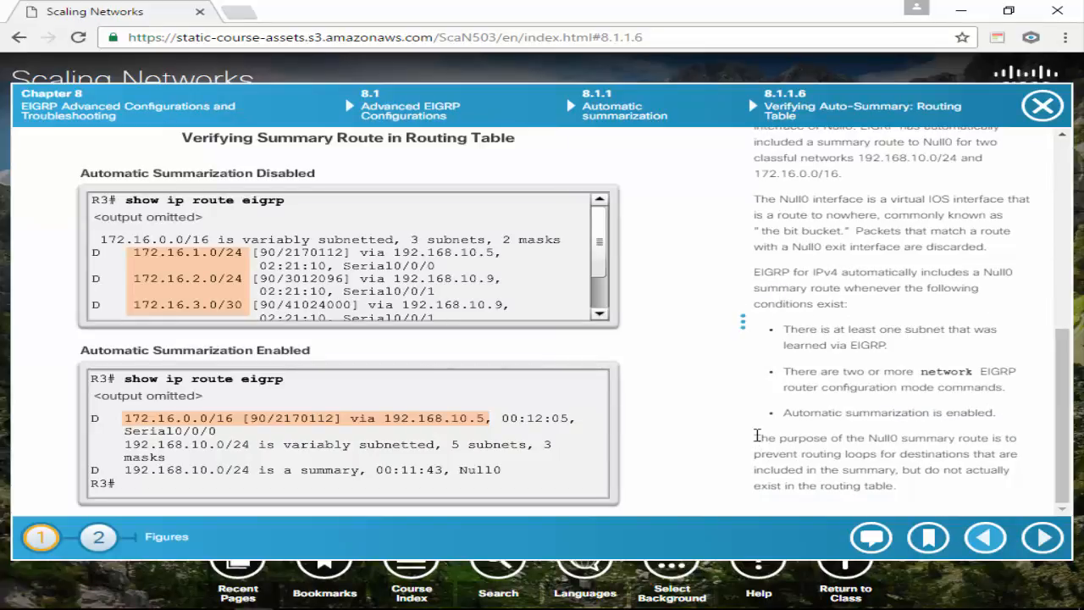
pyautogui.doubleClick(879, 437)
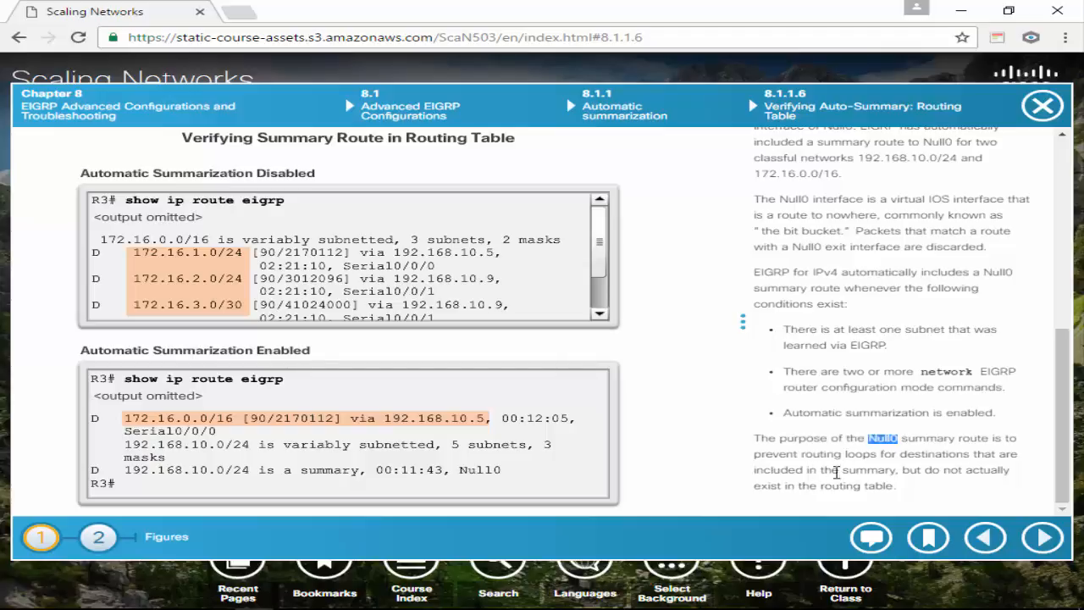
pyautogui.moveTo(166, 301)
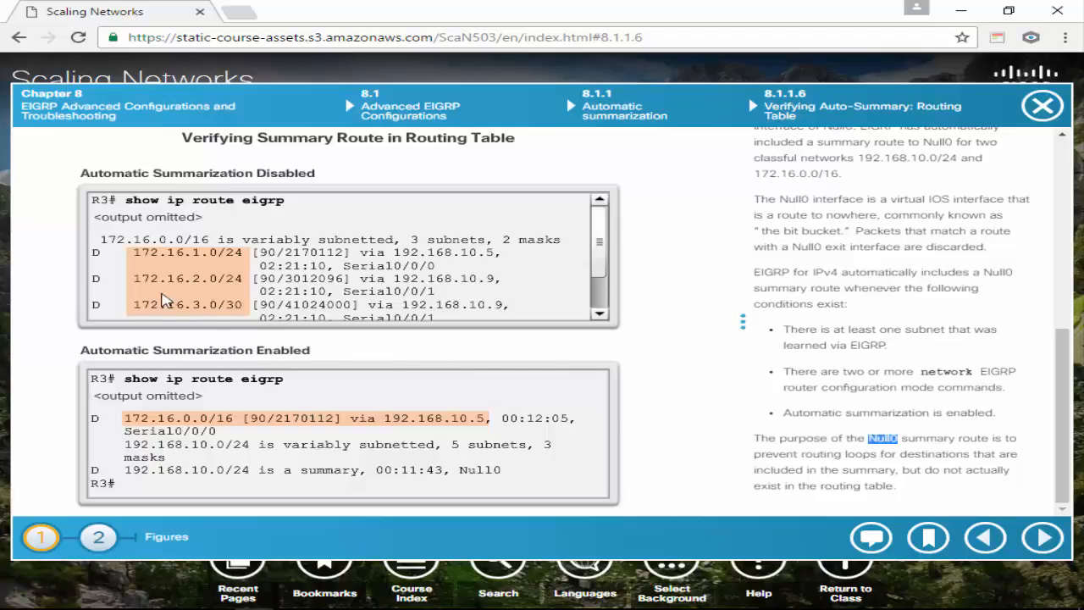
pyautogui.moveTo(495, 281)
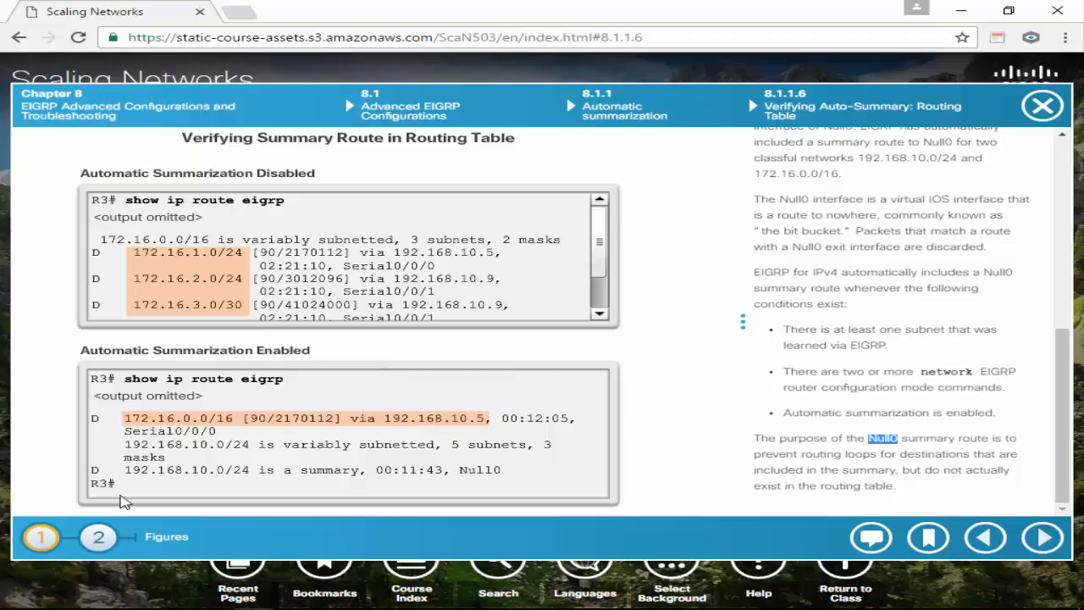
pyautogui.click(98, 537)
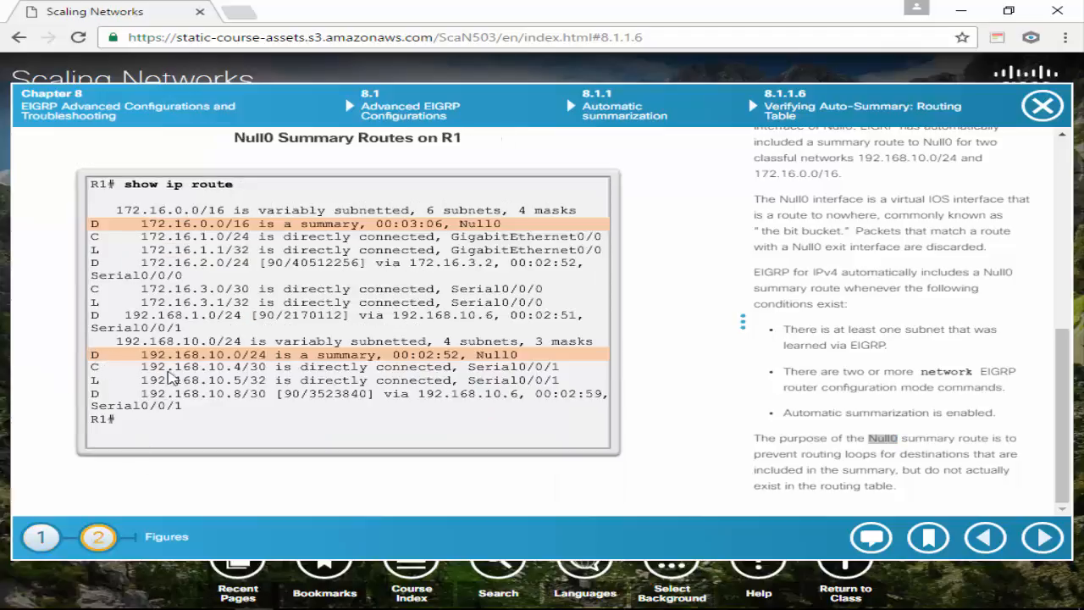
pyautogui.moveTo(178, 390)
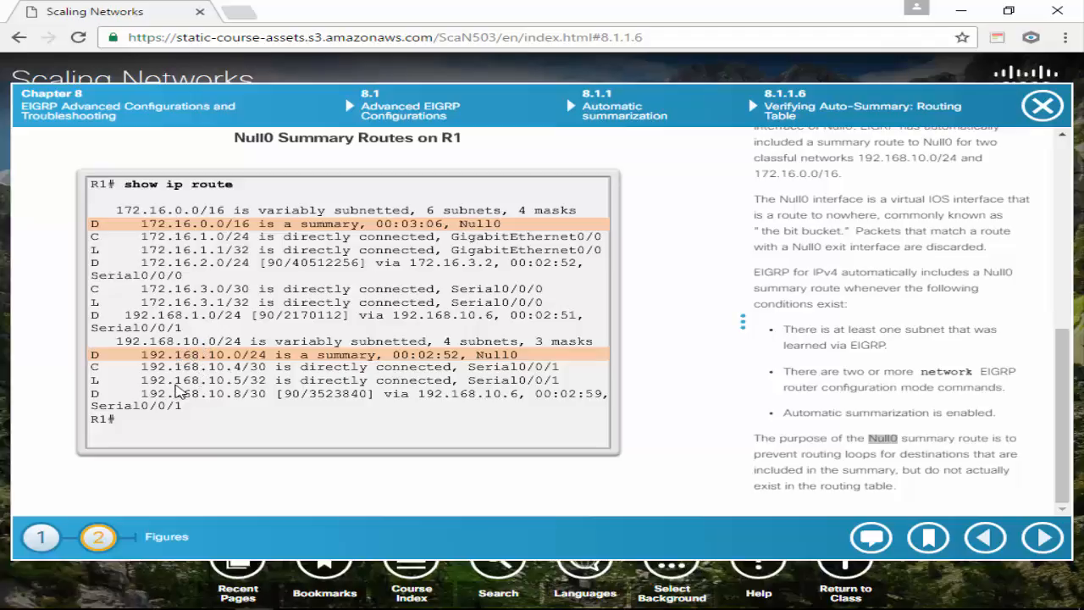
pyautogui.moveTo(101, 366)
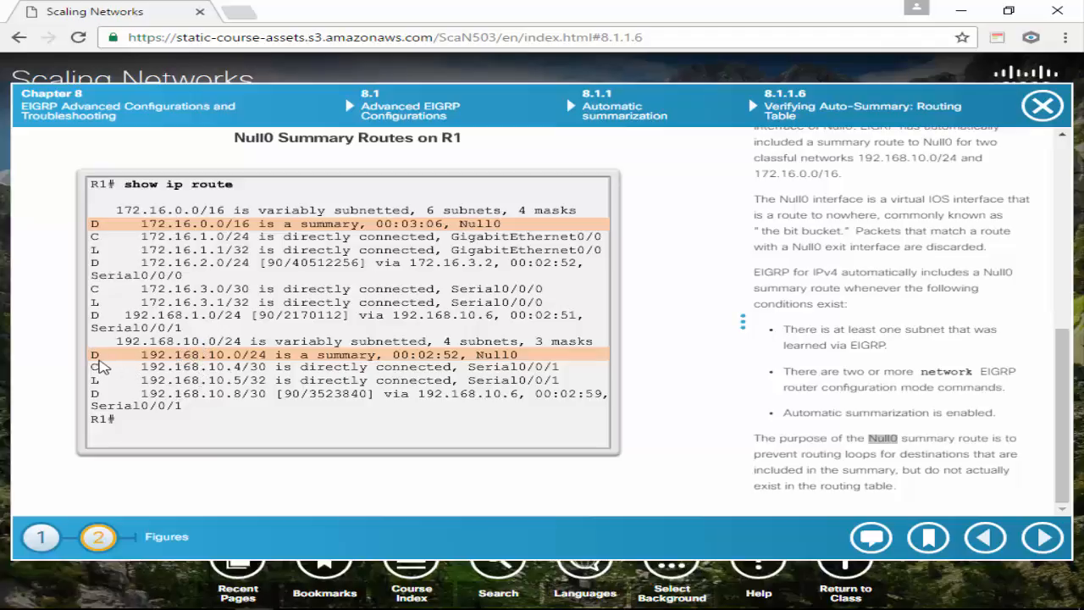
pyautogui.moveTo(166, 366)
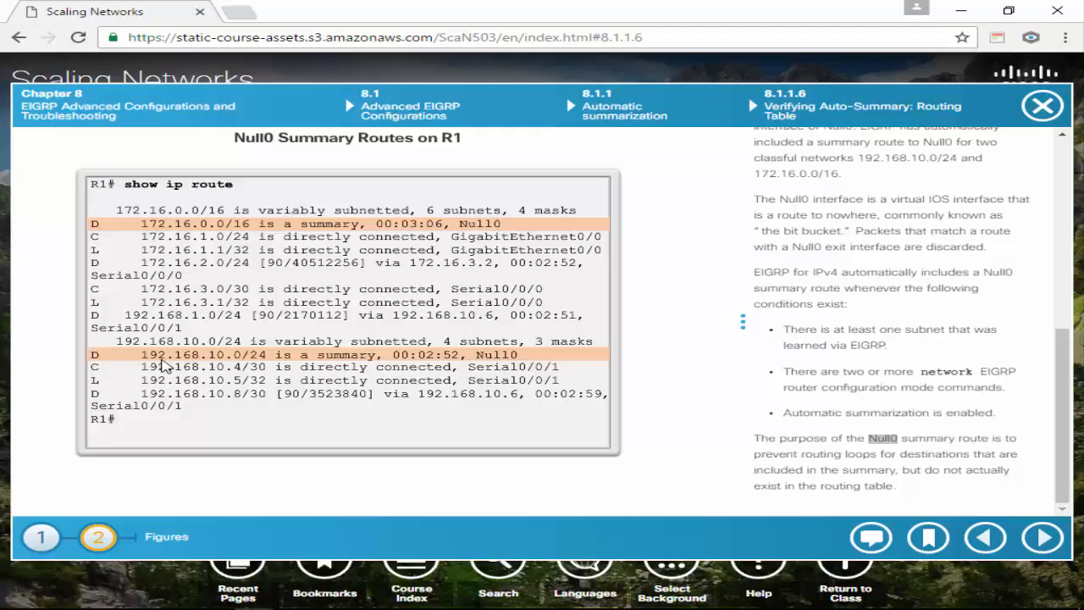
pyautogui.moveTo(203, 366)
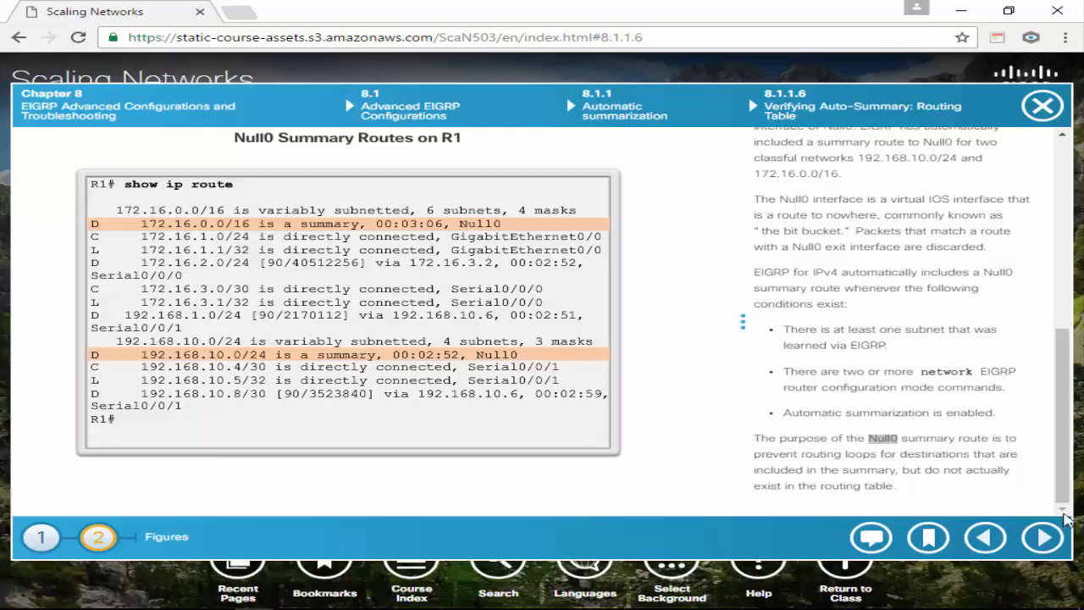
pyautogui.moveTo(453, 360)
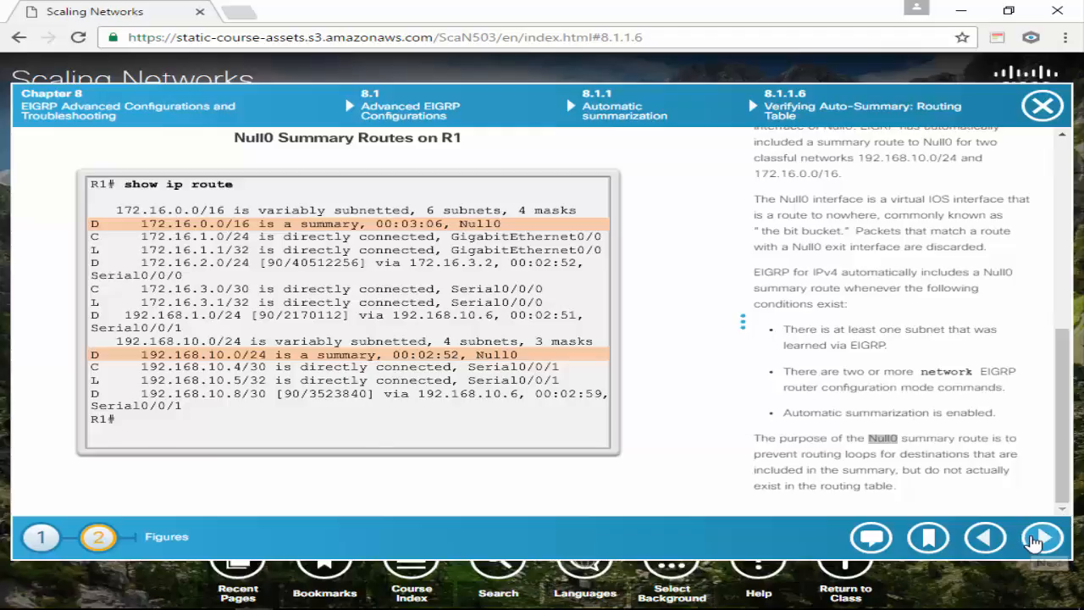
# Advance to page 8.1.1.7 Summary Route with its routing loop example figure
pyautogui.click(1042, 537)
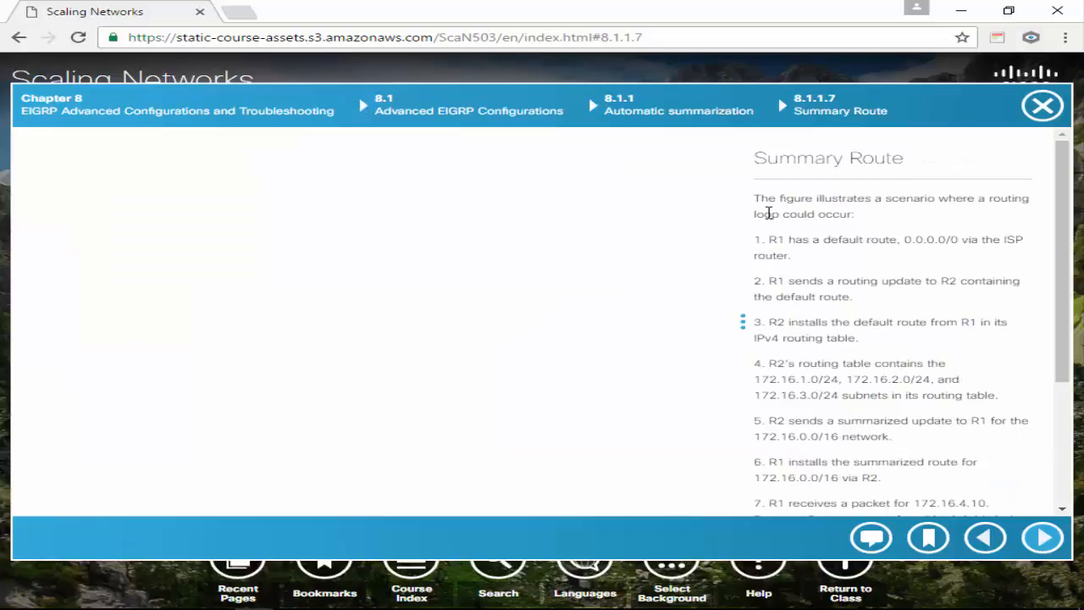
pyautogui.moveTo(794, 217)
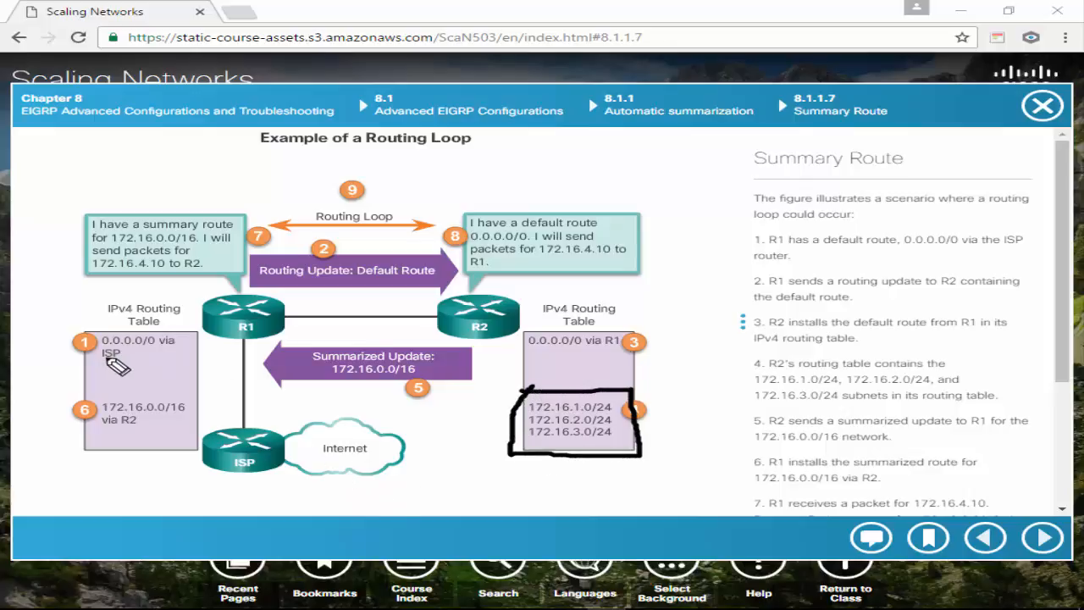
pyautogui.moveTo(542, 427)
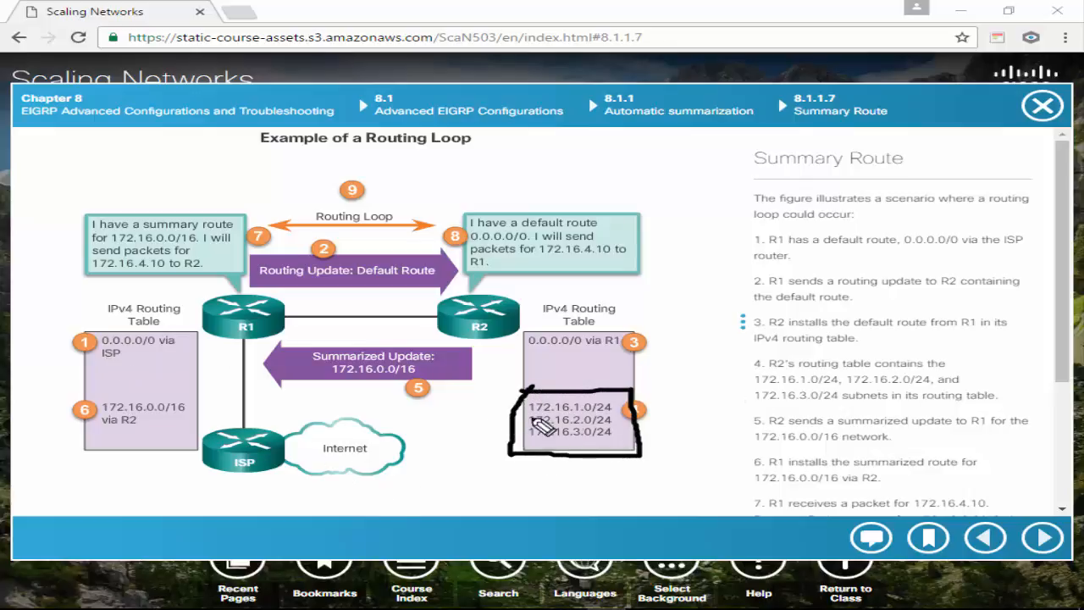
pyautogui.moveTo(593, 487)
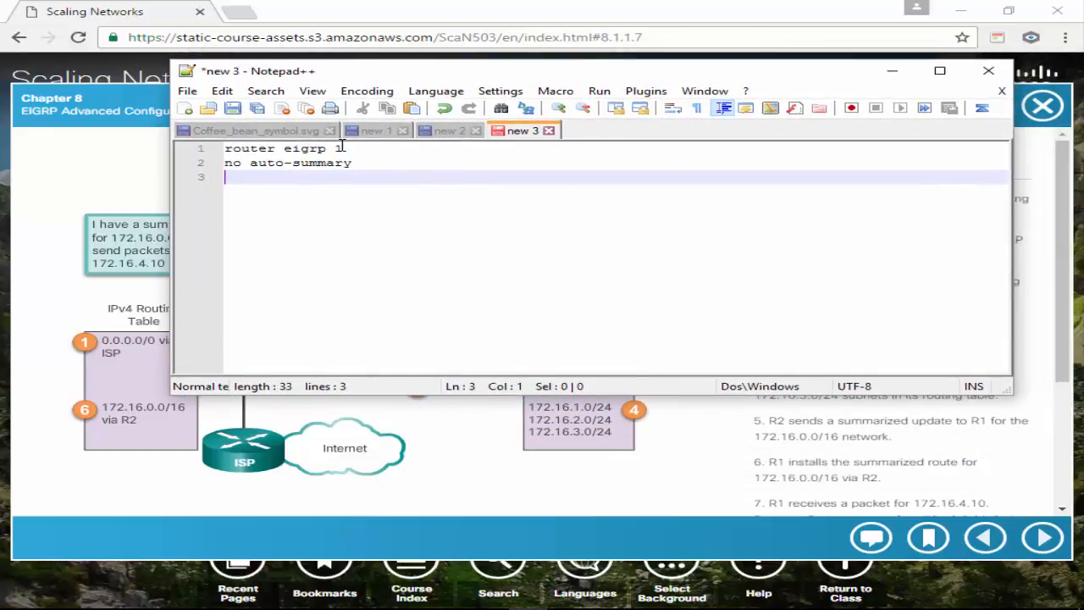
# Note the binary octets 00000001, 00000010 and 00000011 on new lines in Notepad++
pyautogui.press('Enter')
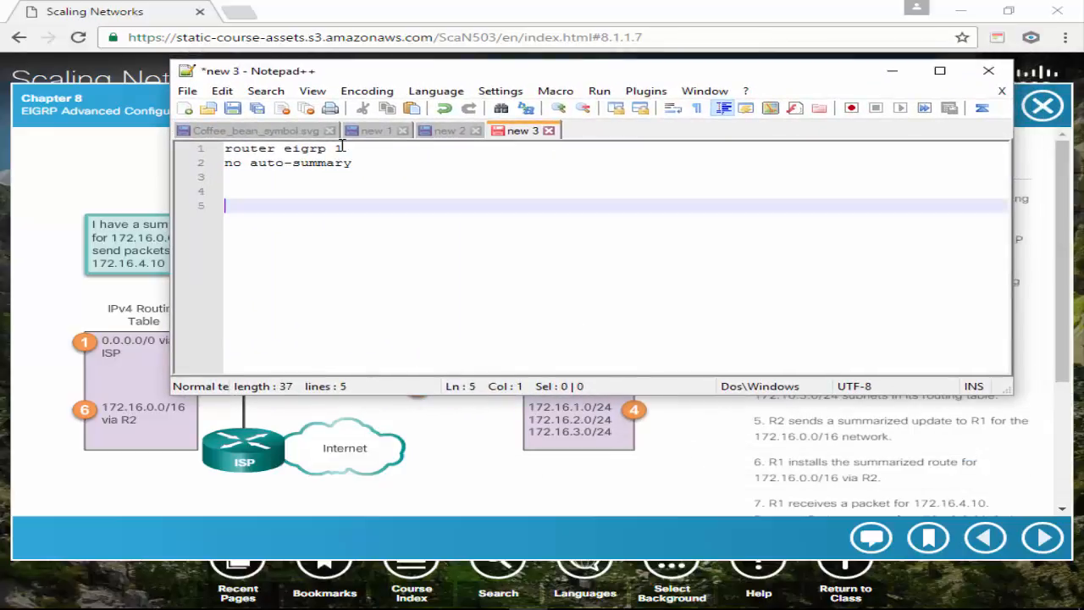
pyautogui.write('o')
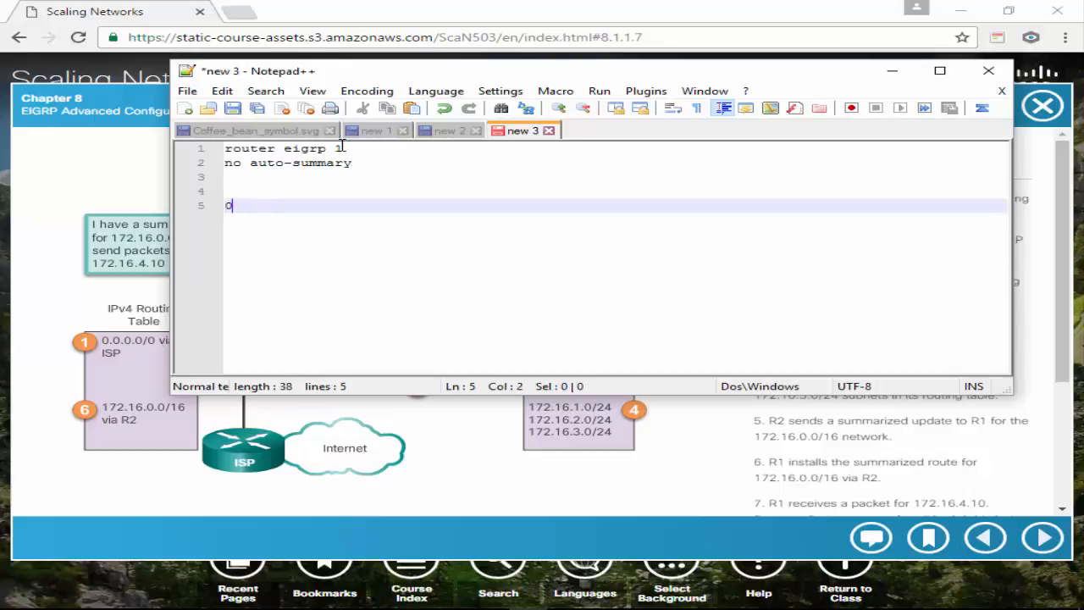
pyautogui.write('oooo')
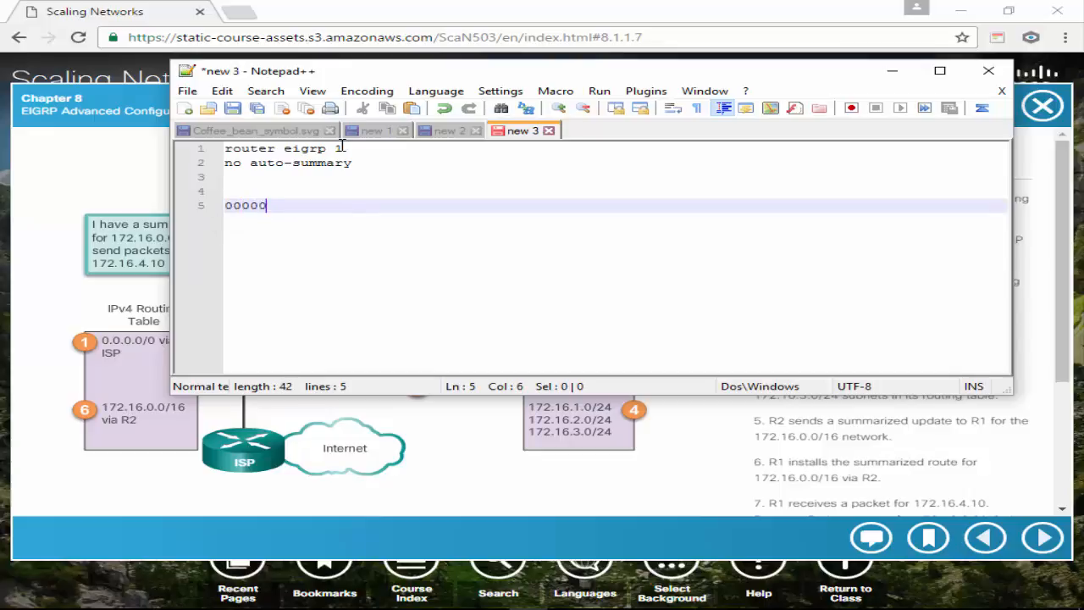
pyautogui.write('001')
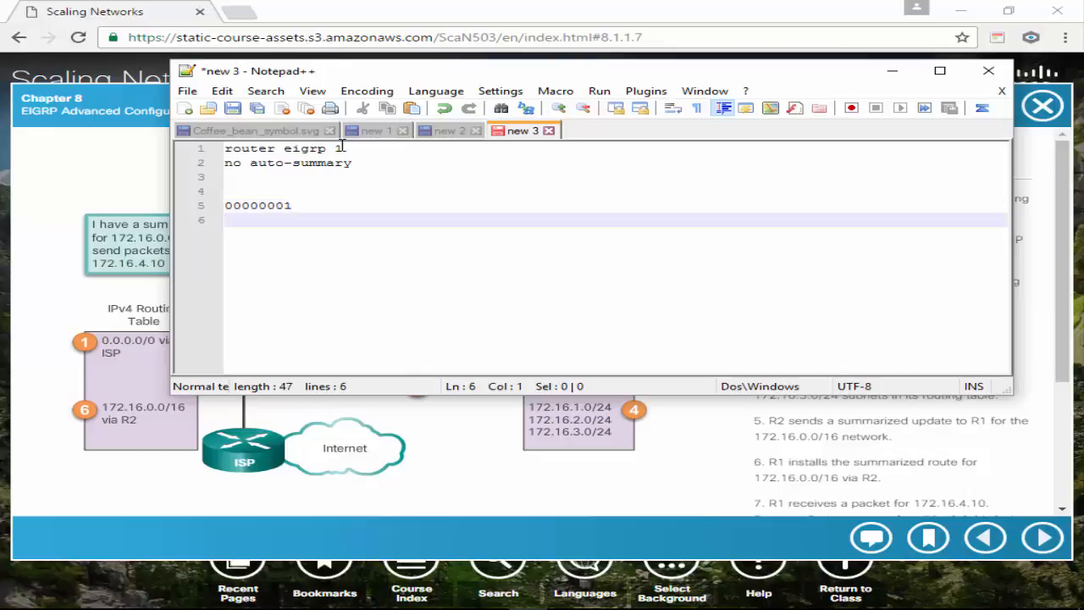
pyautogui.write('0000')
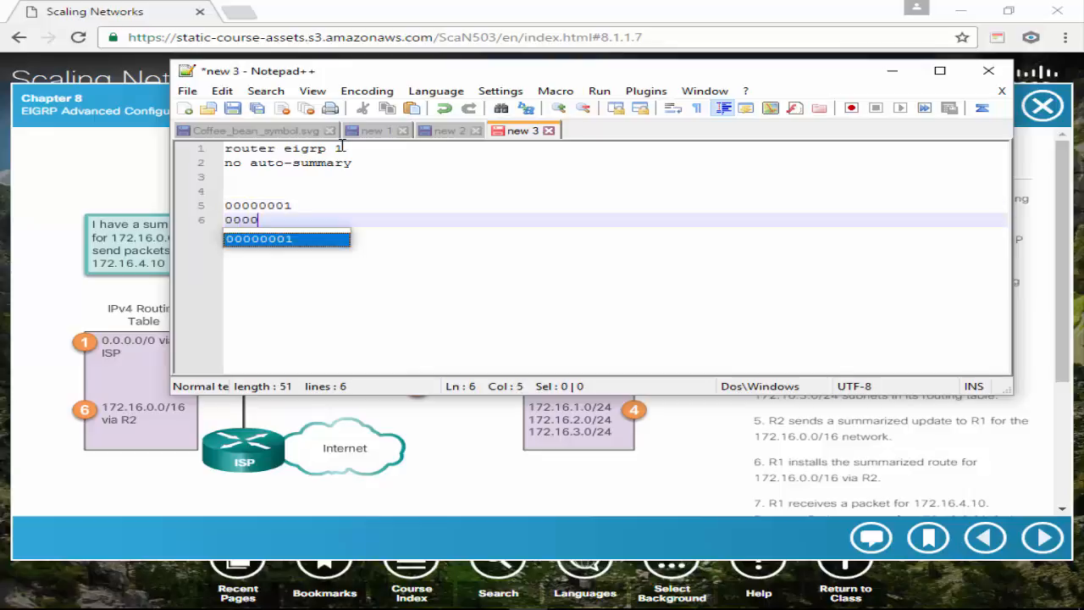
pyautogui.write('0')
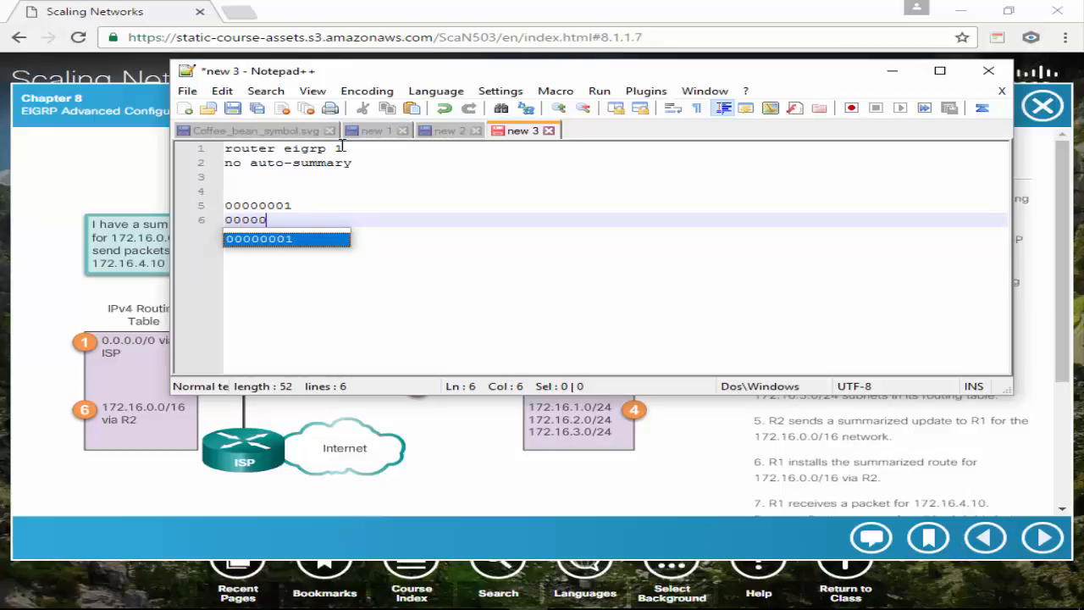
pyautogui.write('02')
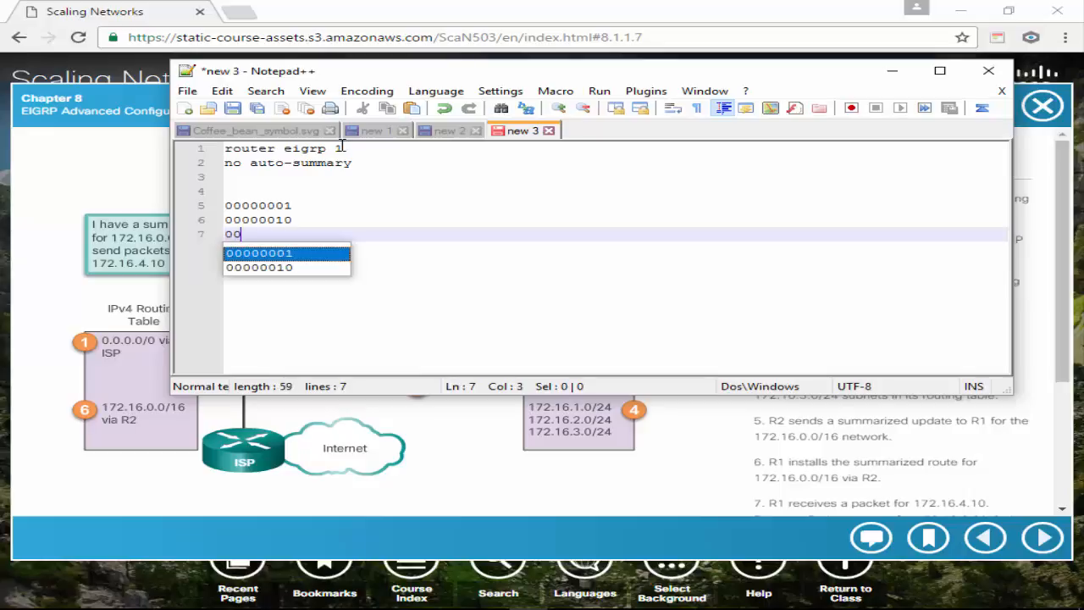
pyautogui.write('000011')
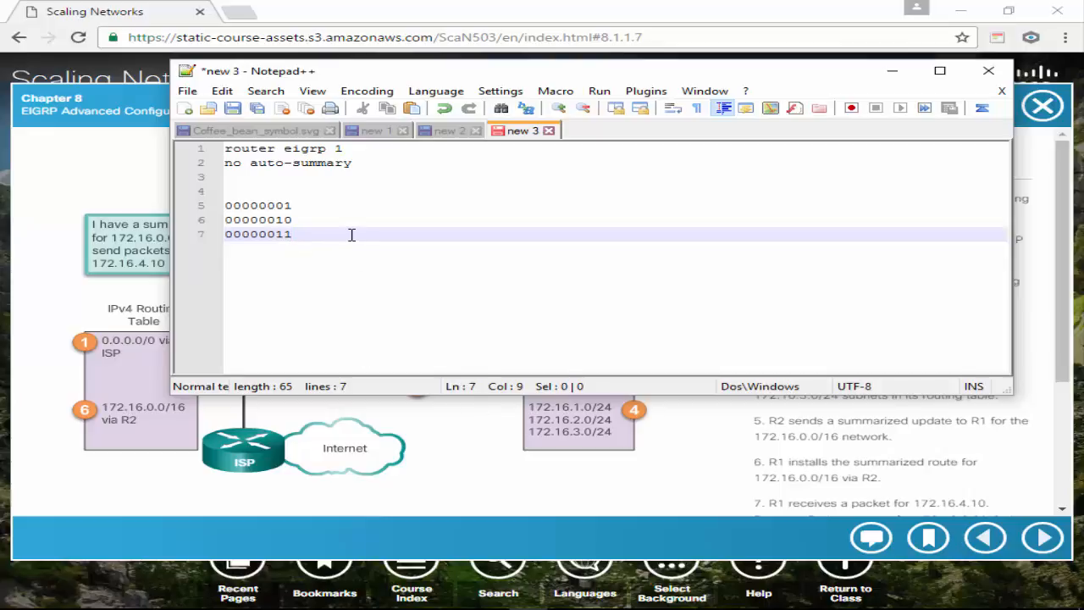
# Begin the summary address '172.16.' and mask '255.255.' lines below the octets
pyautogui.write('`71')
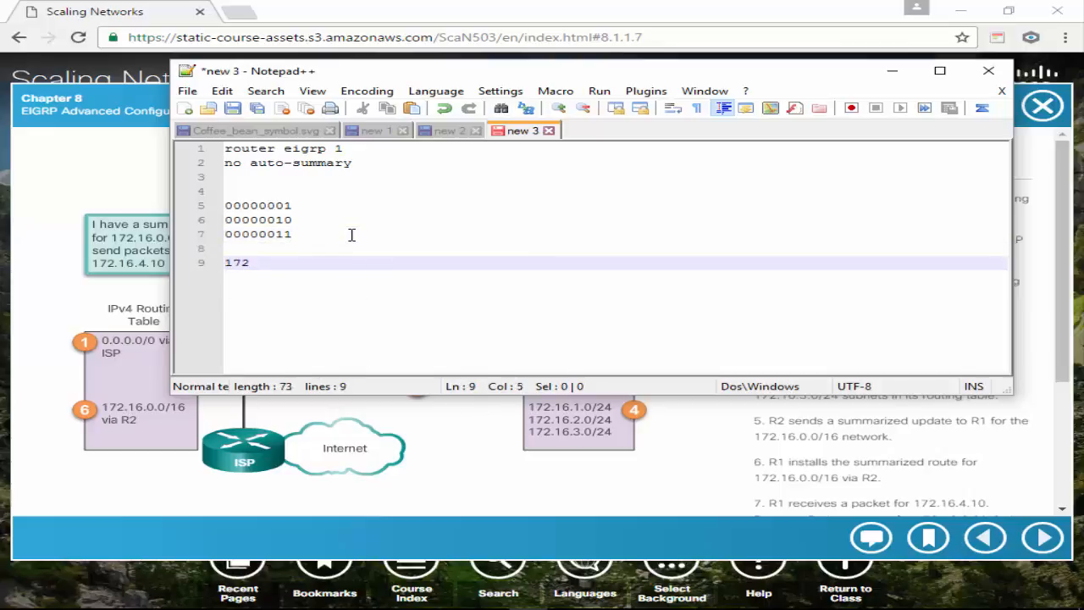
pyautogui.write('.16.')
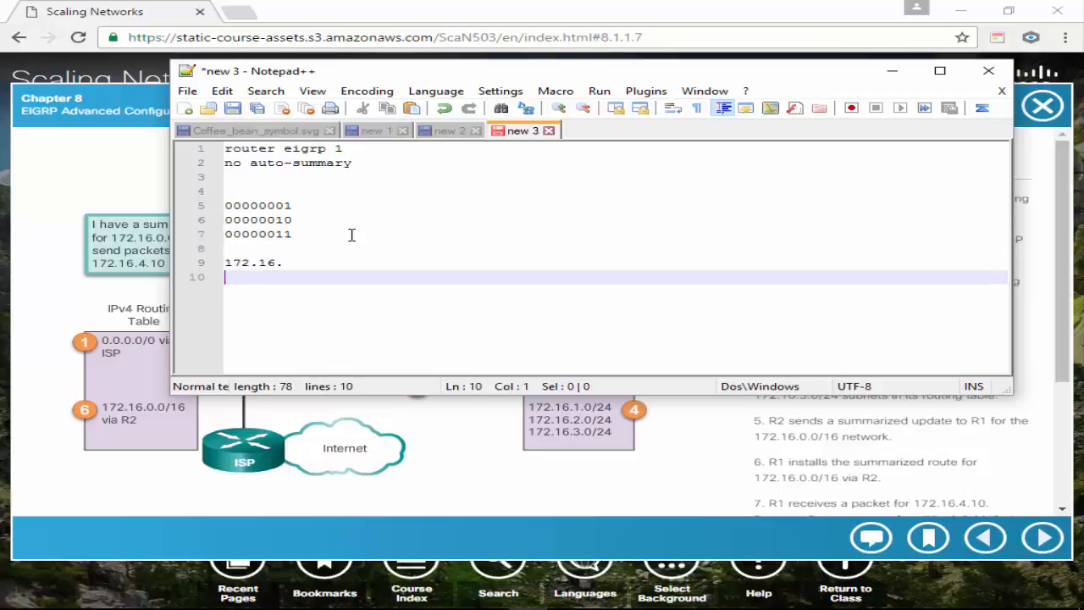
pyautogui.write('255.')
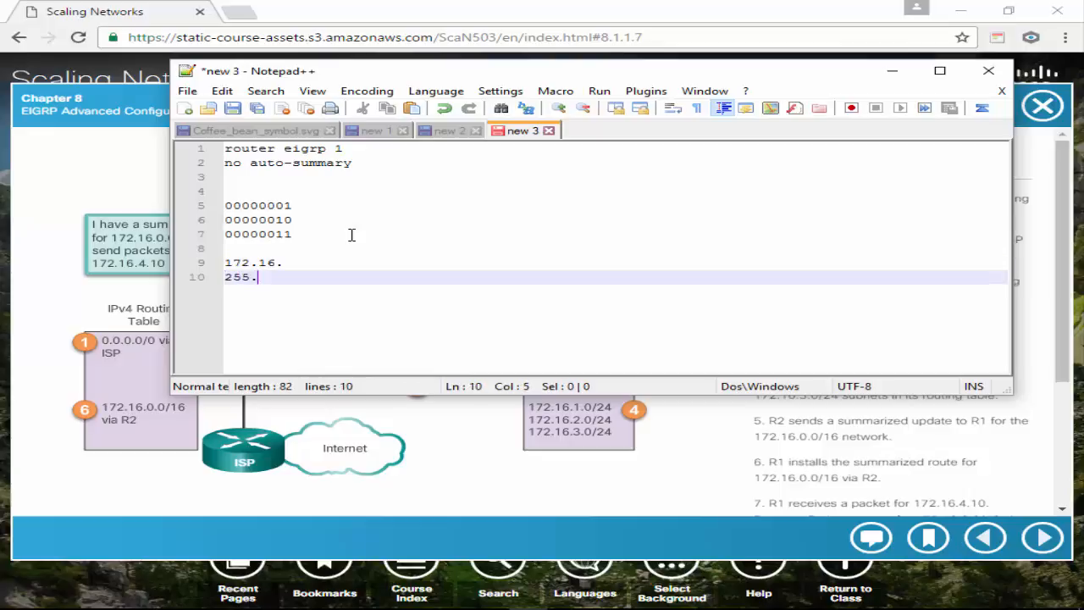
pyautogui.write('255.')
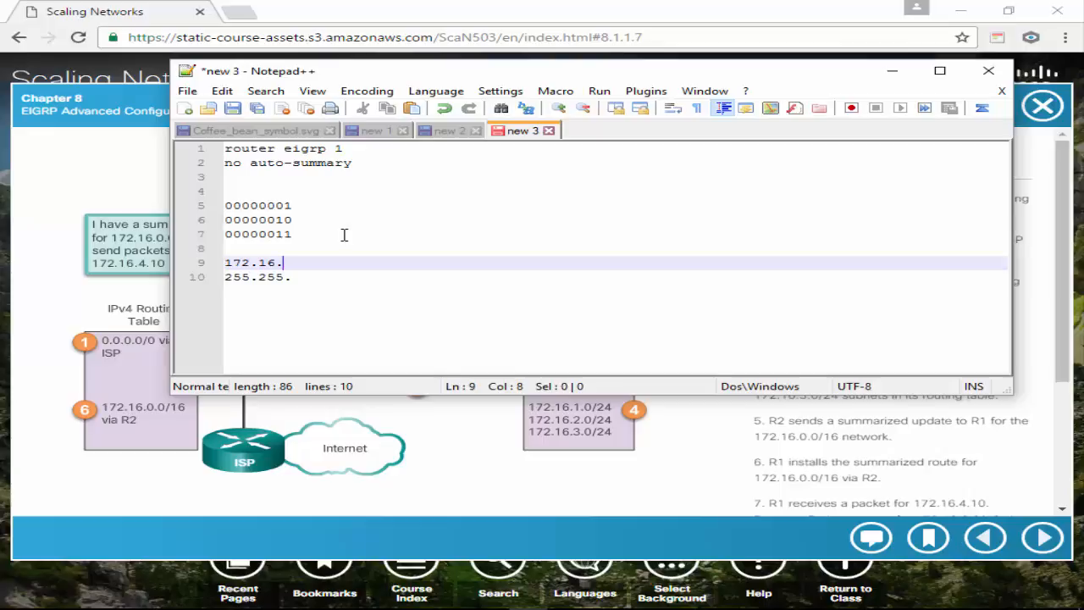
pyautogui.moveTo(271, 193)
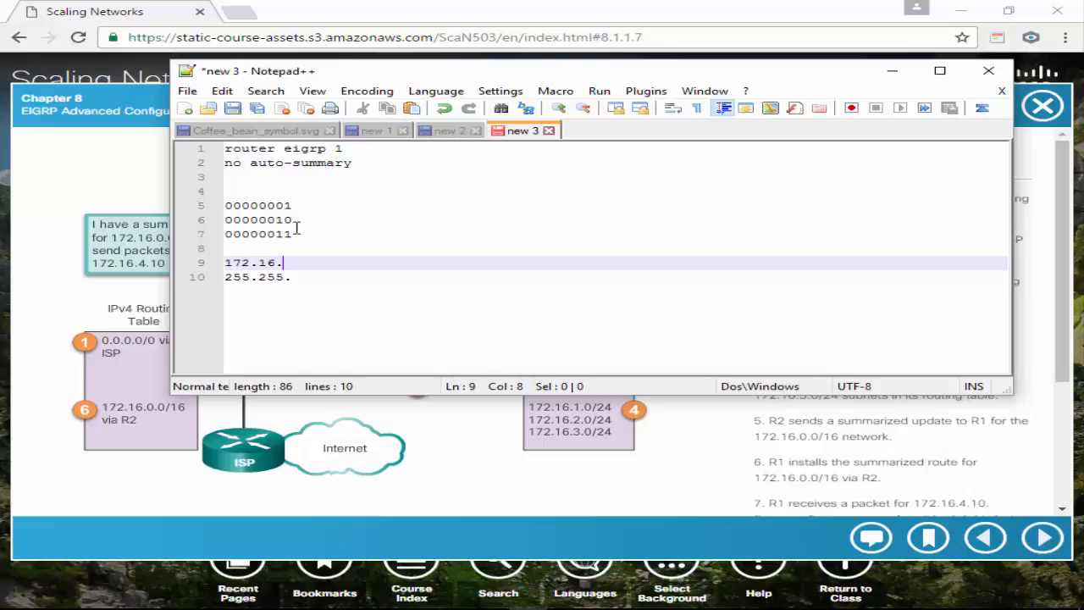
pyautogui.moveTo(275, 190)
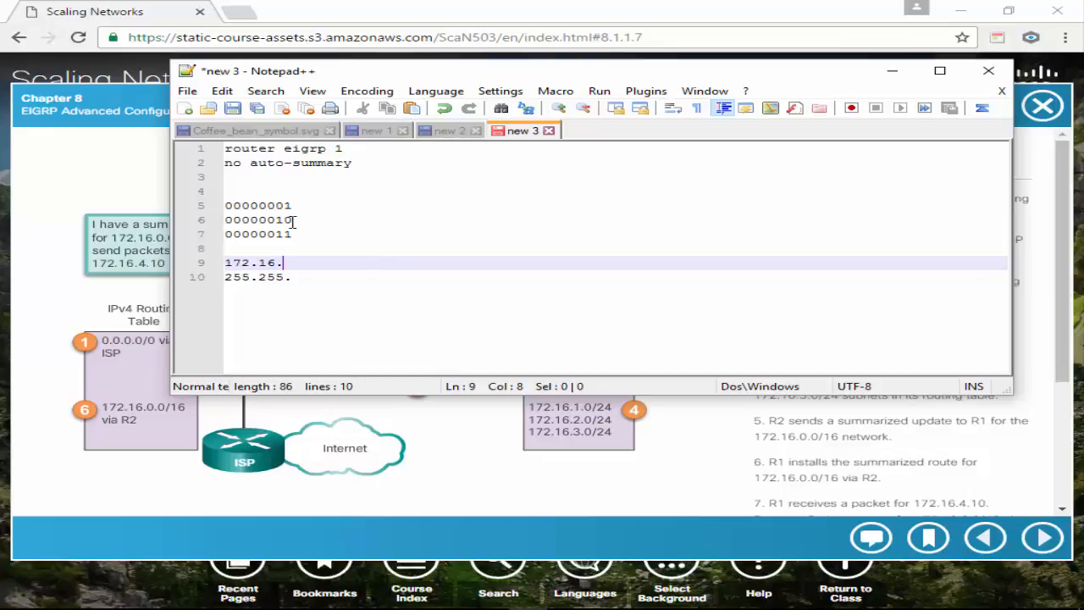
# Complete the lines as '172.16.0.0 /22' and '255.255.252.0'
pyautogui.write('0')
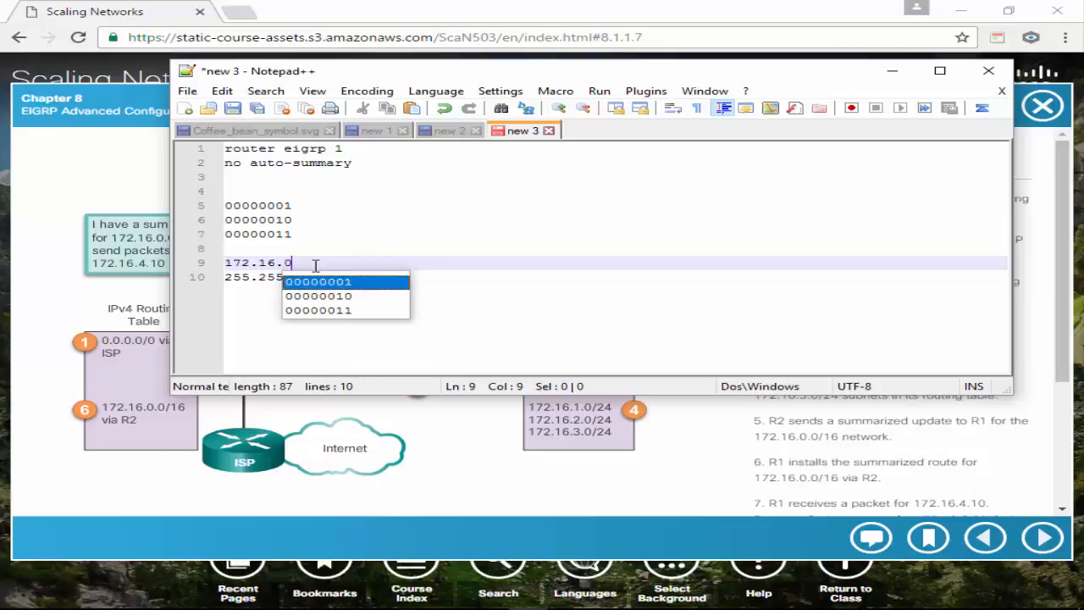
pyautogui.write('.0')
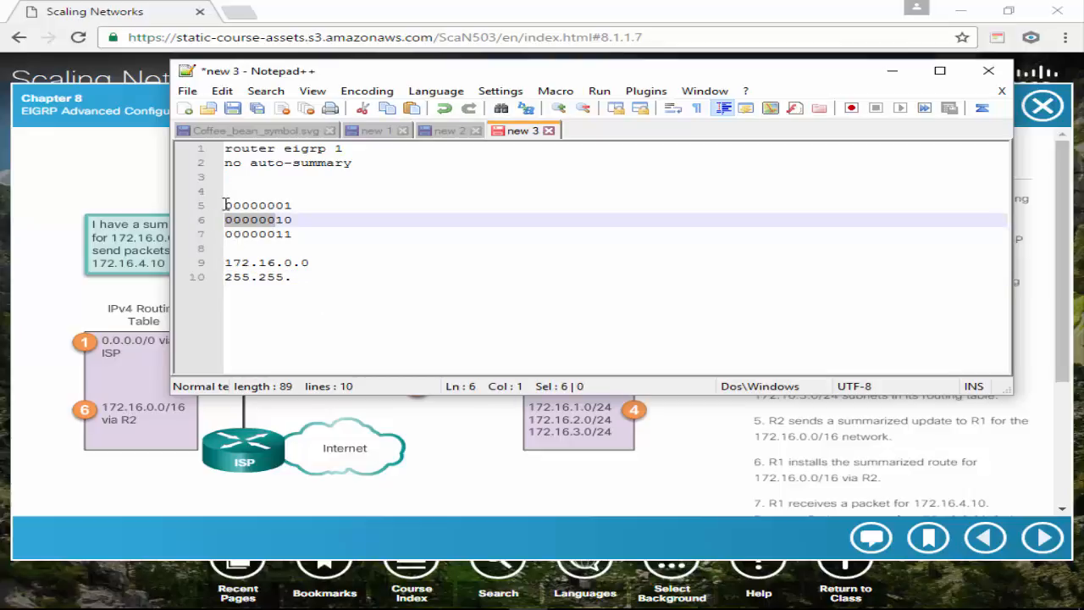
pyautogui.moveTo(275, 288)
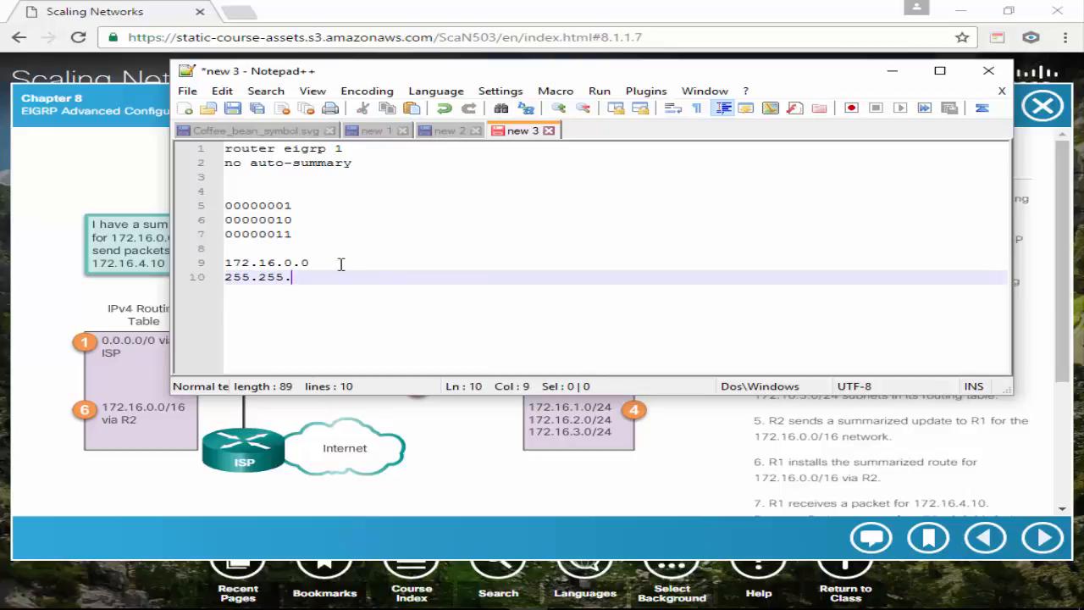
pyautogui.write('/')
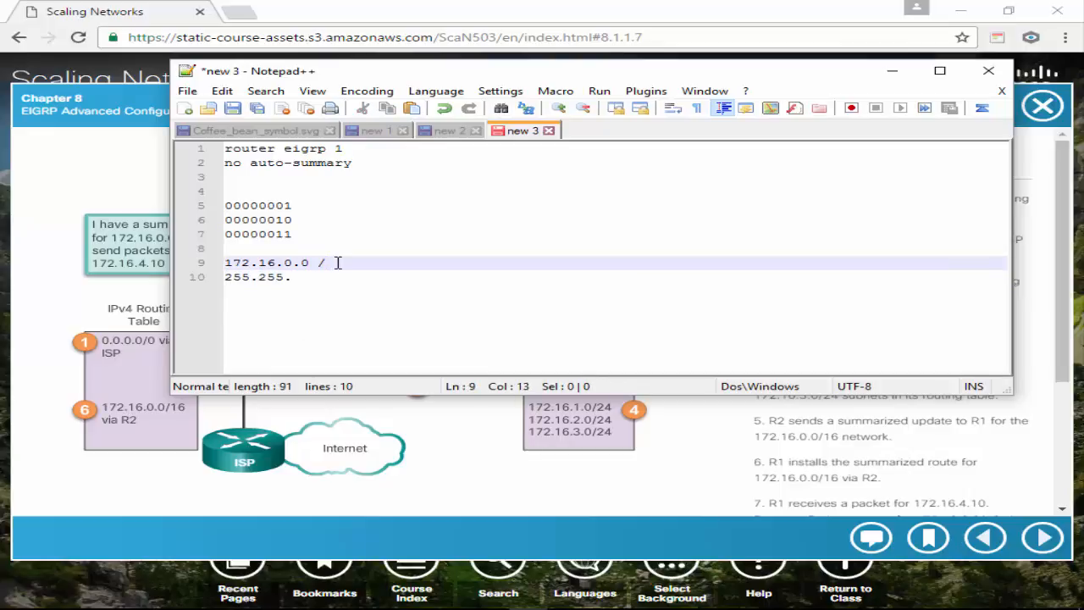
pyautogui.write('22')
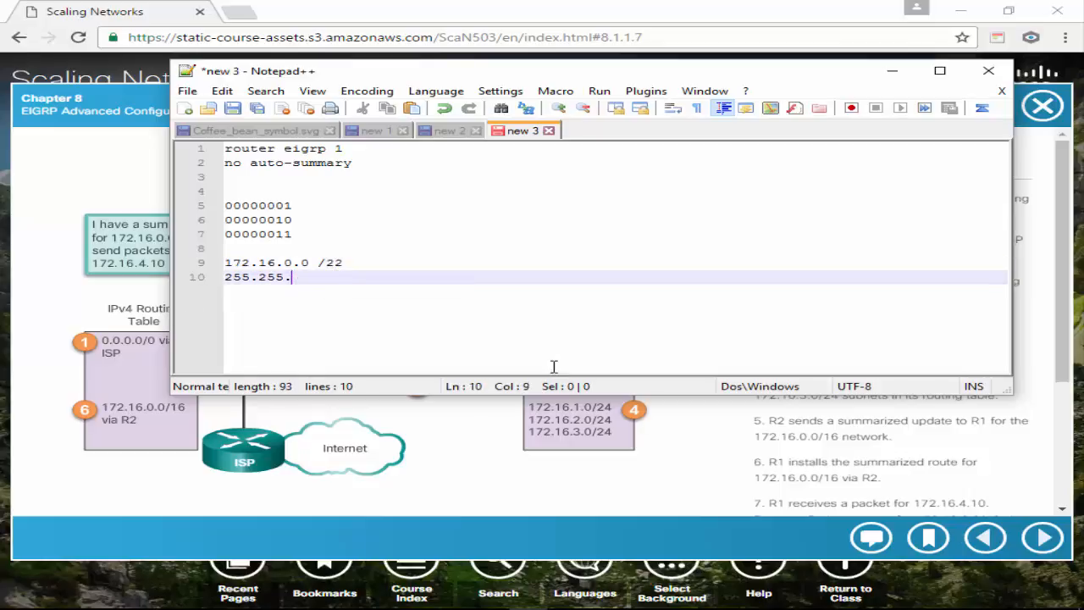
pyautogui.moveTo(411, 305)
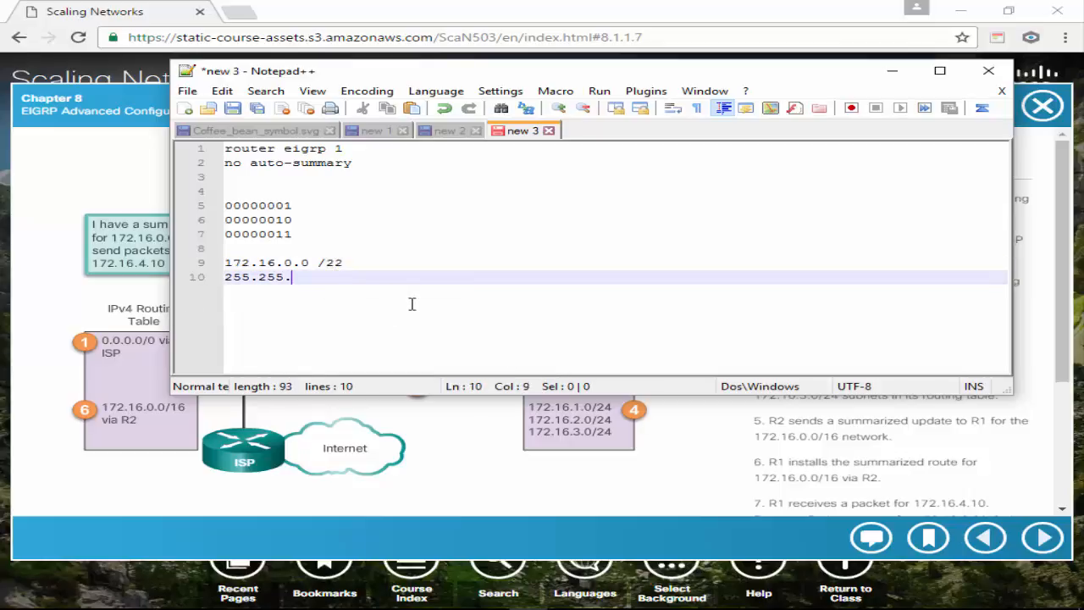
pyautogui.write('252')
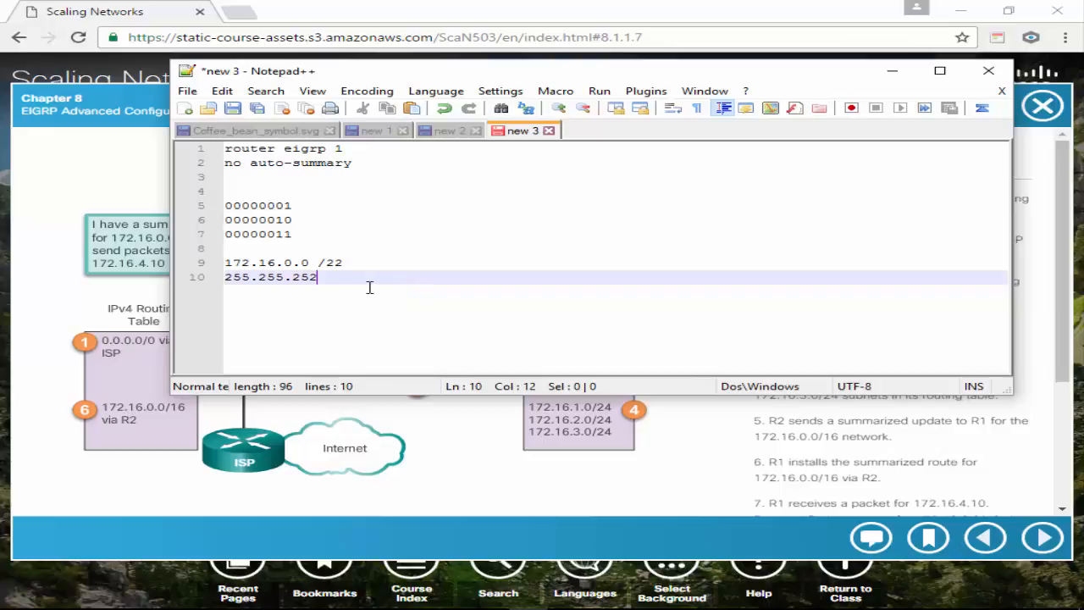
pyautogui.write('.0')
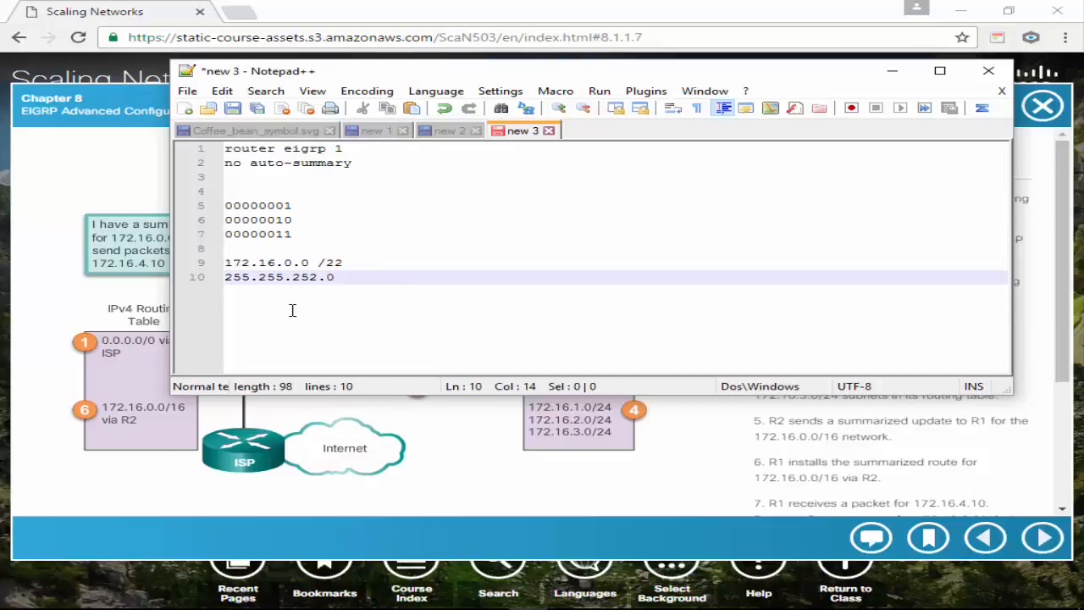
# Replace the /22 with the dotted mask, giving '172.16.0.0 255.255.252.0', and review the binary lines
pyautogui.click(345, 261)
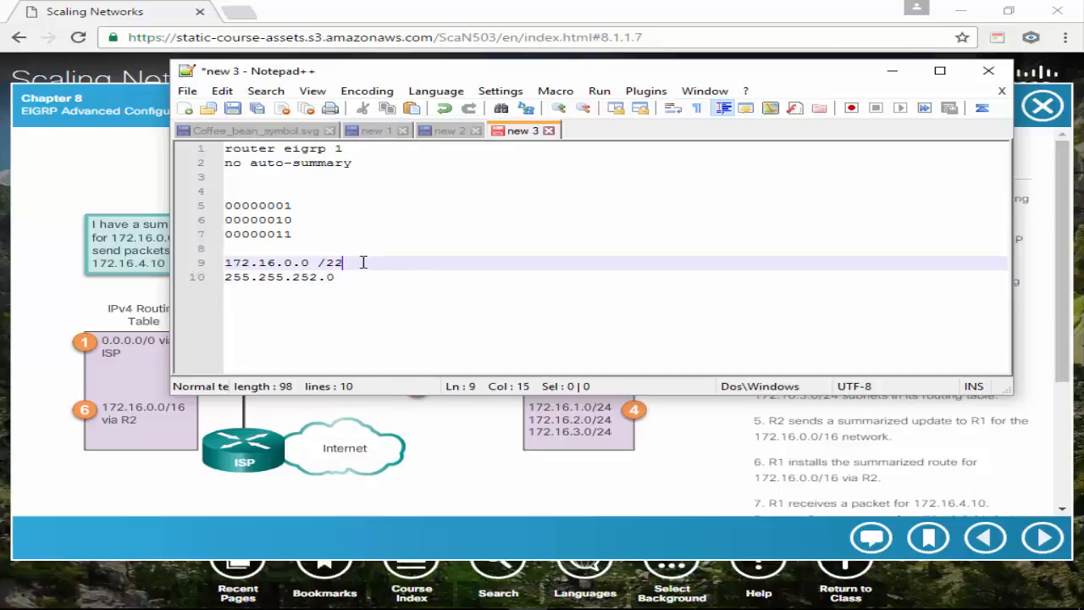
pyautogui.press('Backspace')
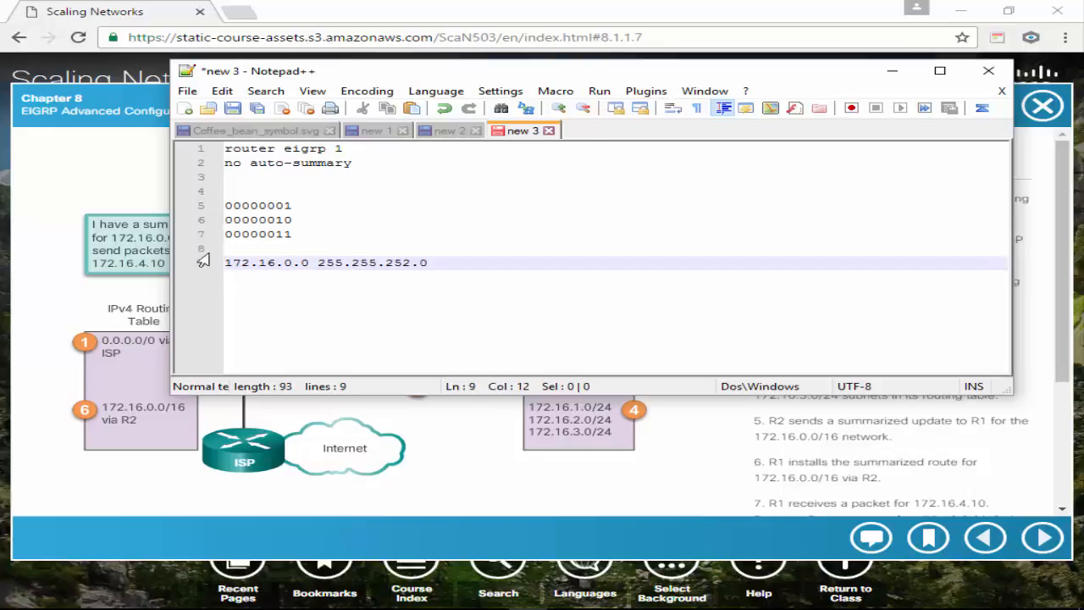
pyautogui.moveTo(177, 430)
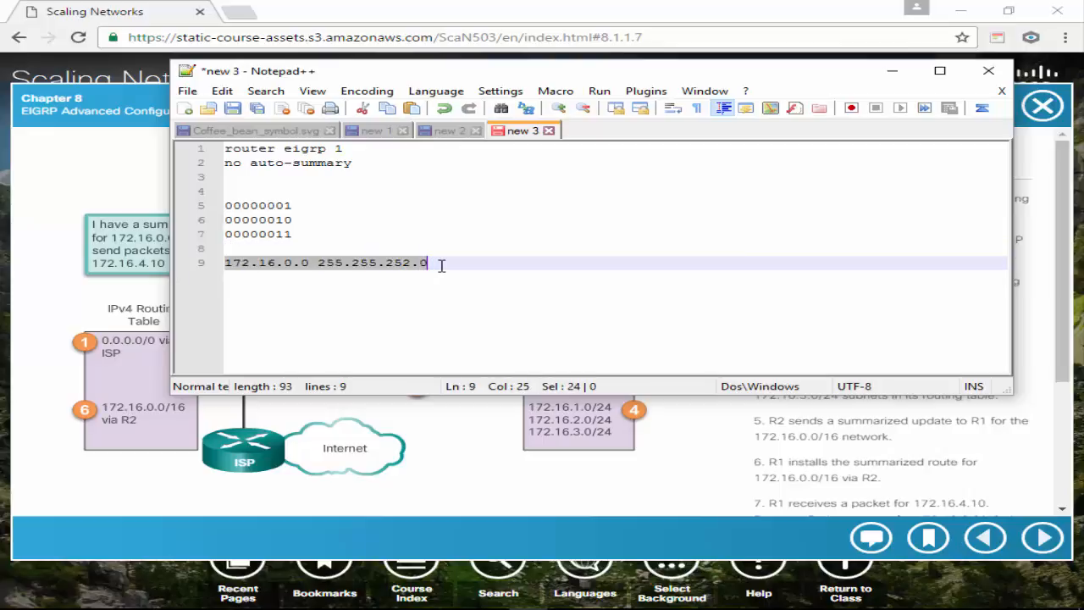
pyautogui.click(234, 262)
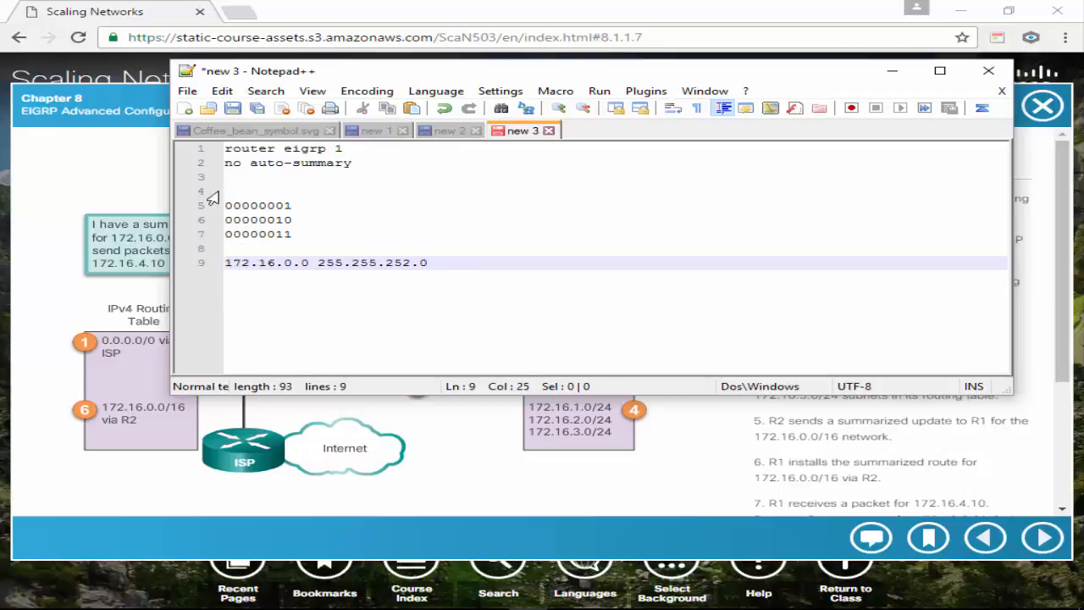
pyautogui.moveTo(354, 282)
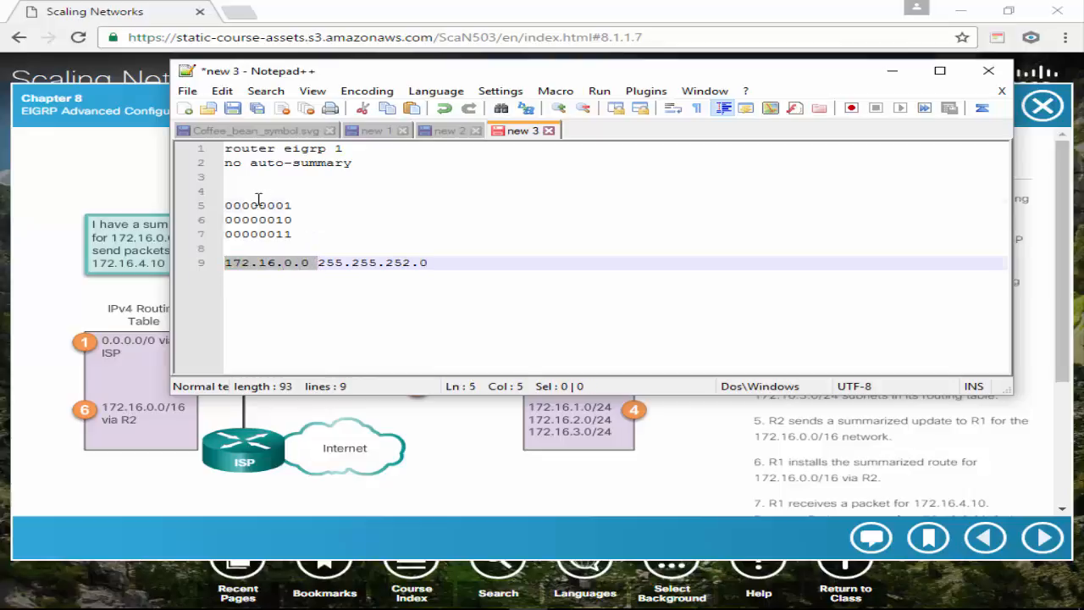
pyautogui.click(258, 190)
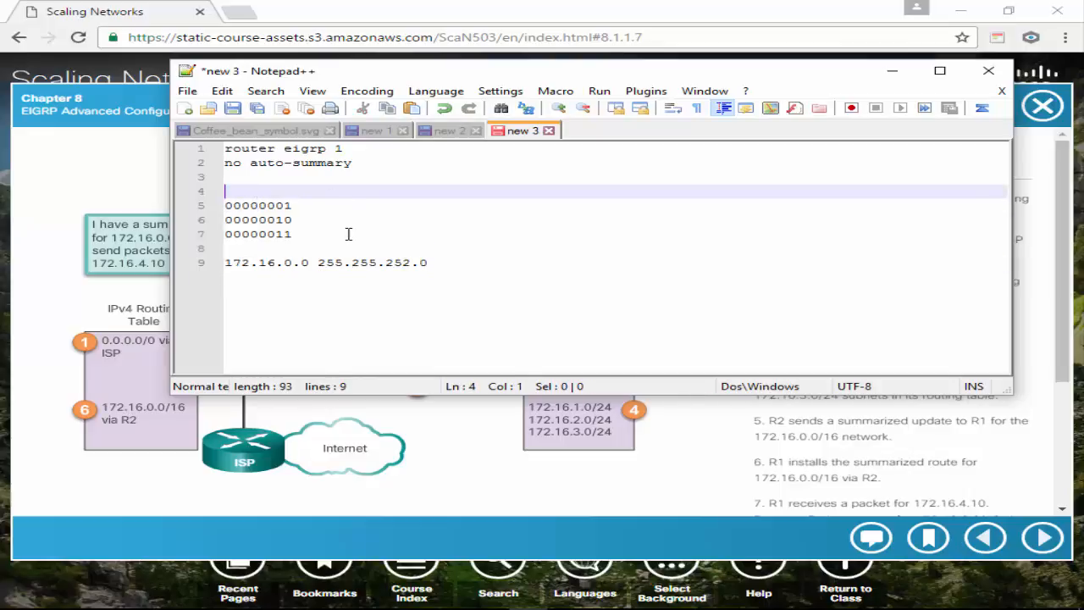
pyautogui.moveTo(225, 205); pyautogui.dragTo(292, 234)
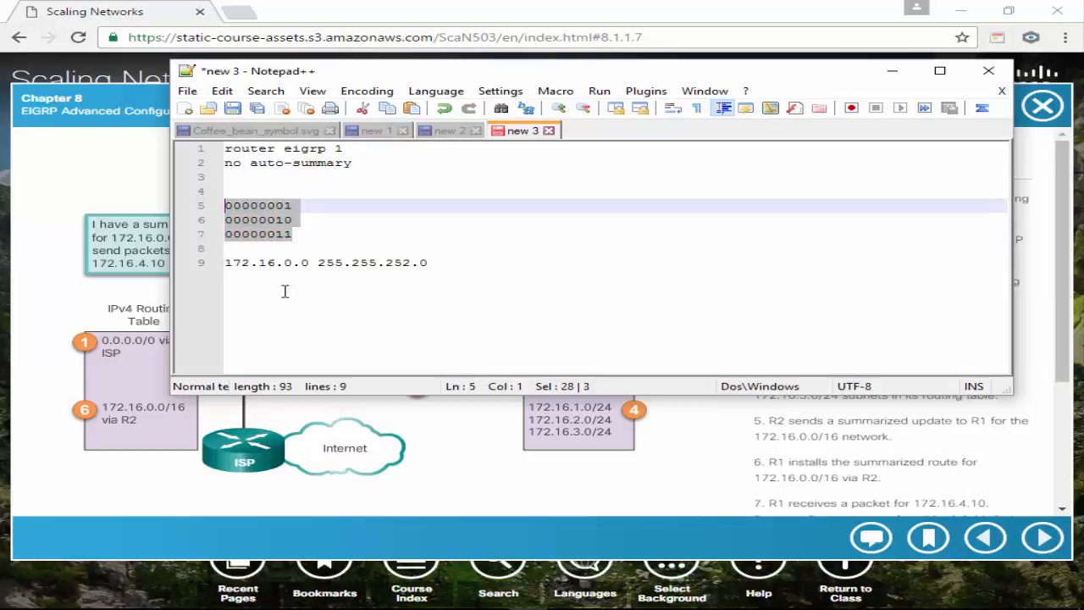
pyautogui.click(423, 263)
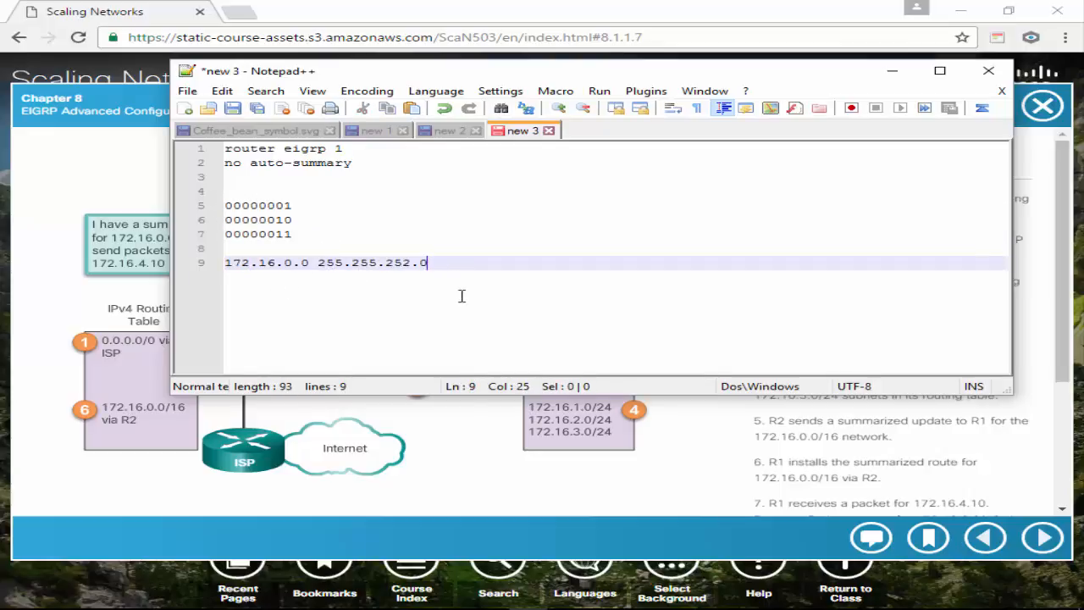
pyautogui.moveTo(606, 220)
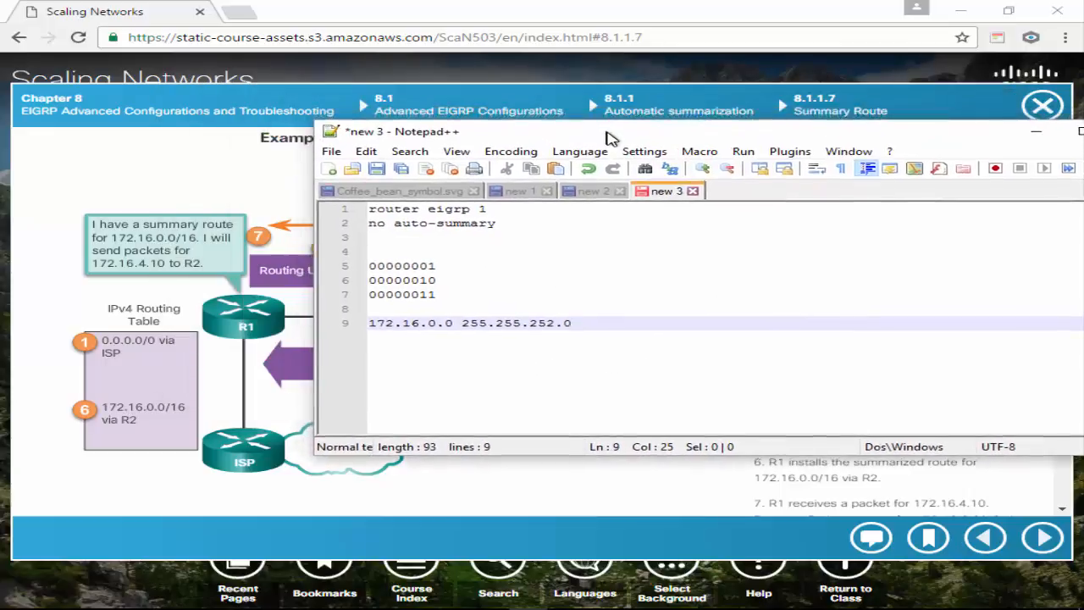
# Move the notes window aside and read through the Null0 loop prevention page
pyautogui.moveTo(609, 132); pyautogui.dragTo(439, 136)
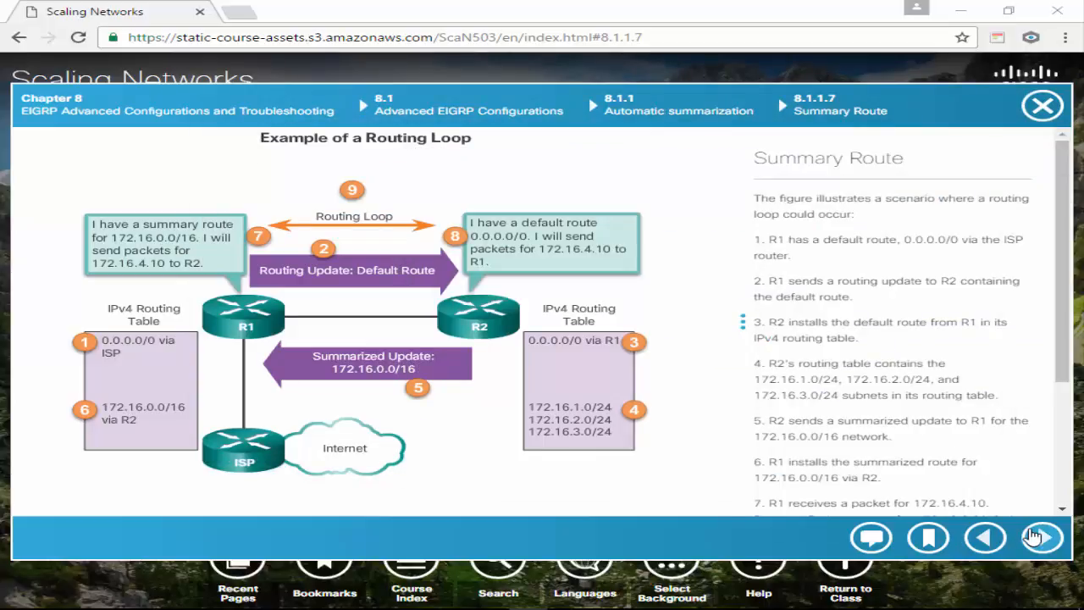
pyautogui.click(1040, 537)
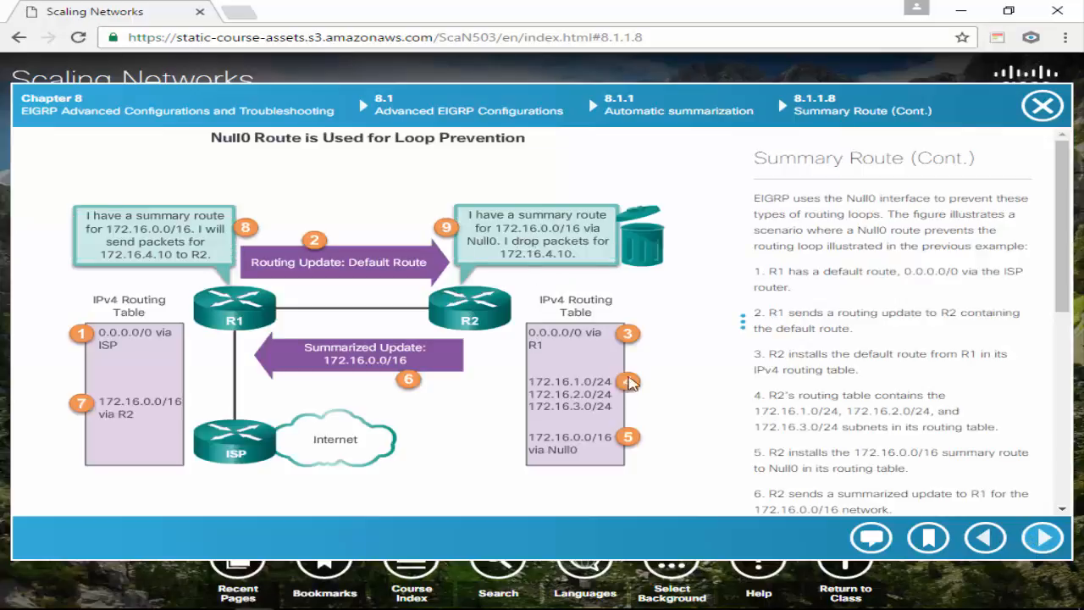
pyautogui.scroll(-3)
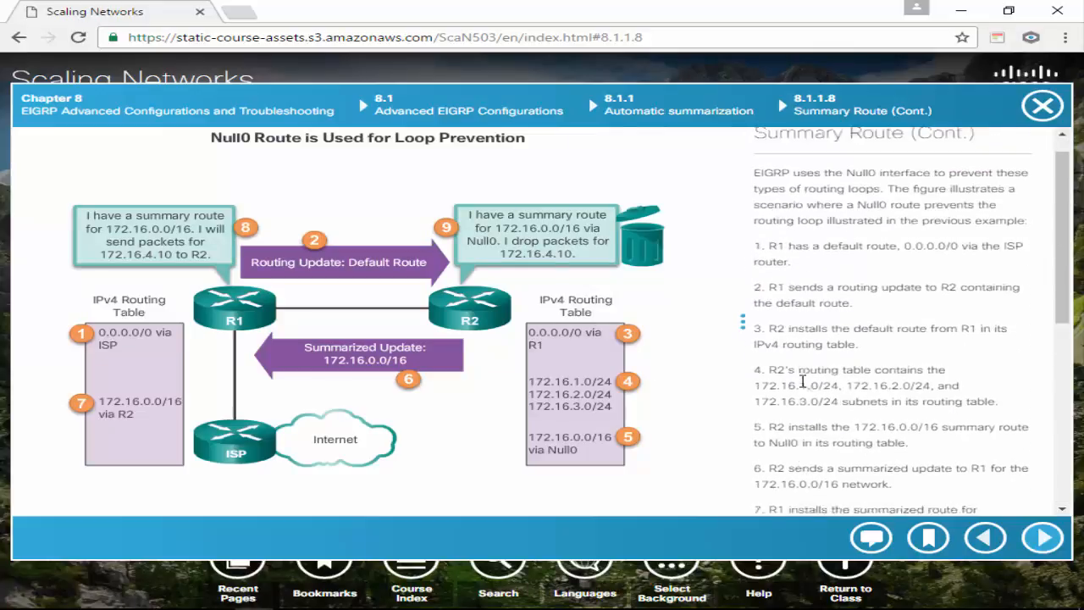
pyautogui.scroll(-3)
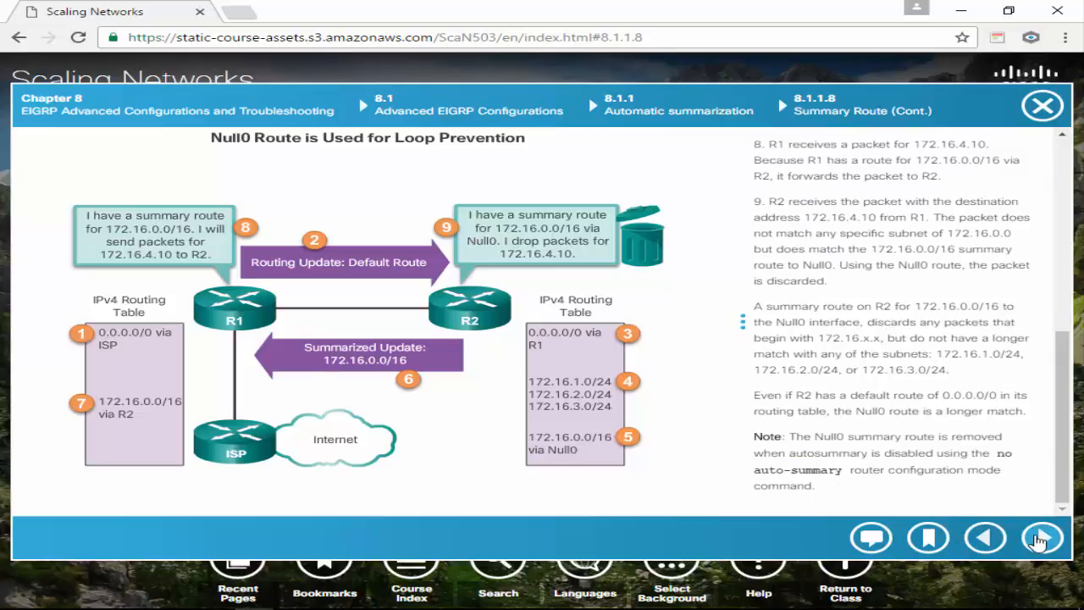
# Advance past the two summarization activities to page 8.1.2.1, Manual Summary Routes
pyautogui.click(1040, 539)
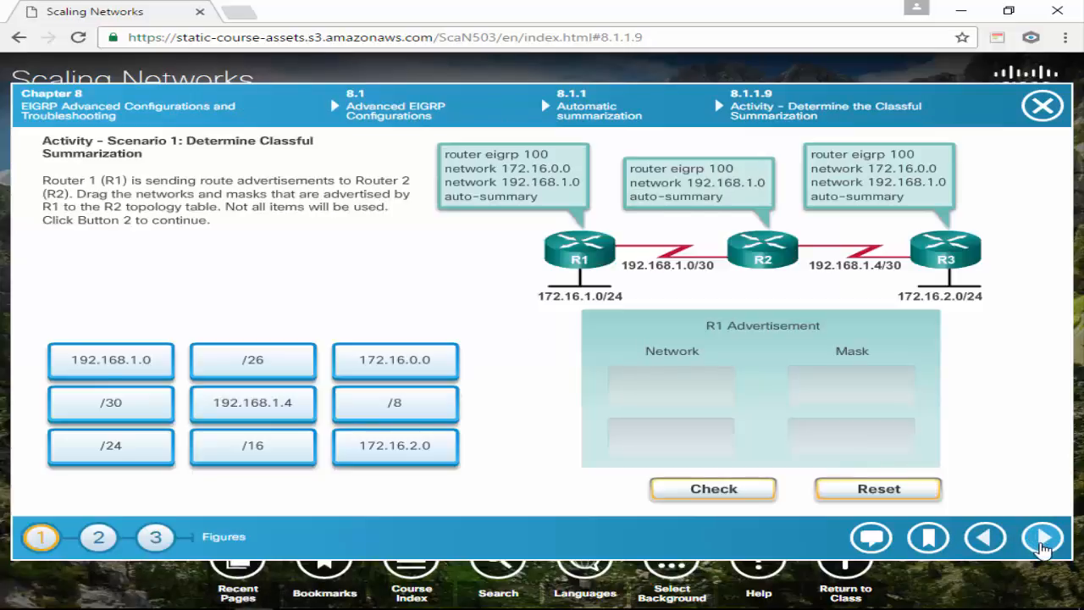
pyautogui.click(1044, 537)
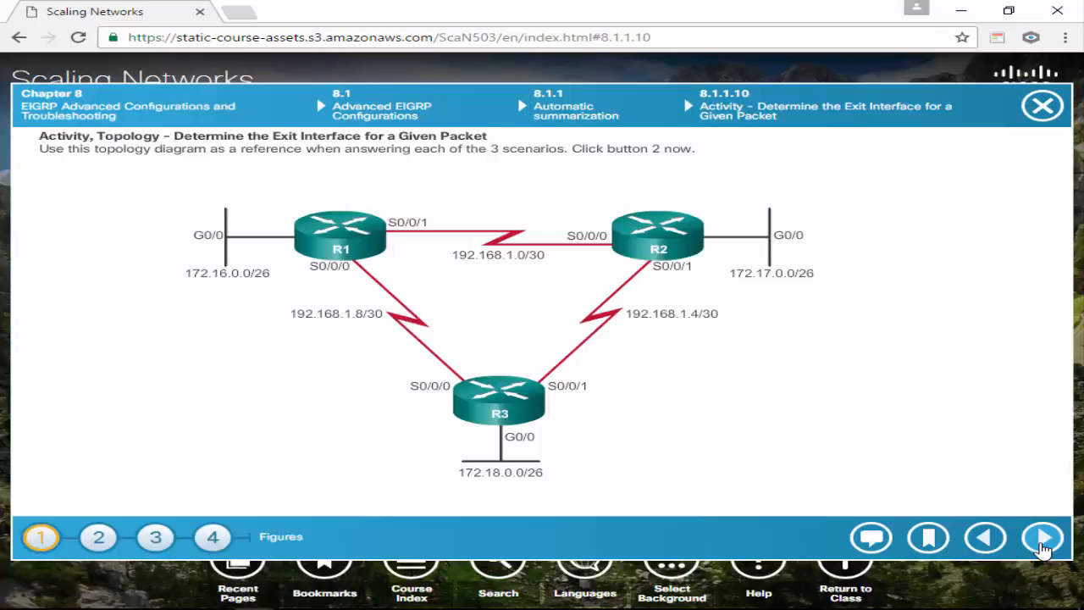
pyautogui.click(1043, 537)
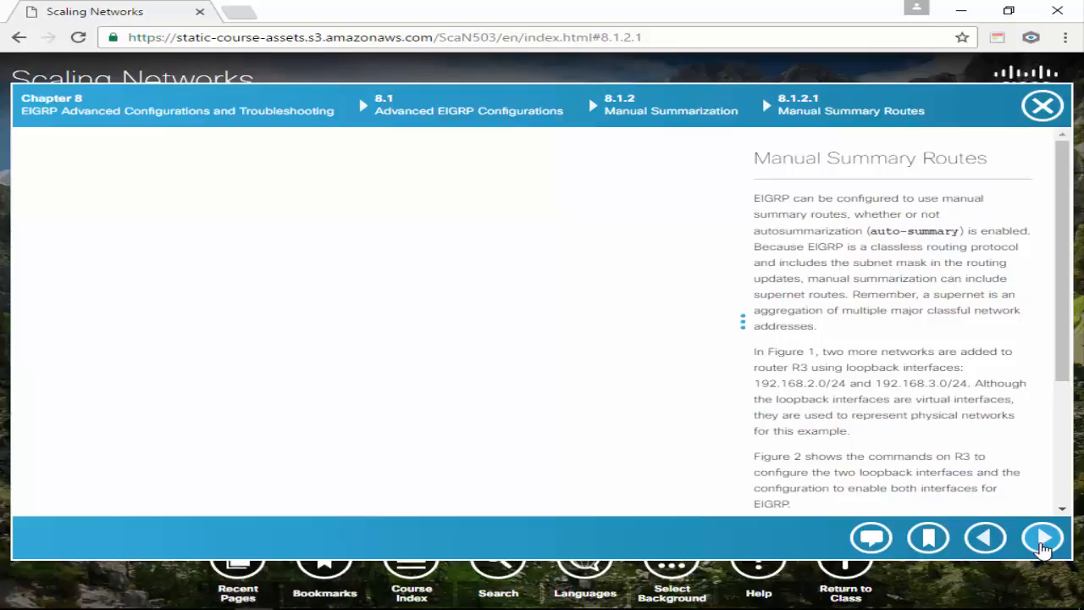
# Move to page 8.1.2.2 and read through the binary summarization Steps 1–6
pyautogui.click(1042, 537)
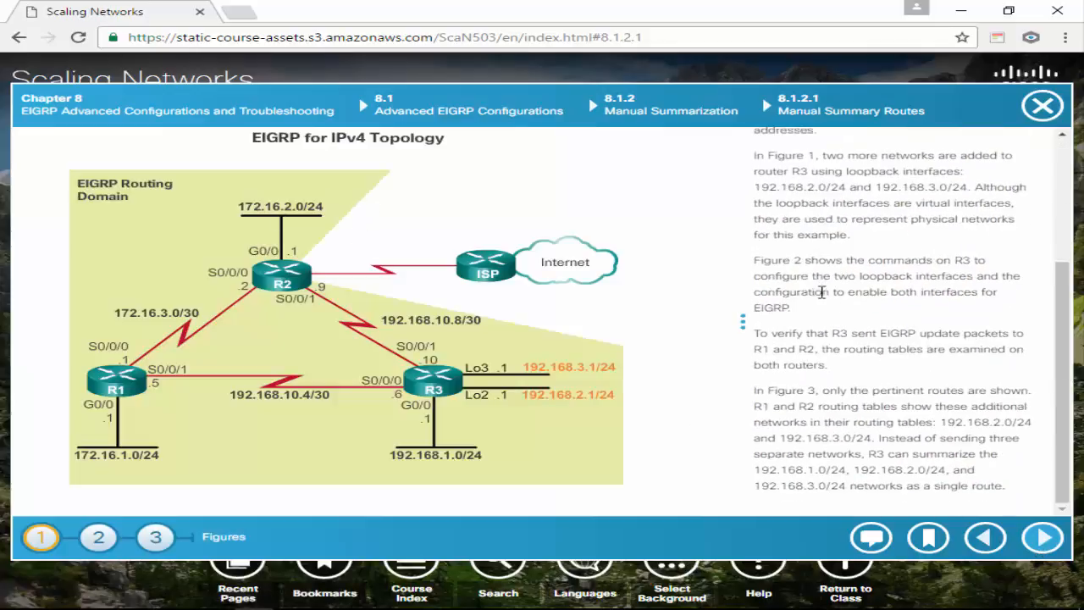
pyautogui.scroll(3)
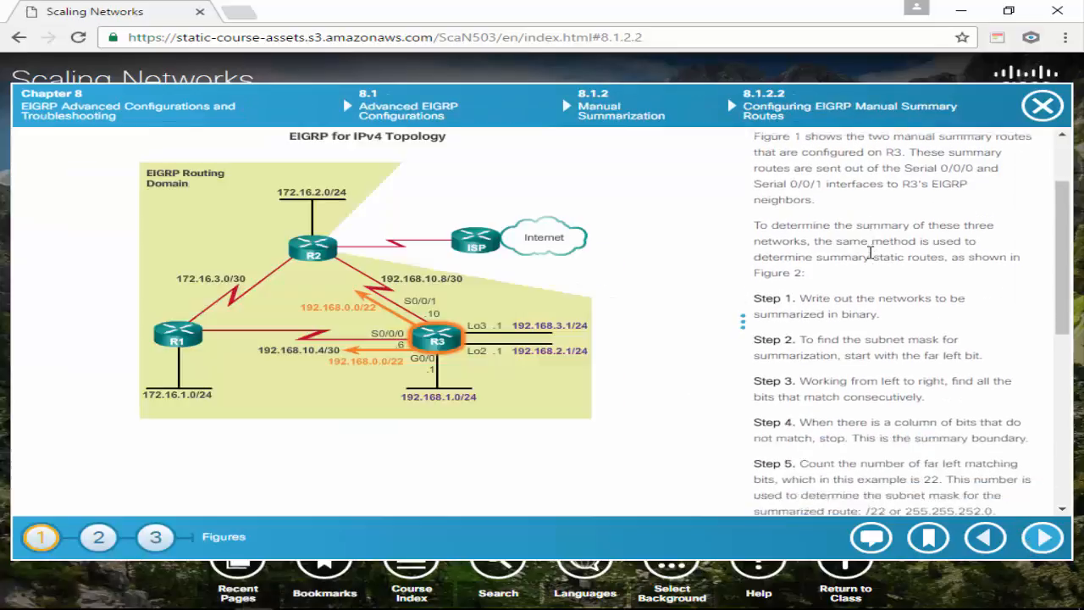
pyautogui.scroll(-3)
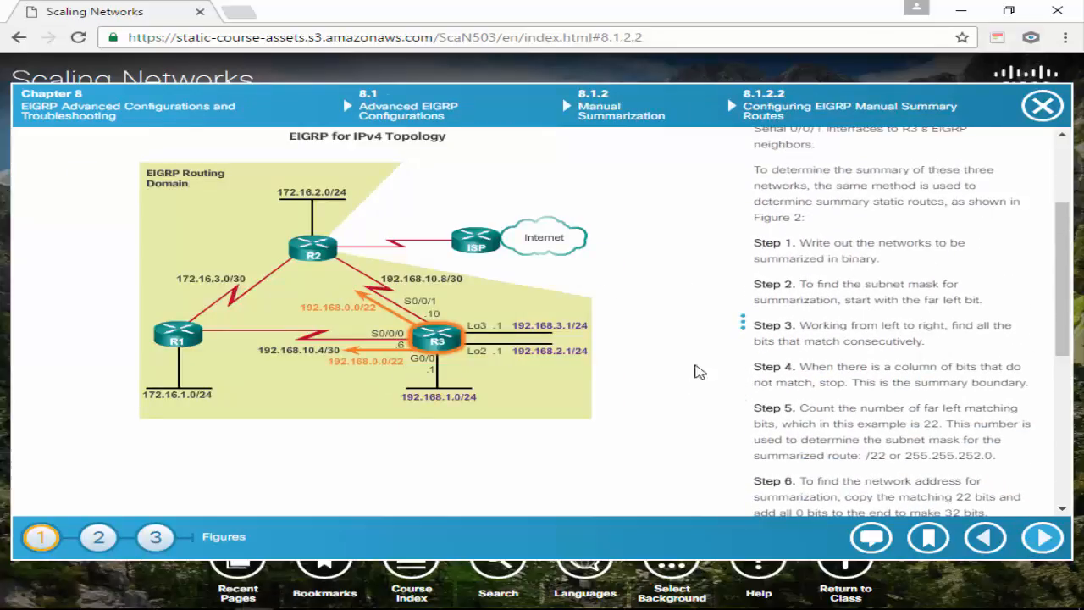
pyautogui.scroll(-3)
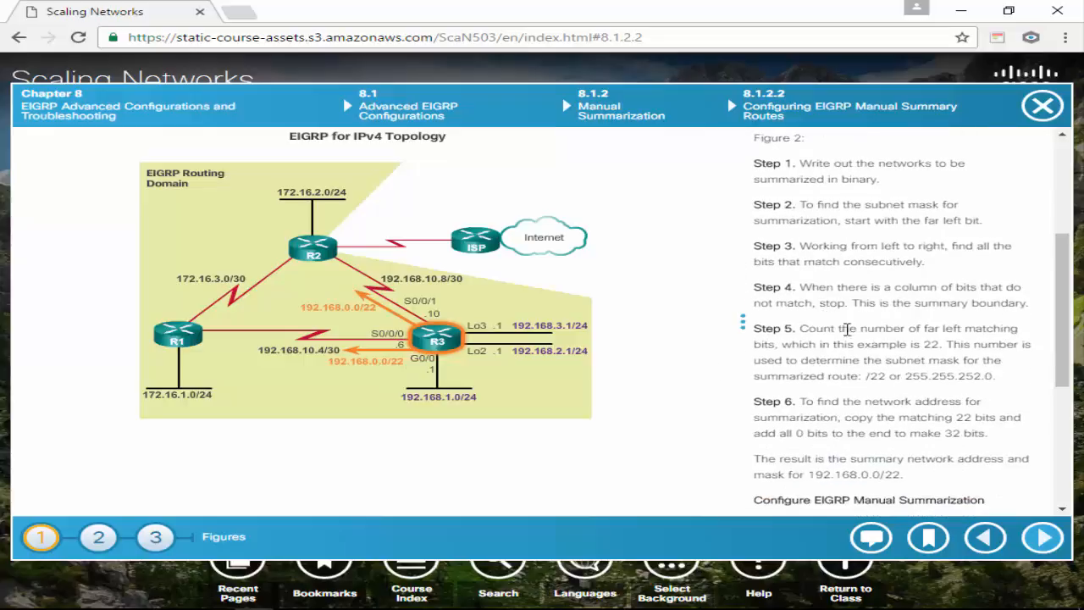
pyautogui.scroll(-3)
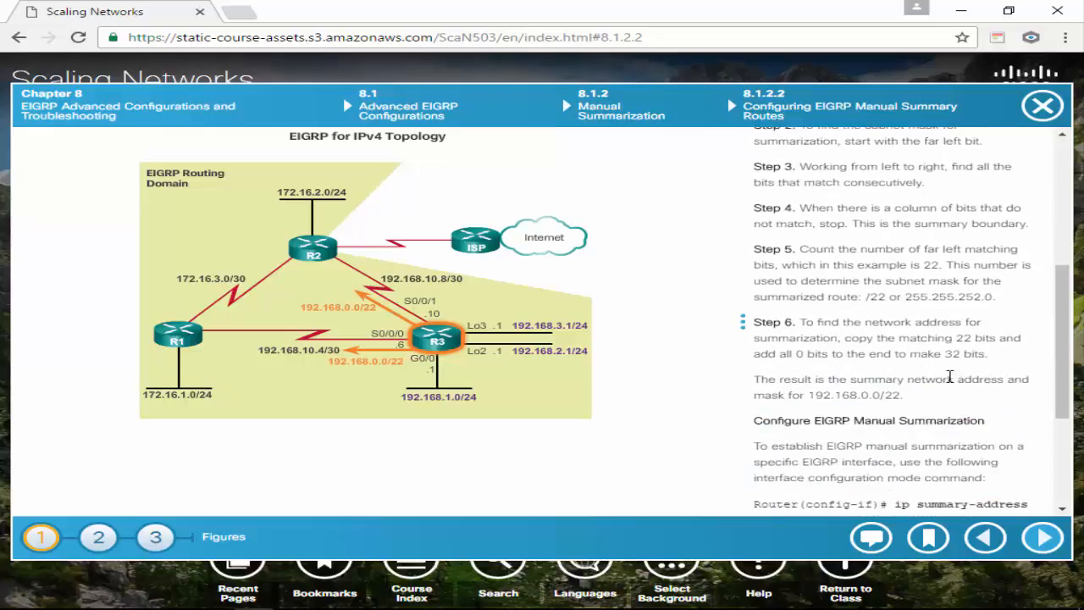
pyautogui.scroll(-3)
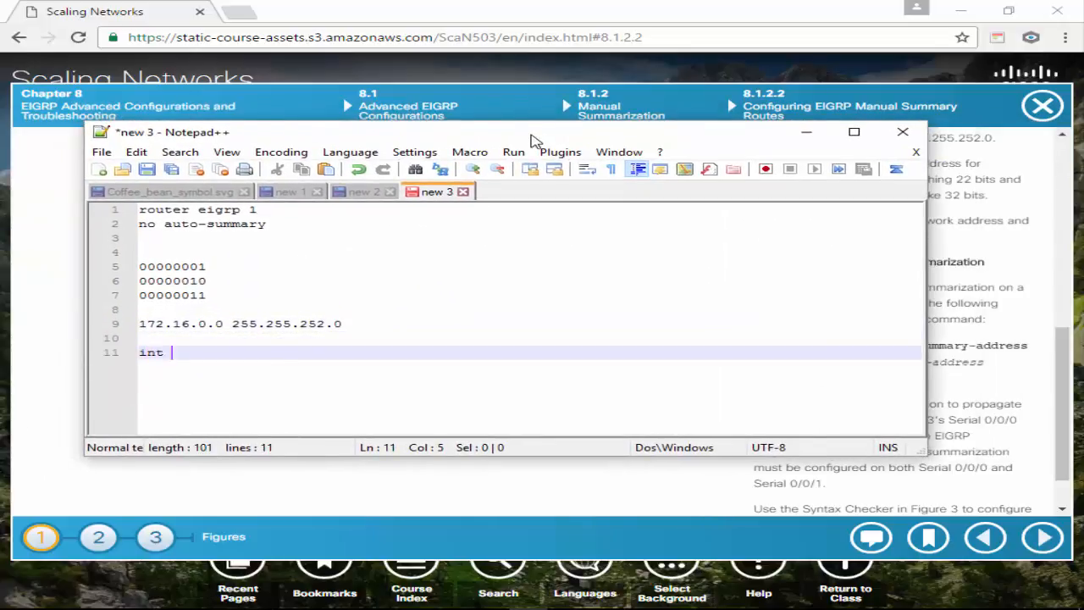
# Note 'int g0/0' and 'ip eigrp 1 summary-address 172.16.0.0 255.255.252' in Notepad++
pyautogui.write('g0/0')
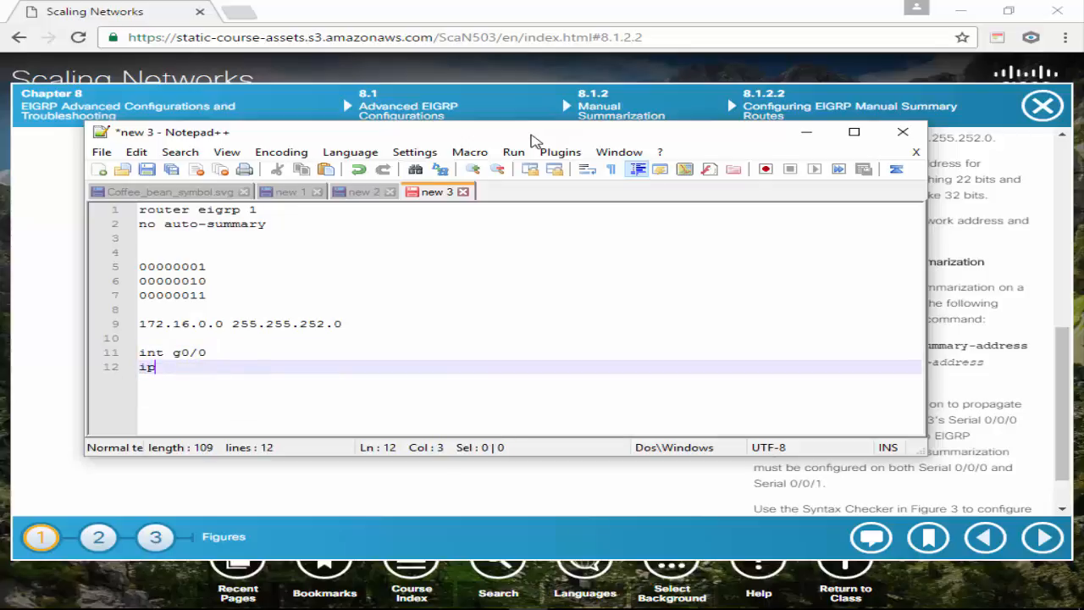
pyautogui.write('eigrp summary')
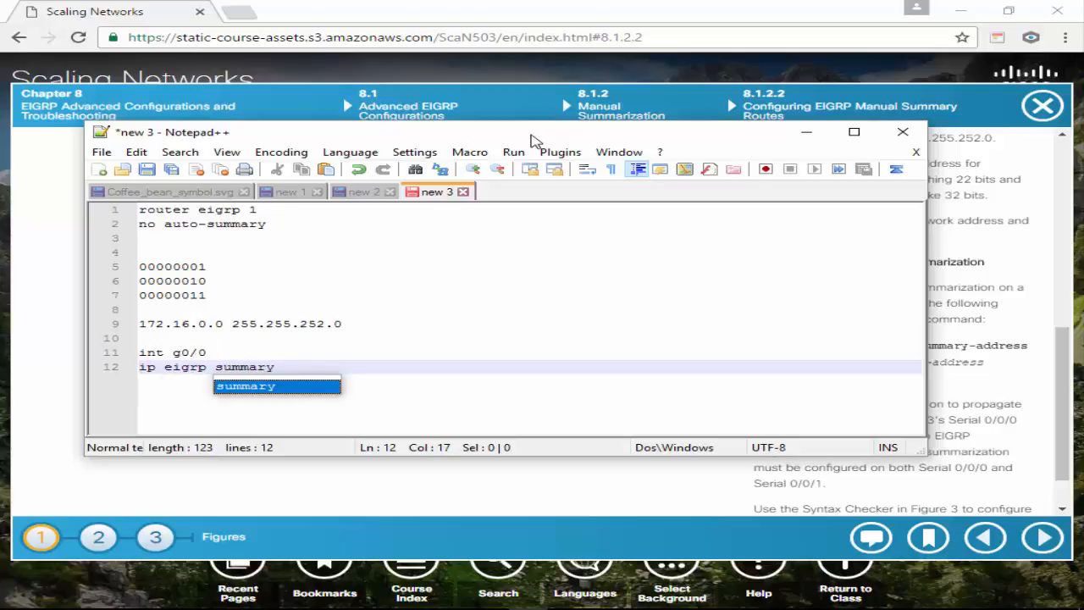
pyautogui.write('1')
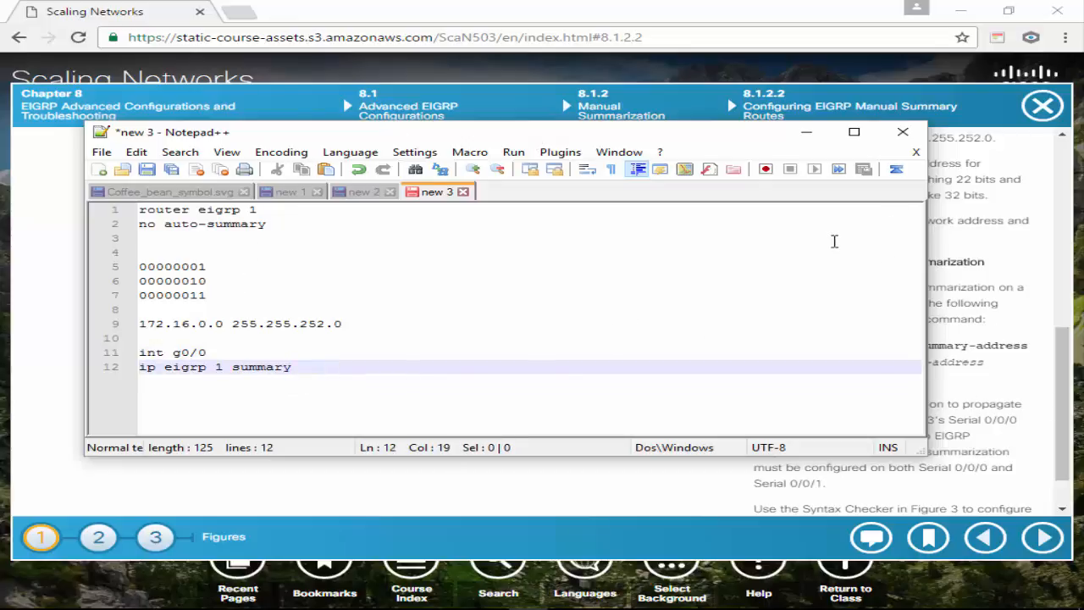
pyautogui.write('-address 172.16.0.0 2')
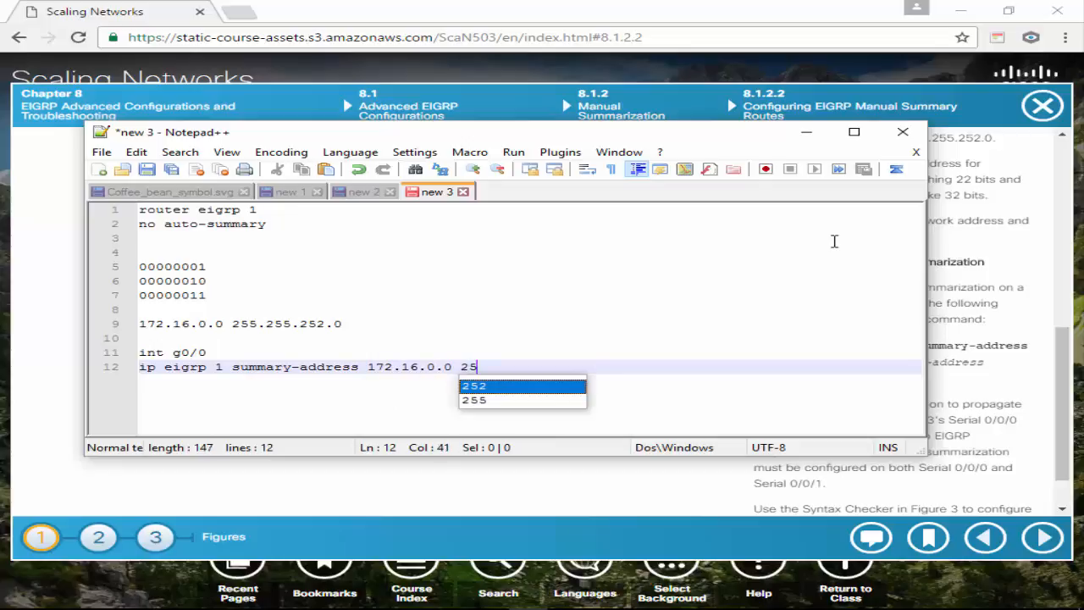
pyautogui.write('5.255.252')
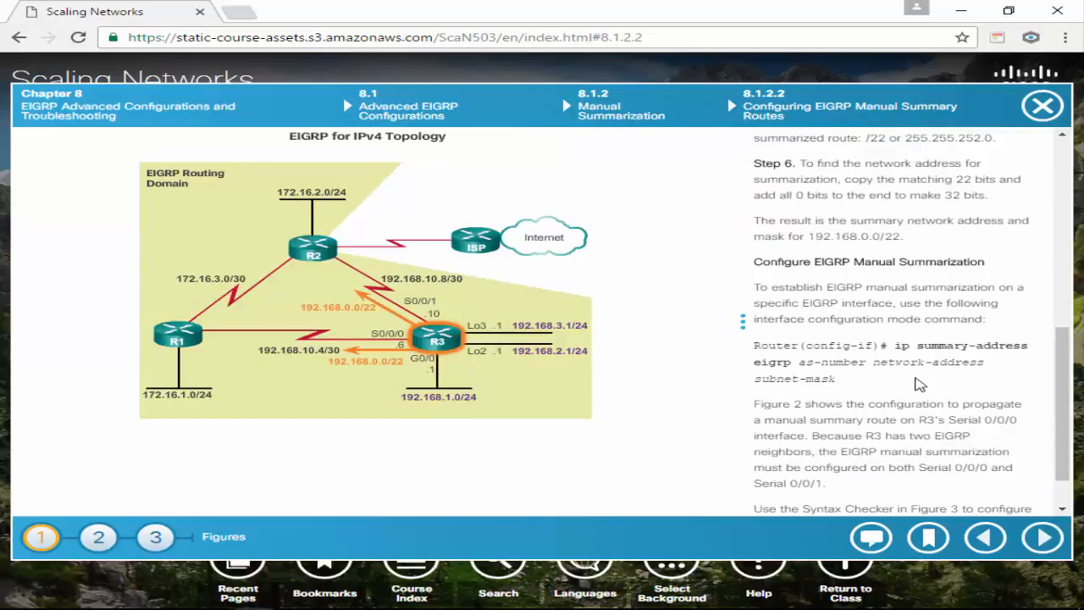
# Review Figure 2's summary route calculation and Figure 3's R3 configuration, ending on Figure 2
pyautogui.scroll(-3)
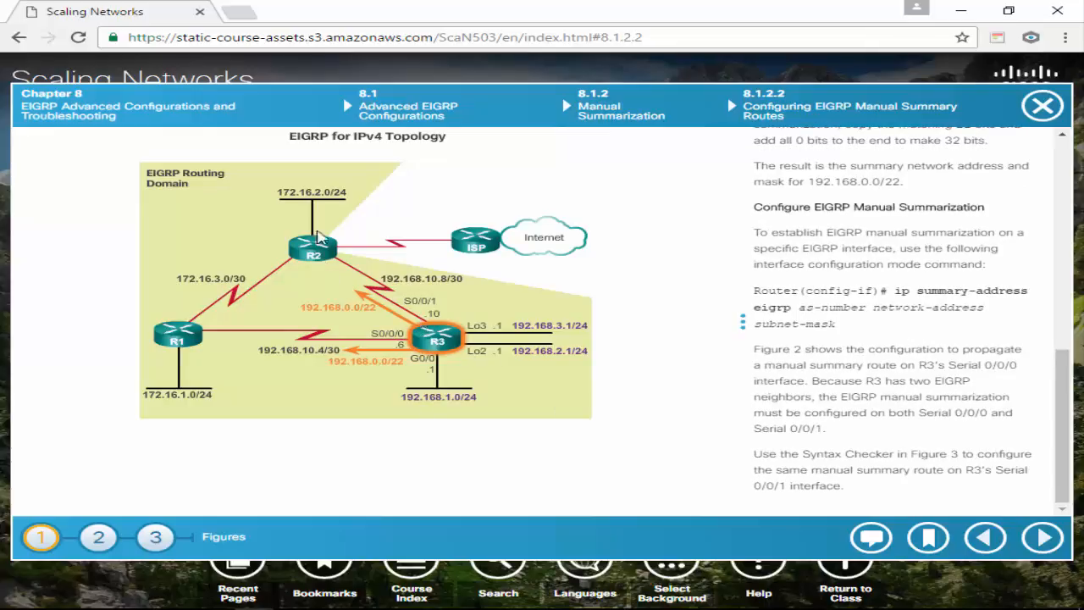
pyautogui.moveTo(383, 354)
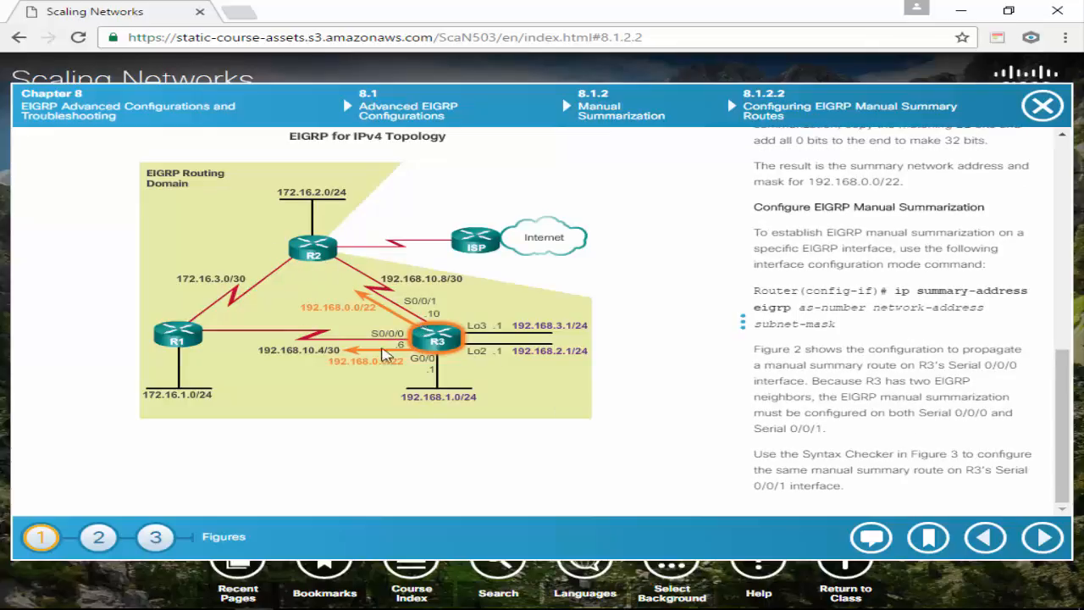
pyautogui.moveTo(169, 329)
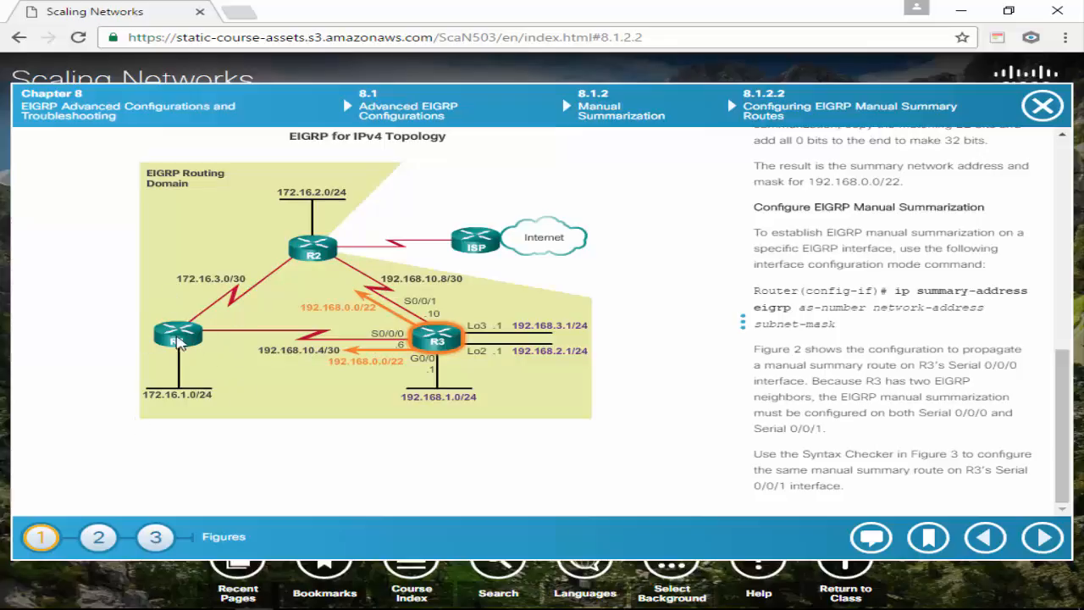
pyautogui.click(98, 537)
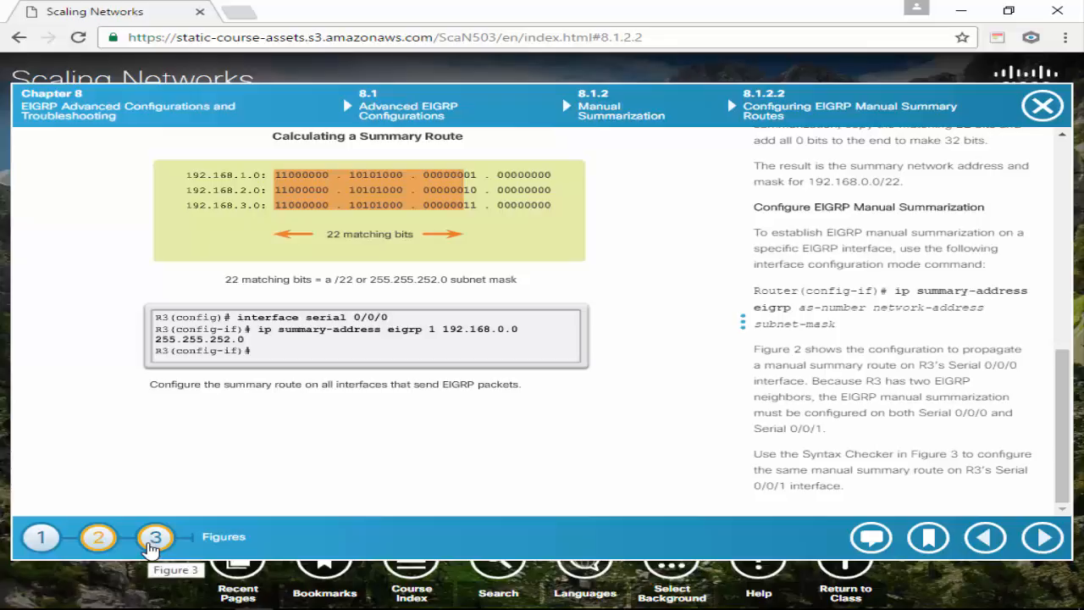
pyautogui.click(156, 537)
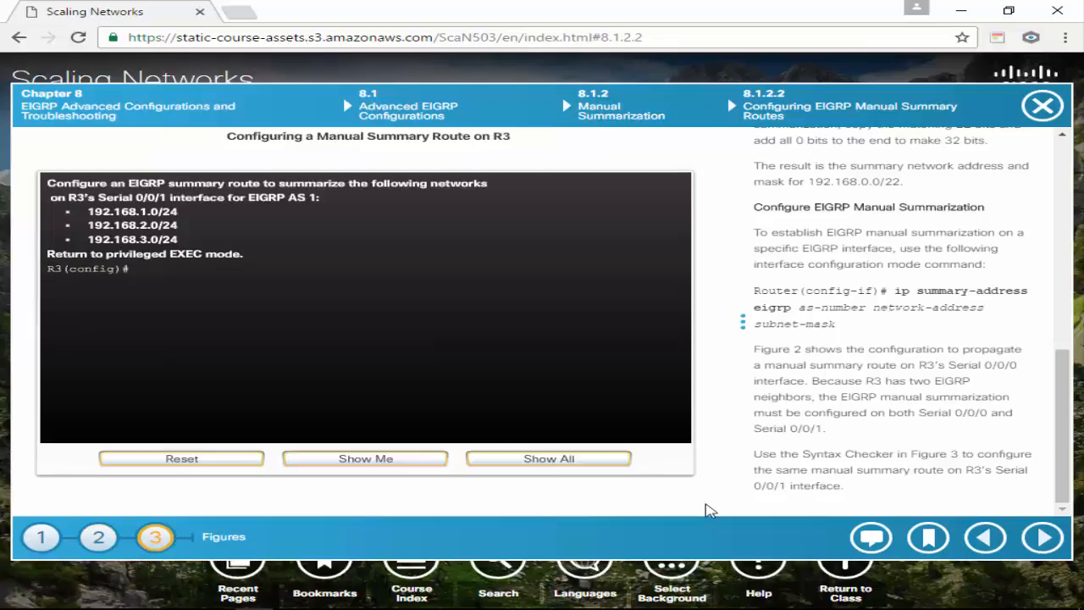
pyautogui.click(99, 537)
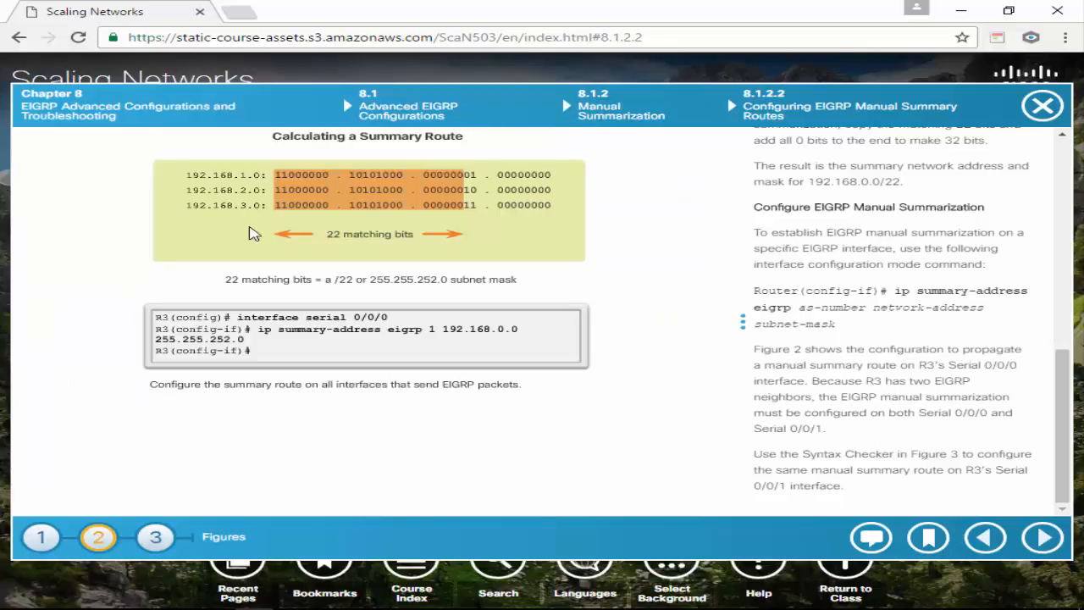
pyautogui.moveTo(280, 188)
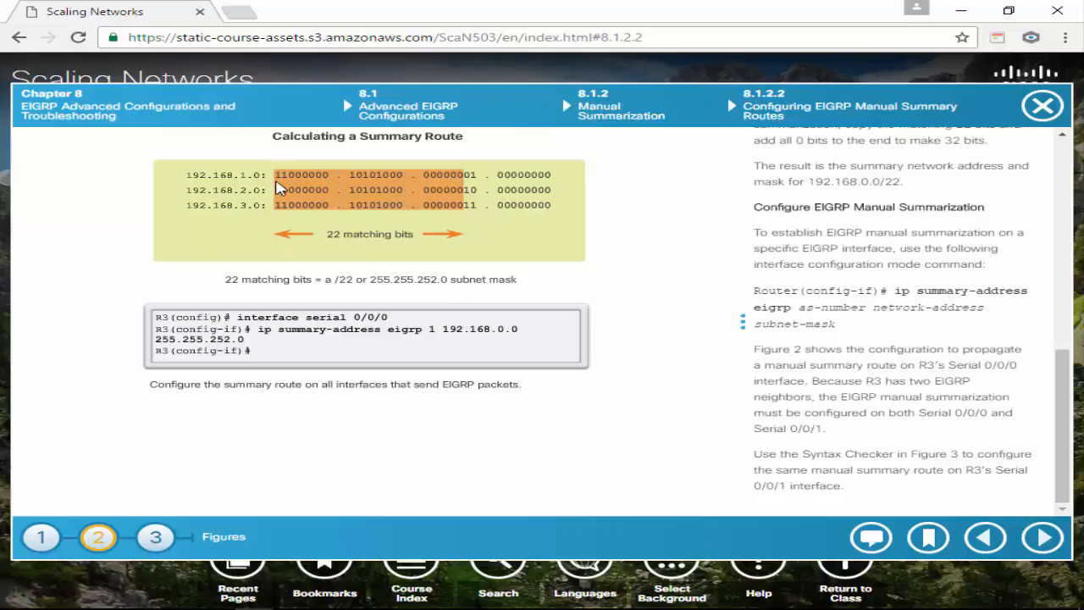
pyautogui.moveTo(439, 288)
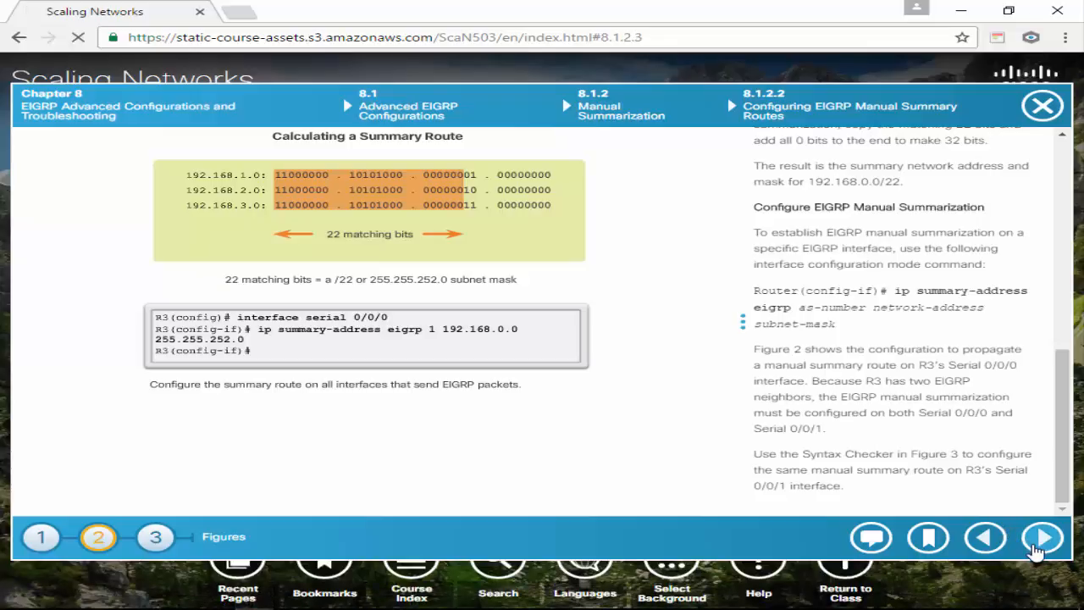
# Step ahead to the Packet Tracer page, then return to 8.1.2.4 EIGRP for IPv6 Manual Summary Routes
pyautogui.click(1041, 535)
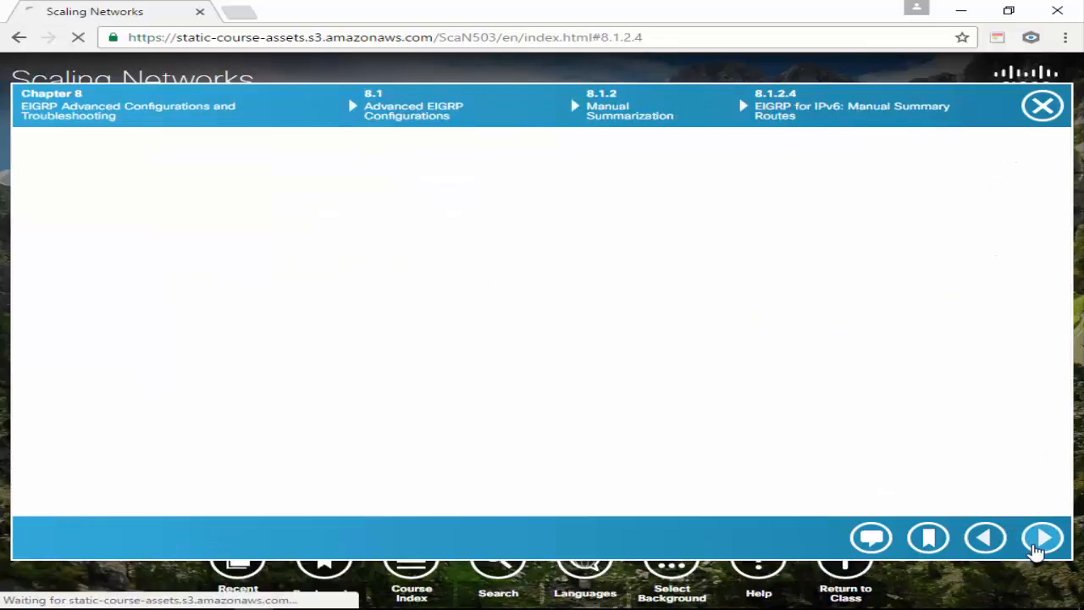
pyautogui.click(1041, 536)
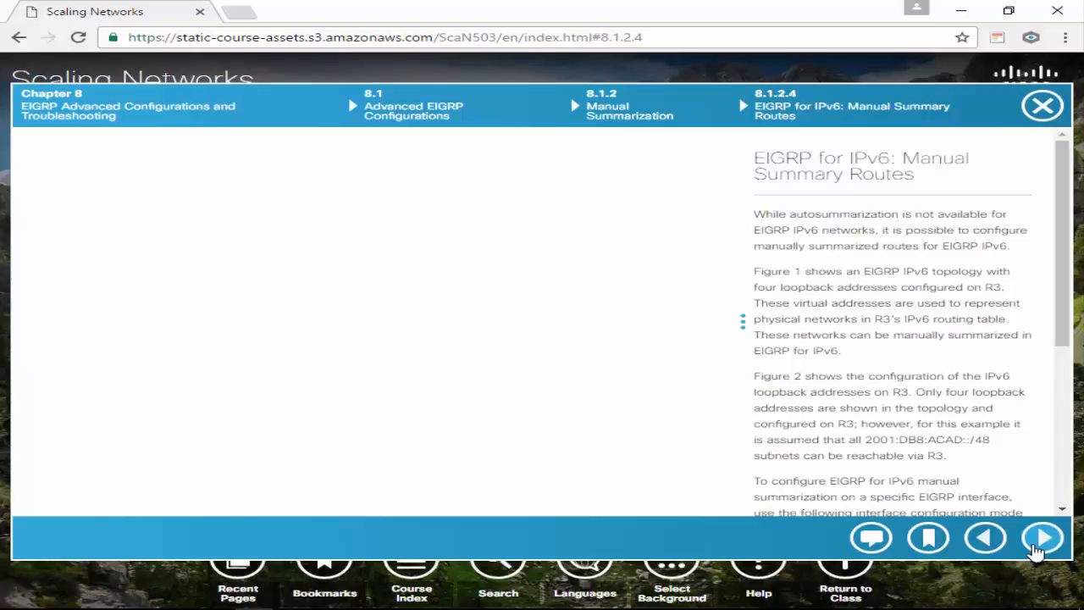
pyautogui.click(1041, 537)
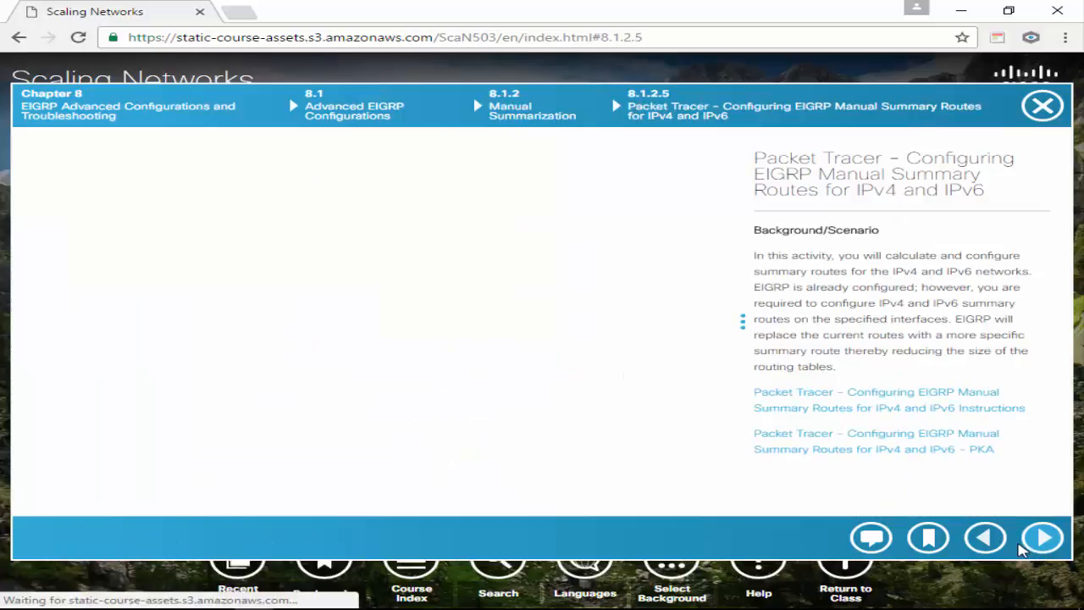
pyautogui.click(986, 537)
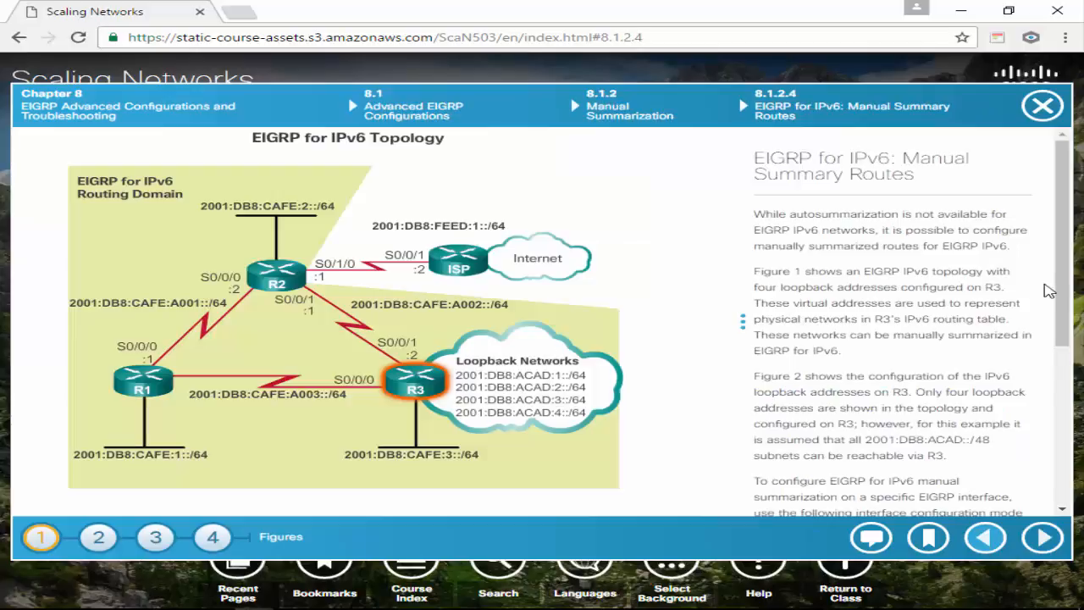
pyautogui.scroll(-3)
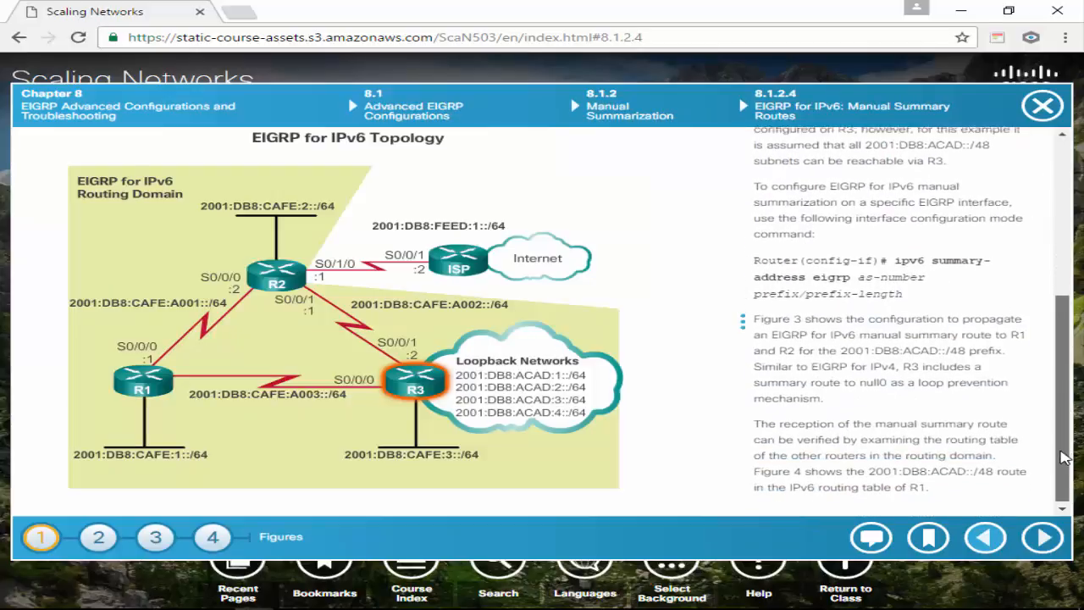
pyautogui.scroll(3)
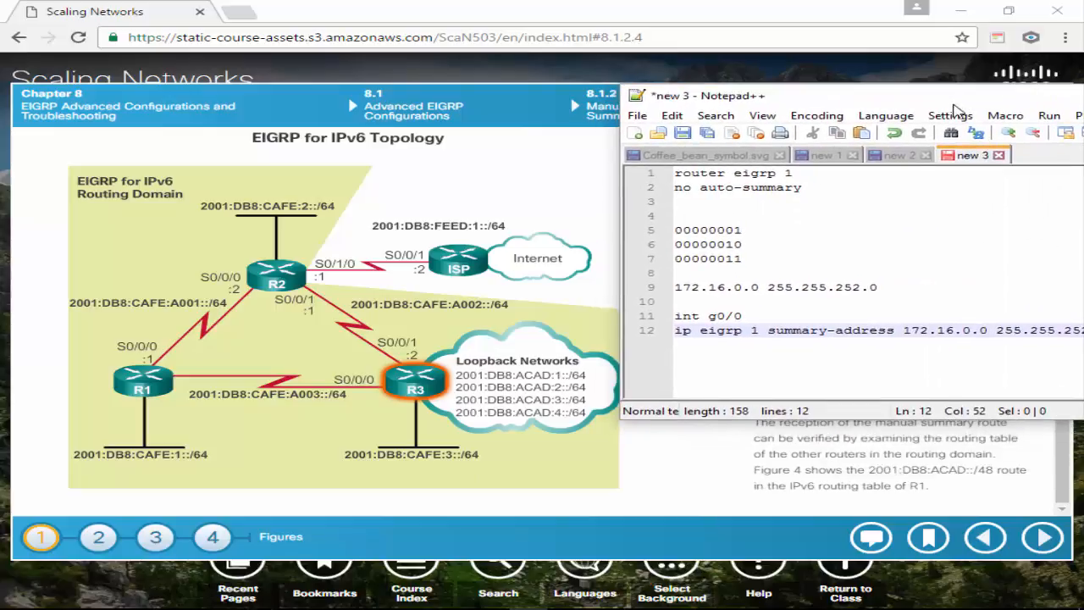
pyautogui.moveTo(874, 97)
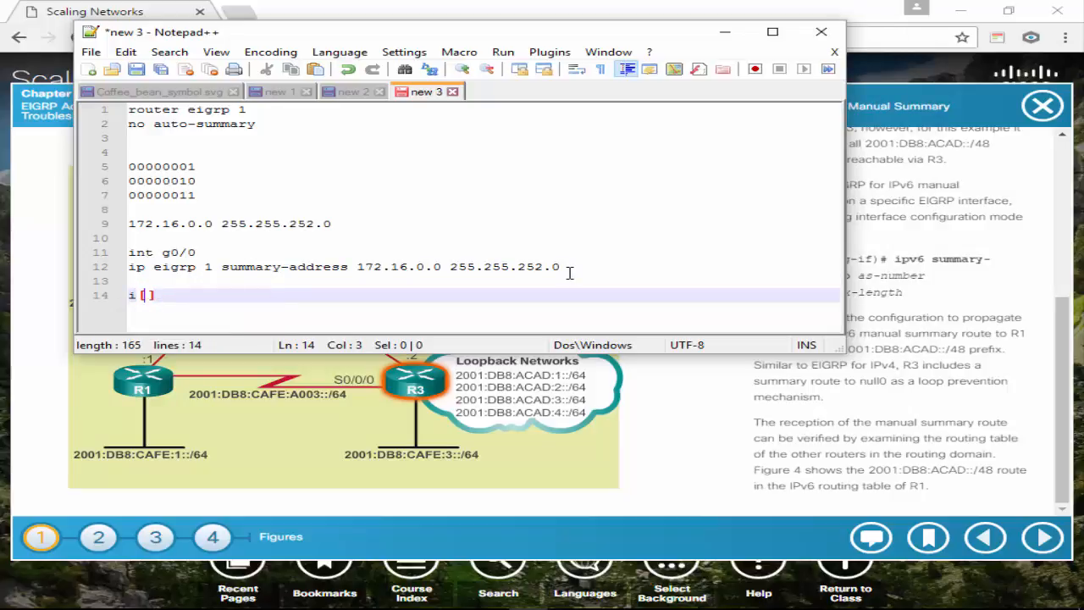
# Note 'ipv6 router eigrp 2' and 'no auto-summary' below the IPv4 summary-address line
pyautogui.press('backspace')
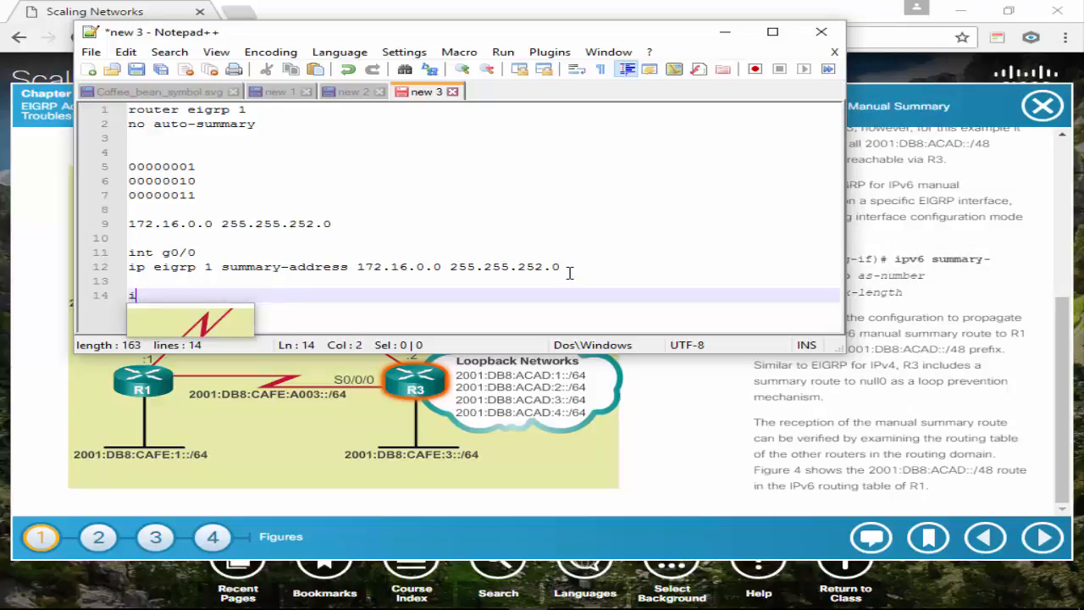
pyautogui.write('l')
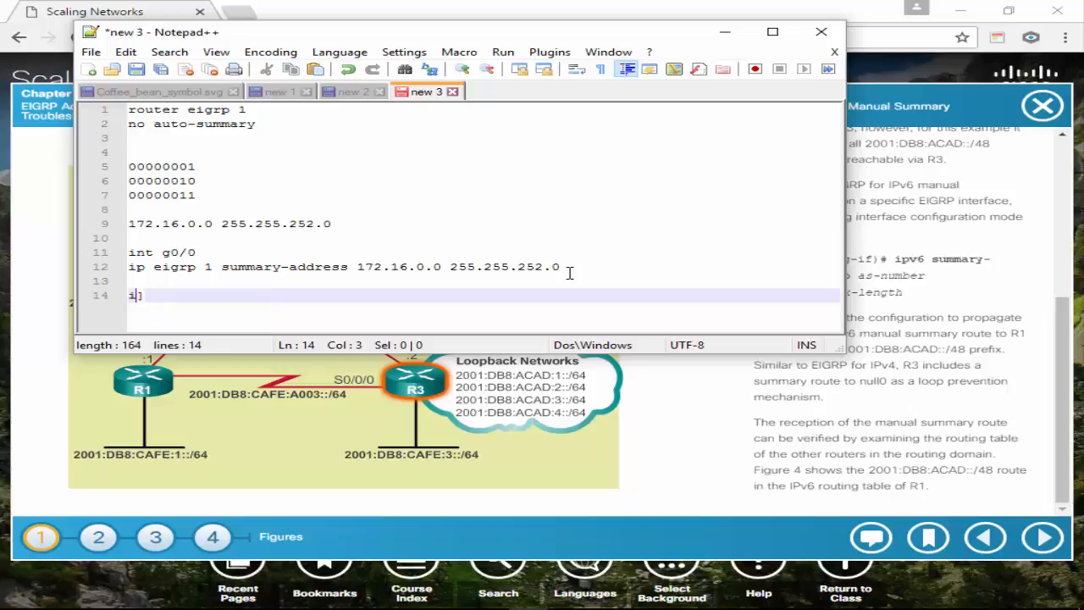
pyautogui.write('pv')
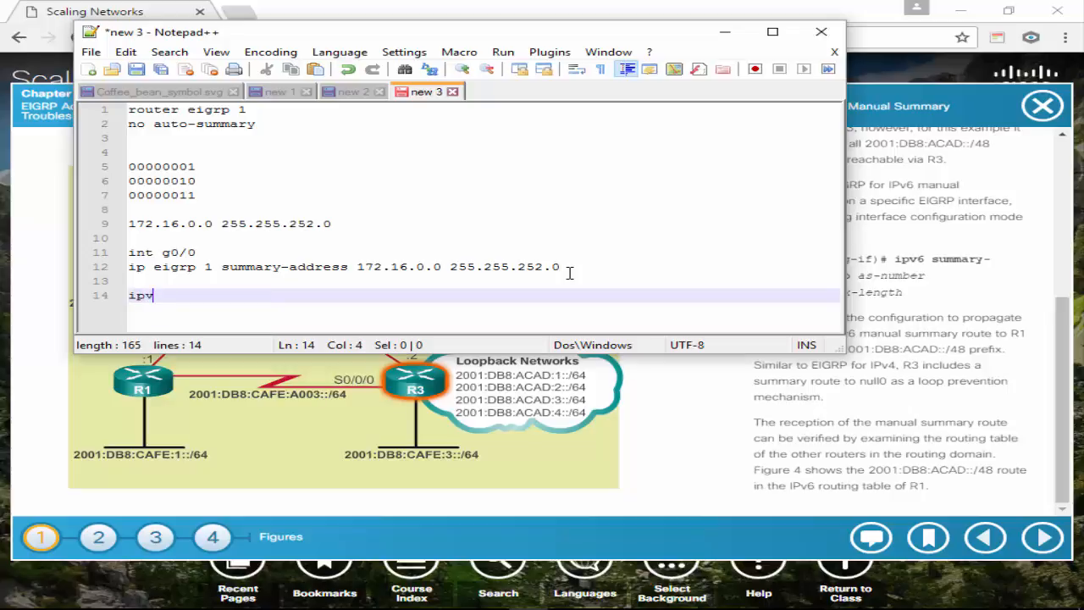
pyautogui.write('6 router eigrp')
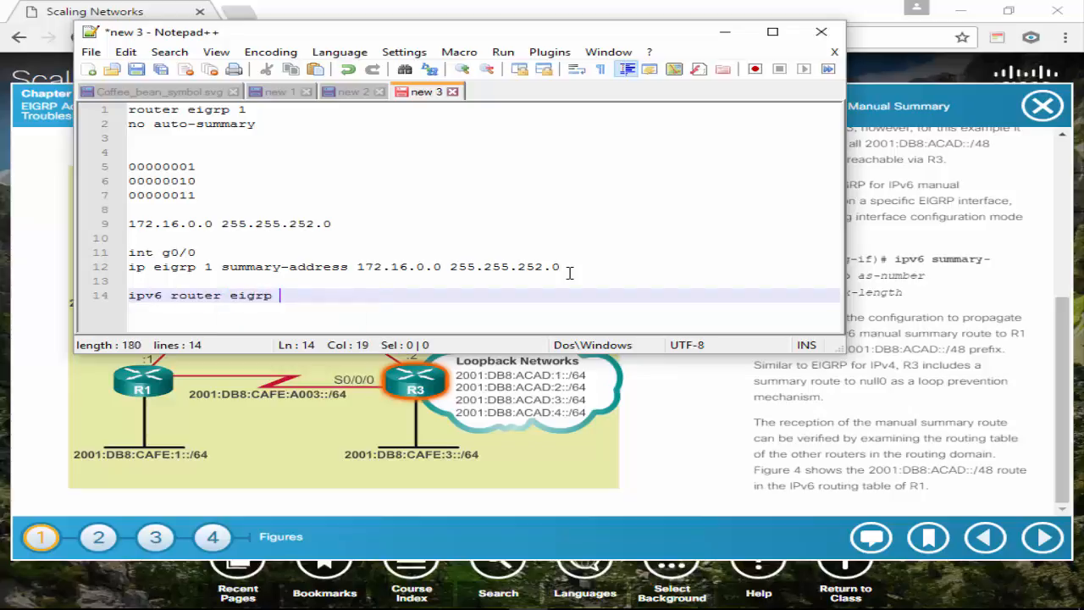
pyautogui.write('2')
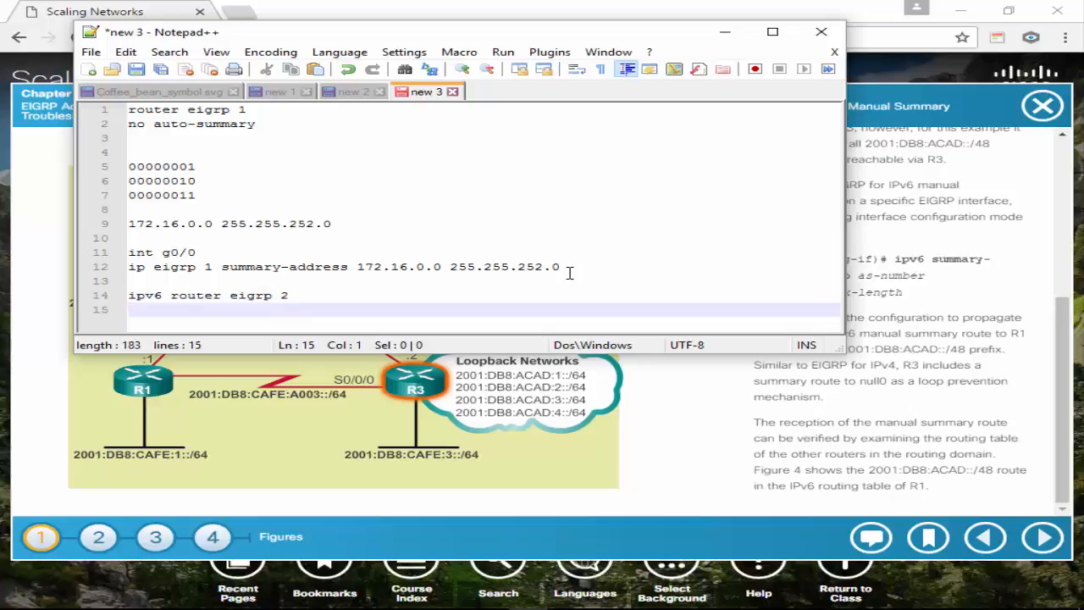
pyautogui.write('no')
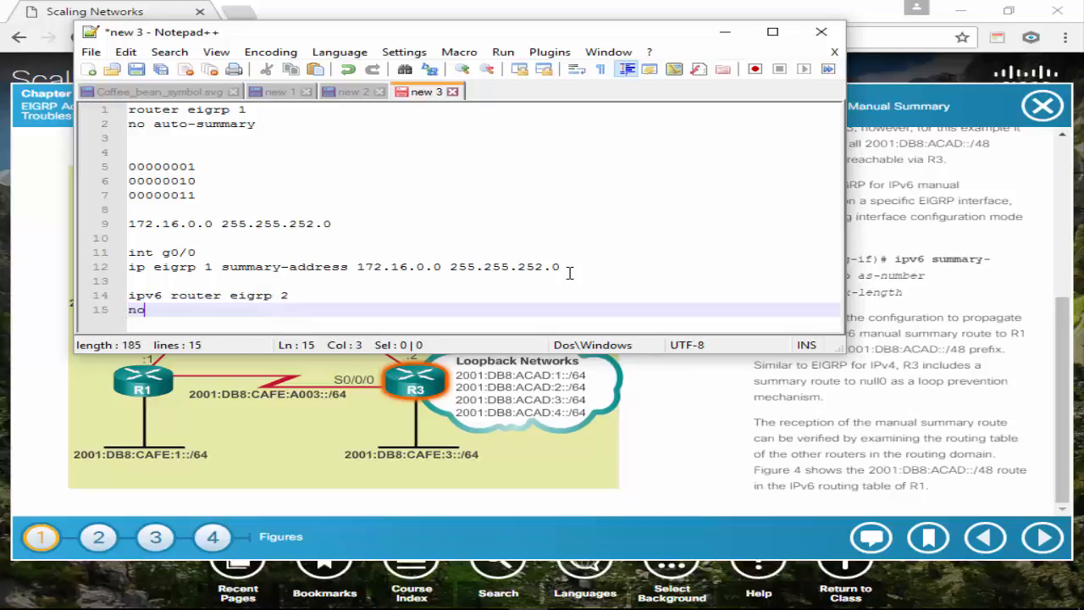
pyautogui.write('auto-si')
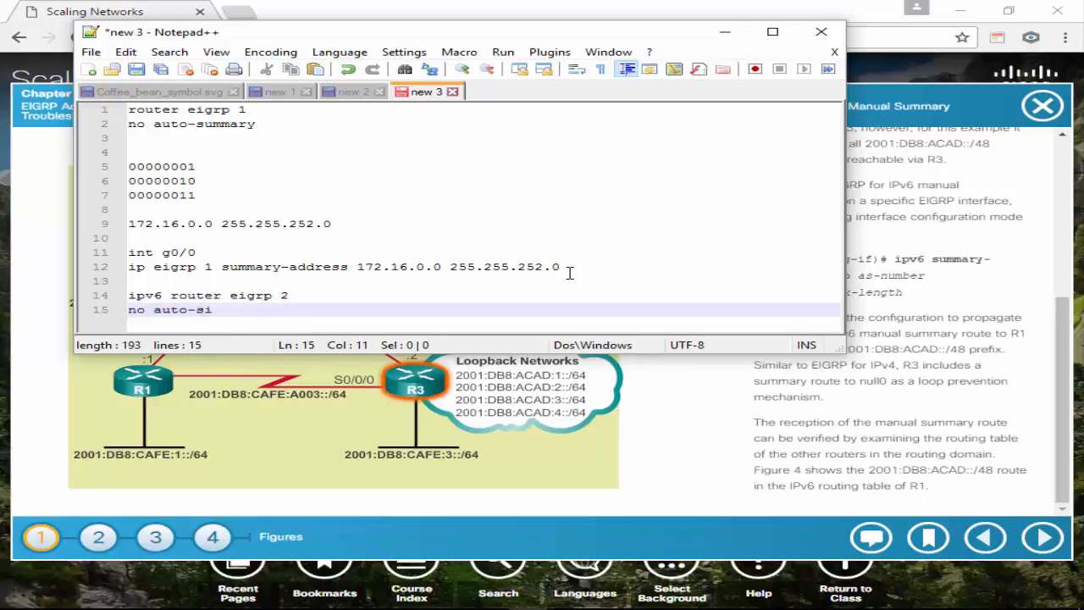
pyautogui.write('u')
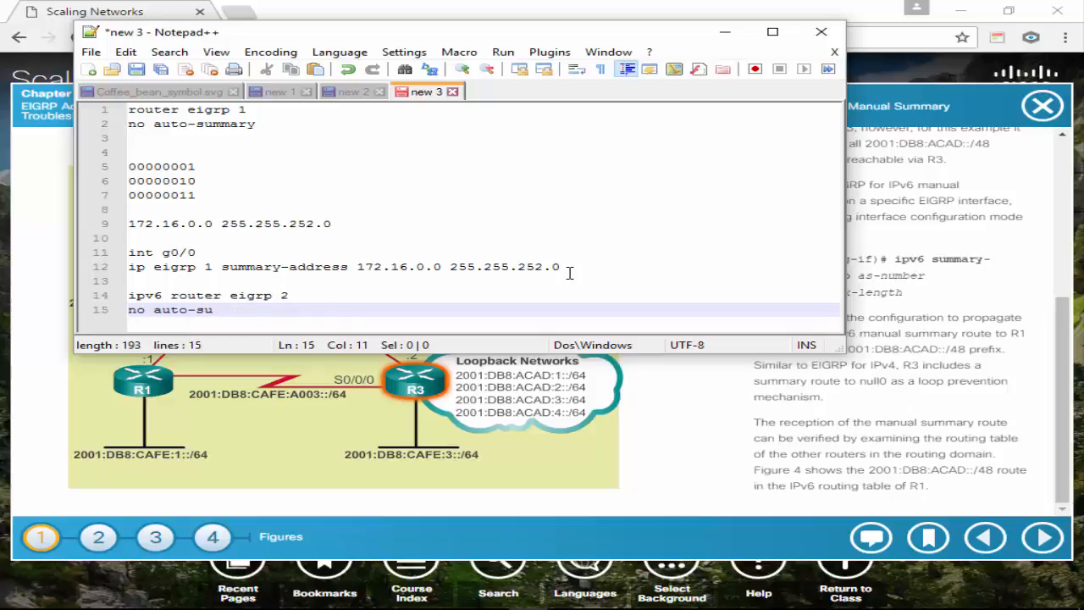
pyautogui.press('enter')
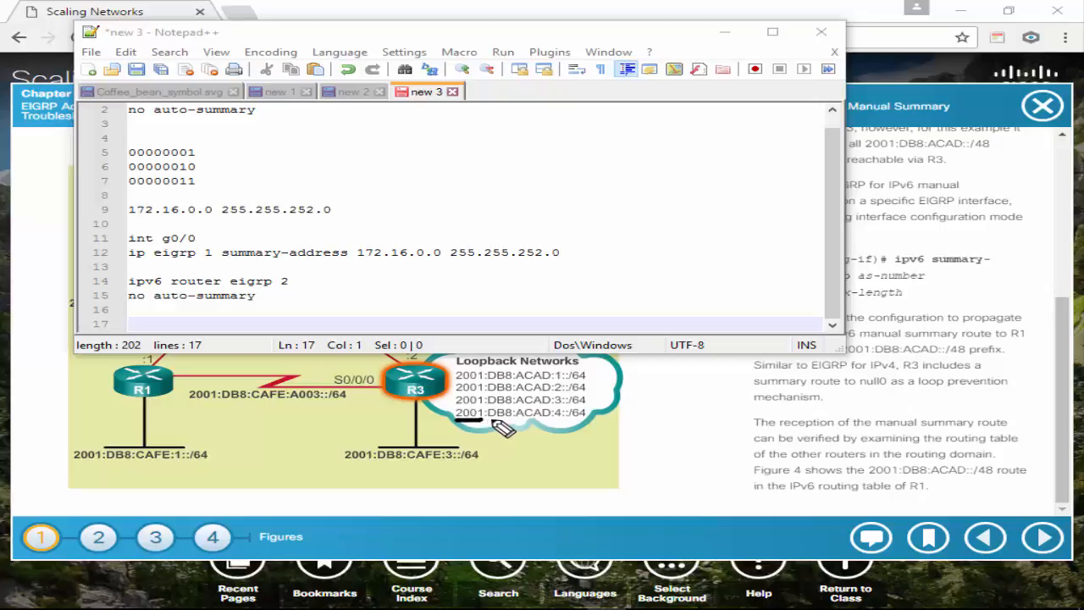
pyautogui.moveTo(528, 423)
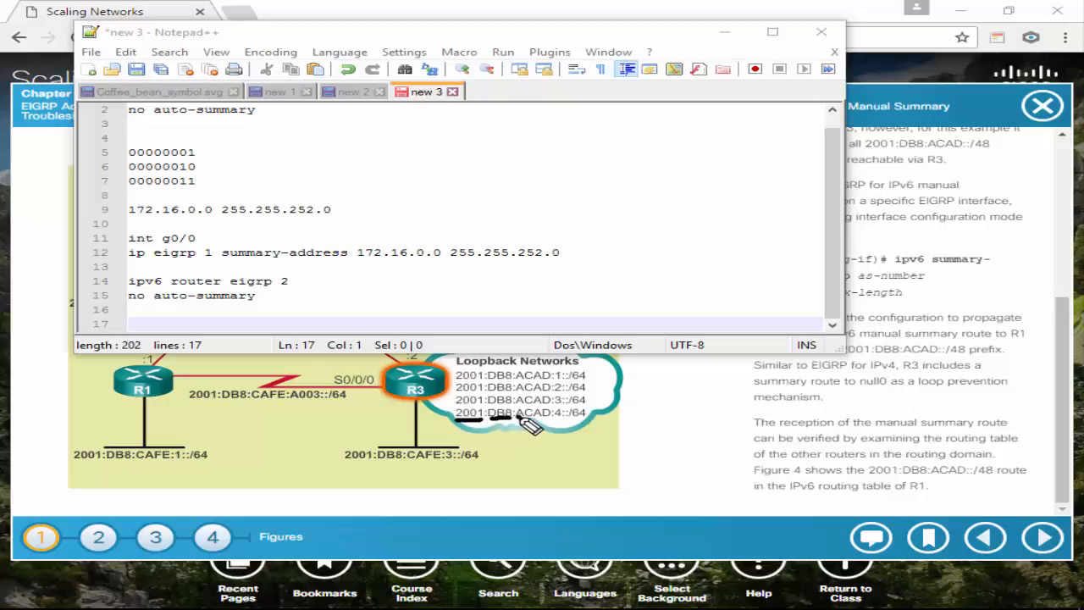
pyautogui.moveTo(562, 374)
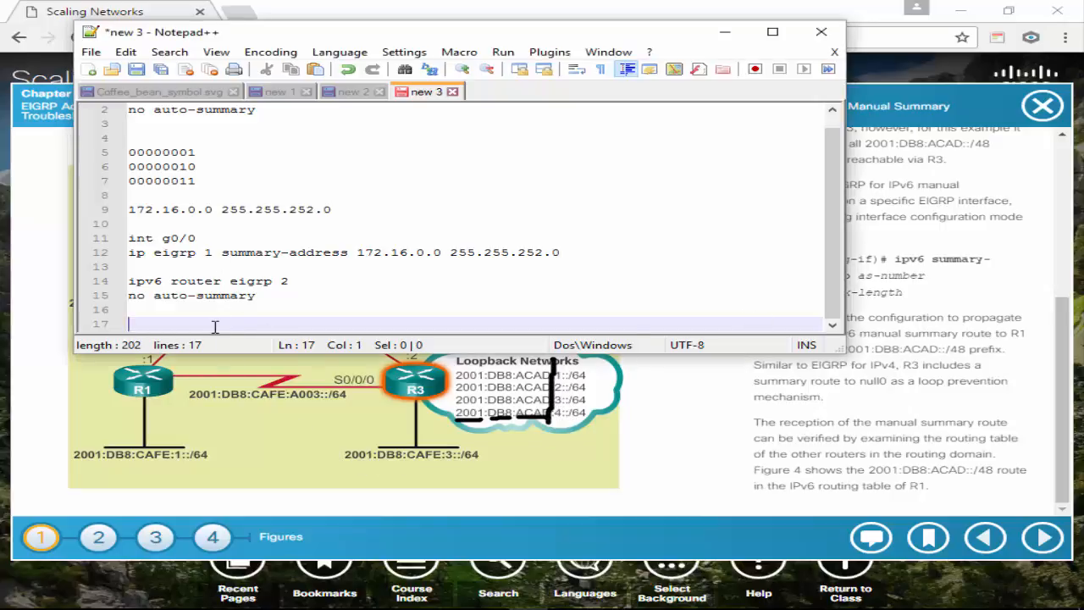
# Note the IPv6 prefix '2001:db8:ACAD:' on a new line
pyautogui.write('201')
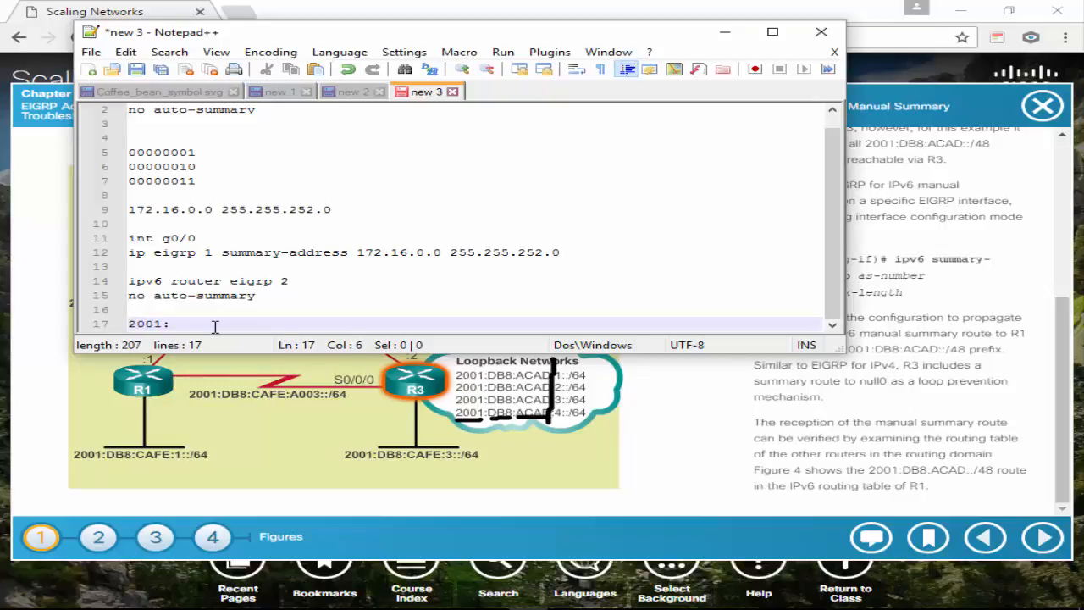
pyautogui.write('db8')
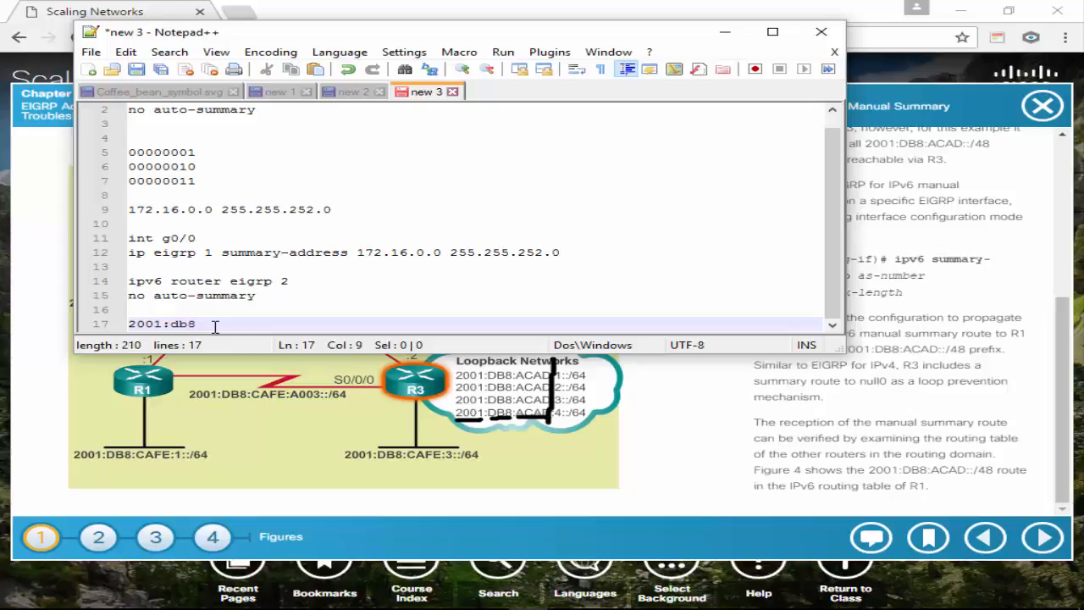
pyautogui.write(':')
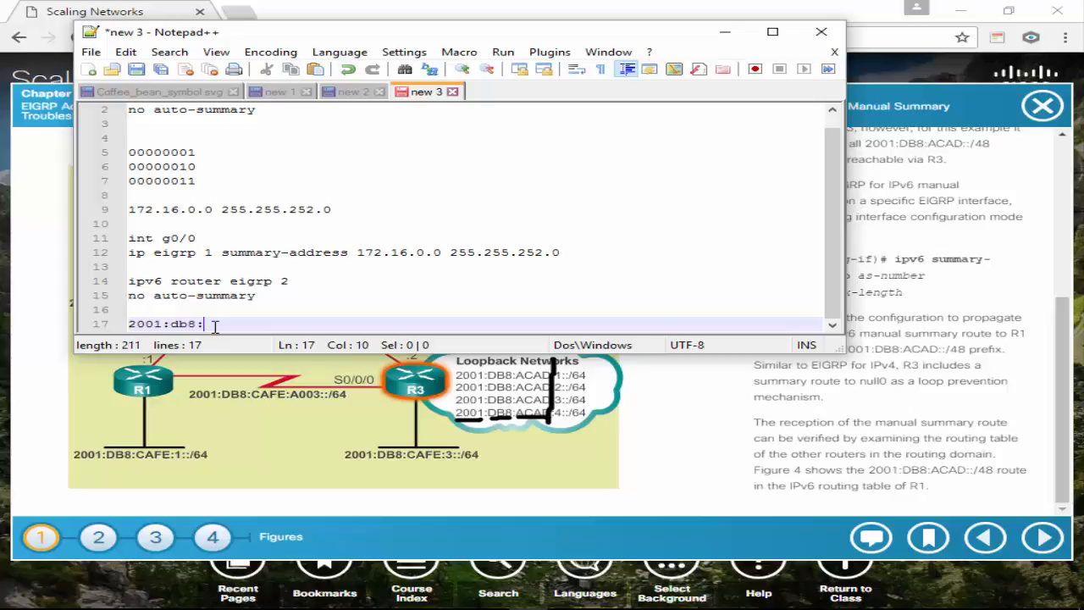
pyautogui.write('ACAD:')
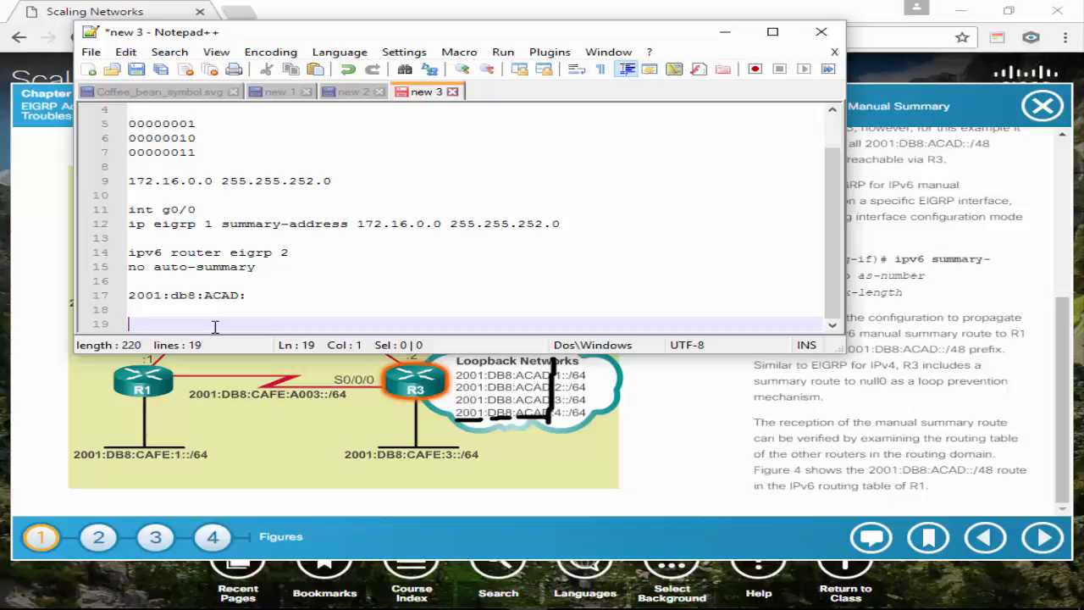
# List four zero-padded binary values counting from 001 to 100, reusing earlier values via autocomplete
pyautogui.write('0000')
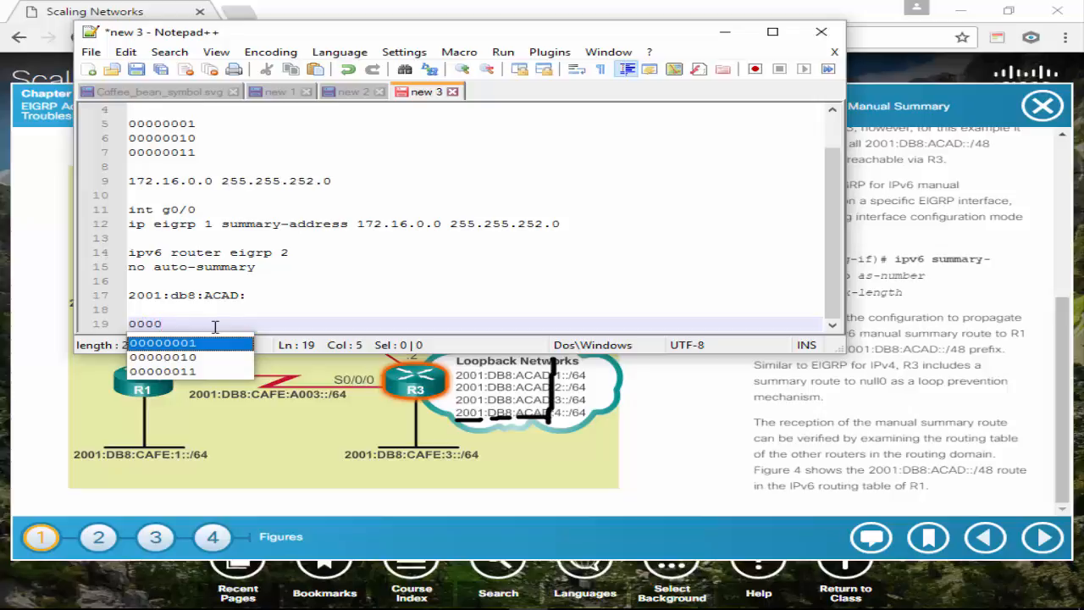
pyautogui.write('000')
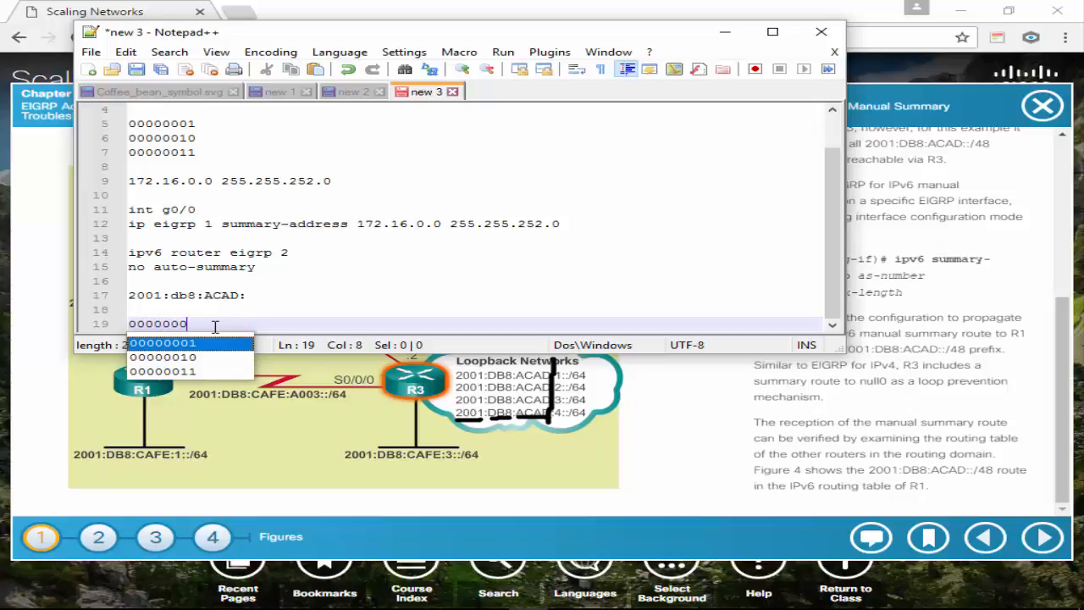
pyautogui.write('0')
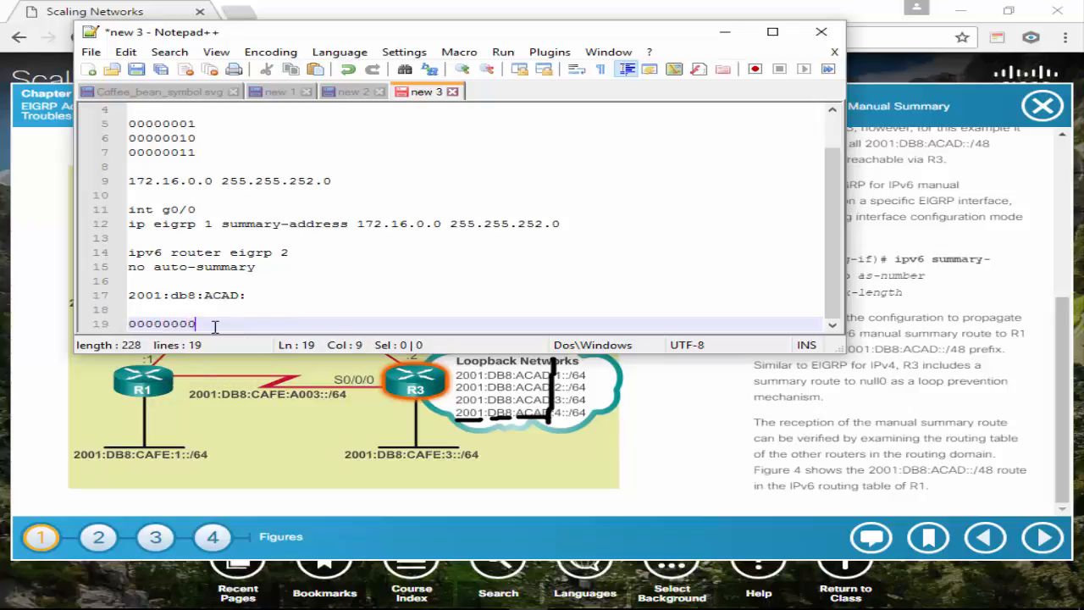
pyautogui.write('000')
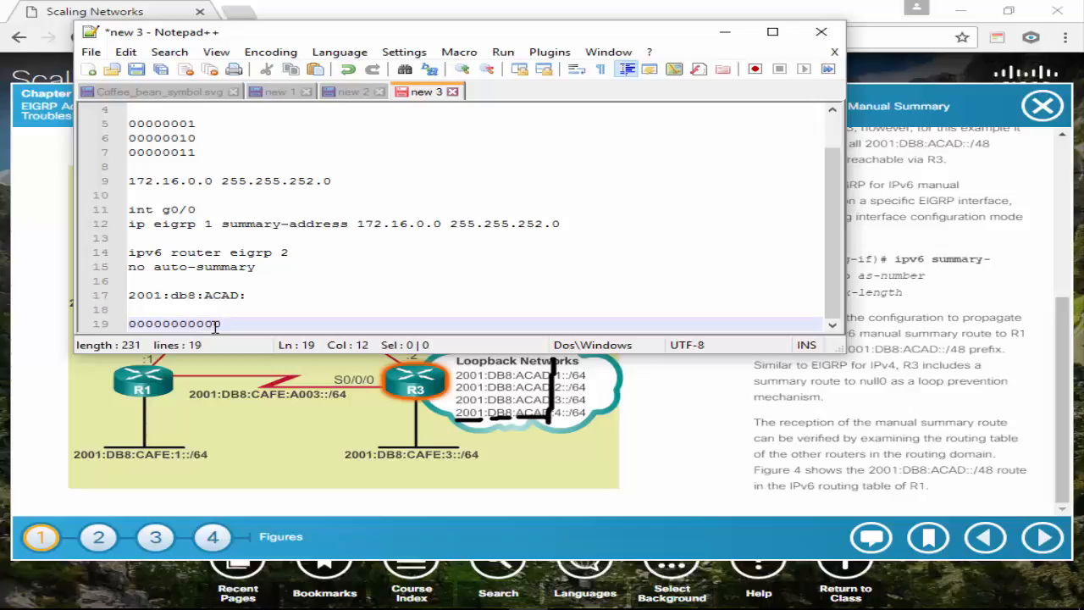
pyautogui.write('000')
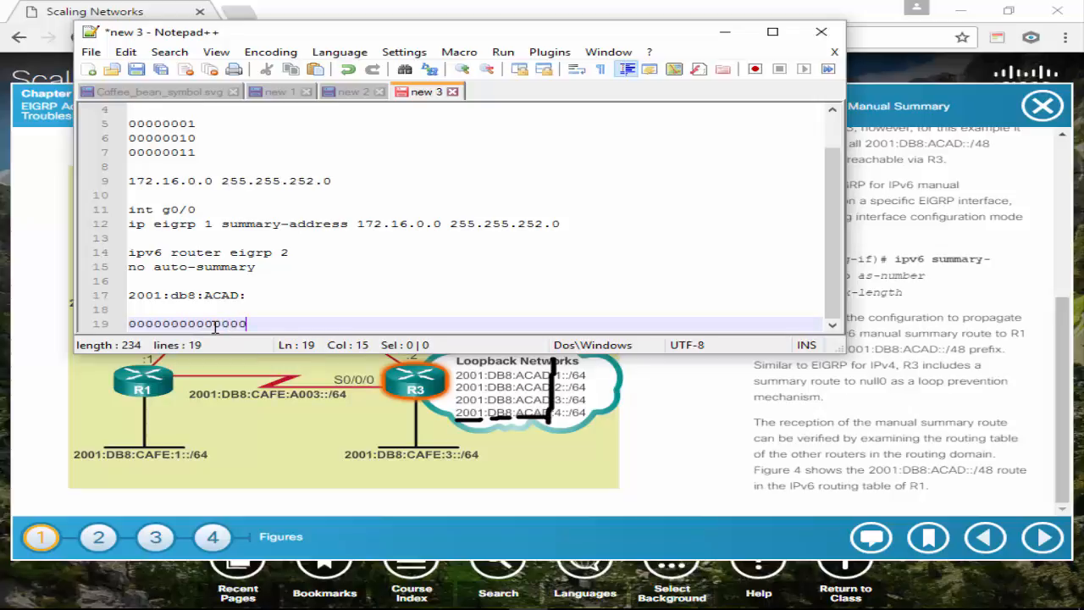
pyautogui.press('Enter')
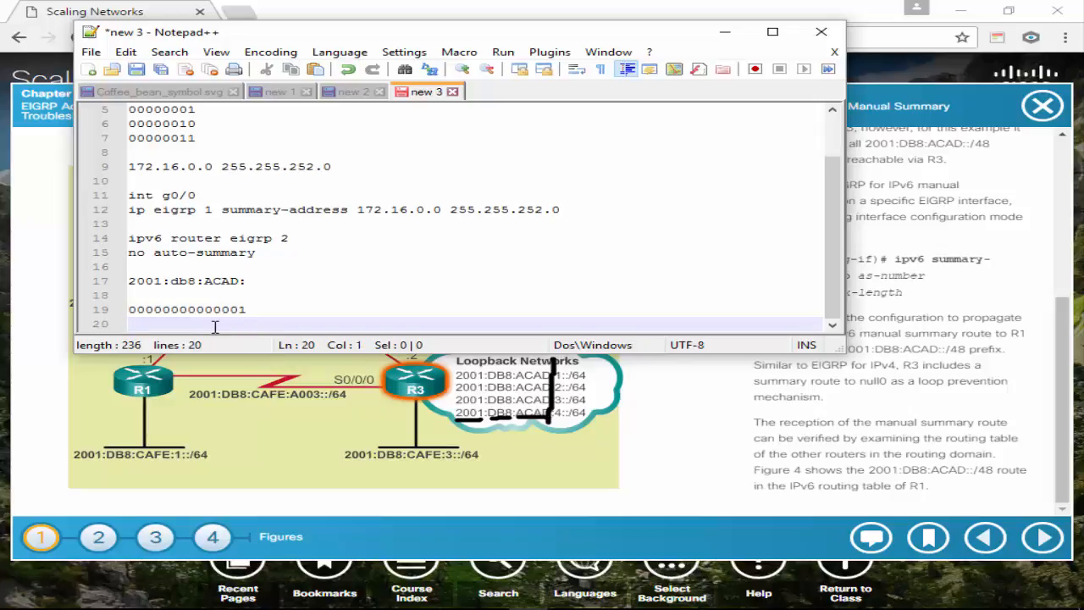
pyautogui.write('000000000000')
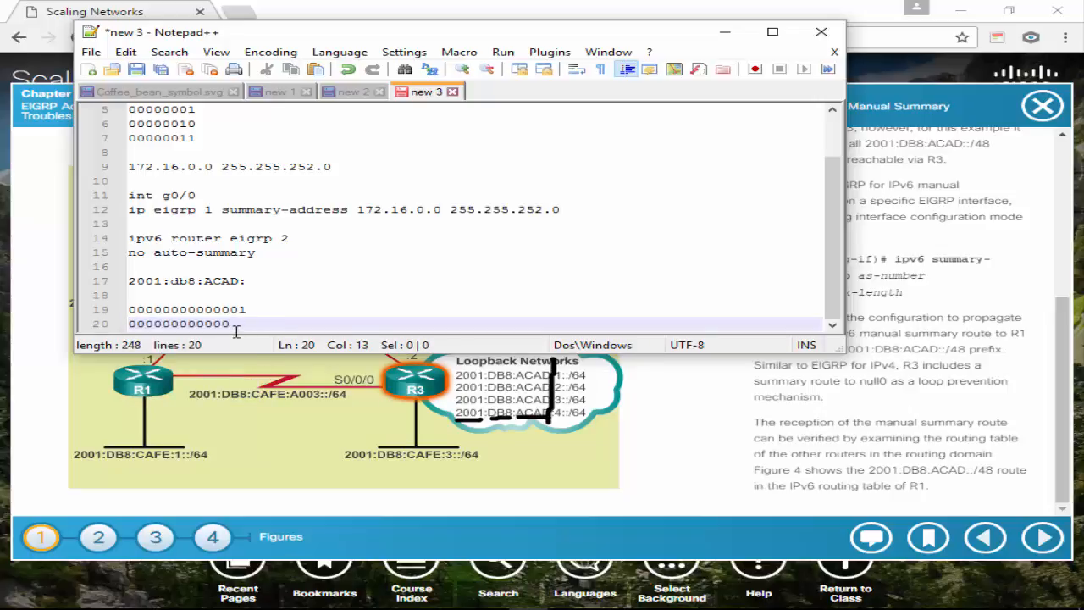
pyautogui.write('10')
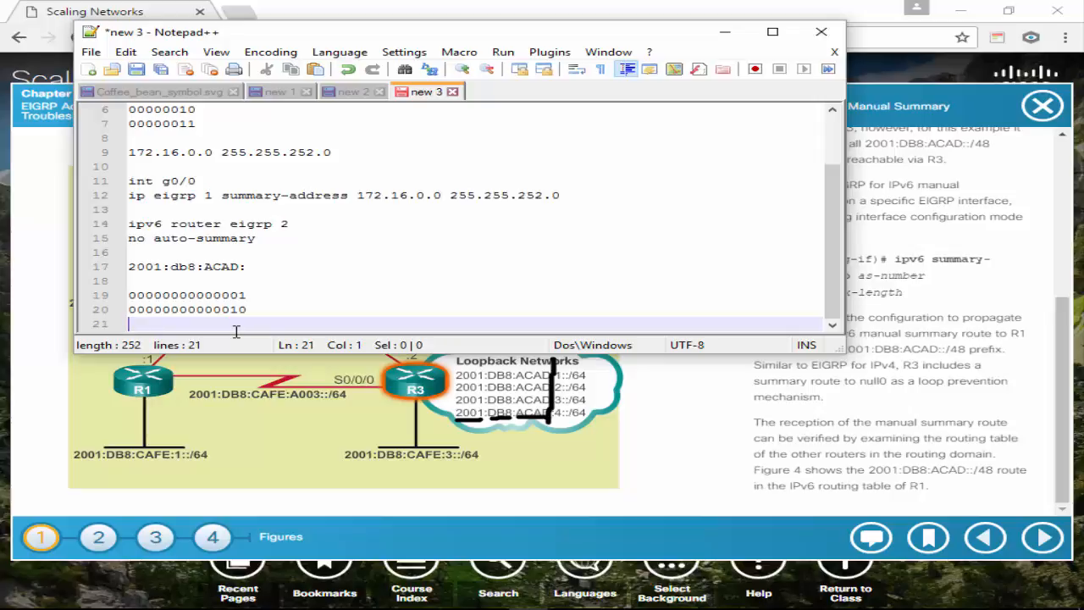
pyautogui.write('0')
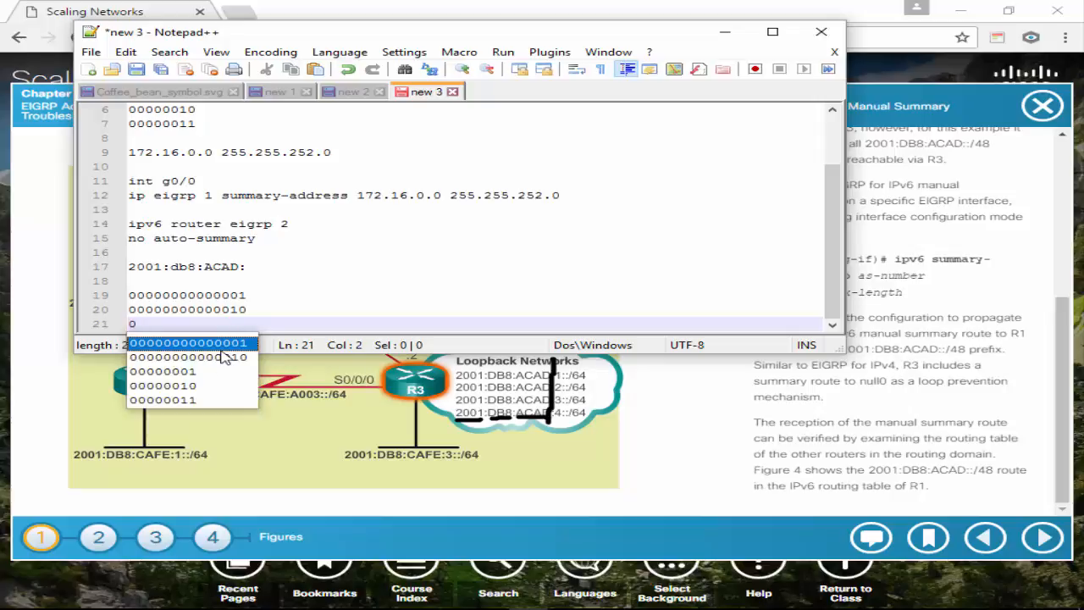
pyautogui.click(188, 343)
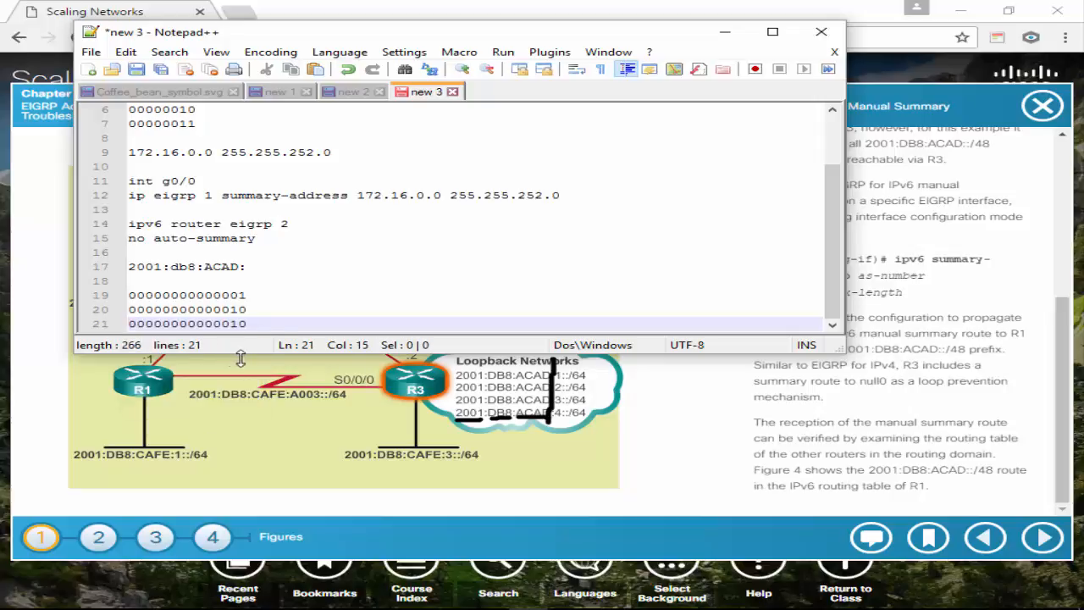
pyautogui.write('1')
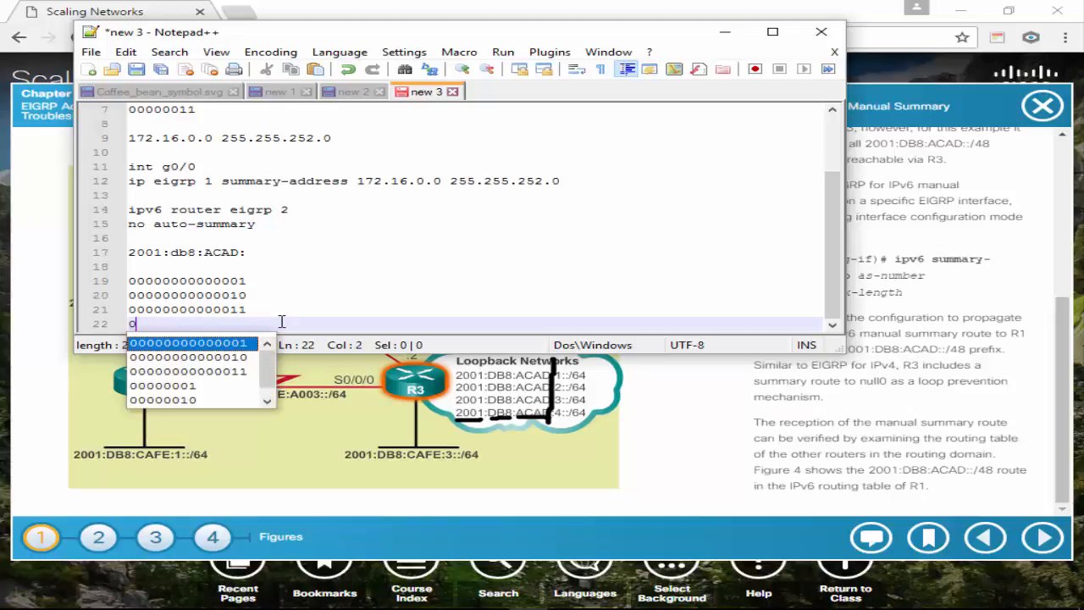
pyautogui.write('0000000000100')
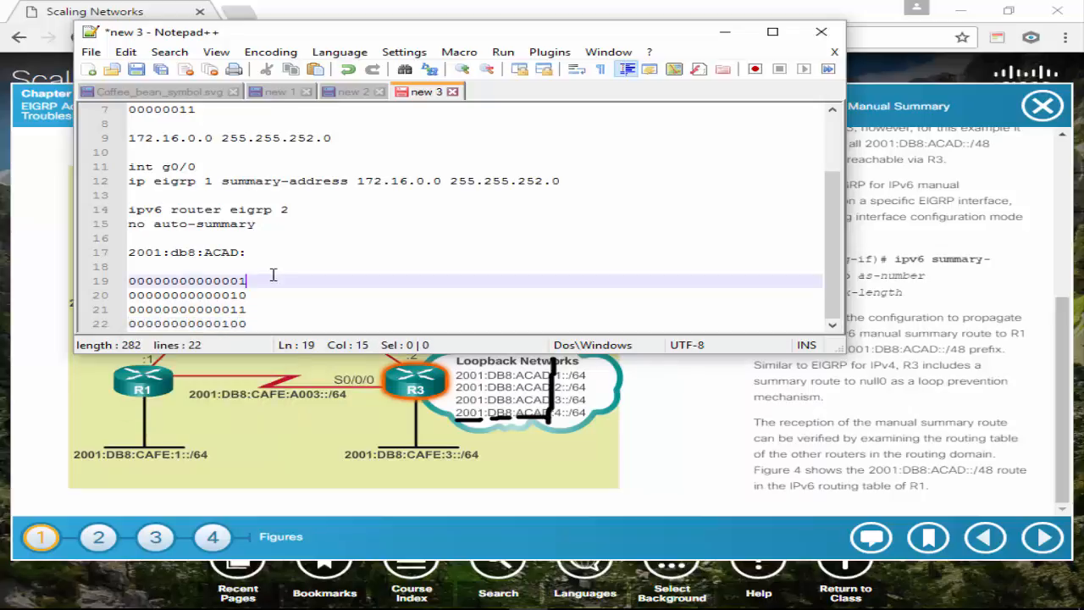
# Note the 48 and 59 bit counts around the binary value lines
pyautogui.click(220, 281)
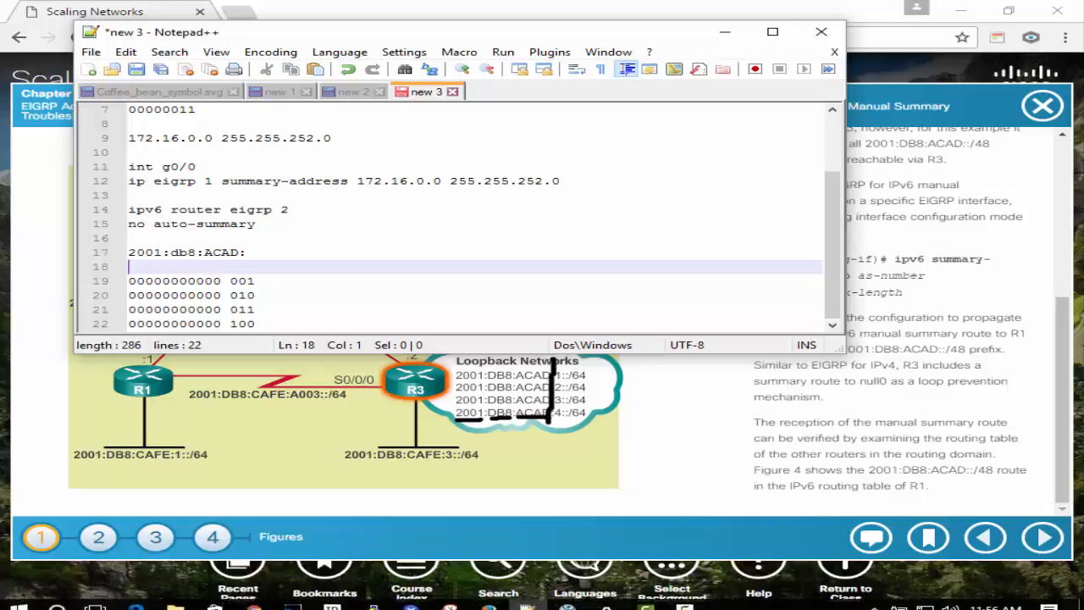
pyautogui.moveTo(44, 309)
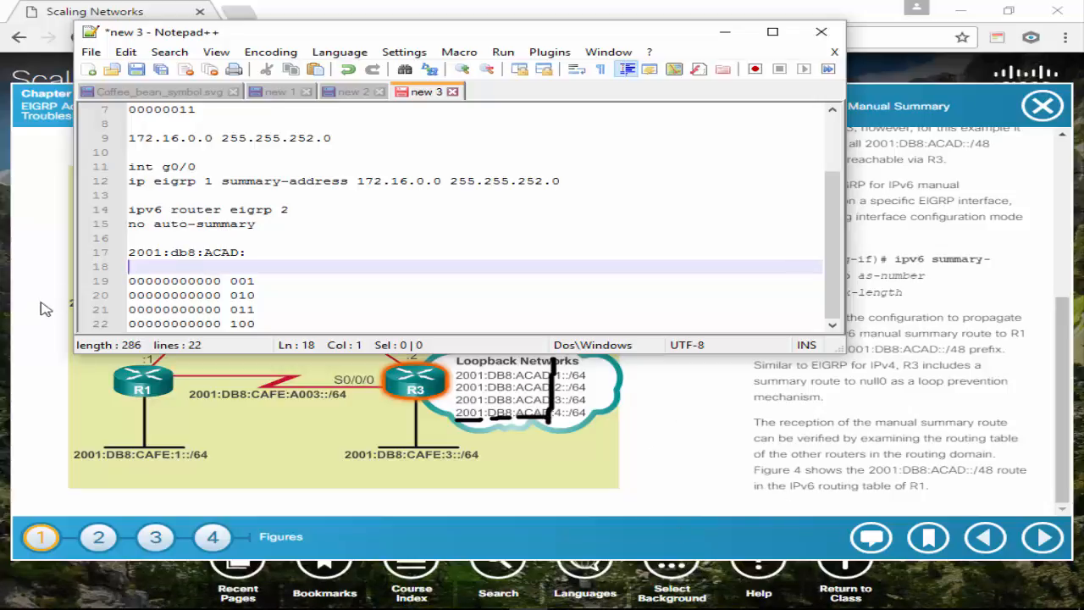
pyautogui.write('4')
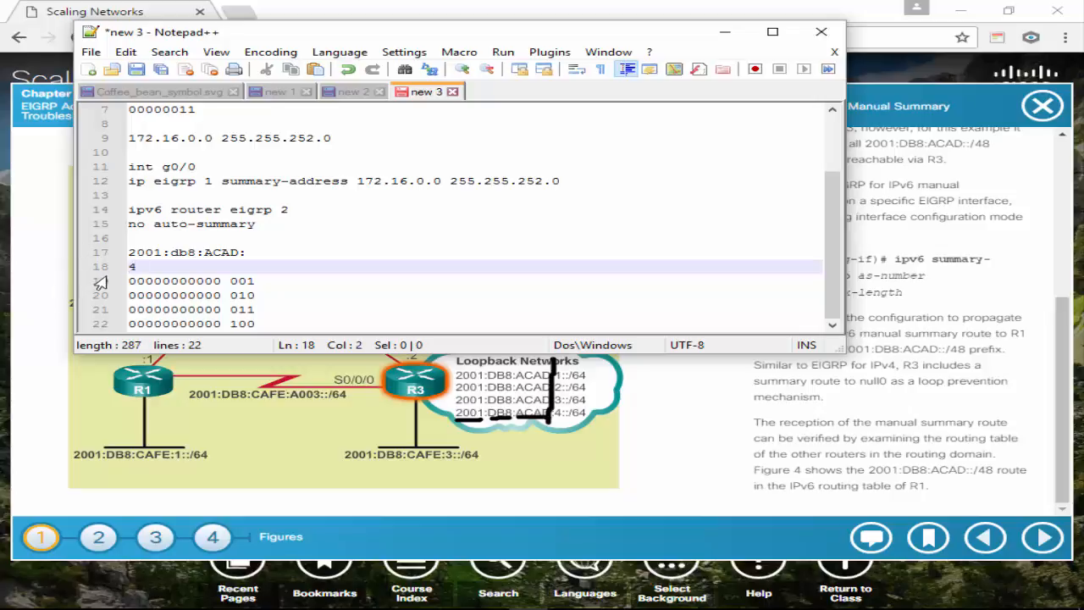
pyautogui.write('8')
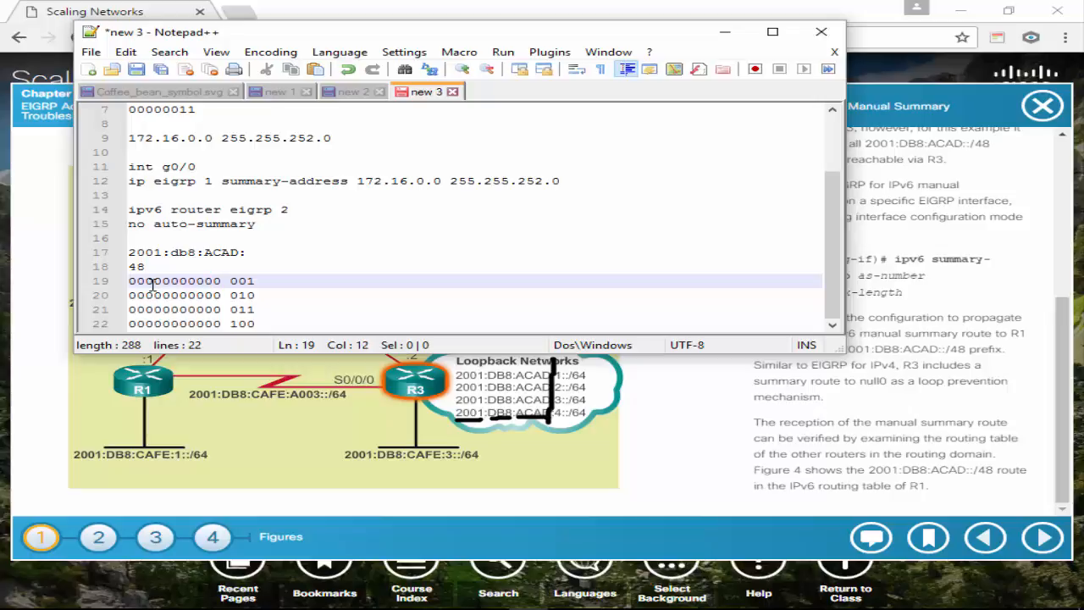
pyautogui.click(149, 266)
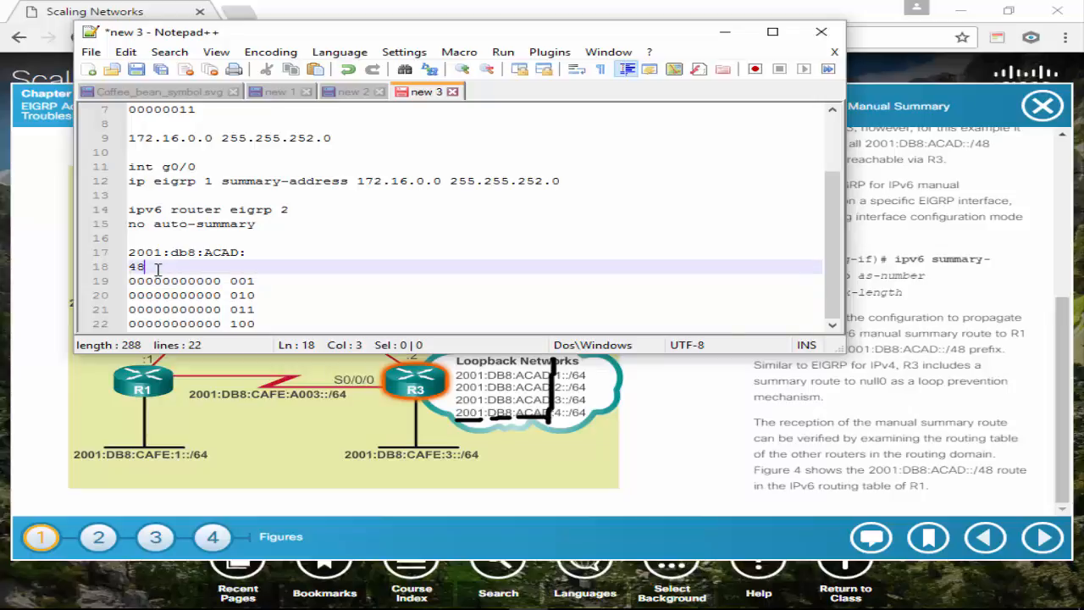
pyautogui.write('59')
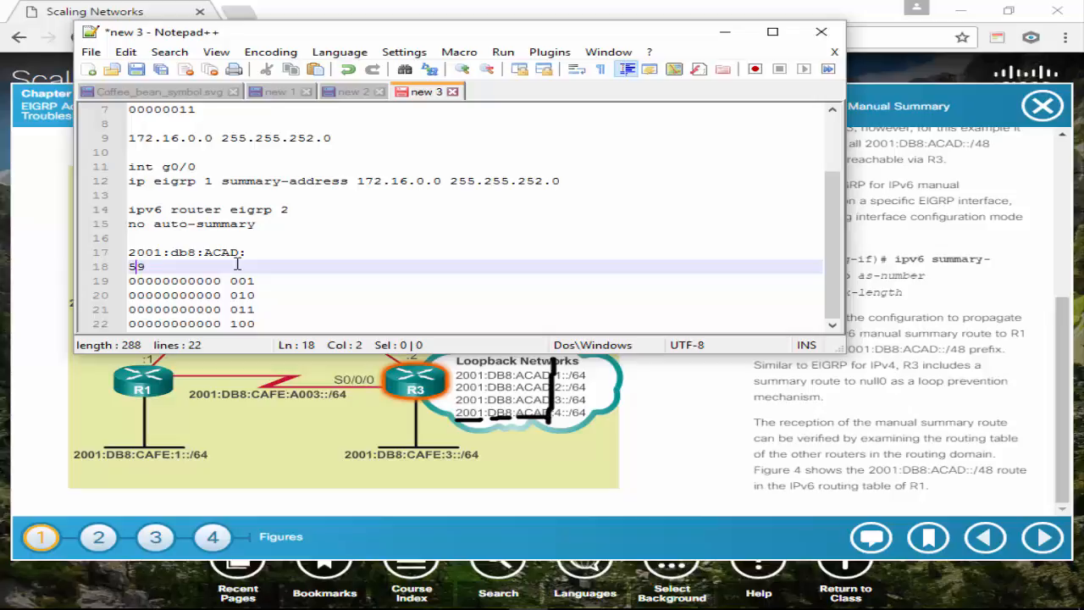
pyautogui.moveTo(214, 308)
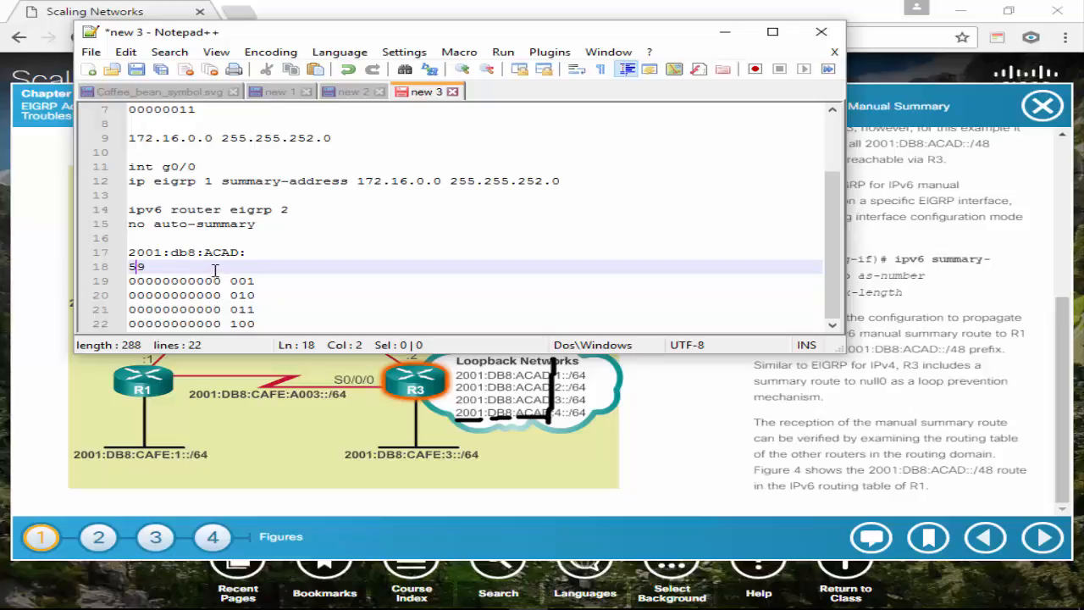
pyautogui.write('9')
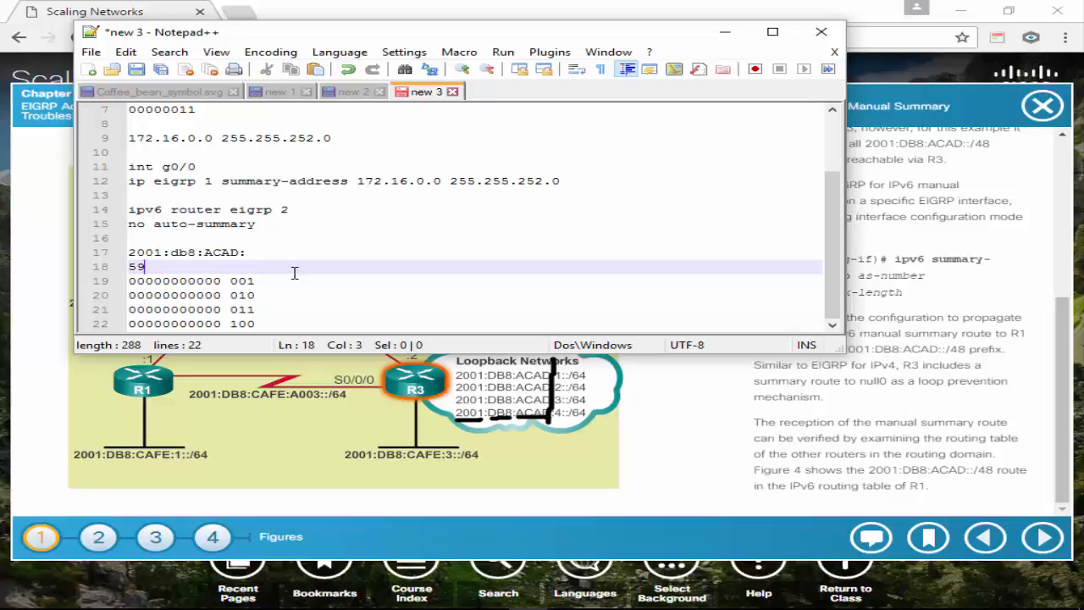
# Complete the prefix line as '2001:db8:ACAD::/59' and review the binary values
pyautogui.click(347, 250)
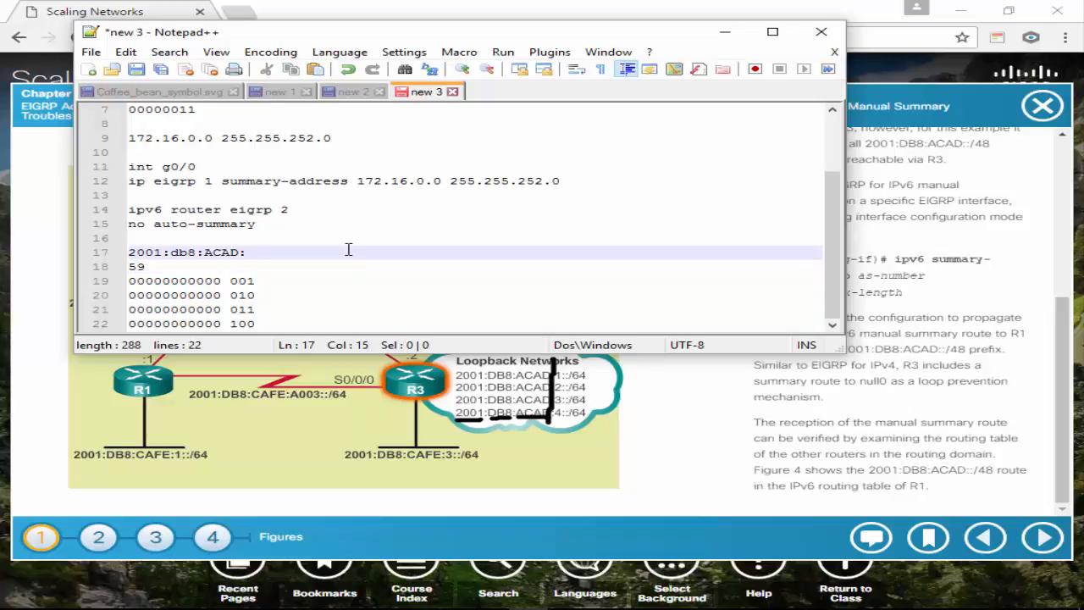
pyautogui.write(':')
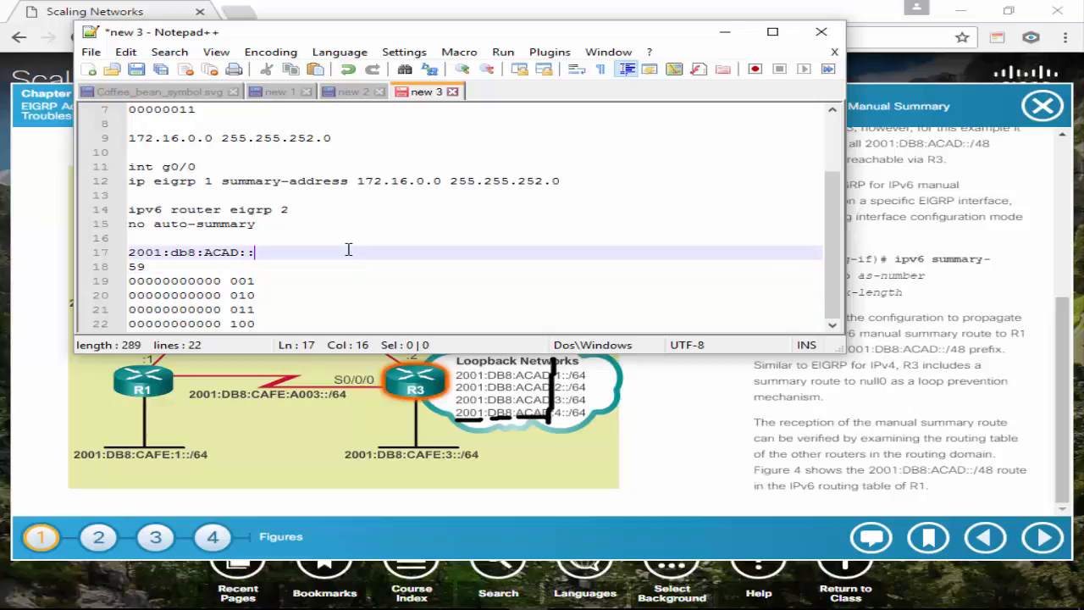
pyautogui.write('/59')
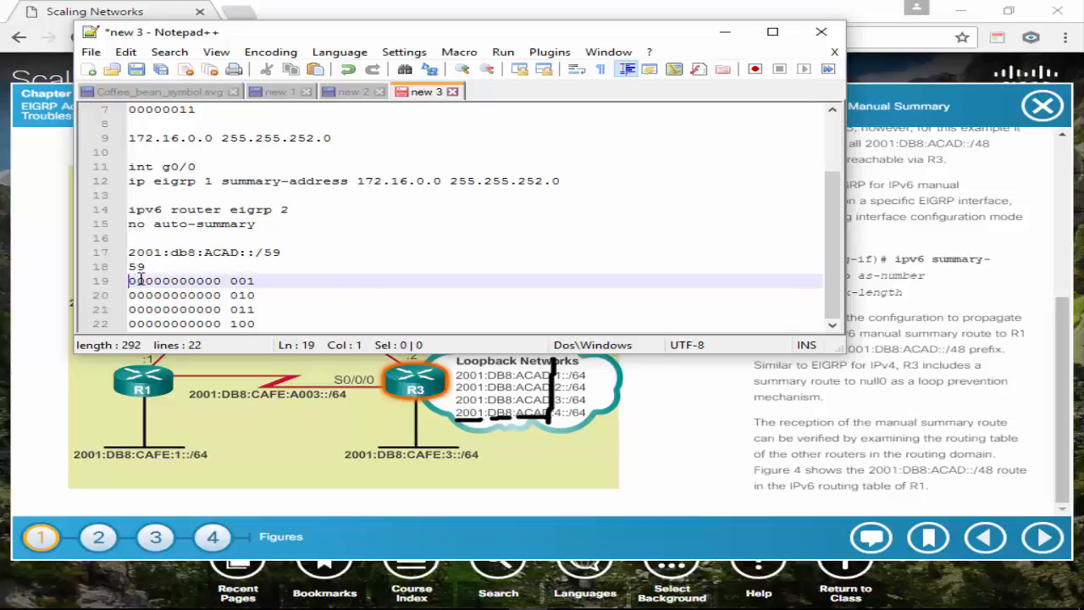
pyautogui.click(315, 328)
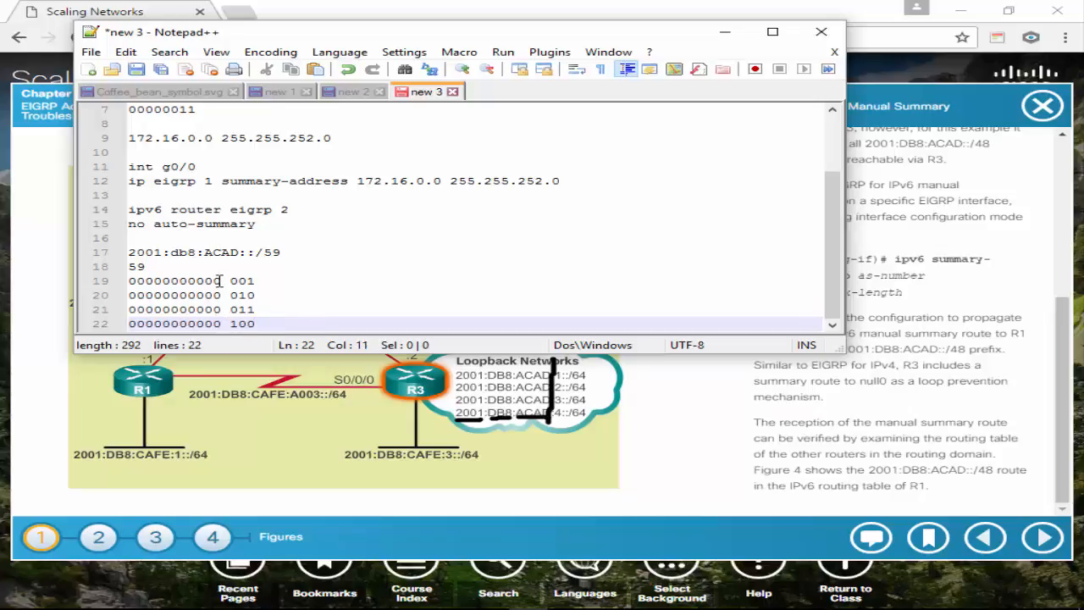
pyautogui.click(217, 281)
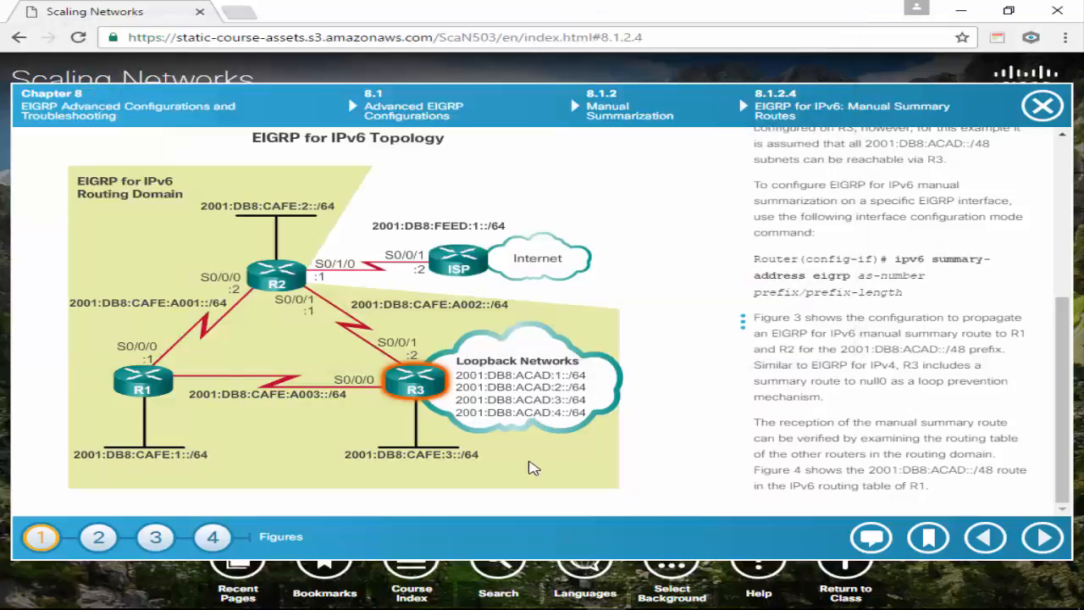
# Review Figures 2 and 3 of the IPv6 summary page, then bring the notes back up
pyautogui.click(1043, 537)
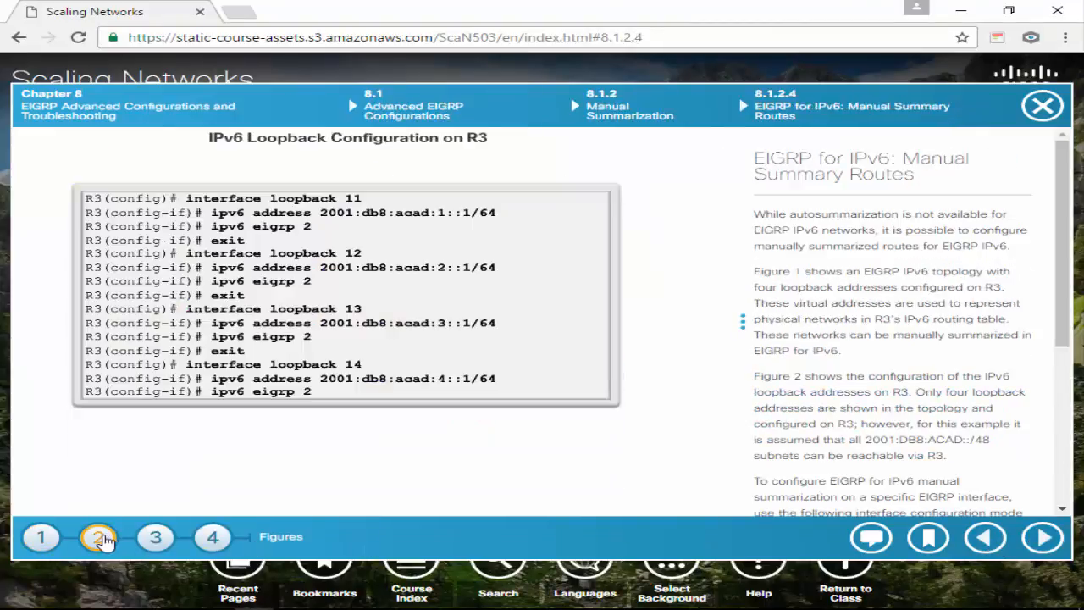
pyautogui.click(155, 536)
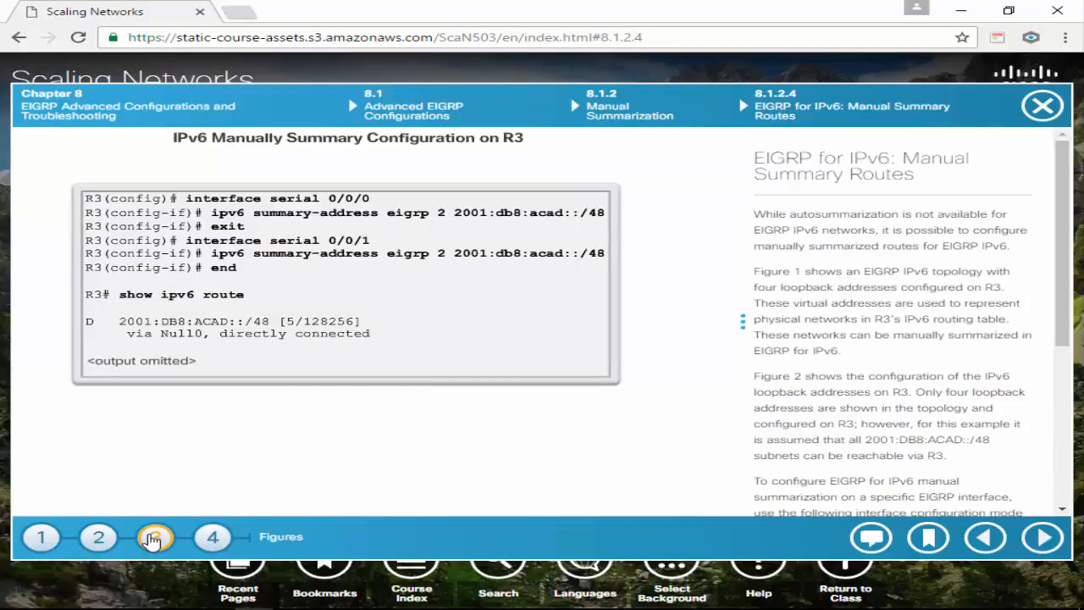
pyautogui.click(156, 537)
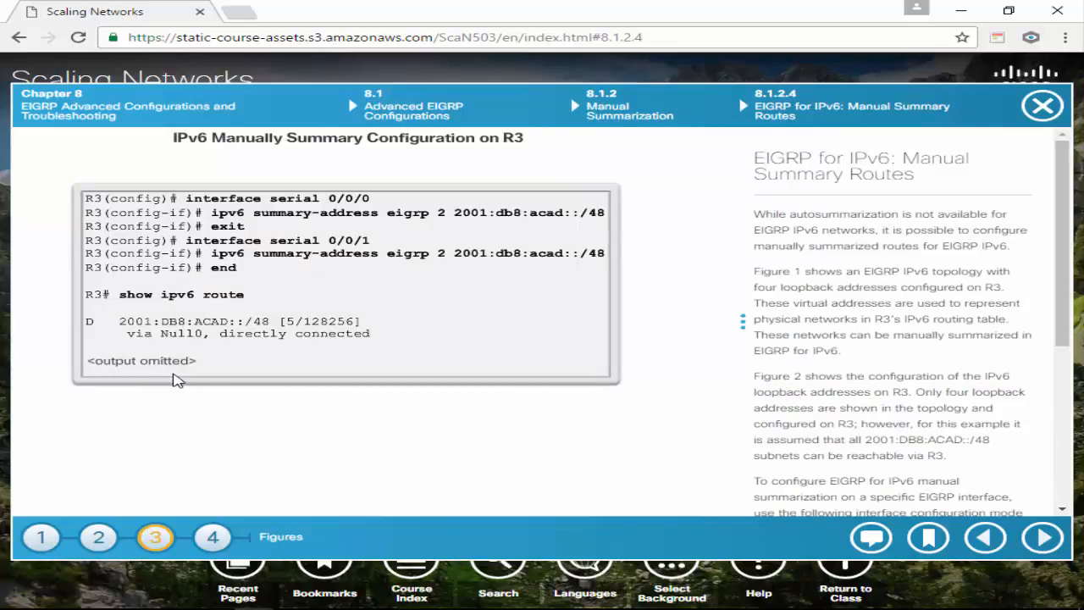
pyautogui.moveTo(400, 369)
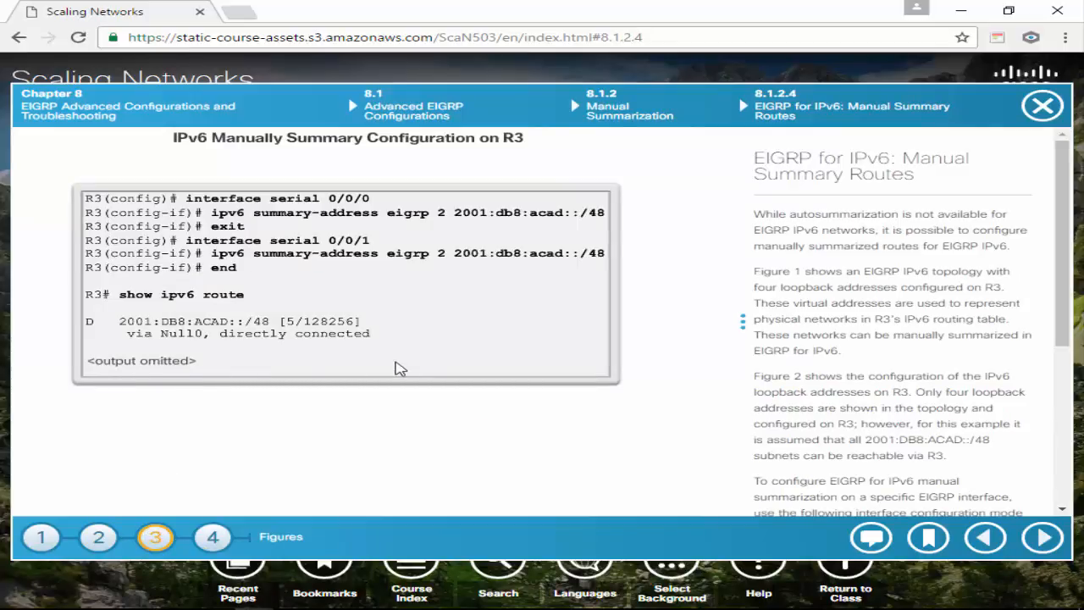
pyautogui.moveTo(301, 261)
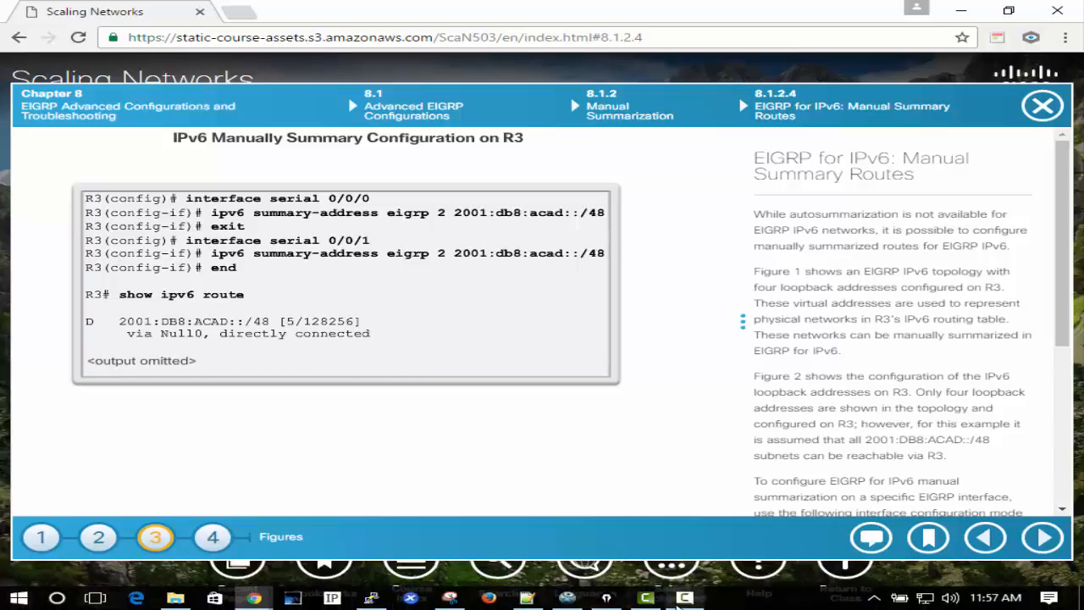
pyautogui.click(685, 600)
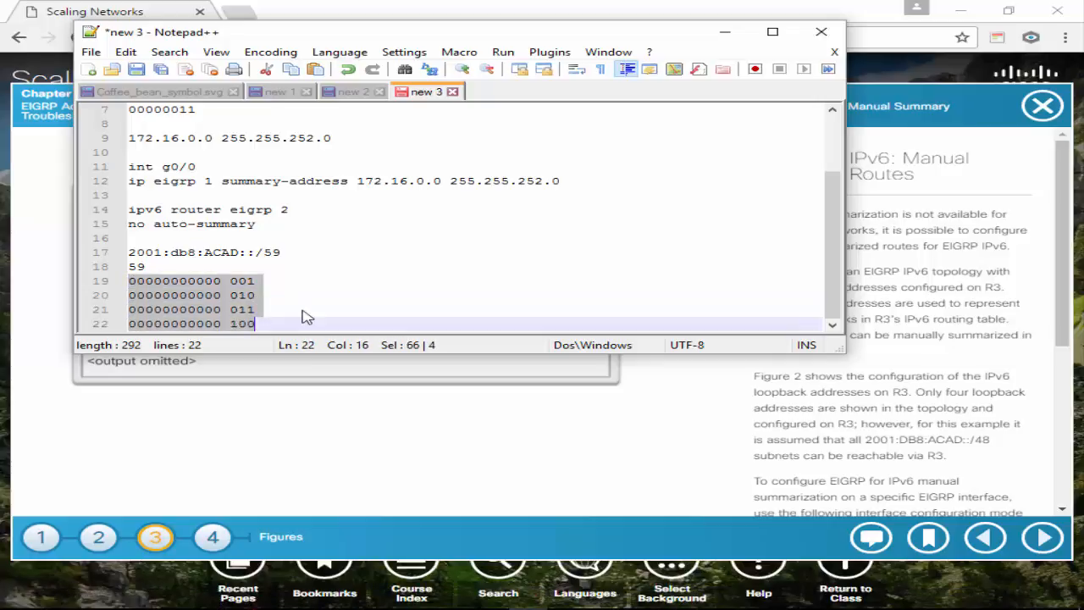
pyautogui.click(255, 308)
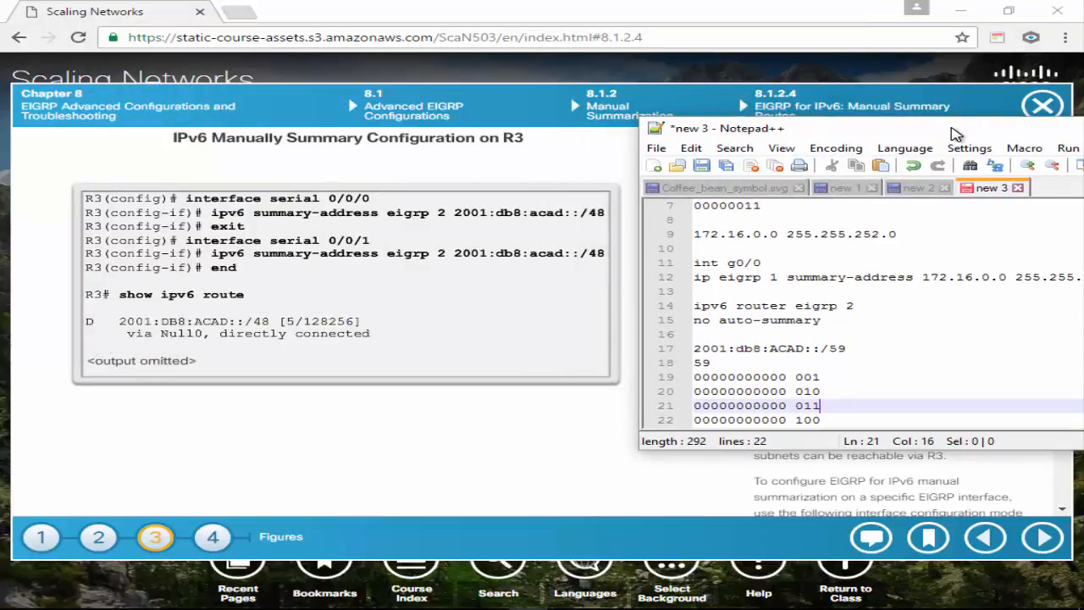
pyautogui.moveTo(829, 292)
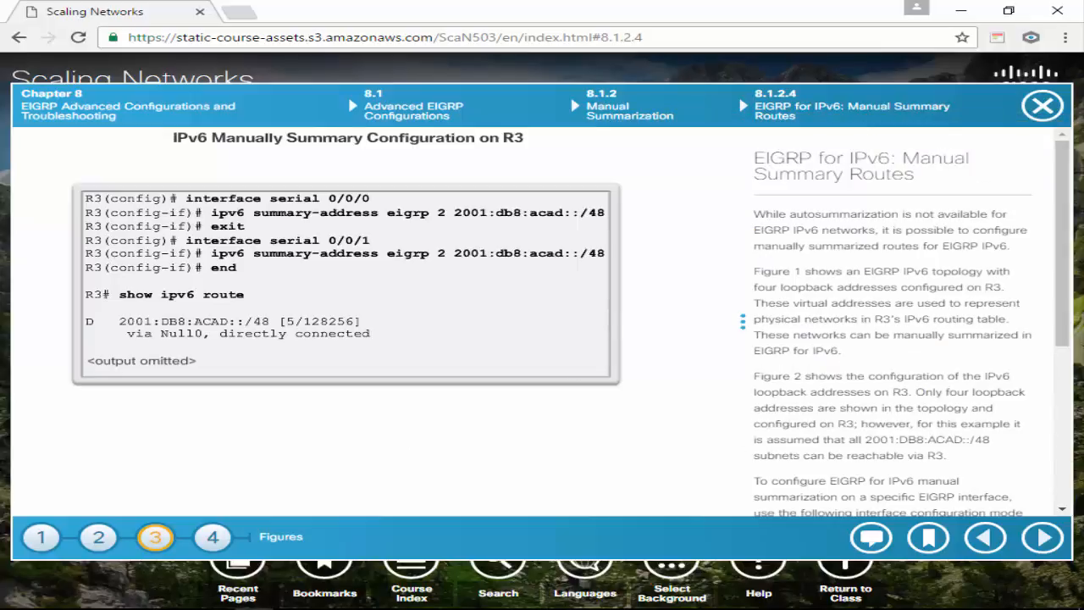
# Review Figure 4's verification and Figure 1's topology, ending on Figure 2's R3 loopback configuration
pyautogui.scroll(-3)
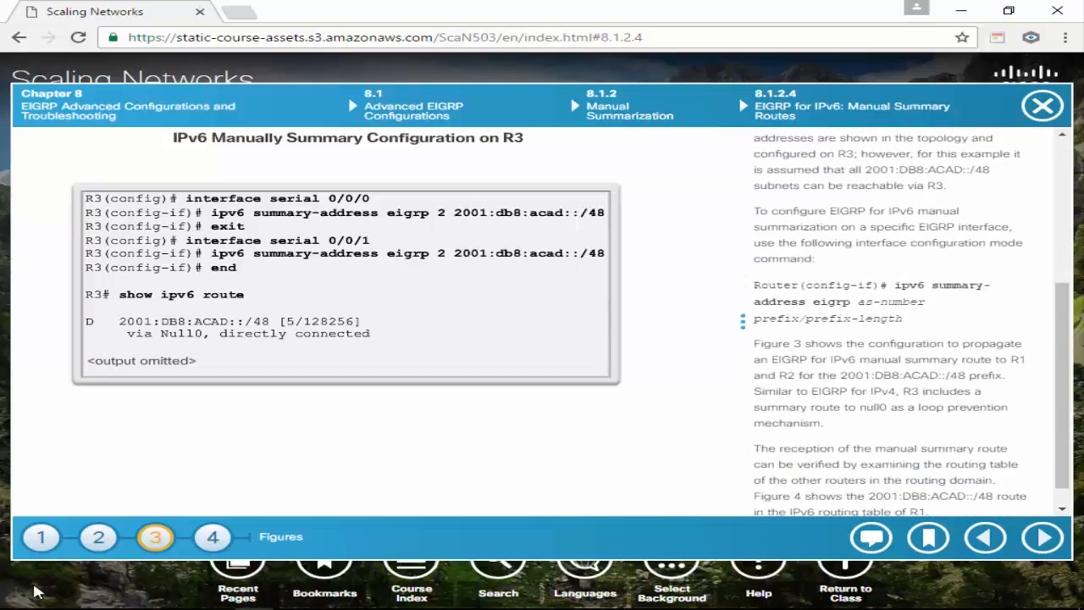
pyautogui.click(214, 537)
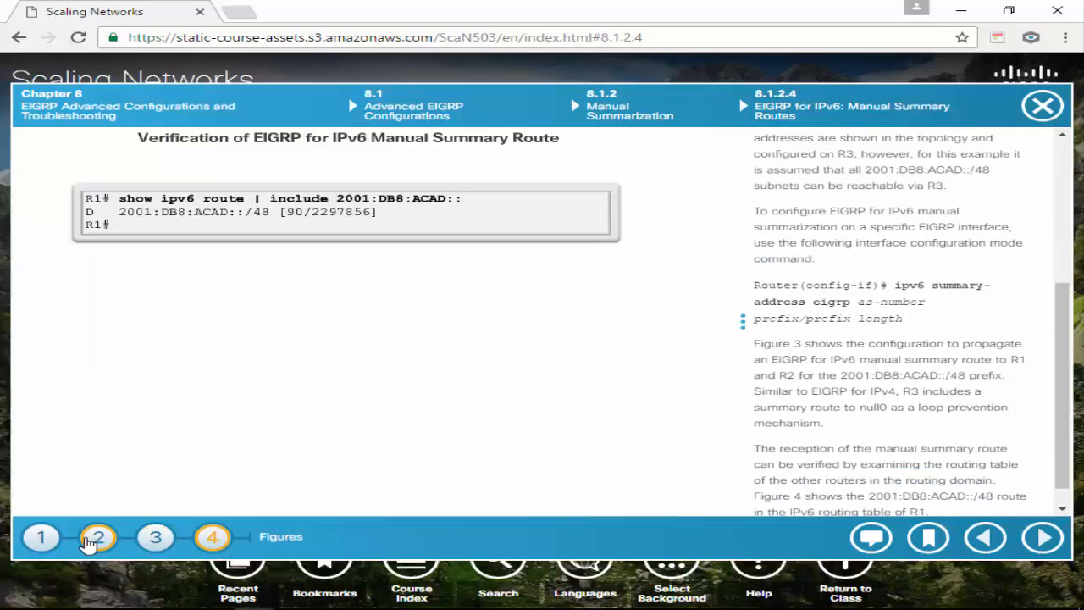
pyautogui.click(40, 537)
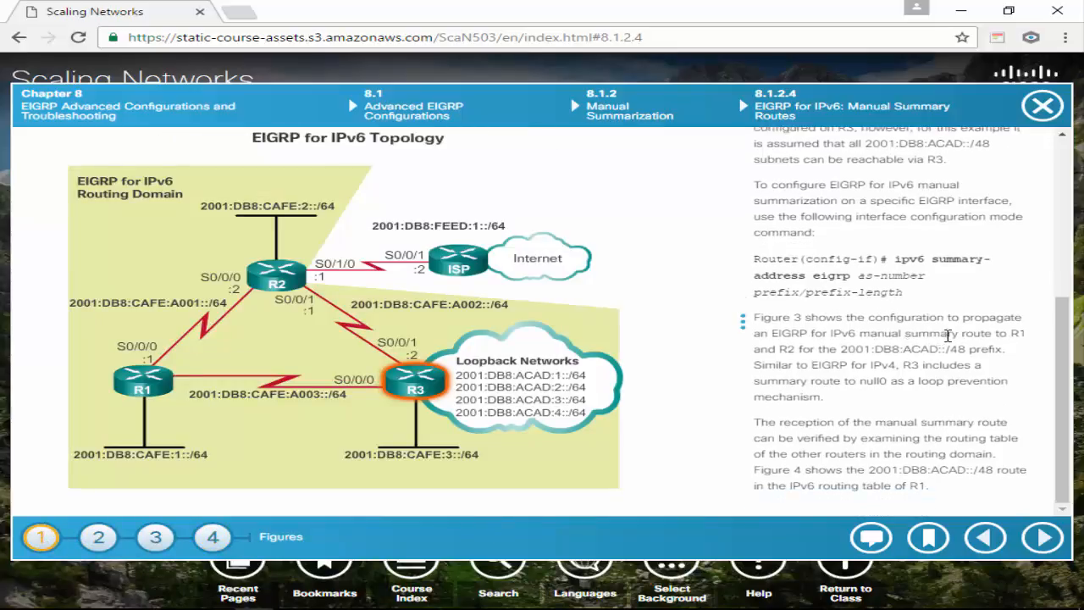
pyautogui.scroll(3)
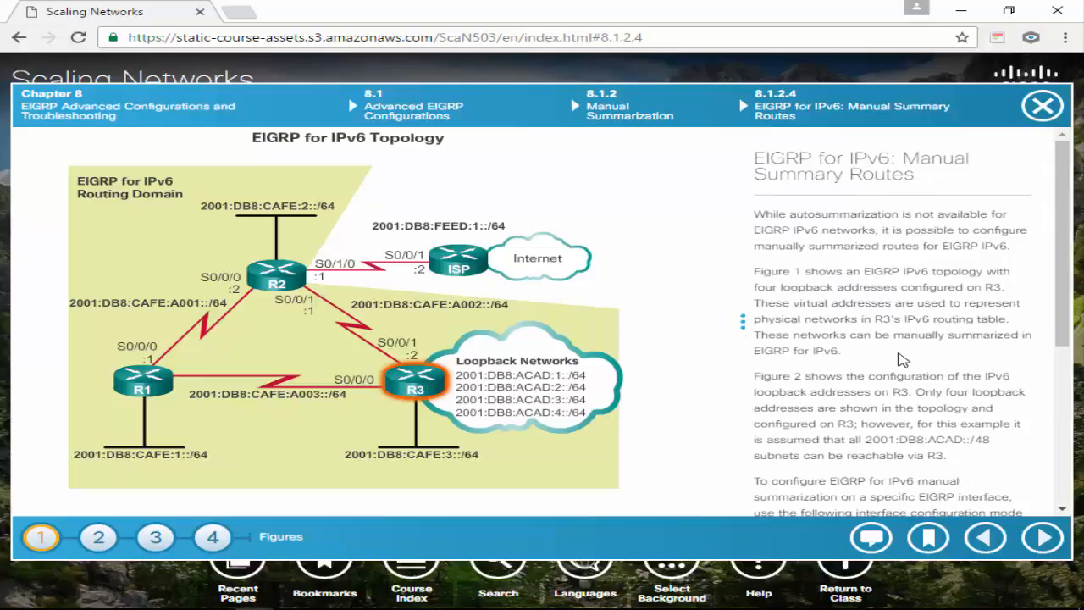
pyautogui.scroll(-3)
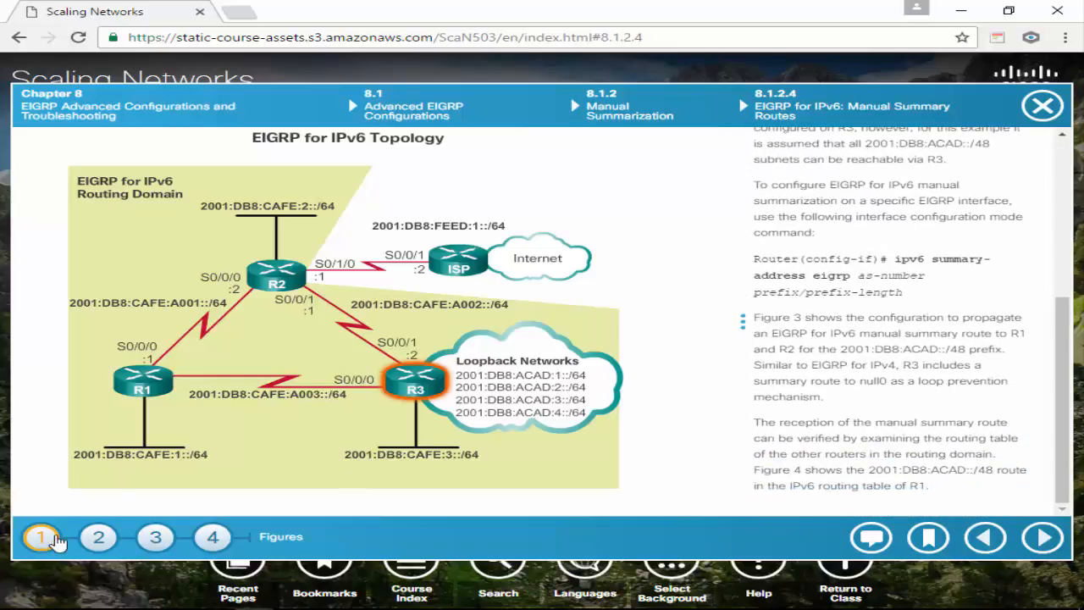
pyautogui.click(98, 537)
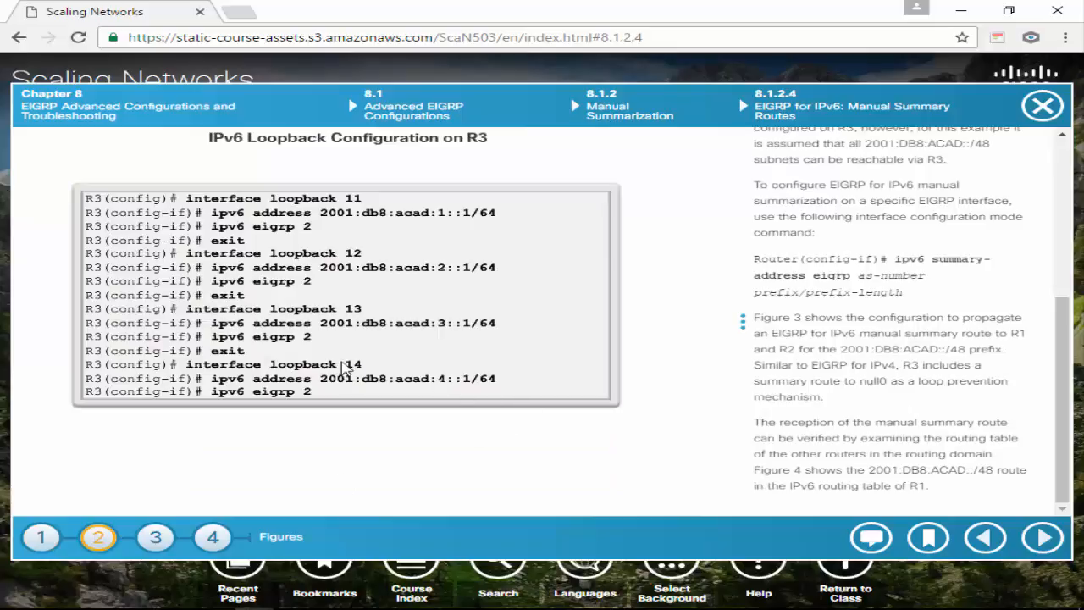
pyautogui.moveTo(424, 363)
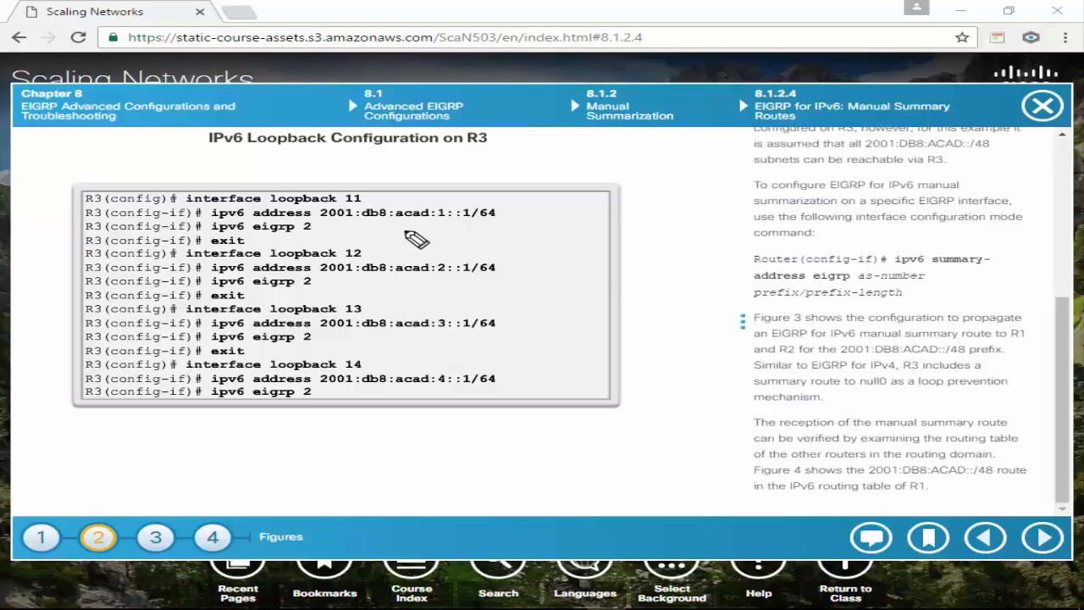
pyautogui.moveTo(476, 236)
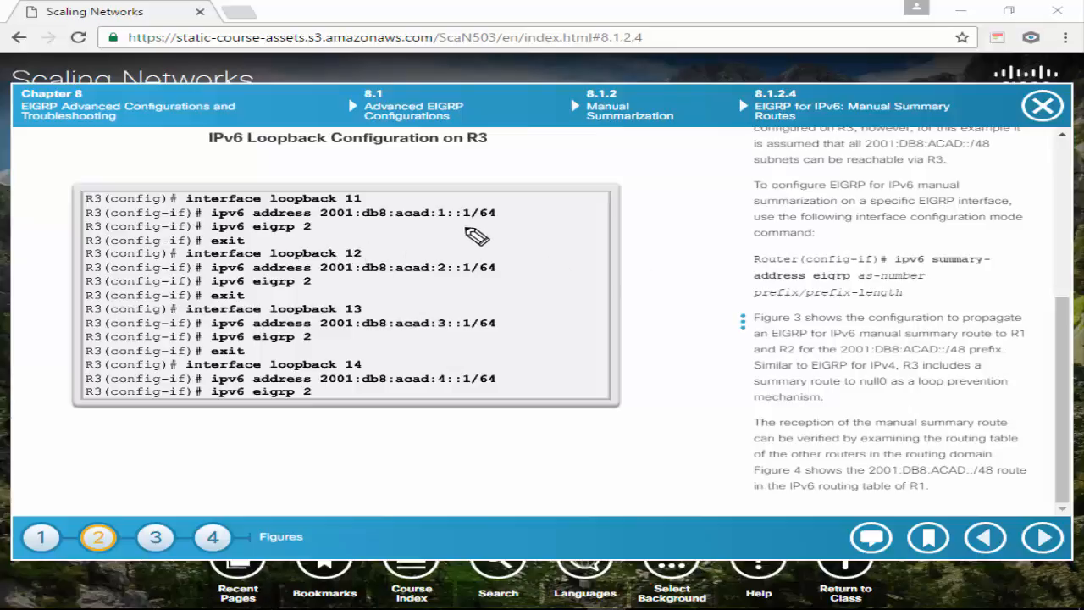
pyautogui.moveTo(488, 227)
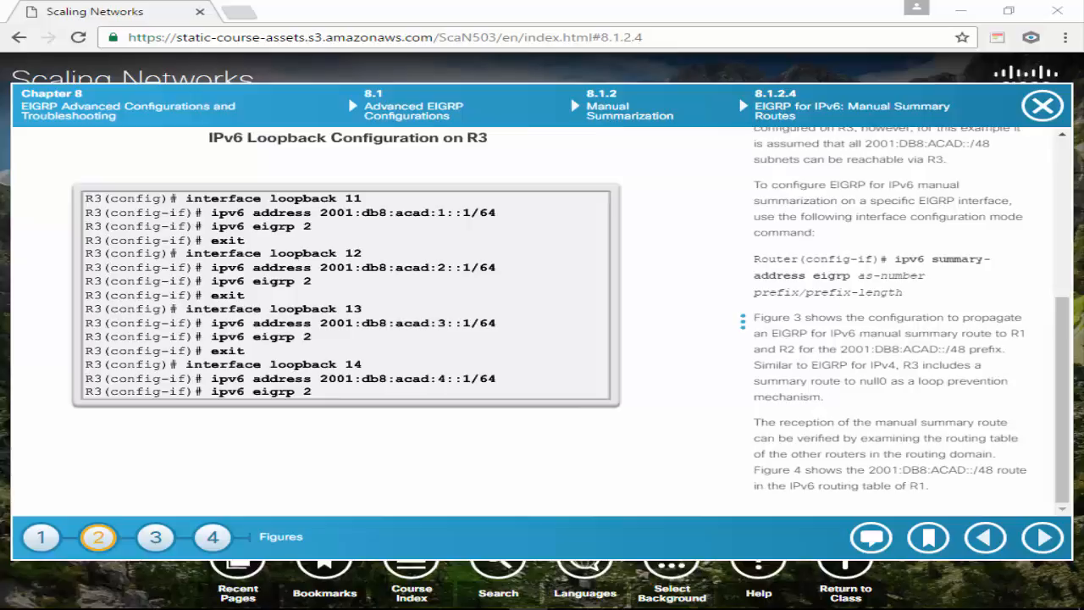
pyautogui.moveTo(688, 354)
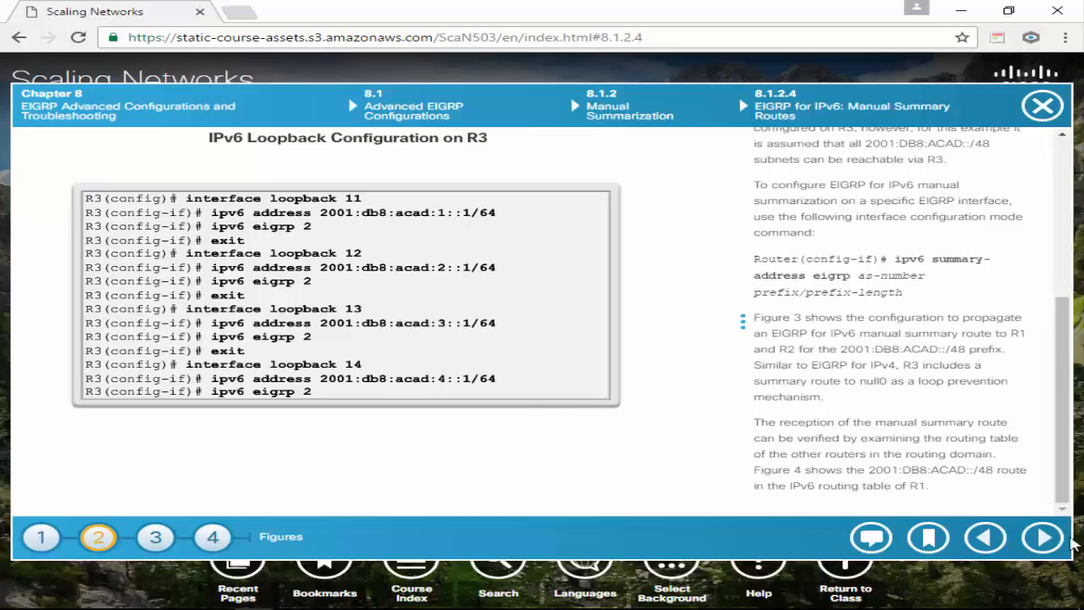
# Advance past the Packet Tracer activity to page 8.1.3.1, Propagating a Default Static Route
pyautogui.click(1043, 537)
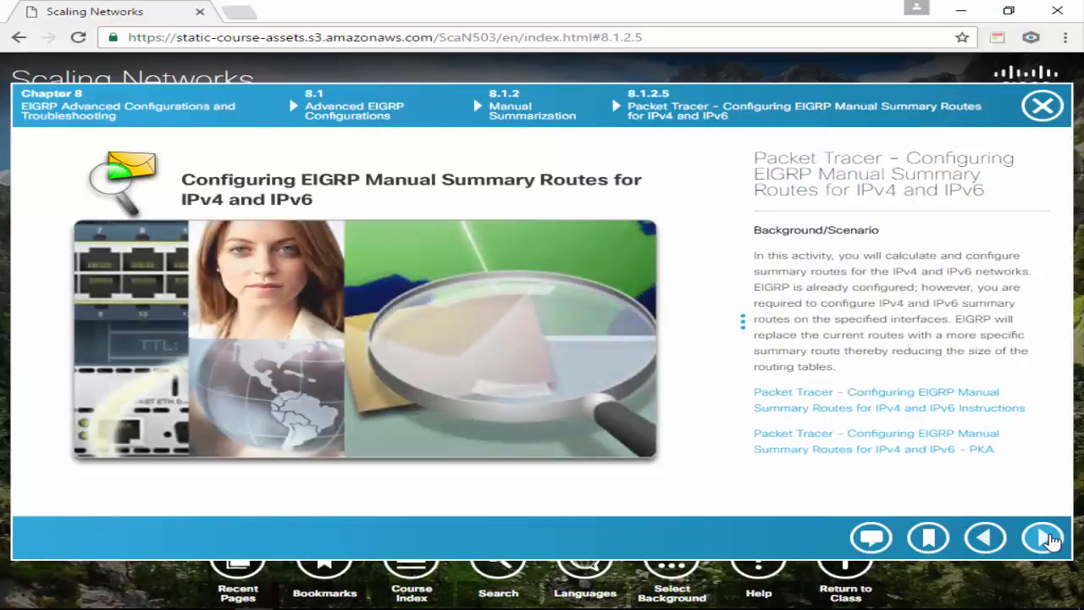
pyautogui.click(1043, 538)
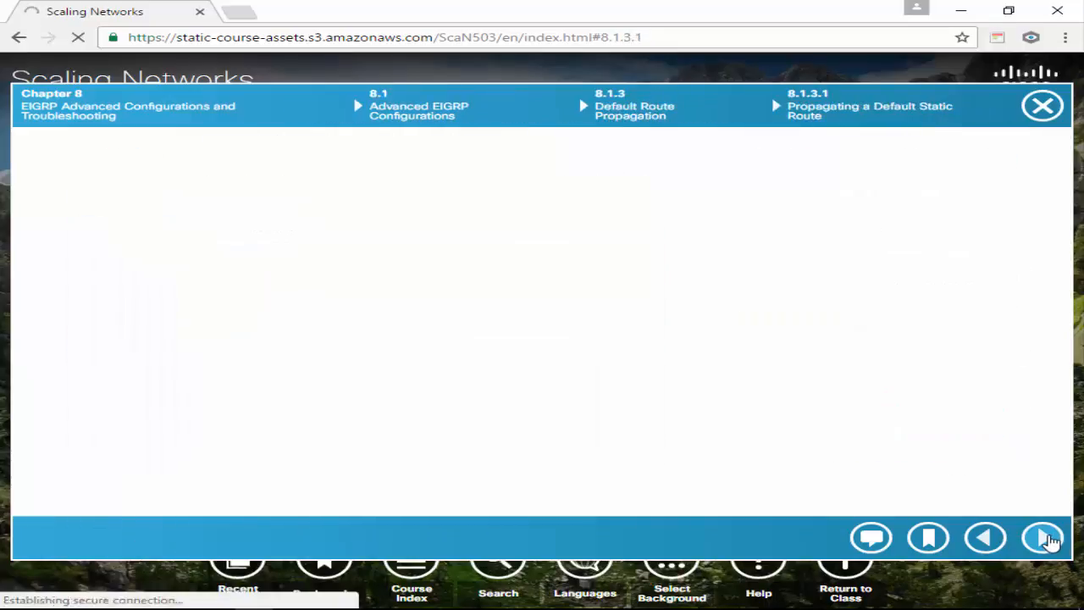
pyautogui.click(1044, 538)
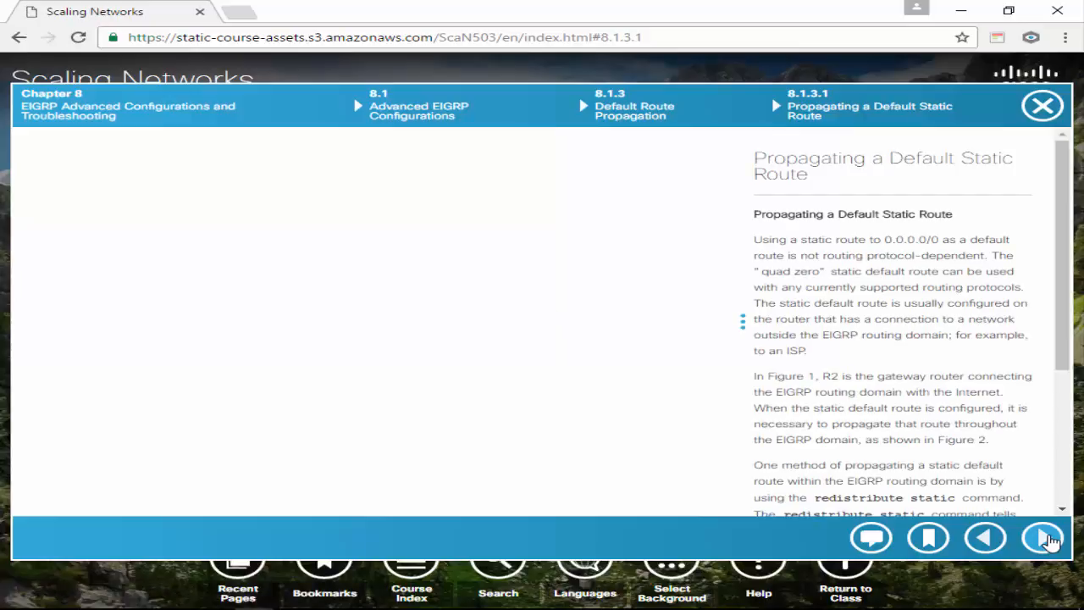
pyautogui.click(1044, 537)
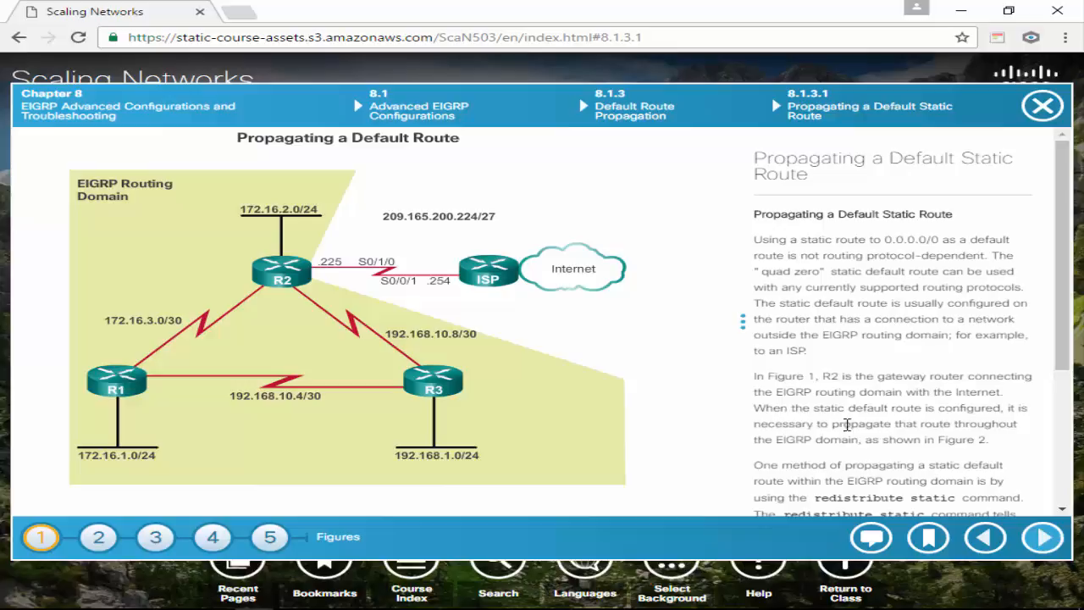
pyautogui.moveTo(813, 214)
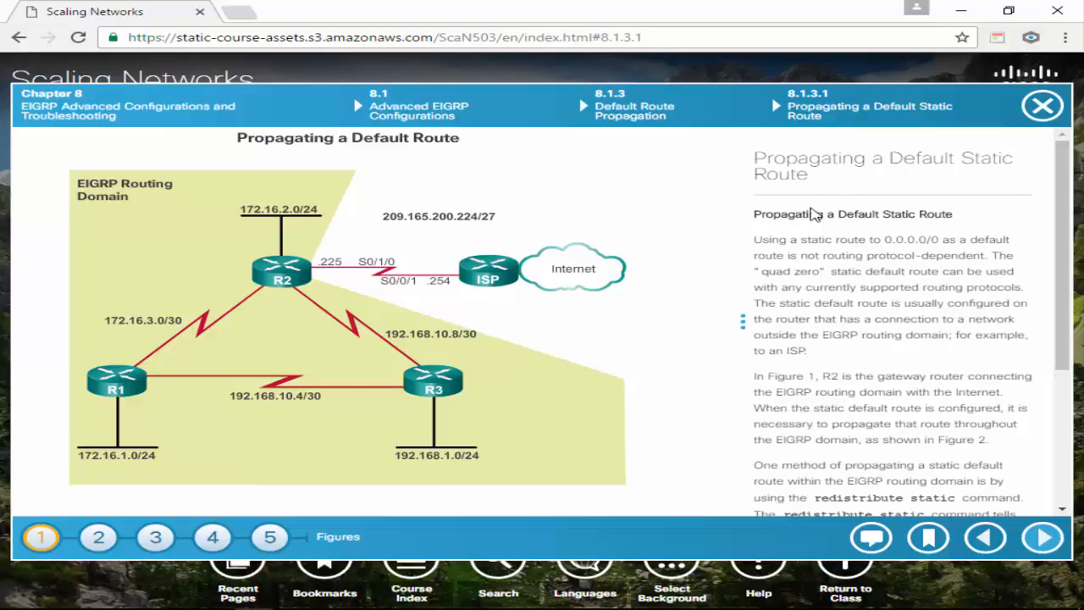
pyautogui.scroll(-3)
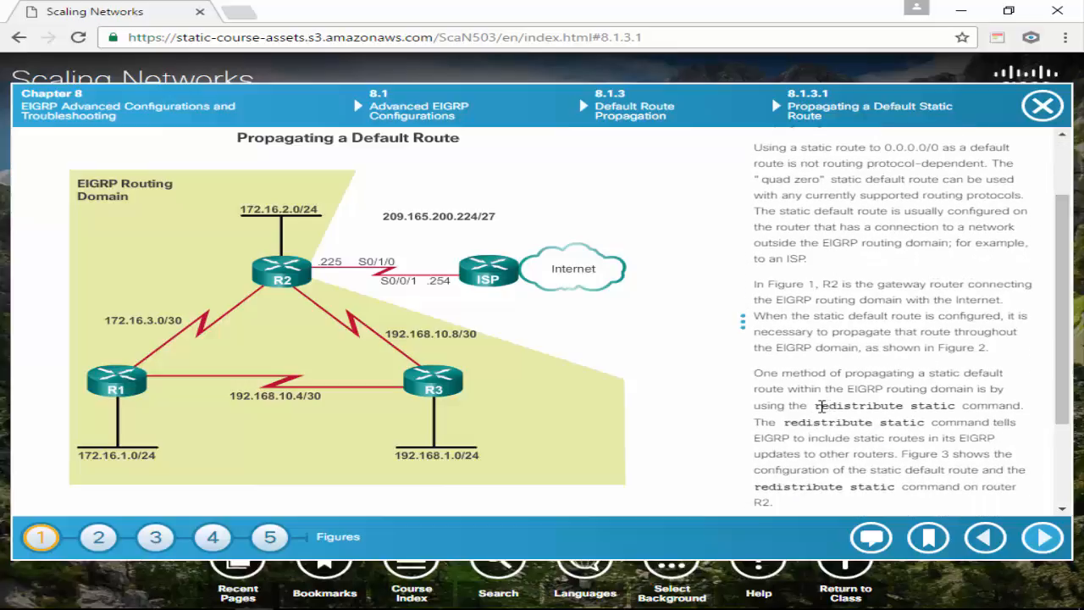
pyautogui.doubleClick(857, 407)
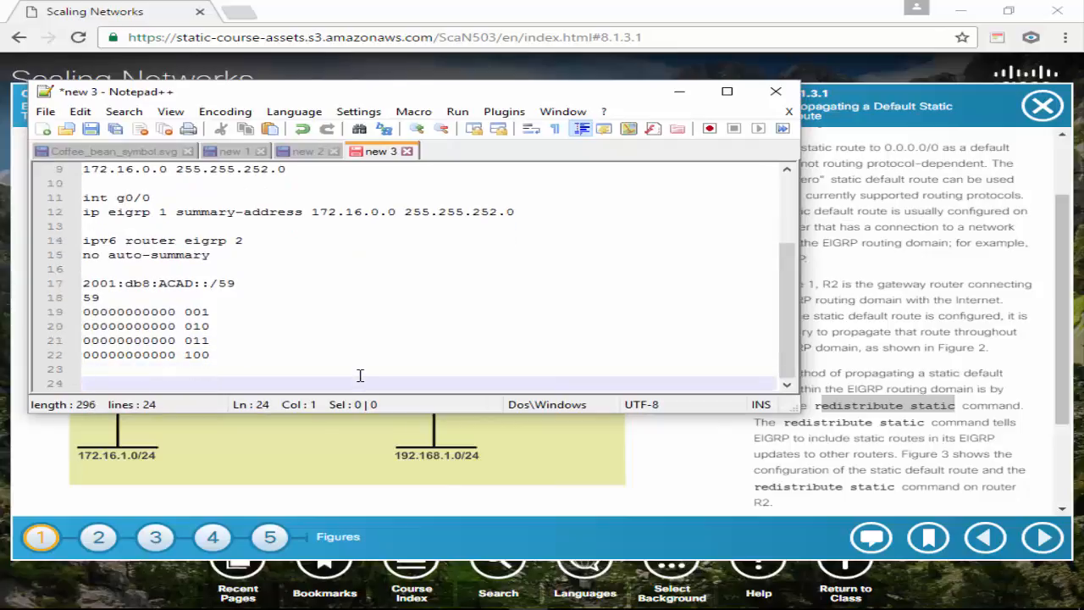
# Add the note line 'ip route 0.0.0.0 0.0.0.0 192.168.1.1' for the static default route
pyautogui.write('ip route')
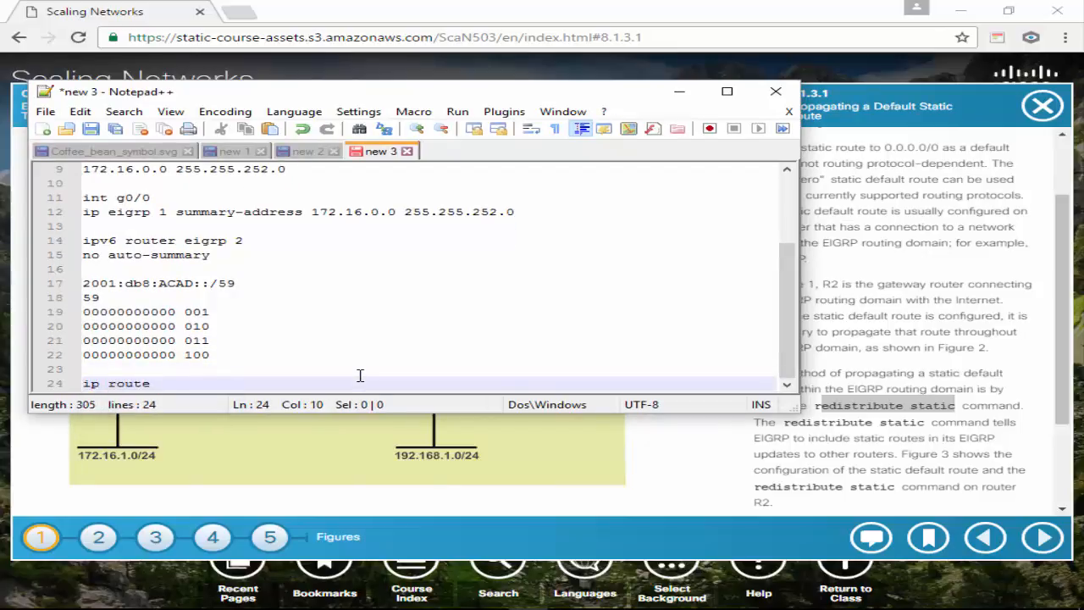
pyautogui.write('0.0.0.0 0.0.0.')
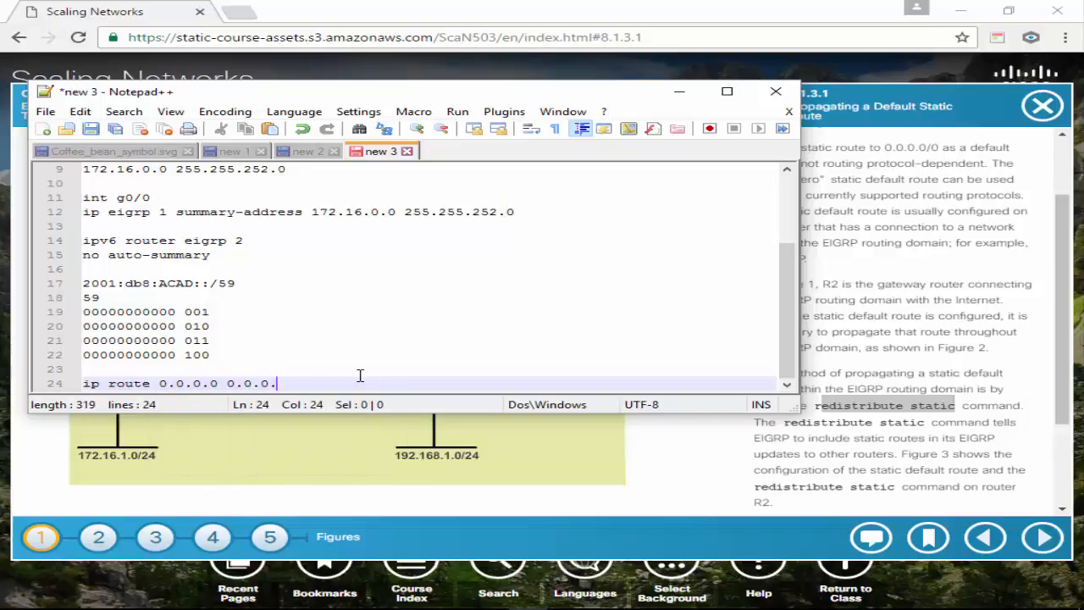
pyautogui.write('1')
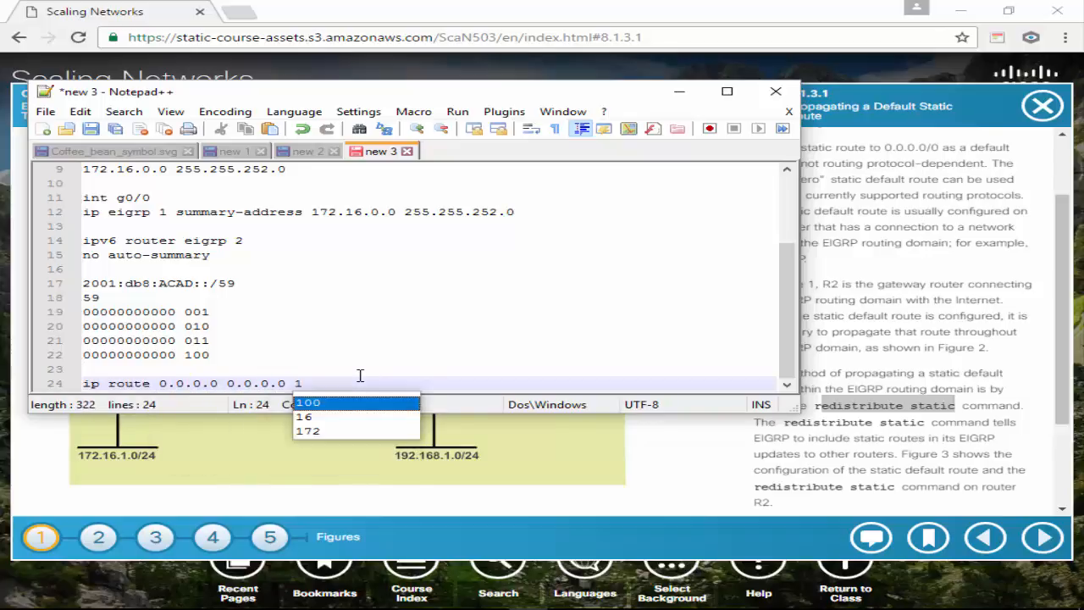
pyautogui.write('92.168.1.1')
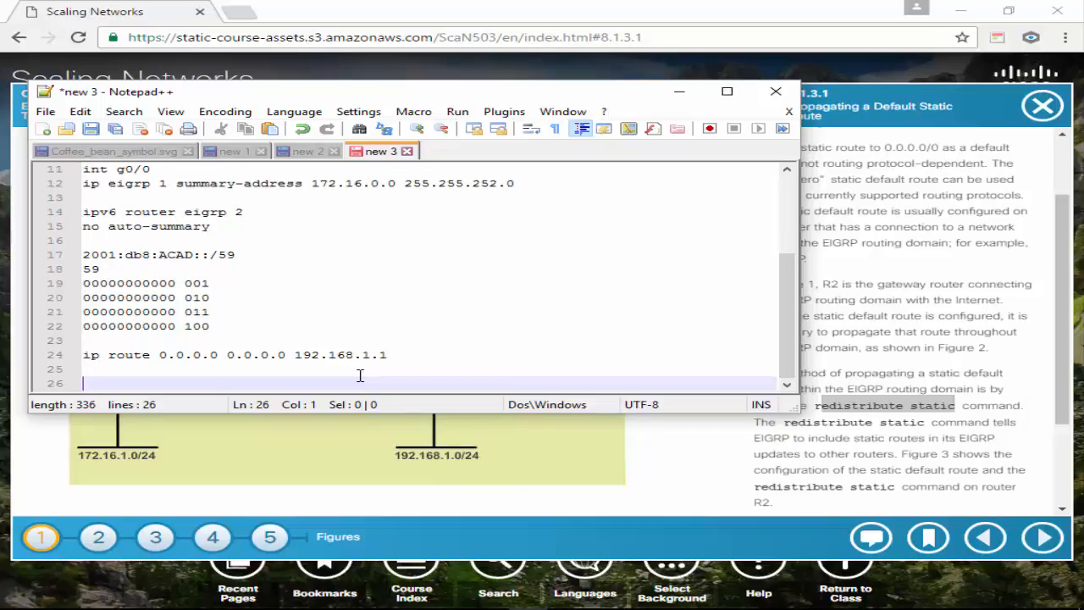
# Add the lines 'router eigrp 1' and 'redistribute static' below it
pyautogui.write('router eigr')
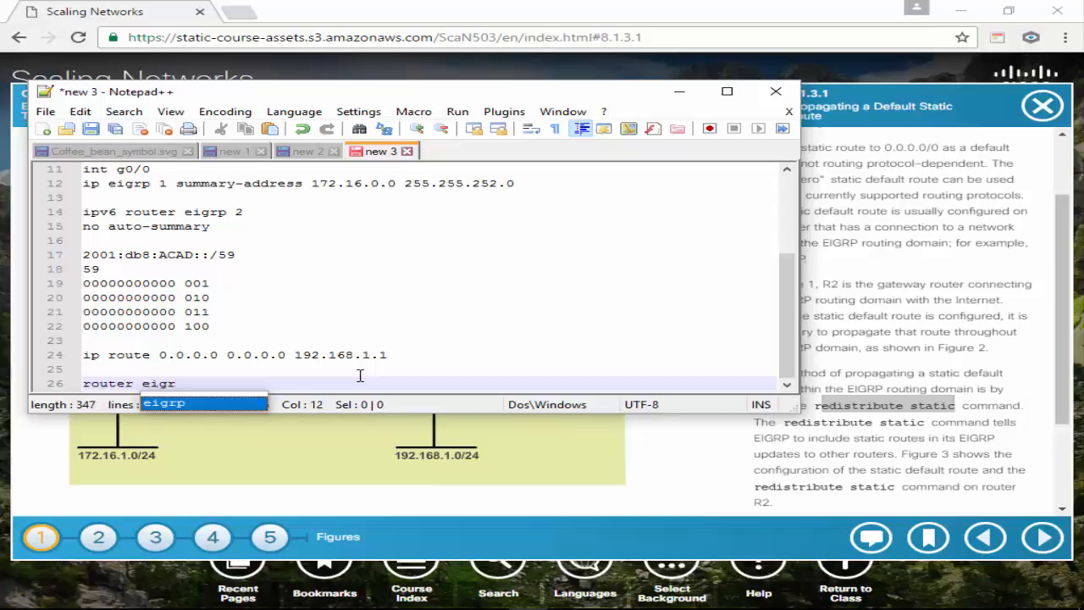
pyautogui.write('1')
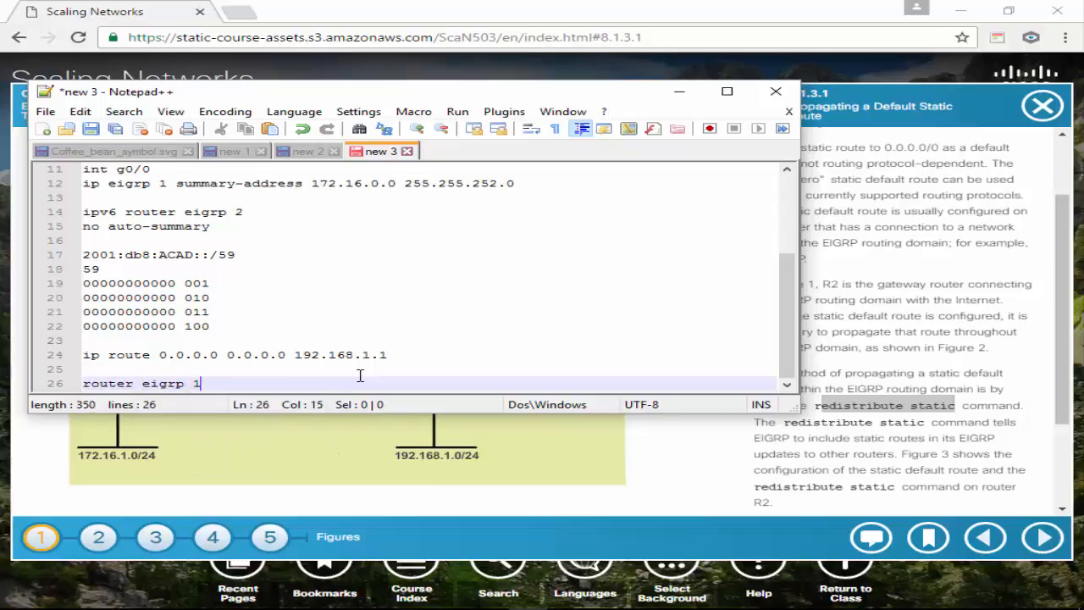
pyautogui.write('redistribute st')
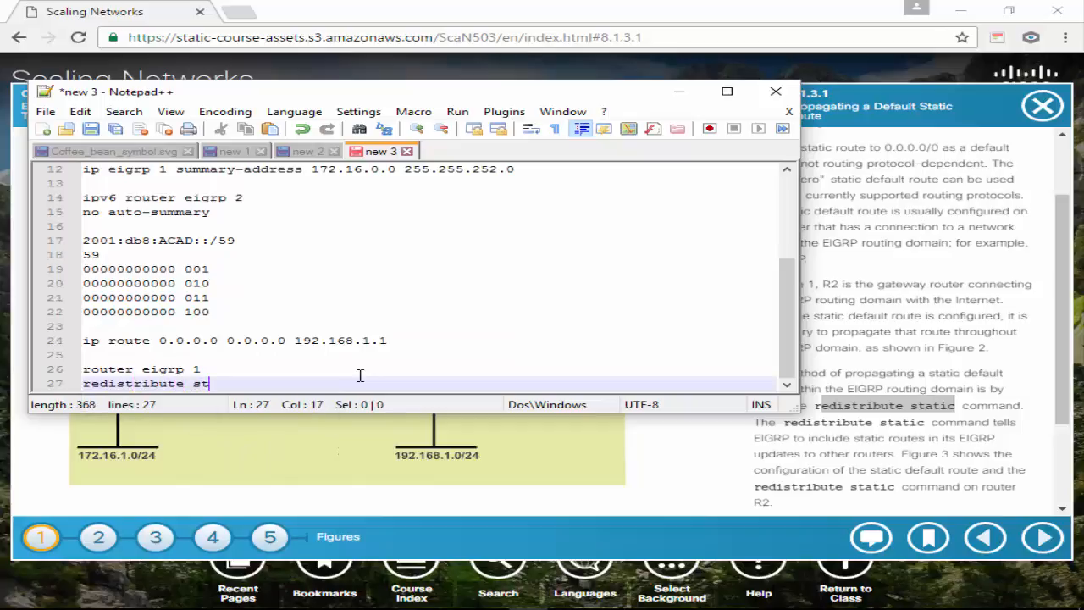
pyautogui.write('atic')
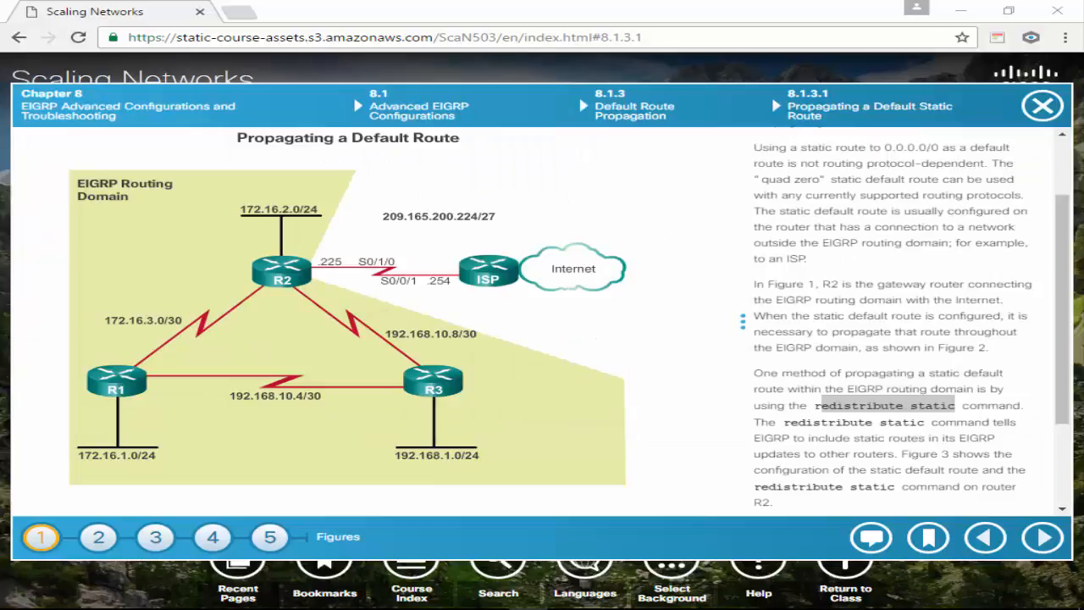
pyautogui.moveTo(330, 197)
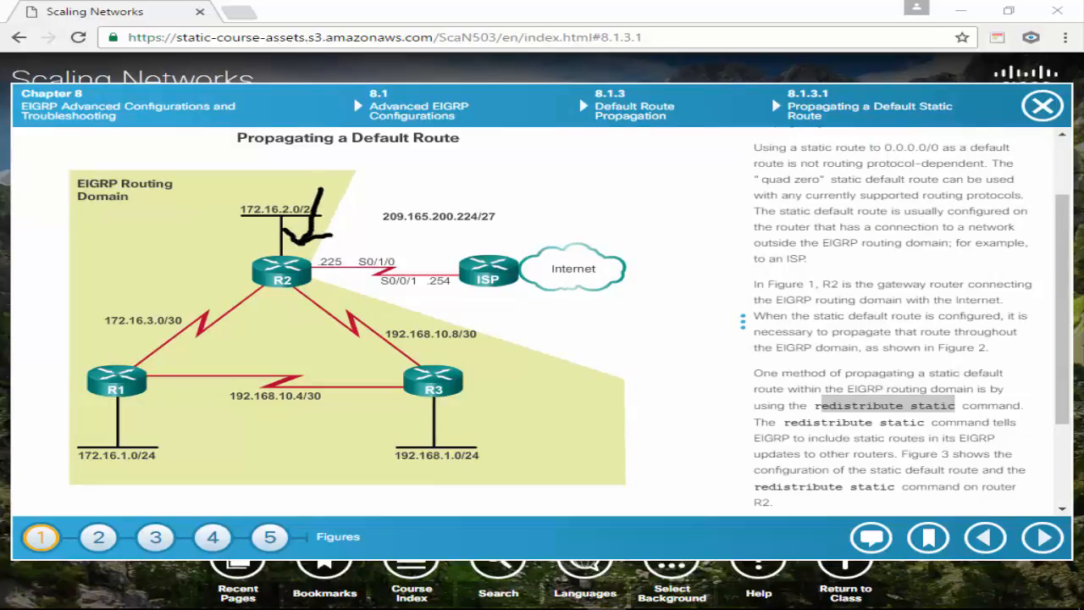
pyautogui.moveTo(677, 366)
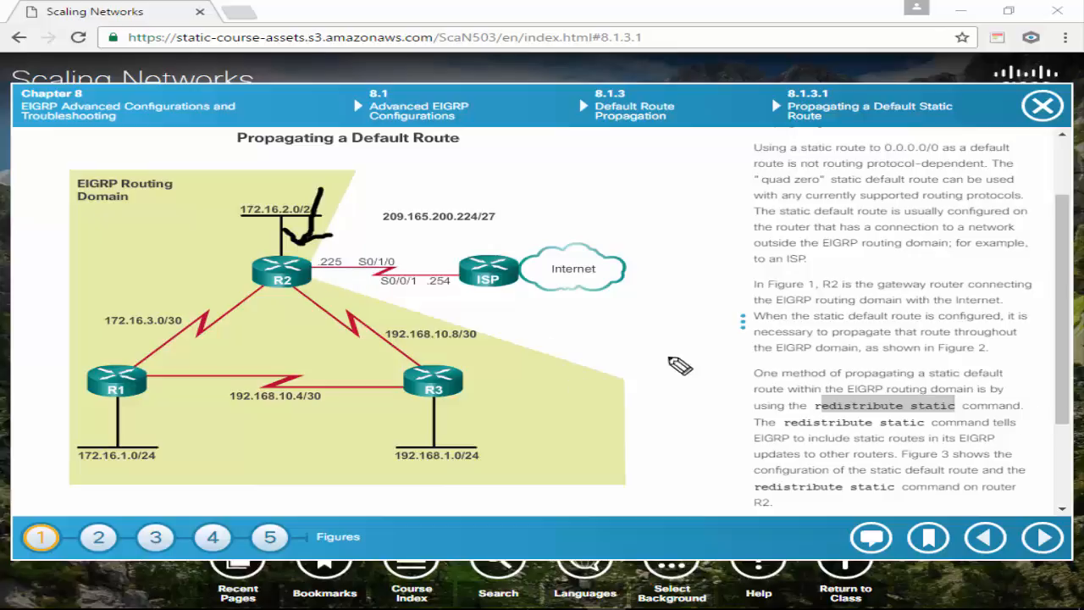
pyautogui.moveTo(869, 268)
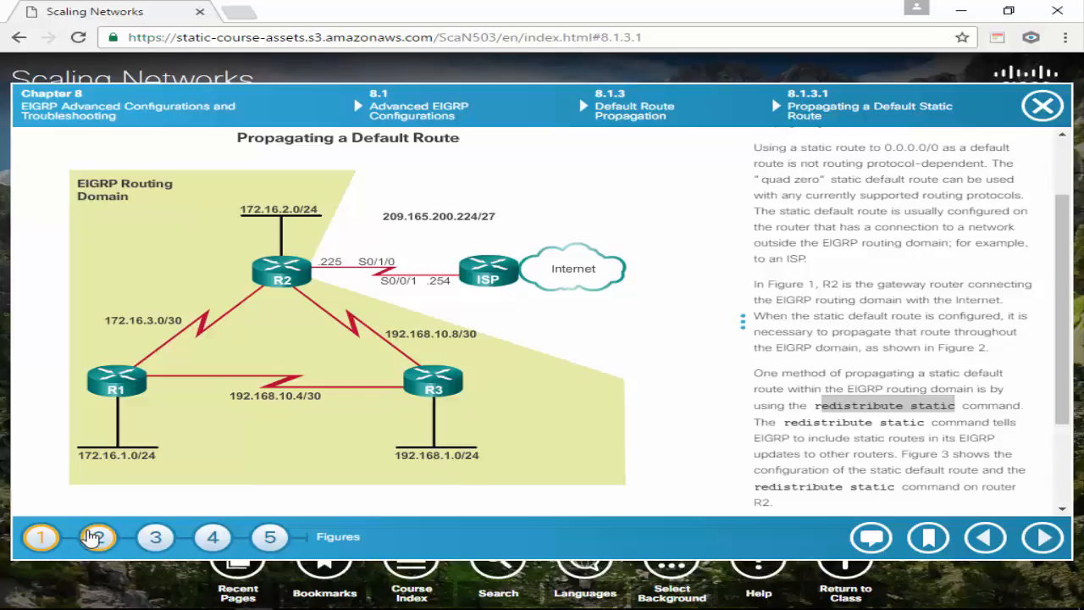
# Step through figures 2 to 5 of the Propagating a Default Static Route page
pyautogui.click(155, 535)
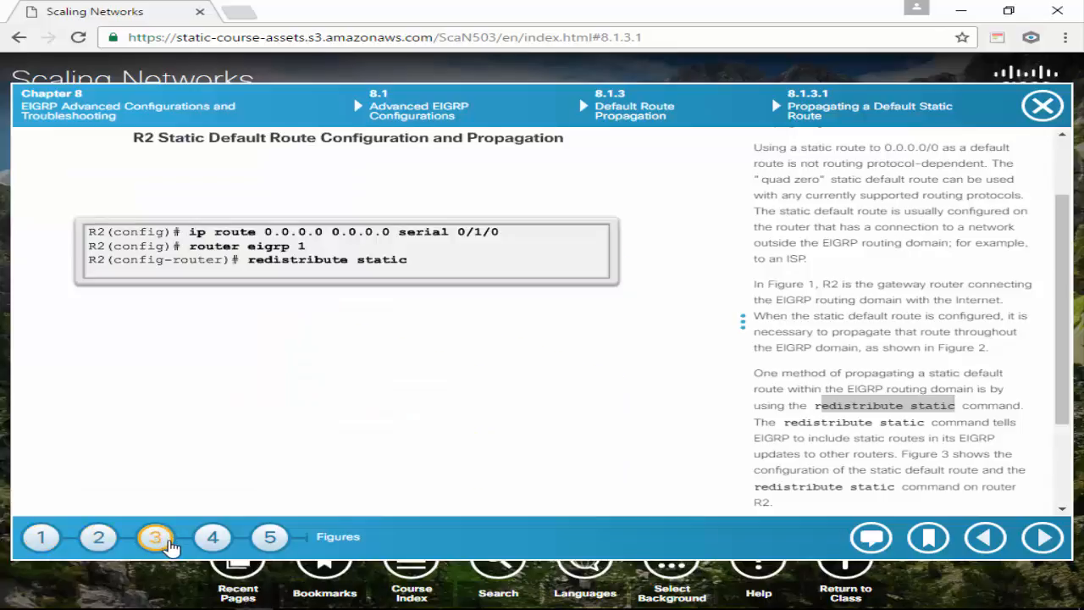
pyautogui.click(211, 535)
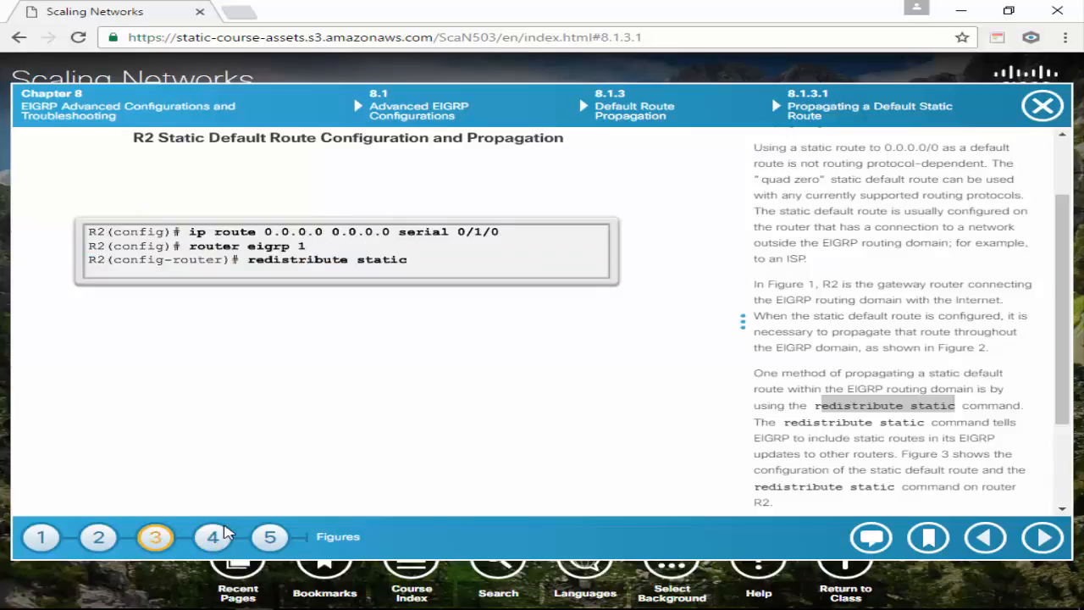
pyautogui.click(212, 537)
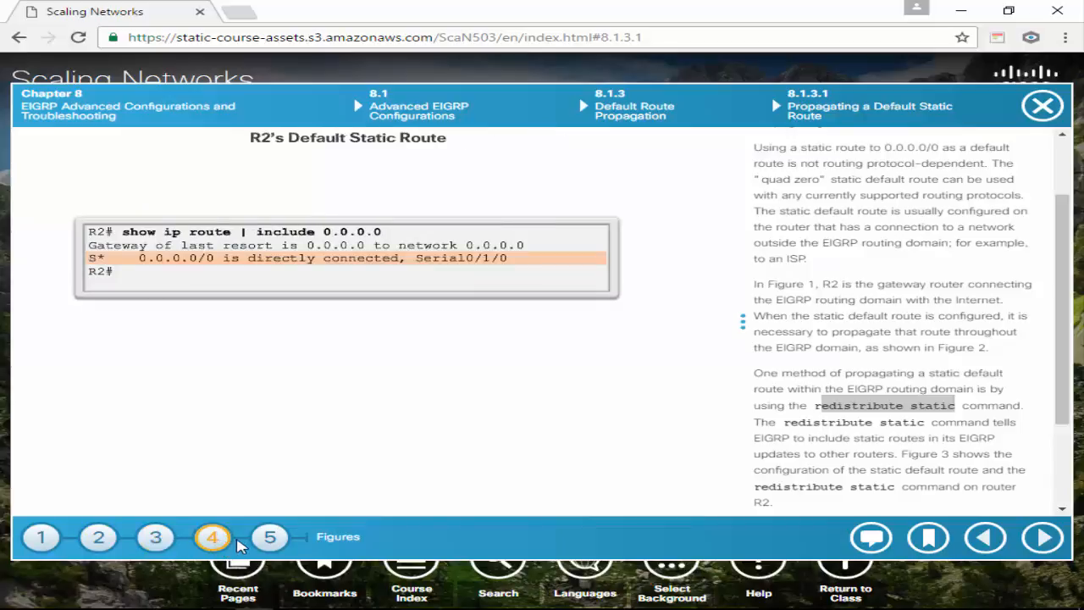
pyautogui.click(270, 535)
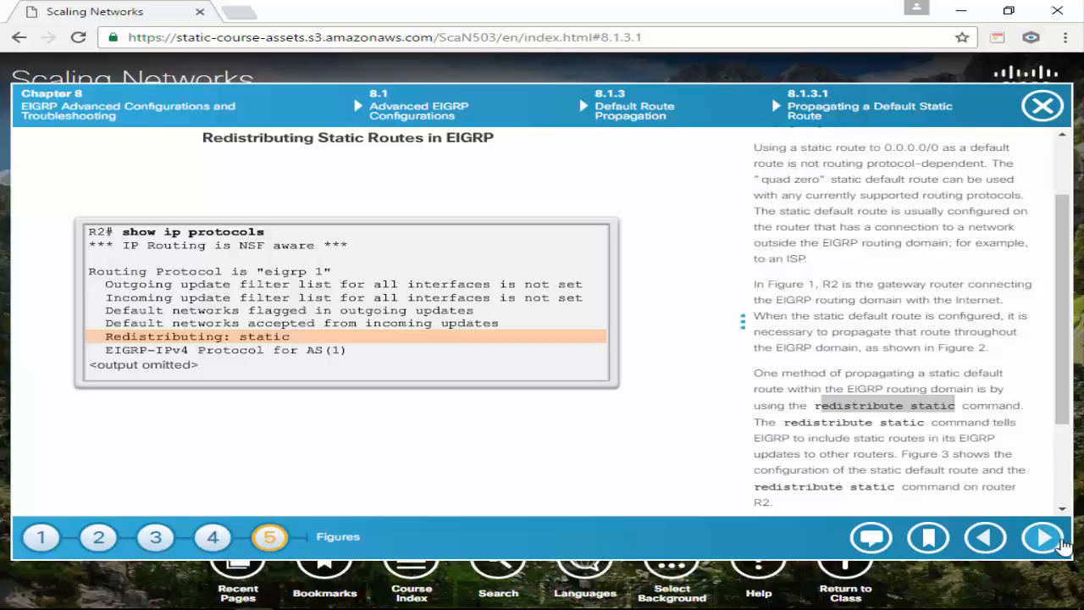
pyautogui.moveTo(233, 531)
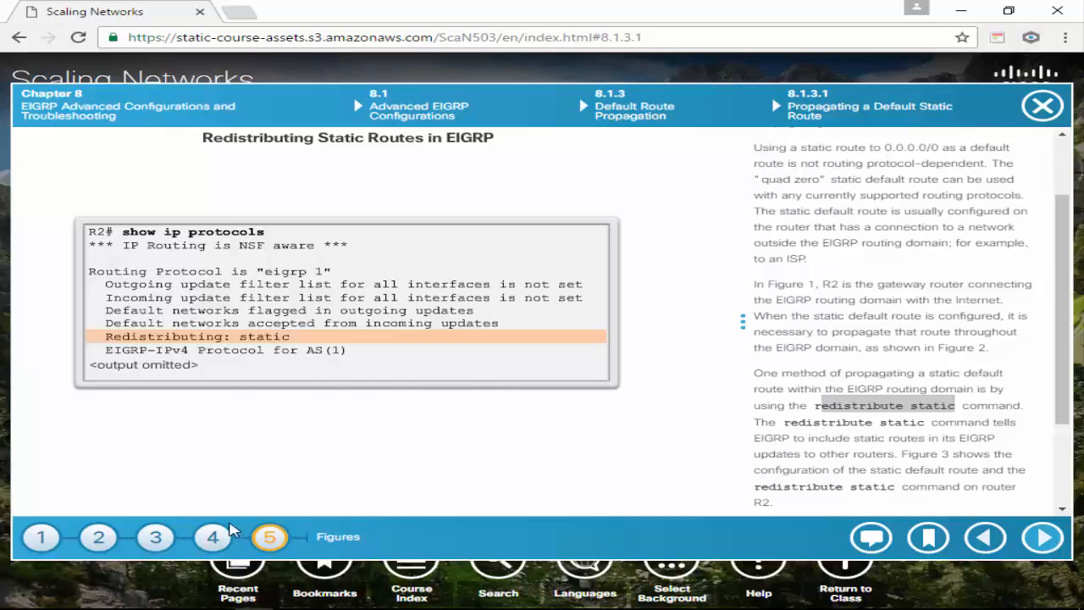
# Return to the first figure's network diagram, then move on to 8.1.3.2 Verifying the Propagated Default Route
pyautogui.click(212, 537)
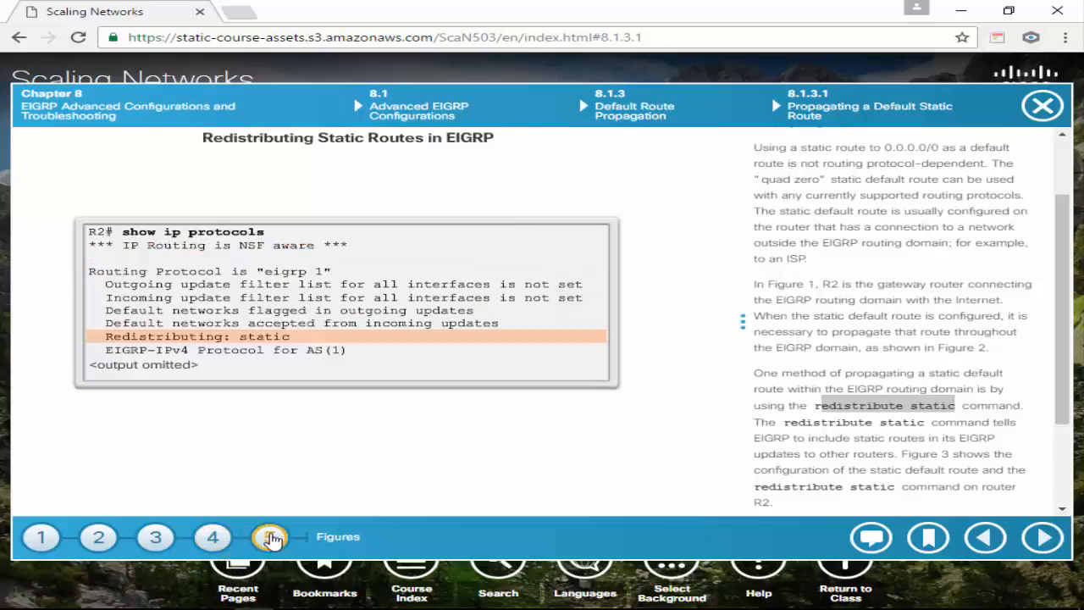
pyautogui.click(269, 537)
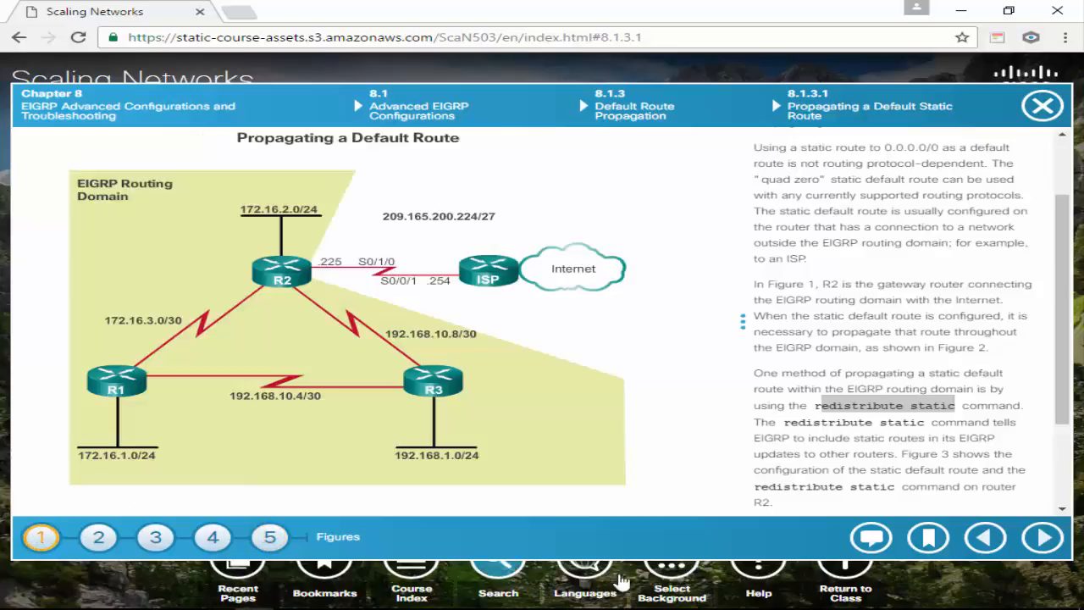
pyautogui.click(1043, 537)
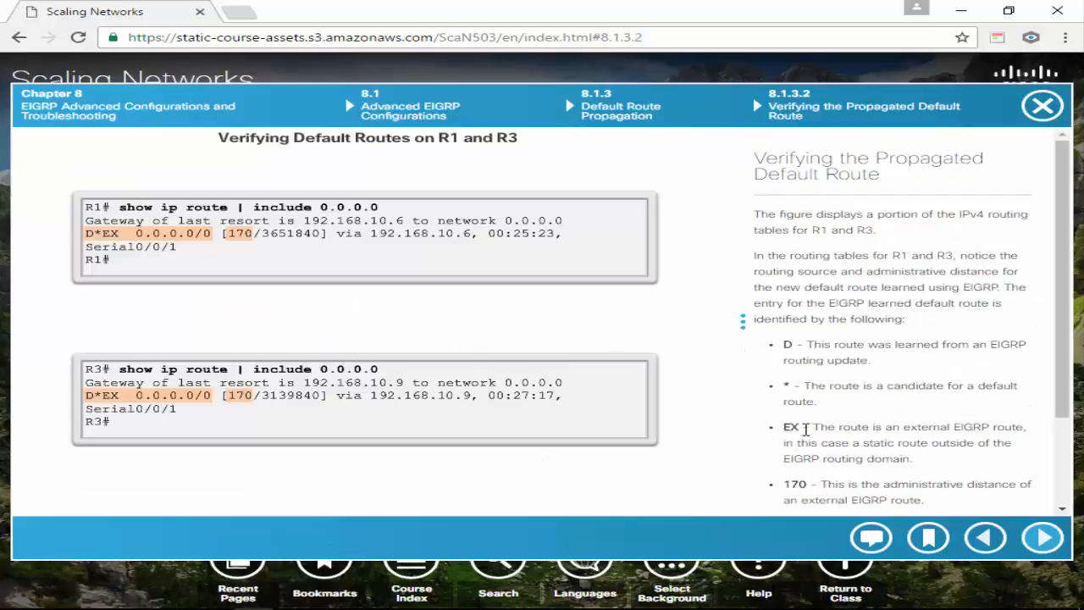
# Read and advance past pages 8.1.3.2, 8.1.3.3 and 8.1.3.4 to reach 8.1.4.1 EIGRP Bandwidth Utilization
pyautogui.scroll(-3)
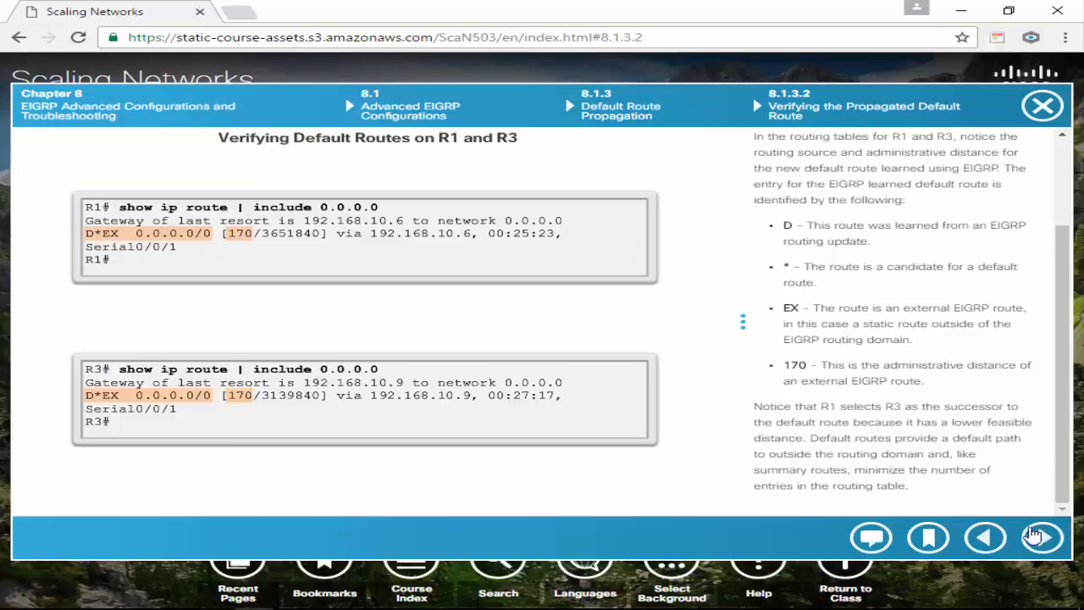
pyautogui.click(1040, 537)
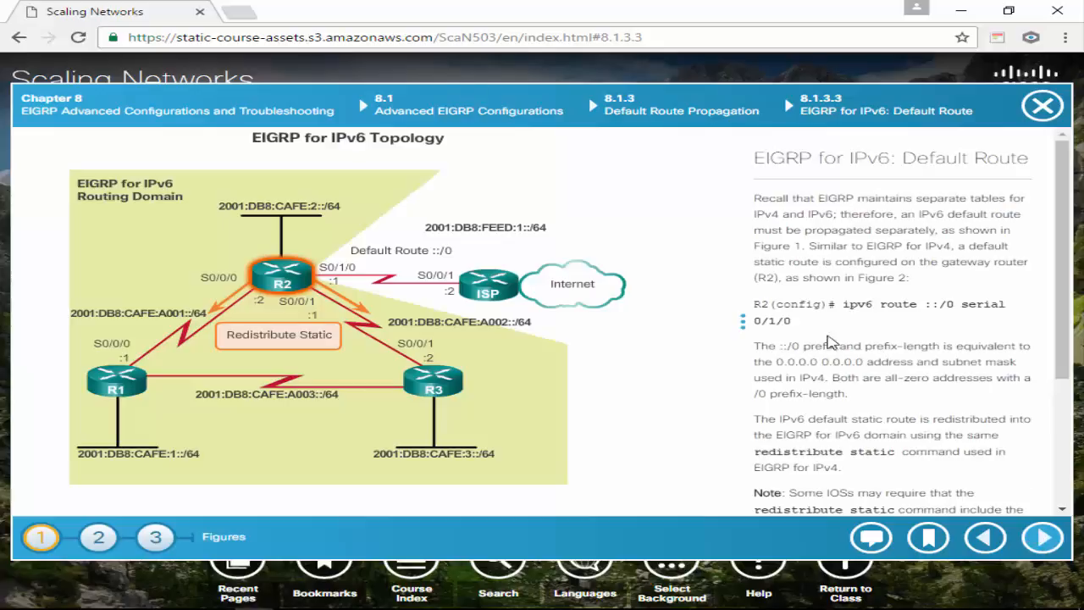
pyautogui.scroll(-3)
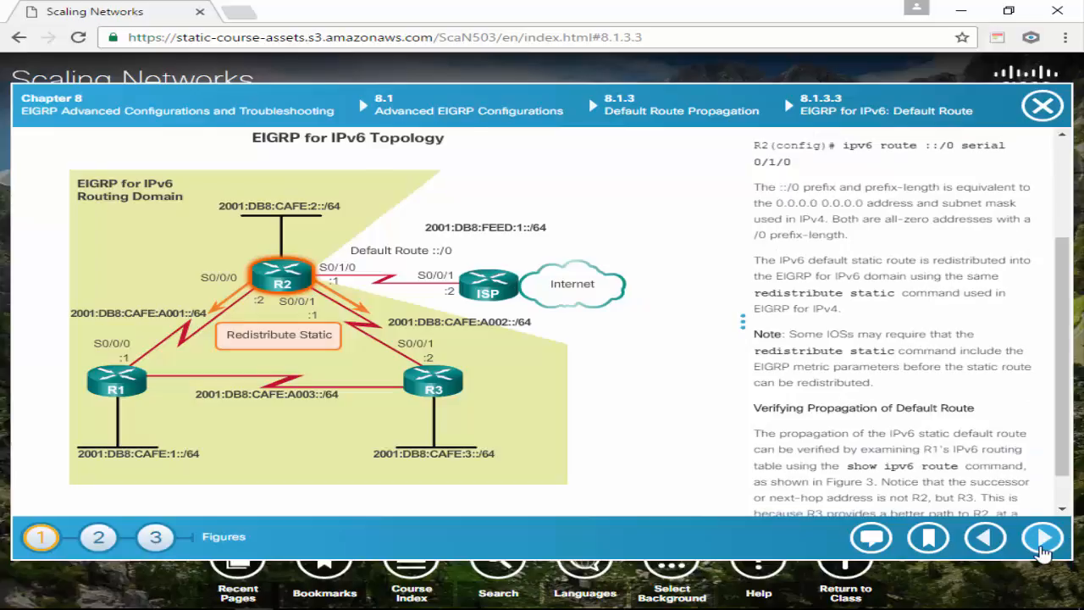
pyautogui.click(1042, 537)
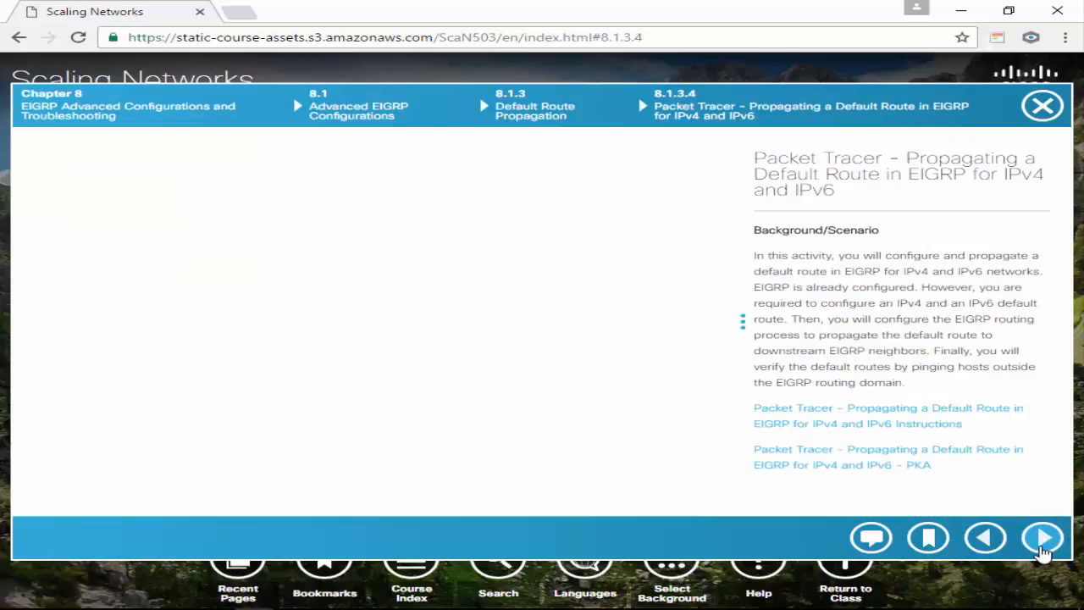
pyautogui.click(1042, 538)
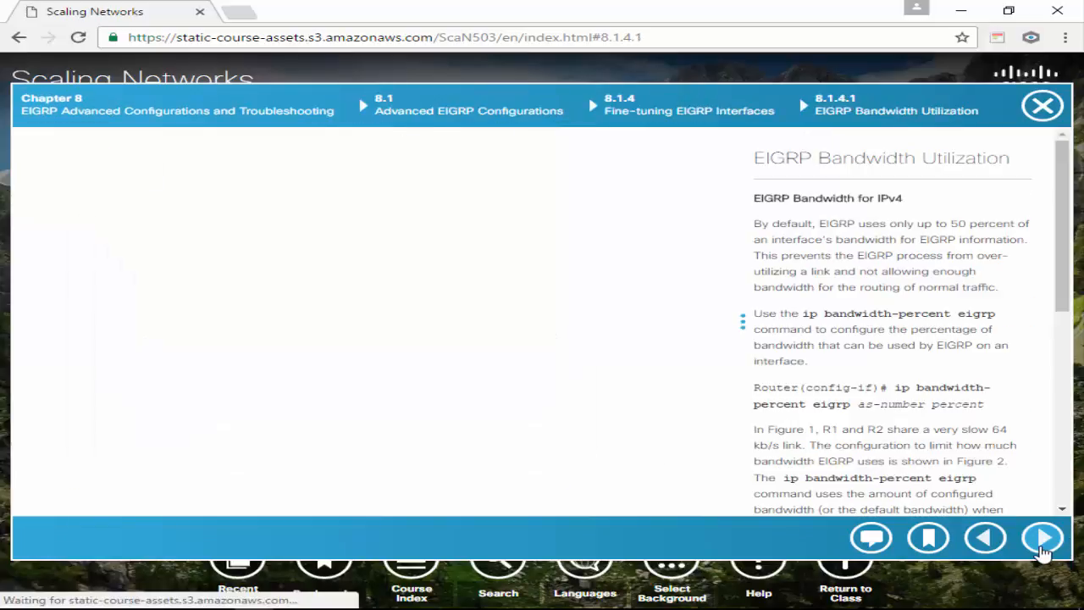
# View the bandwidth-percent commands figure and Syntax Checker on 8.1.4.1, then advance to 8.1.4.2 Hello and Hold Timers
pyautogui.click(1044, 537)
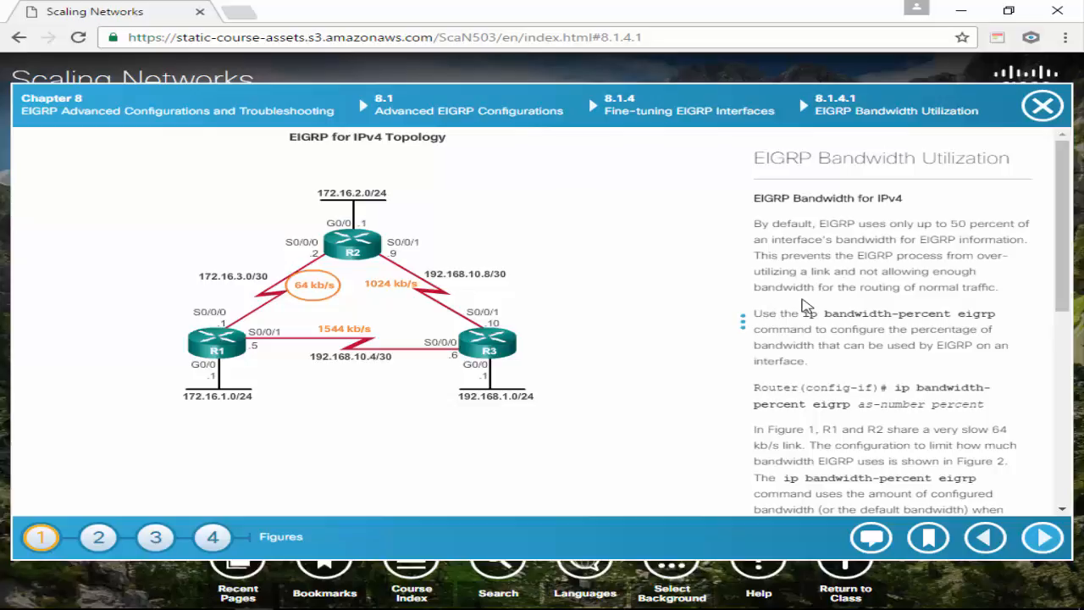
pyautogui.moveTo(804, 306)
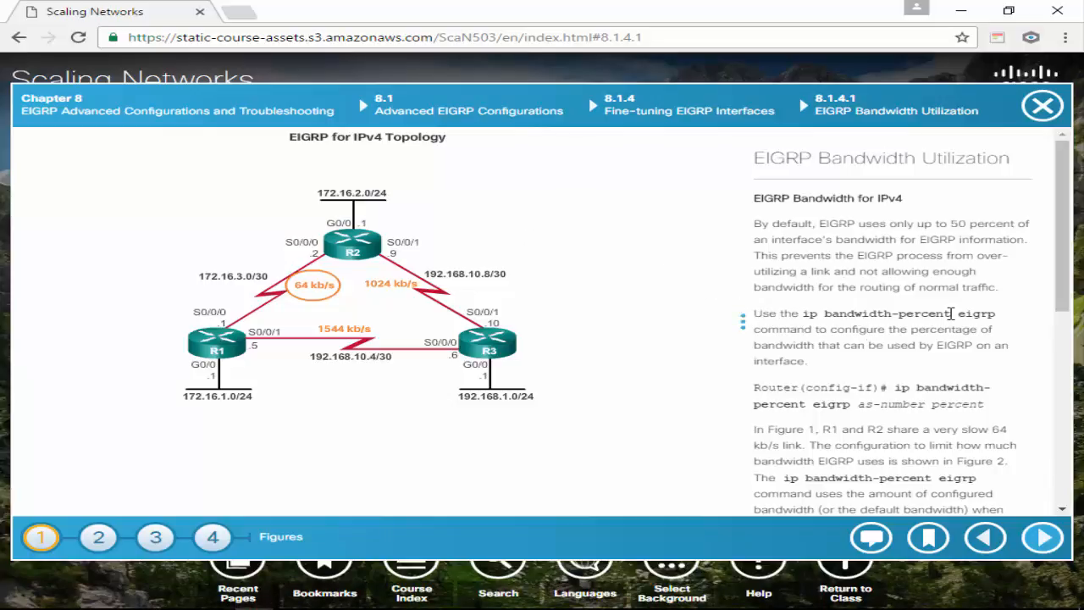
pyautogui.moveTo(894, 320)
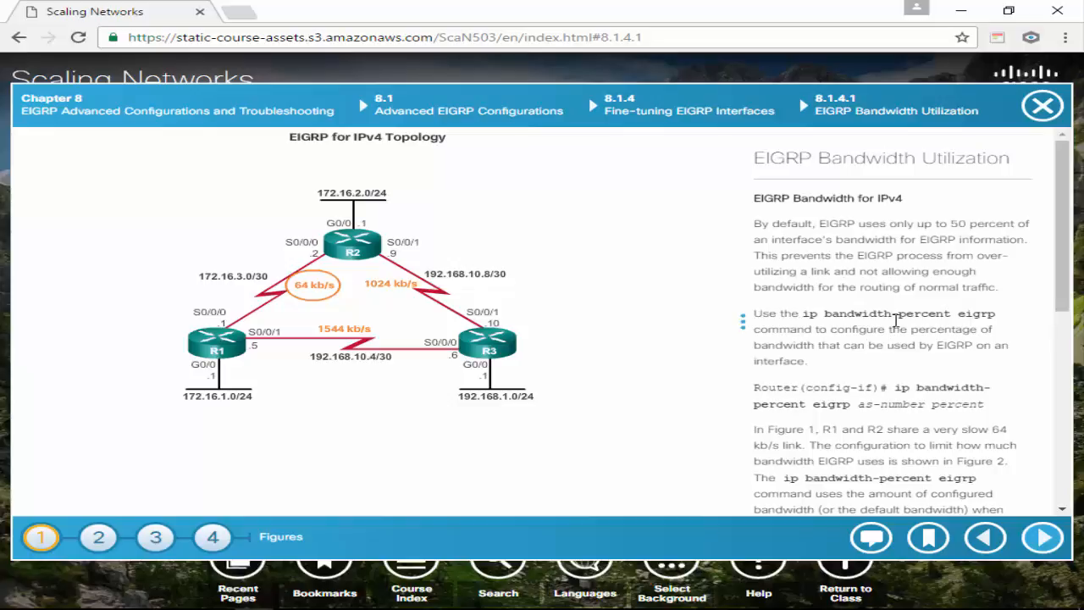
pyautogui.moveTo(518, 359)
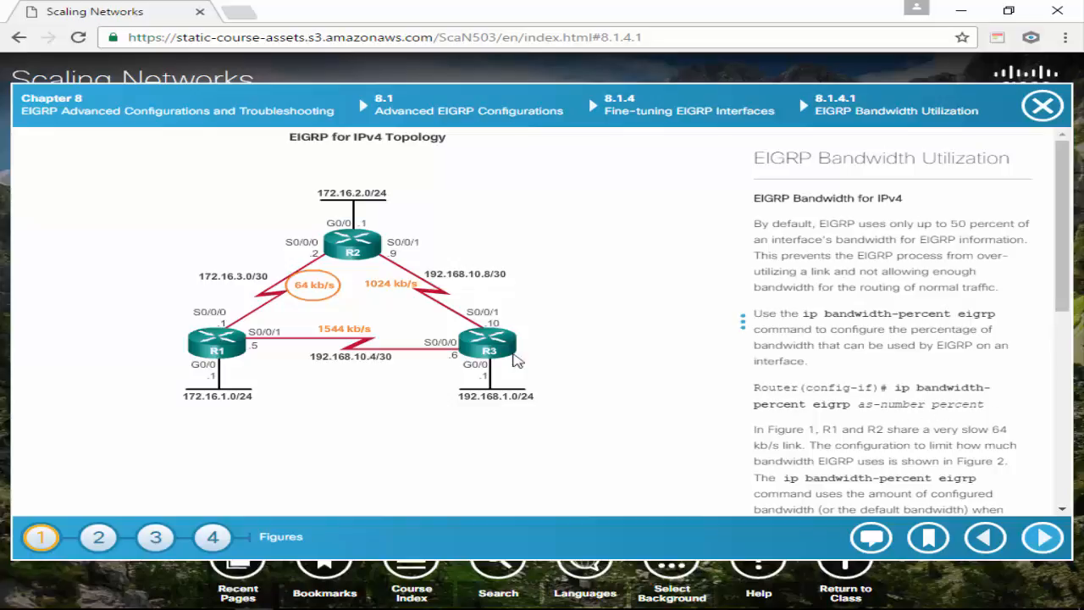
pyautogui.moveTo(877, 254)
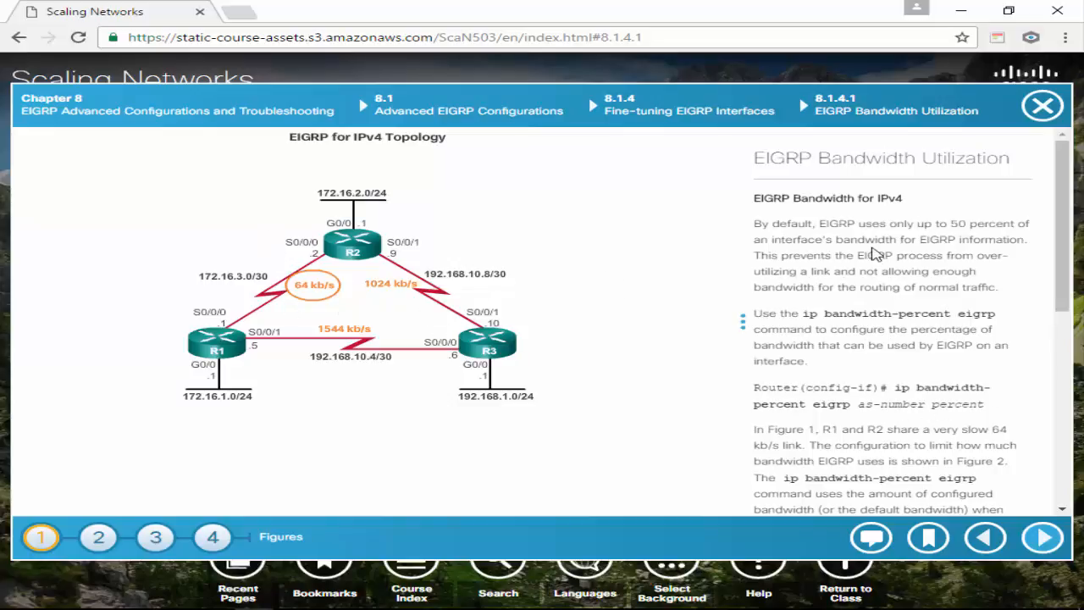
pyautogui.moveTo(829, 193)
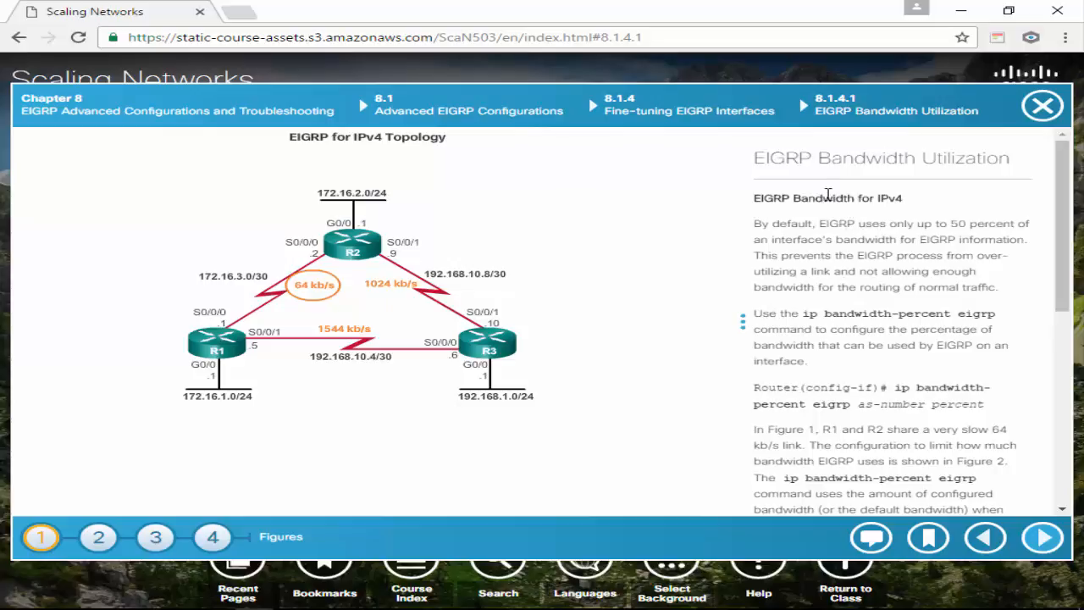
pyautogui.scroll(-3)
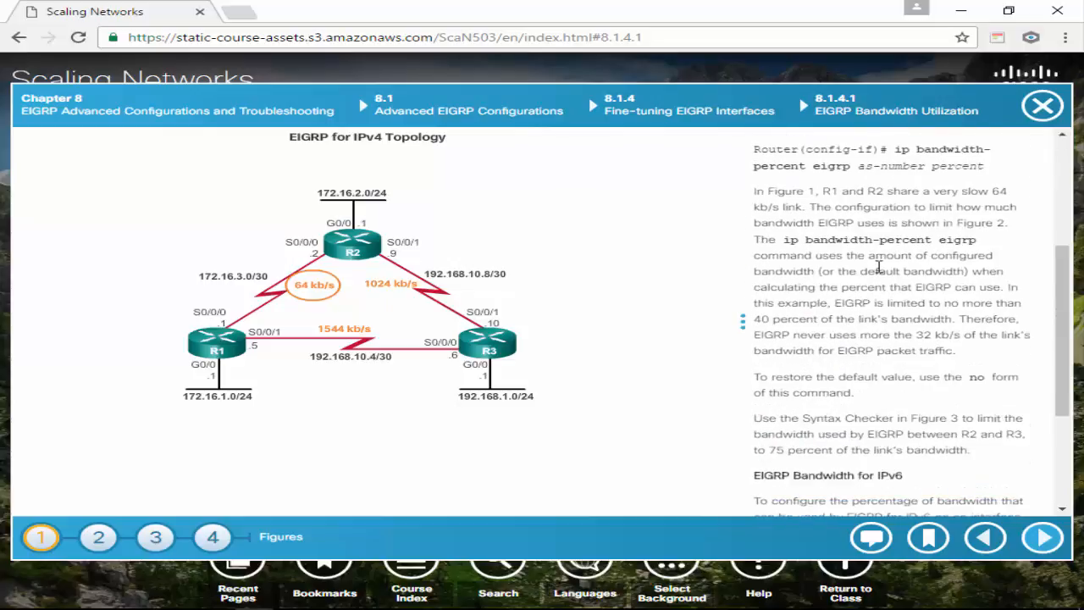
pyautogui.scroll(3)
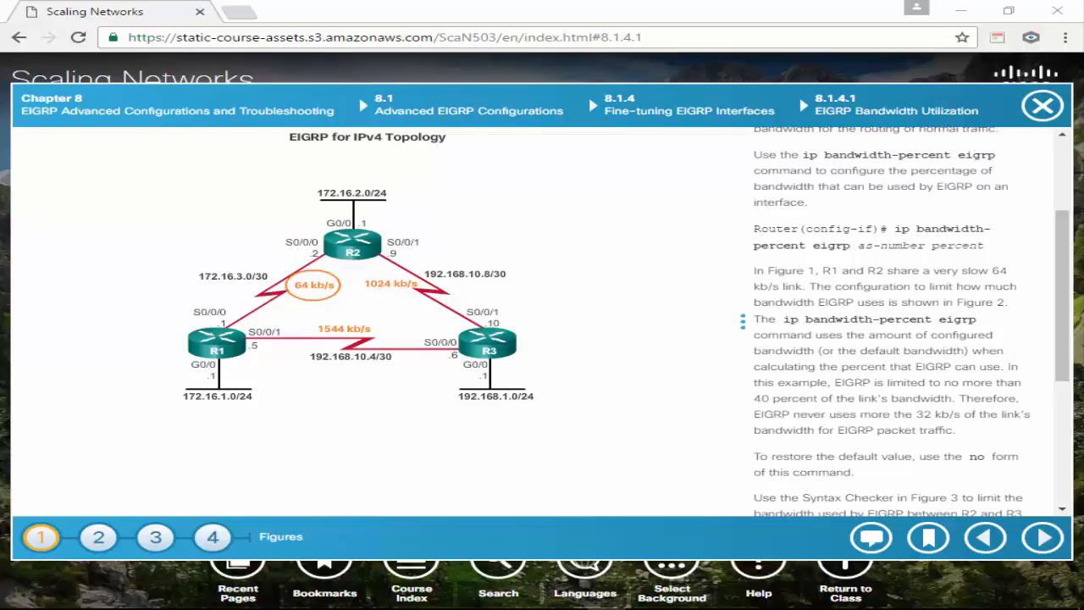
pyautogui.click(99, 537)
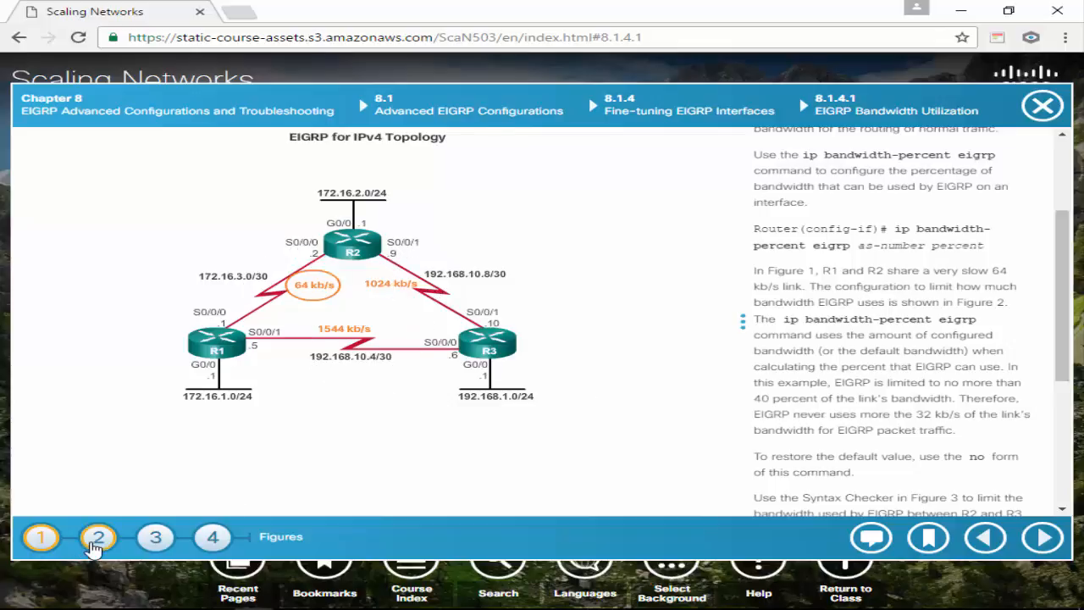
pyautogui.click(98, 537)
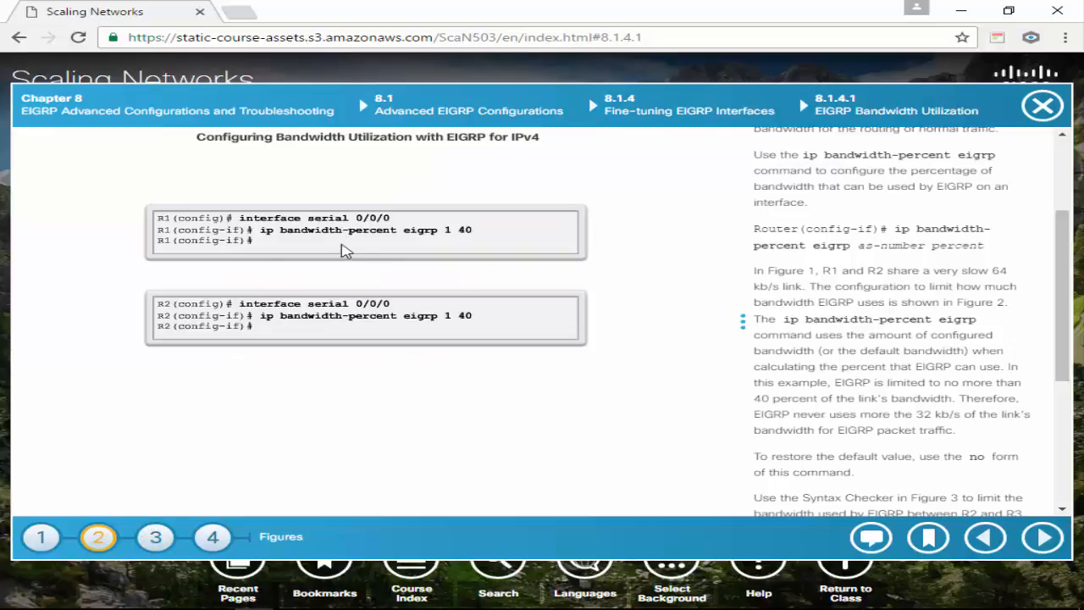
pyautogui.moveTo(474, 244)
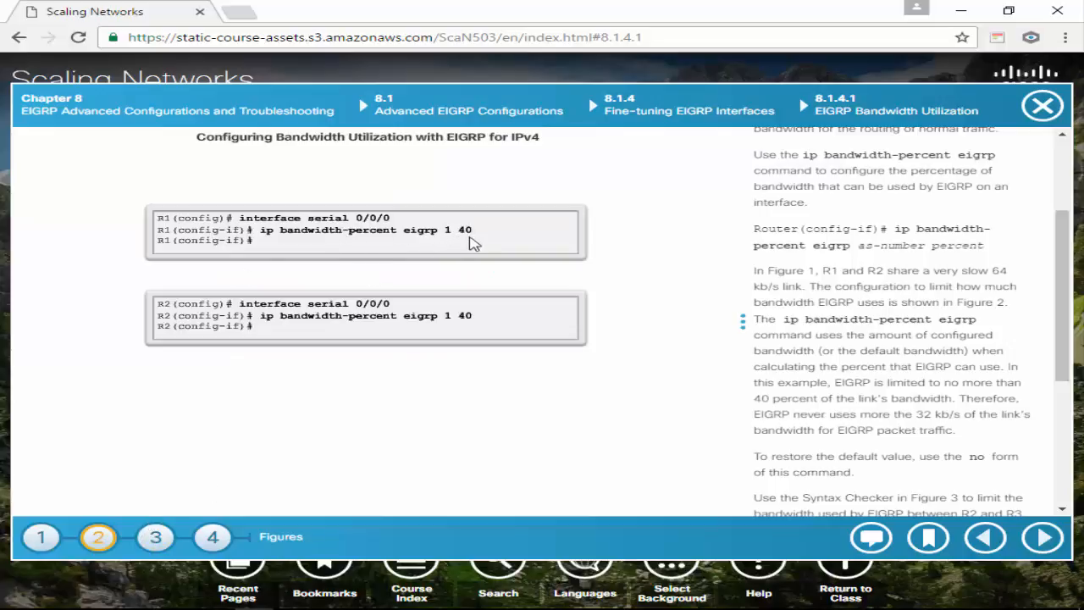
pyautogui.click(156, 537)
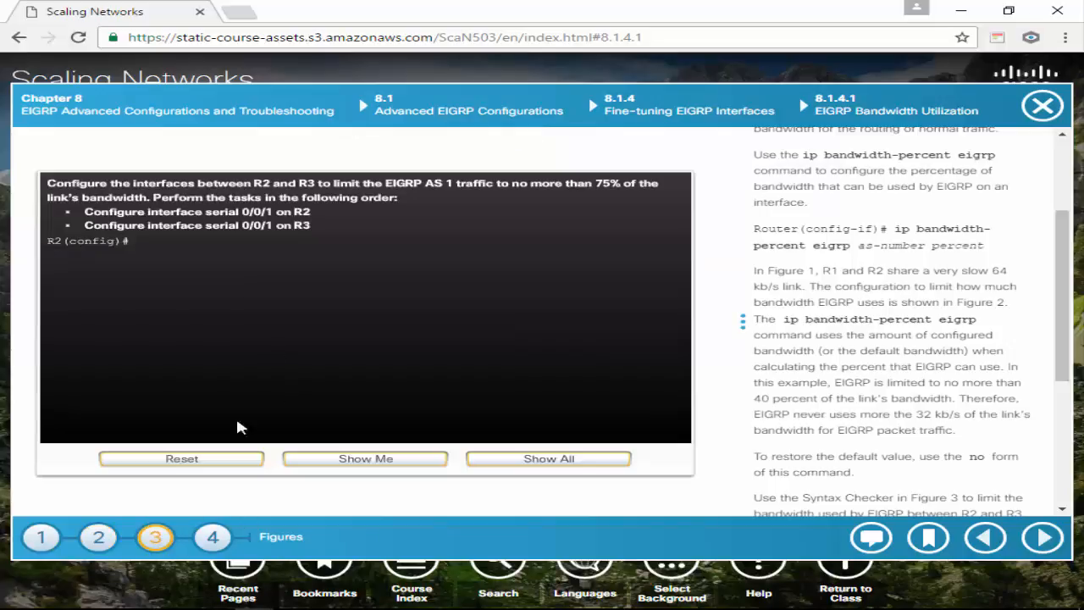
pyautogui.moveTo(81, 534)
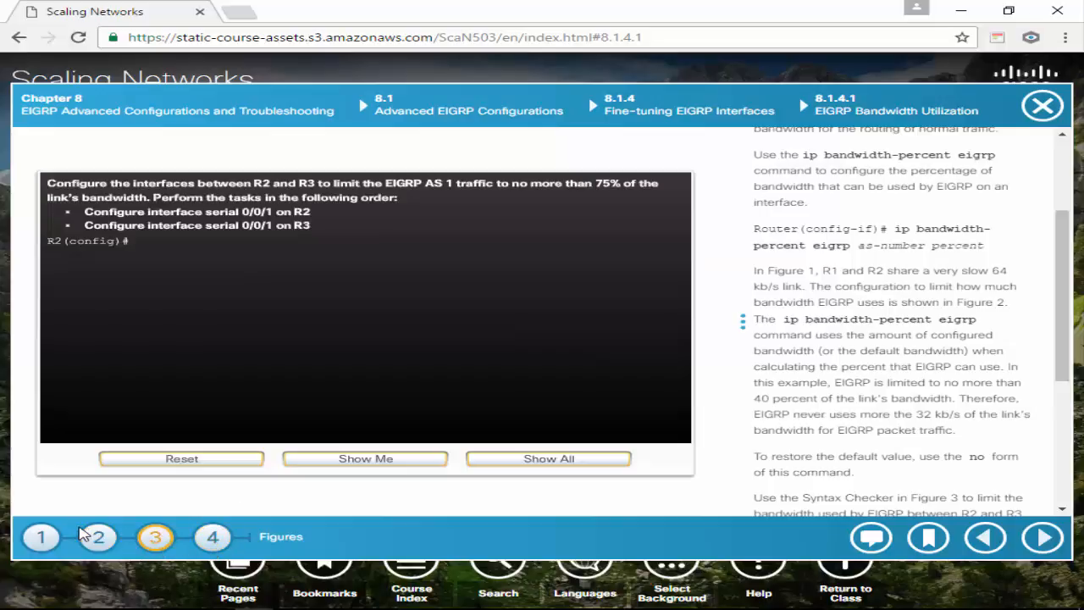
pyautogui.click(1043, 537)
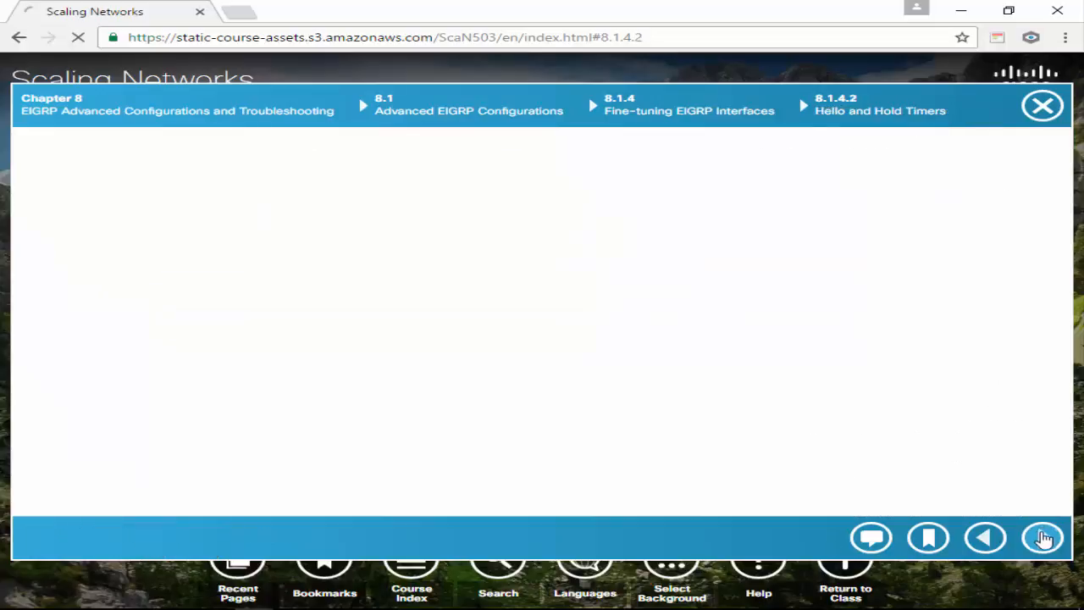
# View the timer practice and IPv6 hello/hold timer figures, read the text, then advance to 8.1.4.3 Load Balancing IPv4
pyautogui.click(1042, 539)
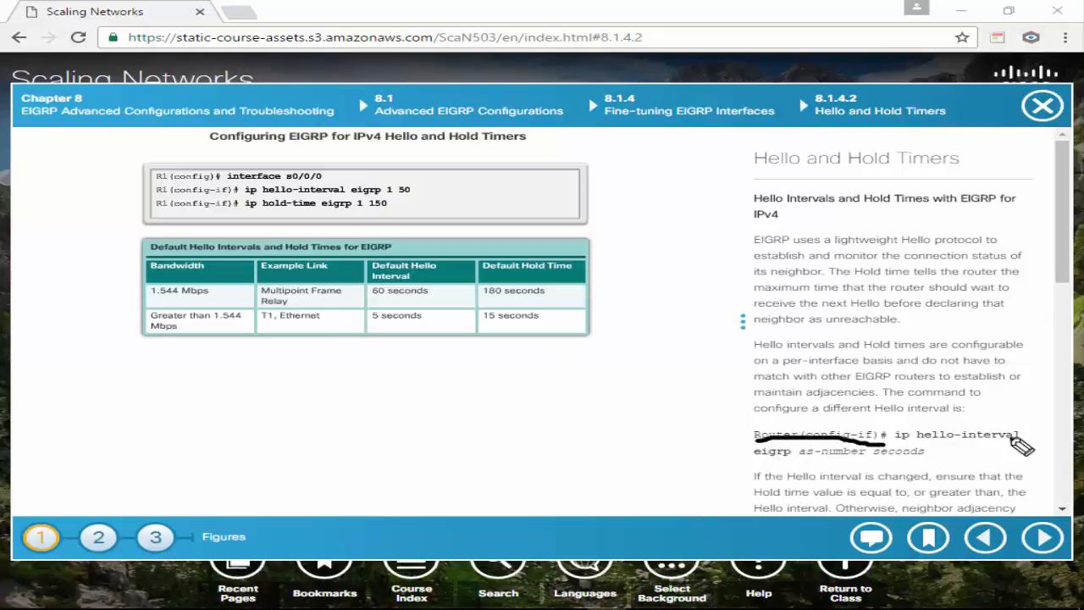
pyautogui.moveTo(878, 464)
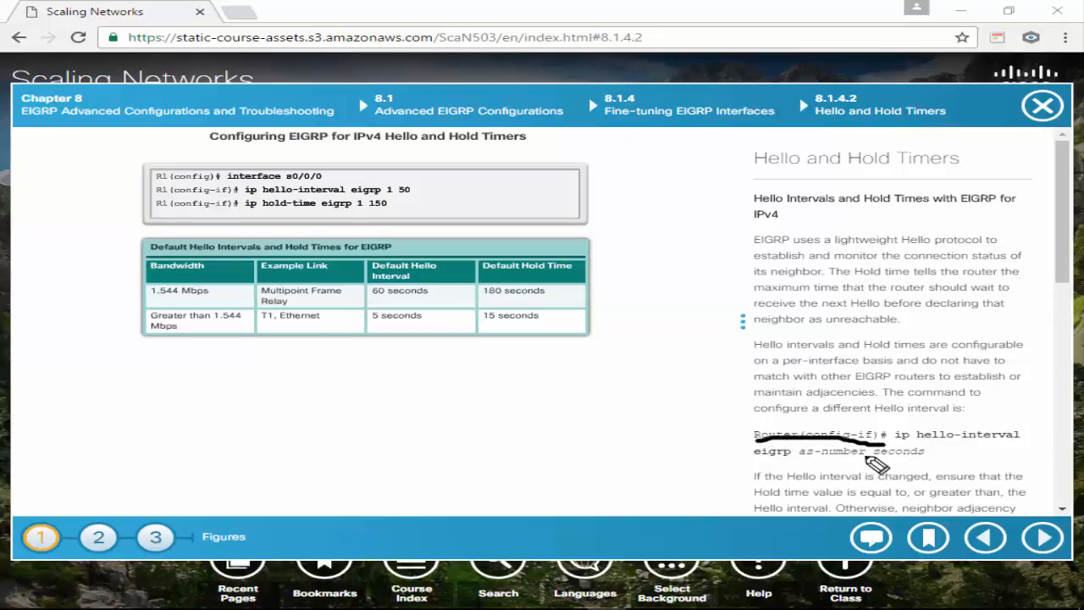
pyautogui.moveTo(467, 175)
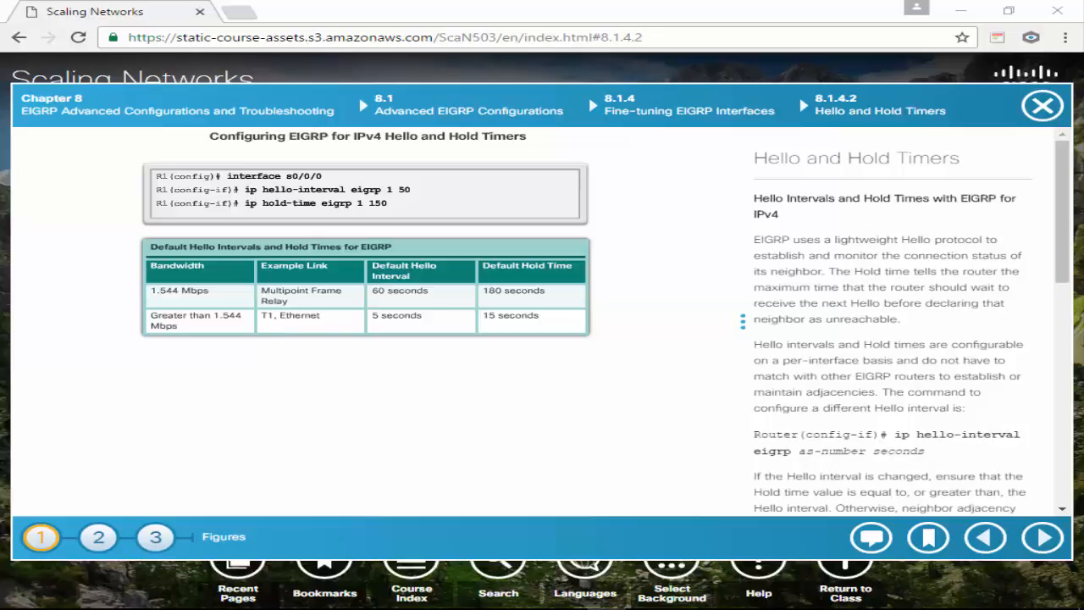
pyautogui.click(98, 537)
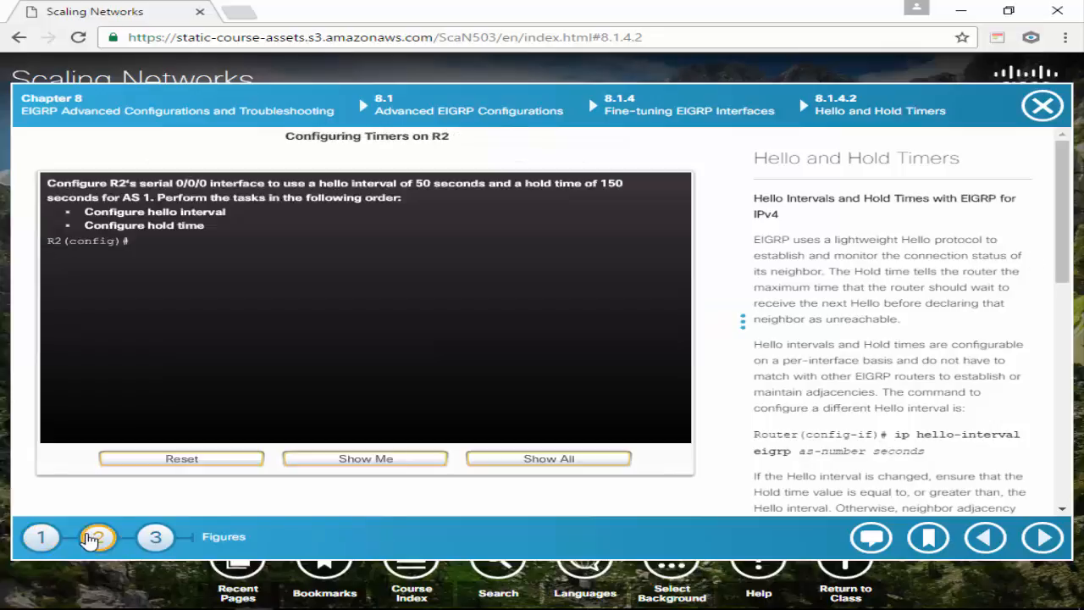
pyautogui.click(156, 535)
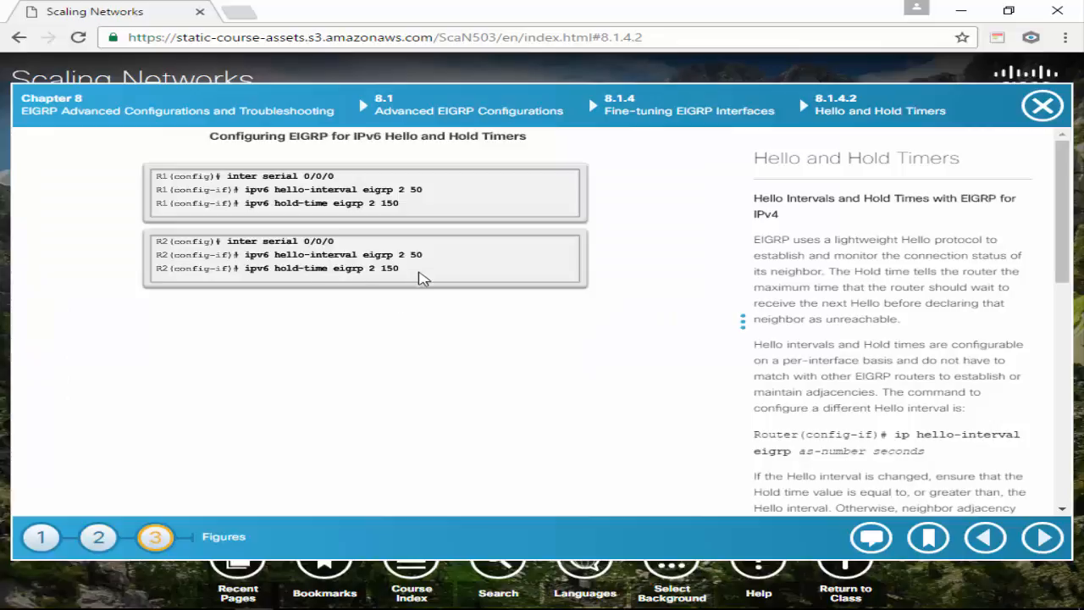
pyautogui.moveTo(403, 217)
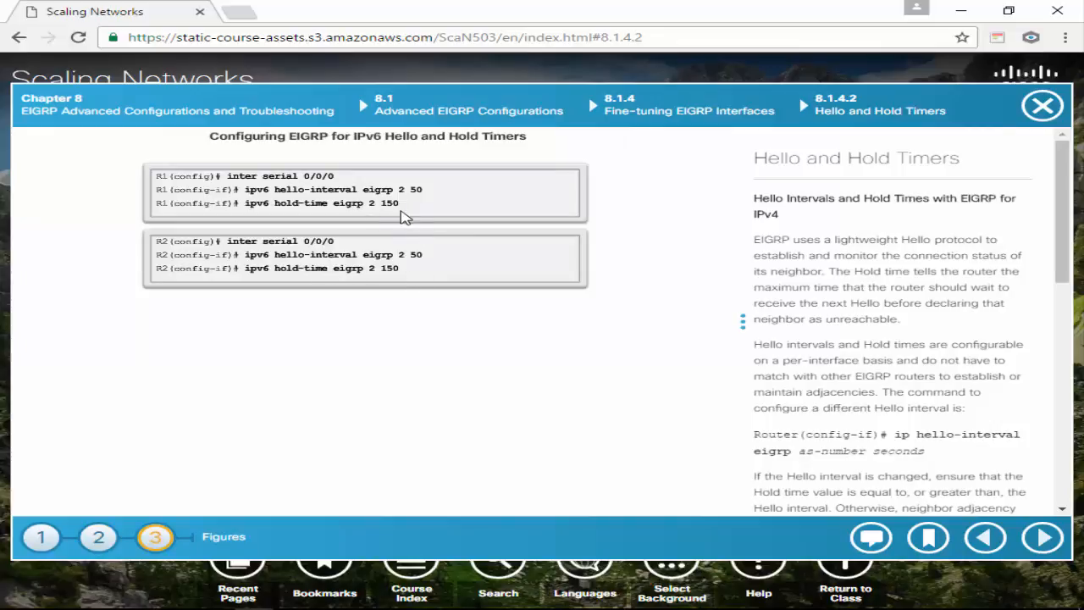
pyautogui.moveTo(284, 227)
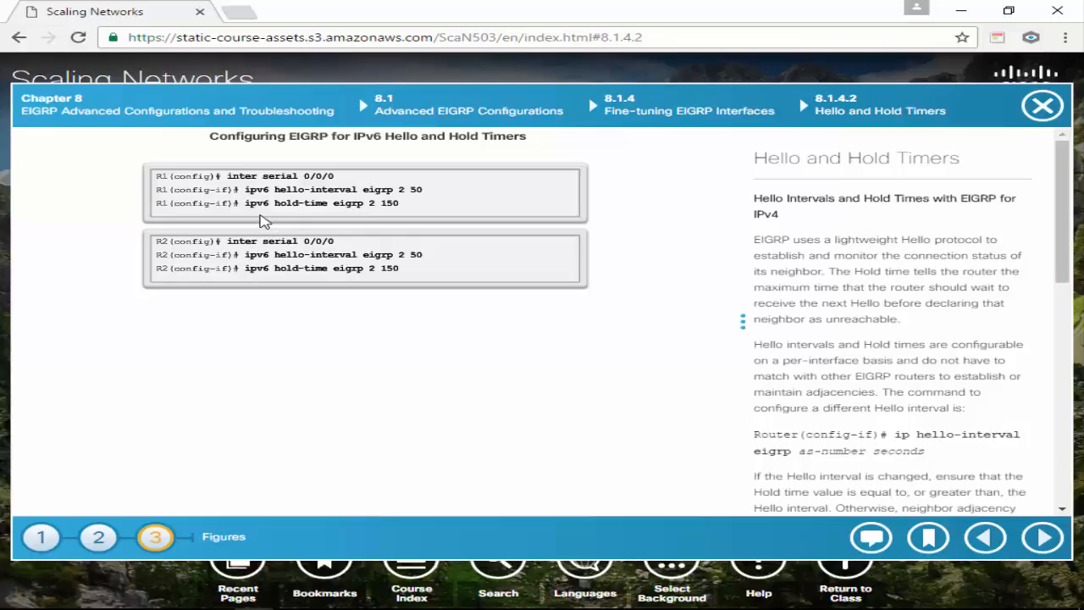
pyautogui.moveTo(732, 360)
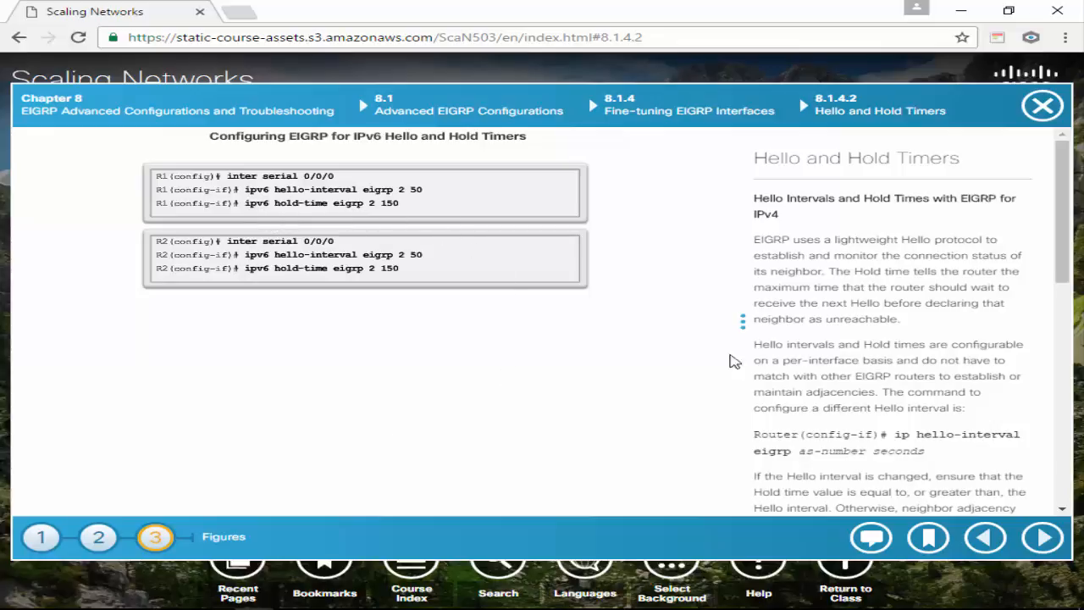
pyautogui.scroll(-3)
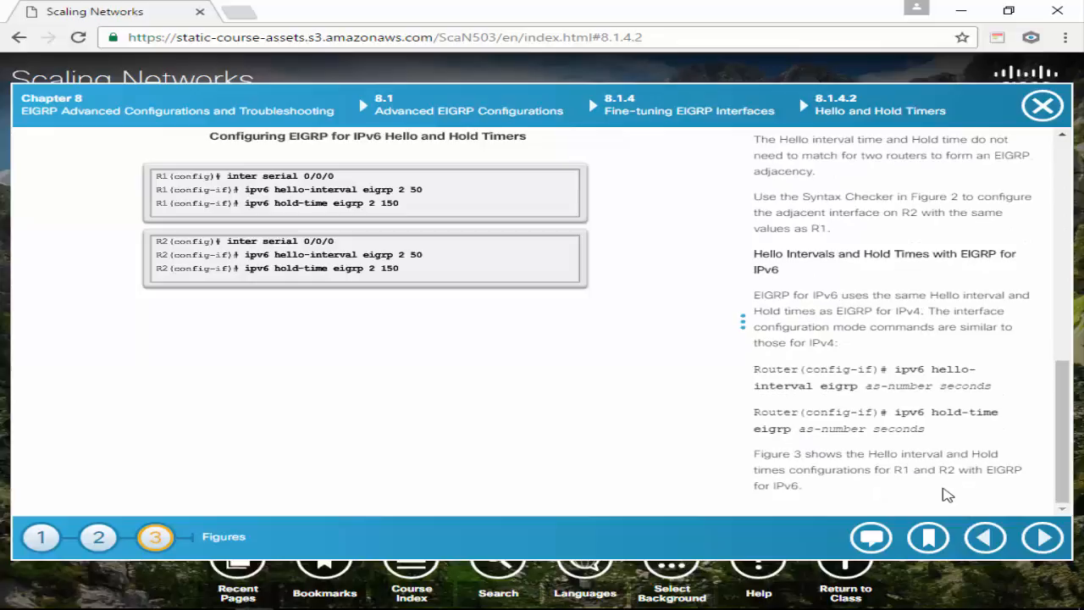
pyautogui.click(1042, 537)
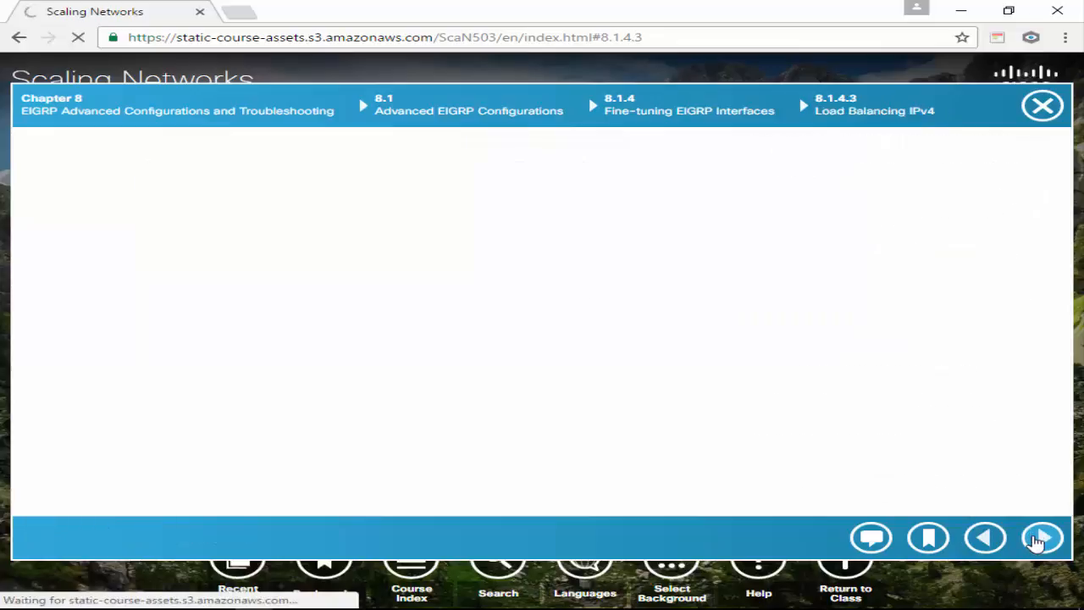
# Read through the Load Balancing IPv4 text and show Figure 2, R3's show ip protocols with Maximum path: 4
pyautogui.click(1040, 538)
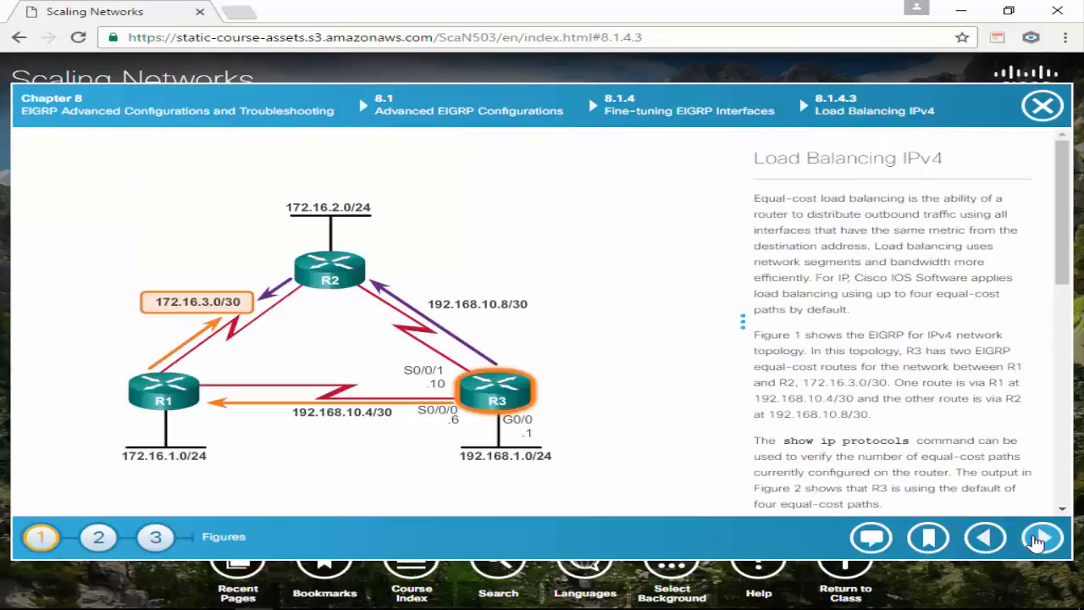
pyautogui.click(1042, 537)
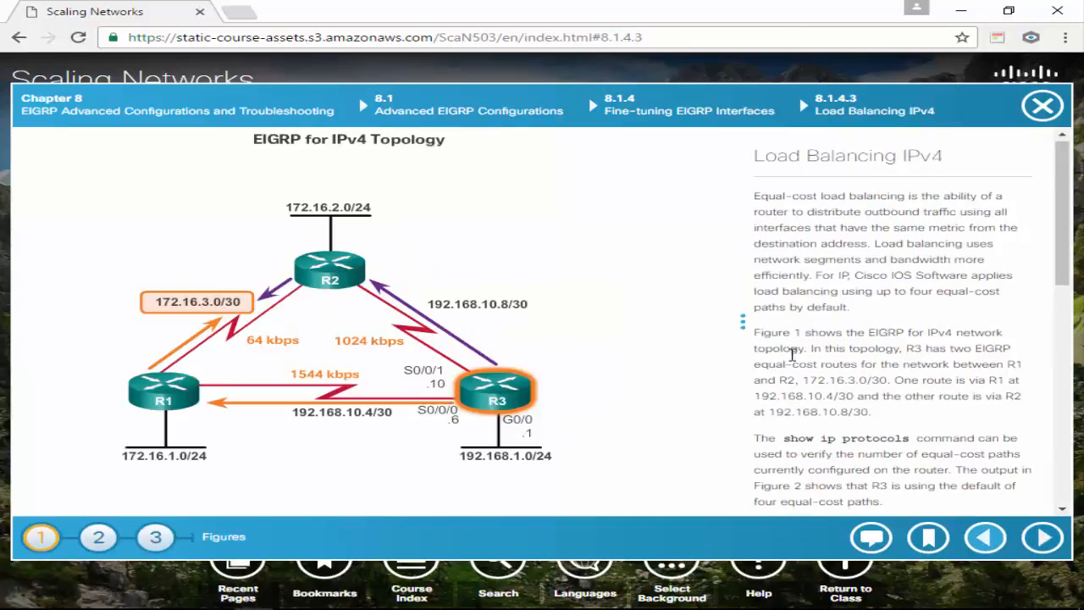
pyautogui.scroll(-3)
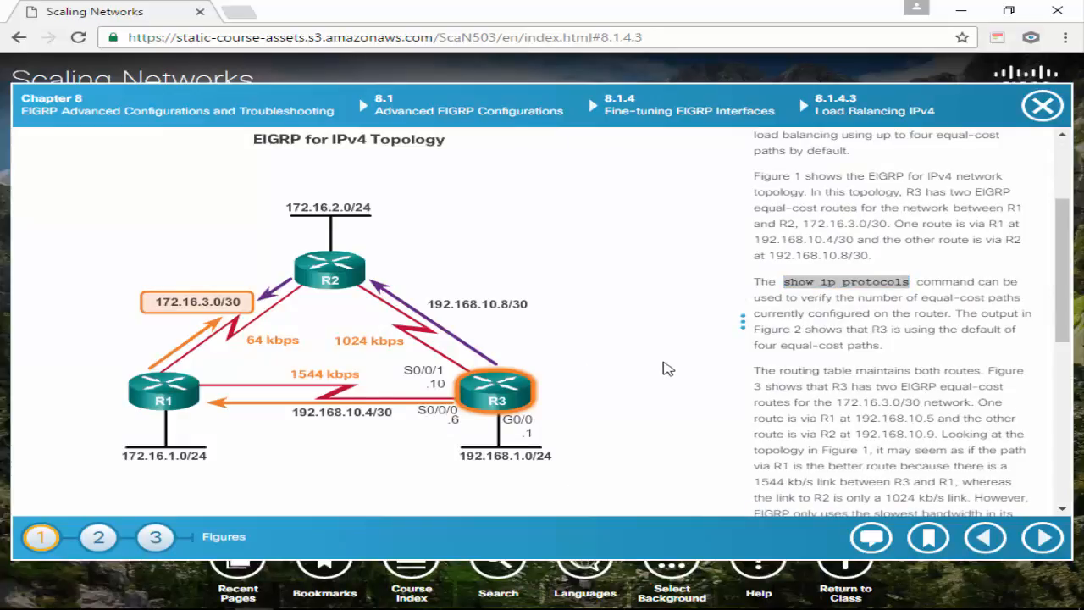
pyautogui.scroll(3)
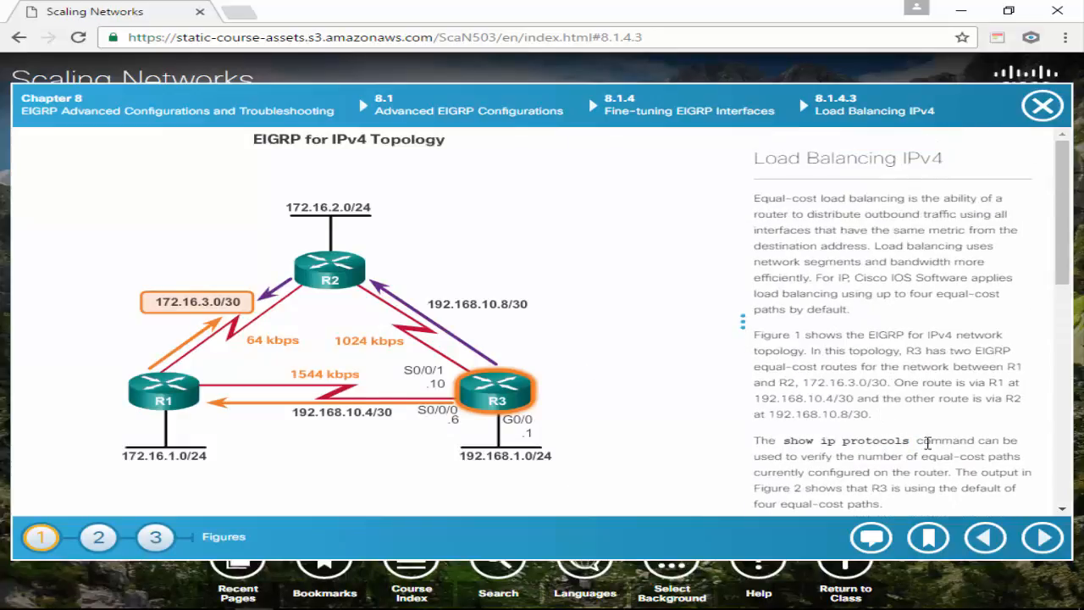
pyautogui.moveTo(843, 309)
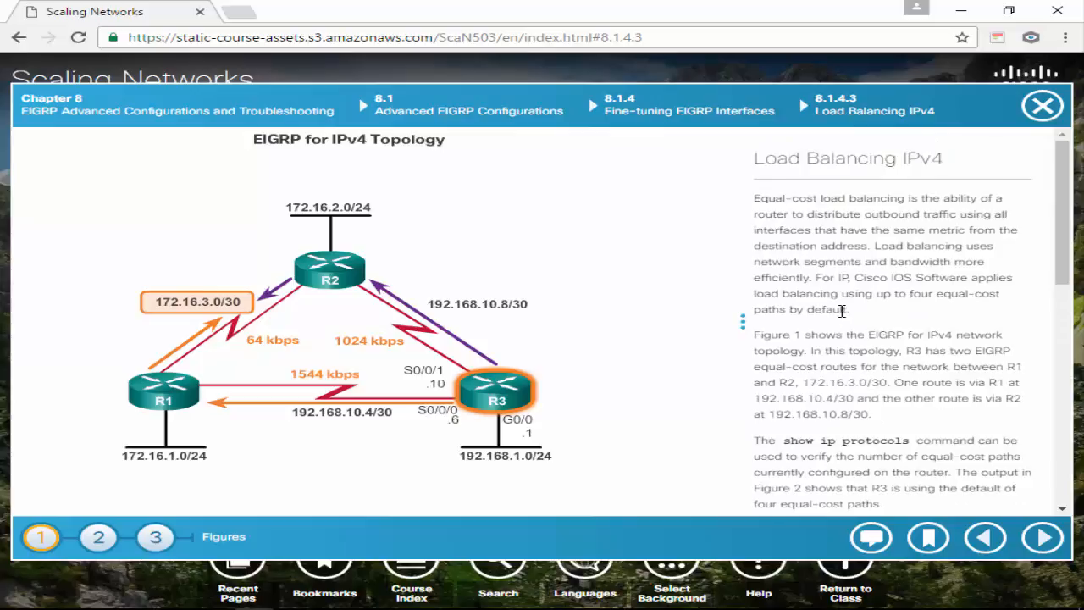
pyautogui.moveTo(832, 313)
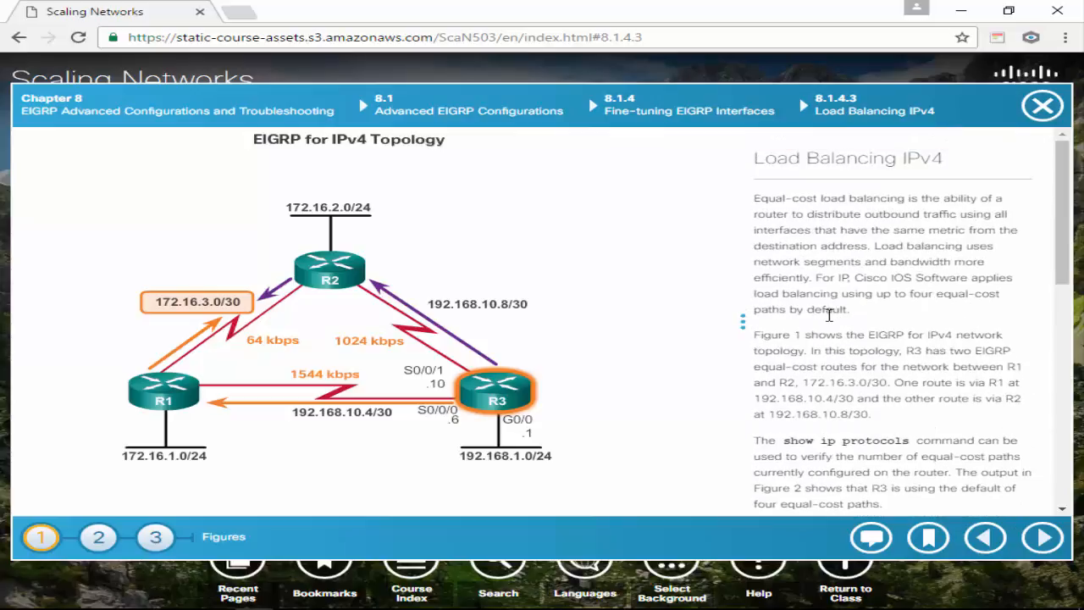
pyautogui.moveTo(779, 343)
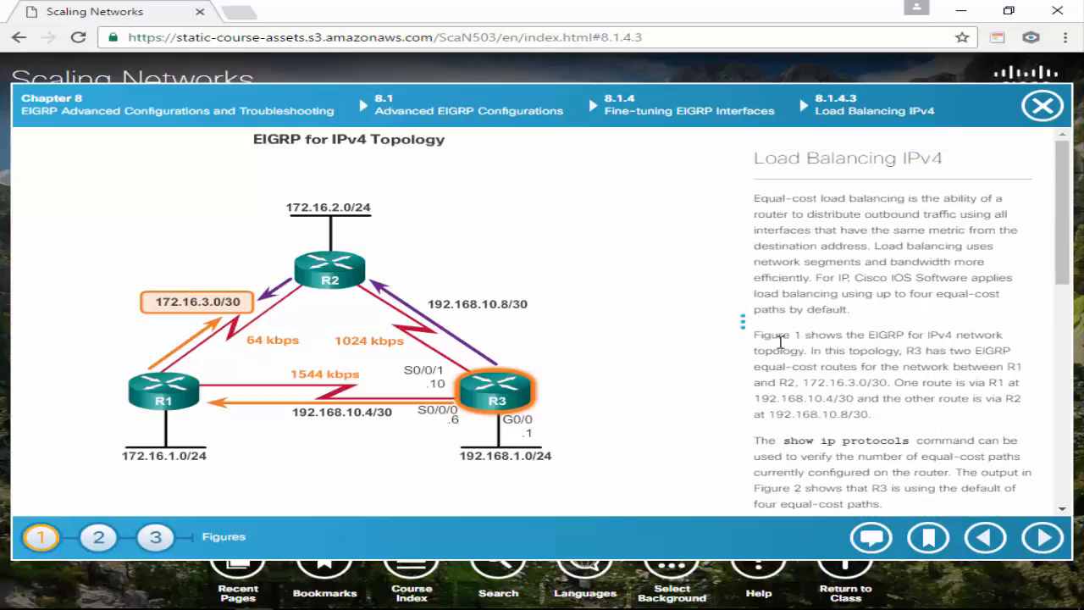
pyautogui.moveTo(777, 354)
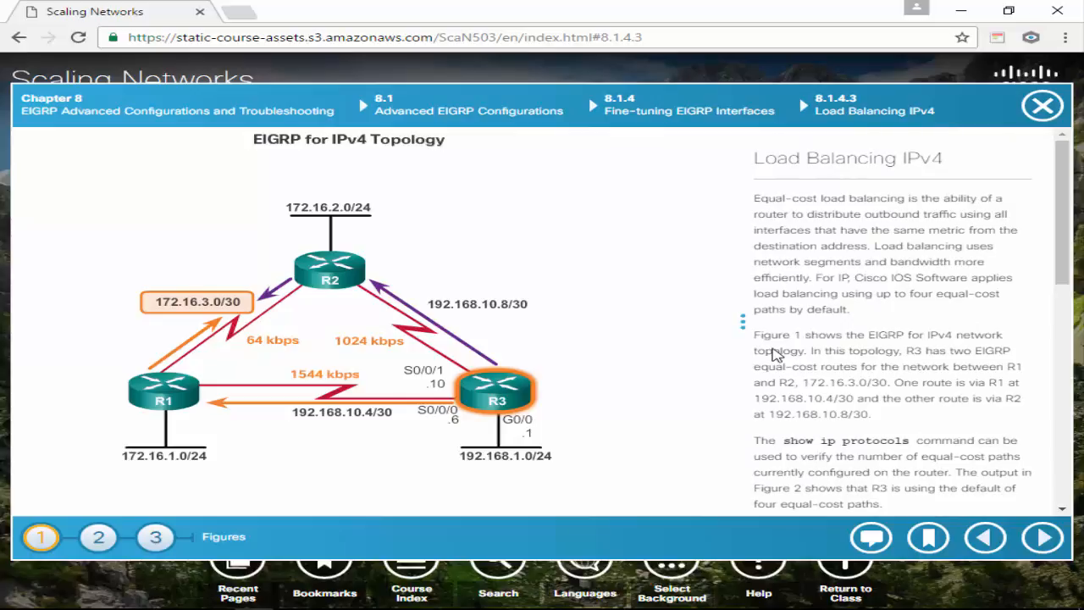
pyautogui.moveTo(755, 366)
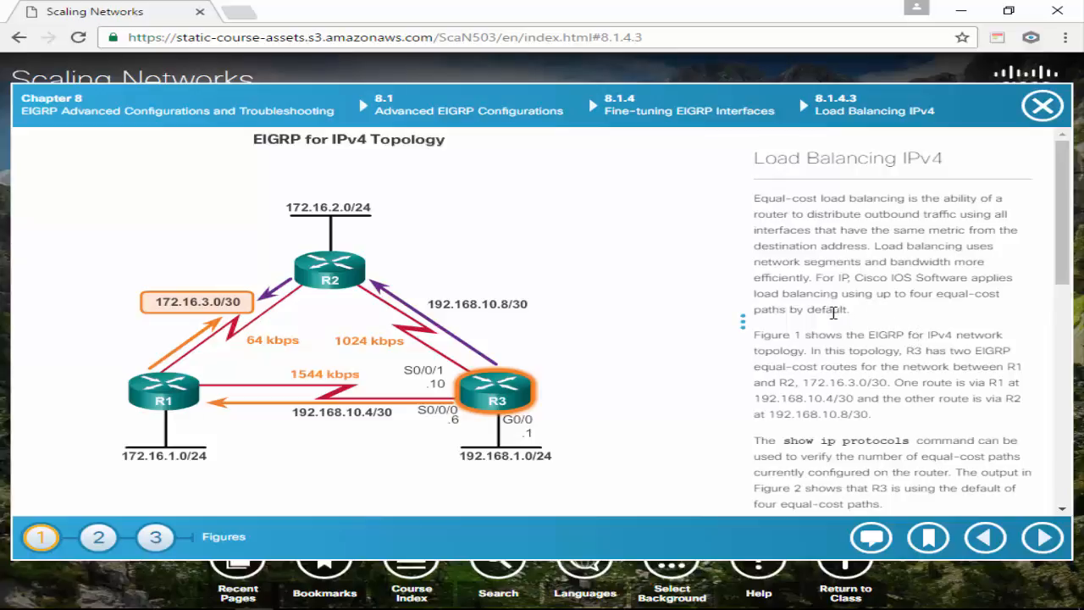
pyautogui.moveTo(929, 337)
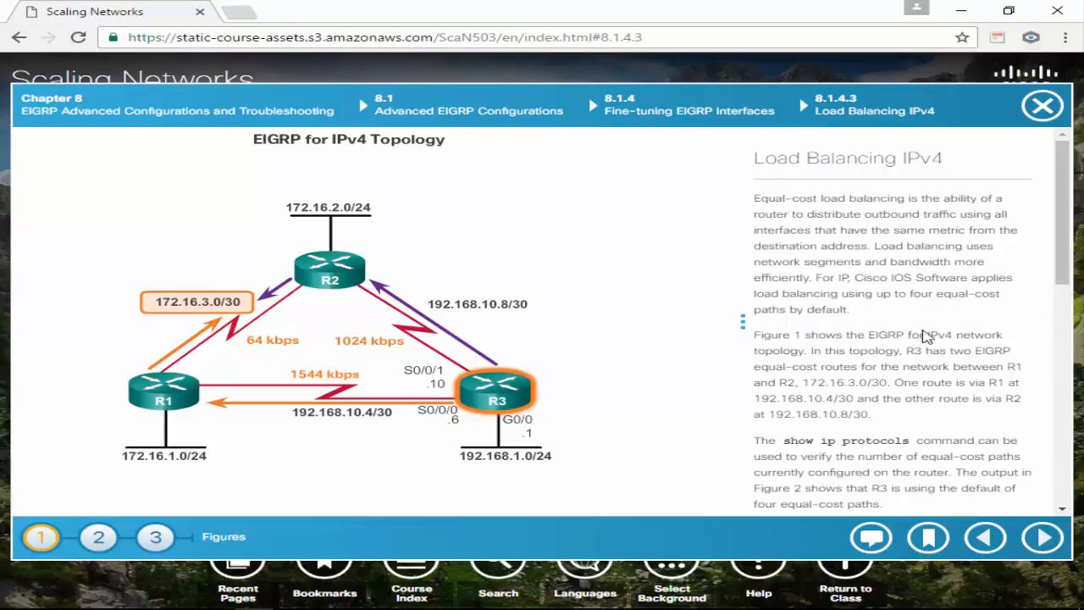
pyautogui.moveTo(844, 308)
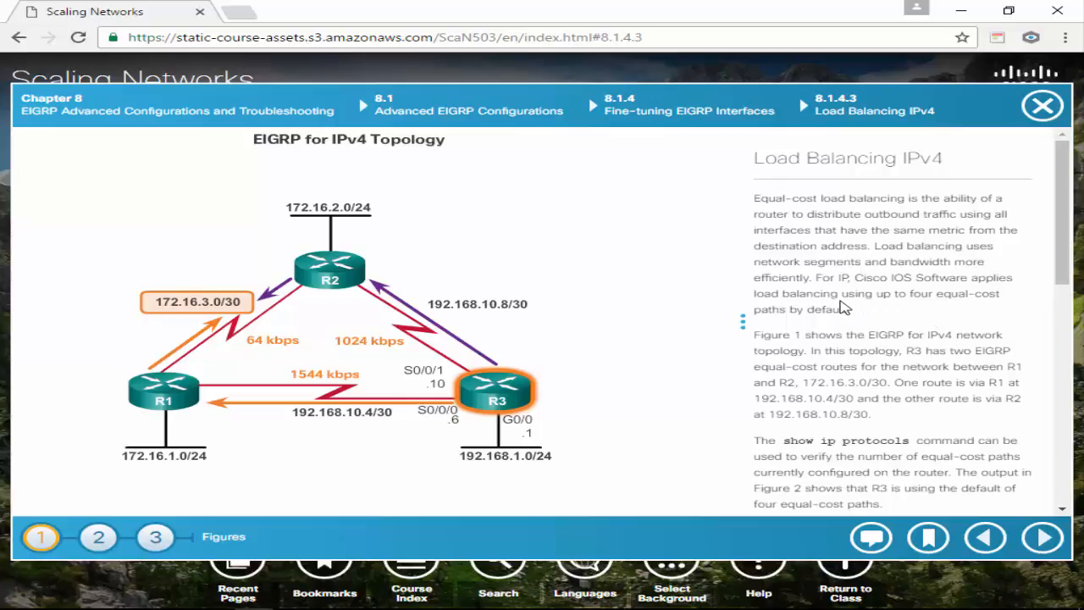
pyautogui.moveTo(894, 329)
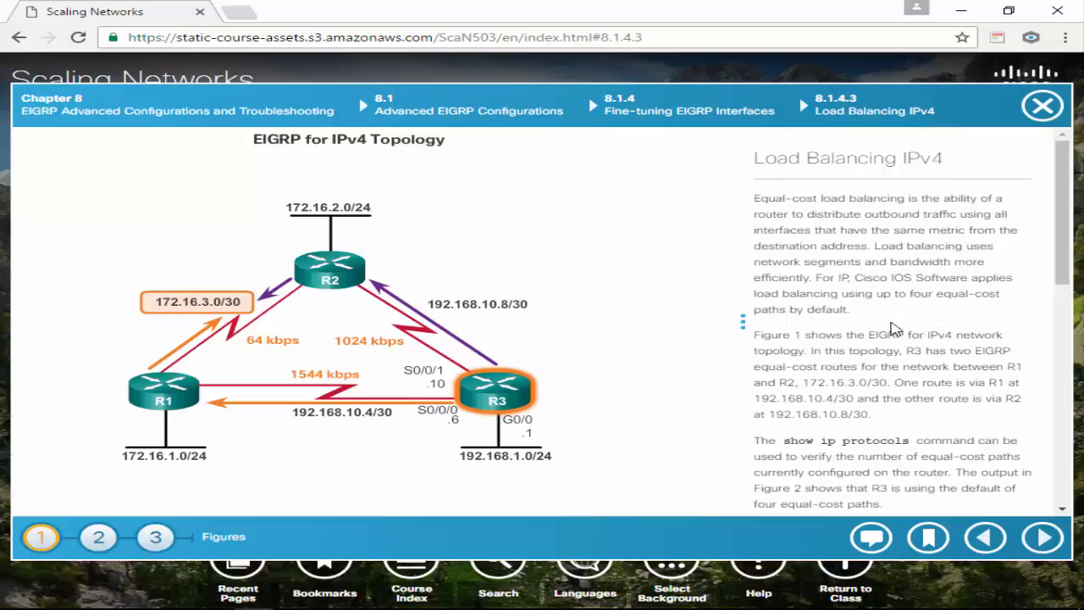
pyautogui.moveTo(815, 338)
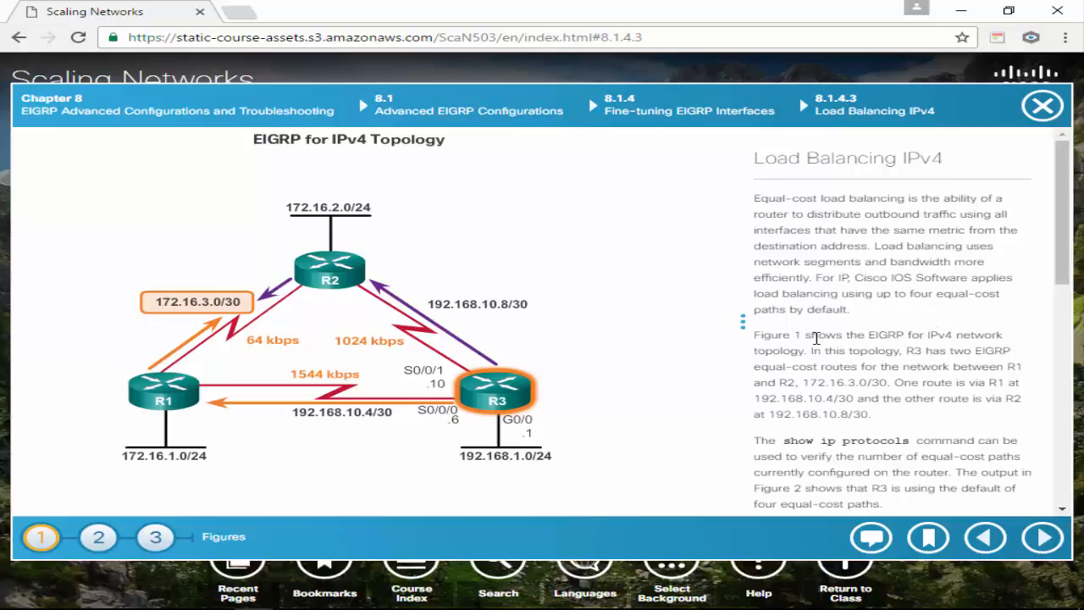
pyautogui.moveTo(923, 311)
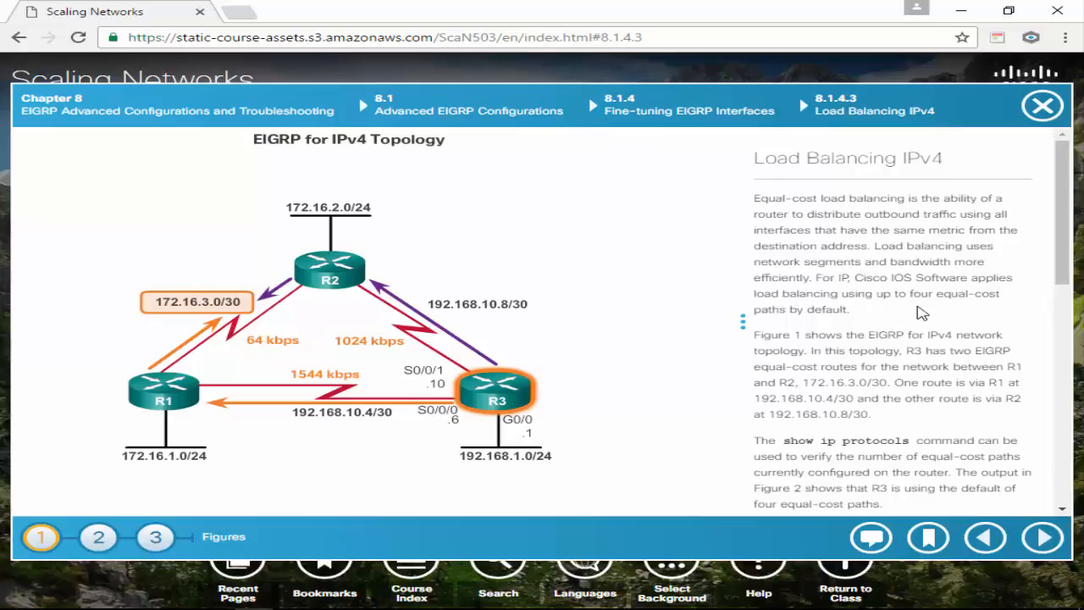
pyautogui.moveTo(918, 317)
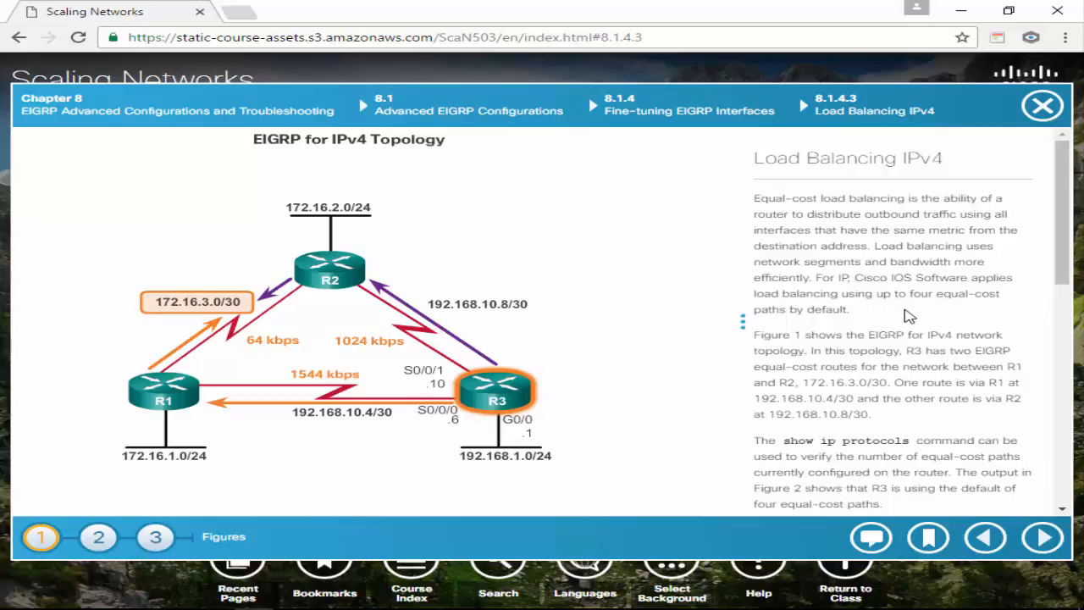
pyautogui.scroll(-3)
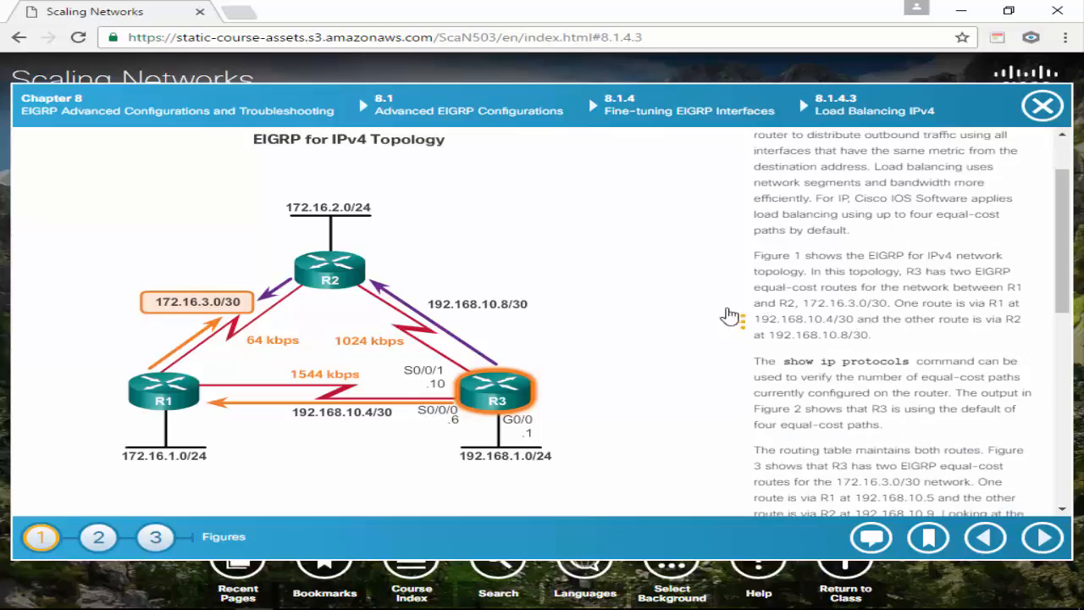
pyautogui.moveTo(526, 359)
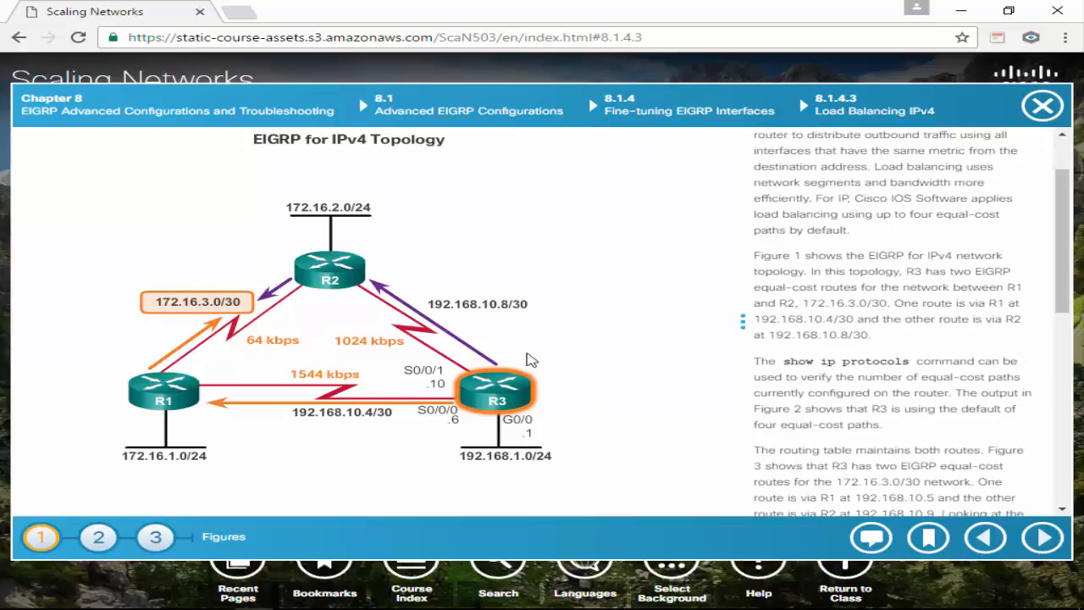
pyautogui.moveTo(735, 383)
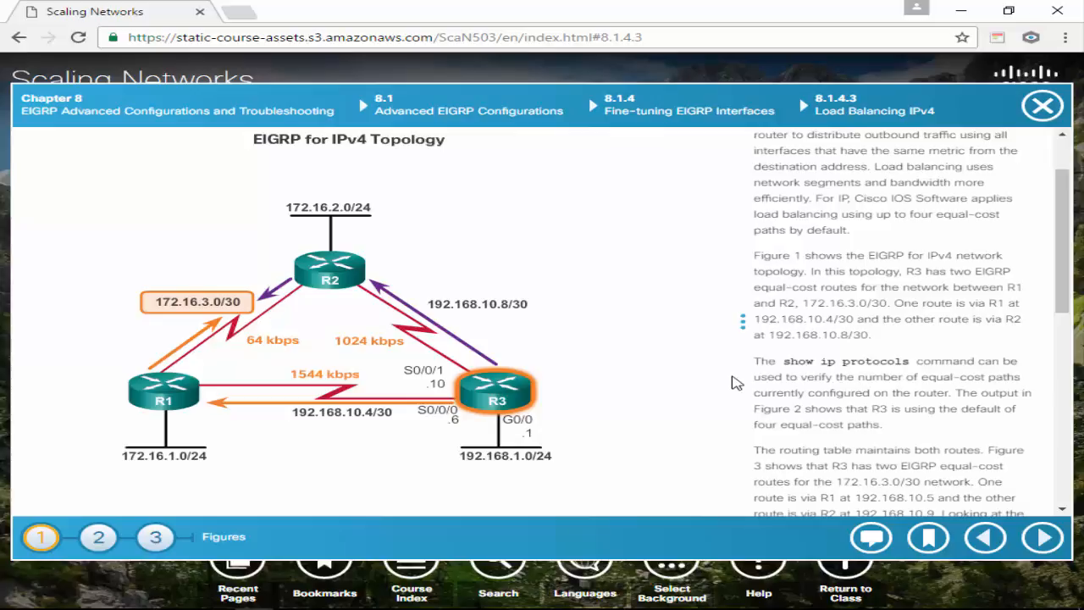
pyautogui.moveTo(732, 375)
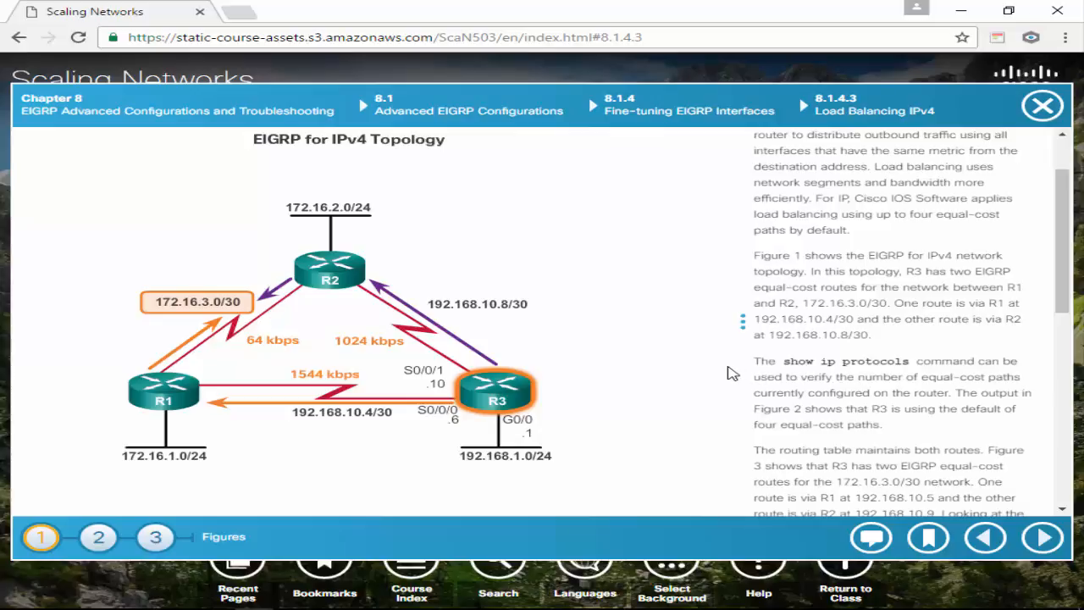
pyautogui.scroll(-3)
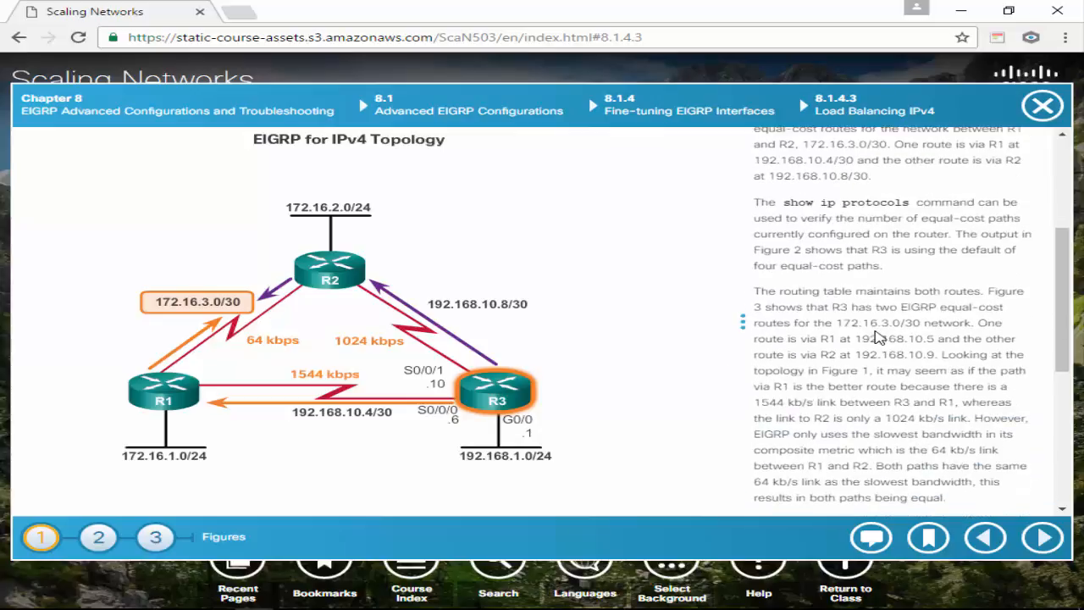
pyautogui.scroll(3)
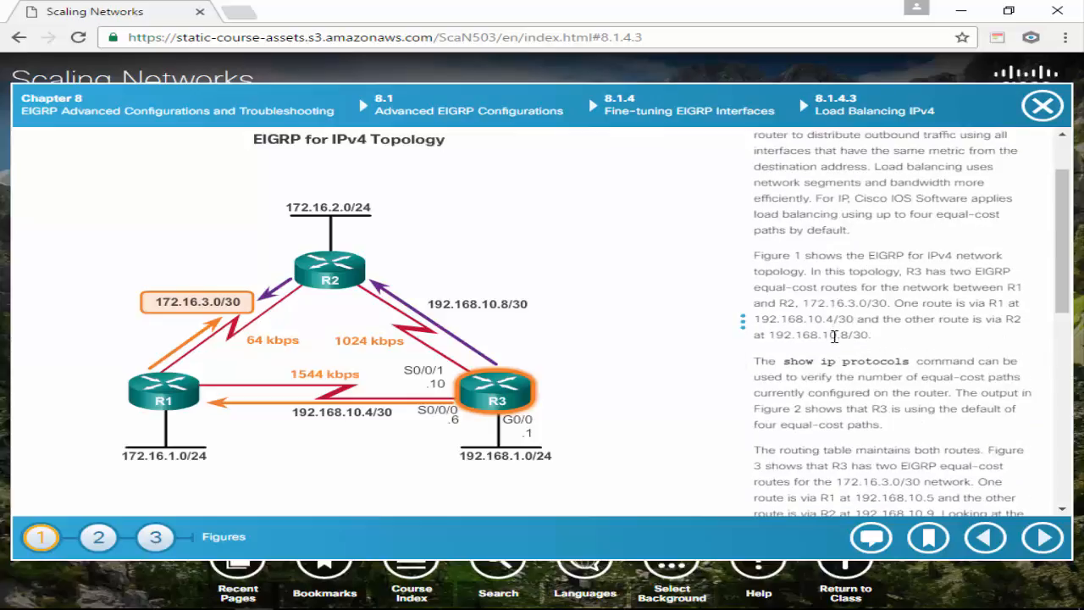
pyautogui.moveTo(828, 351)
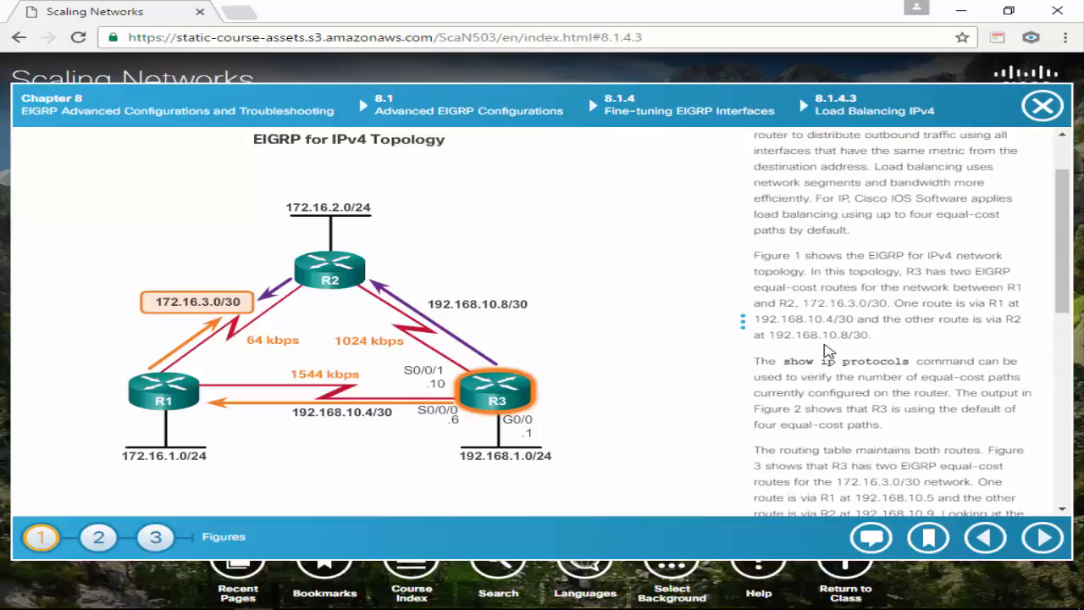
pyautogui.moveTo(810, 366)
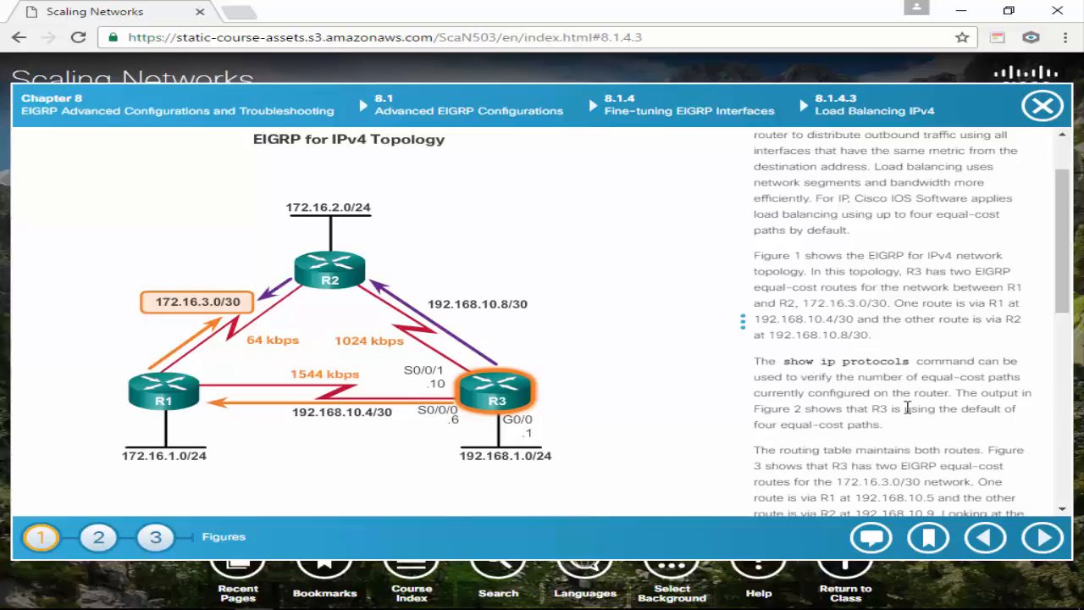
pyautogui.scroll(-3)
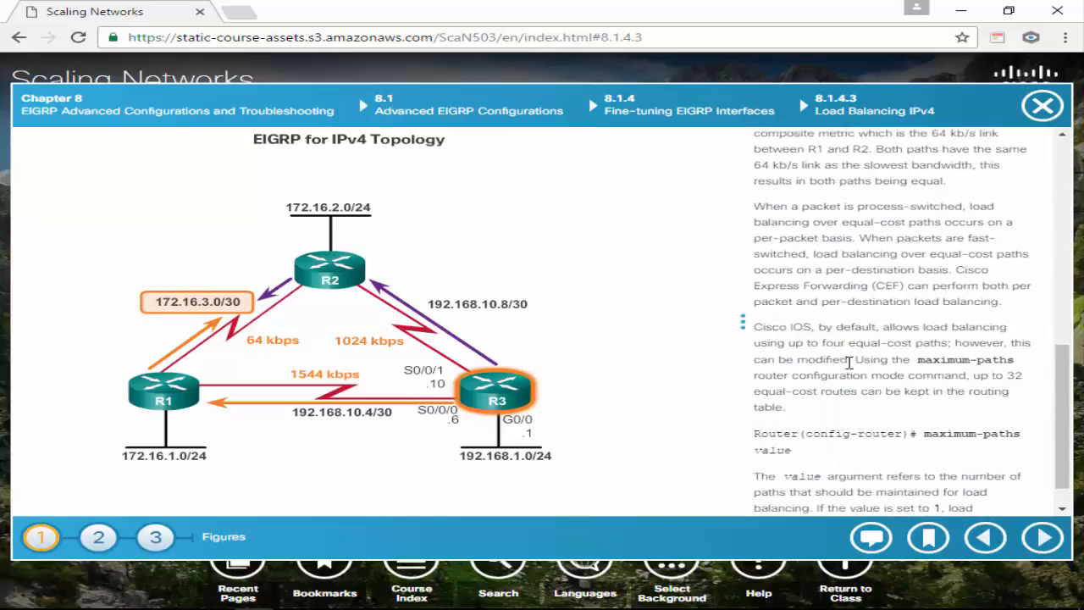
pyautogui.moveTo(521, 427)
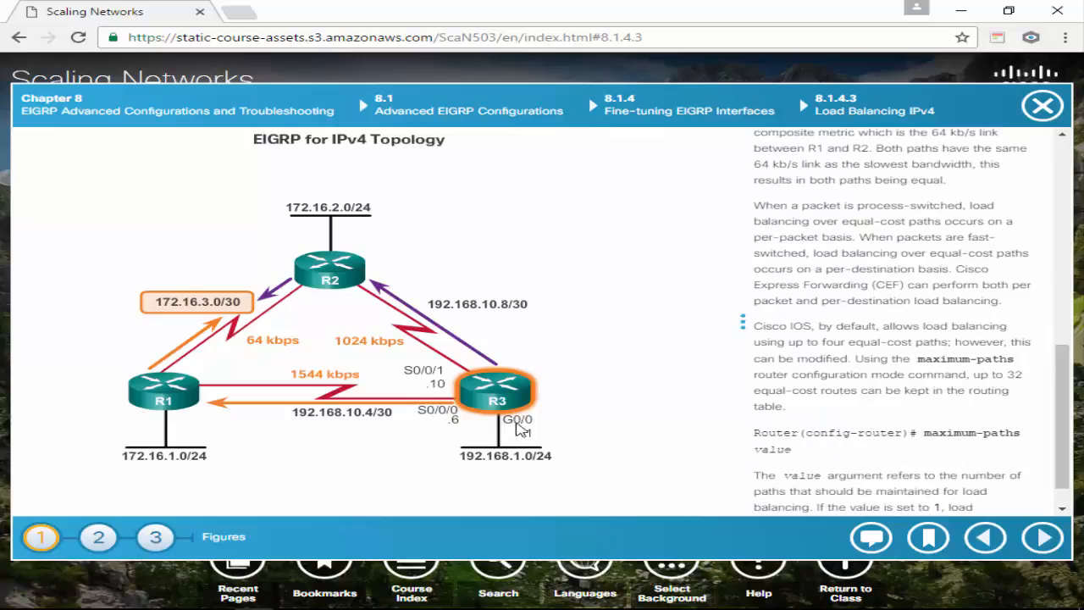
pyautogui.moveTo(908, 258)
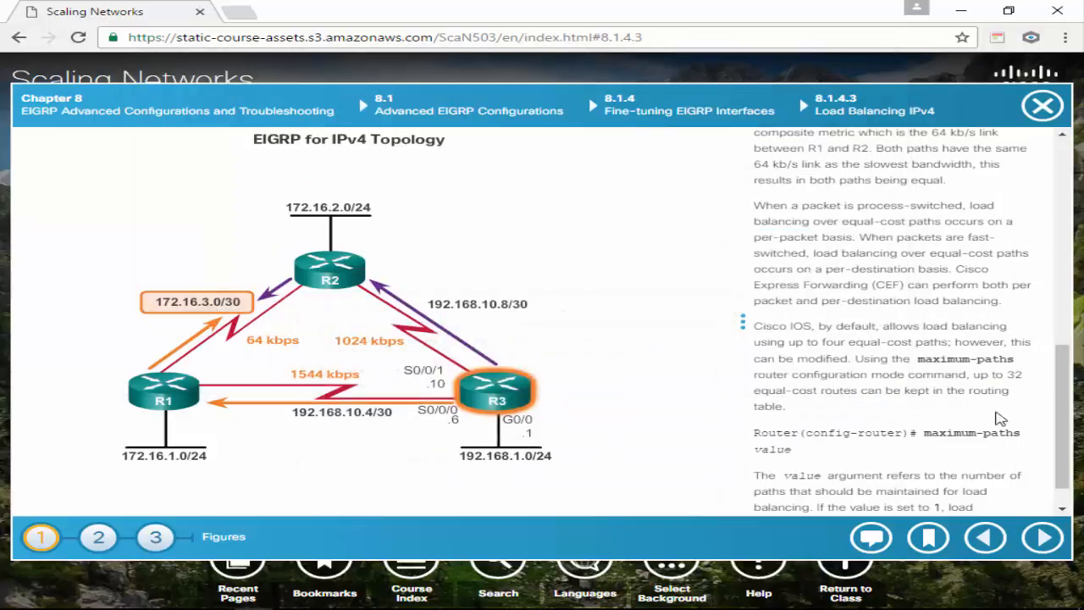
pyautogui.scroll(-3)
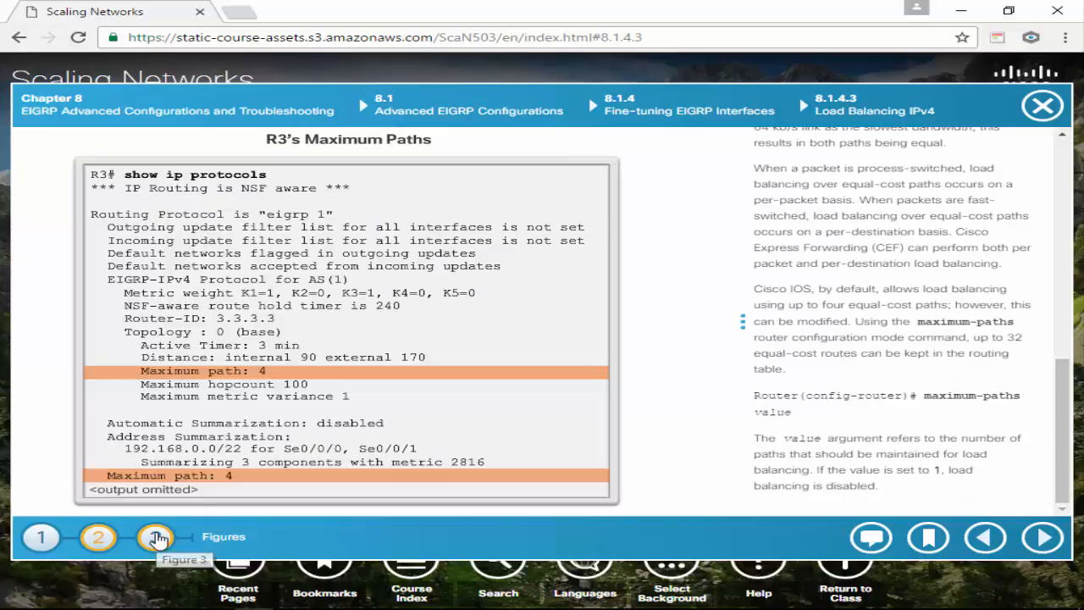
# View Figure 3, R3's IPv4 routing table, then advance to 8.1.4.4 Load Balancing IPv6
pyautogui.click(156, 535)
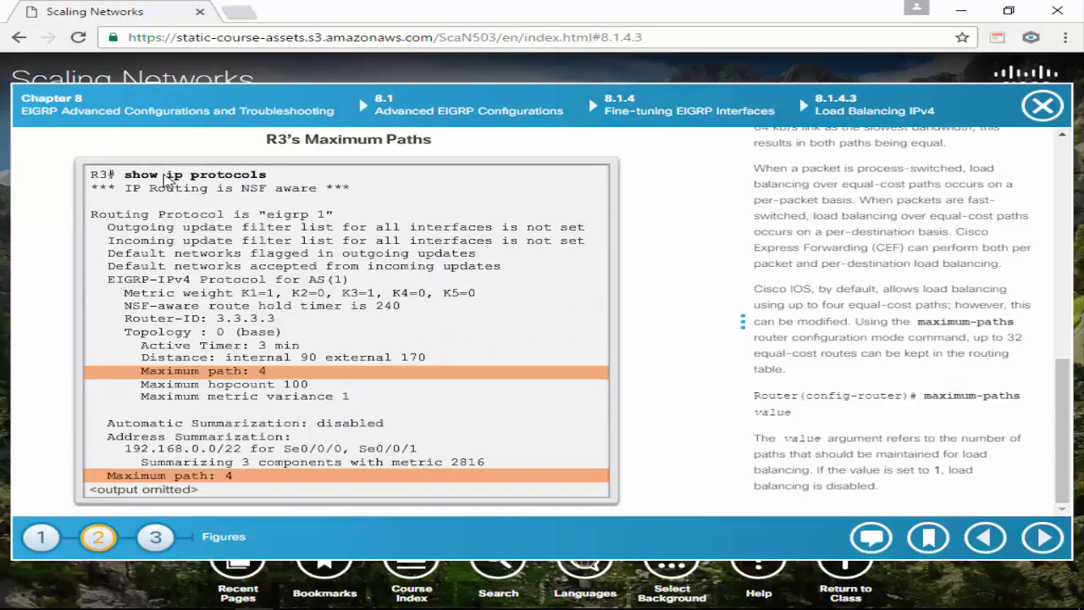
pyautogui.moveTo(156, 371)
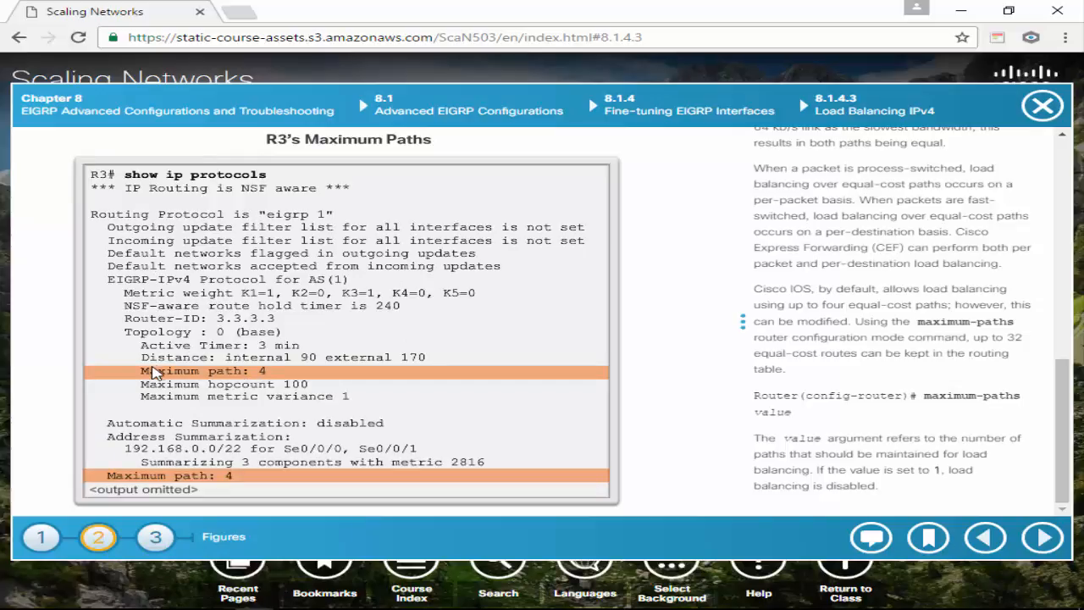
pyautogui.moveTo(261, 339)
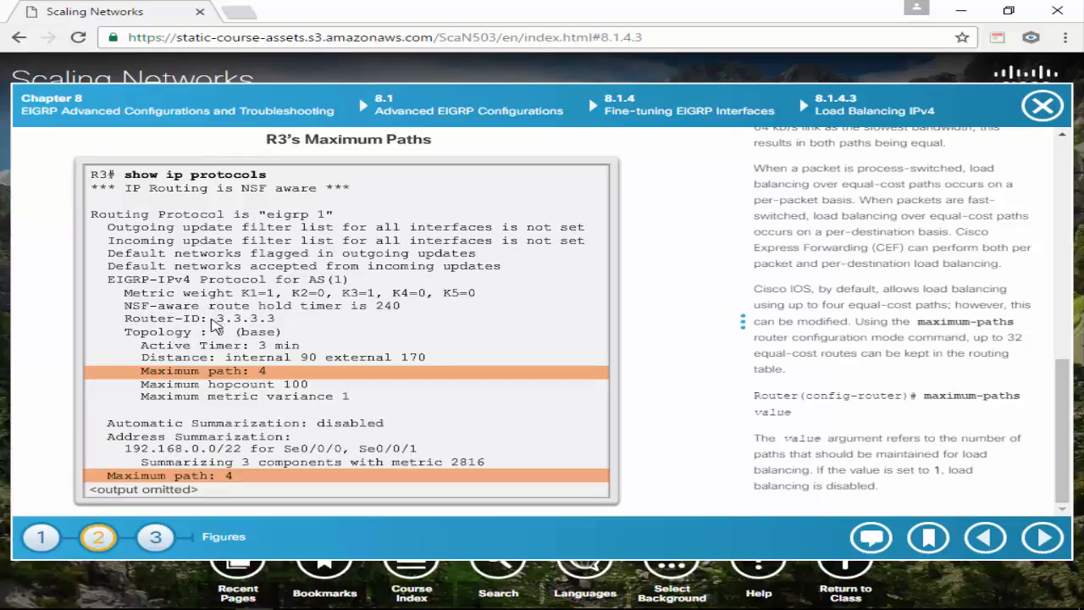
pyautogui.moveTo(305, 365)
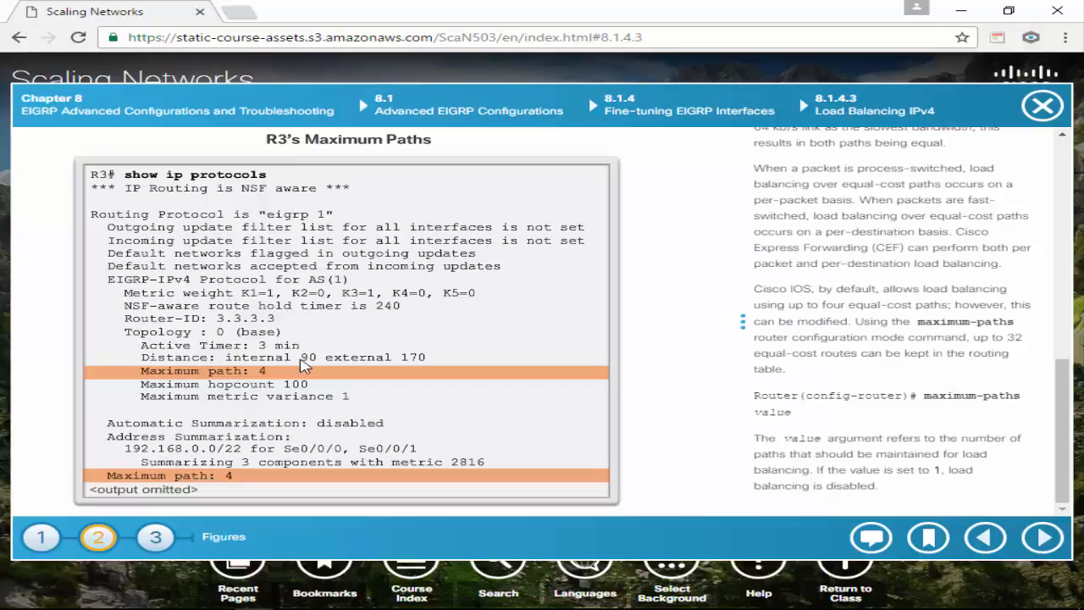
pyautogui.moveTo(284, 417)
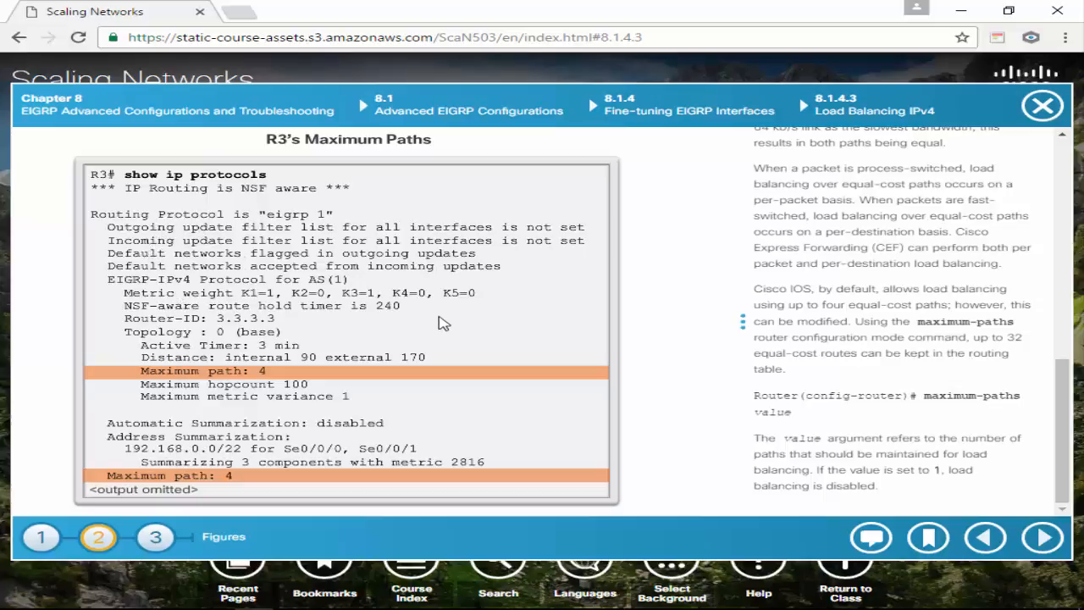
pyautogui.moveTo(381, 339)
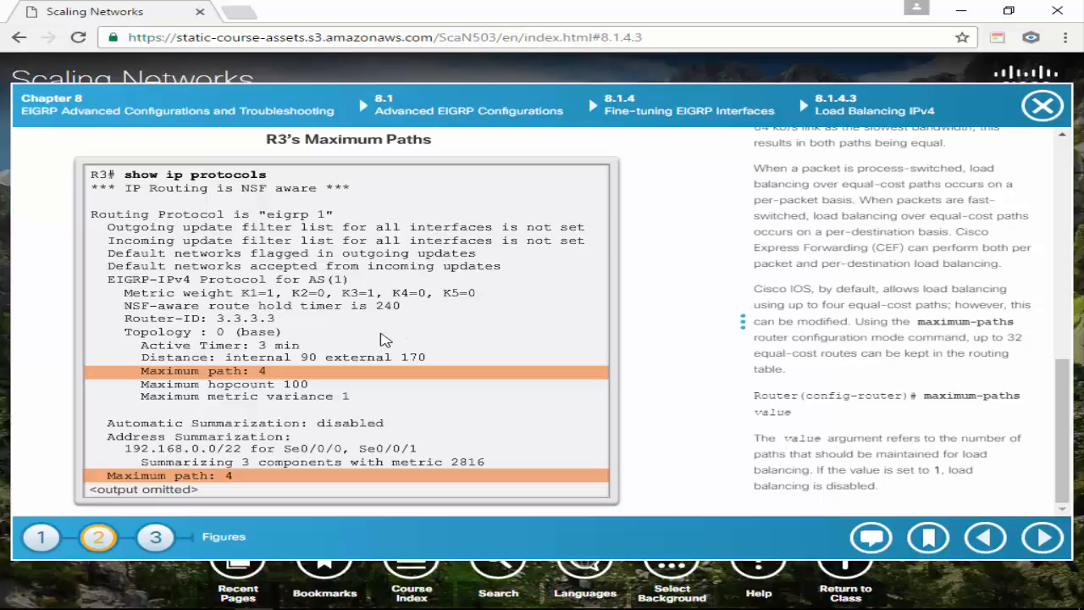
pyautogui.moveTo(359, 359)
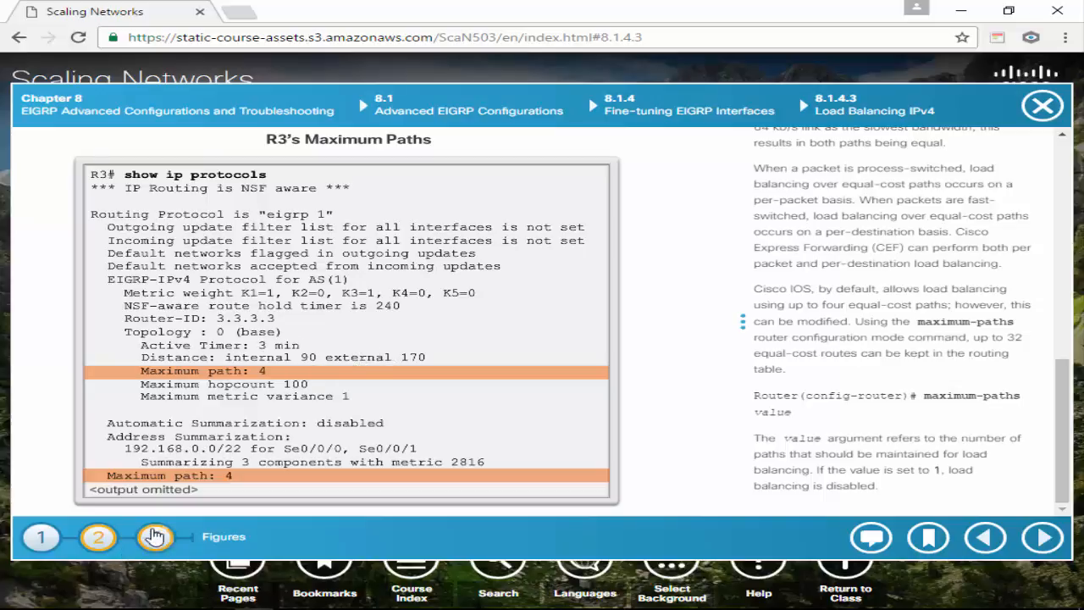
pyautogui.click(156, 537)
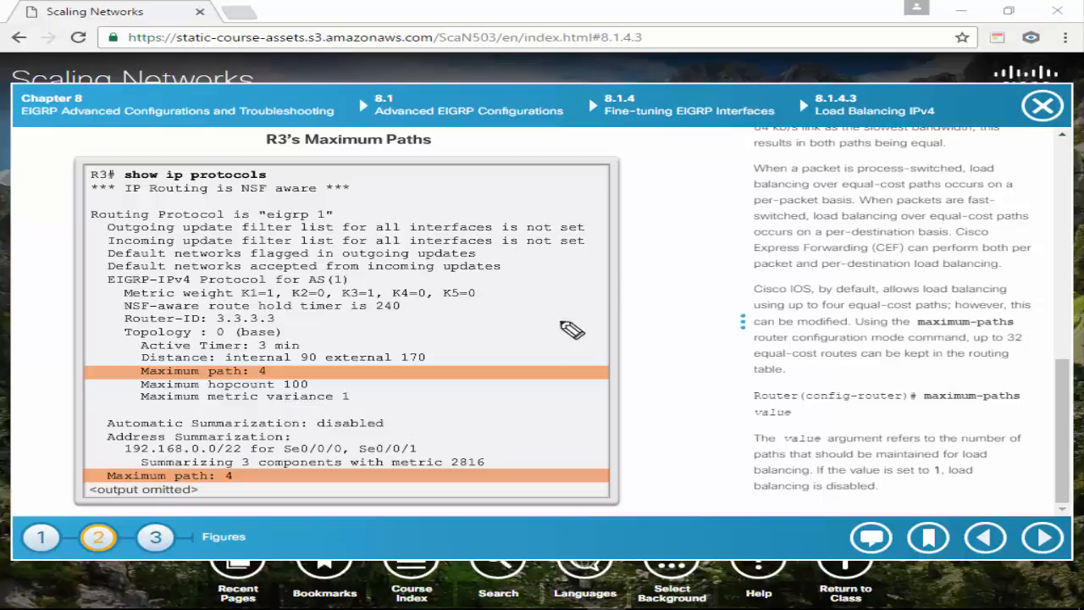
pyautogui.moveTo(387, 498)
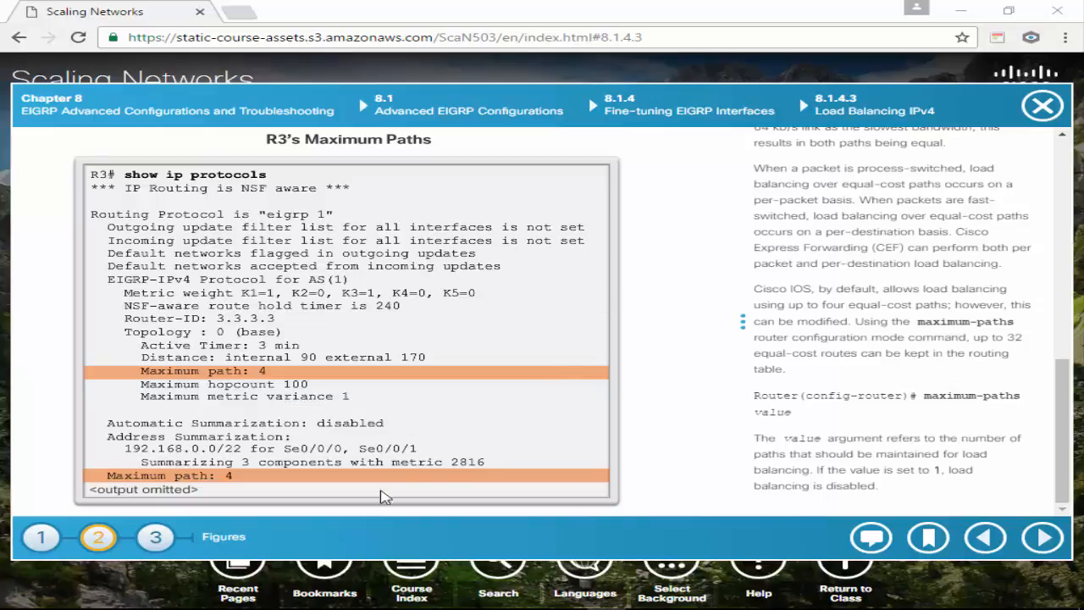
pyautogui.click(156, 537)
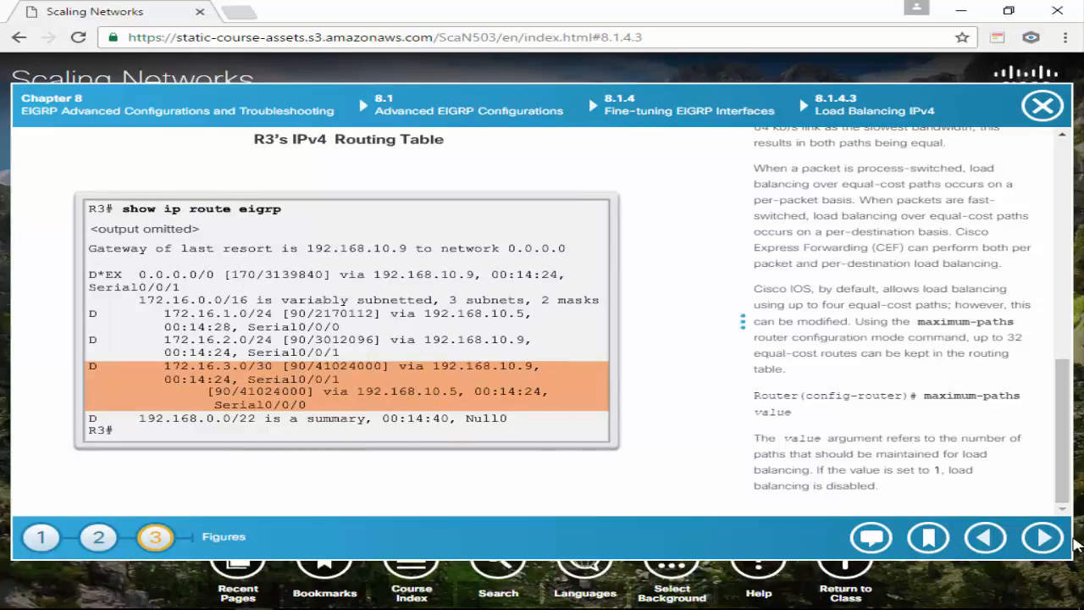
pyautogui.click(1044, 537)
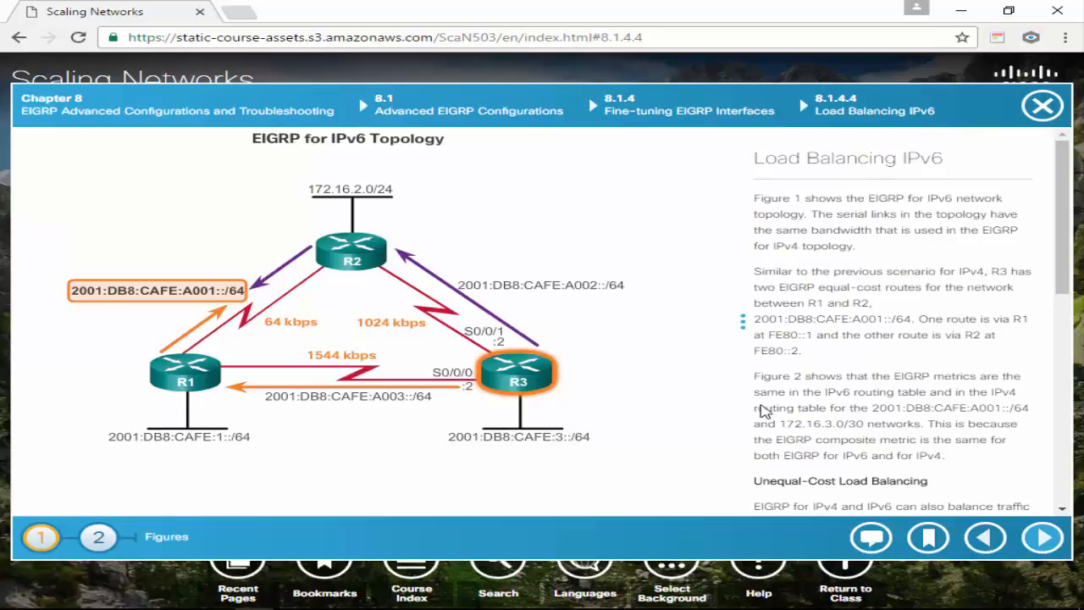
# Read through the Load Balancing IPv6 text and figures, highlighting the variance value 2
pyautogui.scroll(-3)
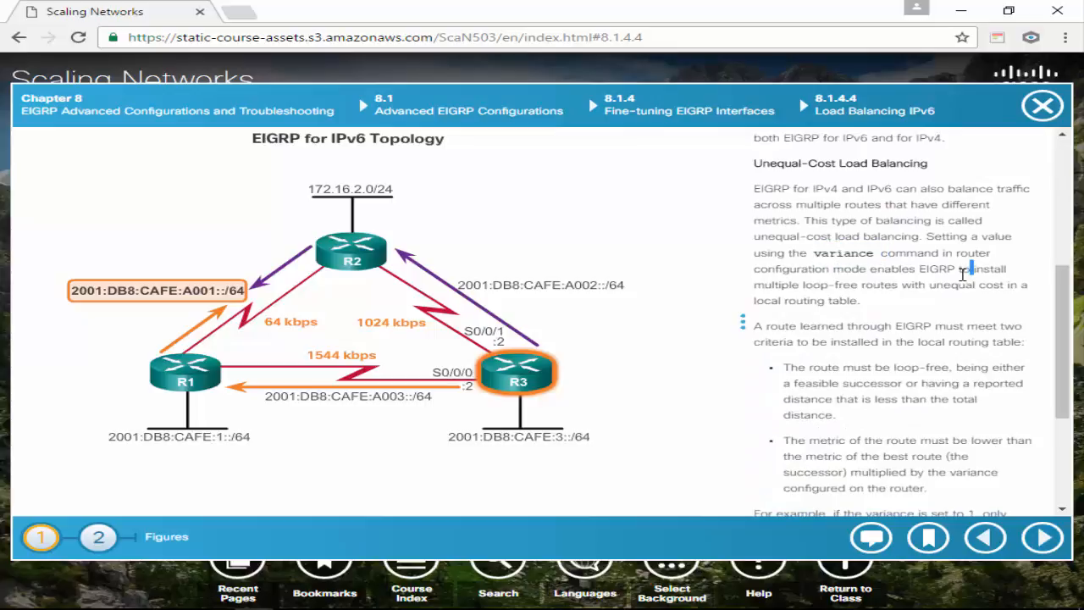
pyautogui.scroll(-3)
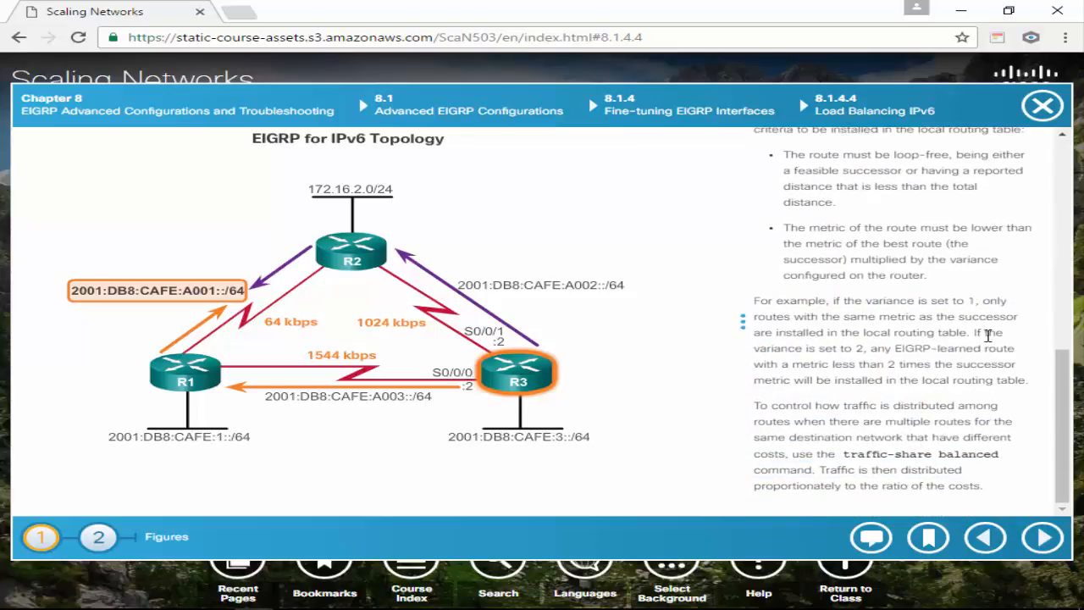
pyautogui.scroll(3)
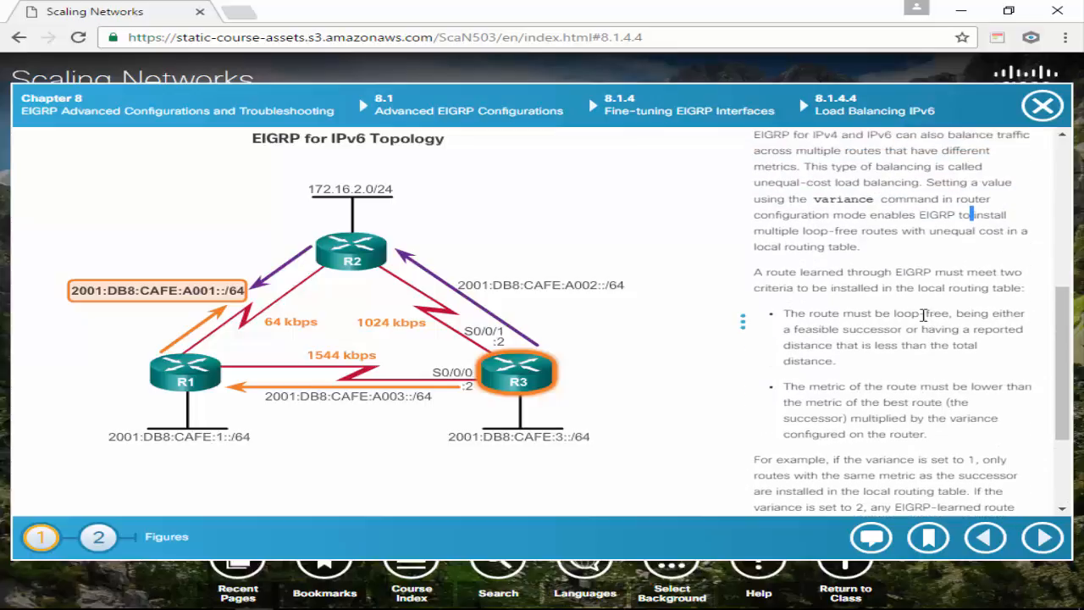
pyautogui.scroll(3)
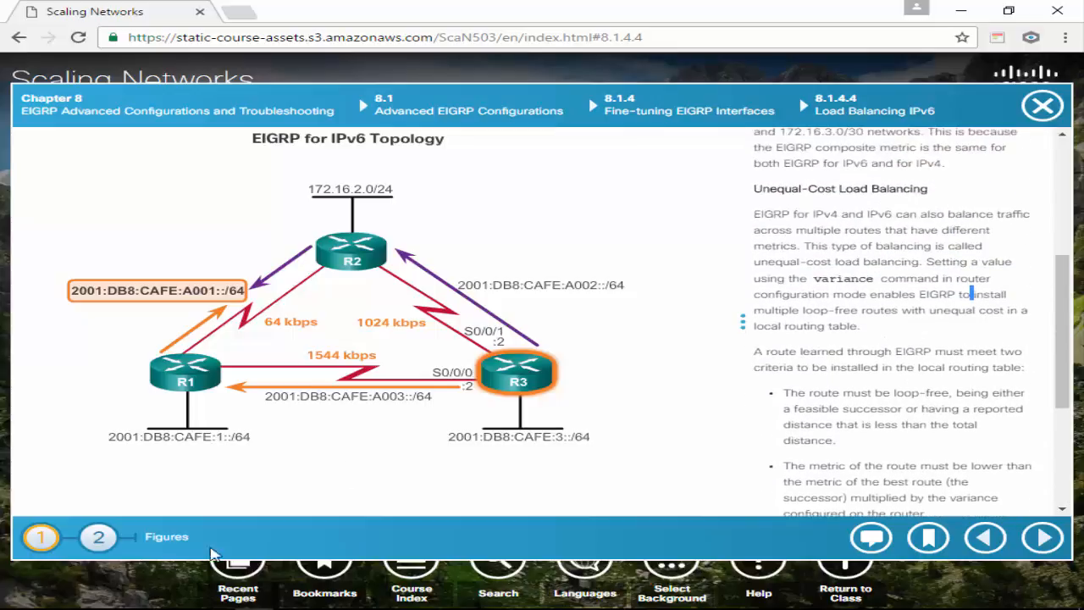
pyautogui.click(98, 536)
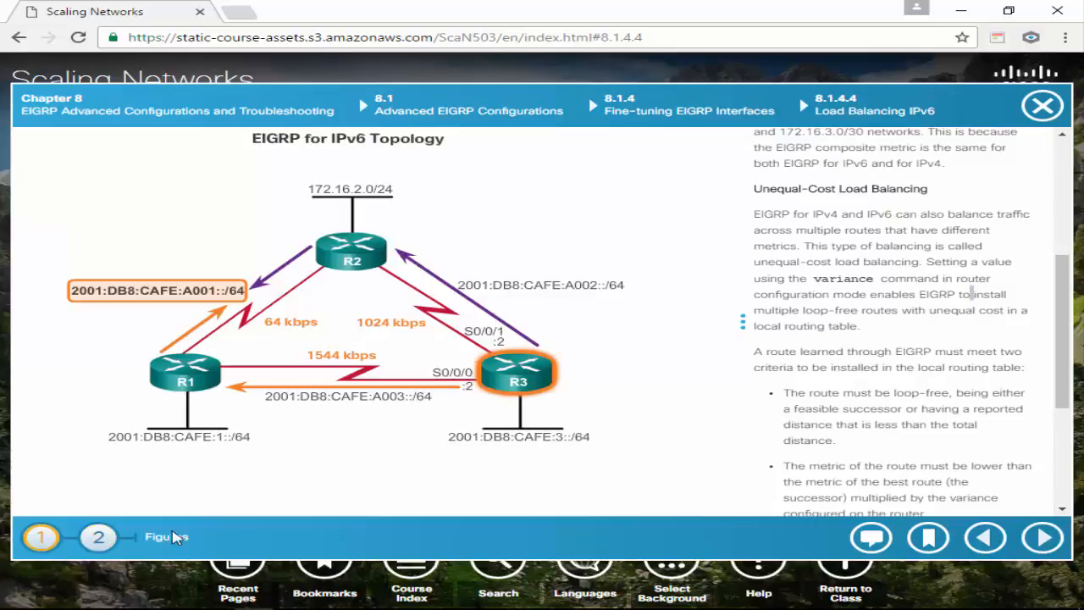
pyautogui.scroll(3)
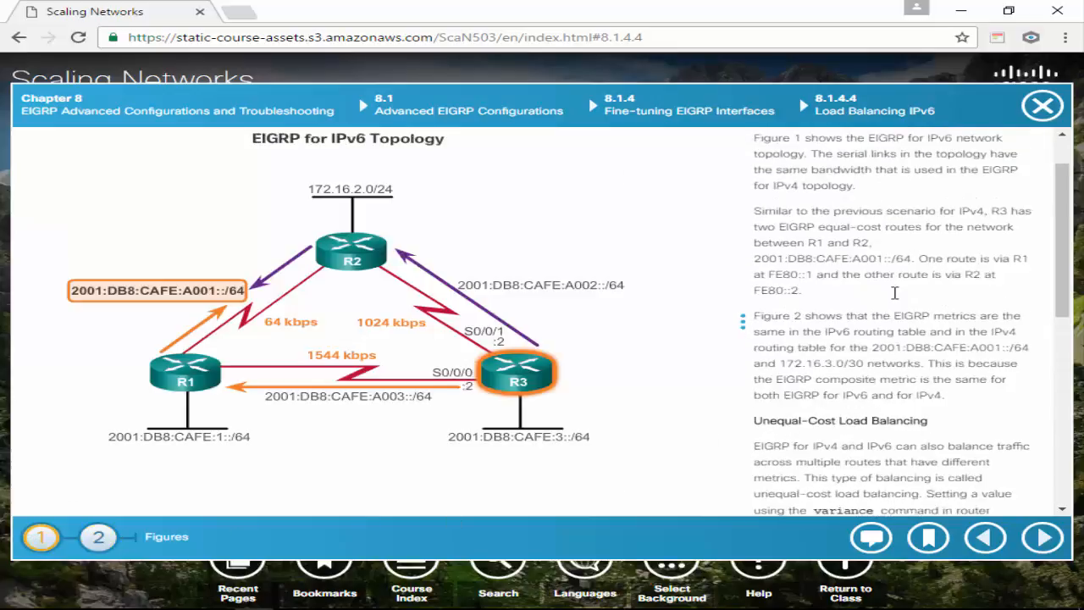
pyautogui.scroll(-3)
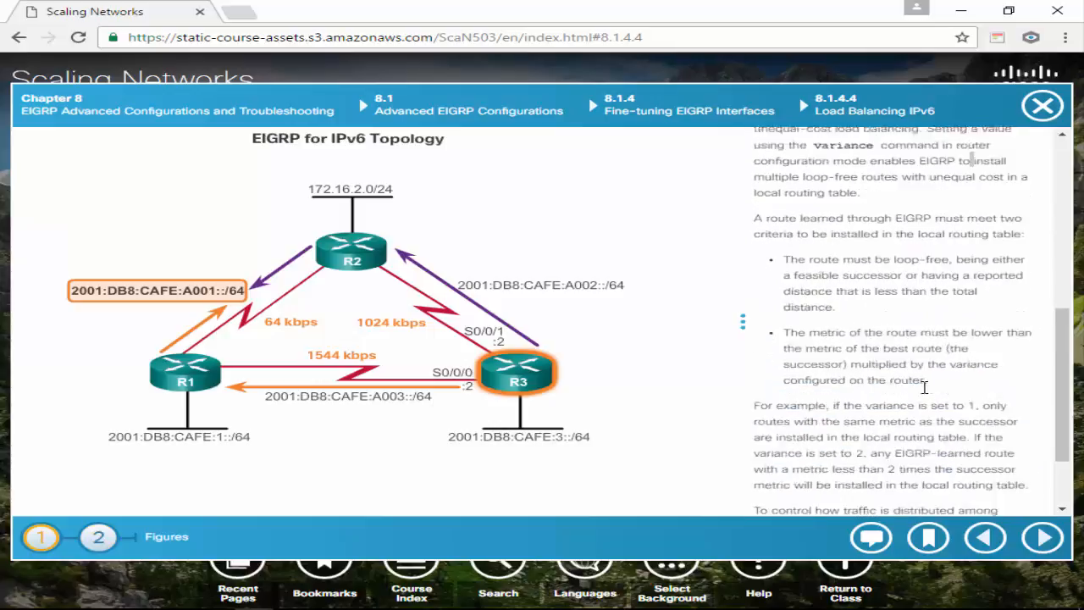
pyautogui.scroll(3)
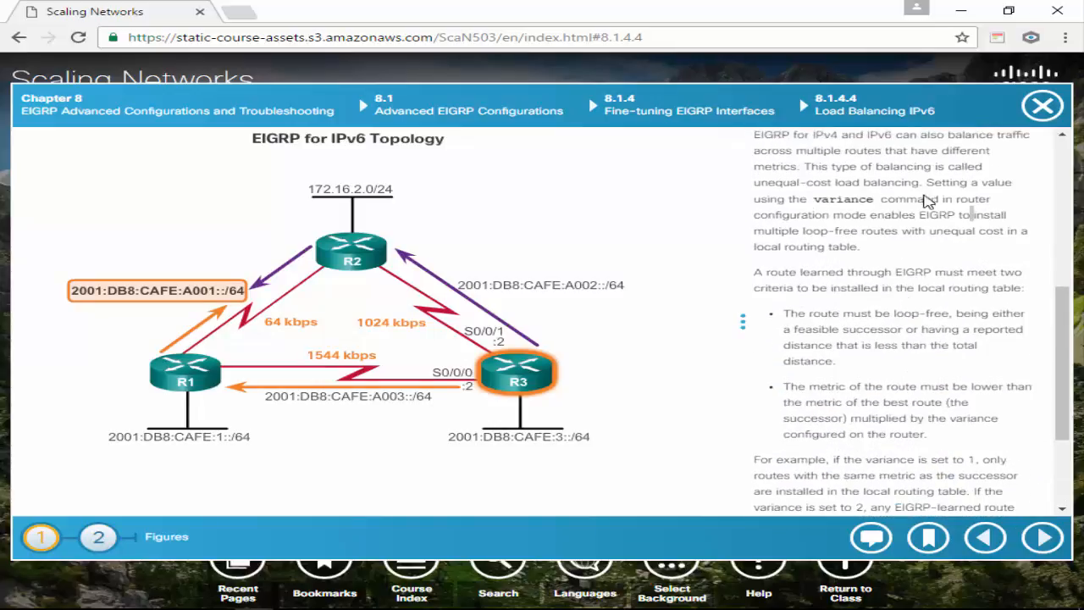
pyautogui.moveTo(915, 271)
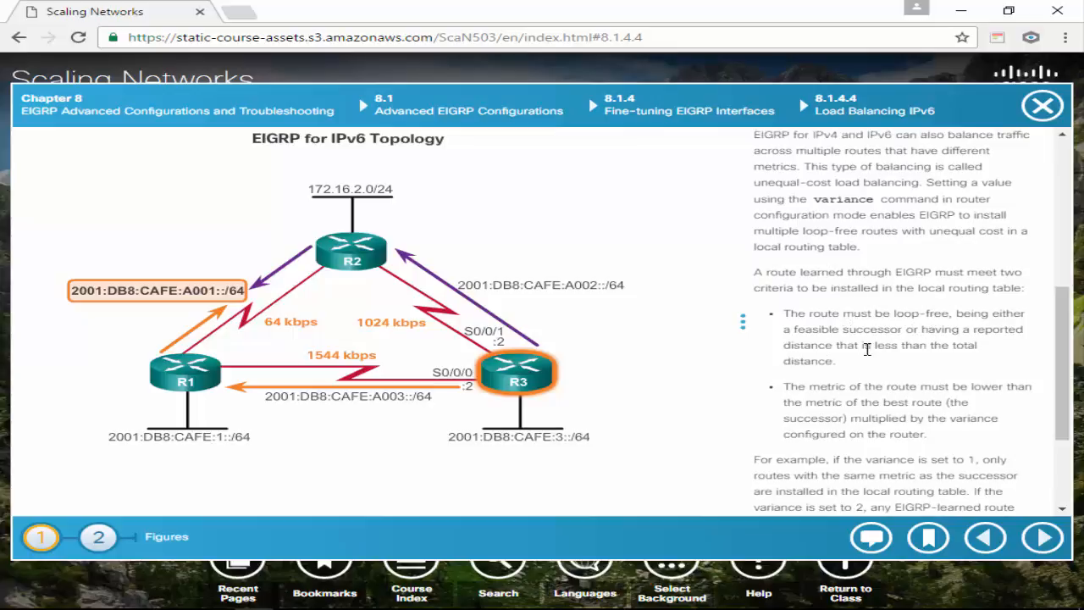
pyautogui.scroll(-3)
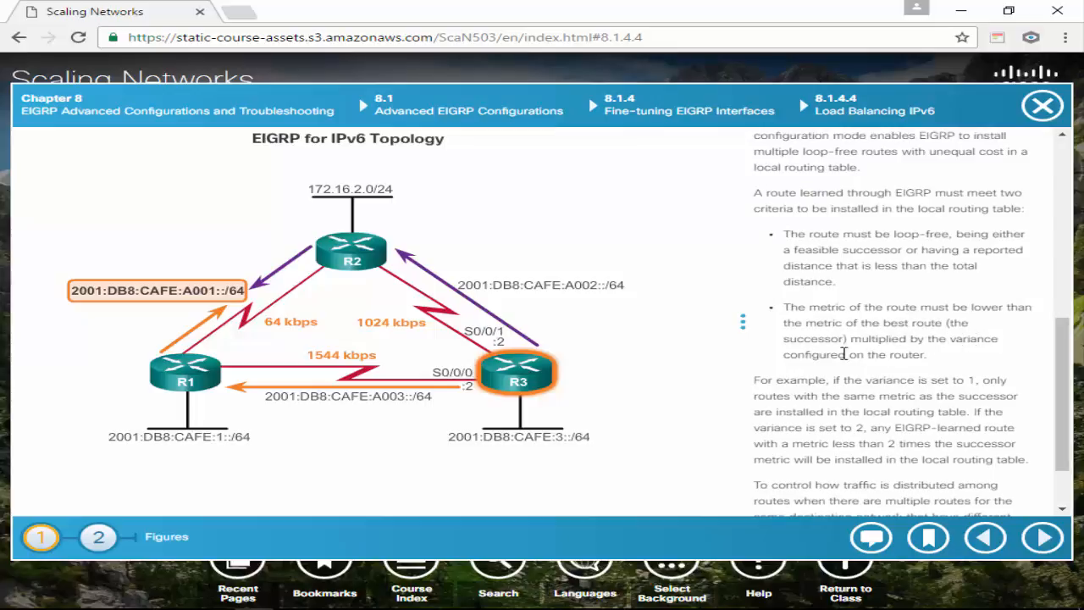
pyautogui.scroll(-3)
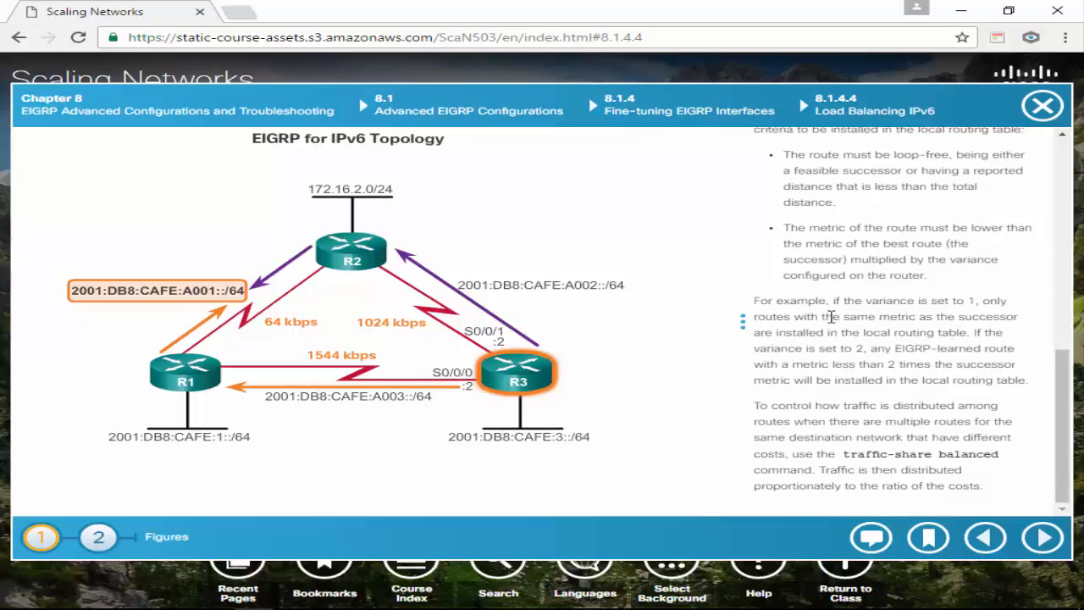
pyautogui.moveTo(969, 328)
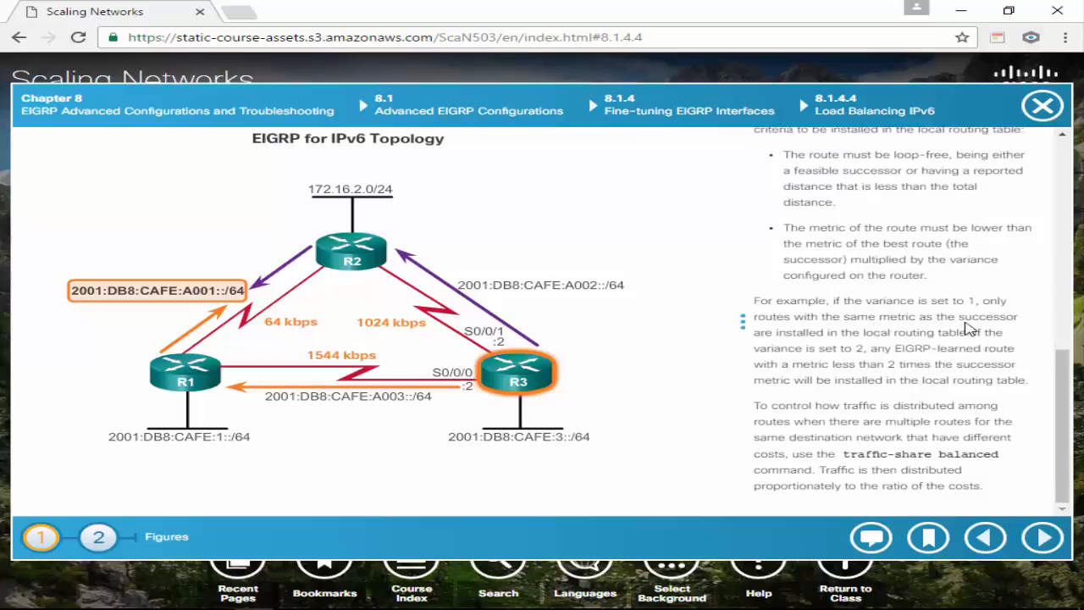
pyautogui.moveTo(815, 350)
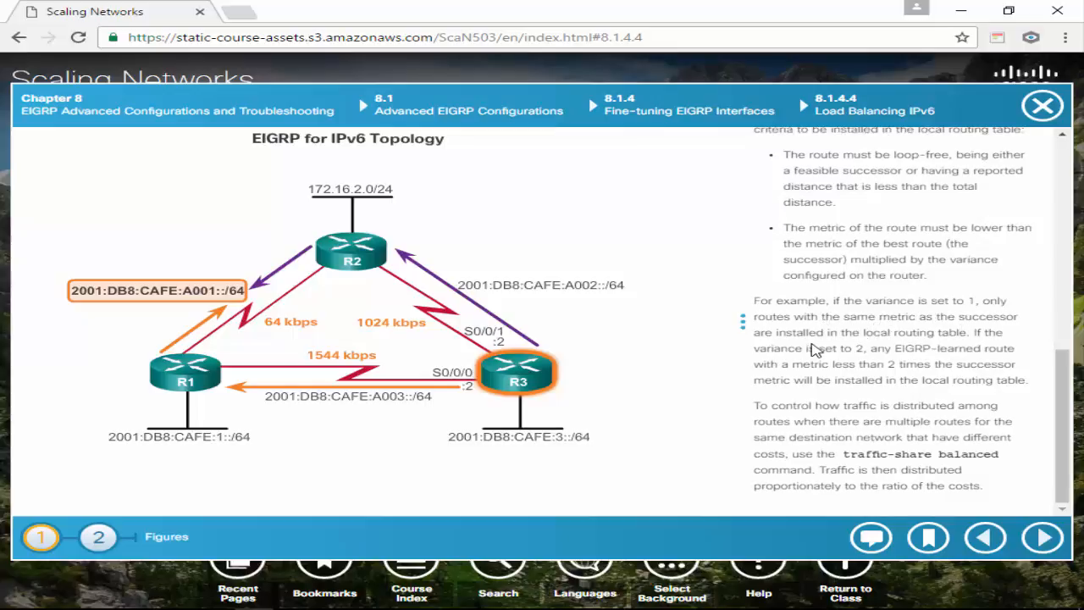
pyautogui.moveTo(830, 365)
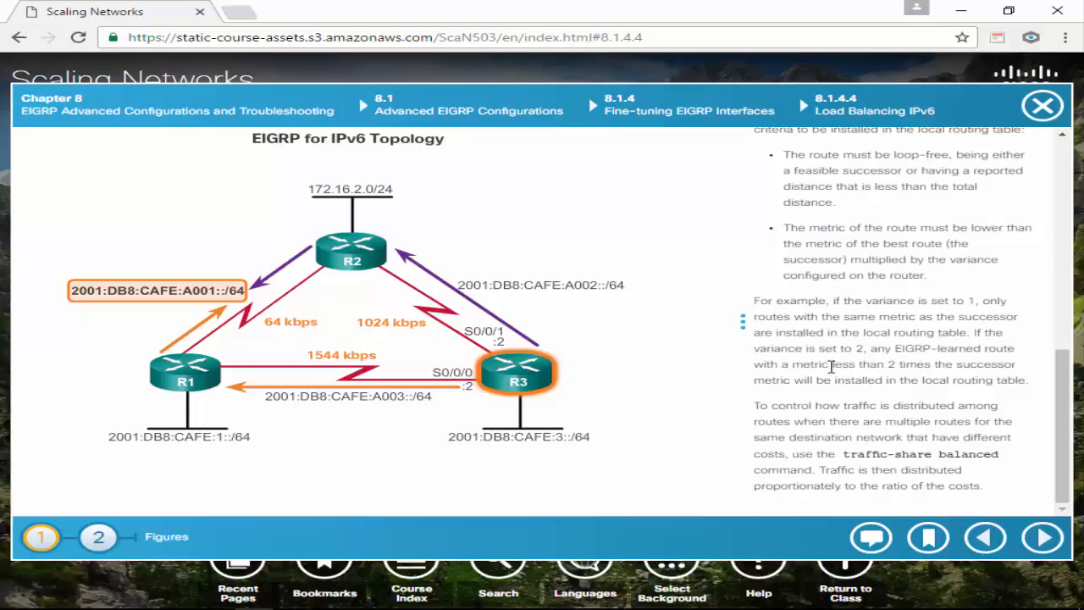
pyautogui.moveTo(850, 398)
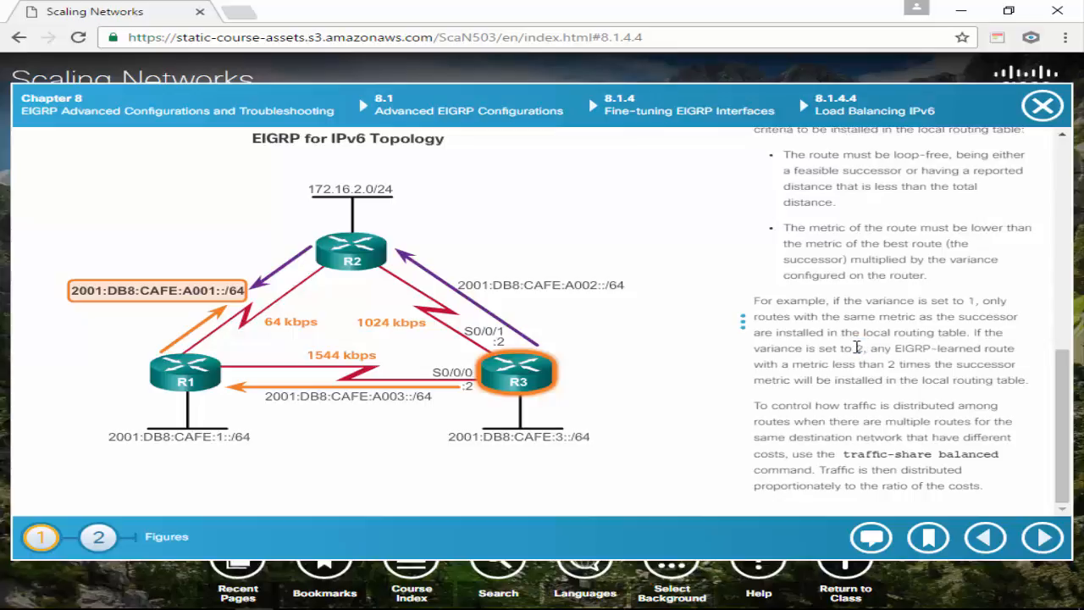
pyautogui.doubleClick(857, 349)
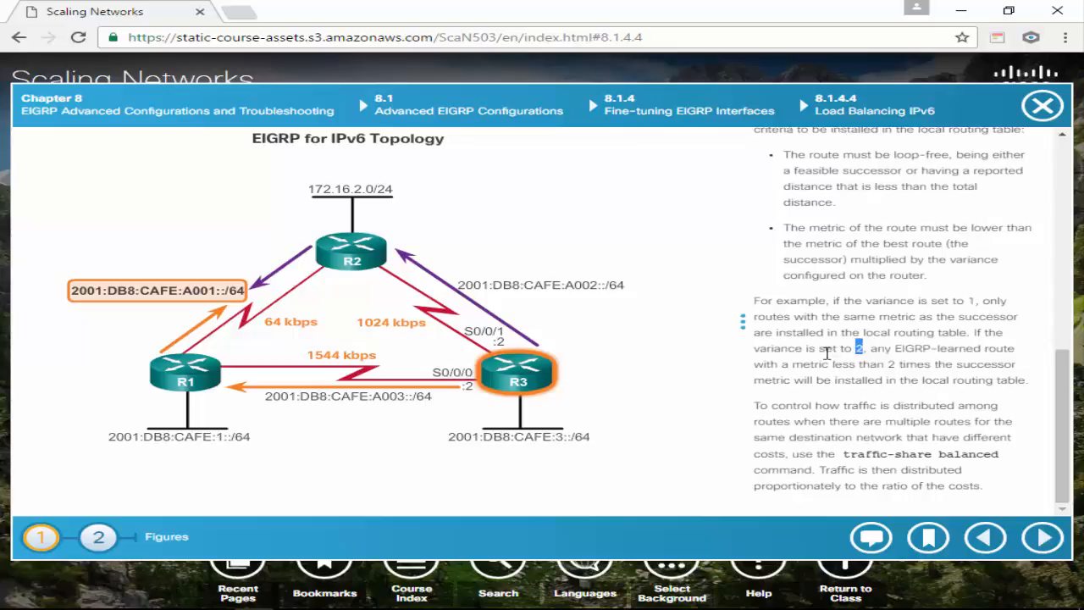
pyautogui.moveTo(838, 406)
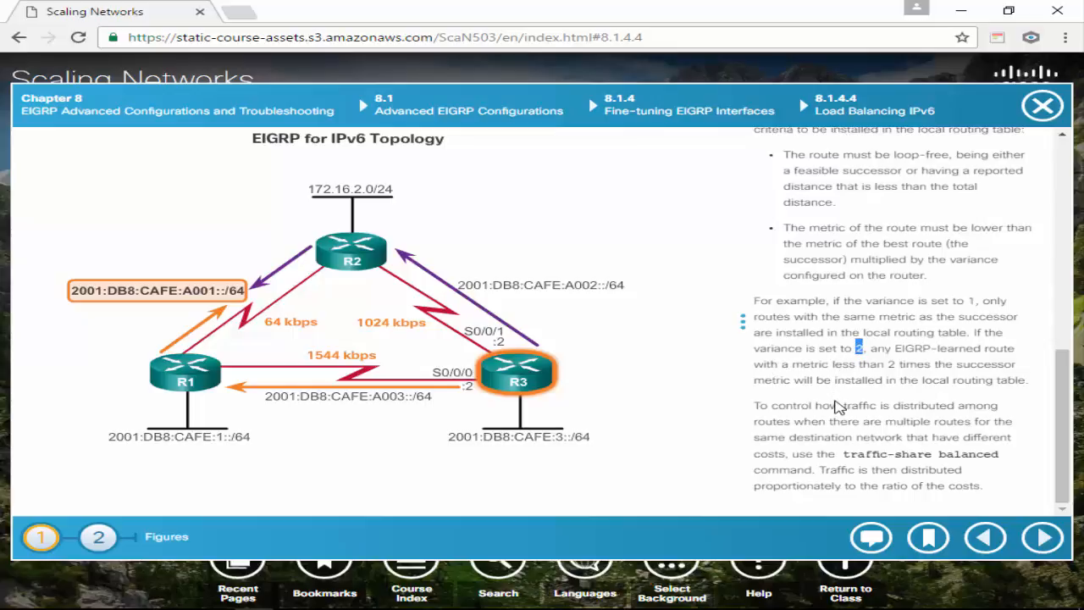
pyautogui.moveTo(849, 457)
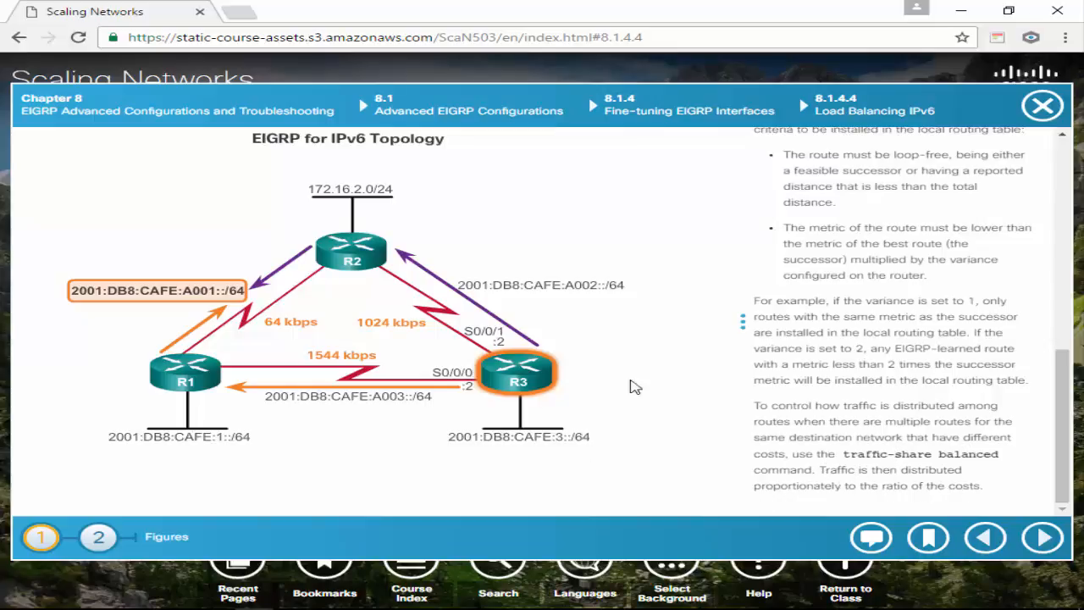
pyautogui.moveTo(458, 257)
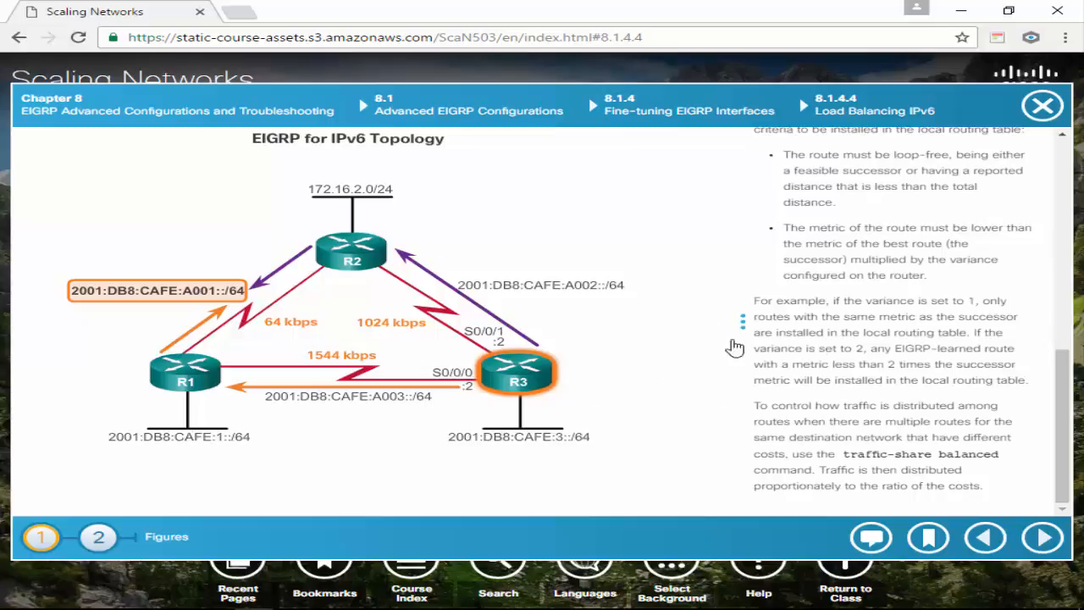
pyautogui.moveTo(884, 336)
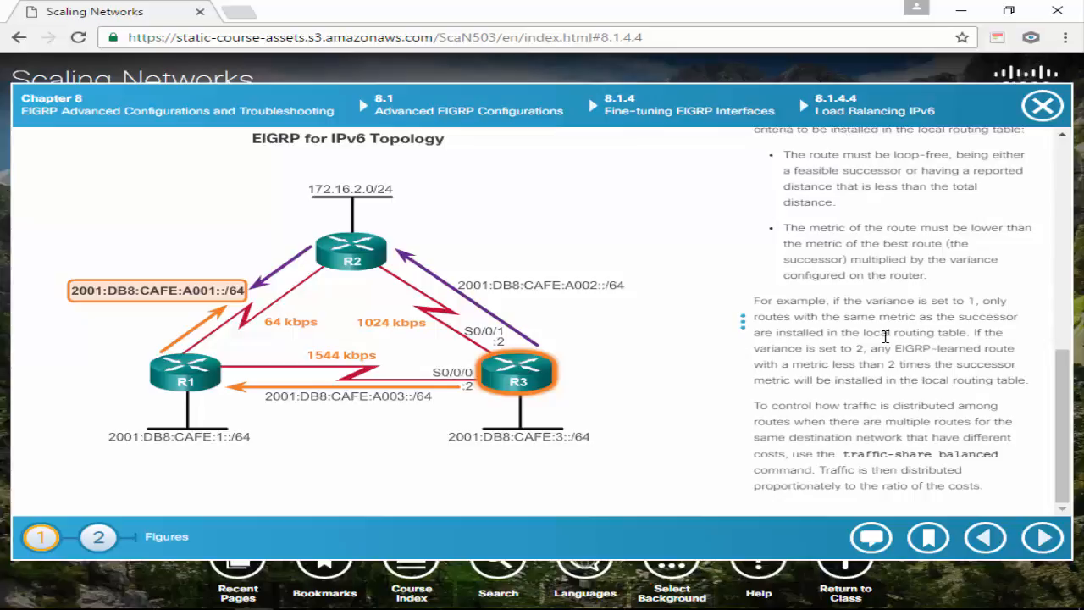
# Finish reviewing the text, then advance past the 8.1.4.5 fine-tuning activity to 8.1.5.1 Routing Protocol Authentication Overview
pyautogui.scroll(3)
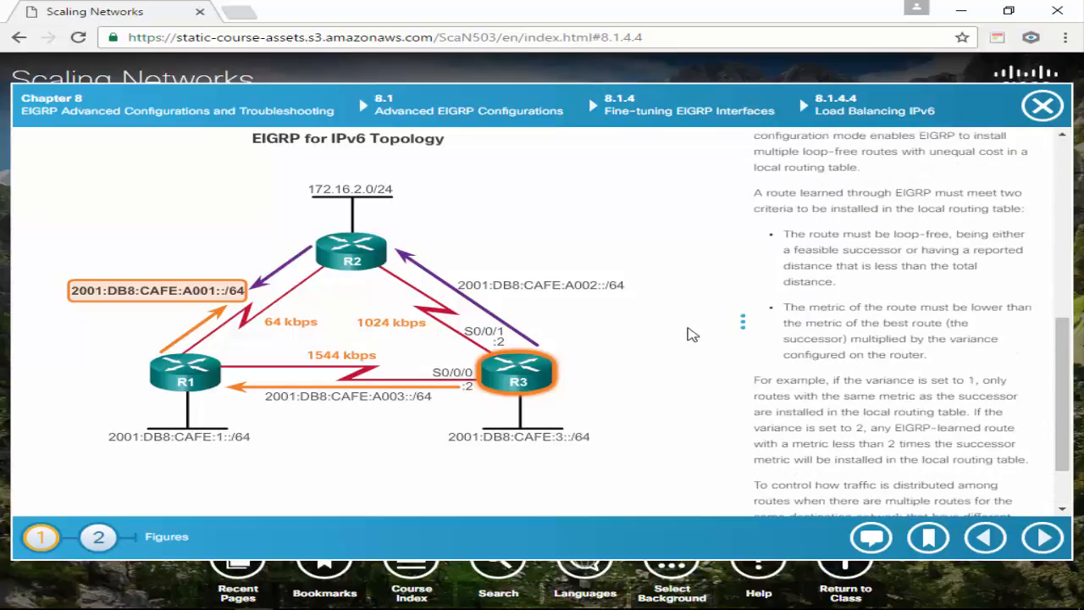
pyautogui.scroll(3)
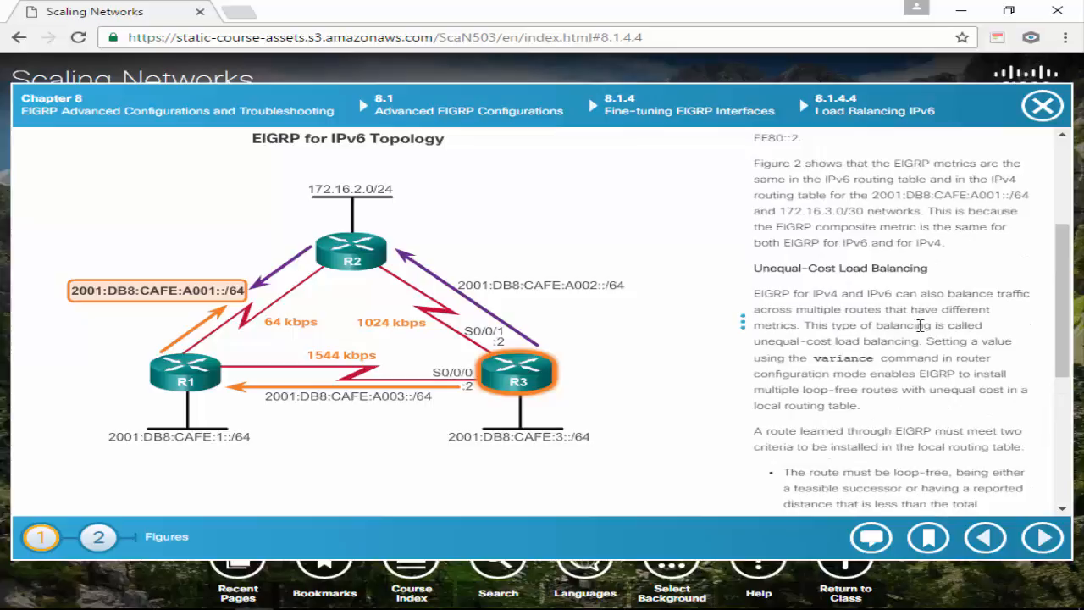
pyautogui.scroll(3)
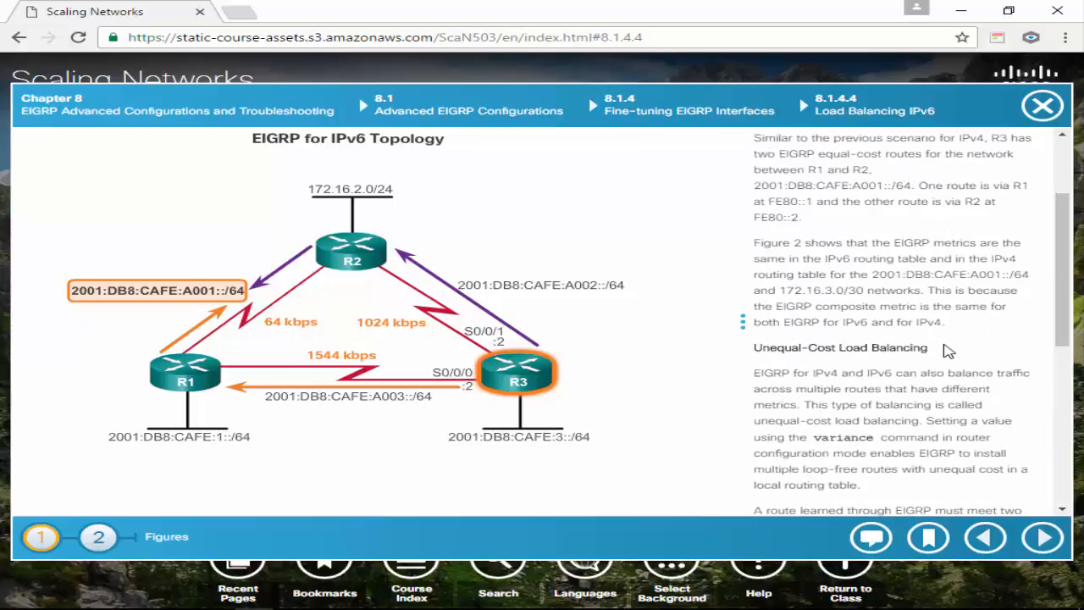
pyautogui.scroll(3)
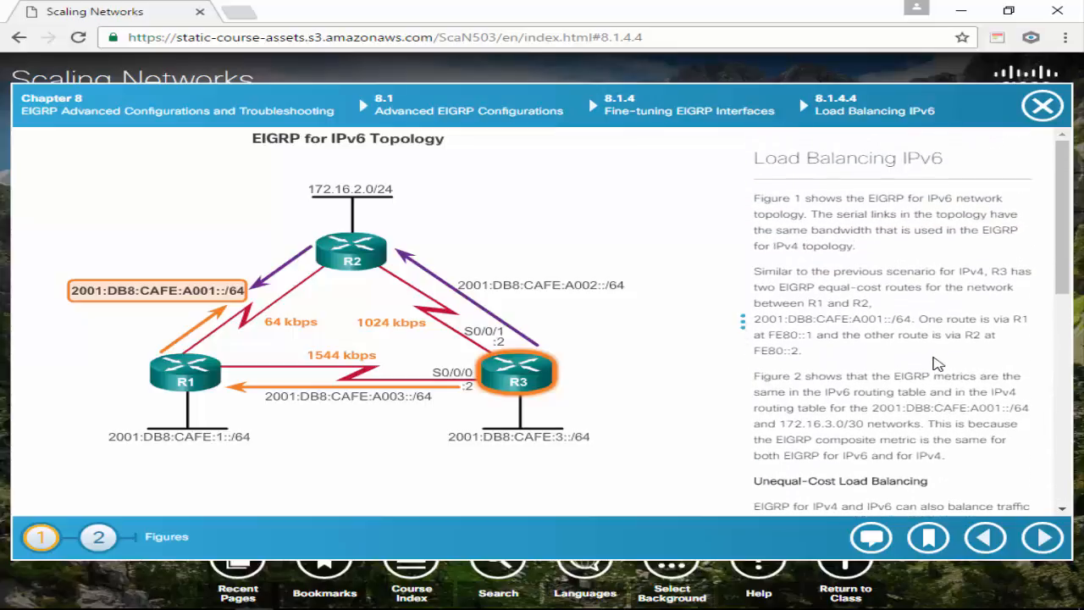
pyautogui.scroll(-3)
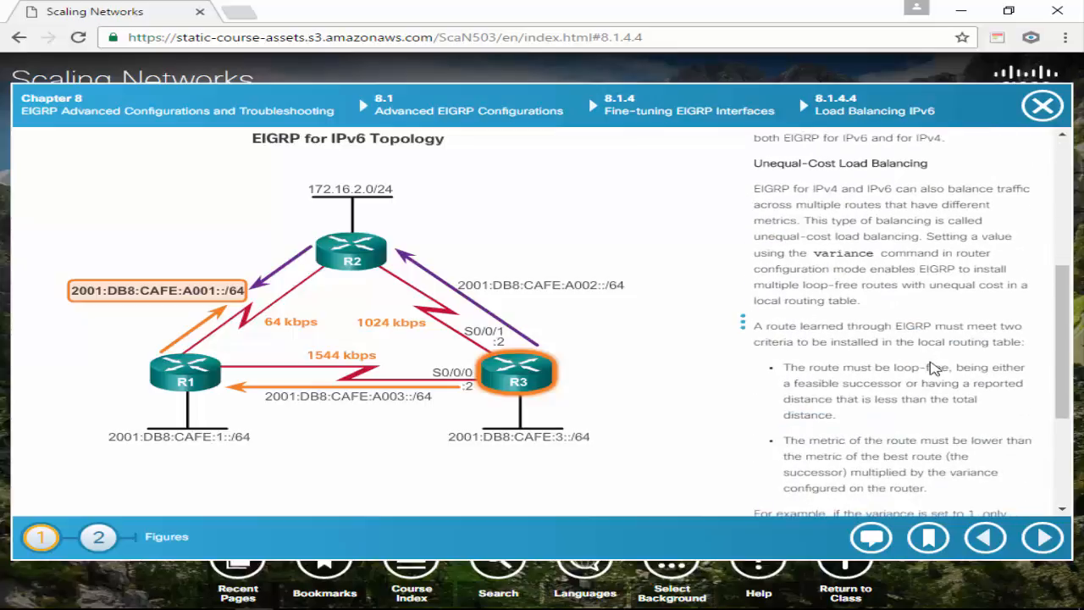
pyautogui.scroll(-3)
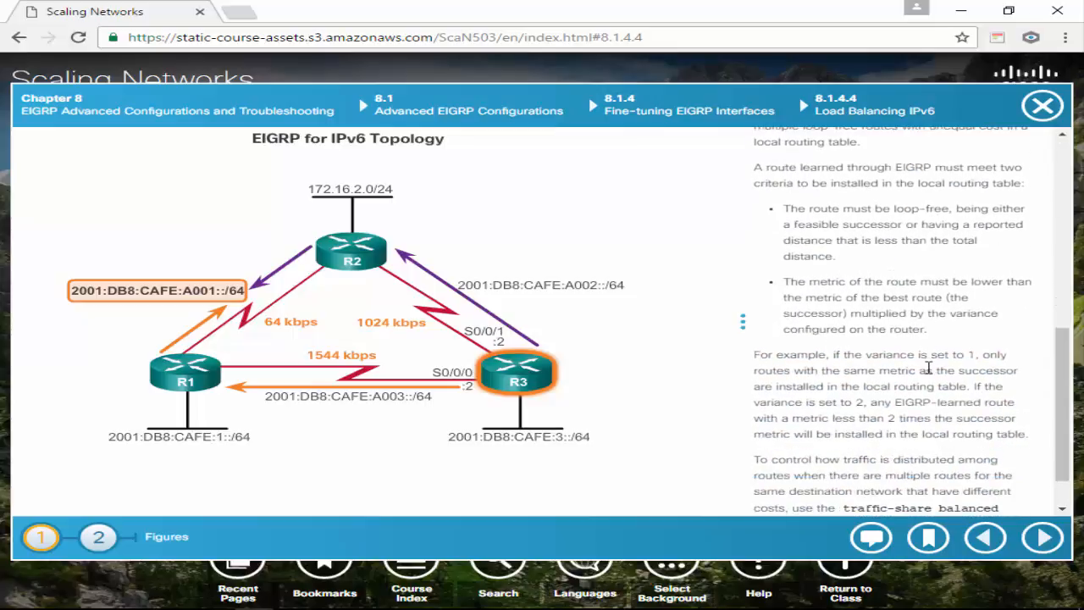
pyautogui.scroll(-3)
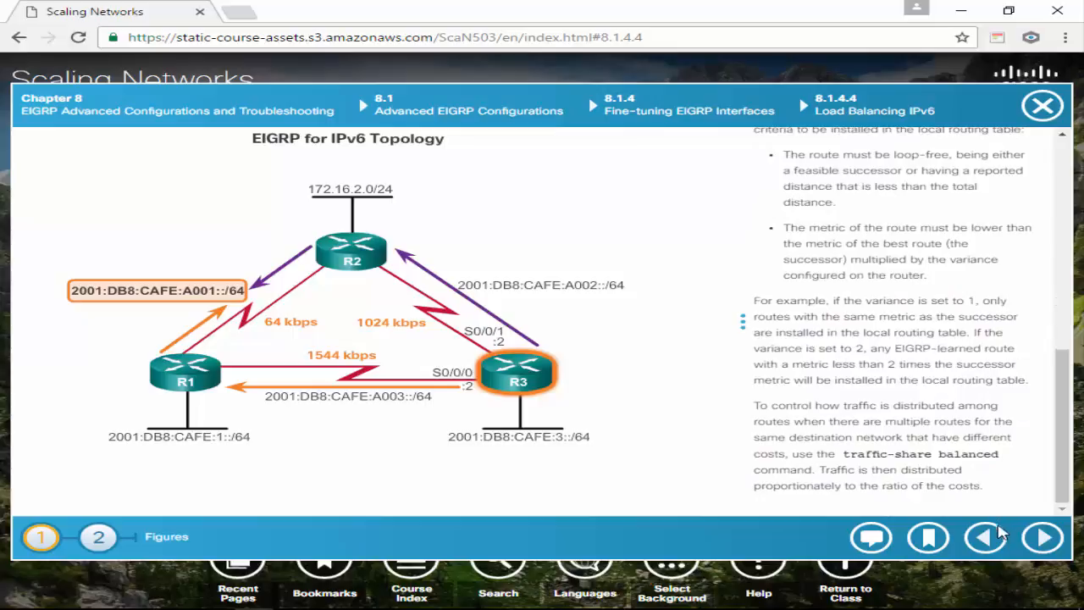
pyautogui.click(1044, 537)
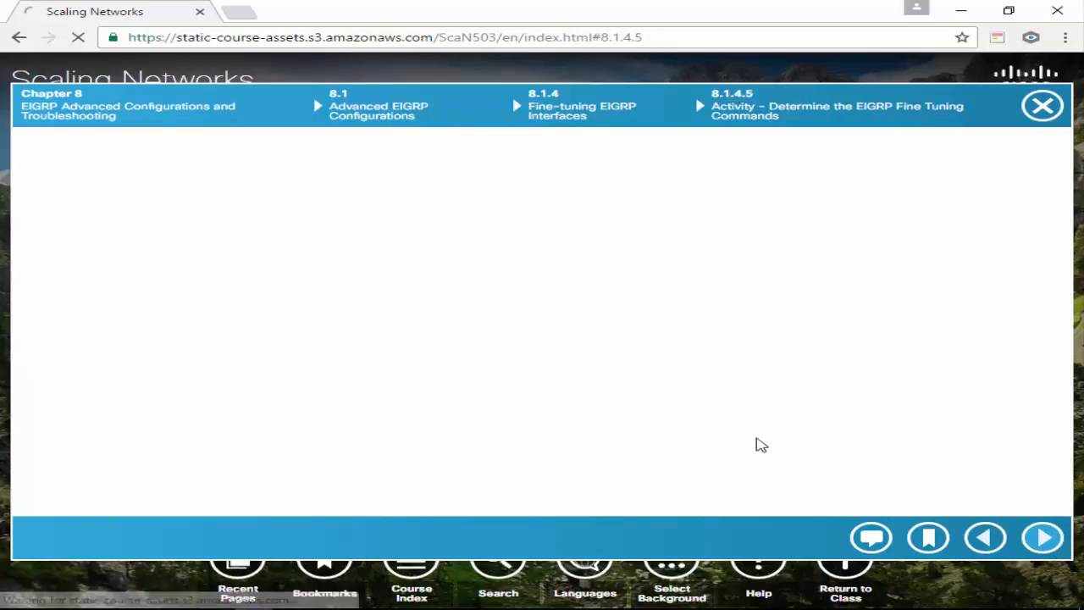
pyautogui.click(1043, 537)
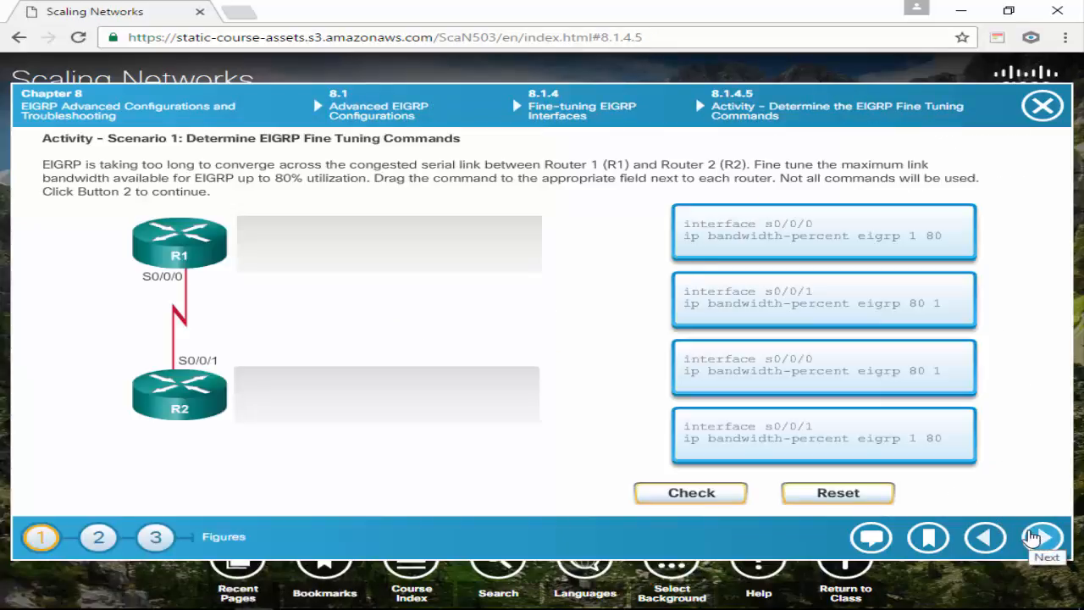
pyautogui.click(1042, 537)
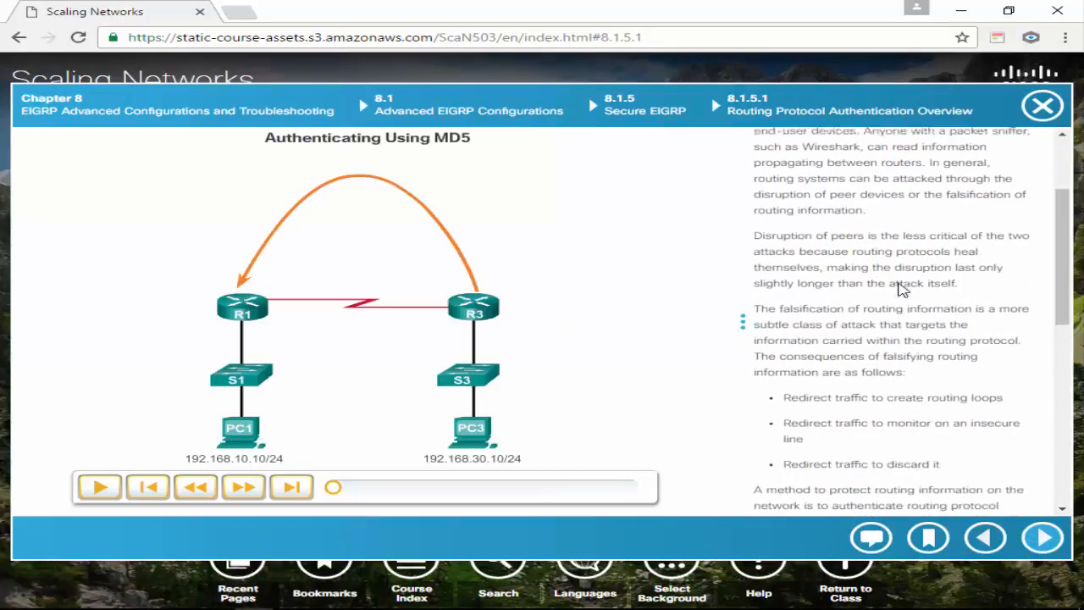
# Read the authentication overview, play the MD5 animation, then advance to 8.1.5.2 Configuring EIGRP with MD5 Authentication
pyautogui.scroll(3)
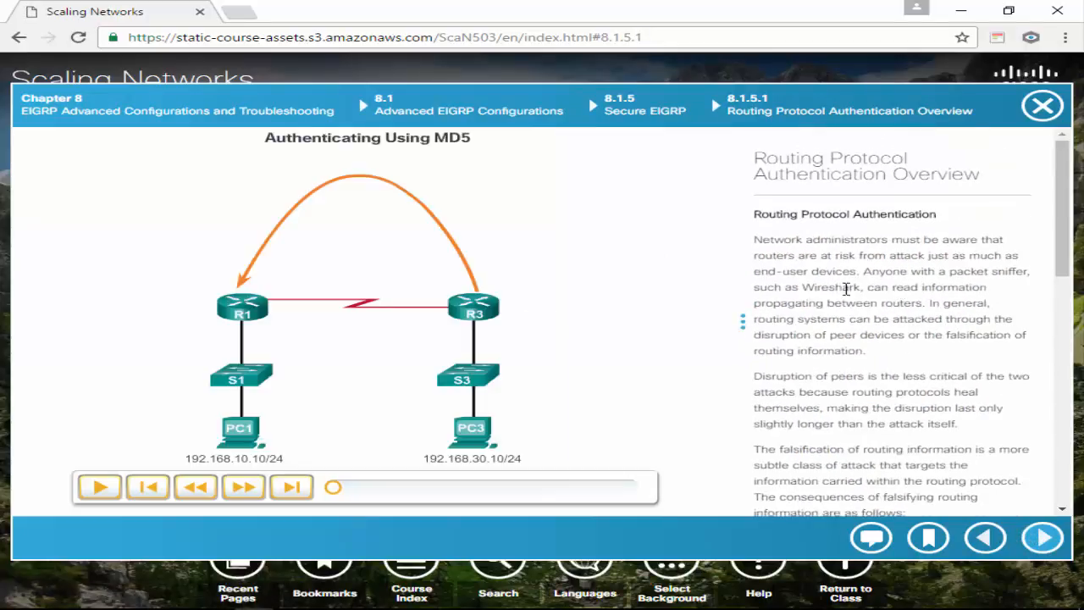
pyautogui.scroll(-3)
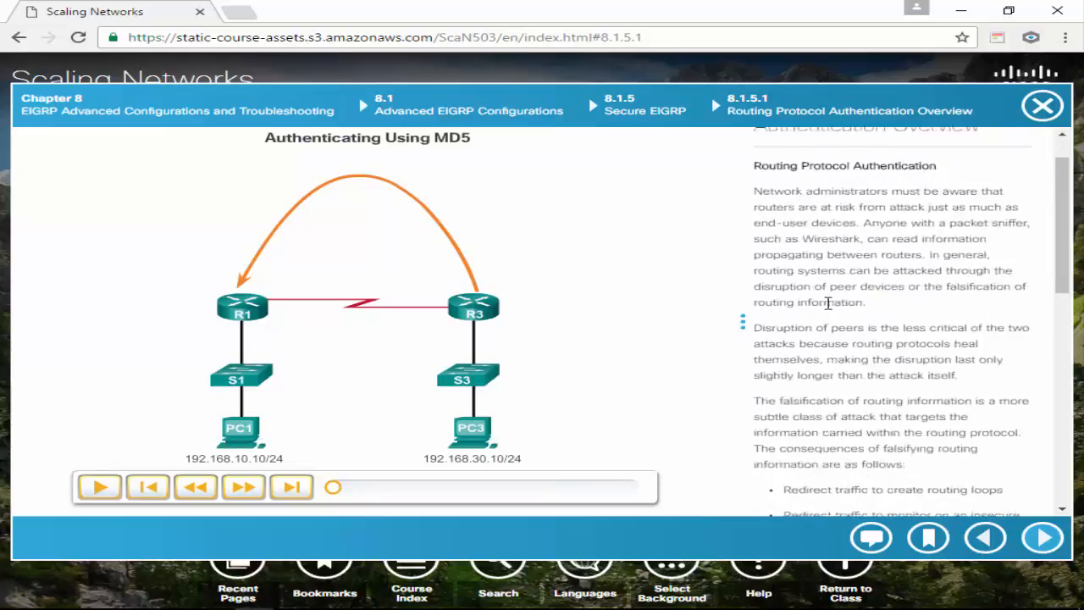
pyautogui.click(99, 486)
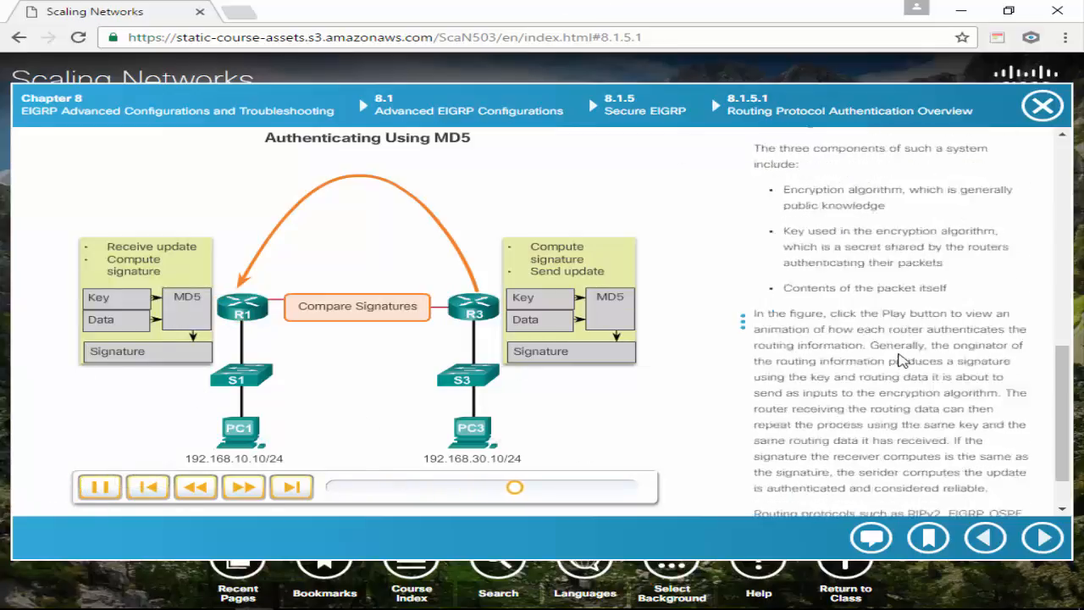
pyautogui.click(1042, 536)
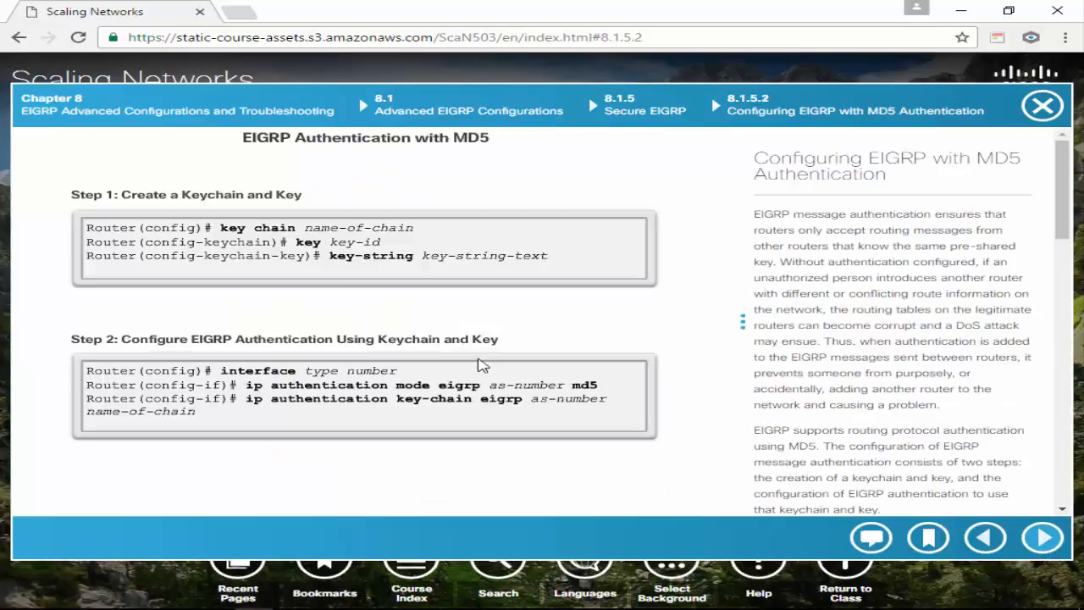
pyautogui.moveTo(94, 250)
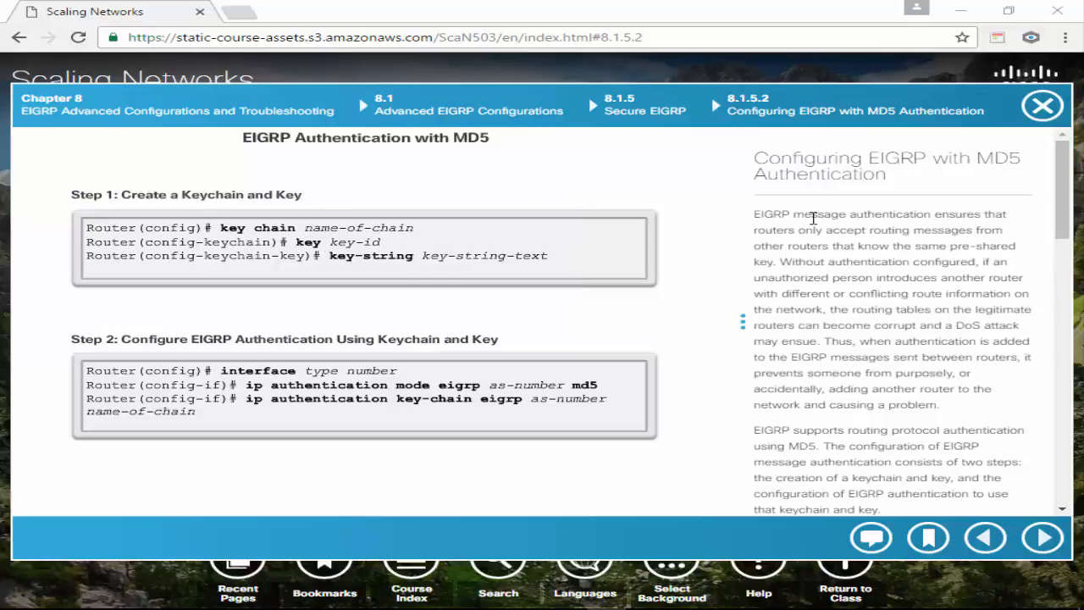
pyautogui.scroll(-3)
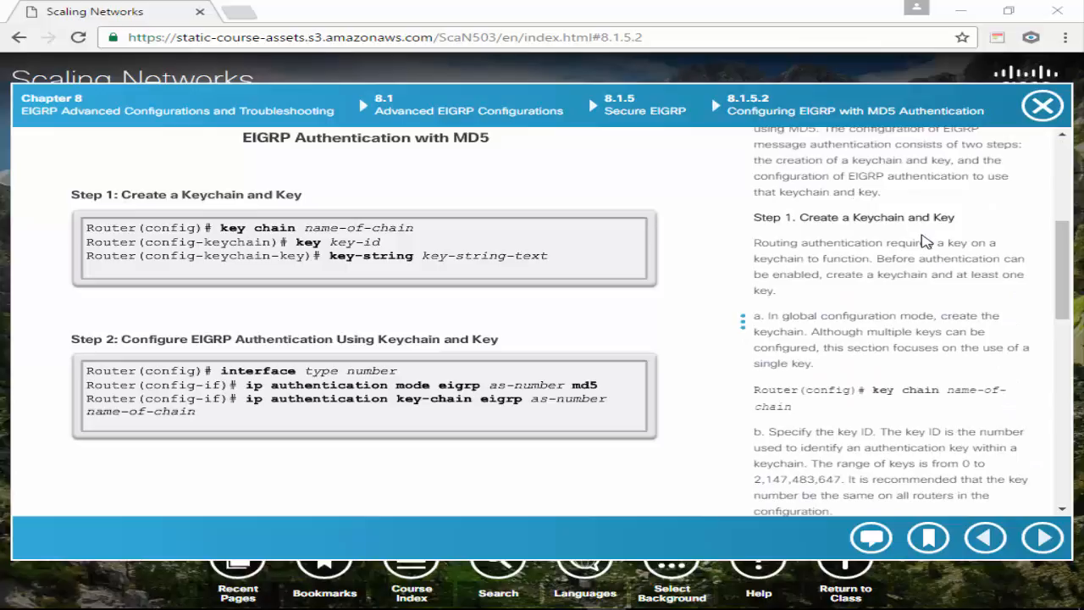
pyautogui.scroll(-3)
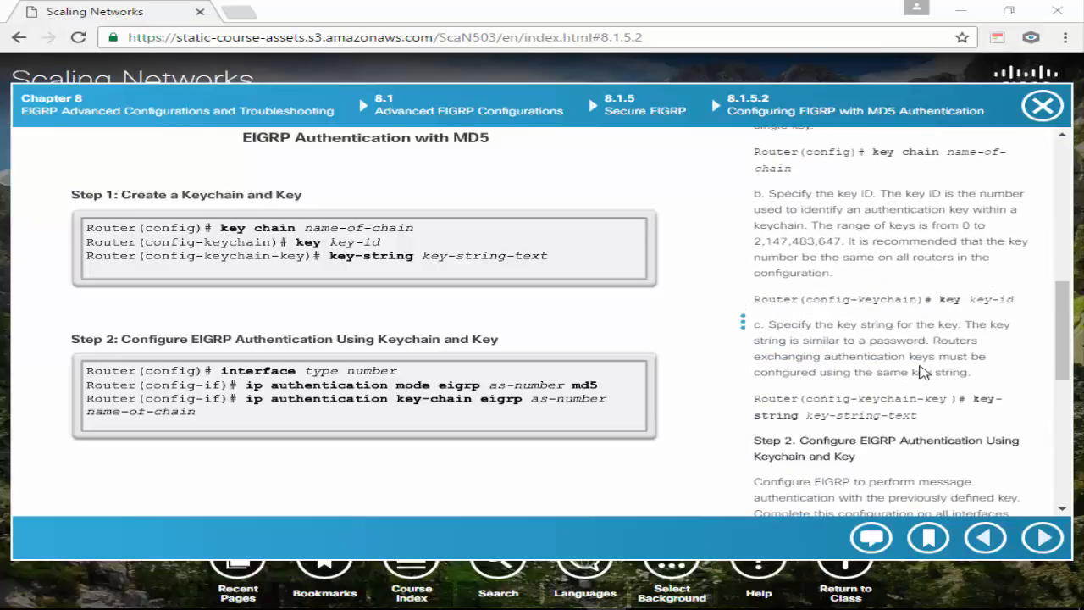
pyautogui.moveTo(931, 376)
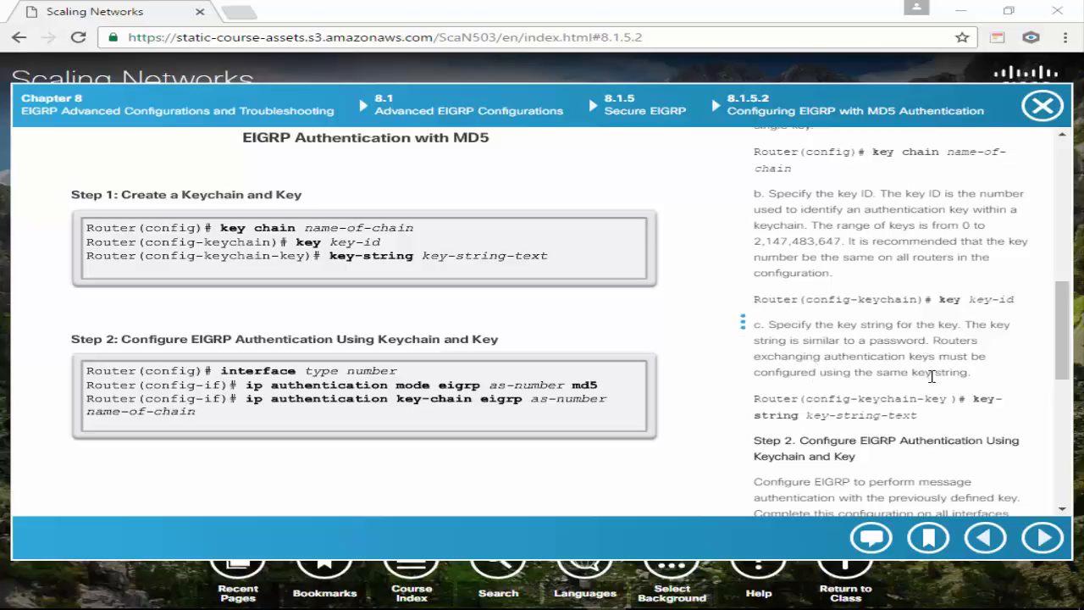
pyautogui.moveTo(860, 356)
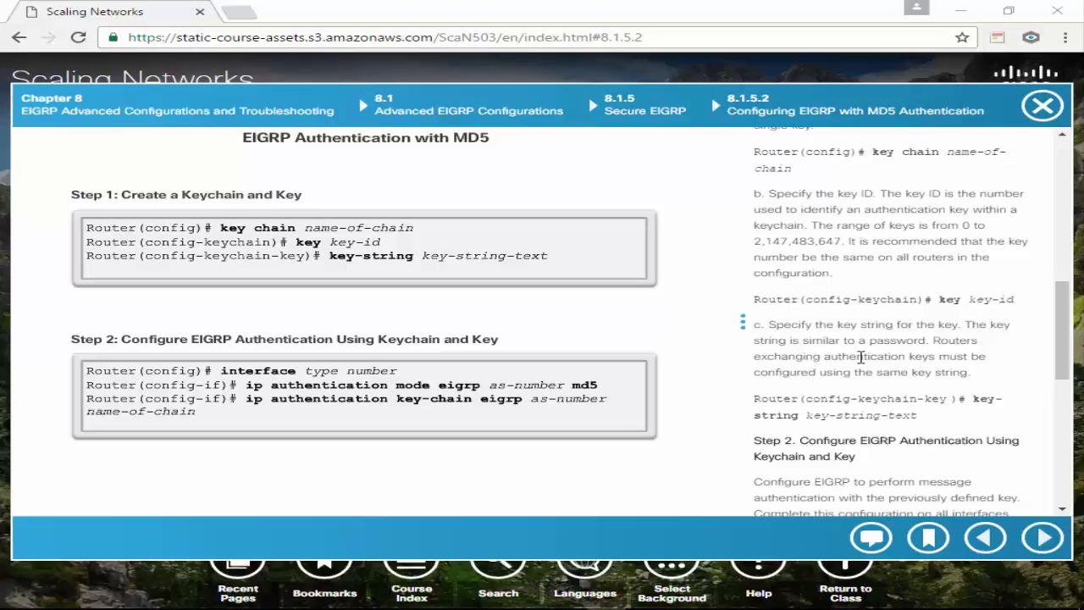
pyautogui.moveTo(342, 251)
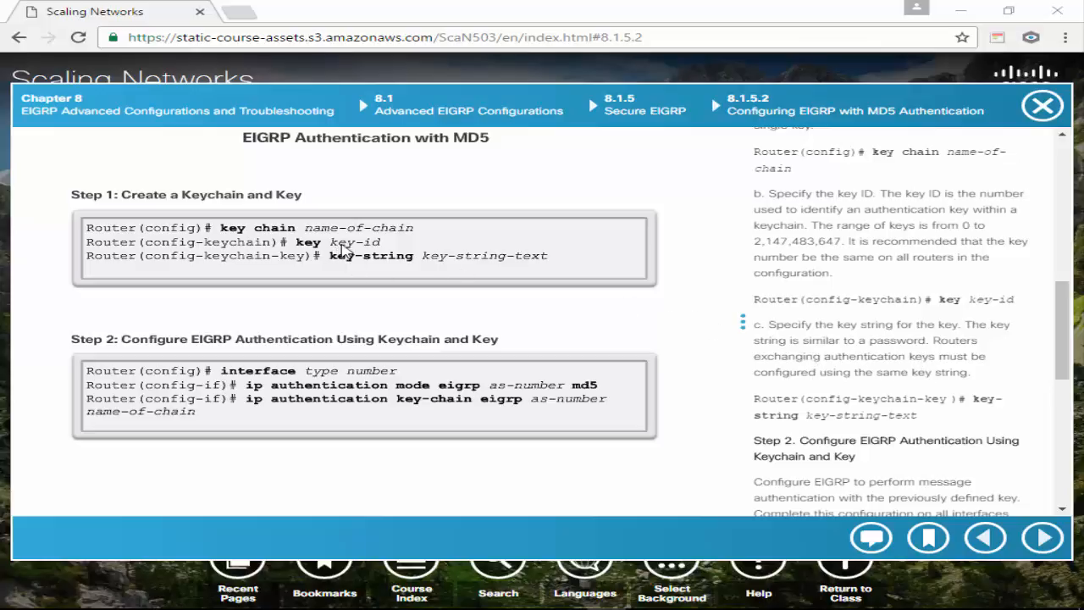
pyautogui.moveTo(301, 267)
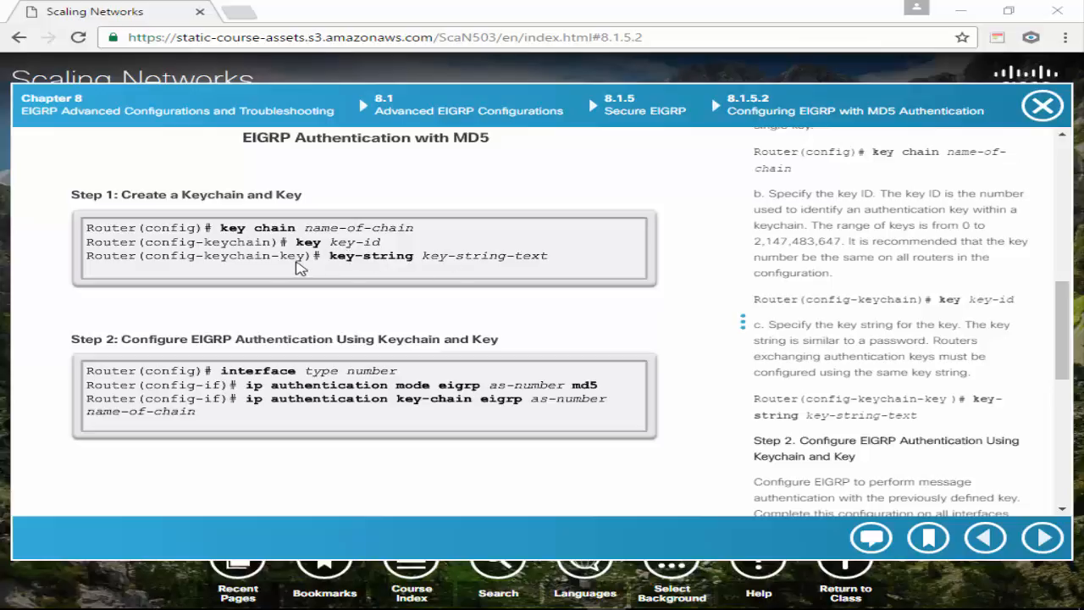
pyautogui.moveTo(433, 261)
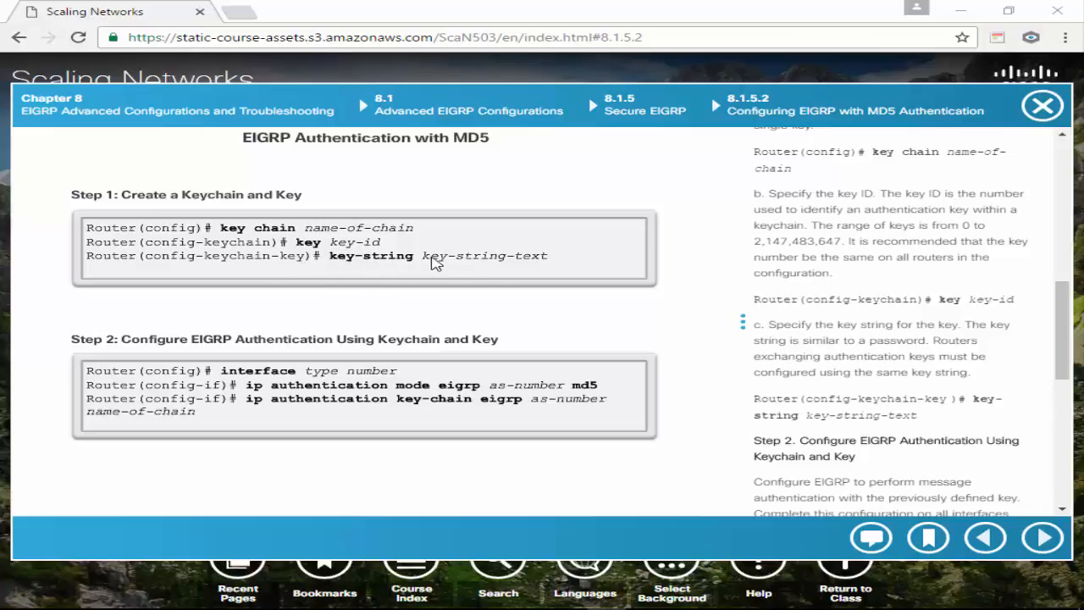
pyautogui.moveTo(483, 295)
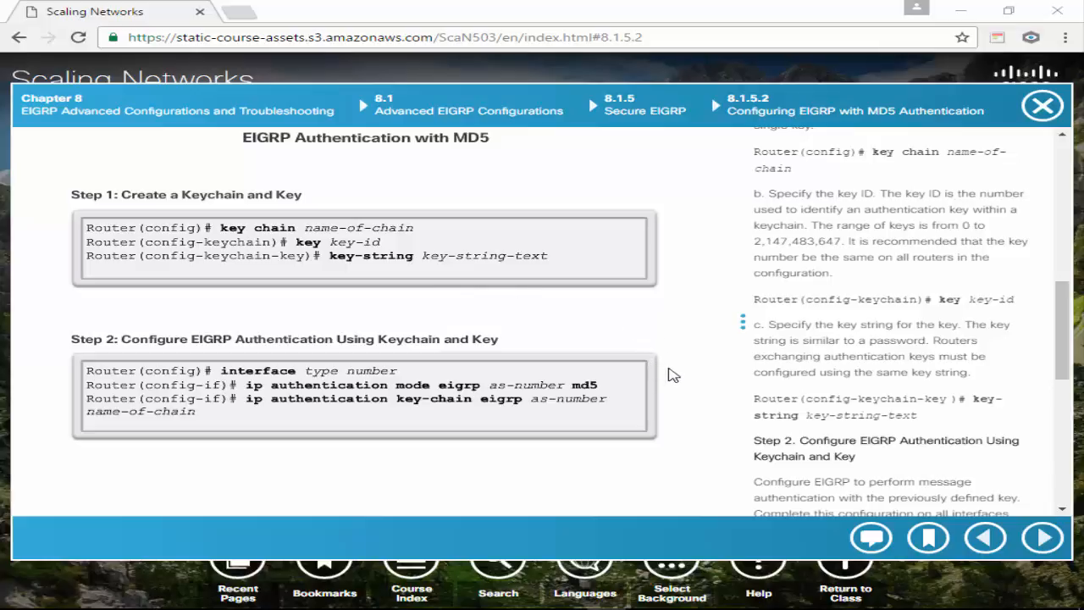
pyautogui.moveTo(556, 322)
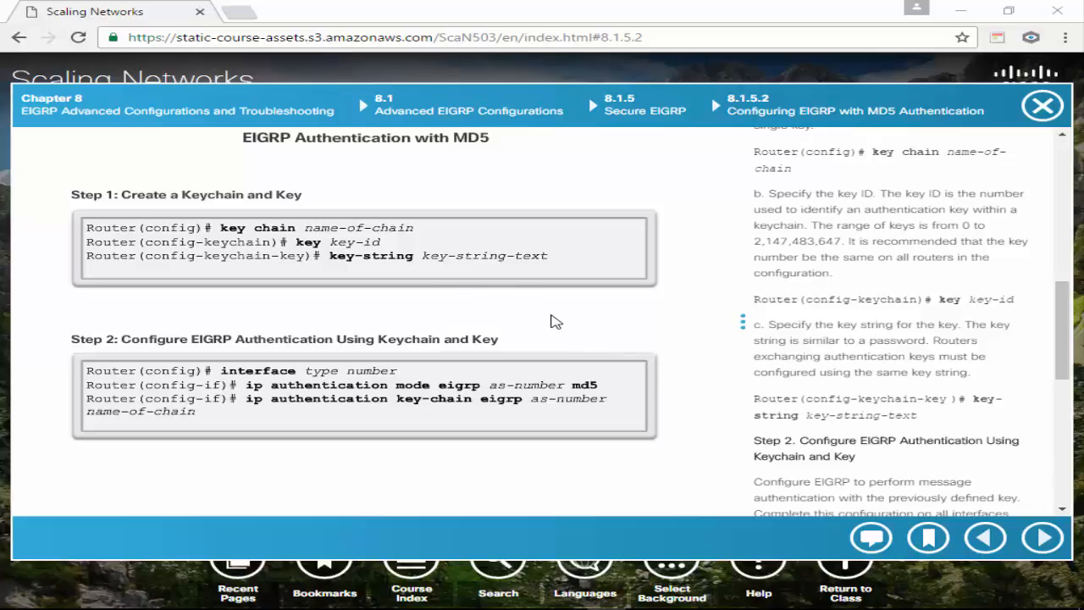
pyautogui.moveTo(855, 376)
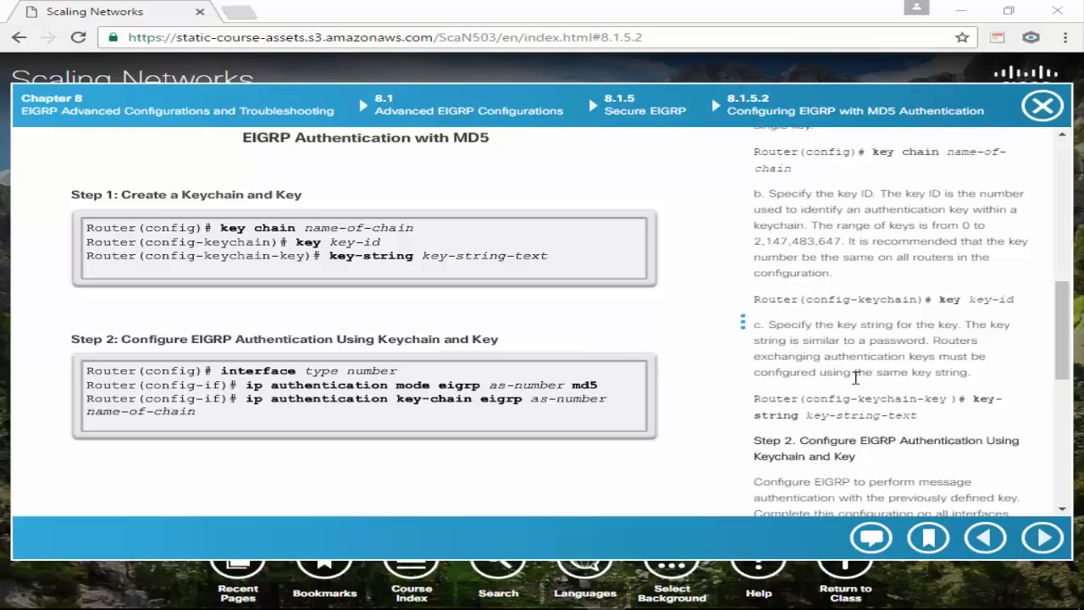
pyautogui.moveTo(857, 376)
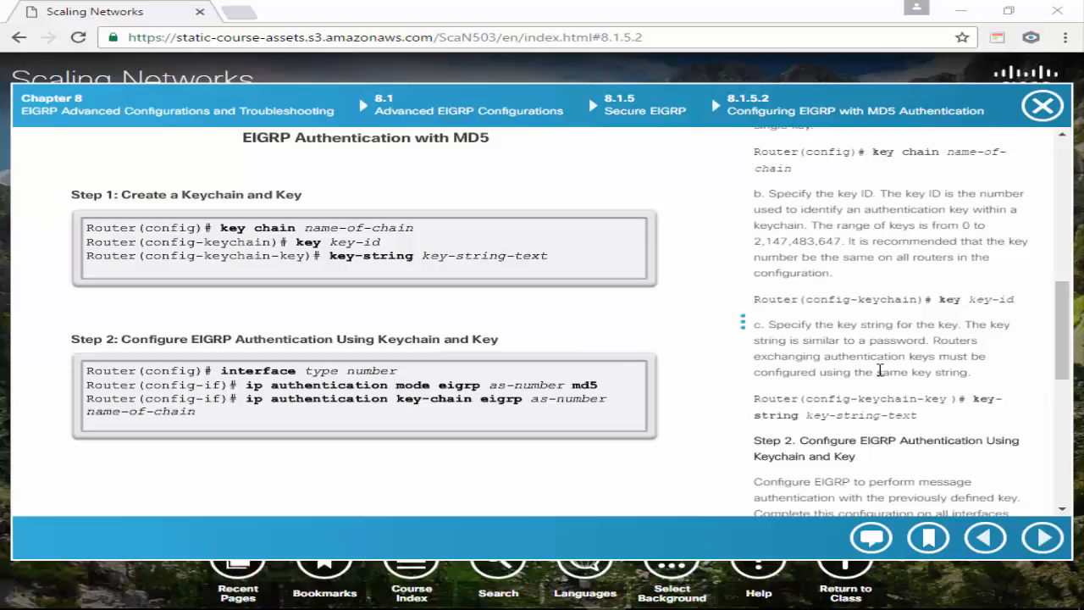
pyautogui.moveTo(915, 386)
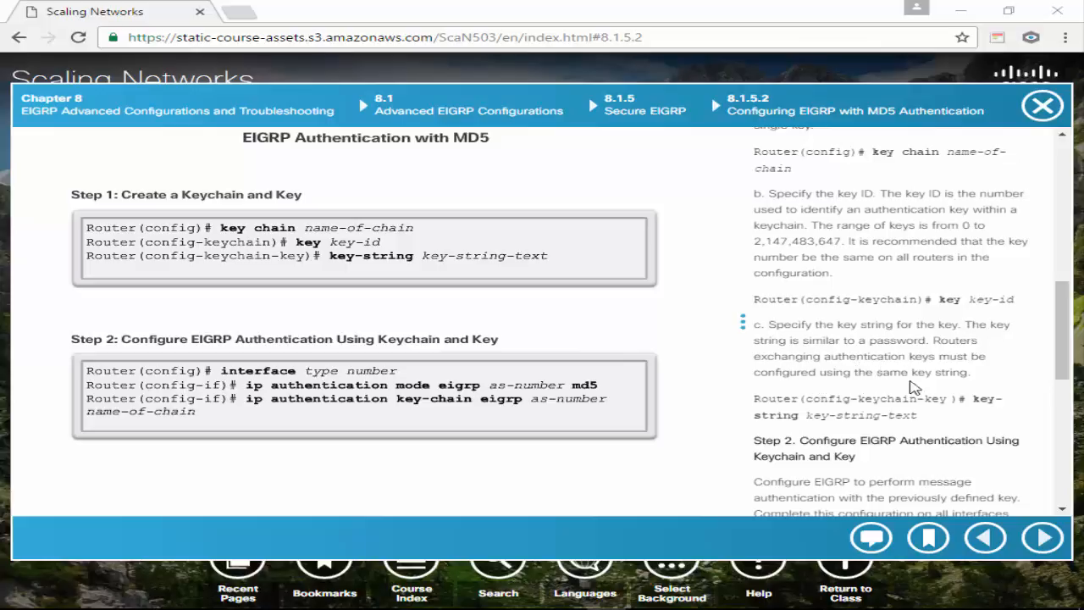
pyautogui.moveTo(488, 271)
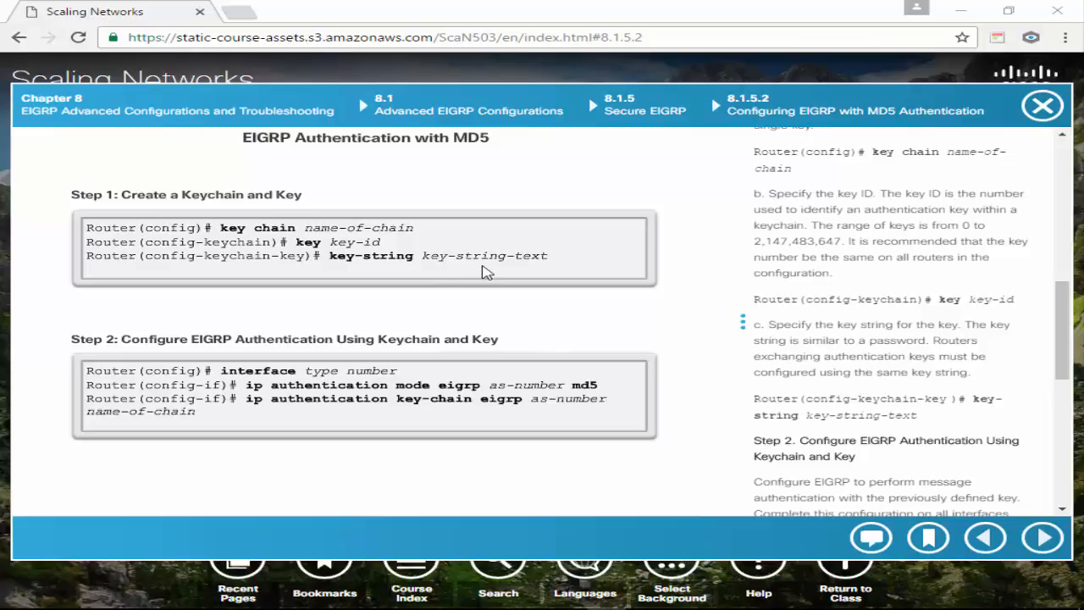
pyautogui.moveTo(294, 251)
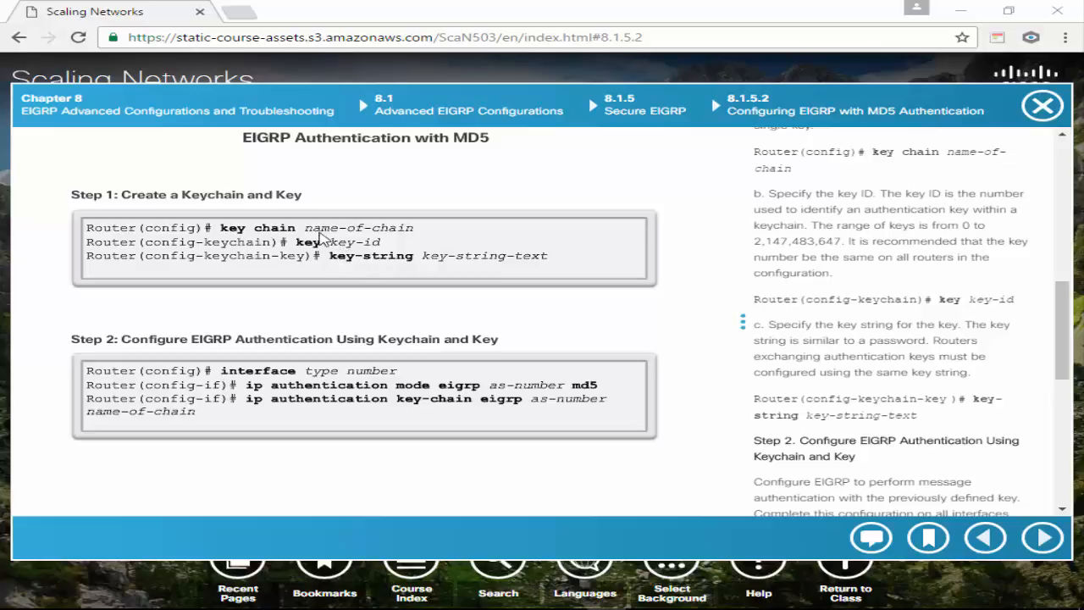
pyautogui.moveTo(434, 273)
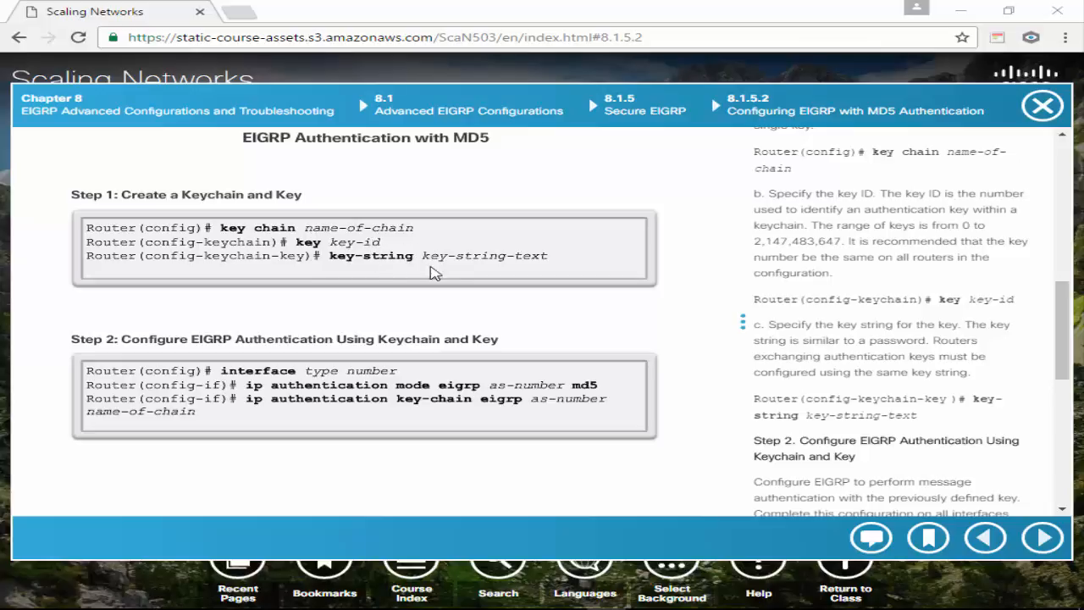
pyautogui.moveTo(332, 432)
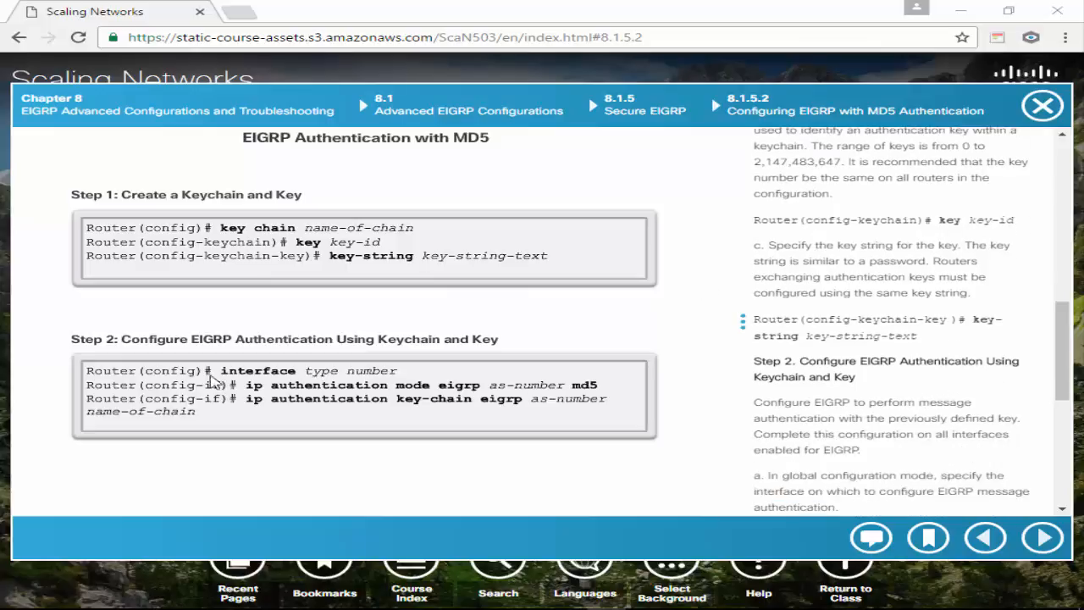
pyautogui.moveTo(291, 400)
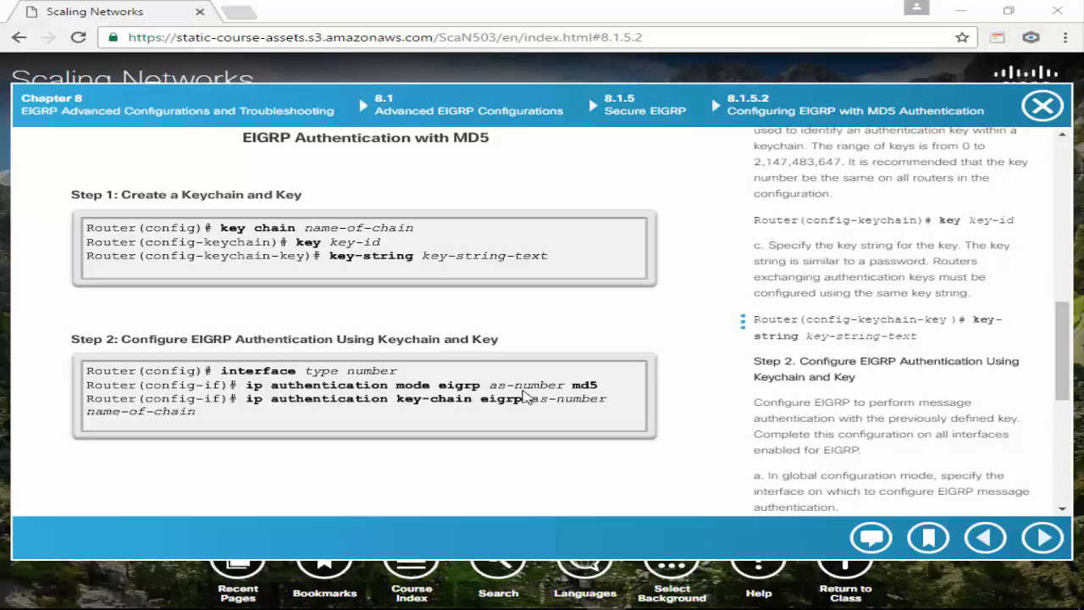
pyautogui.moveTo(576, 400)
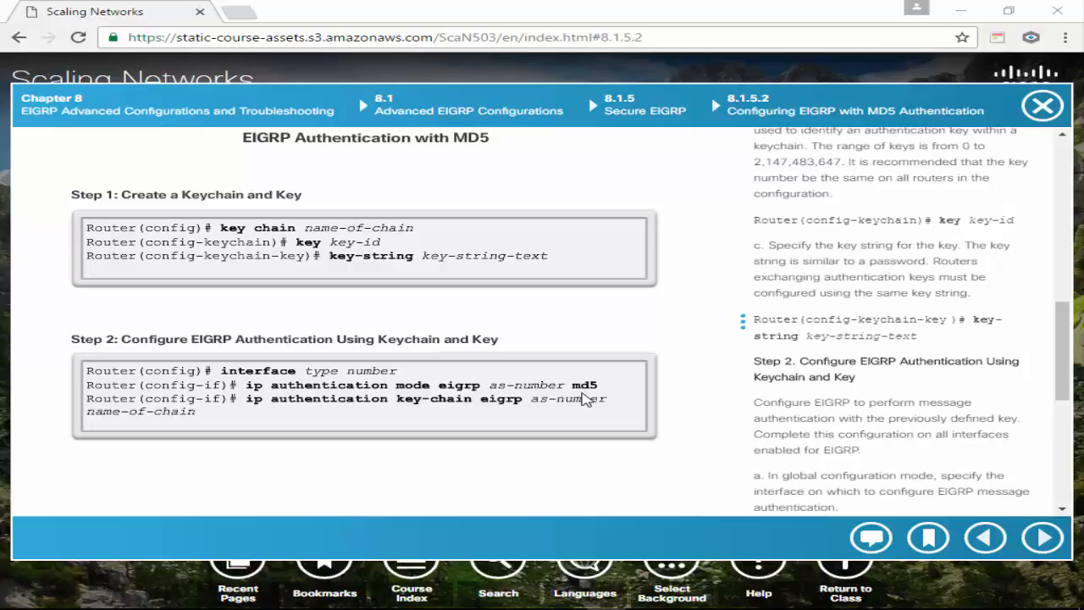
pyautogui.moveTo(352, 412)
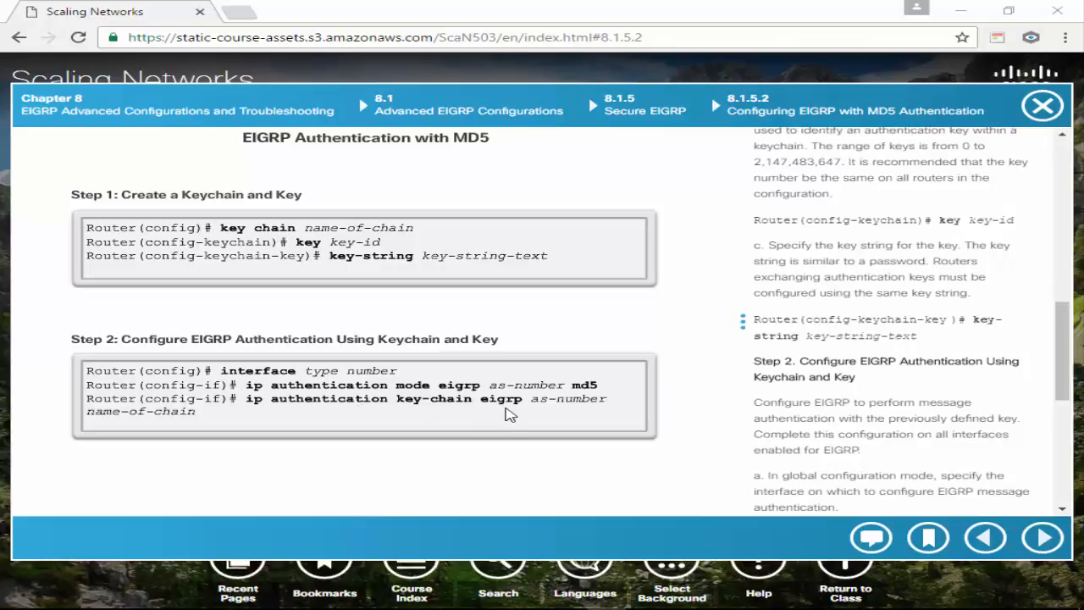
pyautogui.moveTo(329, 440)
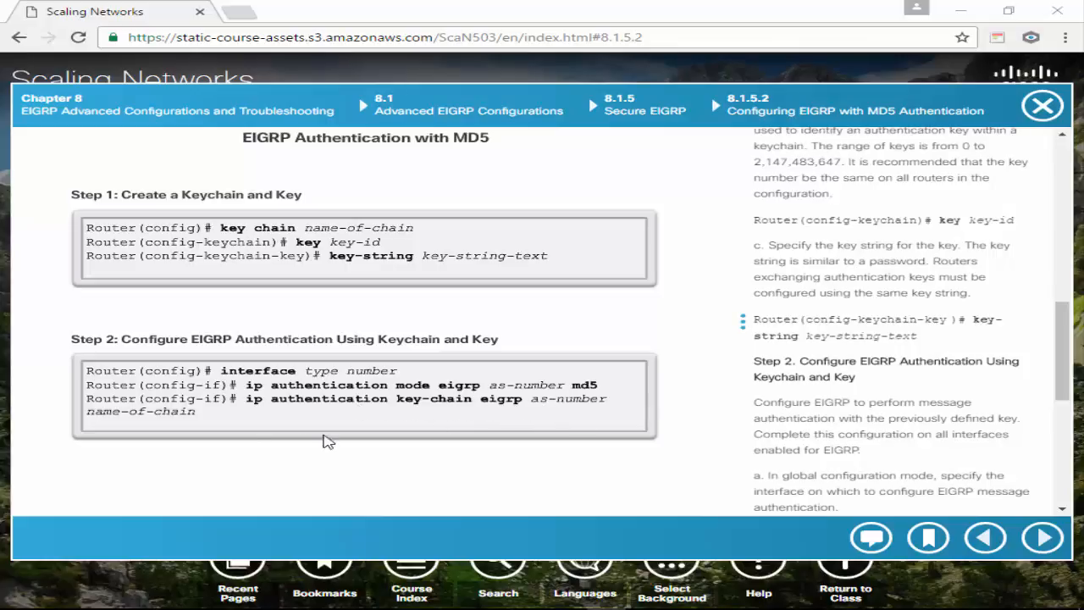
pyautogui.moveTo(211, 422)
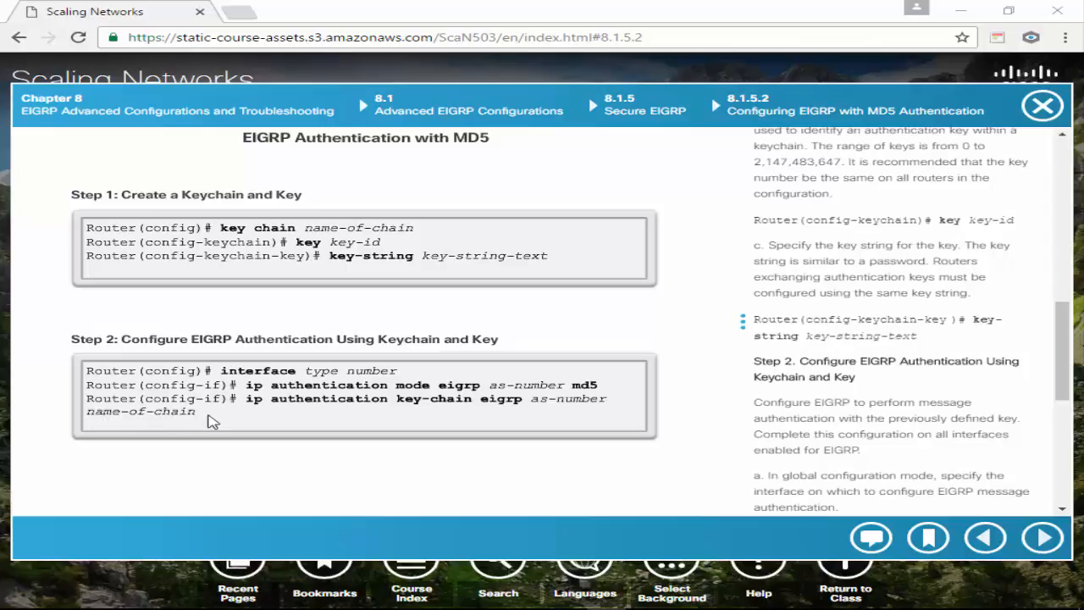
pyautogui.moveTo(224, 244)
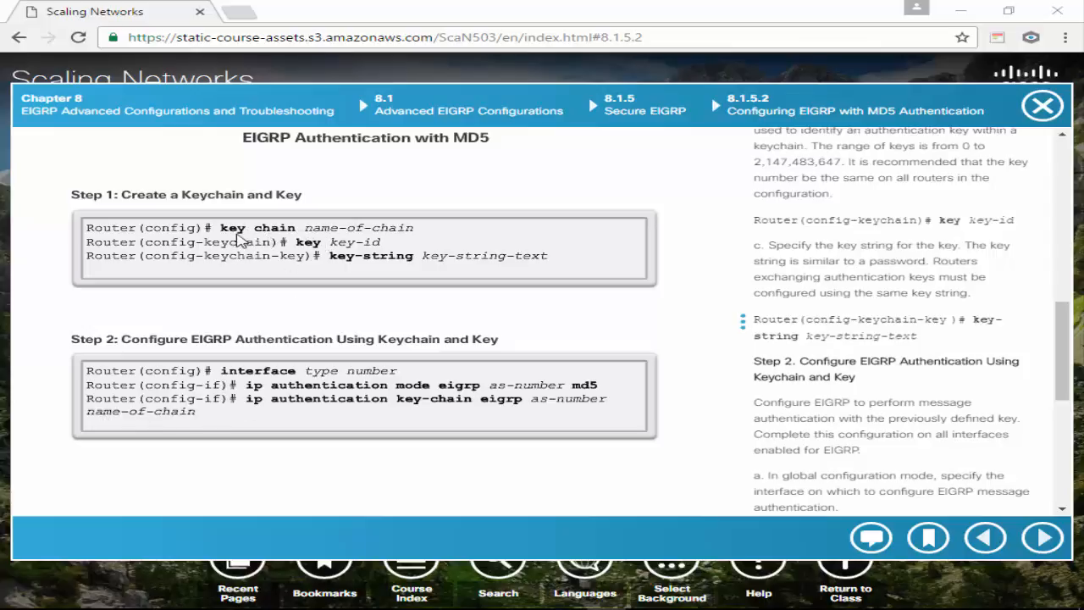
pyautogui.moveTo(406, 269)
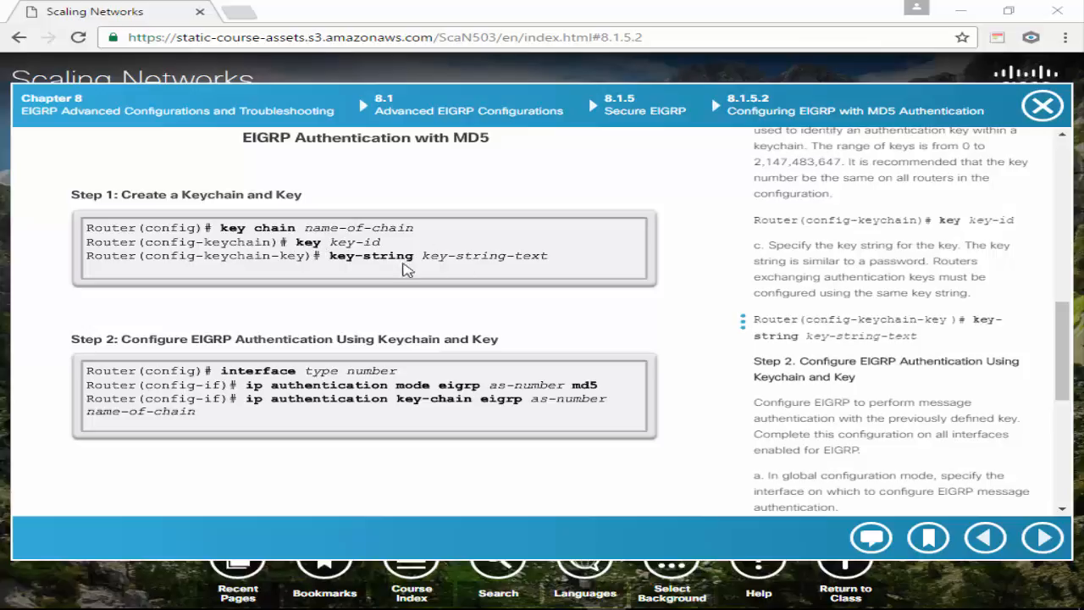
pyautogui.moveTo(499, 267)
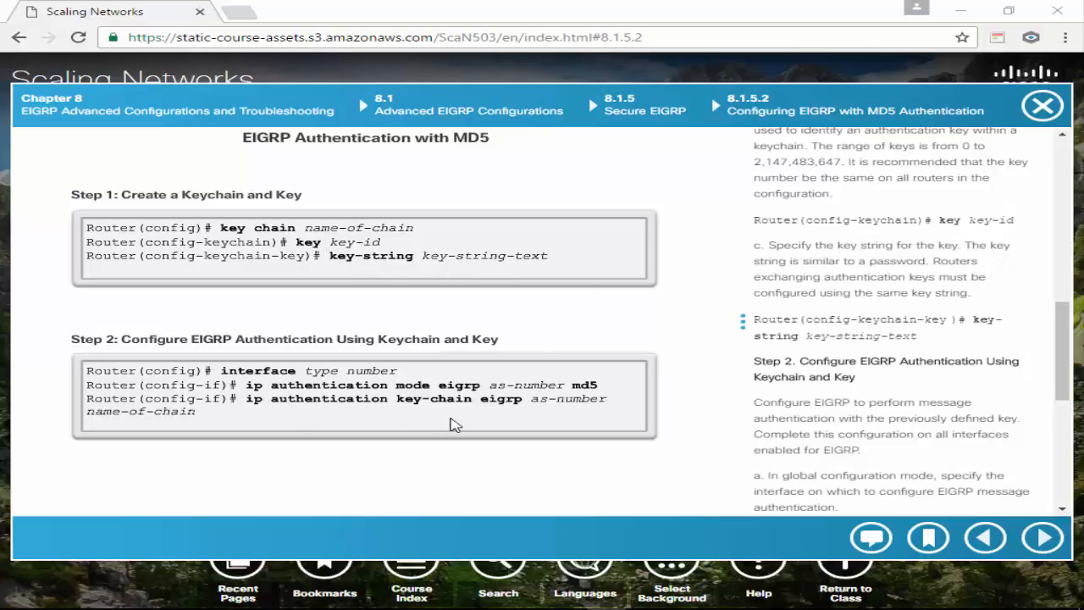
pyautogui.moveTo(362, 407)
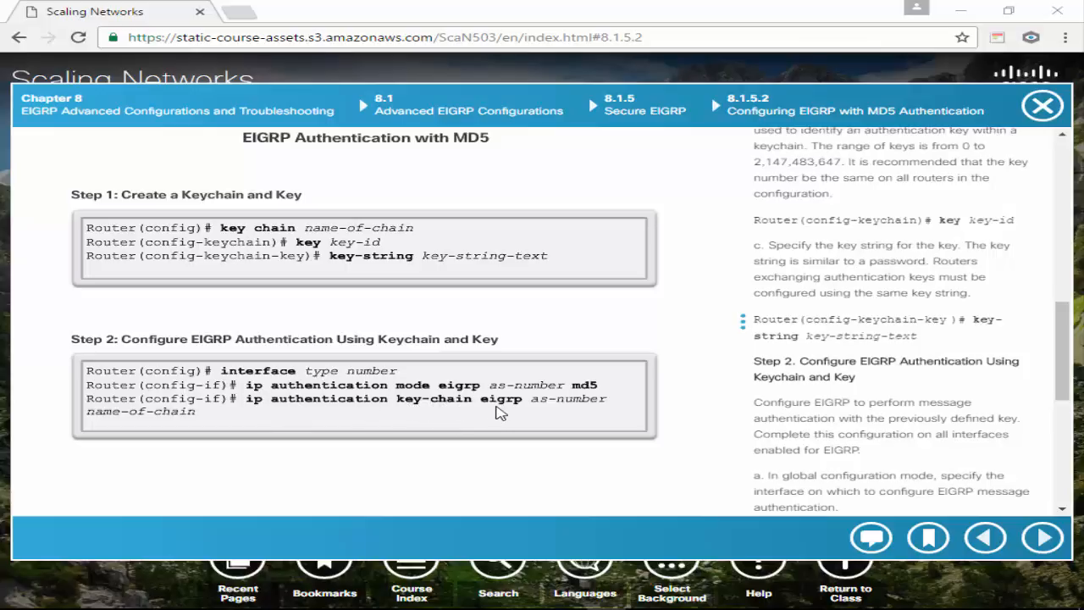
pyautogui.moveTo(110, 432)
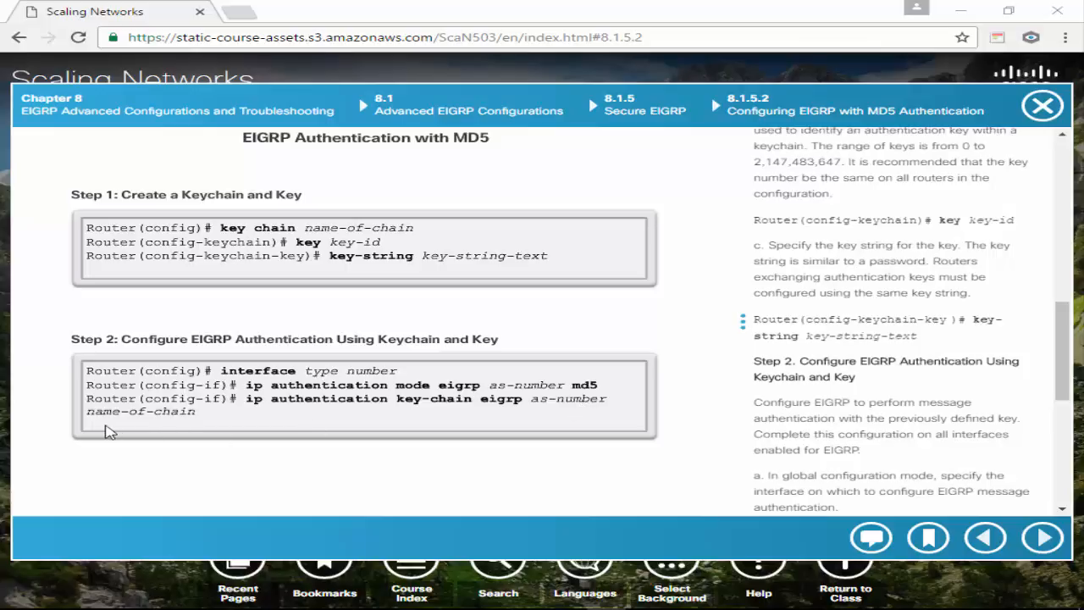
pyautogui.scroll(-3)
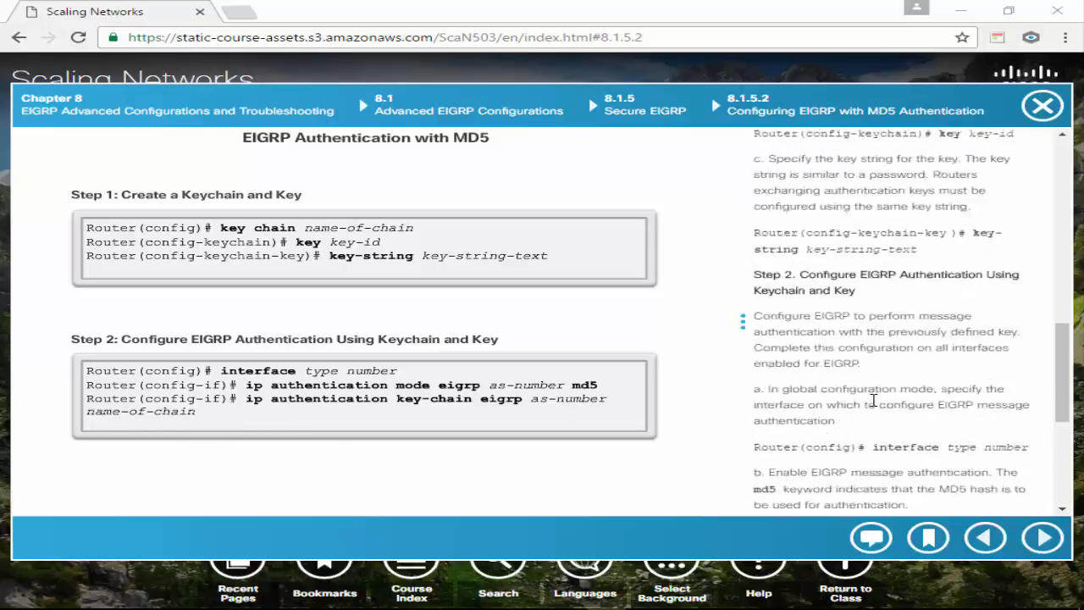
pyautogui.scroll(-3)
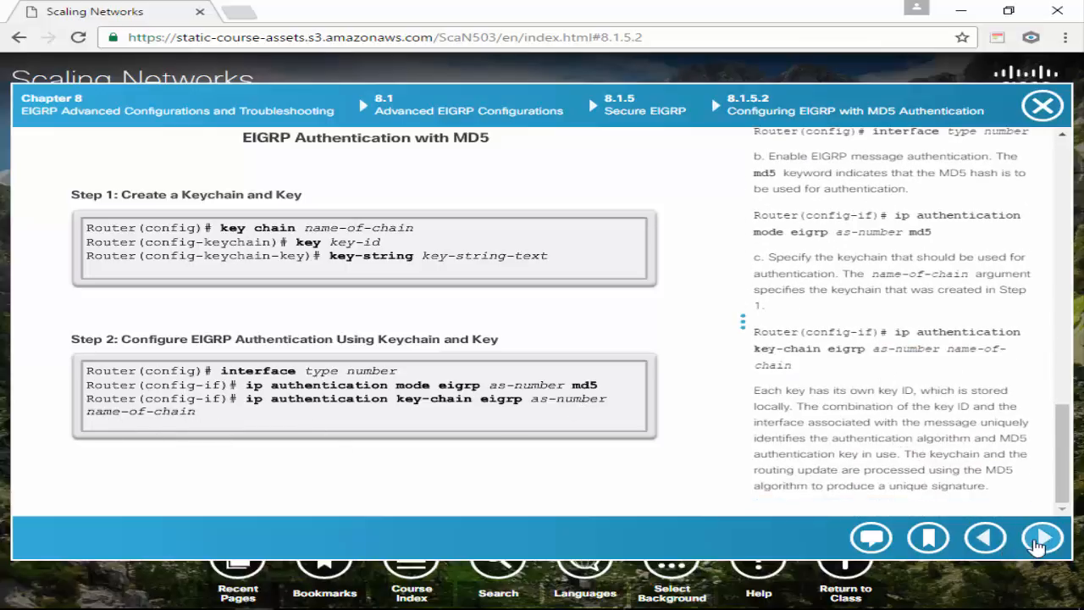
# Move to 8.1.5.3 EIGRP Authentication Example and view the R1 MD5 configuration and R3 practice figures
pyautogui.click(1042, 539)
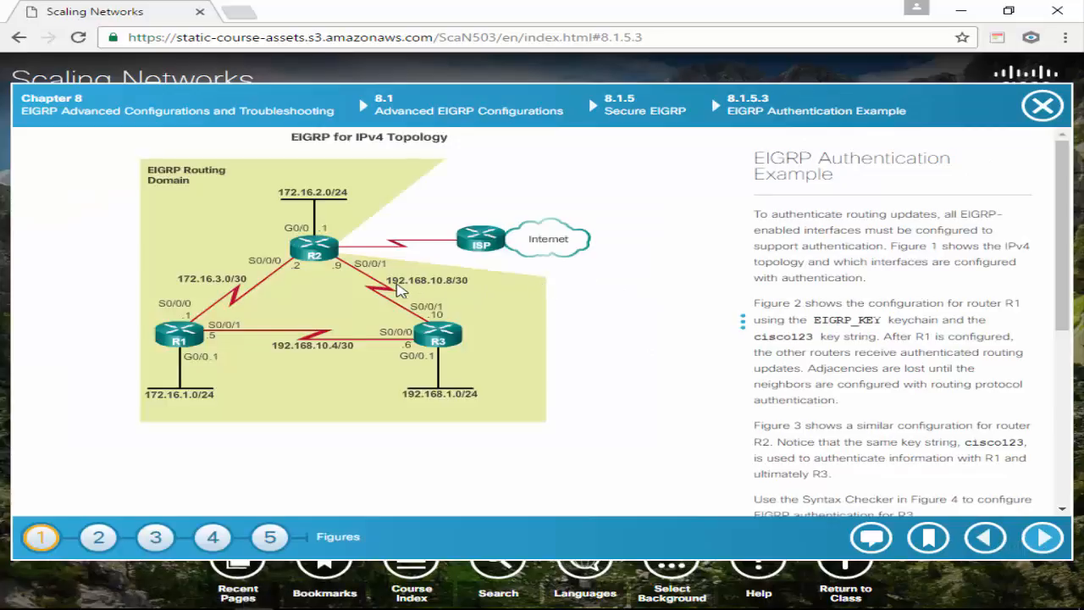
pyautogui.click(98, 537)
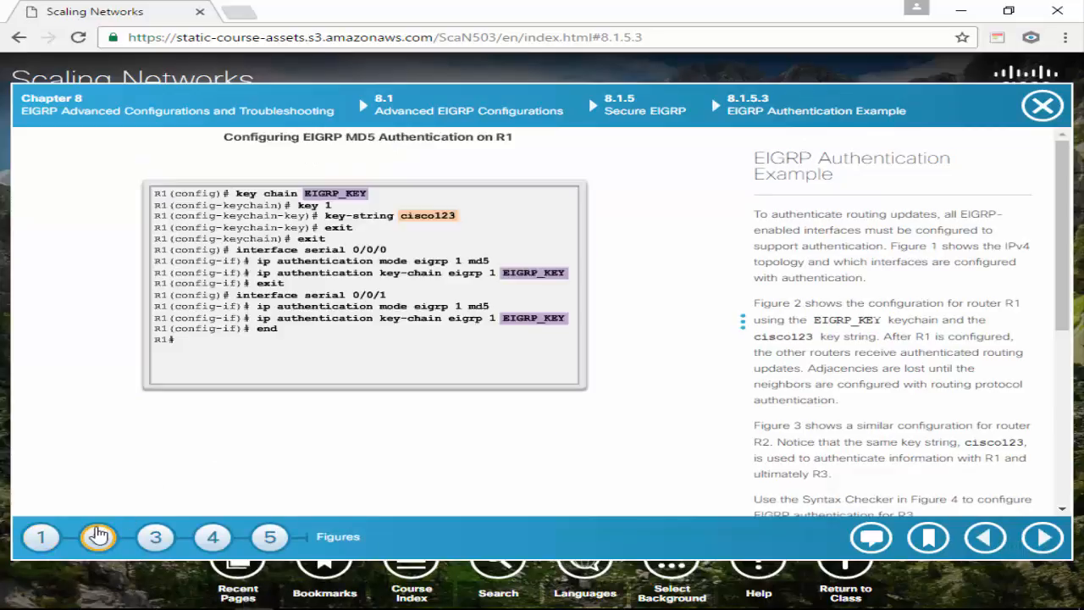
pyautogui.click(98, 536)
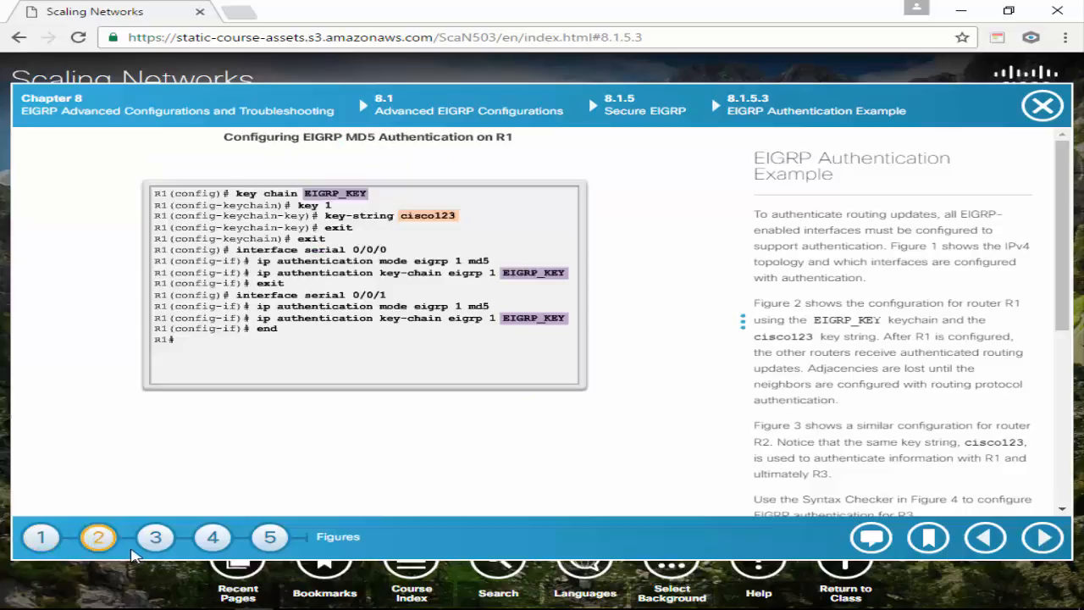
pyautogui.moveTo(122, 549)
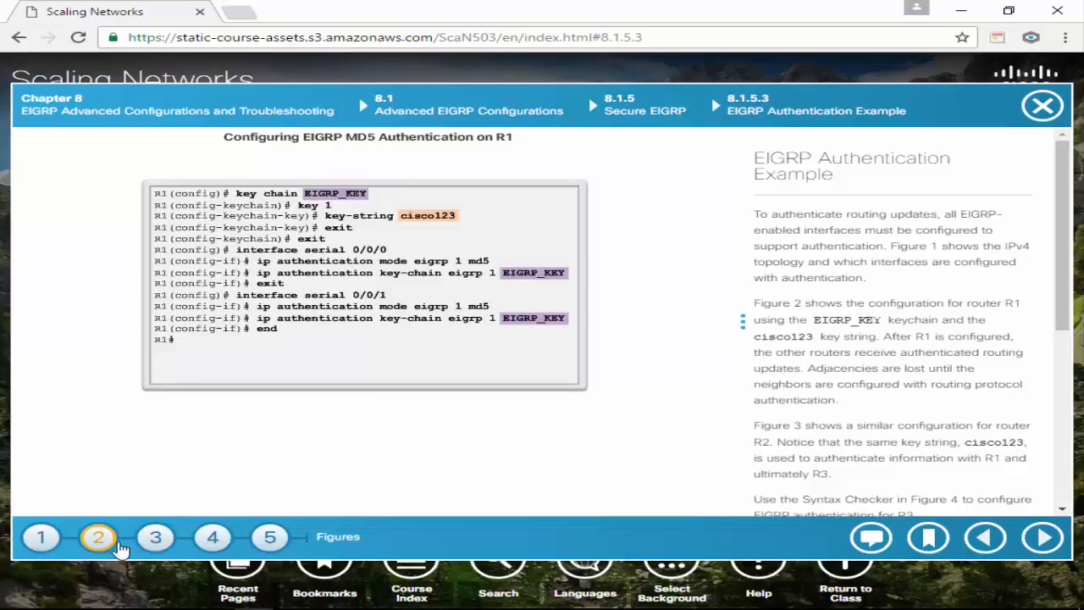
pyautogui.click(214, 535)
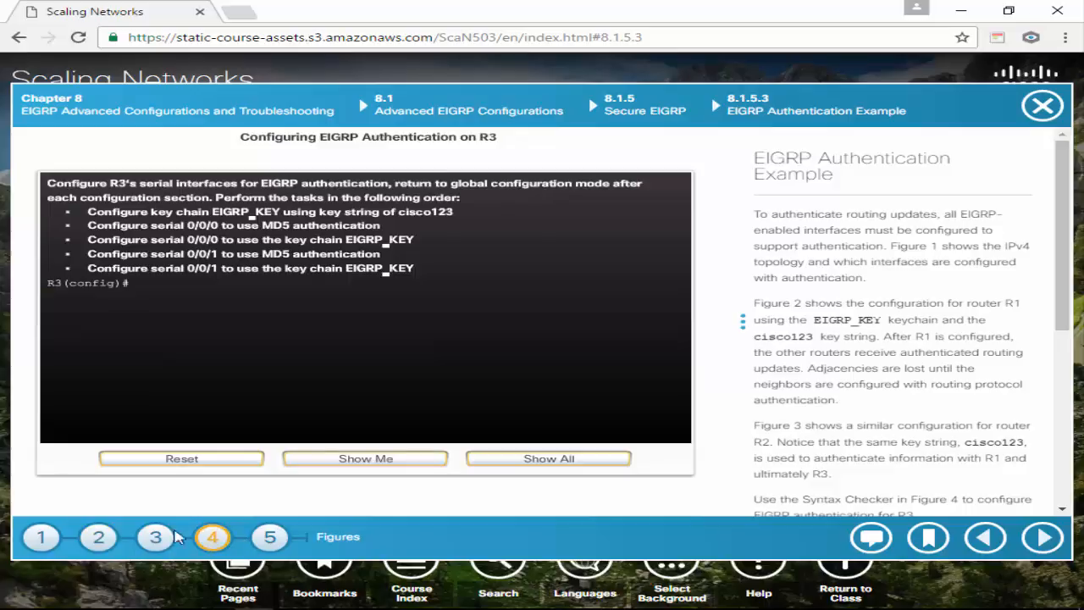
# Step back through the earlier figures, read the text and show the third authentication example figure
pyautogui.click(41, 537)
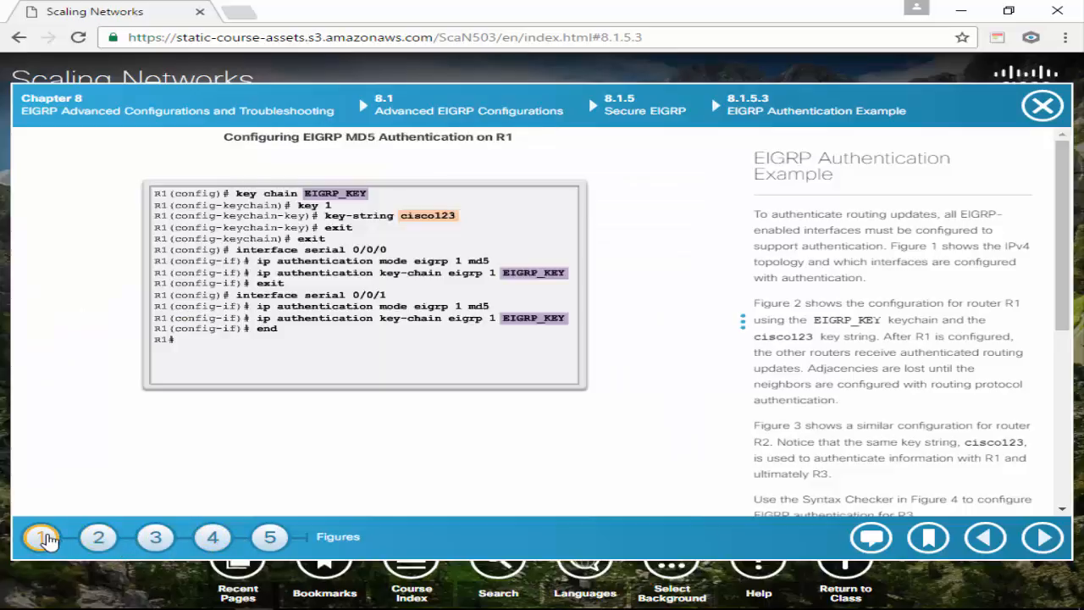
pyautogui.click(41, 535)
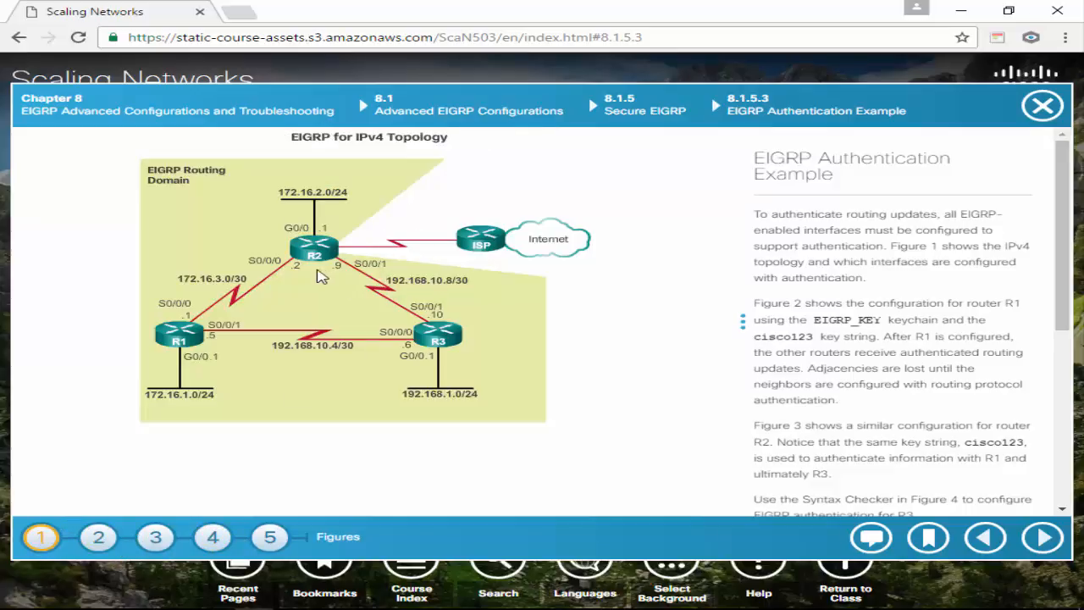
pyautogui.moveTo(415, 343)
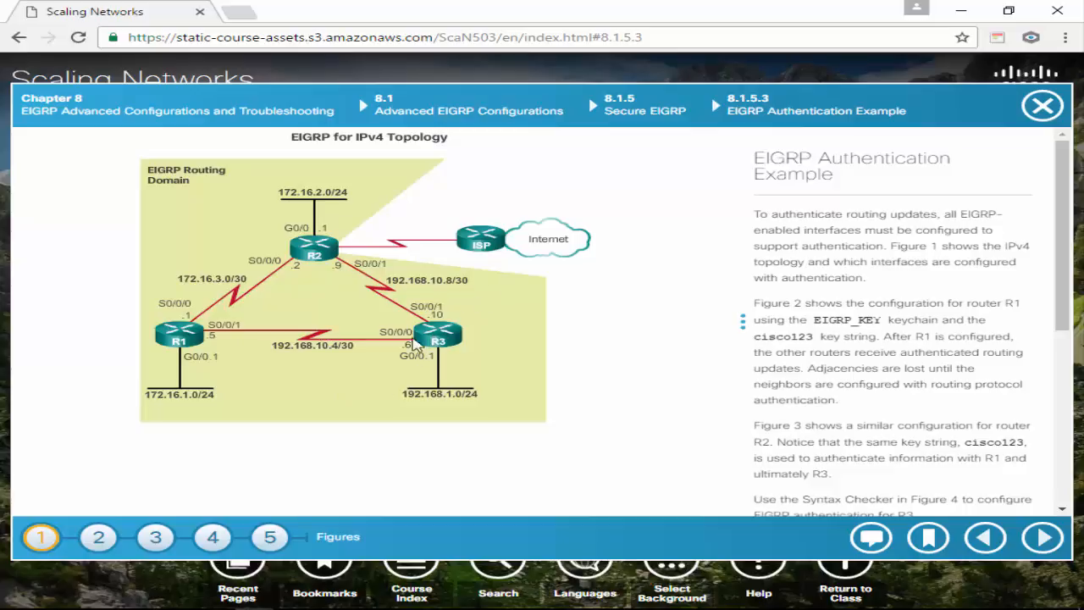
pyautogui.moveTo(151, 355)
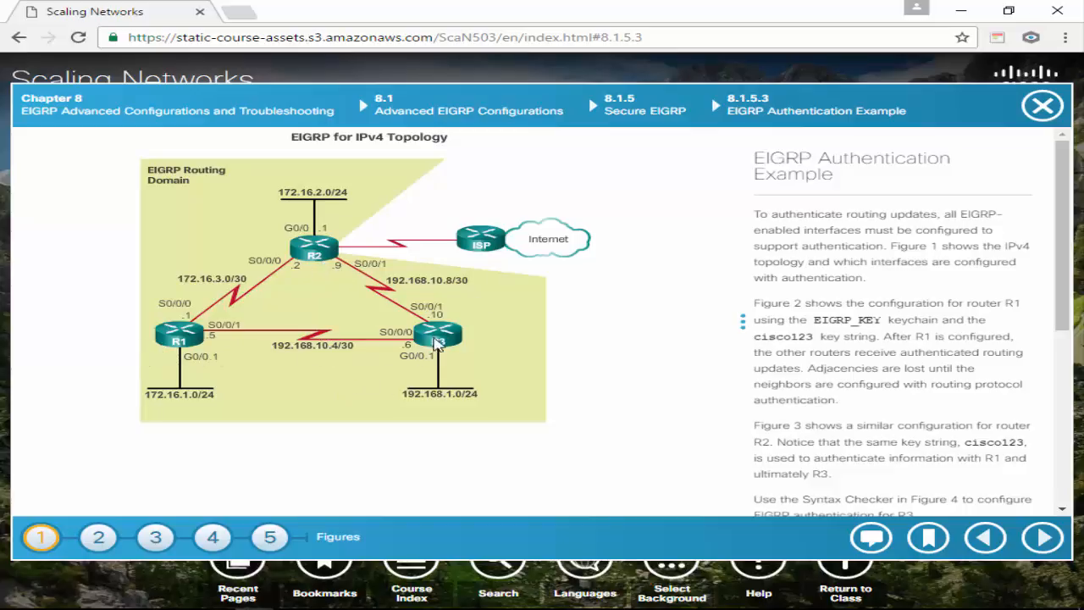
pyautogui.moveTo(305, 254)
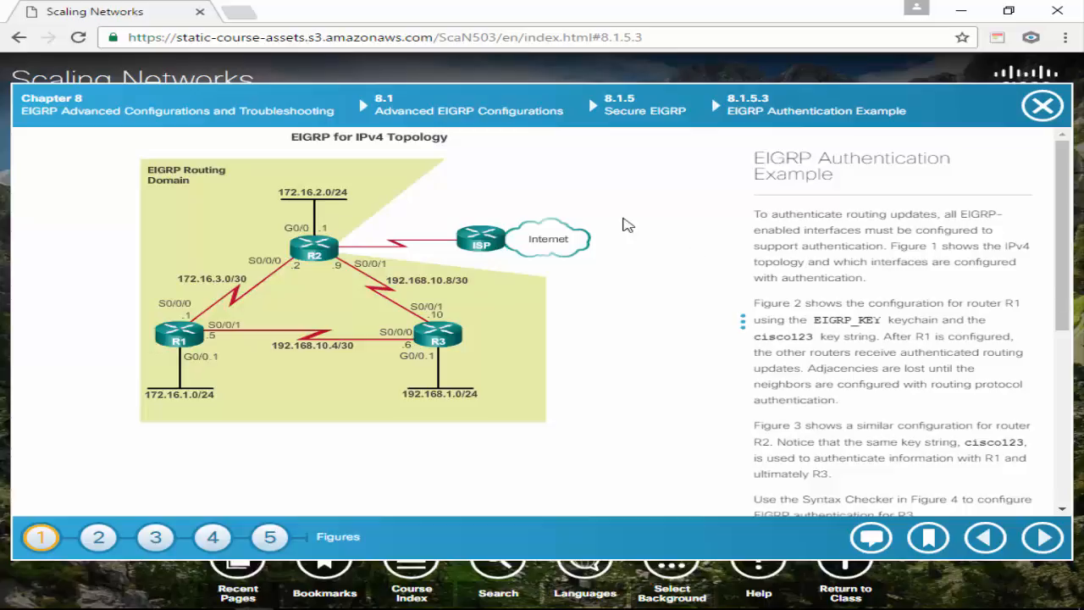
pyautogui.scroll(-3)
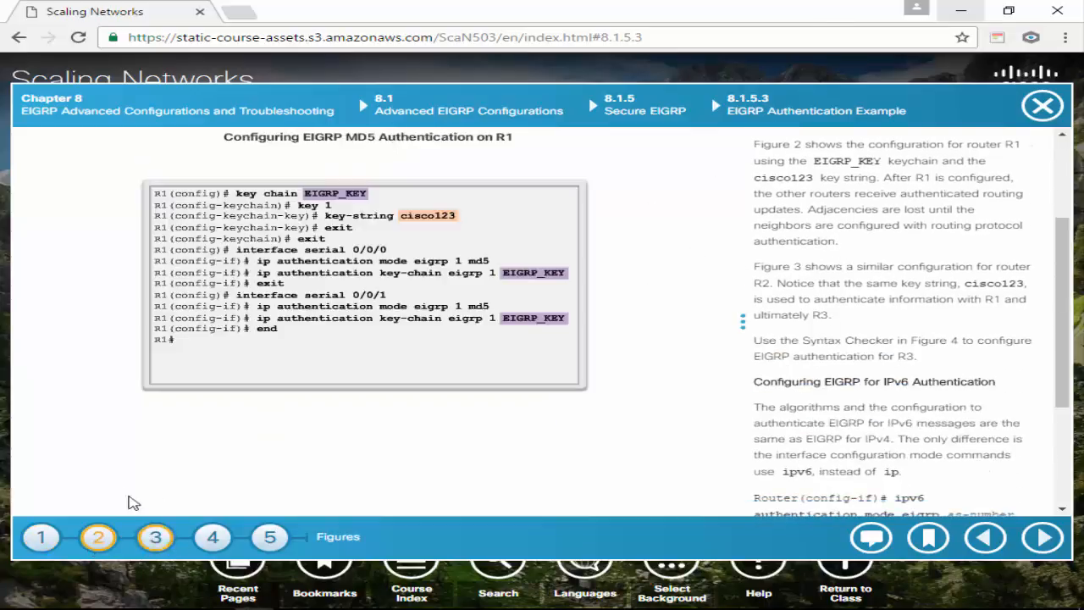
pyautogui.moveTo(156, 545)
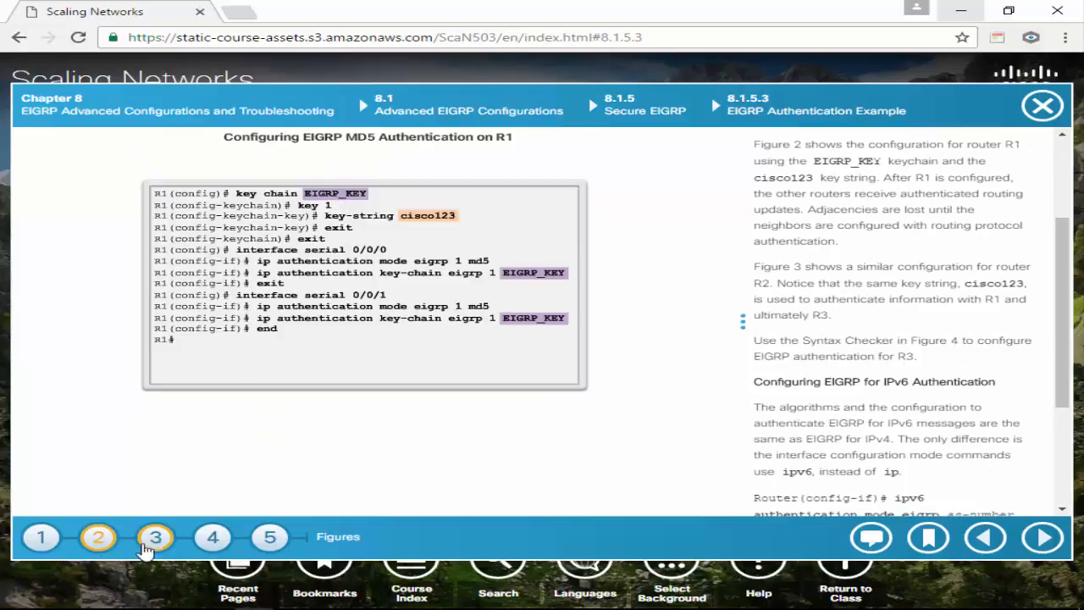
pyautogui.click(212, 537)
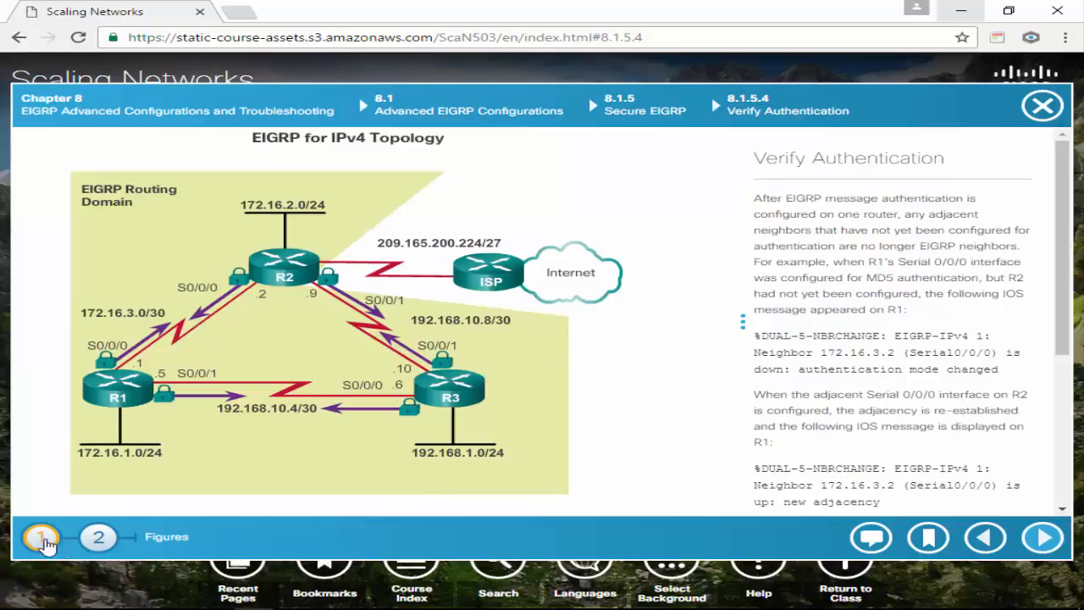
# View R1's MD5 authentication verification figure, then advance to lab 8.1.5.5 Configuring Advanced EIGRP for IPv4 Features
pyautogui.click(98, 535)
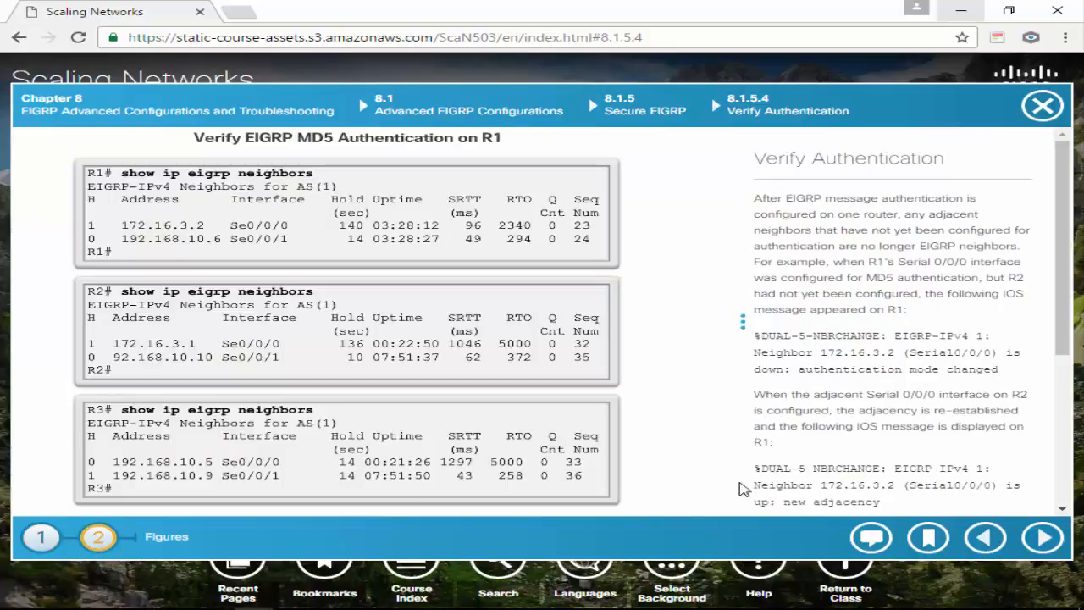
pyautogui.scroll(-3)
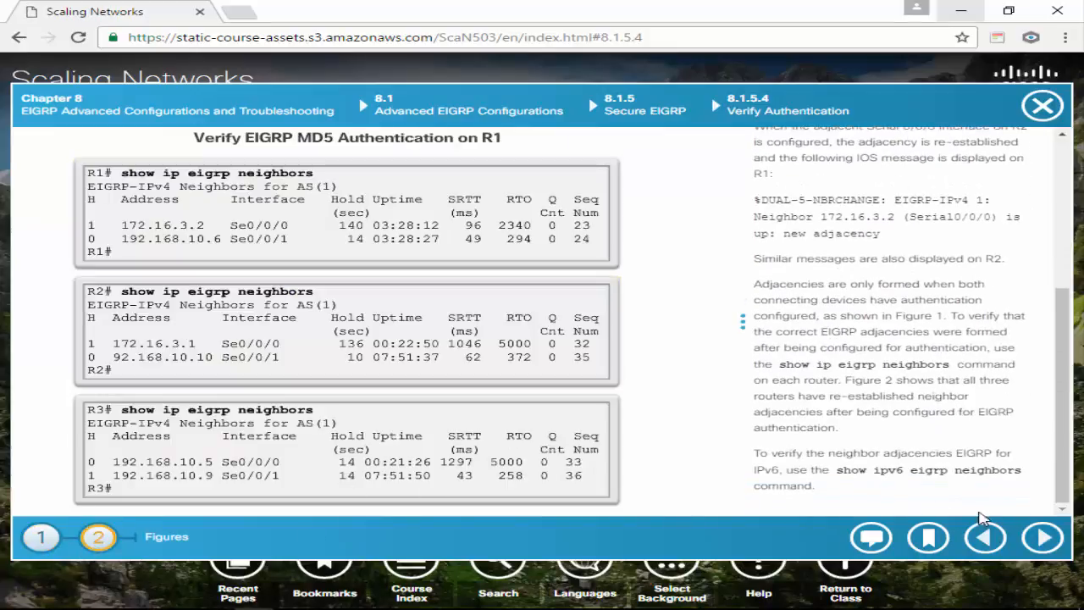
pyautogui.click(1043, 537)
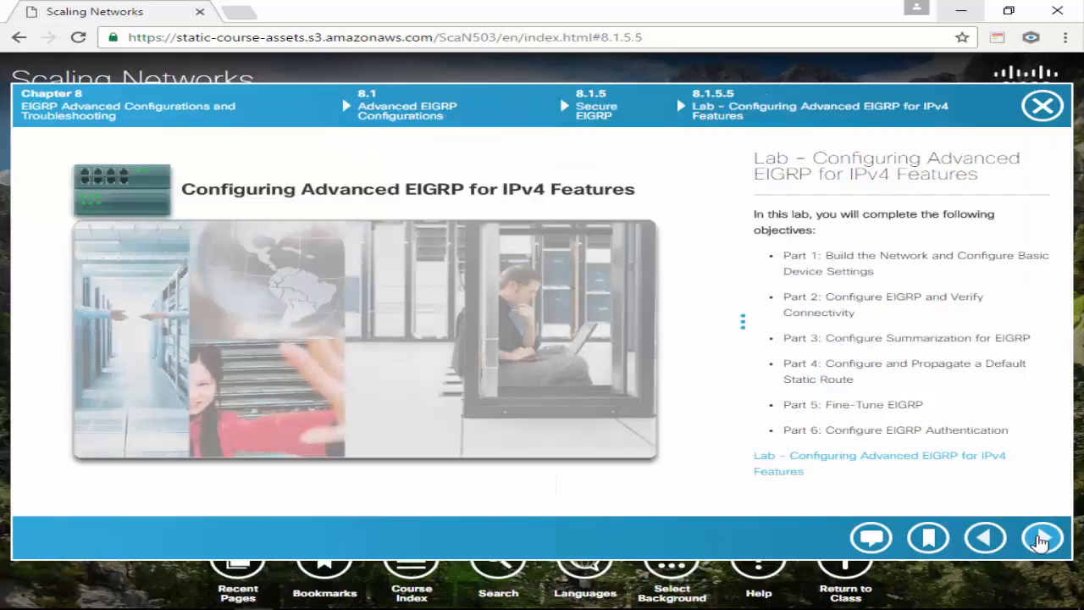
# Move to 8.2.1.1 Basic EIGRP Troubleshooting Commands and read the text through the EIGRP for IPv6 commands
pyautogui.click(1042, 539)
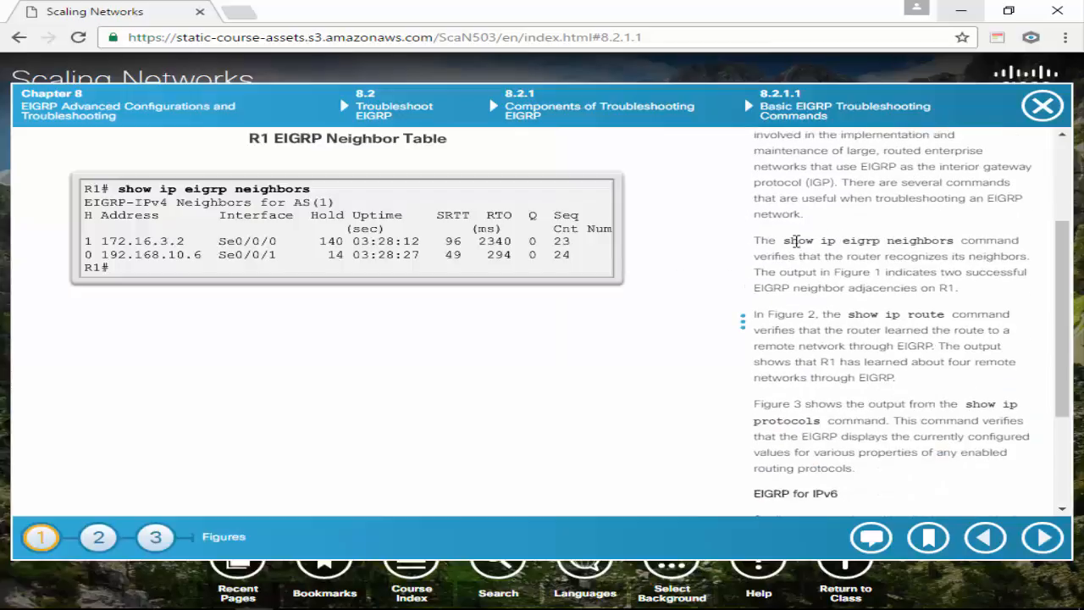
pyautogui.moveTo(840, 257)
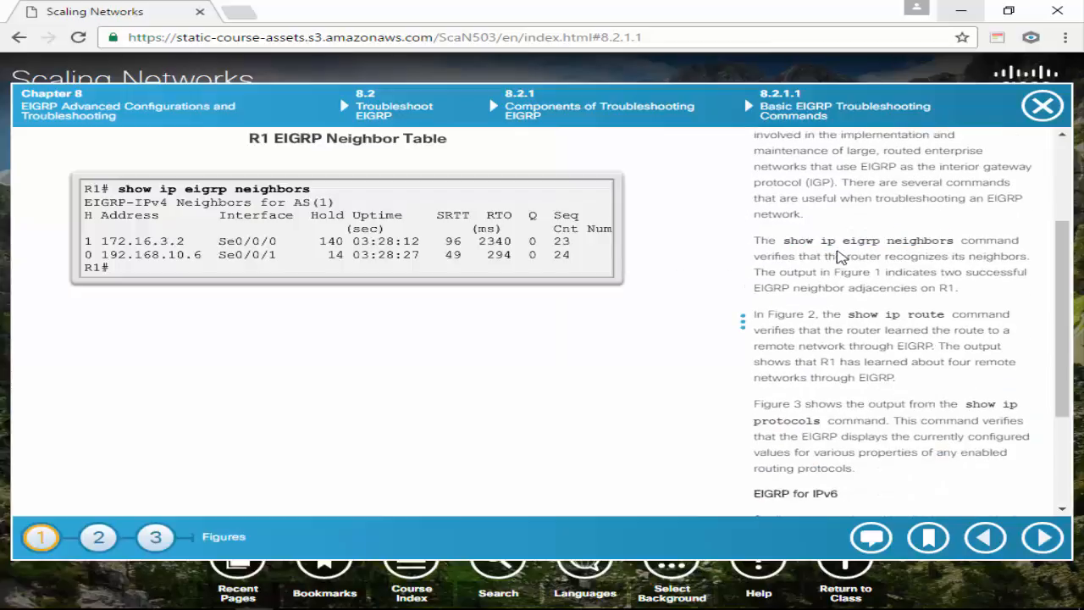
pyautogui.moveTo(773, 279)
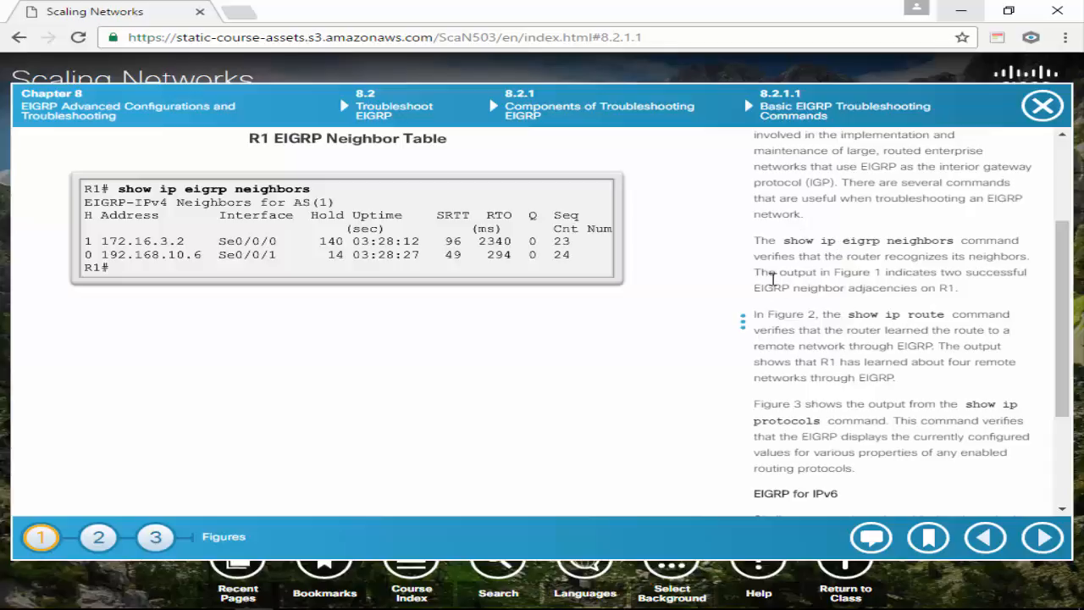
pyautogui.scroll(-3)
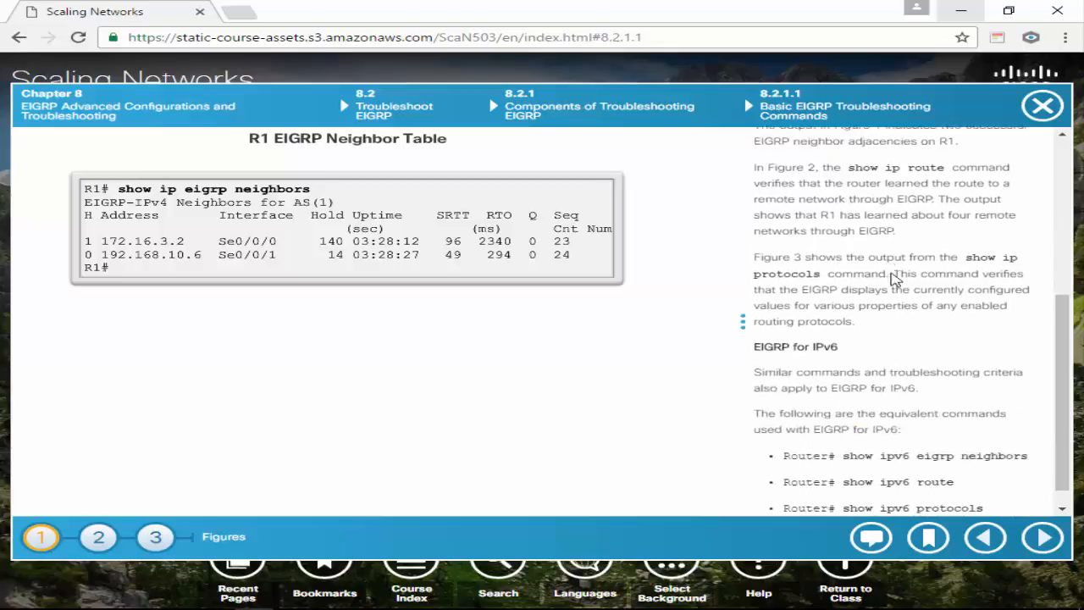
pyautogui.scroll(3)
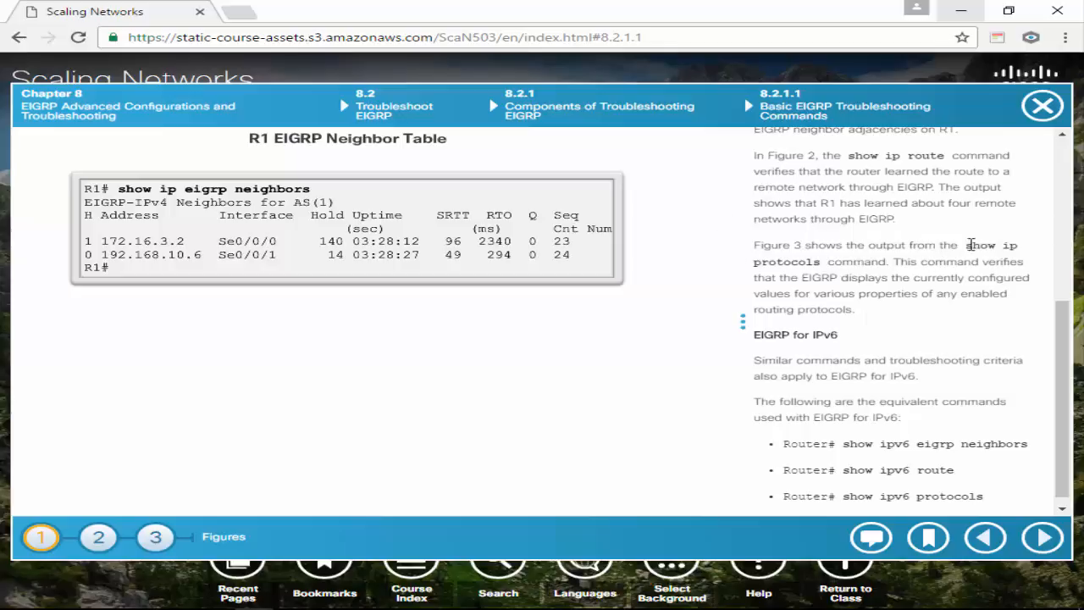
# View R1's IPv4 routing table and routing protocol processes figures while reading the accompanying text
pyautogui.click(98, 537)
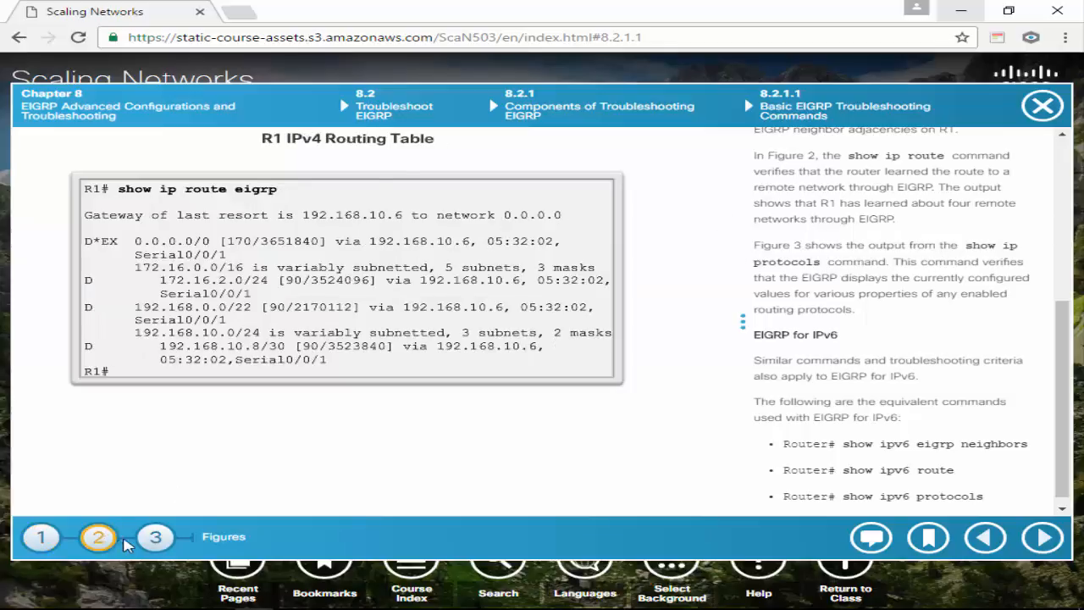
pyautogui.click(156, 537)
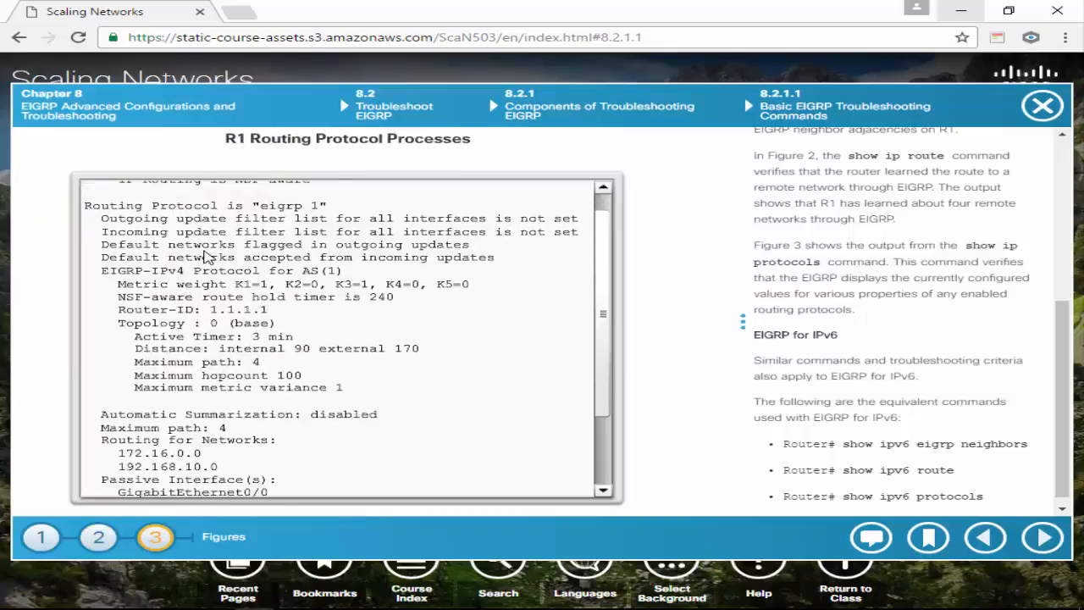
pyautogui.scroll(3)
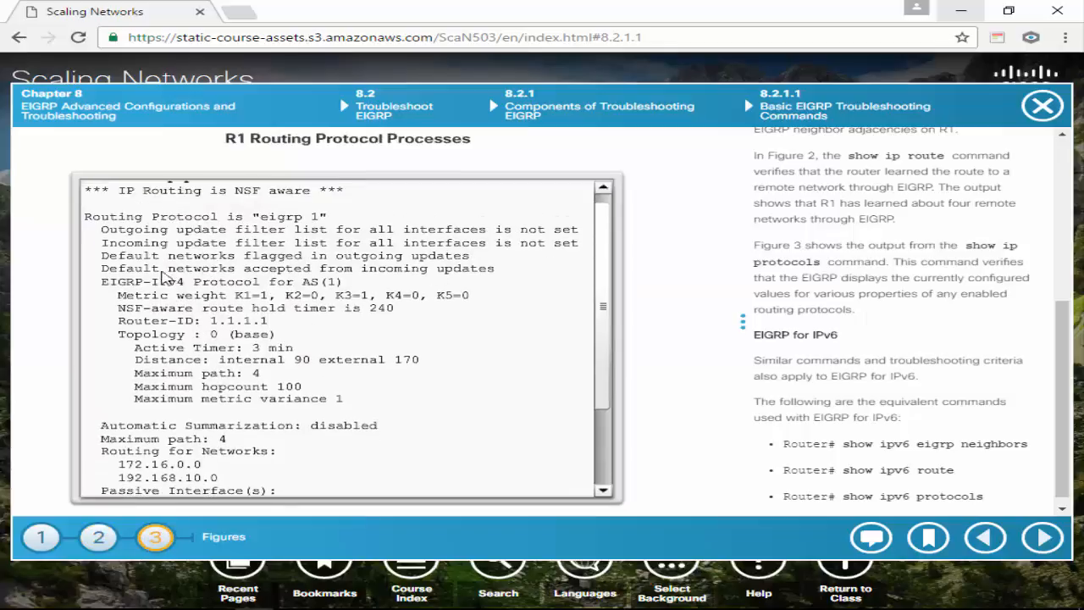
pyautogui.moveTo(81, 286)
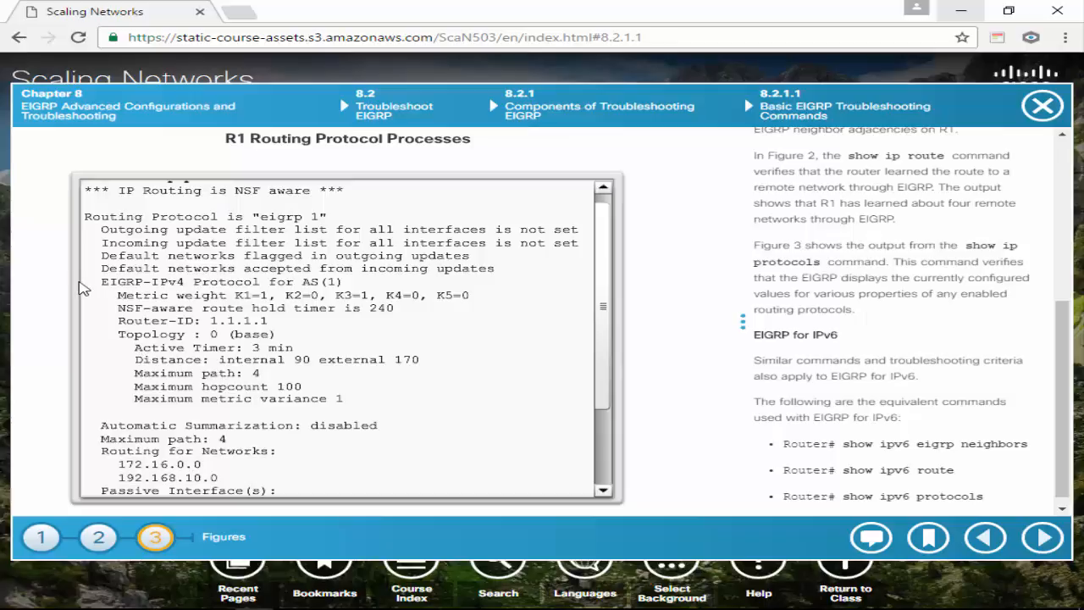
pyautogui.scroll(-3)
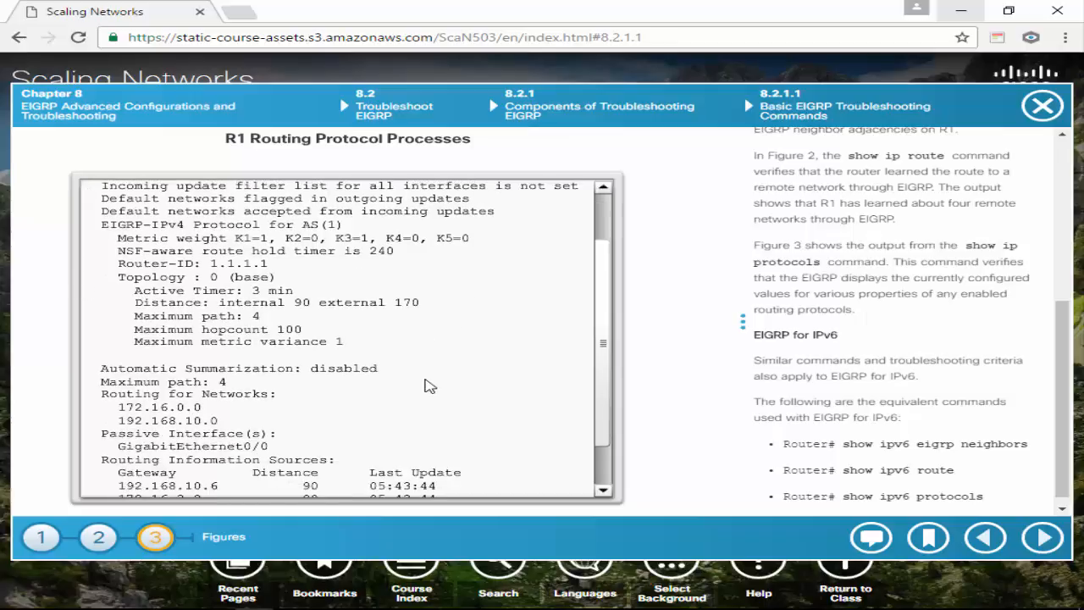
pyautogui.scroll(-3)
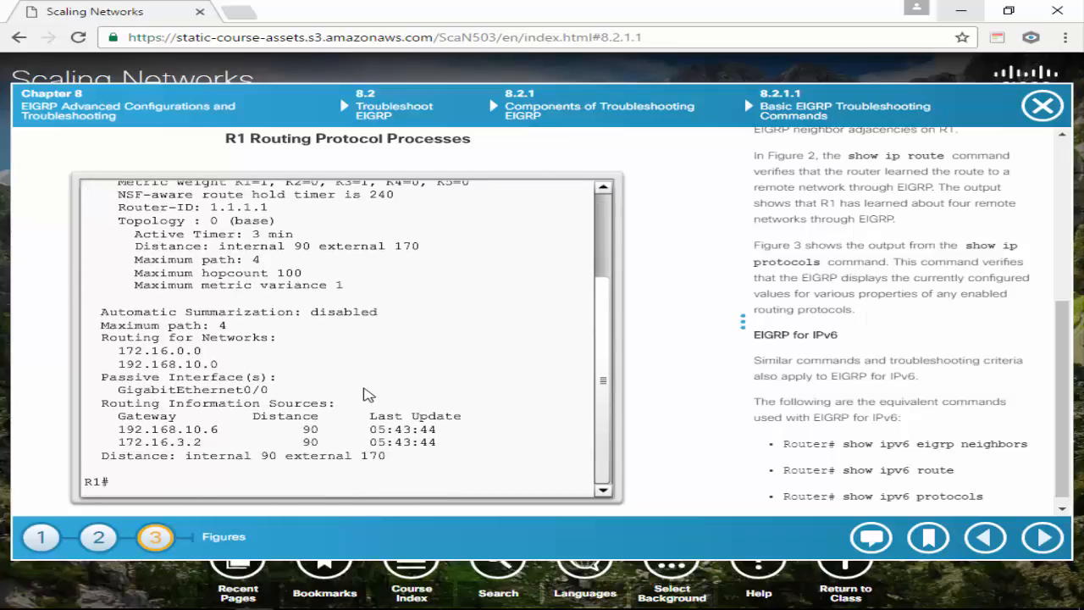
pyautogui.scroll(3)
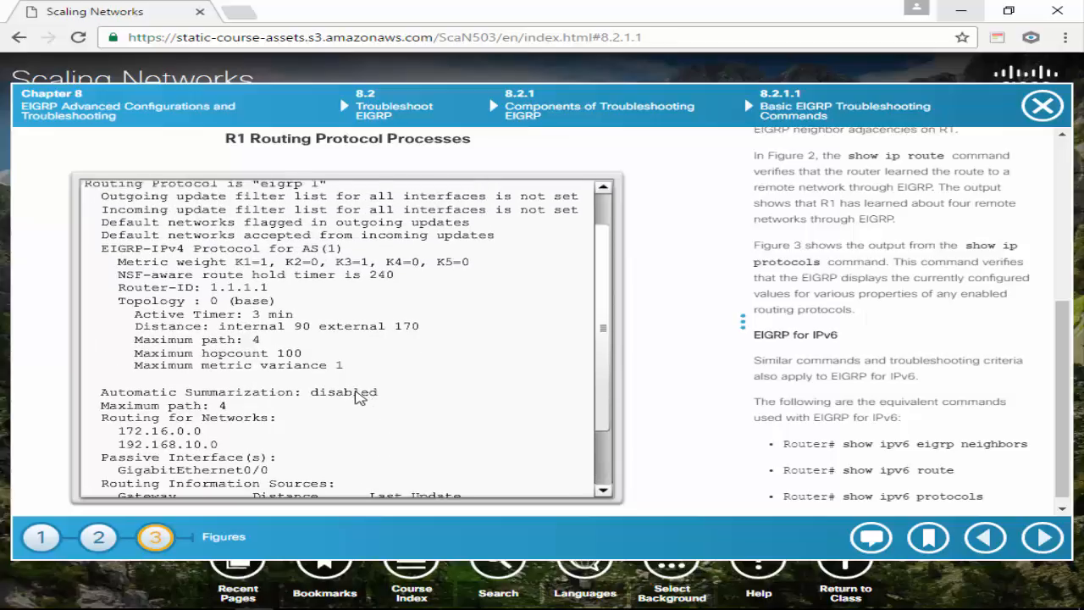
pyautogui.scroll(3)
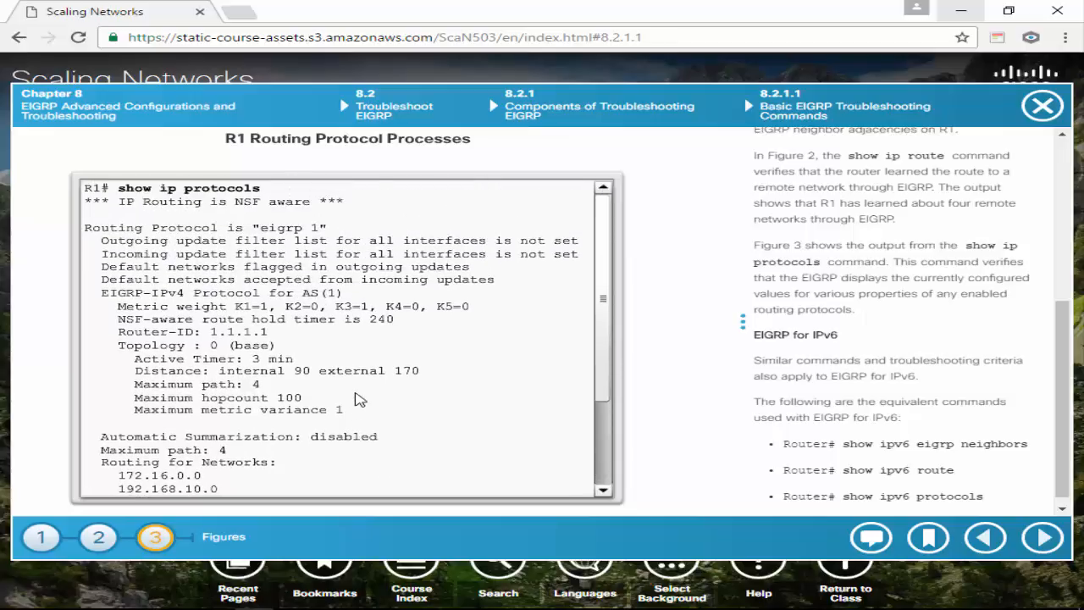
pyautogui.moveTo(132, 302)
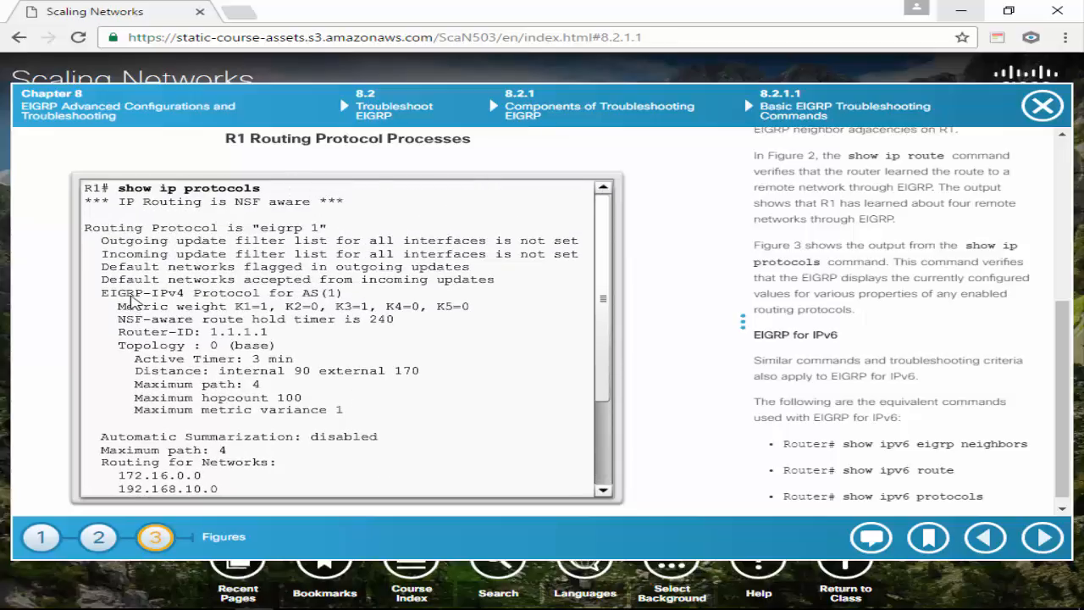
pyautogui.scroll(-3)
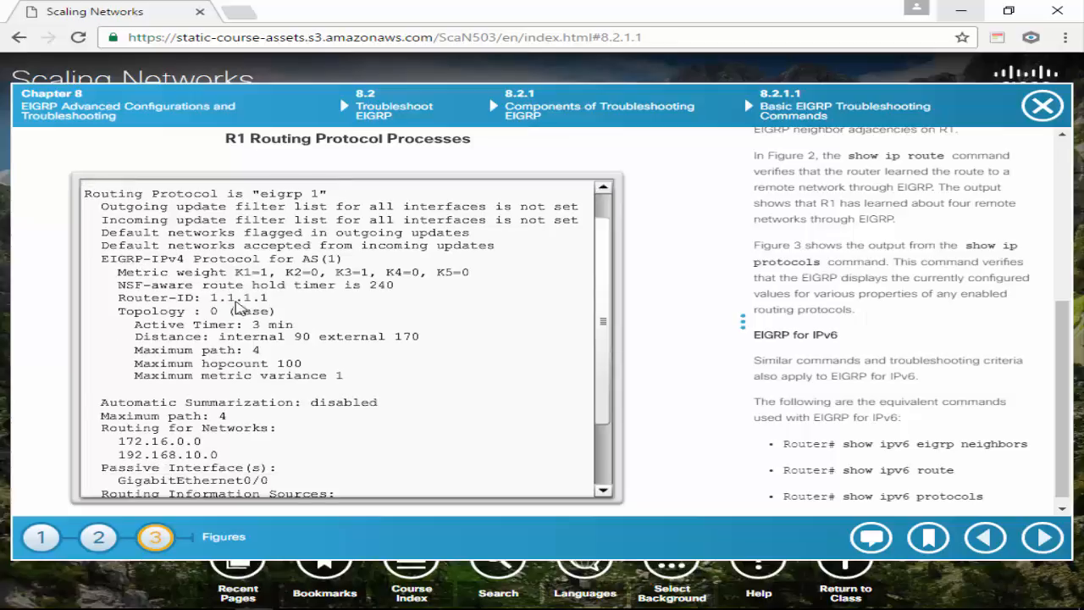
# Step back through the routing table figure to the R1 EIGRP neighbor table figure
pyautogui.click(98, 537)
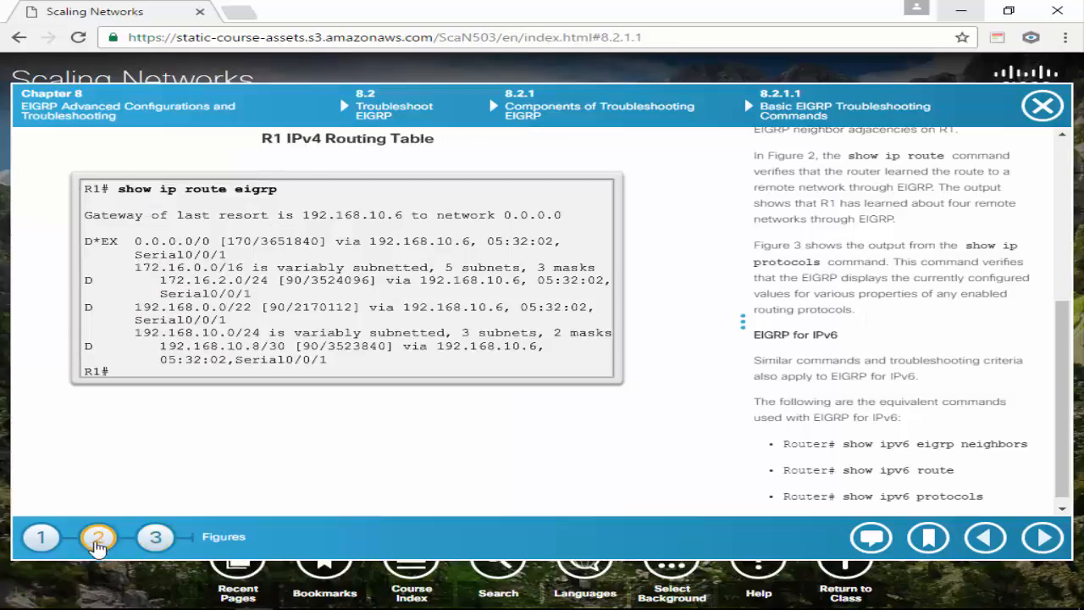
pyautogui.click(41, 537)
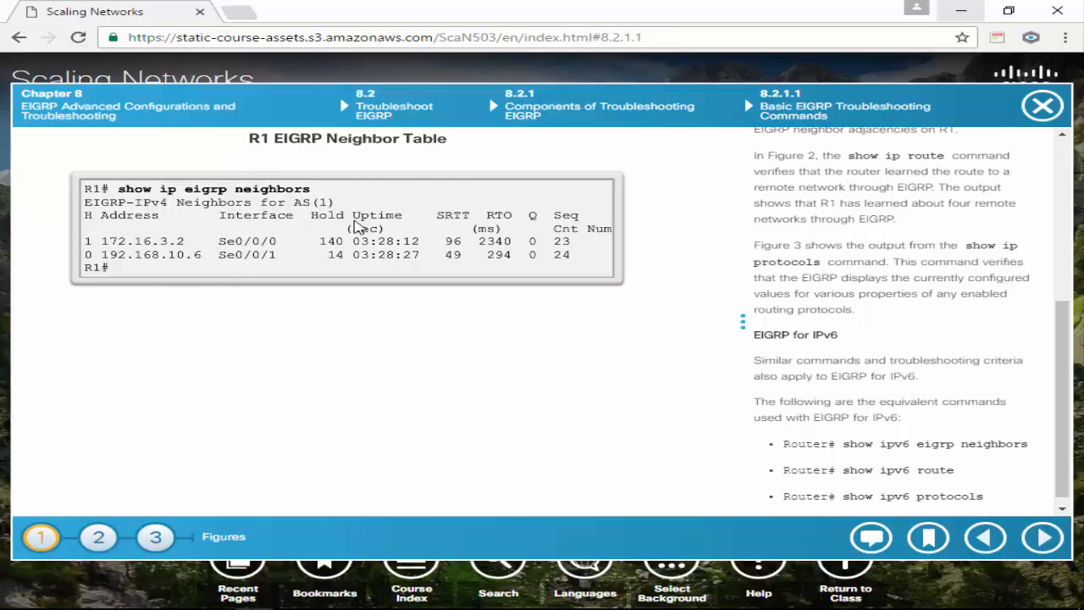
pyautogui.moveTo(241, 203)
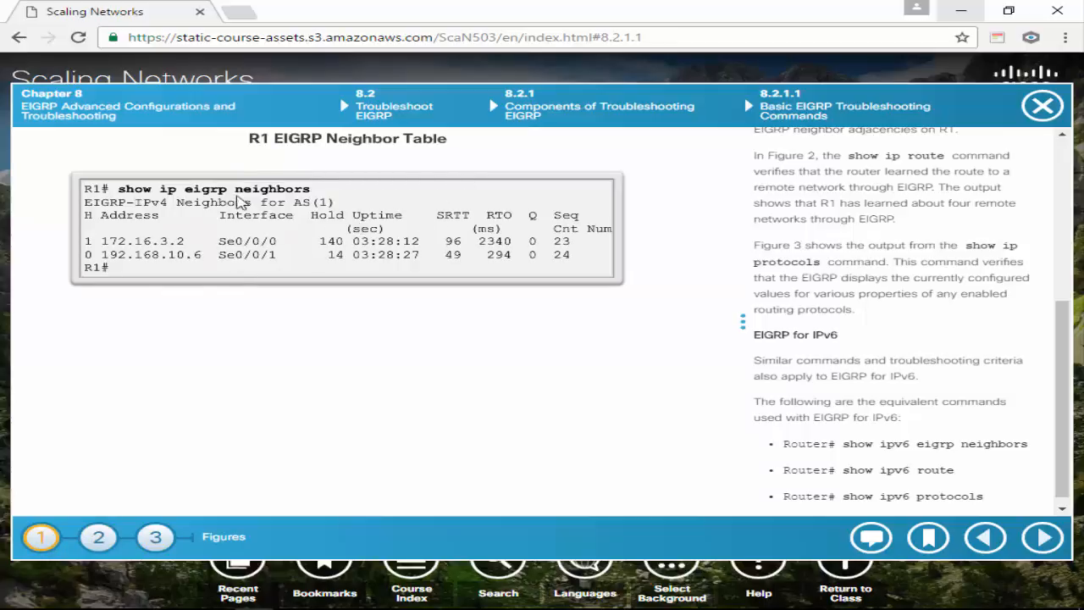
pyautogui.moveTo(325, 234)
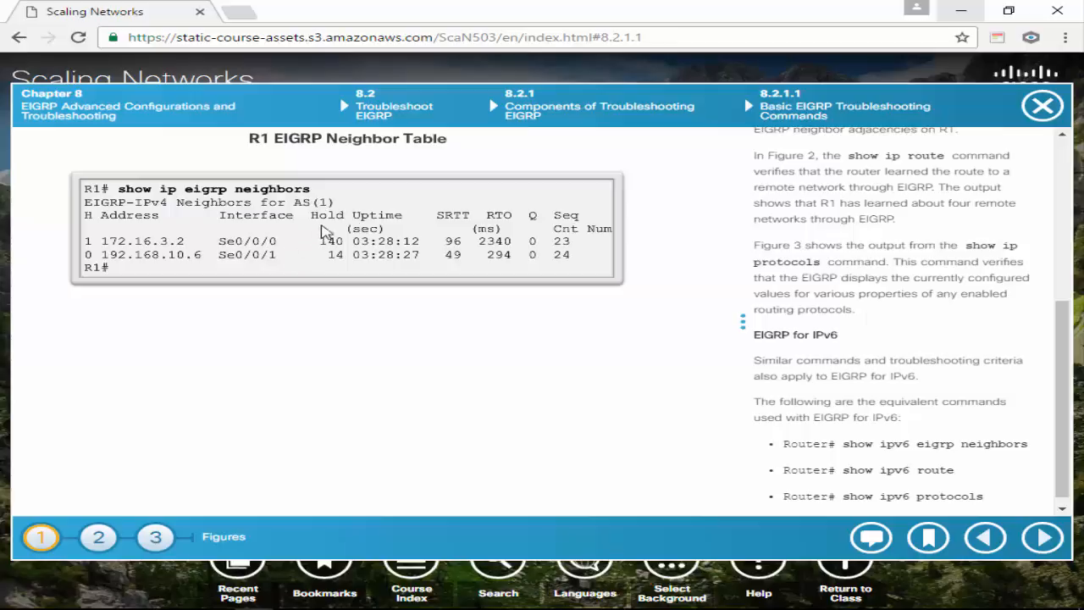
pyautogui.moveTo(339, 258)
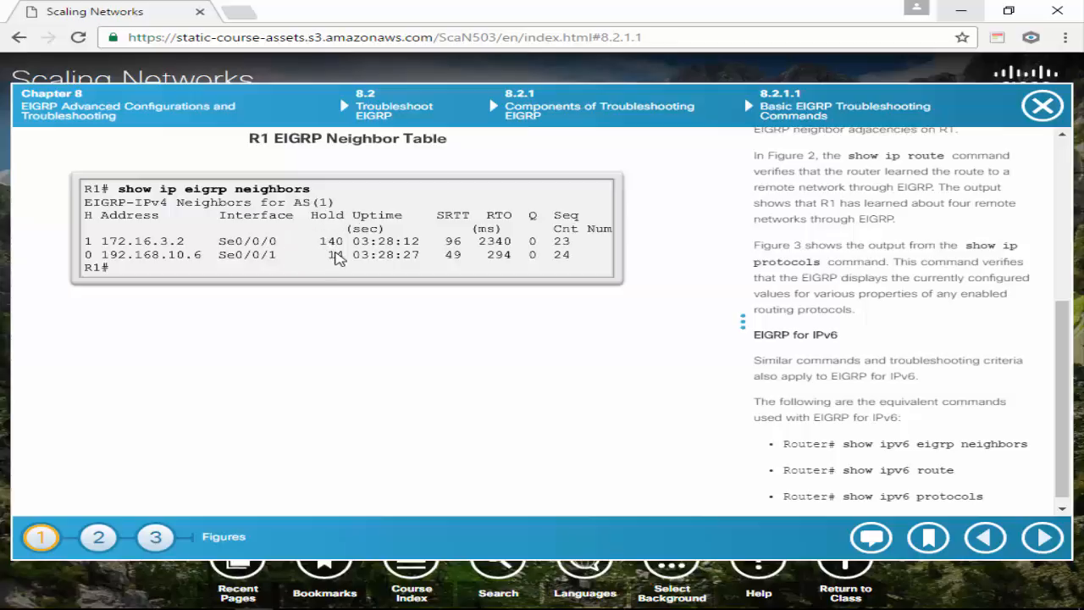
pyautogui.moveTo(183, 222)
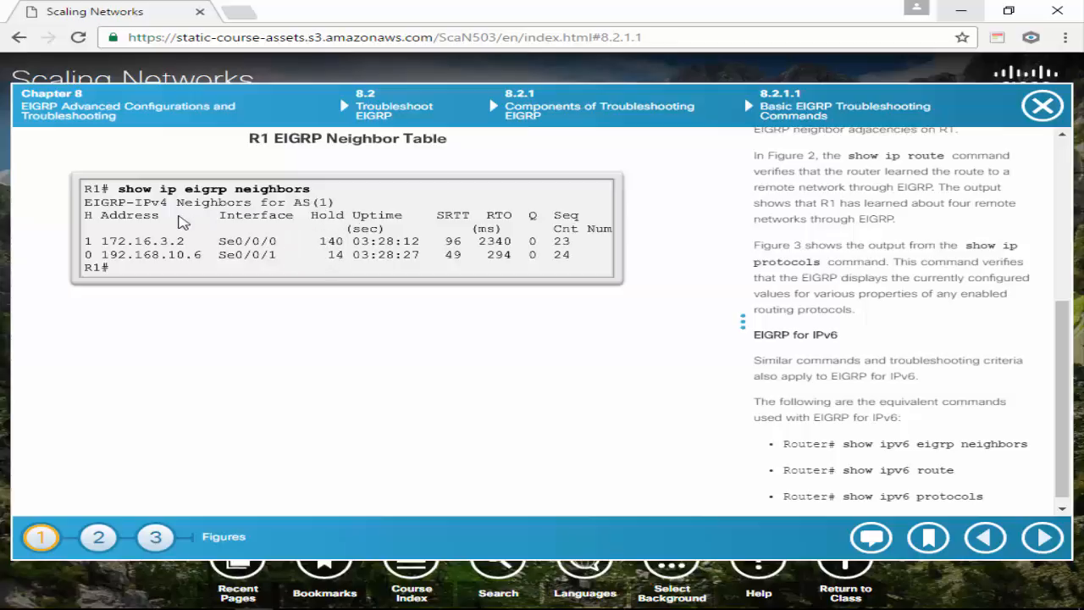
pyautogui.moveTo(388, 224)
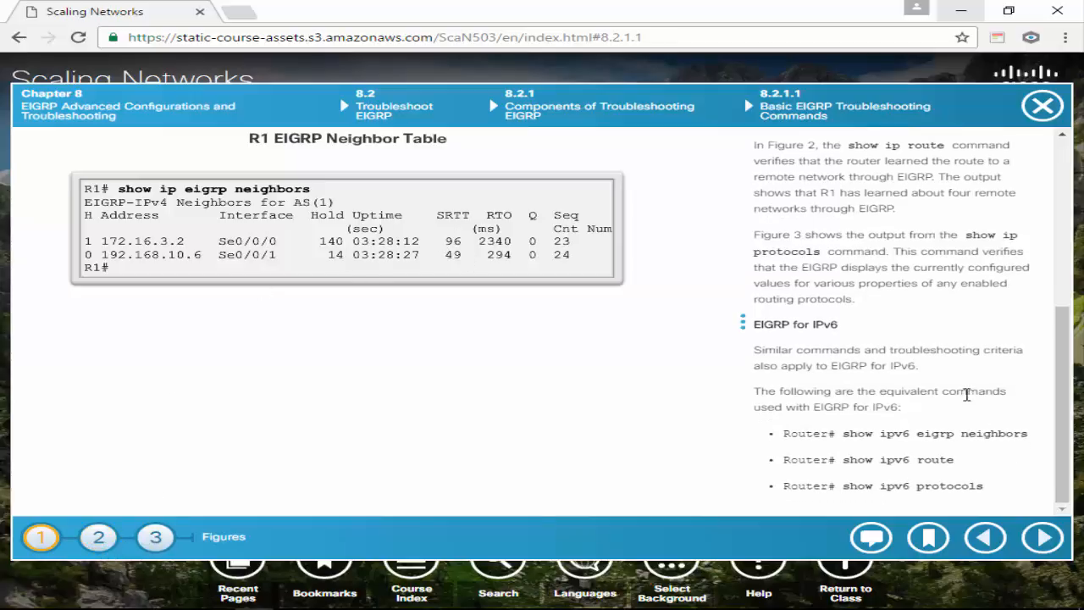
# Move to 8.2.1.2 Components and read the Diagnosing EIGRP Connectivity Issues flowchart text partway down
pyautogui.click(1041, 537)
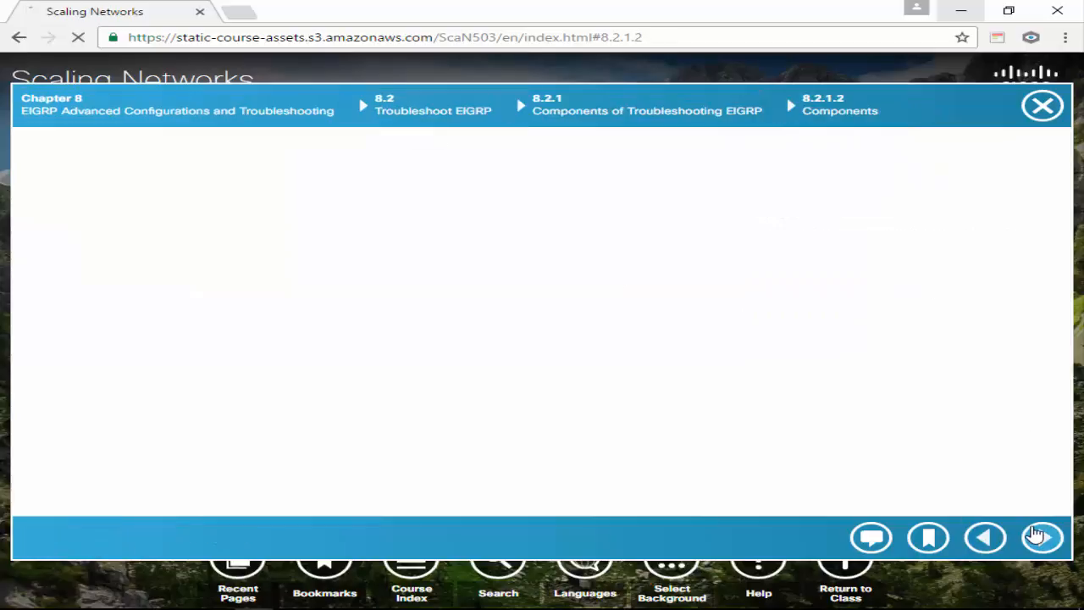
pyautogui.click(1041, 537)
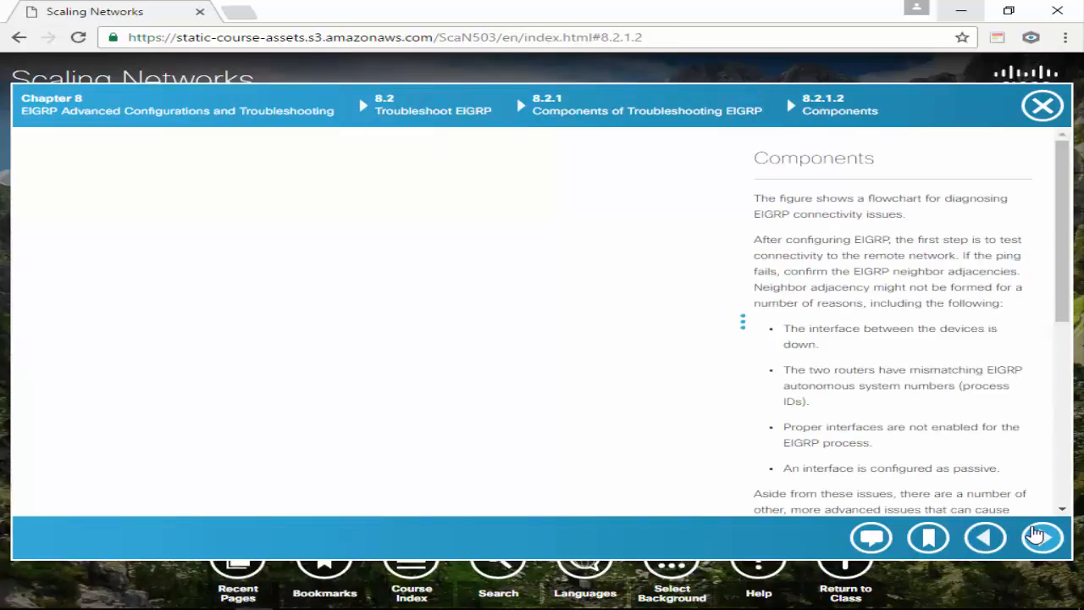
pyautogui.click(1042, 537)
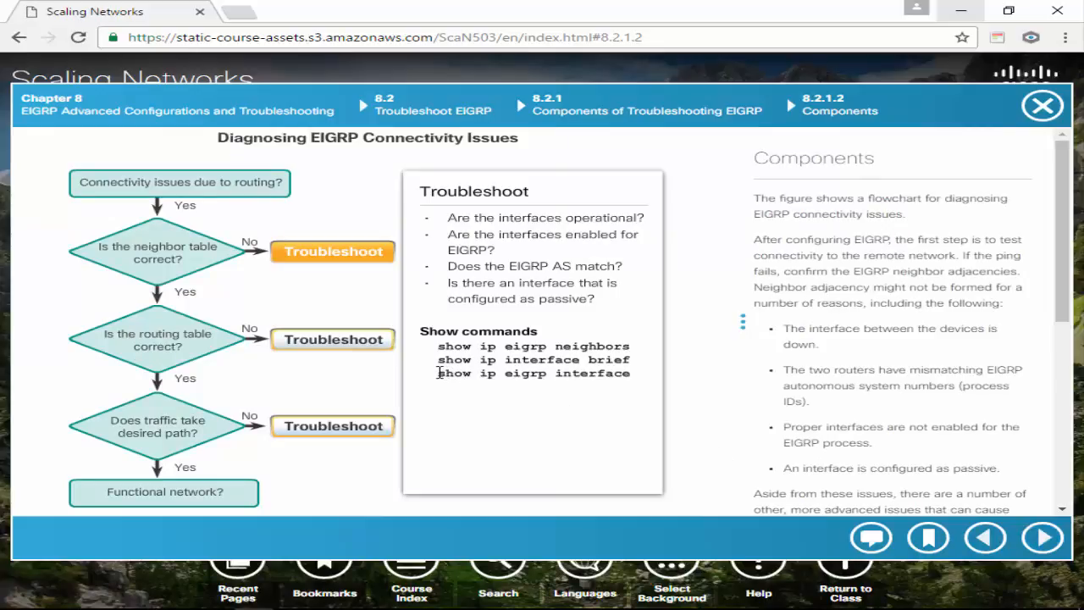
pyautogui.moveTo(822, 505)
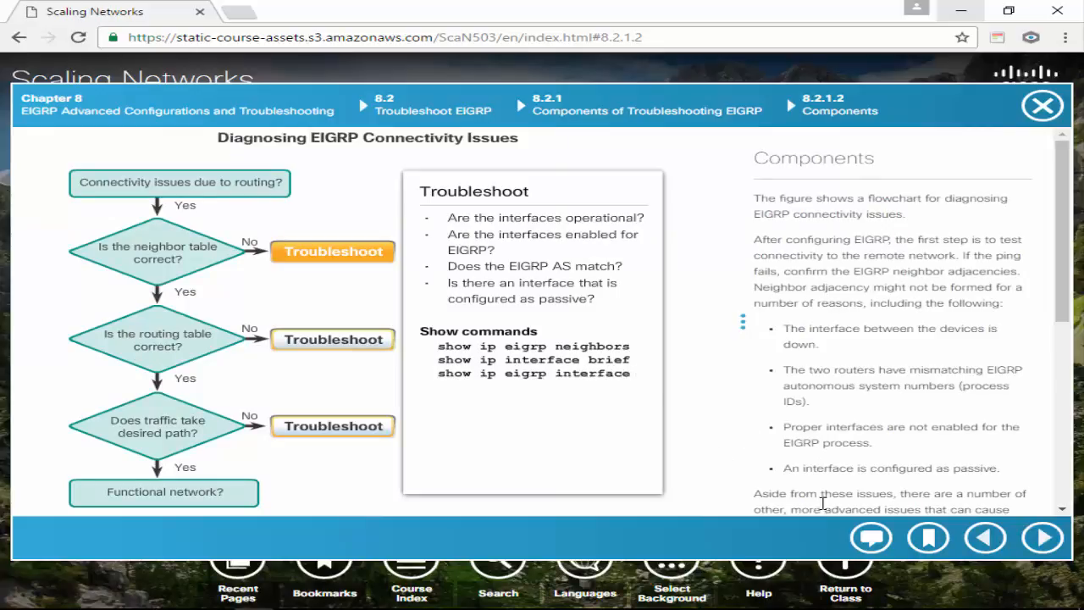
pyautogui.scroll(-3)
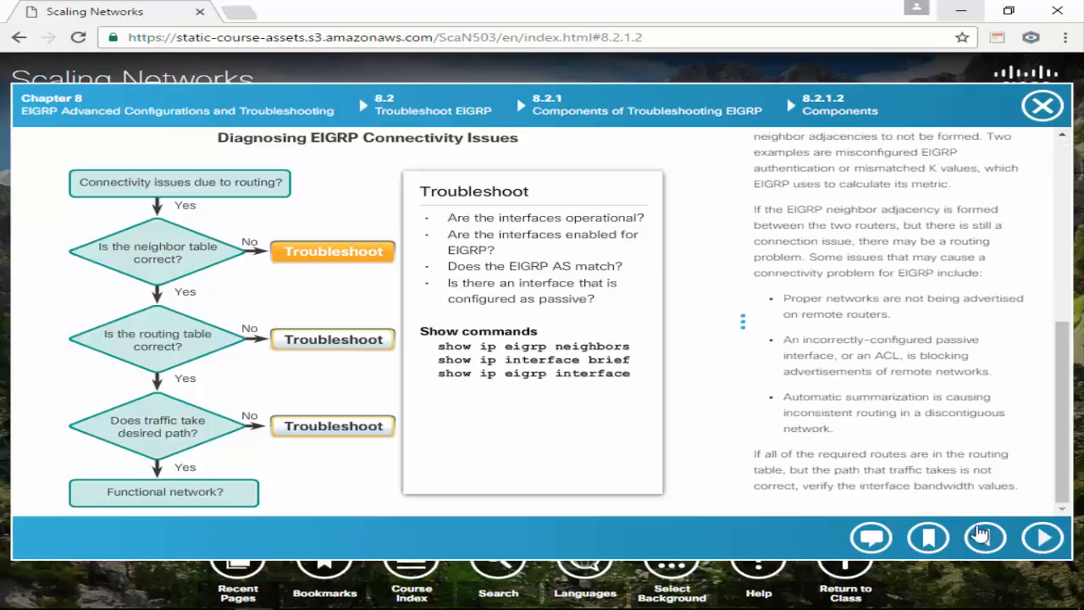
pyautogui.moveTo(1043, 538)
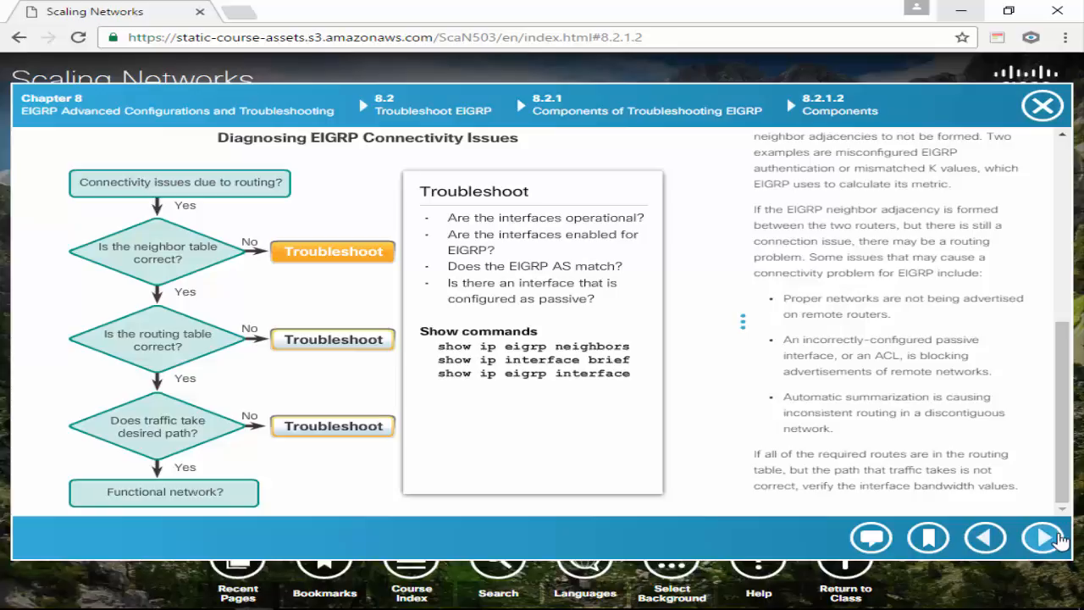
# Advance past the activity, Layer 3 Connectivity and EIGRP Parameters pages to 8.2.2.3 EIGRP Interfaces
pyautogui.click(1044, 537)
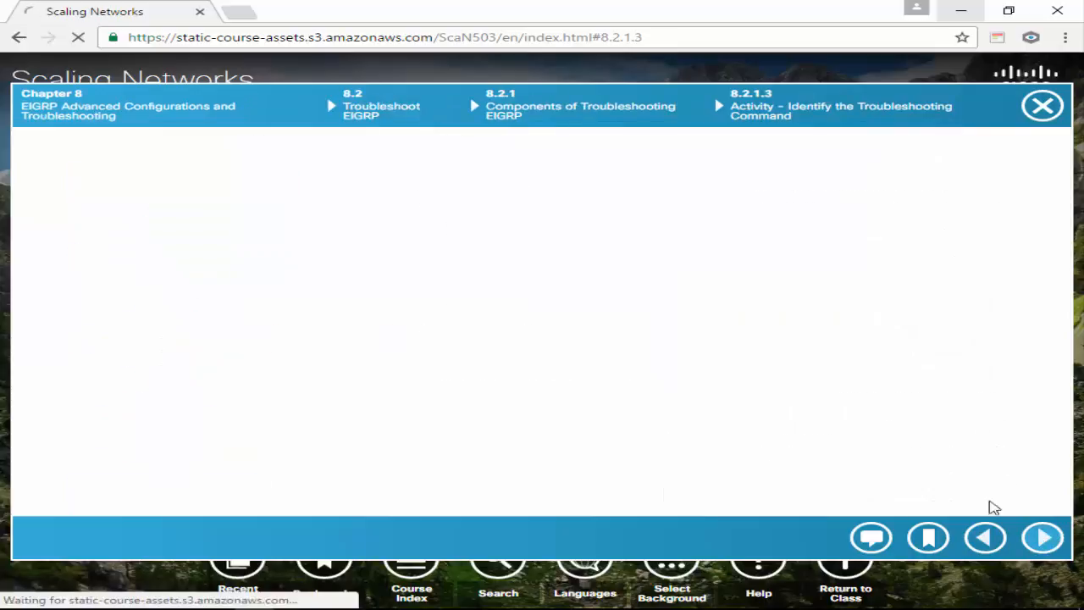
pyautogui.click(1043, 537)
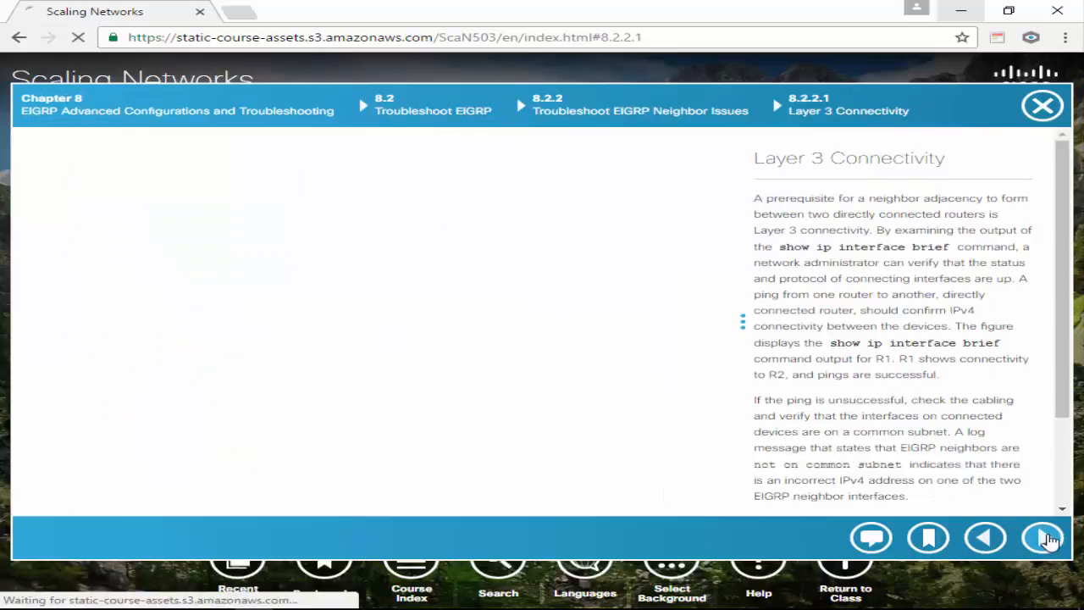
pyautogui.click(1044, 538)
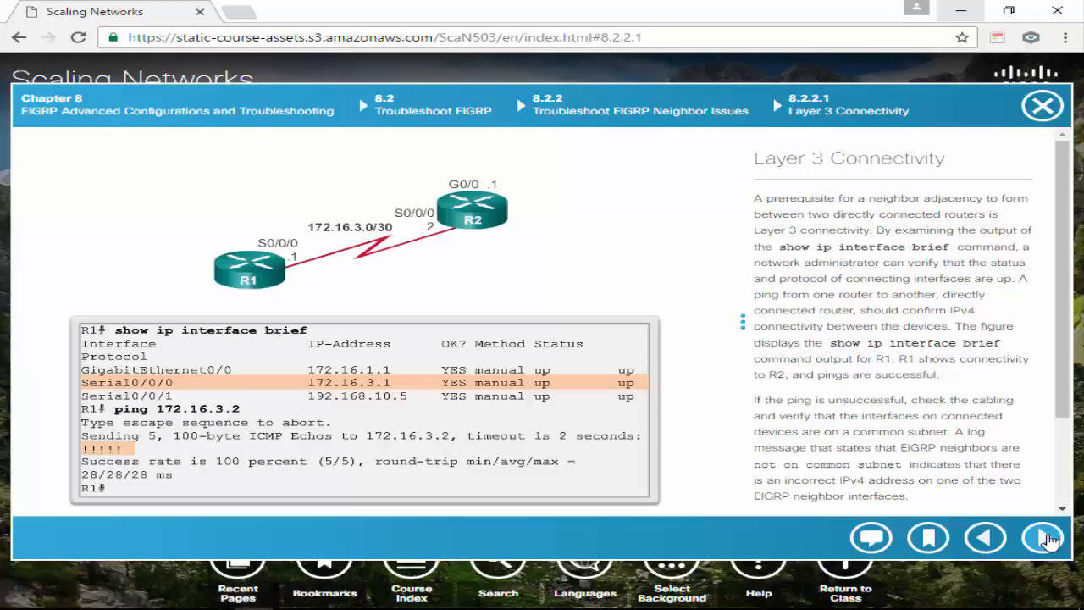
pyautogui.click(1044, 538)
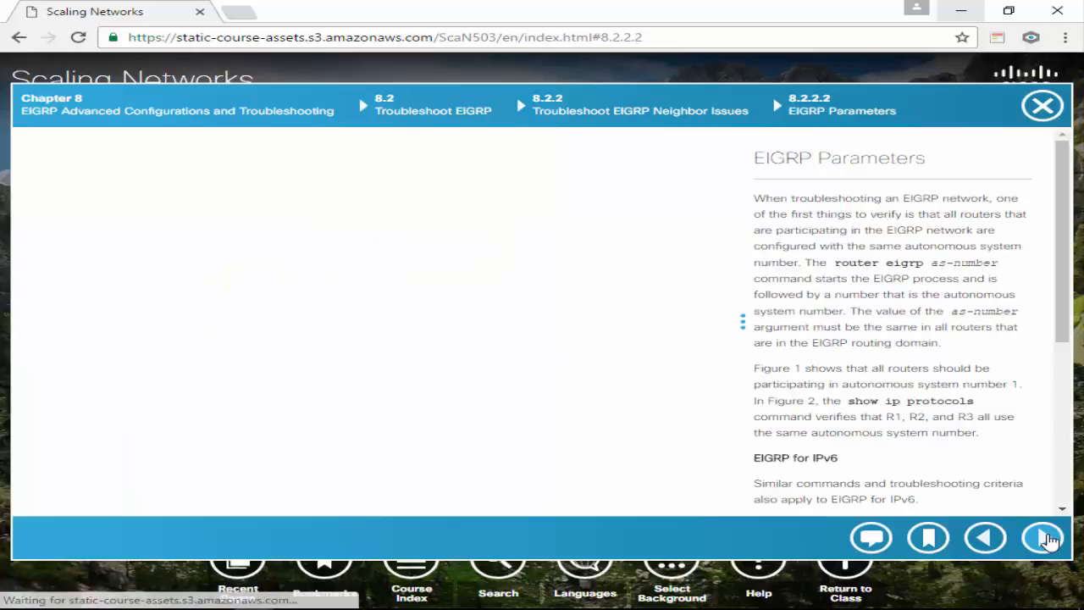
pyautogui.click(1043, 539)
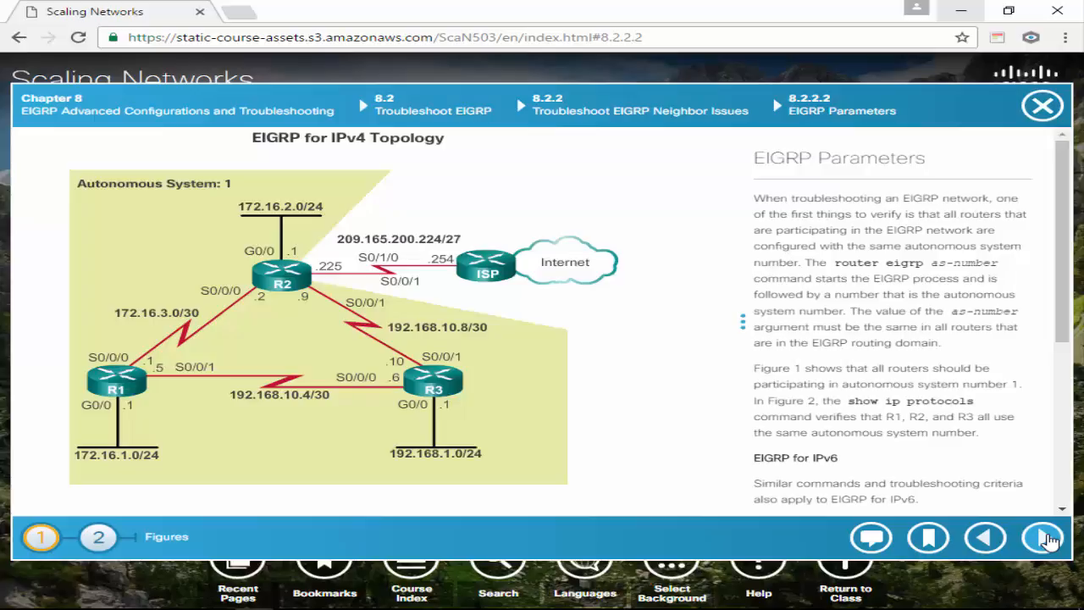
pyautogui.click(1043, 539)
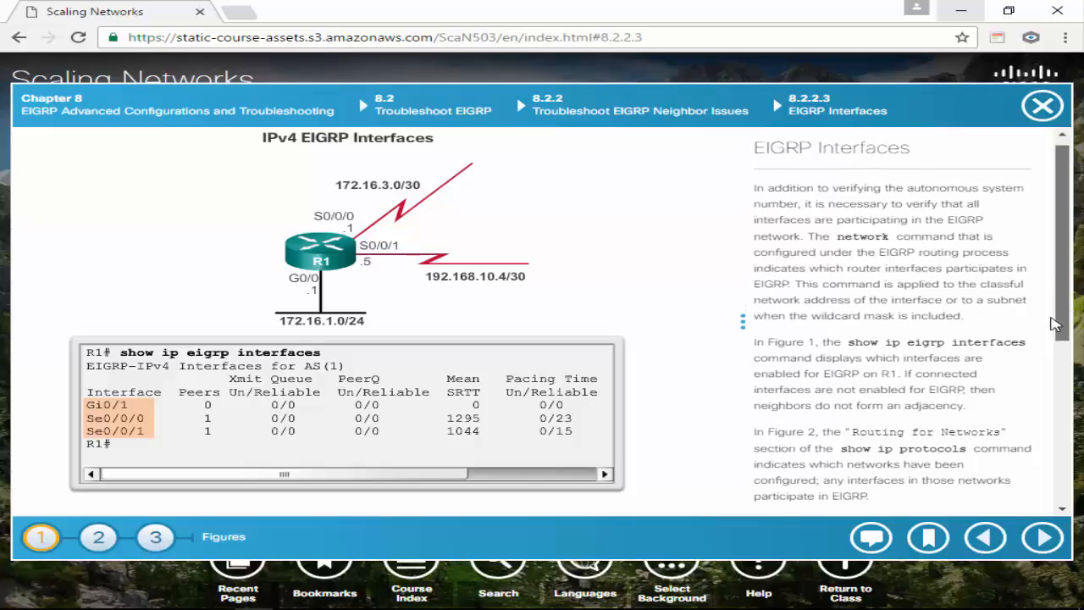
# View R1's routing protocol processes figure alongside the EIGRP interfaces figure on page 8.2.2.3
pyautogui.scroll(-3)
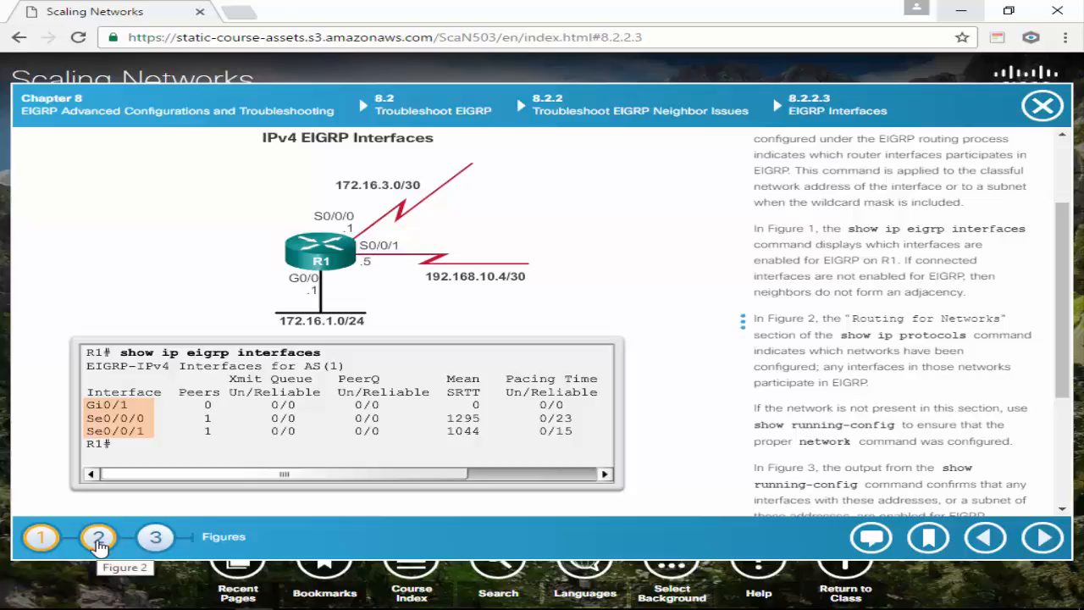
pyautogui.click(99, 537)
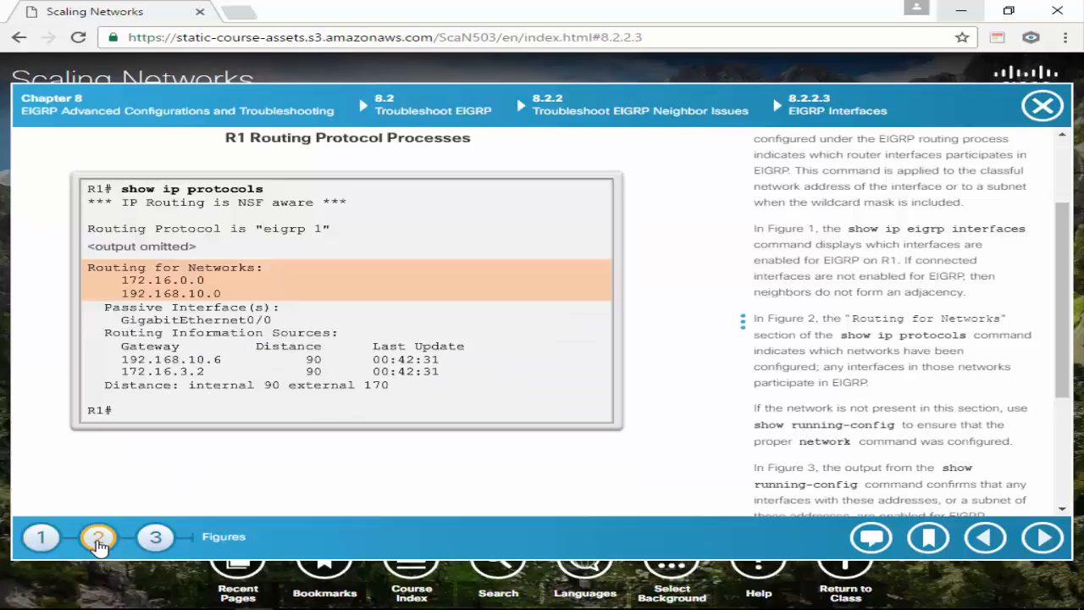
pyautogui.click(156, 537)
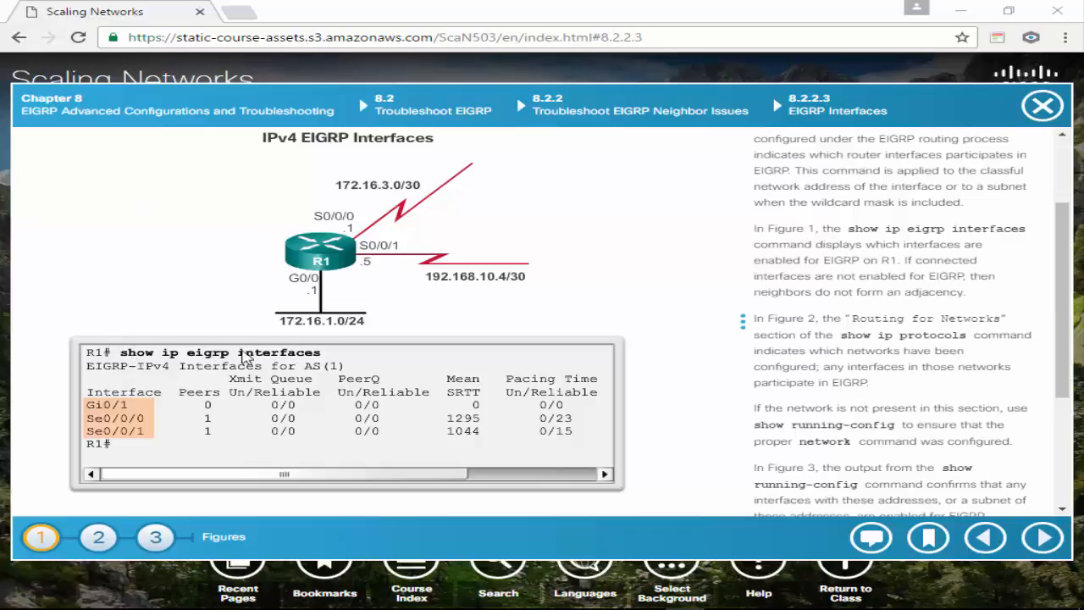
pyautogui.moveTo(352, 359)
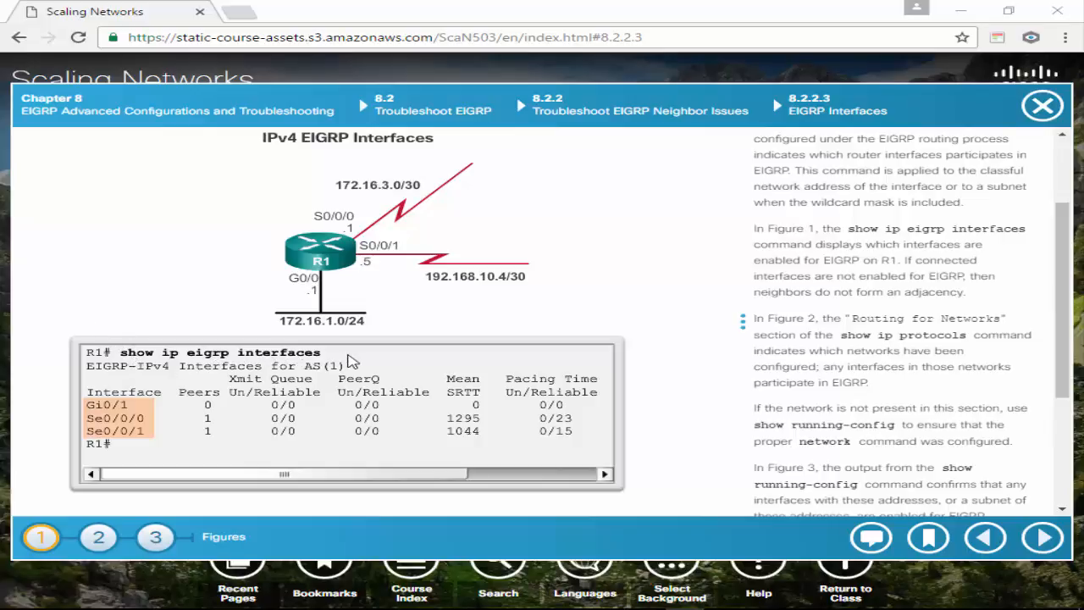
pyautogui.moveTo(342, 340)
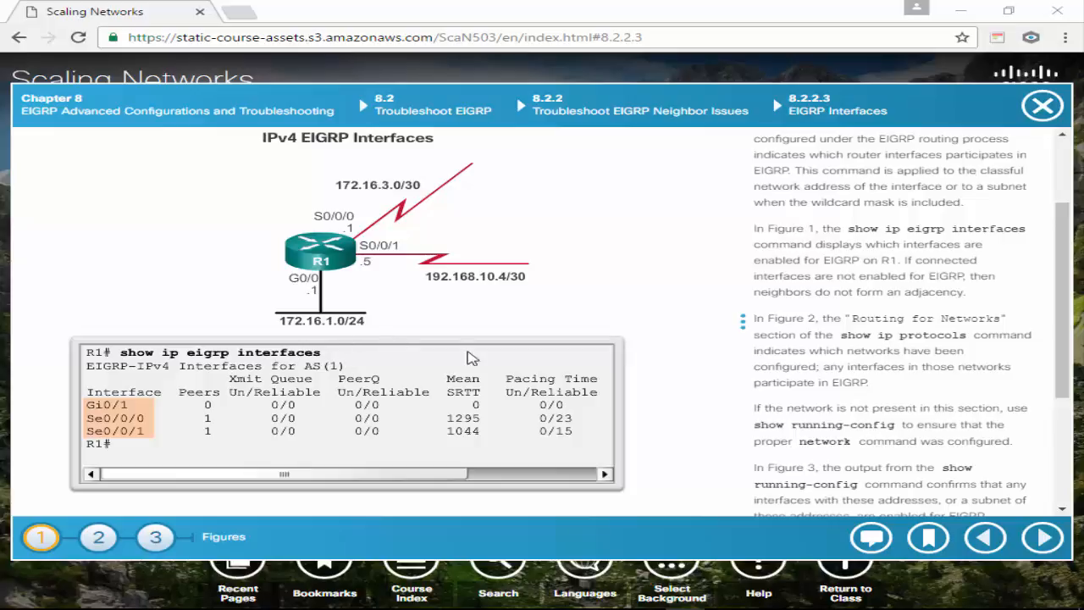
pyautogui.moveTo(235, 409)
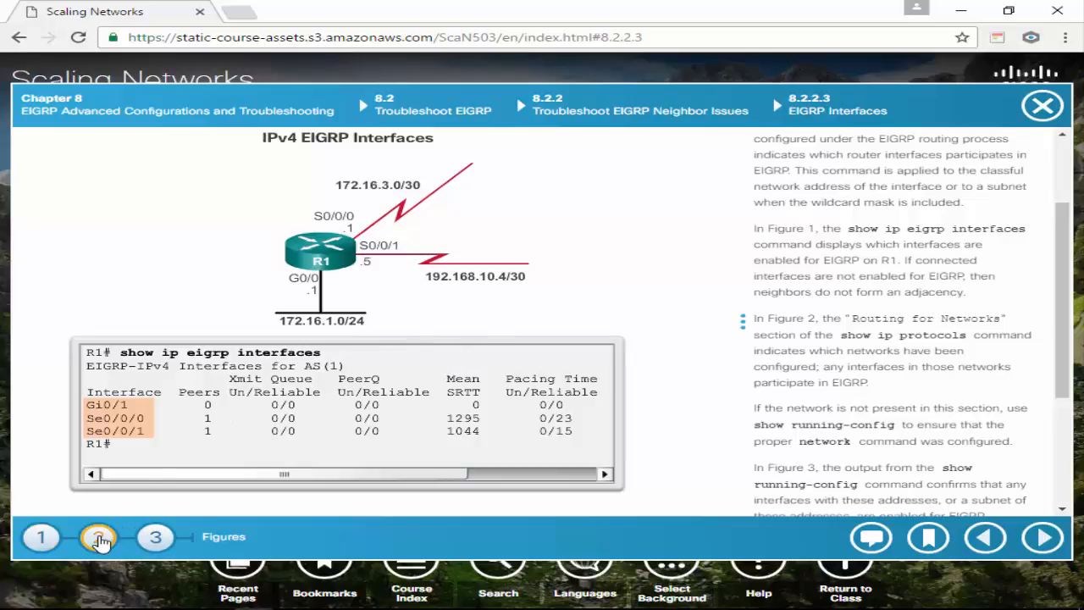
pyautogui.click(99, 537)
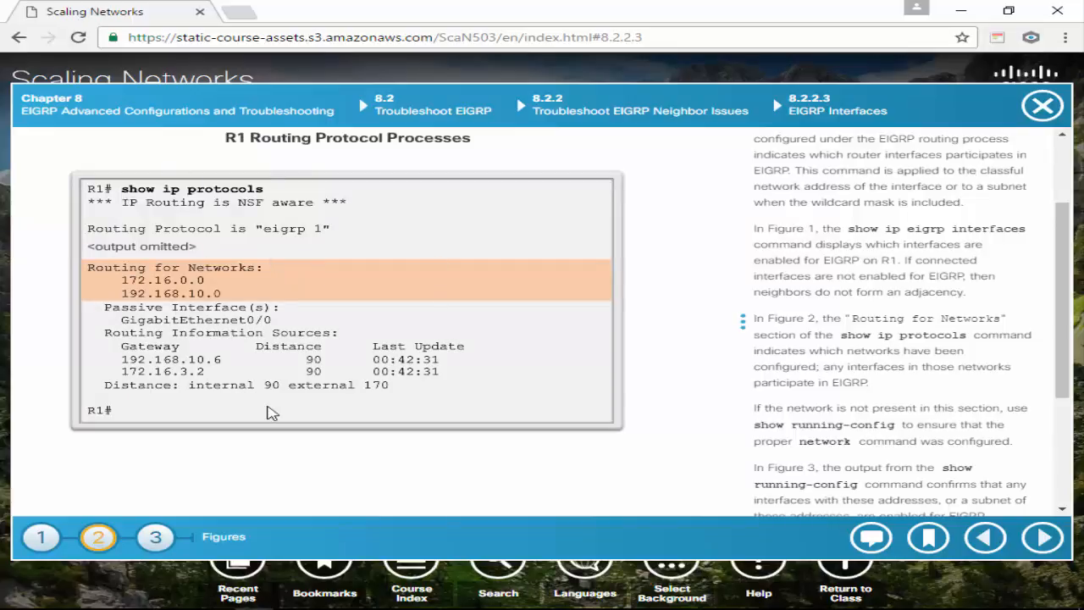
pyautogui.moveTo(125, 321)
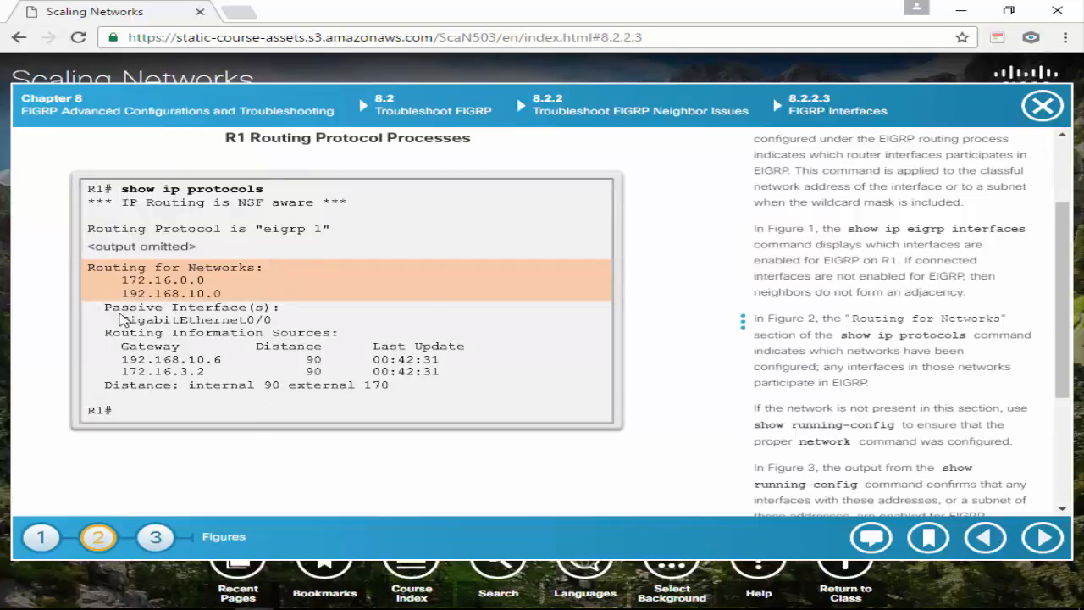
pyautogui.moveTo(190, 498)
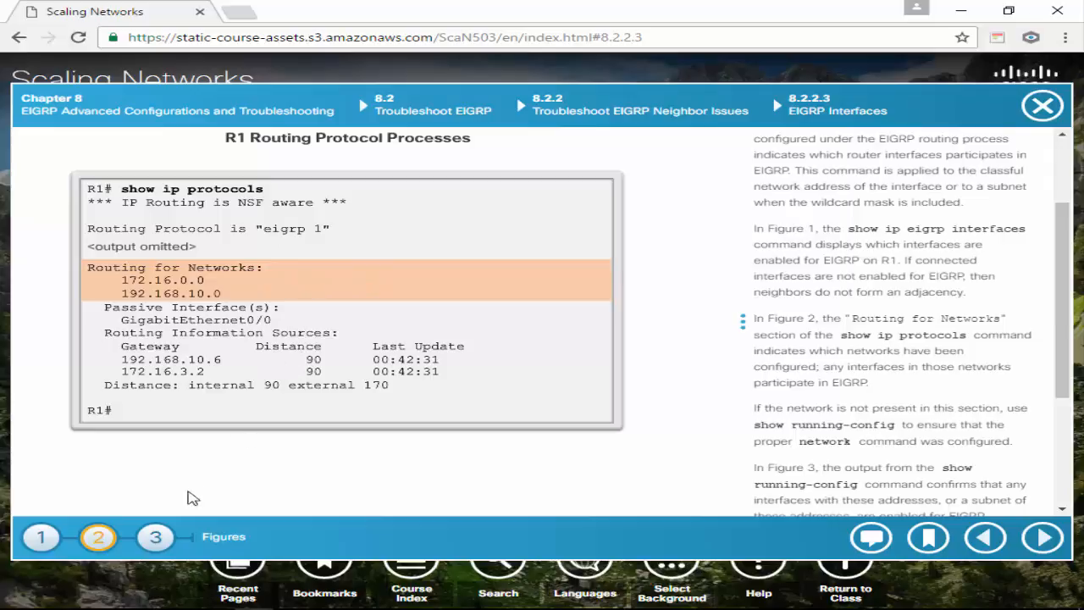
# View R1's EIGRP IPv4 network statements figure, finish the text and advance to 8.2.3.1 Passive Interface
pyautogui.click(156, 535)
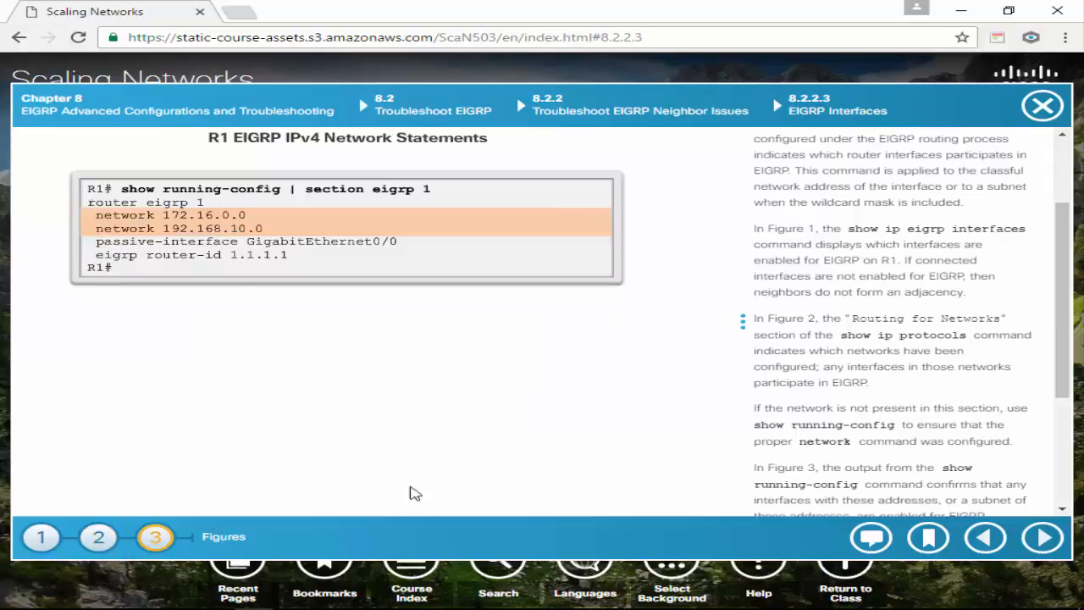
pyautogui.moveTo(464, 437)
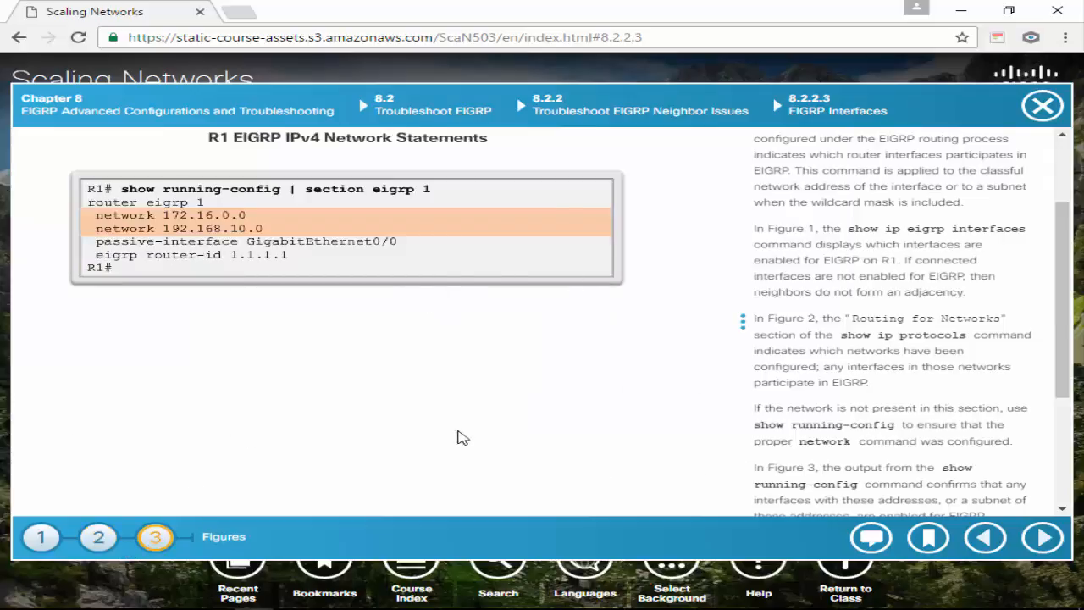
pyautogui.moveTo(771, 447)
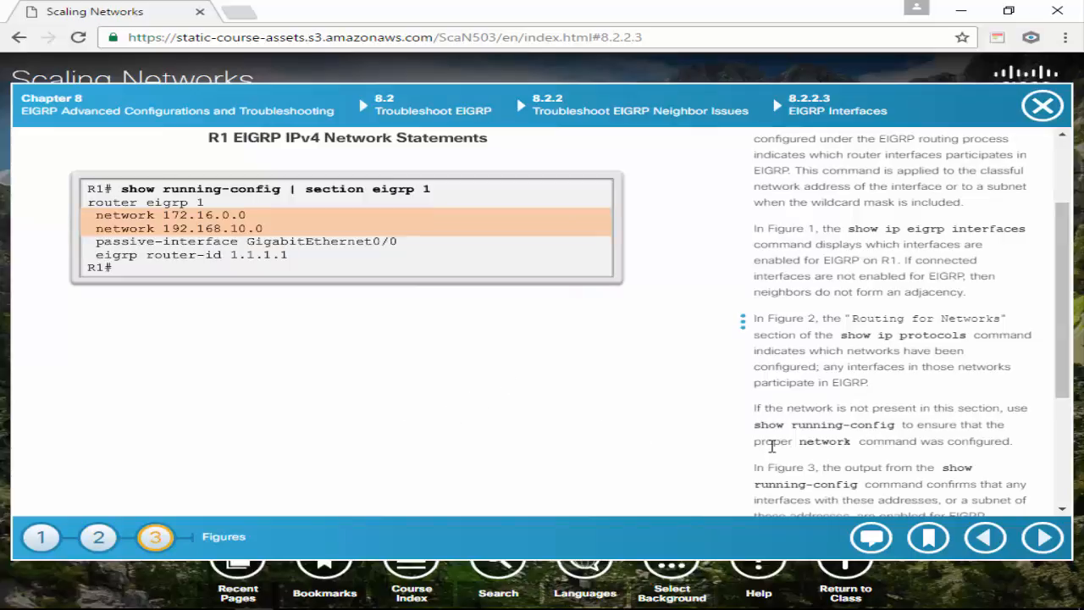
pyautogui.doubleClick(823, 423)
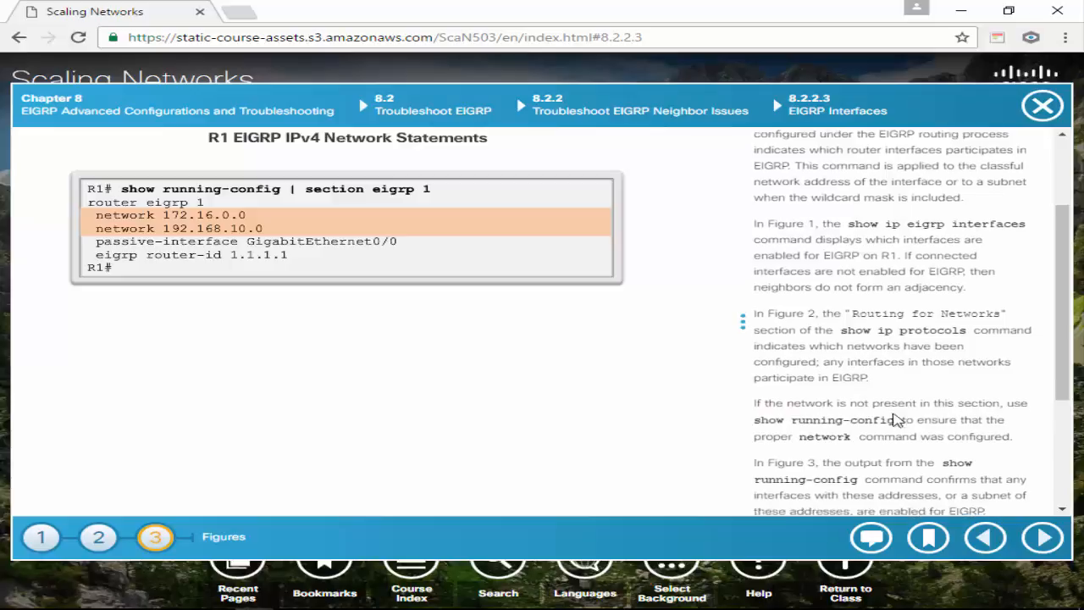
pyautogui.scroll(-3)
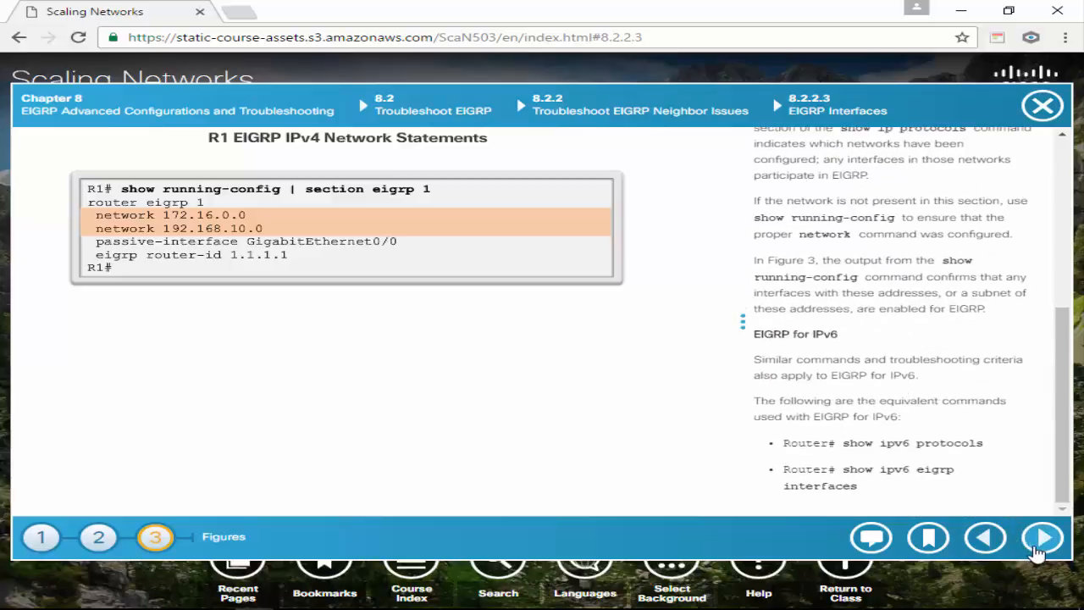
pyautogui.click(1043, 539)
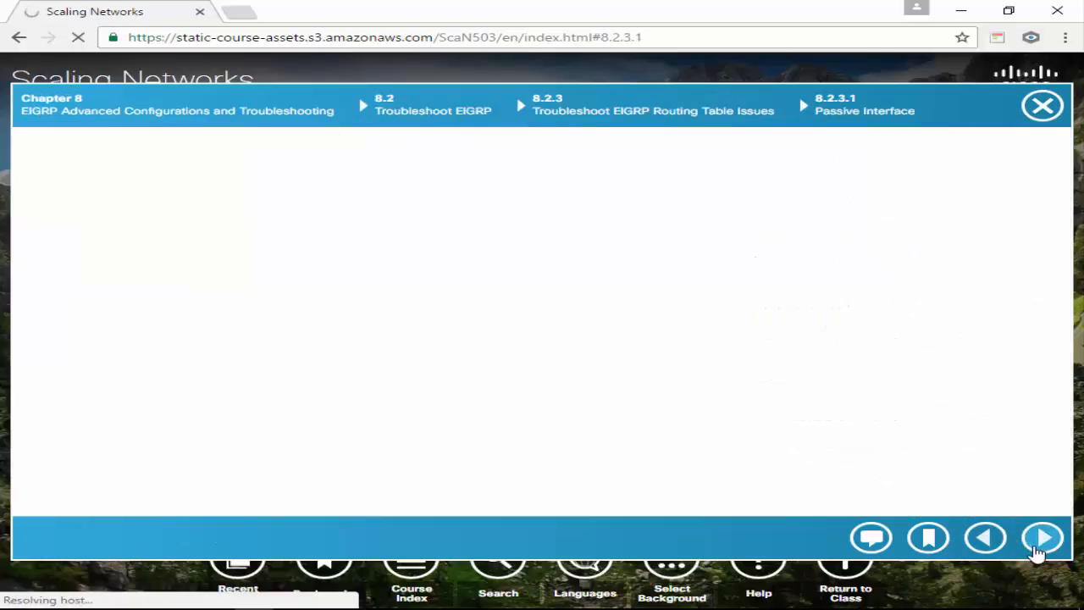
# Step through the Passive Interface figures to the passive interface configuration figure
pyautogui.click(1043, 538)
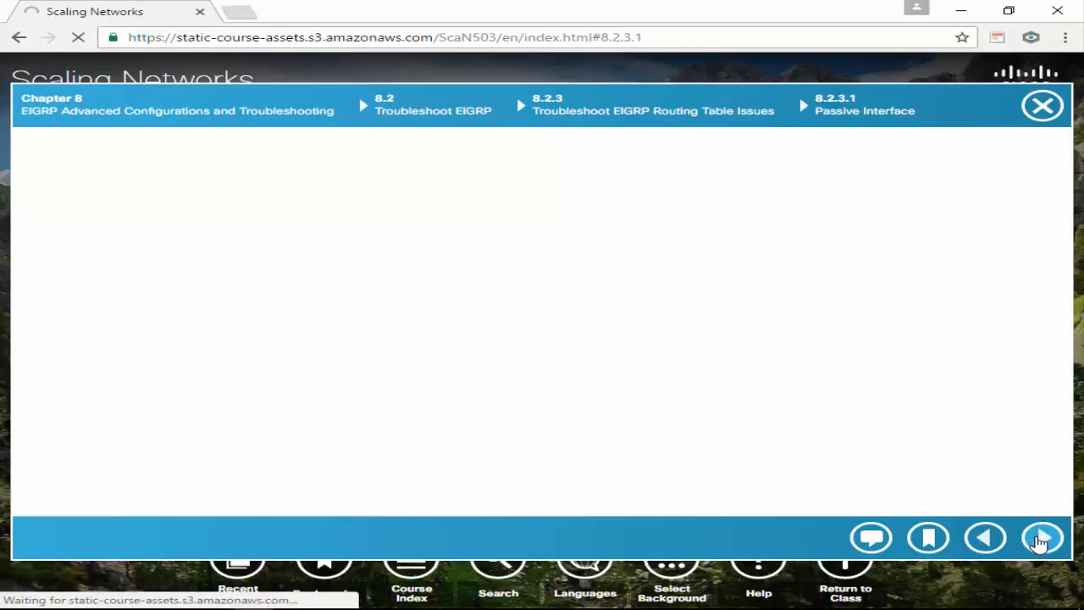
pyautogui.click(1041, 539)
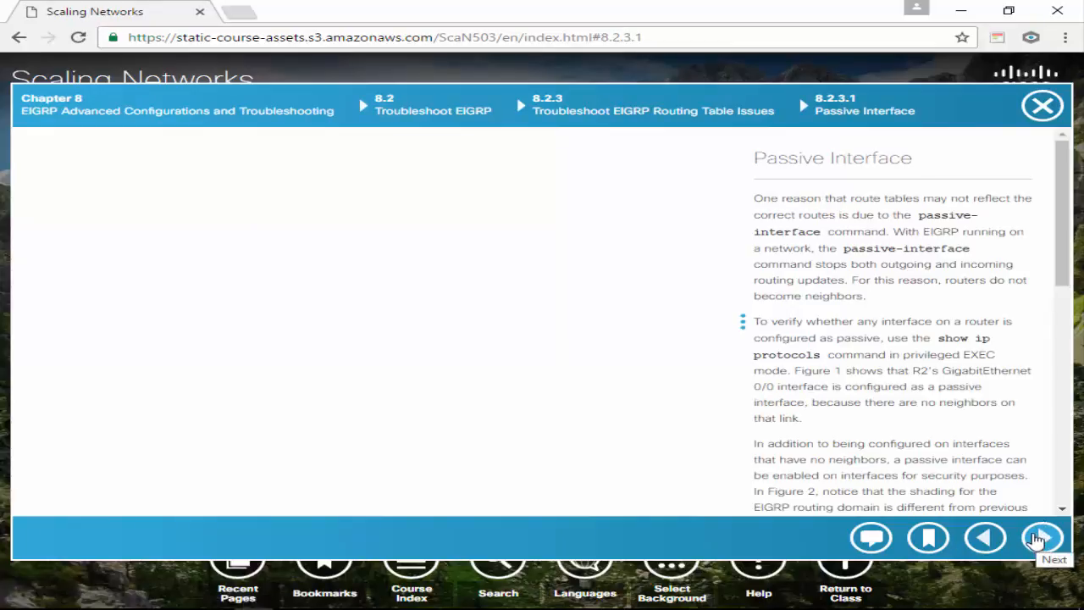
pyautogui.click(1044, 539)
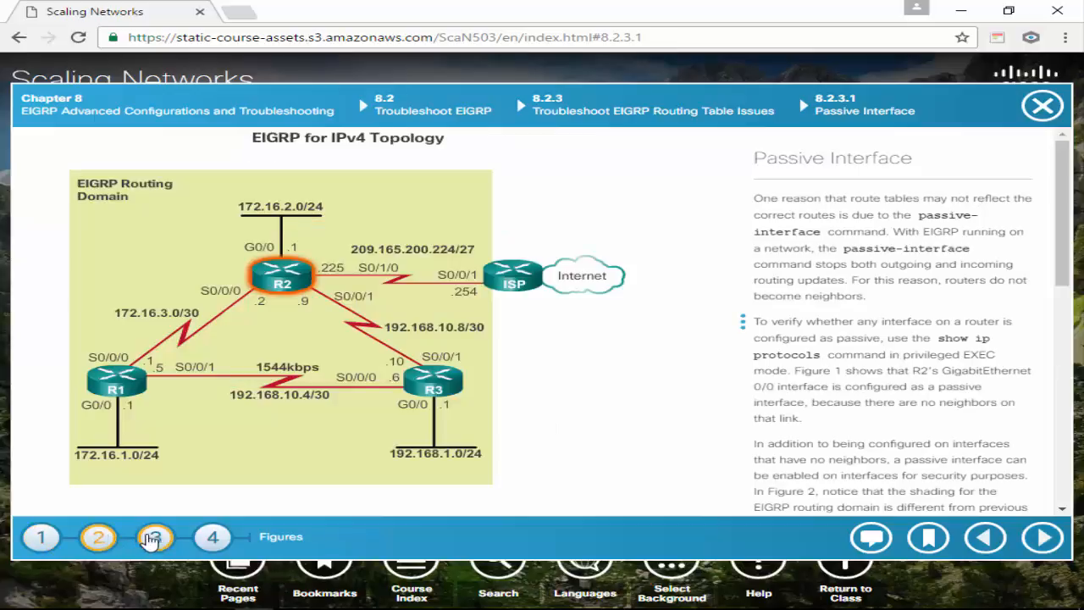
pyautogui.click(156, 537)
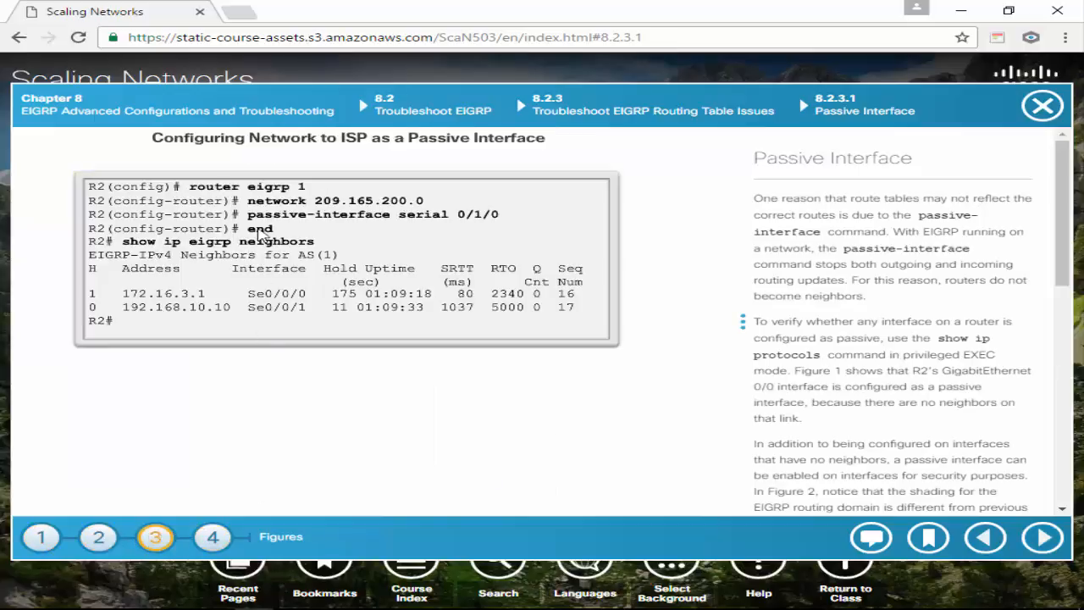
# View R2's passive GigabitEthernet0/0 and the propagated route verification figures, then advance to 8.2.3.2 Missing Network Statement
pyautogui.click(41, 537)
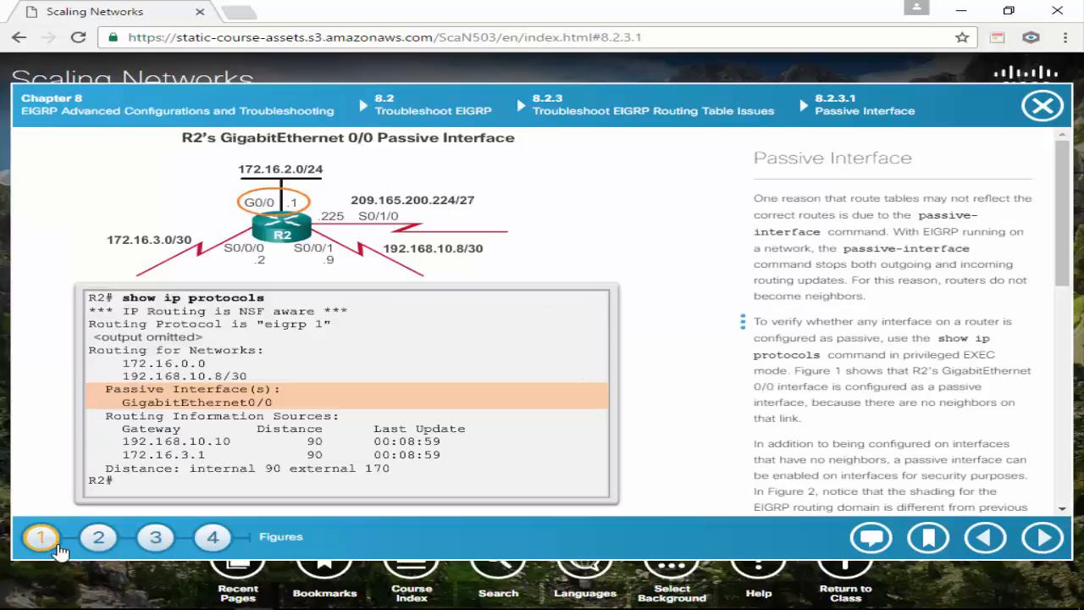
pyautogui.moveTo(173, 155)
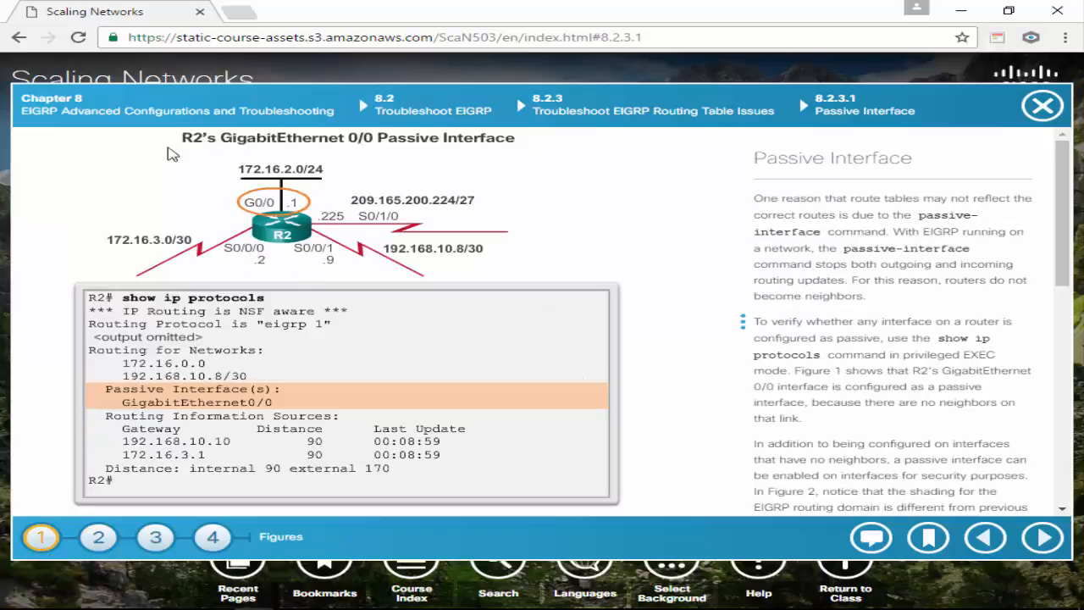
pyautogui.click(212, 536)
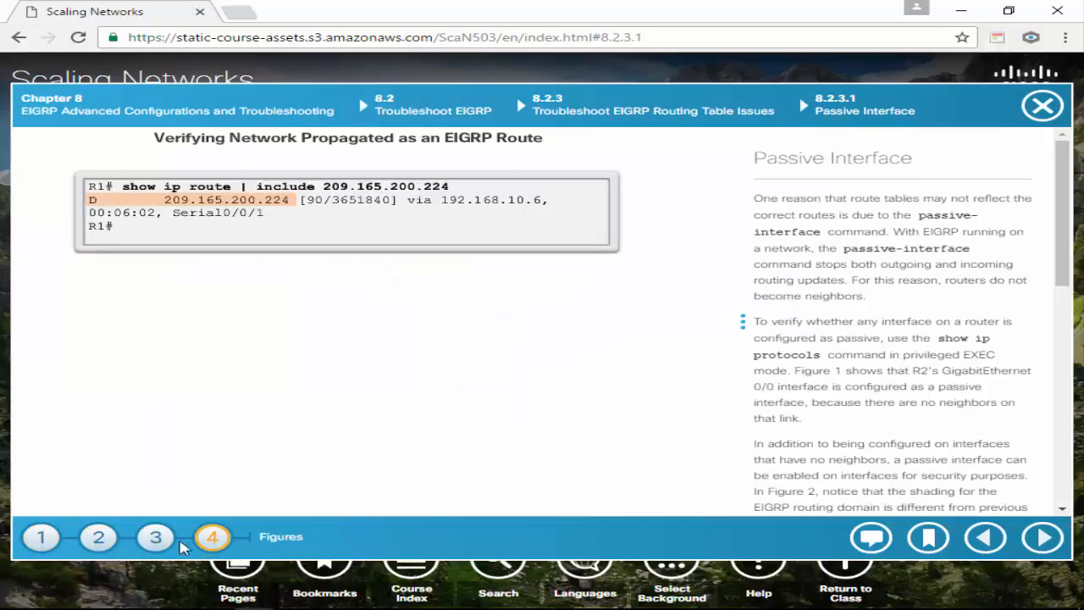
pyautogui.moveTo(1044, 537)
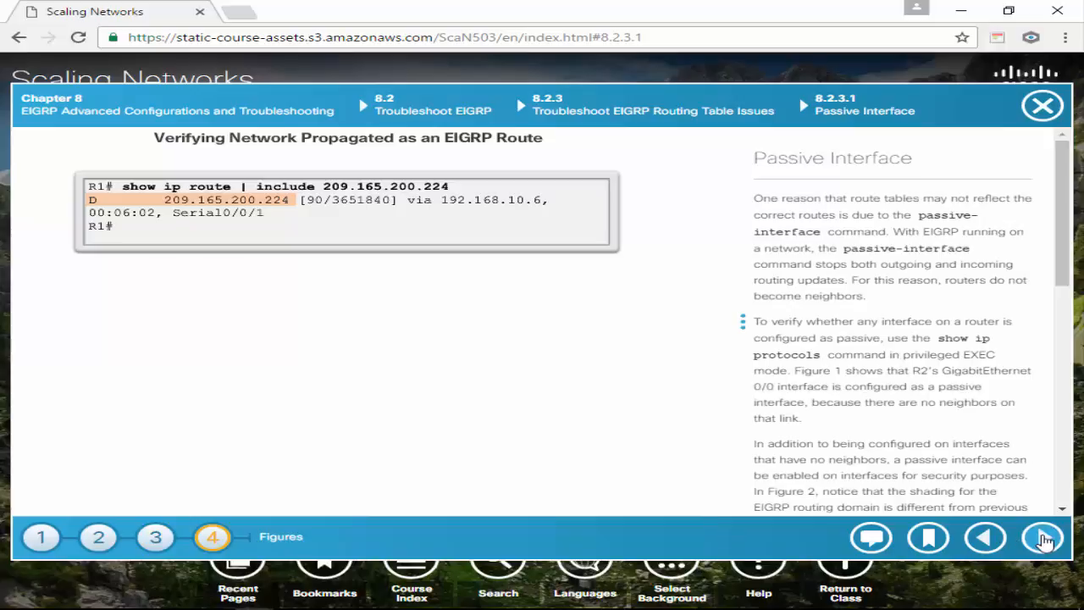
pyautogui.click(1042, 538)
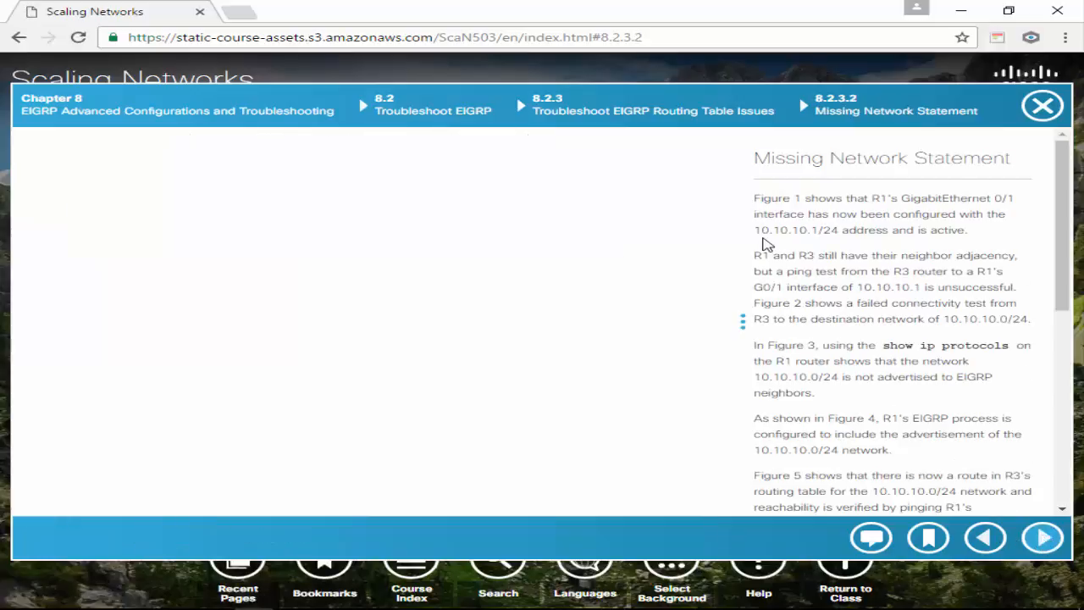
# View the topology, R1 routing protocols, missing network configuration and route verification figures, then advance to 8.2.3.3 Automatic summarization
pyautogui.click(98, 535)
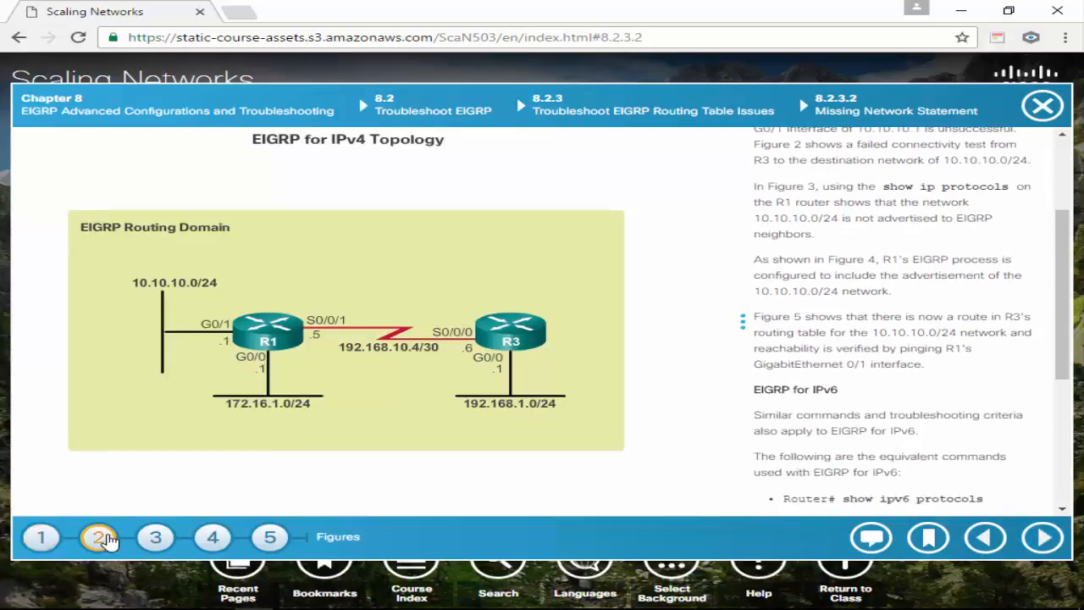
pyautogui.click(155, 537)
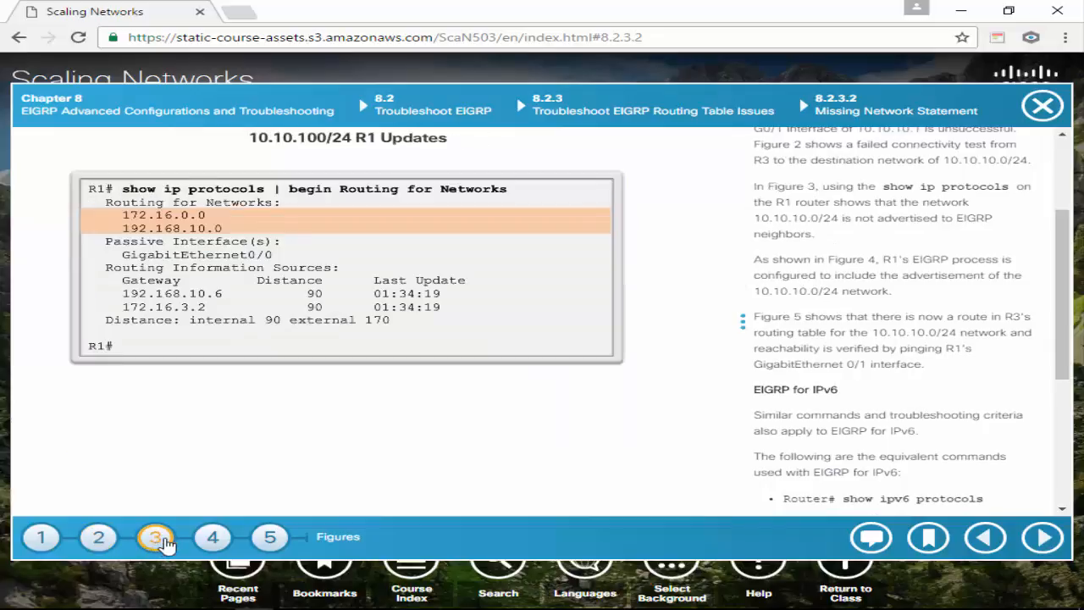
pyautogui.click(269, 537)
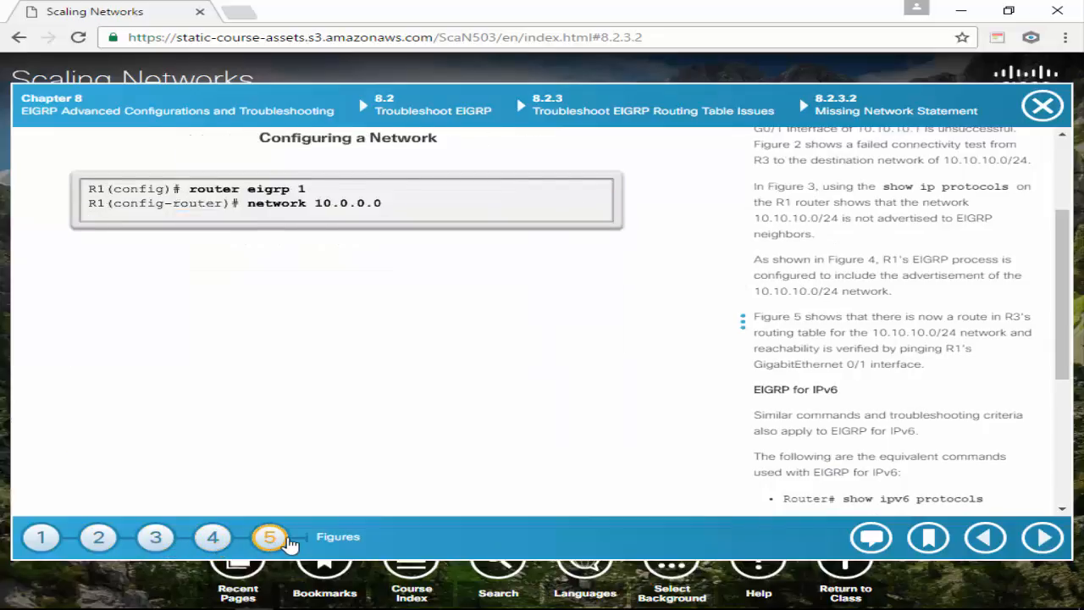
pyautogui.click(269, 535)
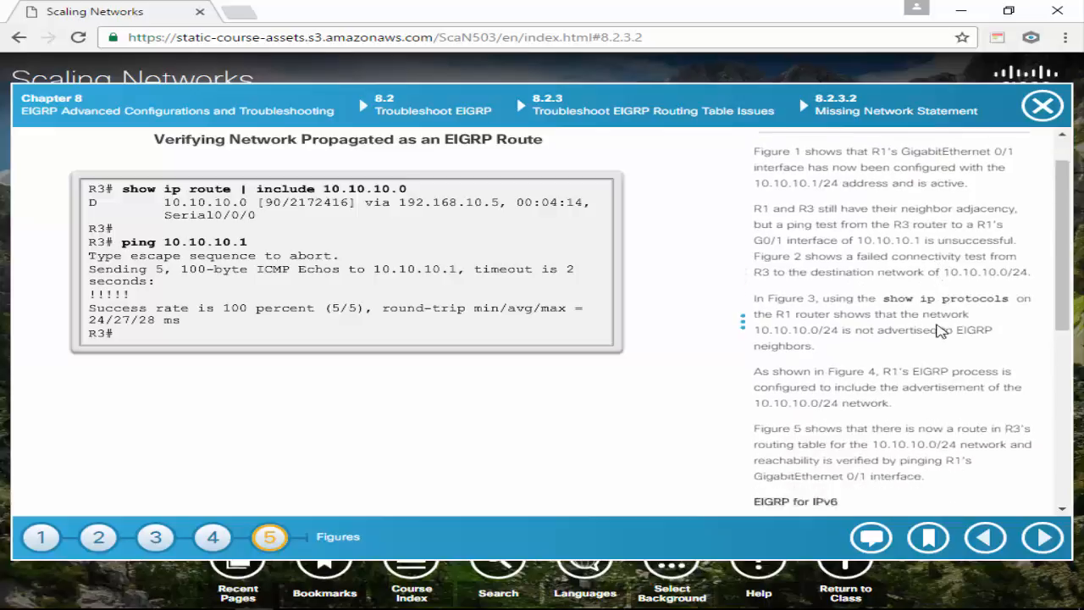
pyautogui.click(1042, 537)
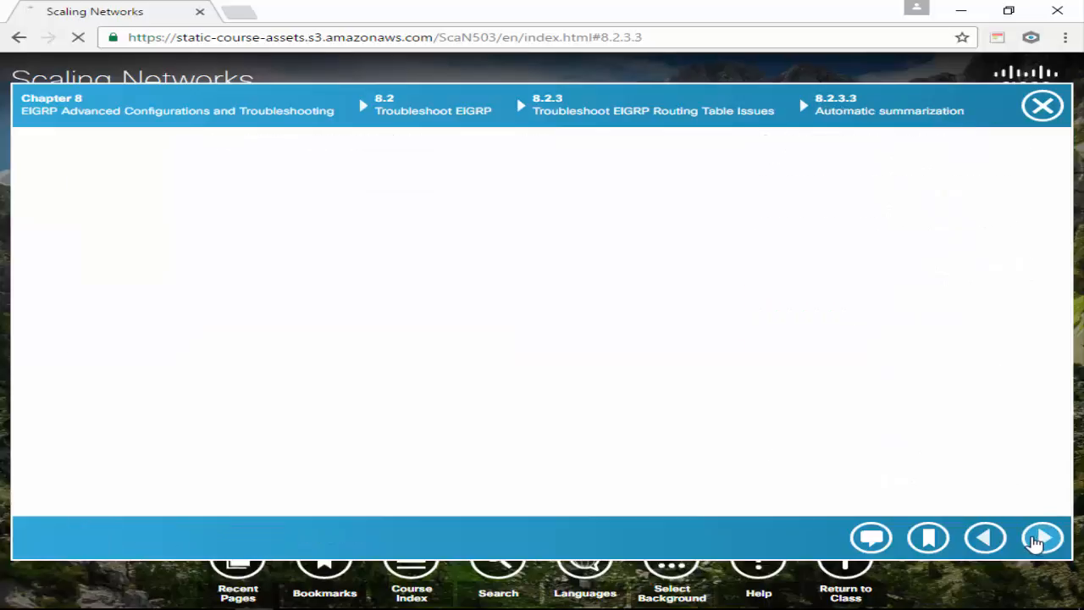
# View R2's Inconsistent Forwarding figure on Automatic summarization, then advance to the 8.2.3.4 troubleshooting activity
pyautogui.click(1041, 539)
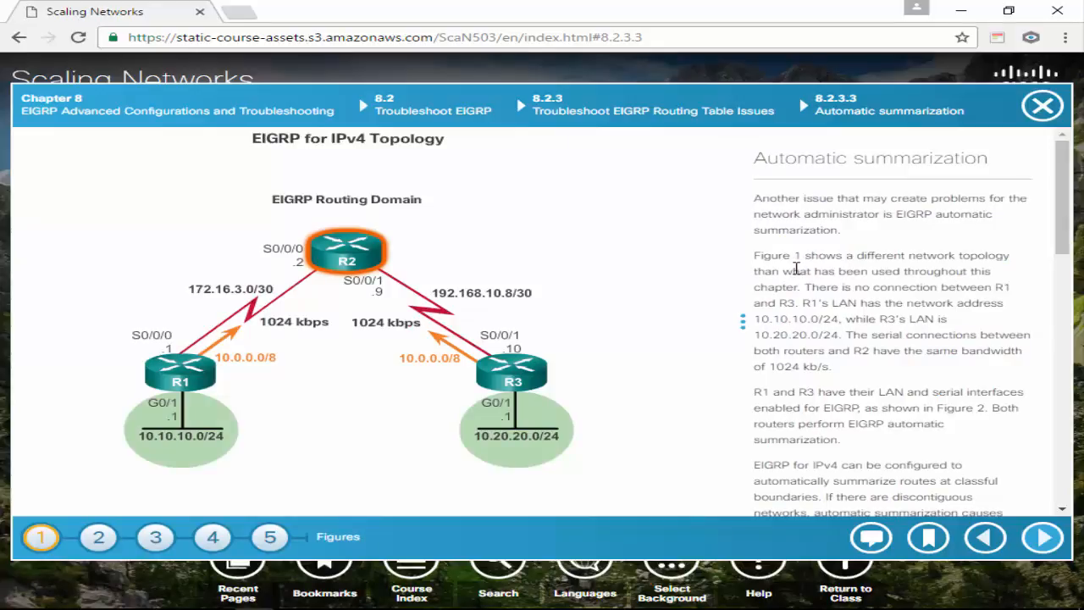
pyautogui.scroll(-3)
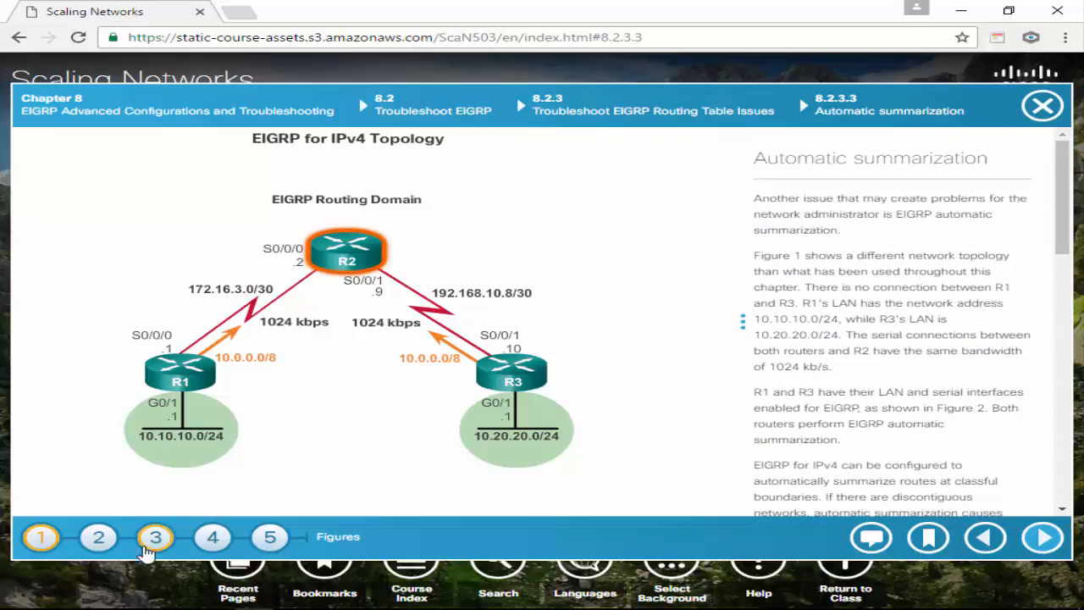
pyautogui.click(212, 537)
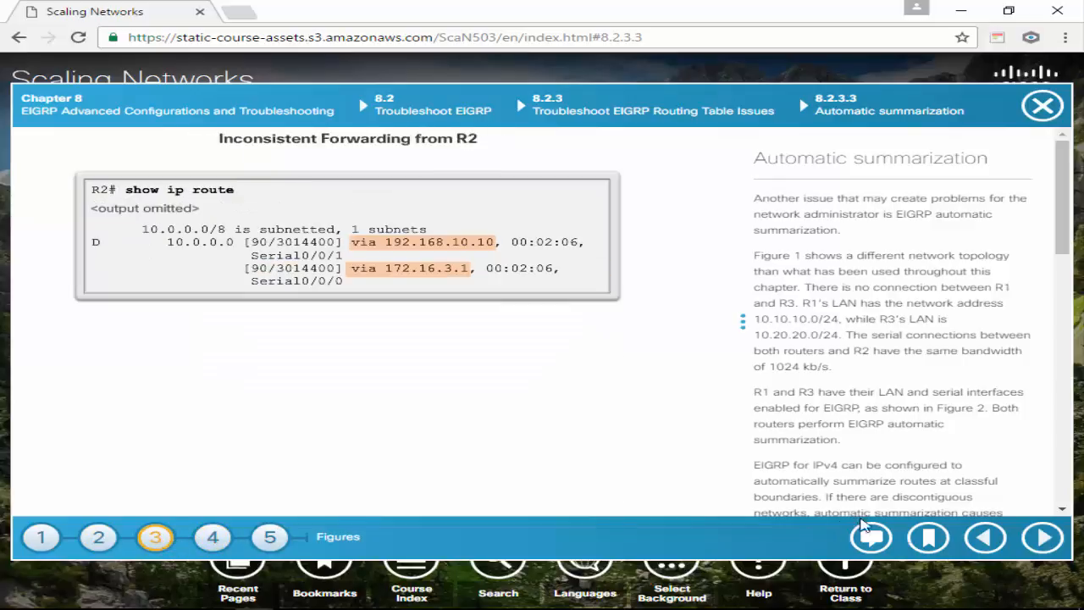
pyautogui.click(1044, 537)
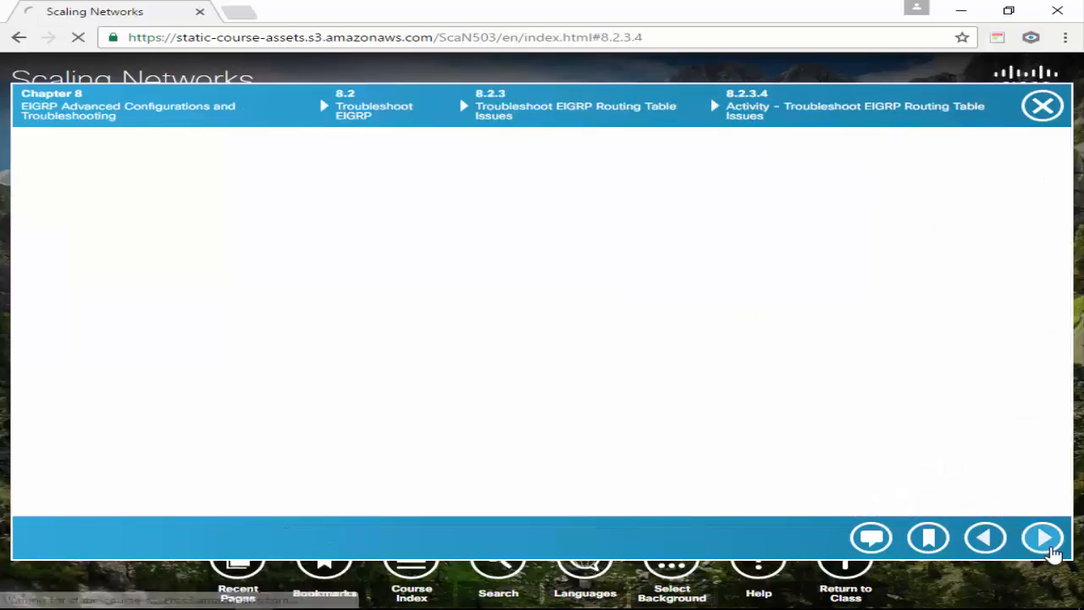
# Advance past the Packet Tracer, lab, class activity and Skills Integration Challenge pages to 8.3.1.3 Summary
pyautogui.click(1043, 537)
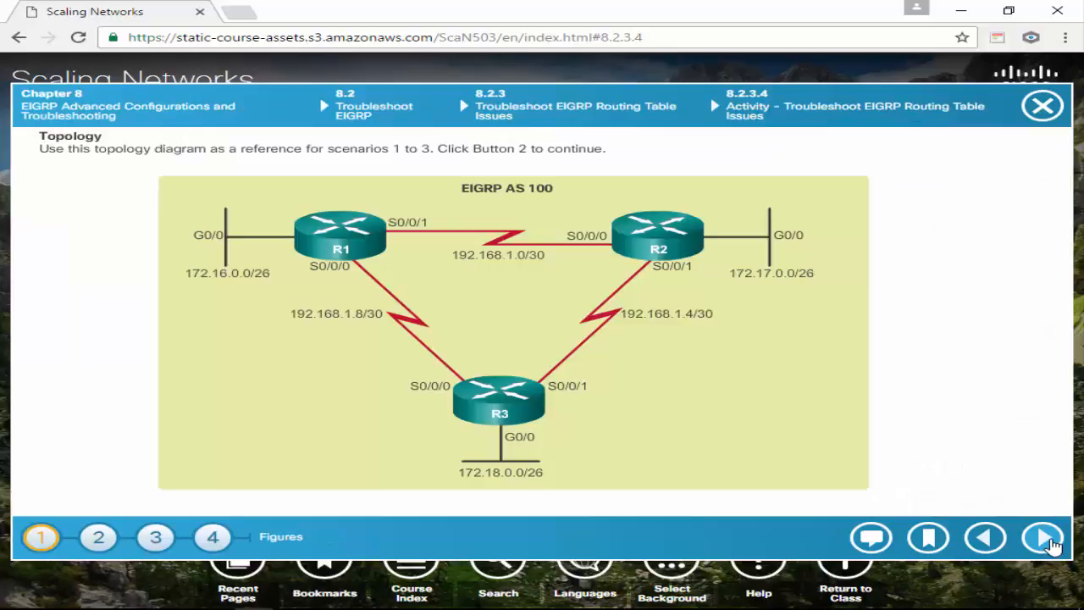
pyautogui.click(1043, 538)
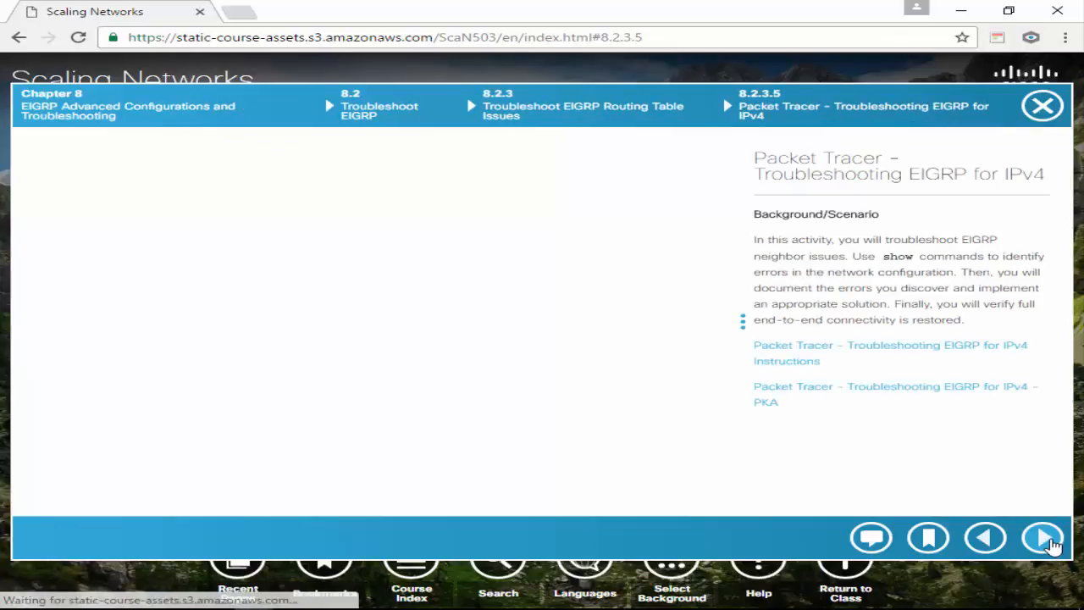
pyautogui.click(1042, 537)
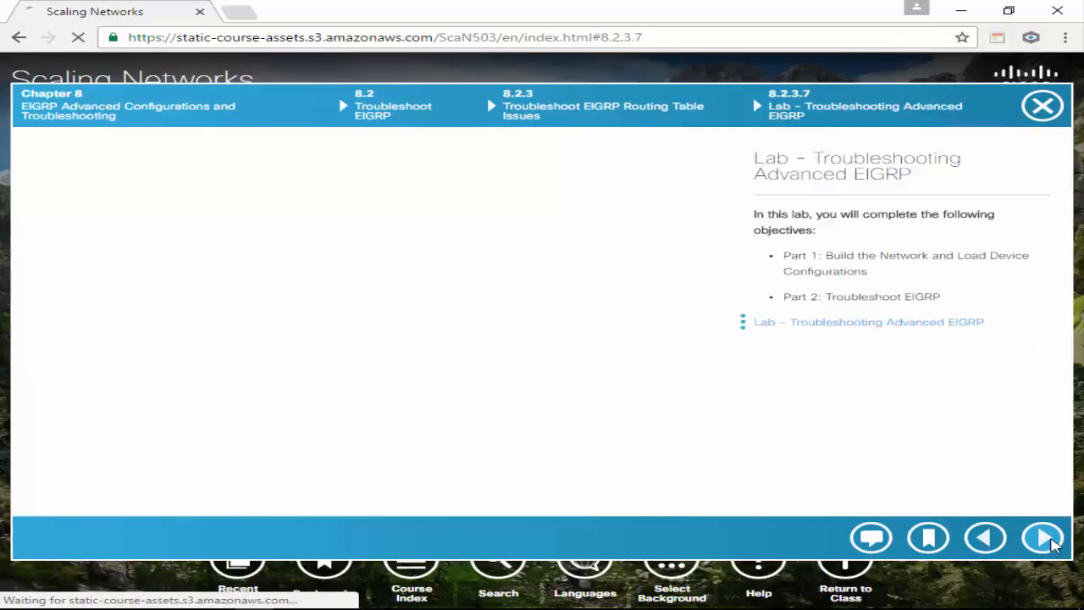
pyautogui.click(1042, 536)
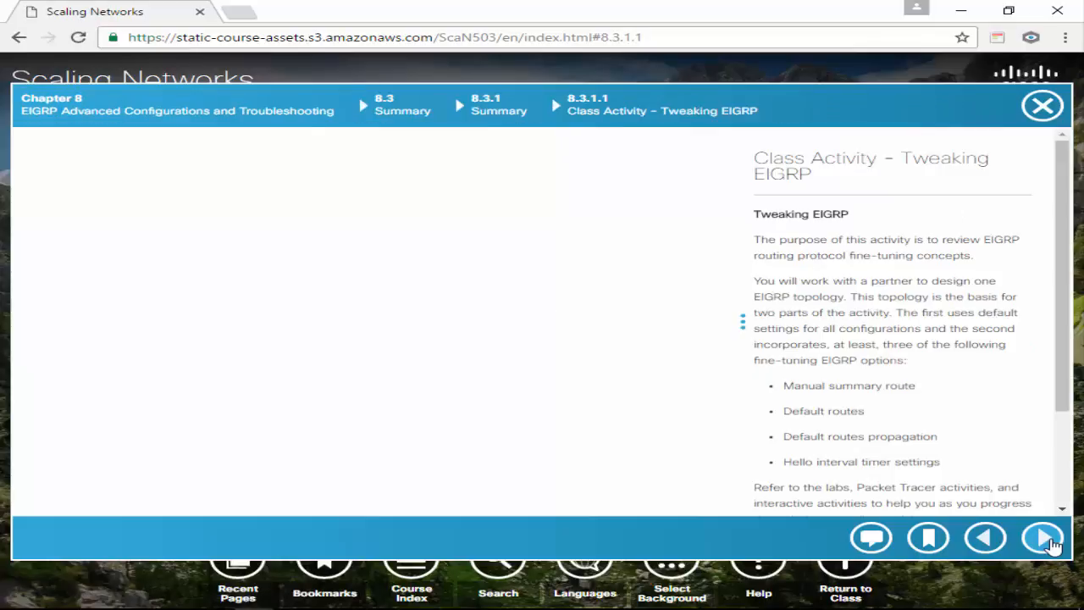
pyautogui.click(1043, 539)
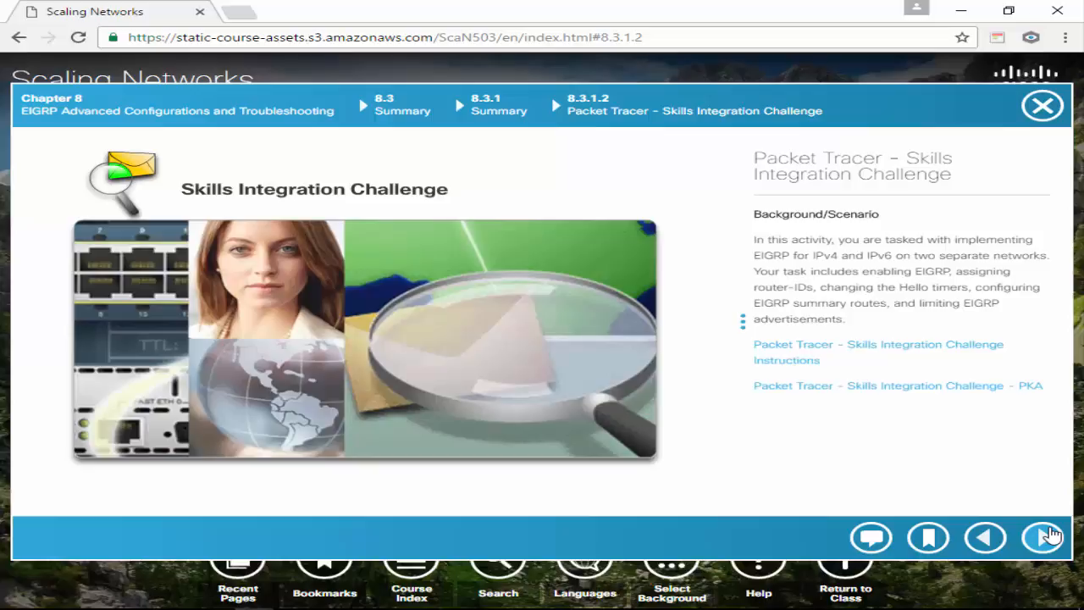
pyautogui.click(1044, 537)
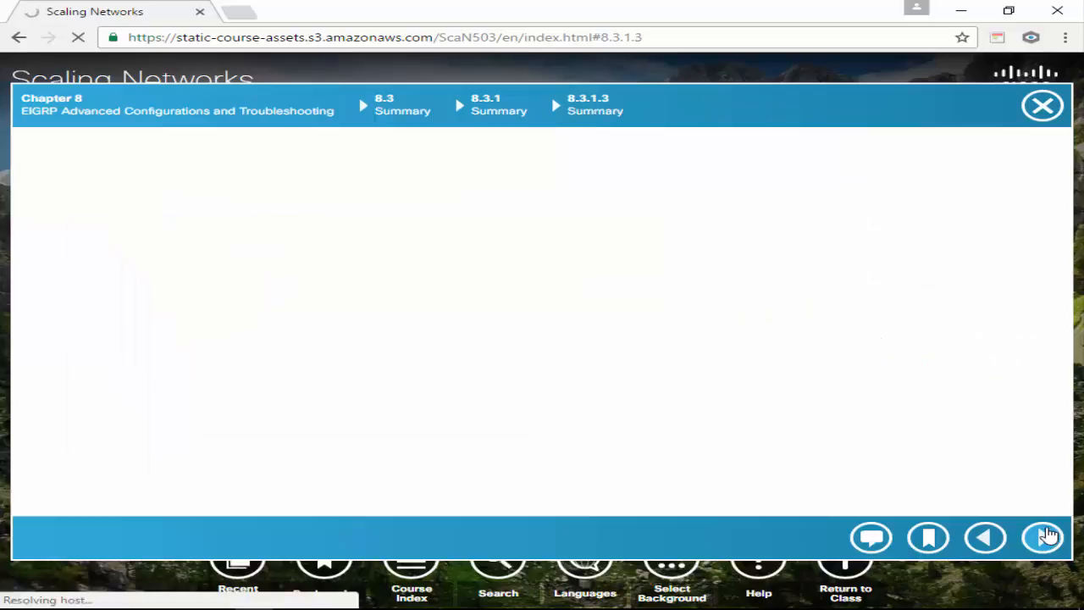